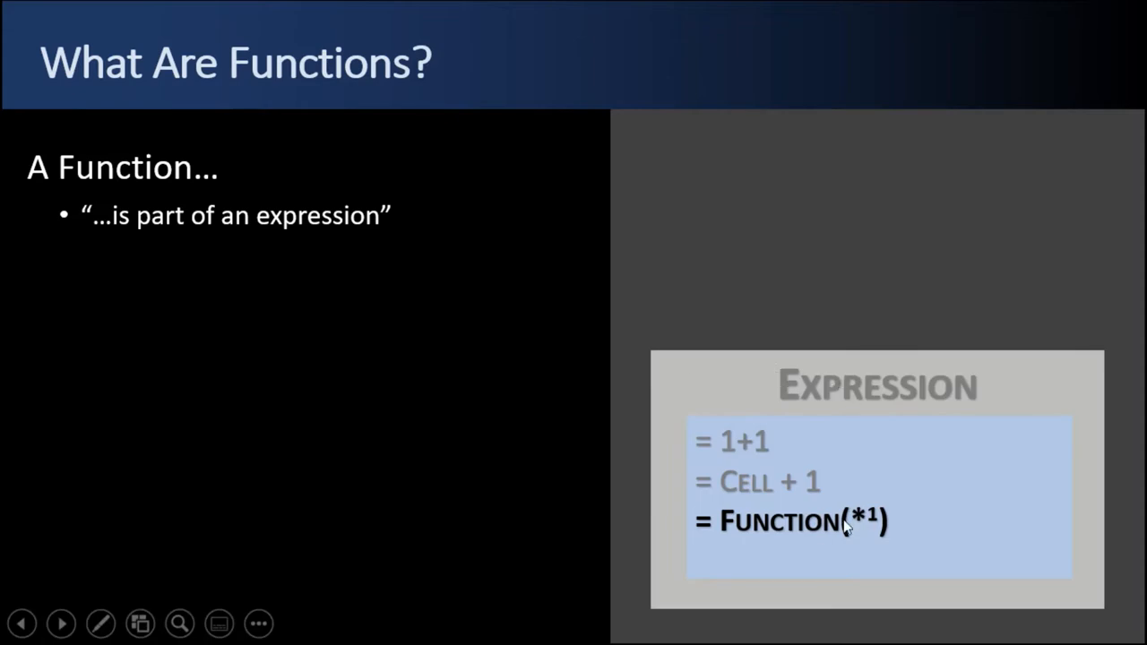
mouse_move(848, 397)
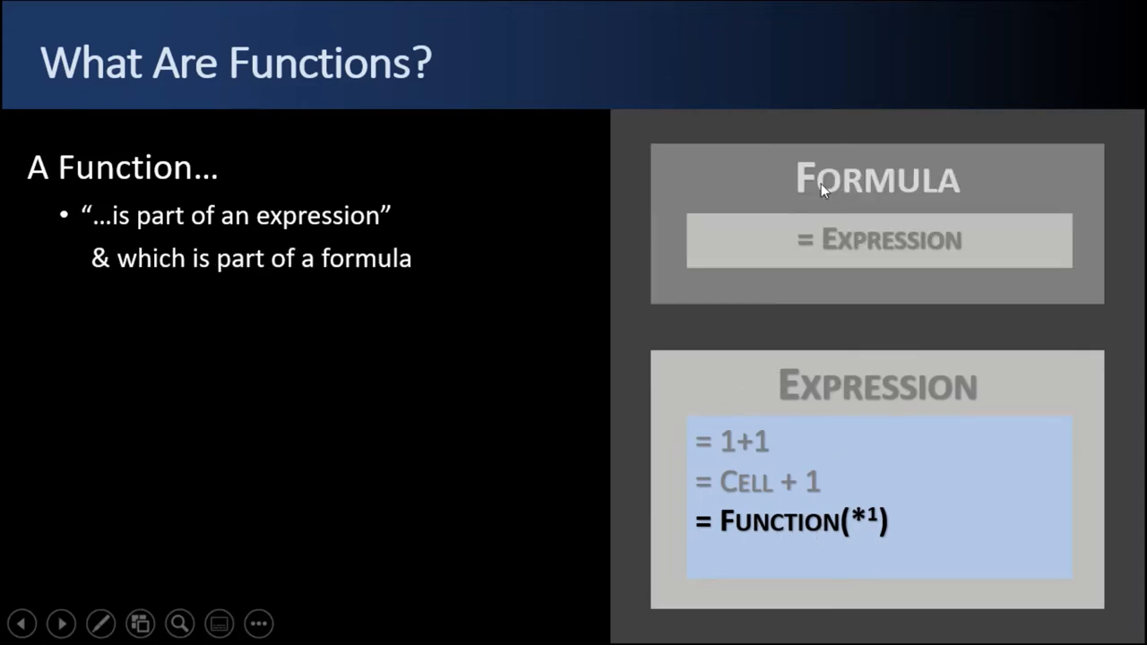
mouse_move(273, 313)
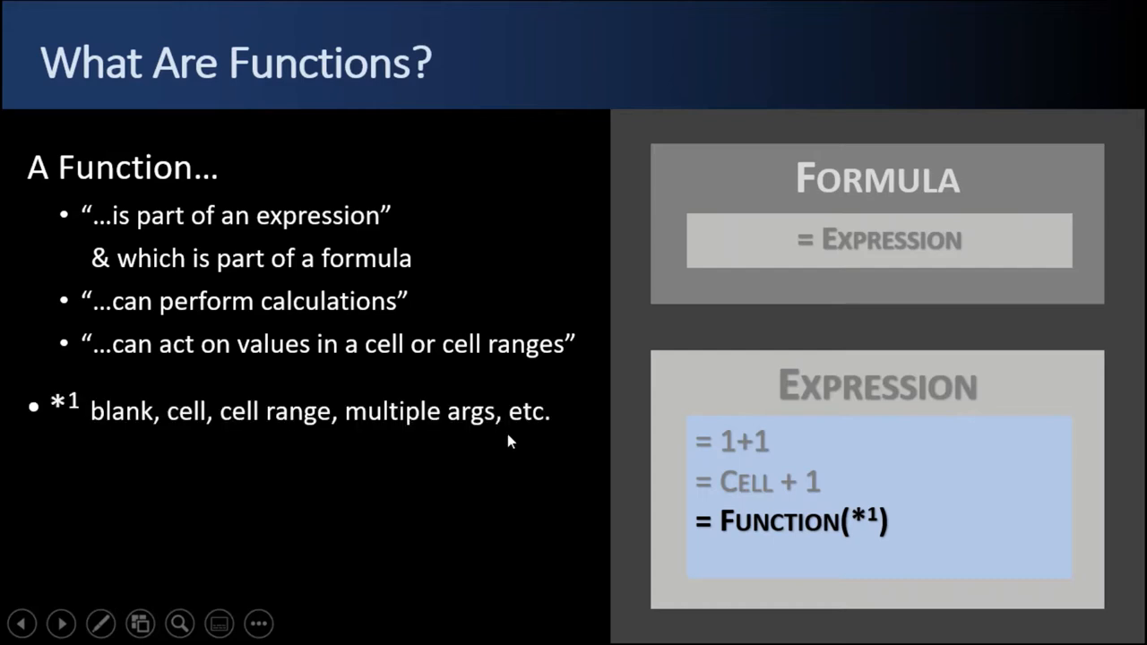
mouse_move(876, 534)
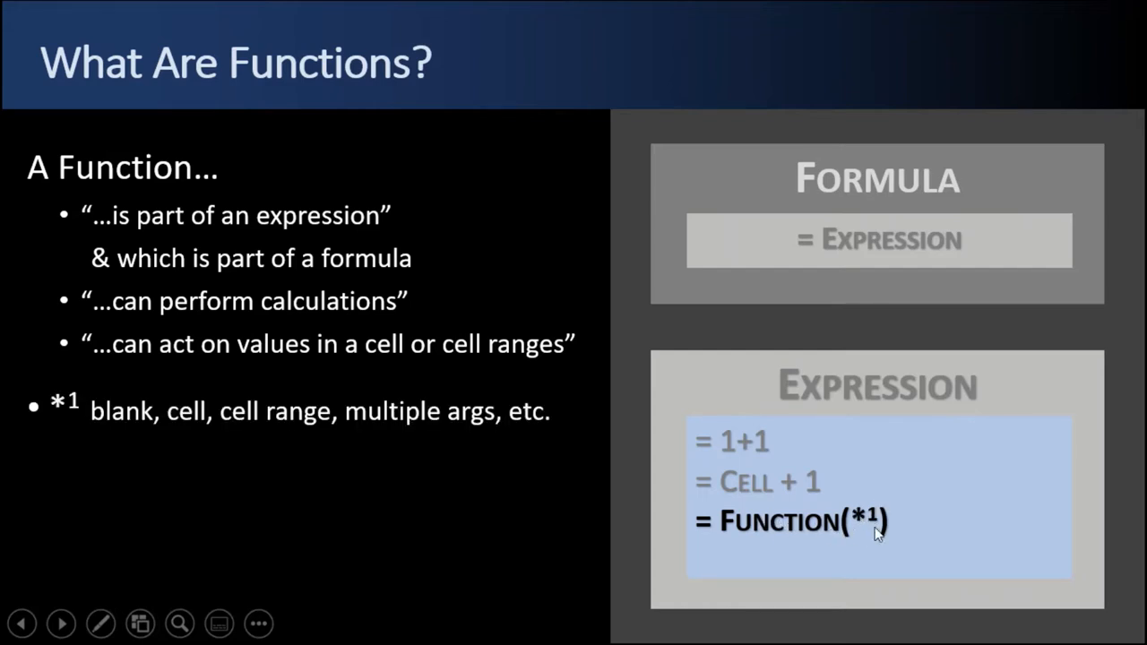
mouse_move(860, 534)
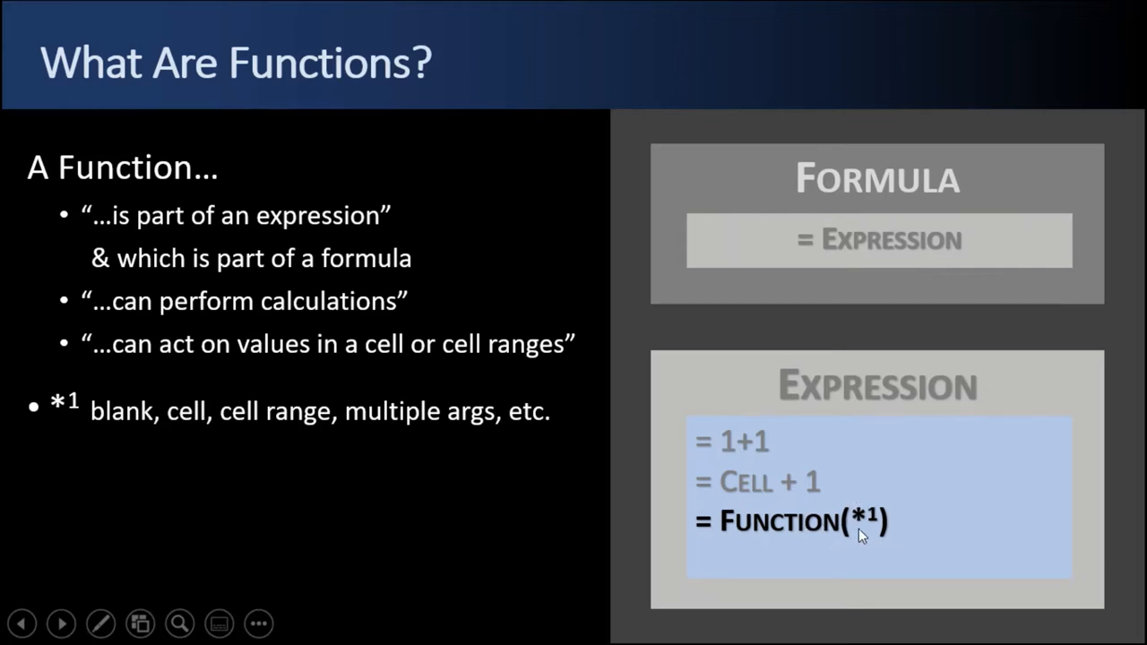
mouse_move(390, 430)
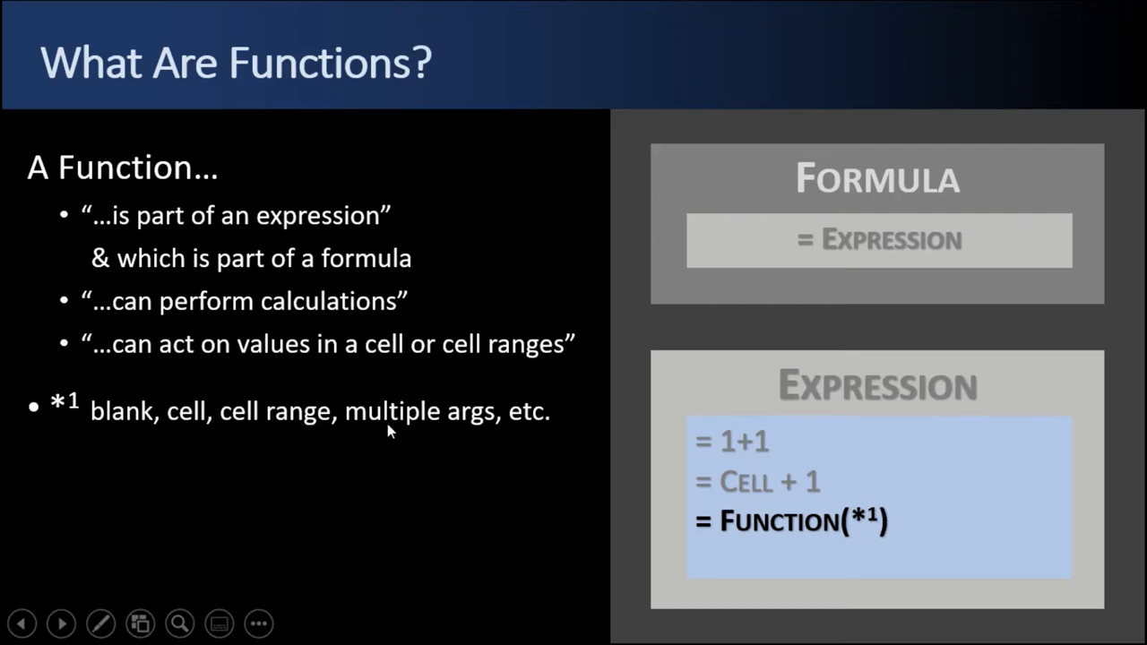
mouse_move(859, 529)
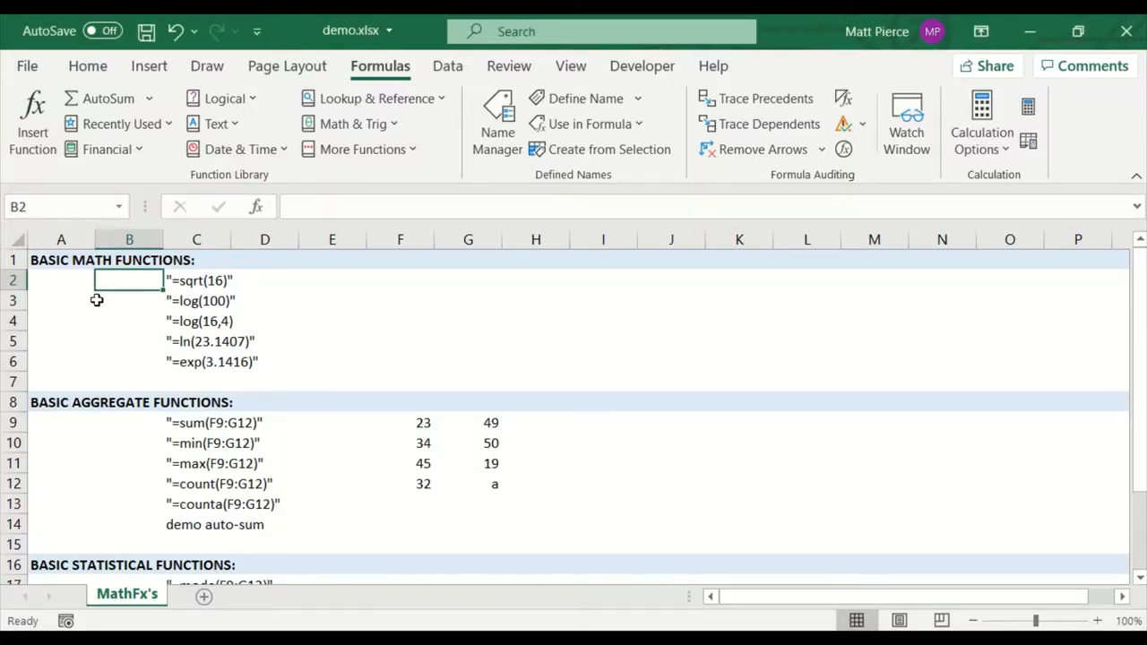
mouse_move(117, 301)
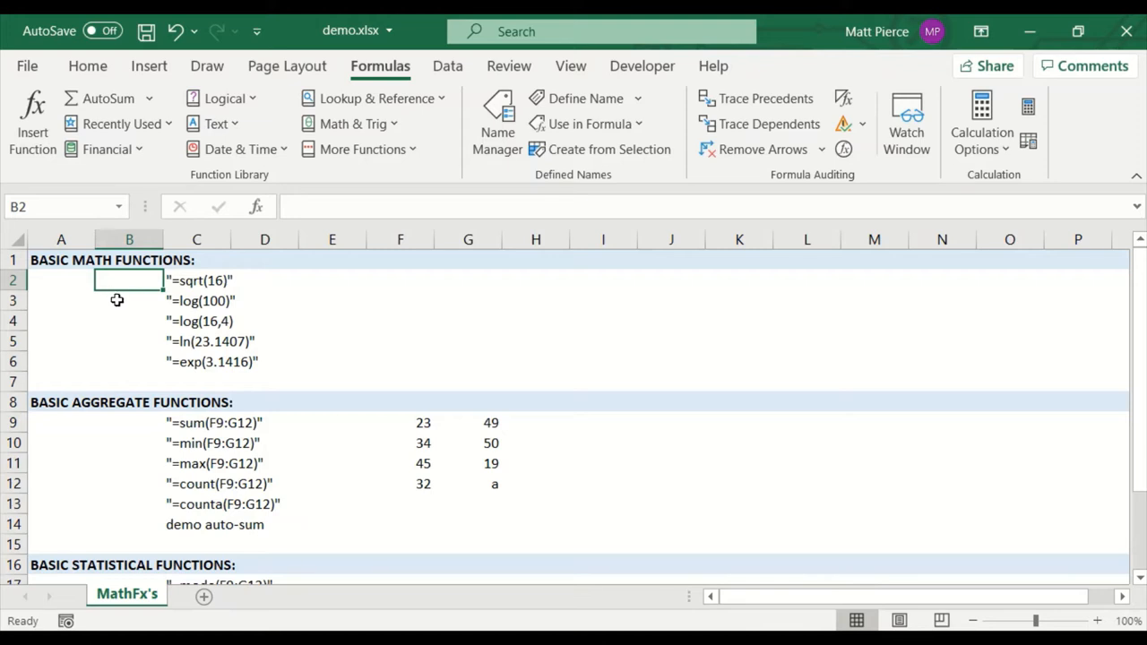
mouse_move(201, 323)
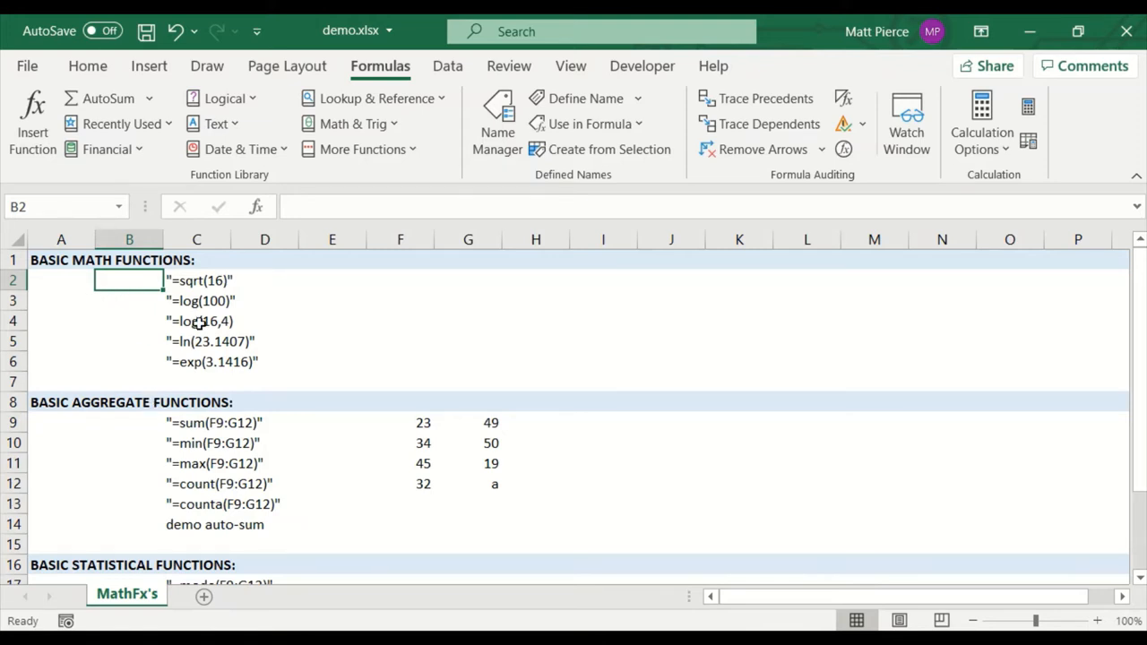
Step: Enter =sqrt(16), =LOG(100) and =LOG(16,4) in B2:B4, giving 4, 2 and 2
type("=")
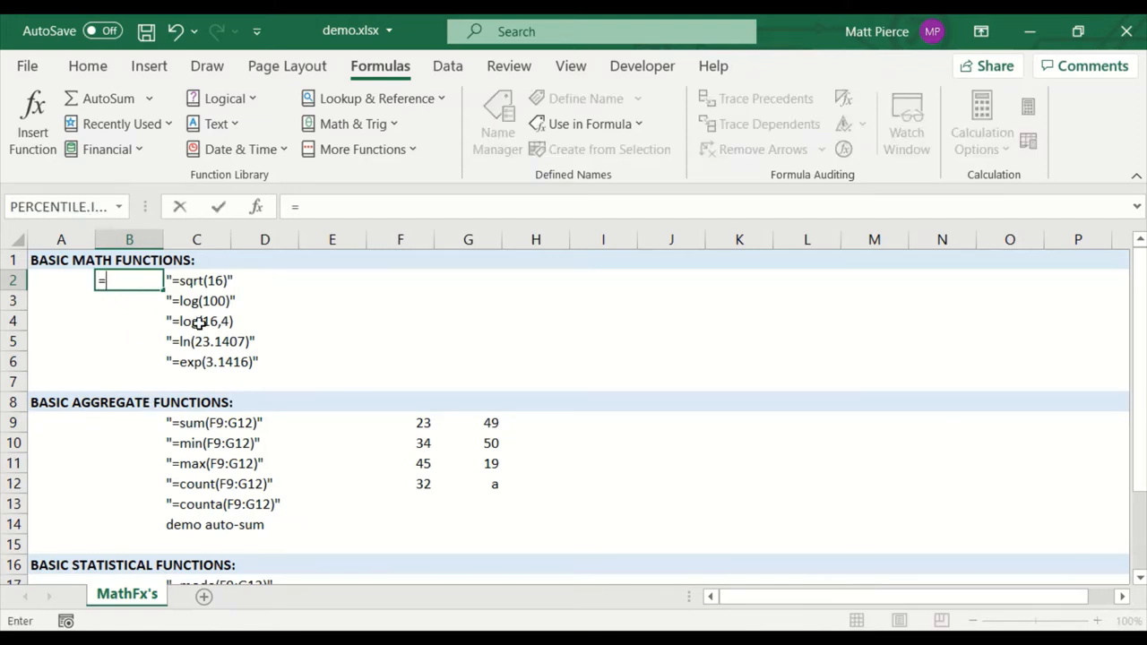
type("sqrt(")
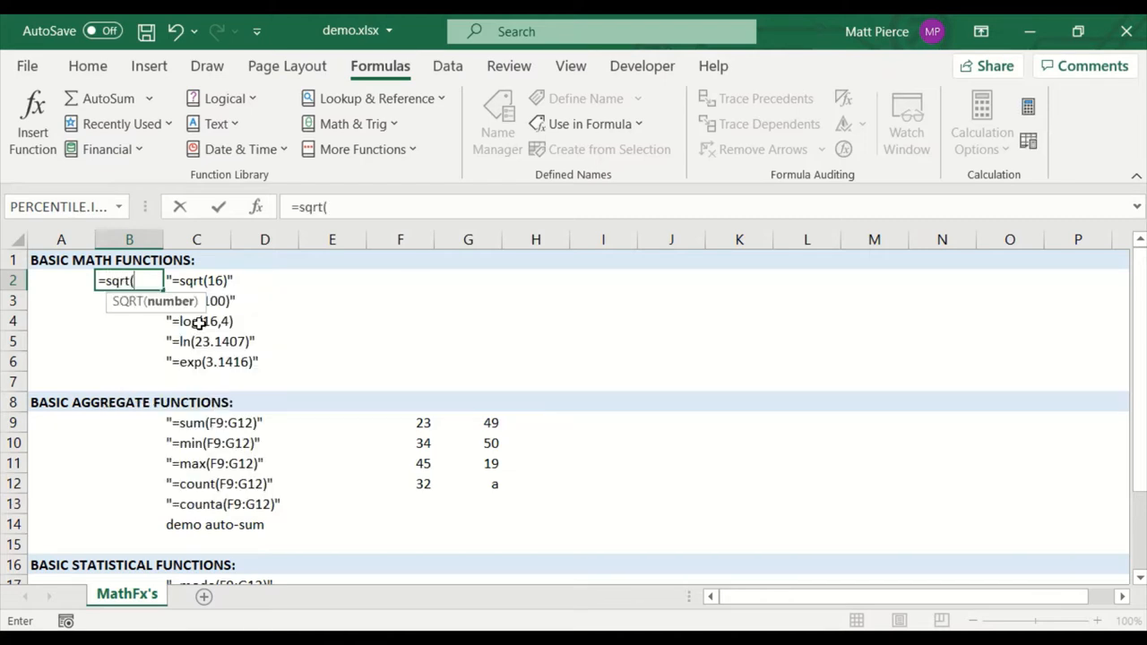
type("16)")
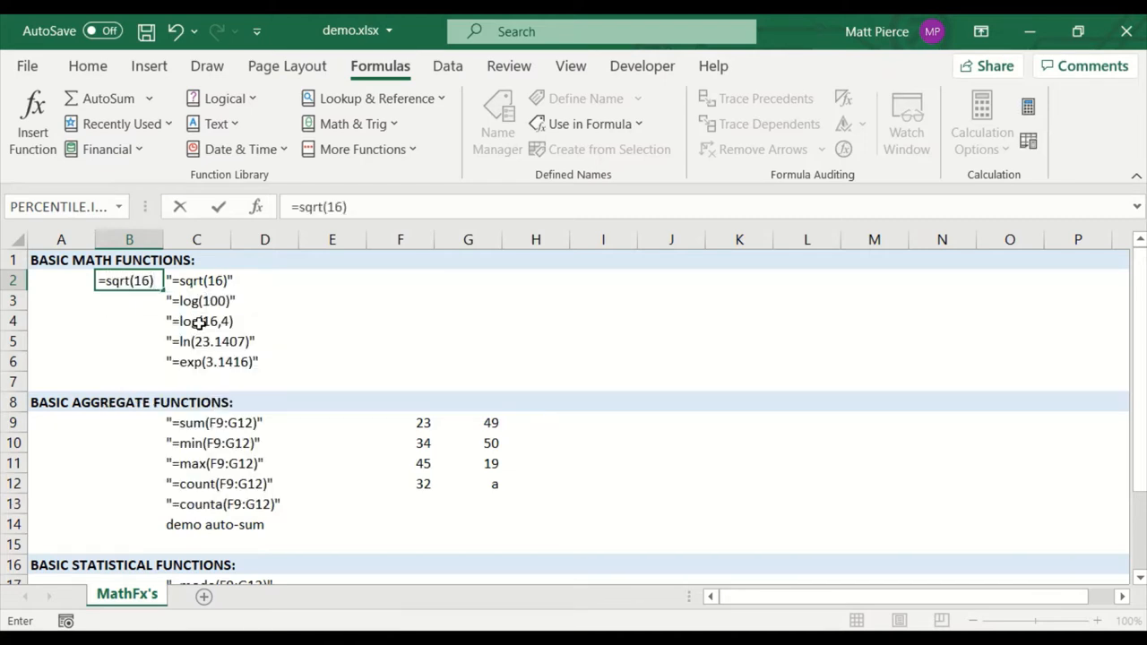
key("Return")
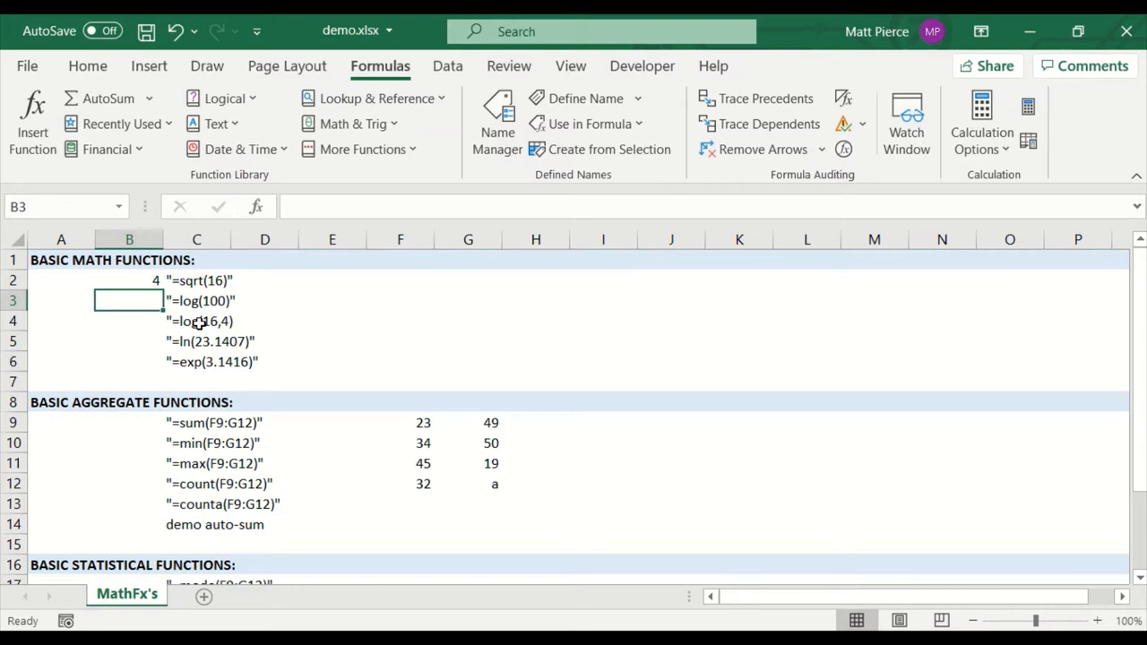
type("=;")
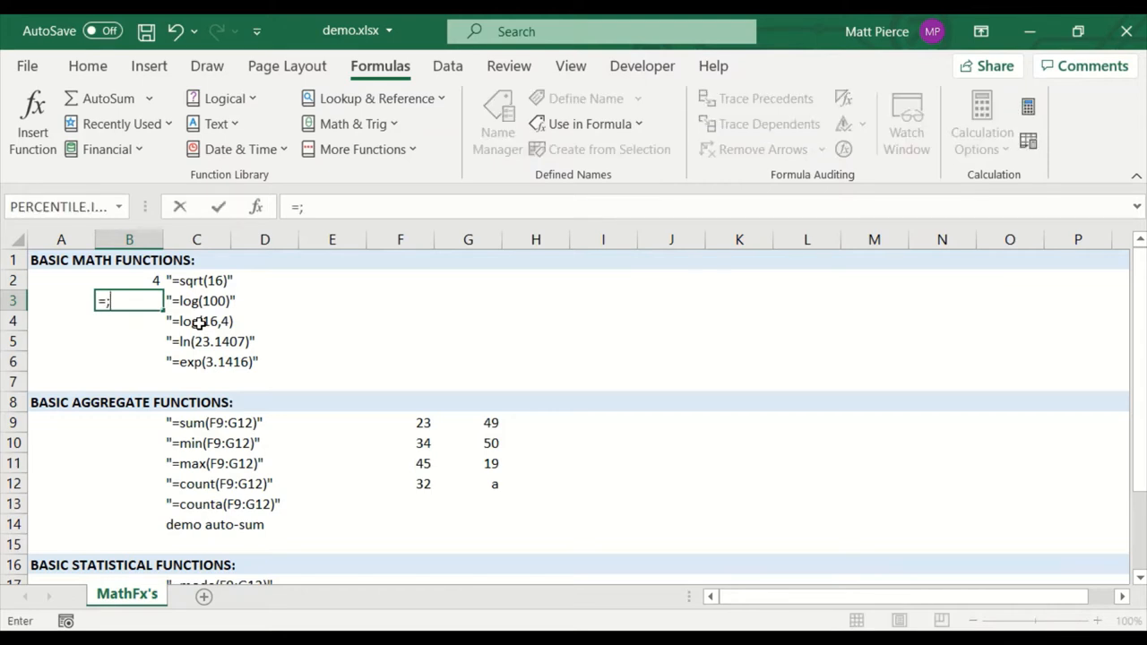
type("LOG(")
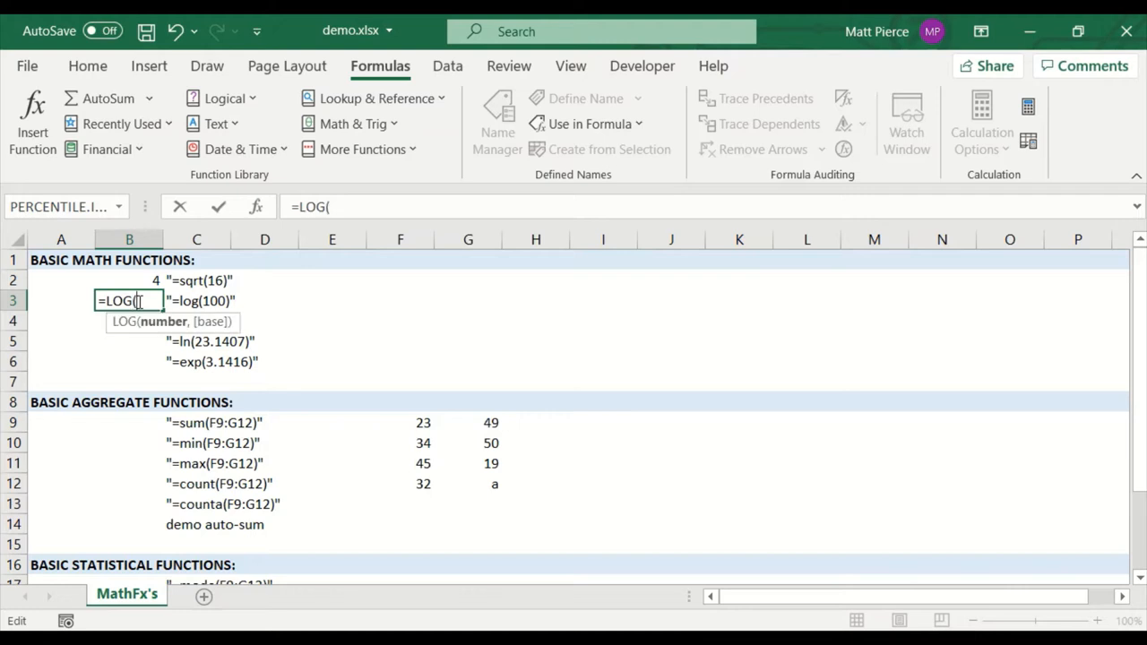
type("100")
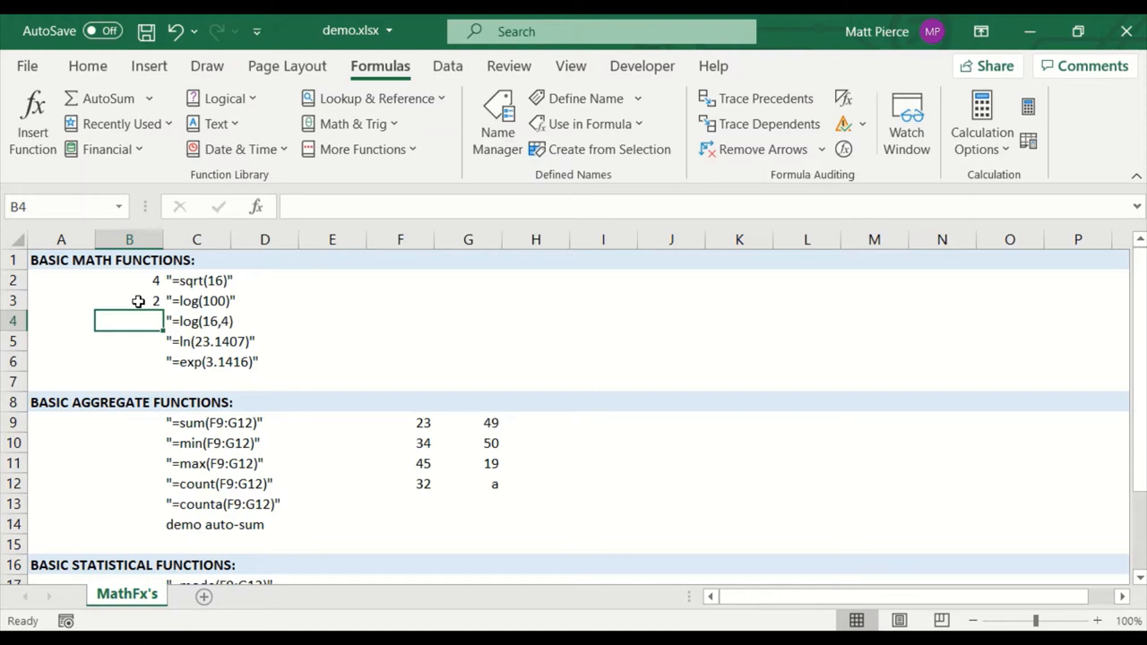
type("=LOG(16,")
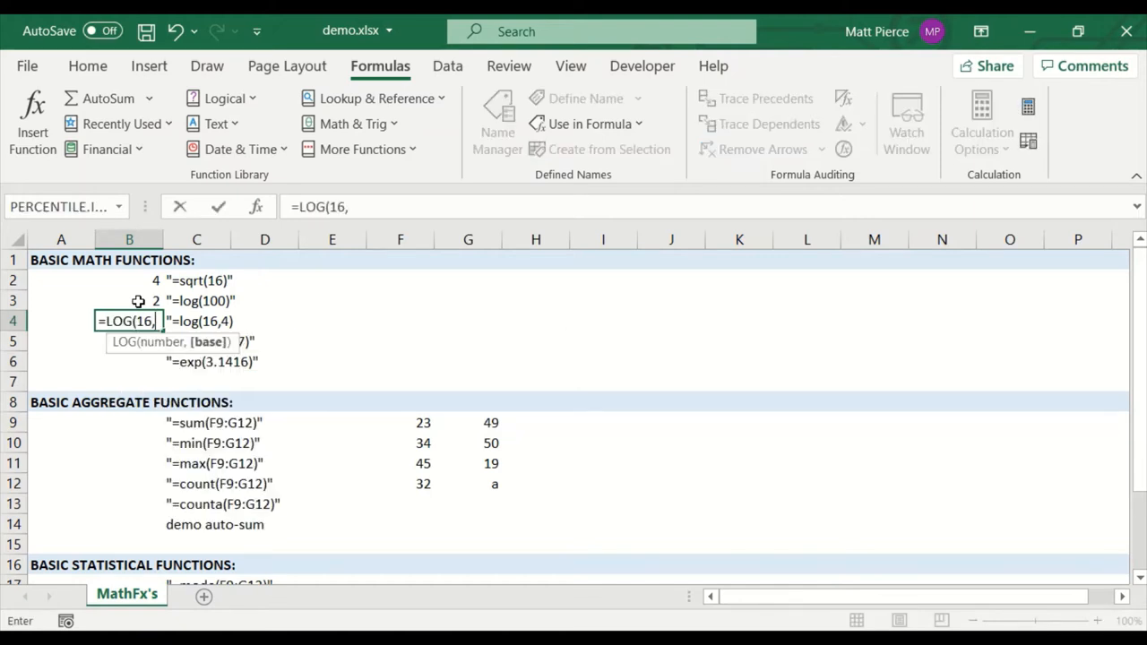
type("4)")
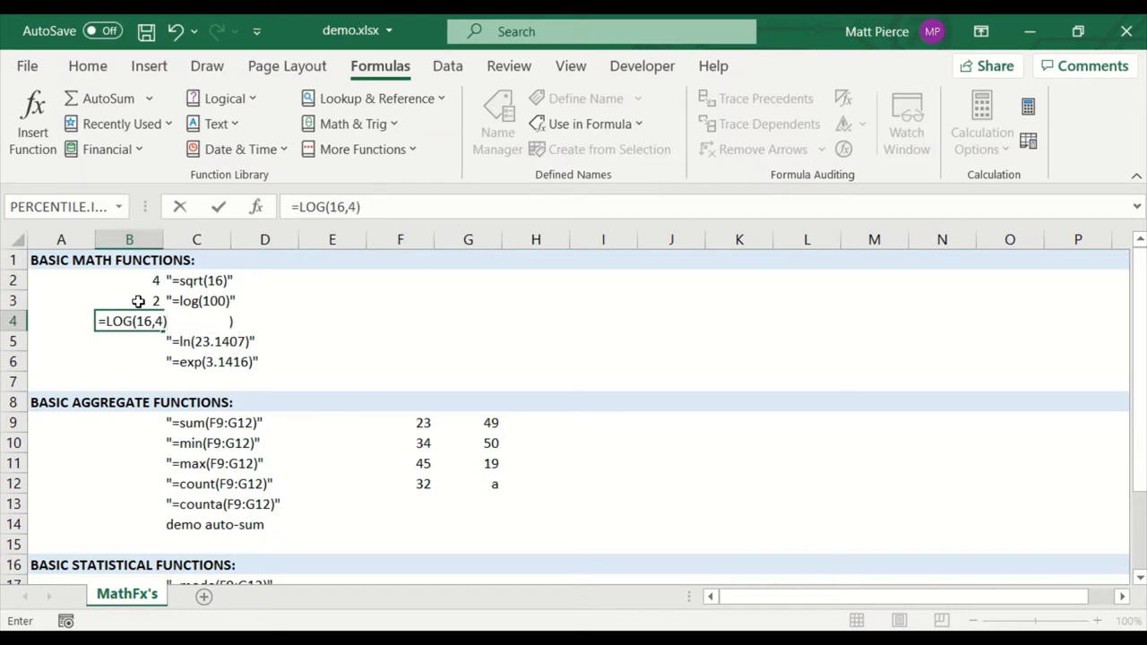
key("Return")
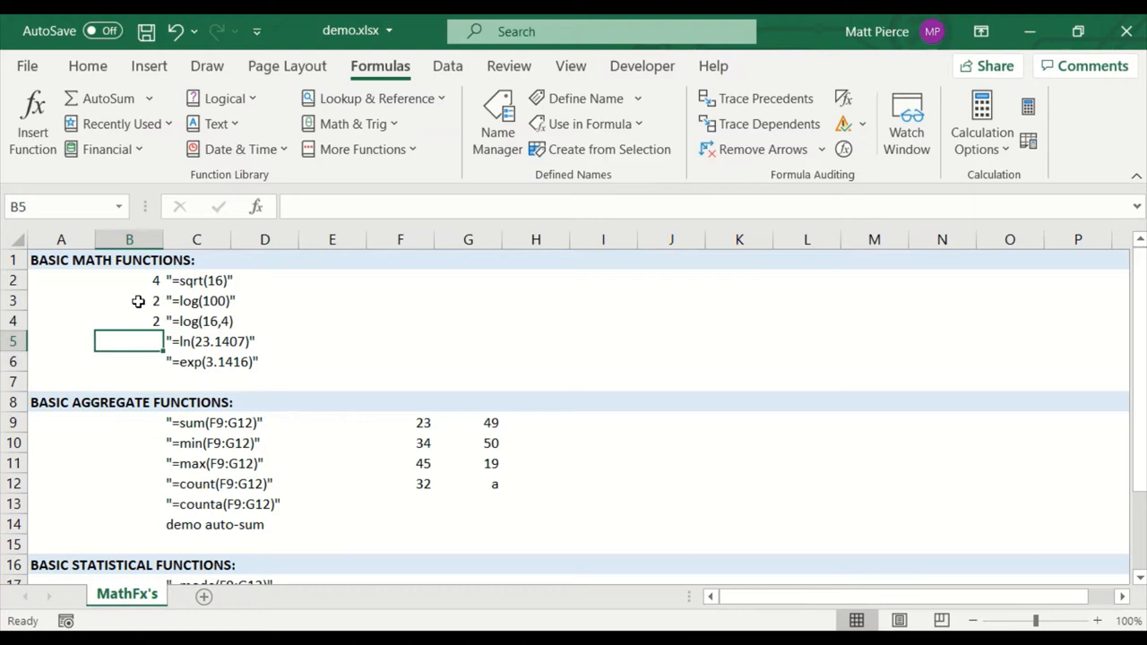
Step: Enter =LN(23.1407) and =EXP(PI()) in B5:B6, giving 3.141593 and 23.14069
type("=LN")
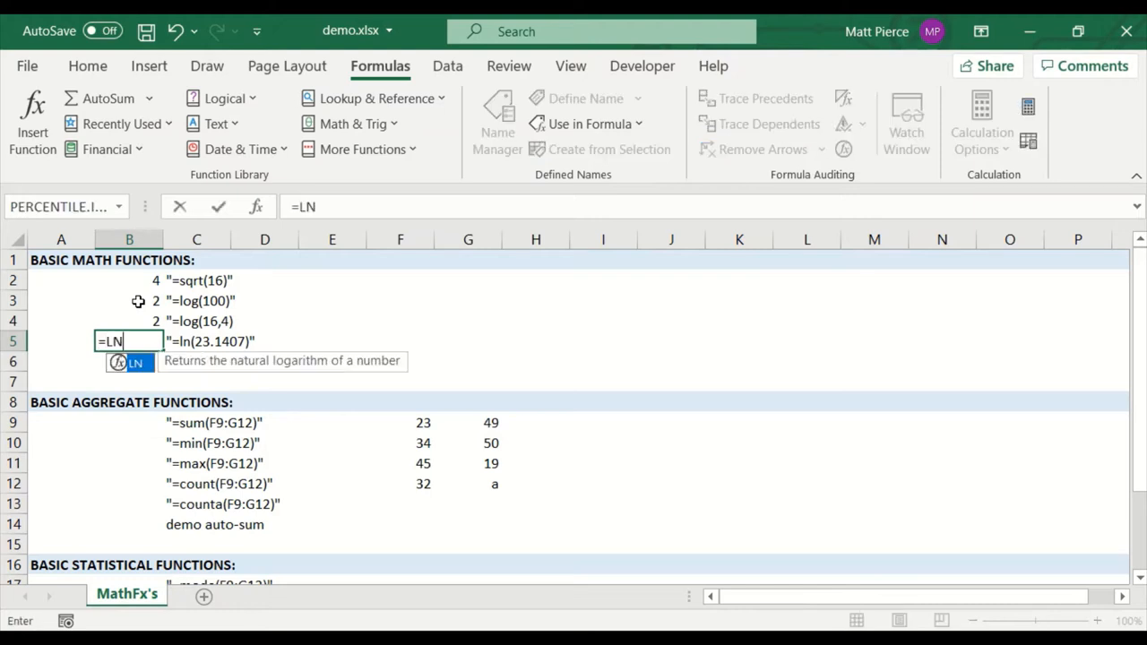
type("(23.")
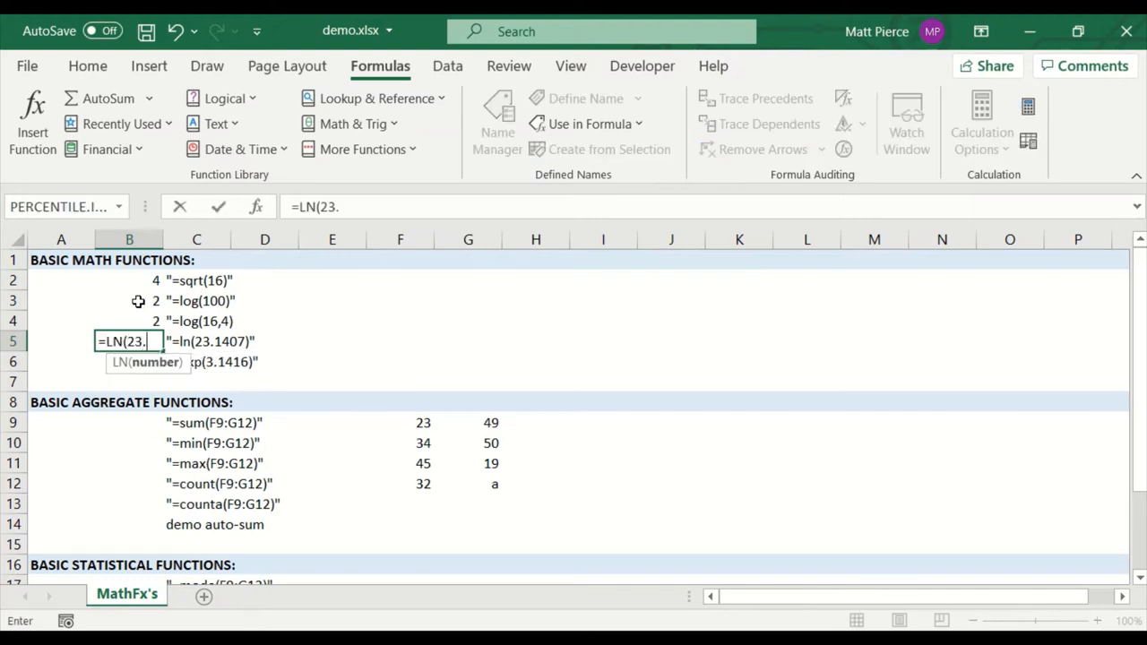
type("1407)")
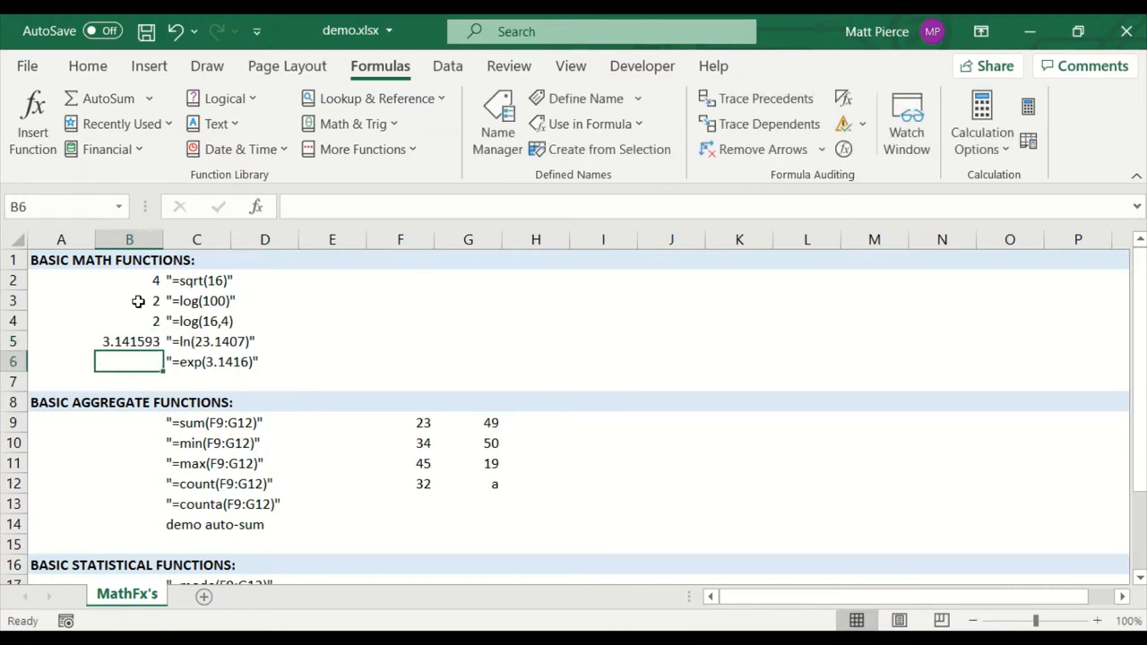
type("=EXP(")
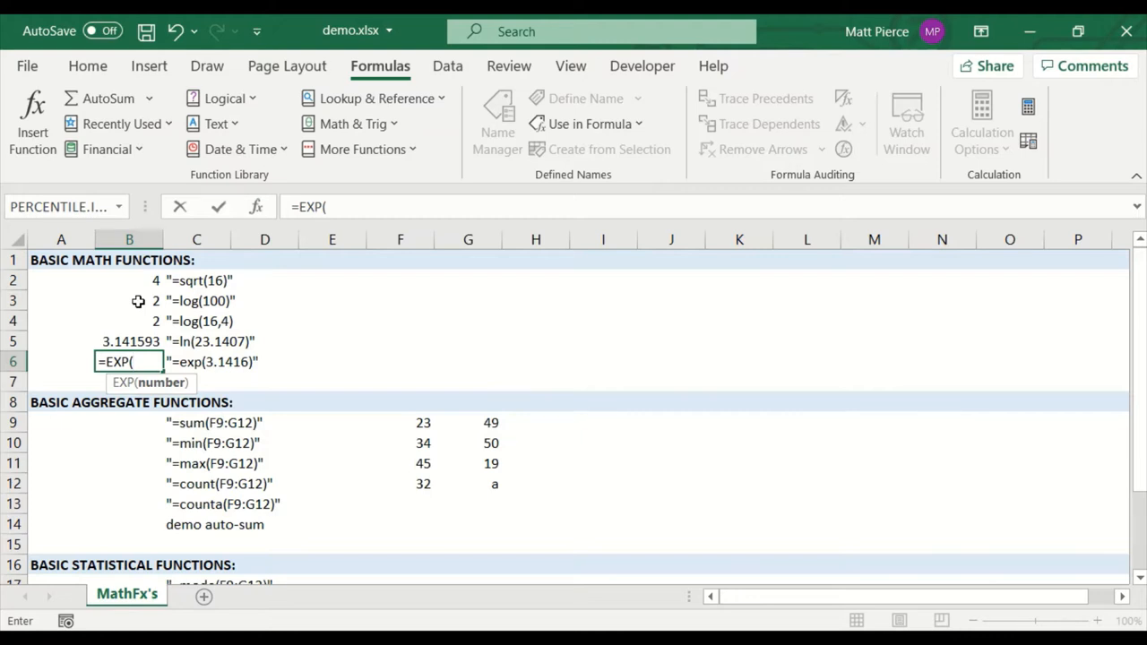
type("PI")
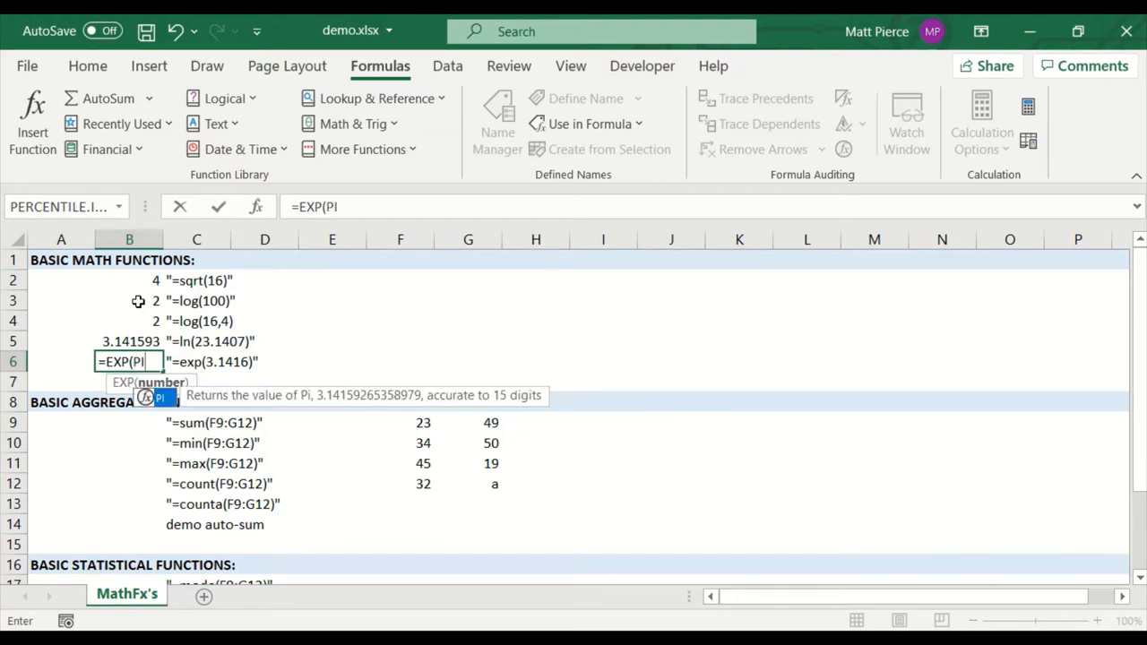
type("()")
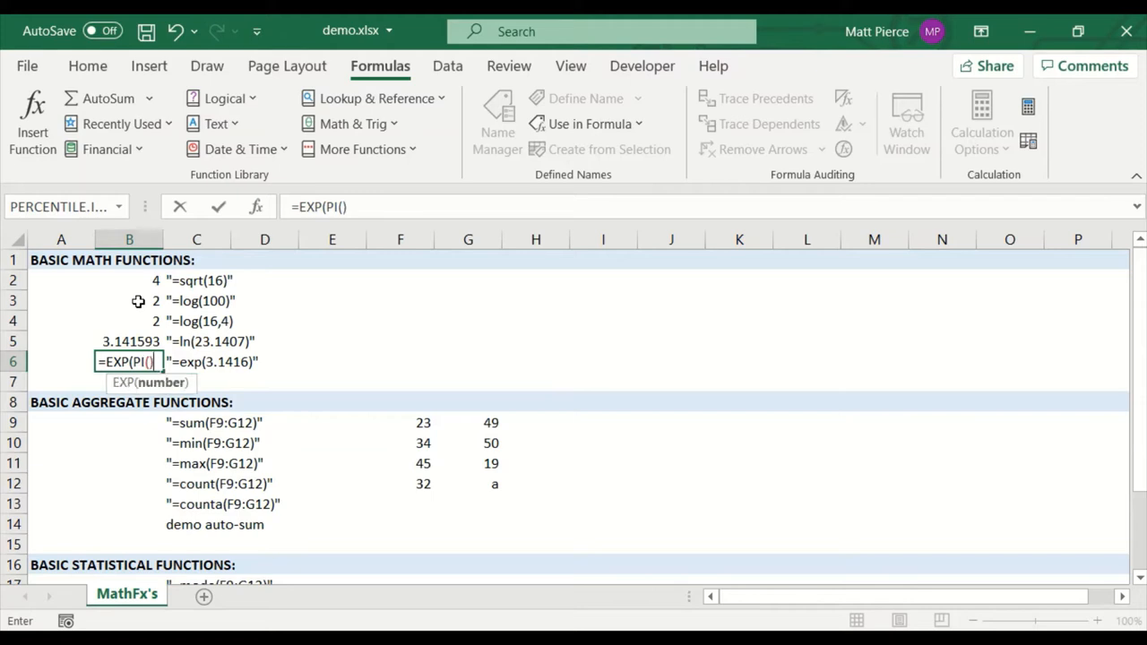
type(")")
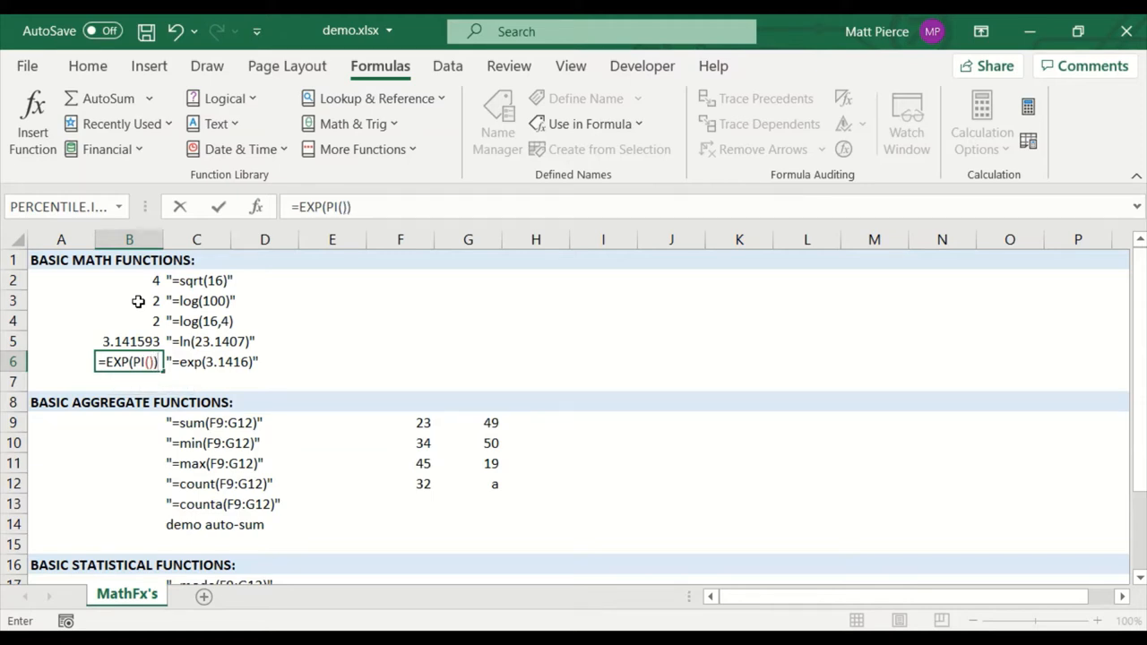
key("Return")
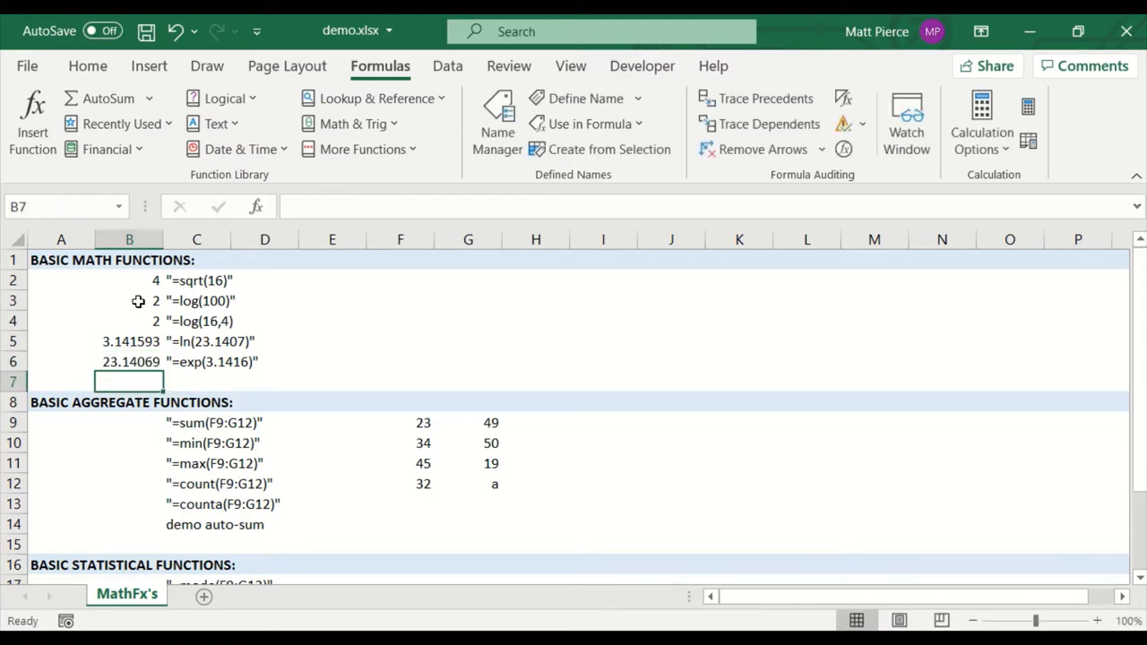
left_click(197, 340)
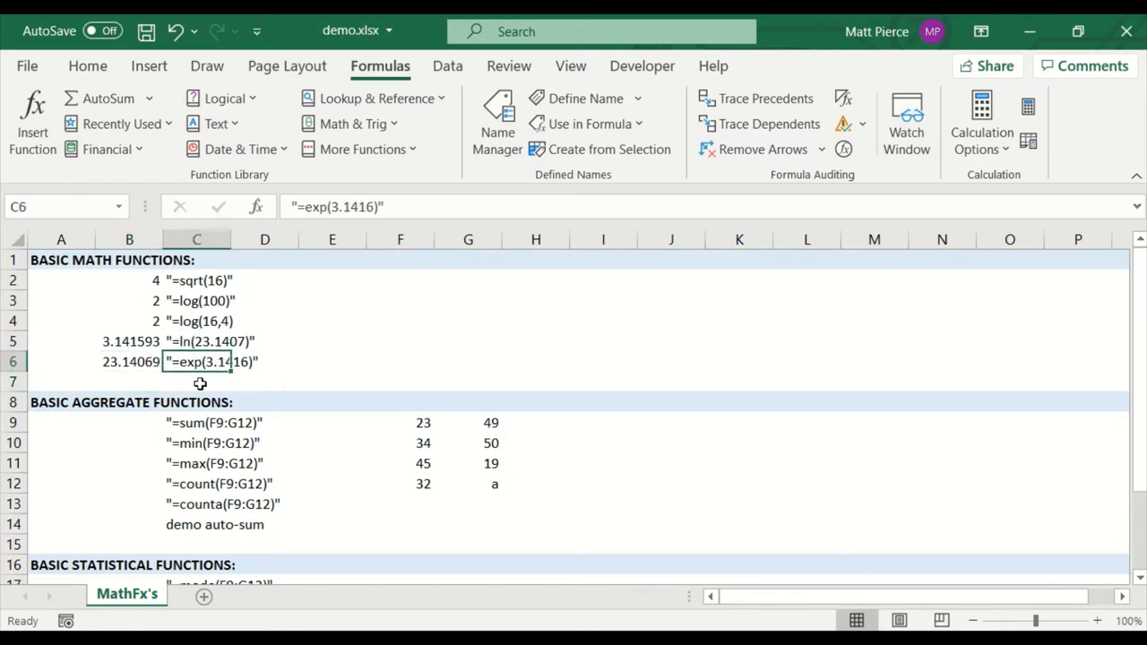
Step: Sum the values in F9:G12 into B9, returning 252
scroll("down", 3)
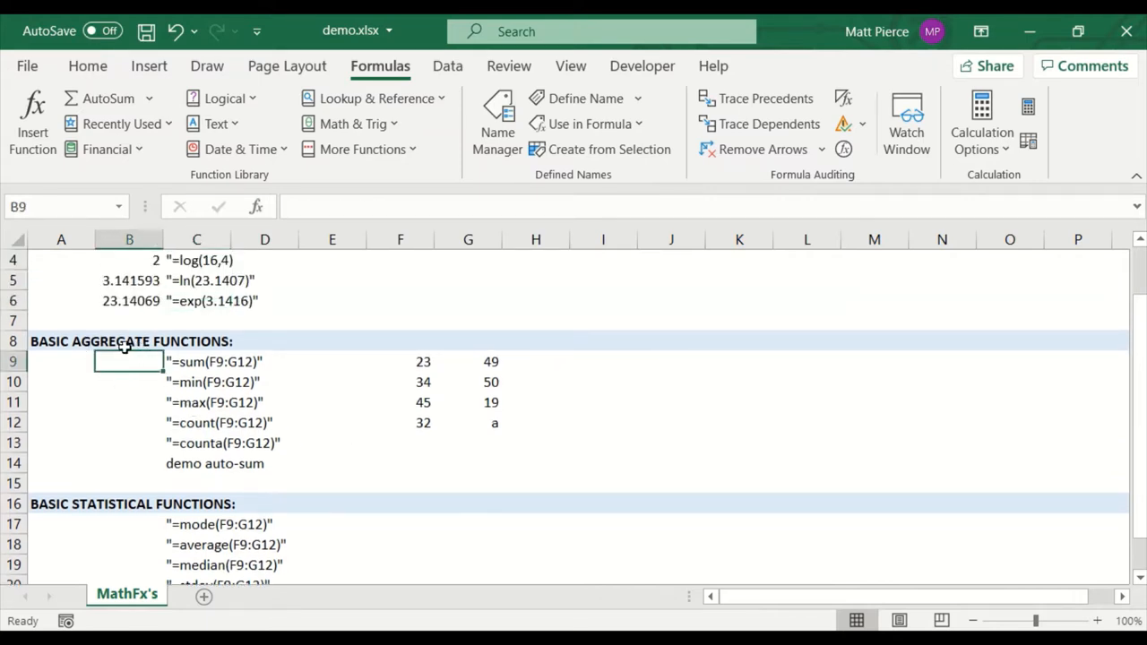
mouse_move(151, 355)
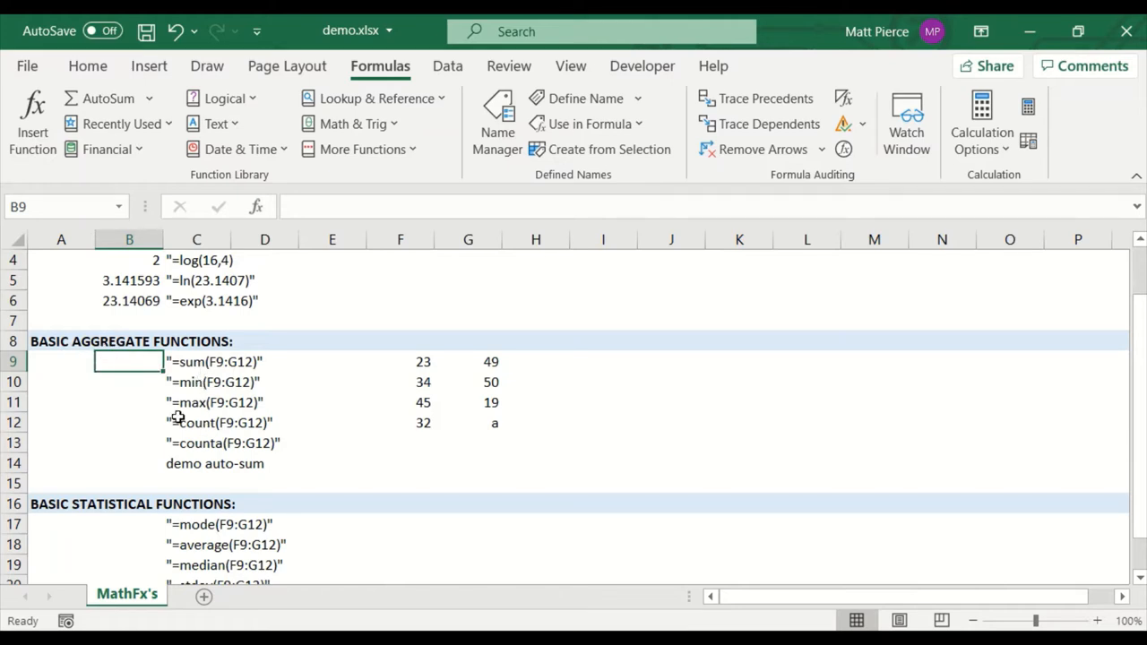
type("=")
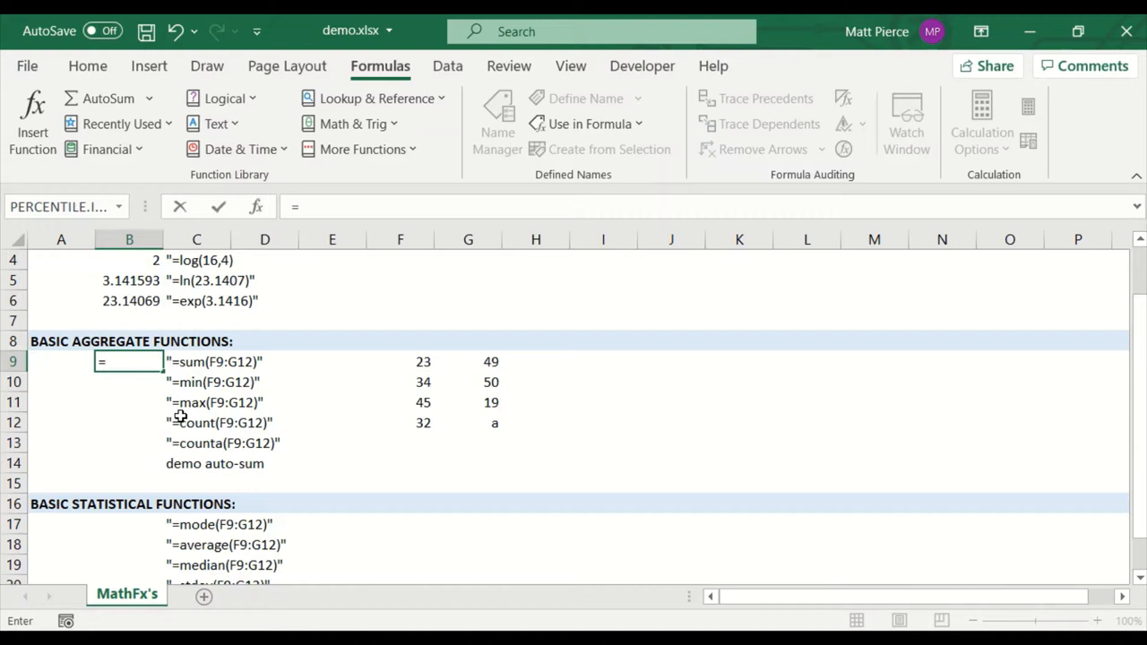
type("SUM(")
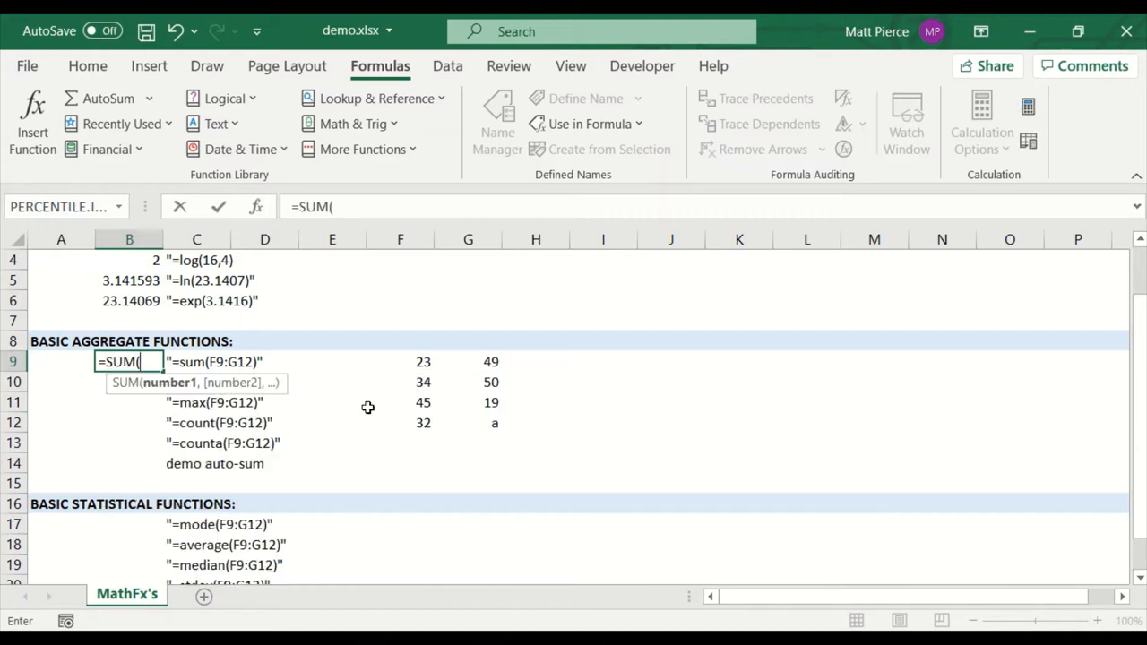
left_click_drag(400, 362, 491, 422)
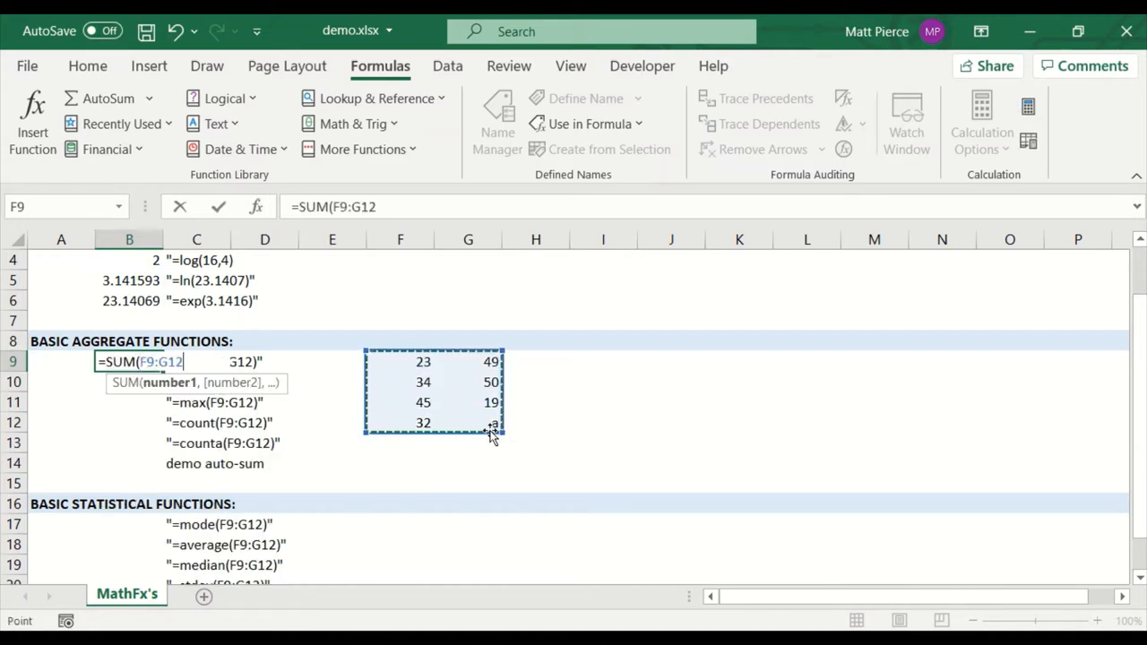
mouse_move(473, 423)
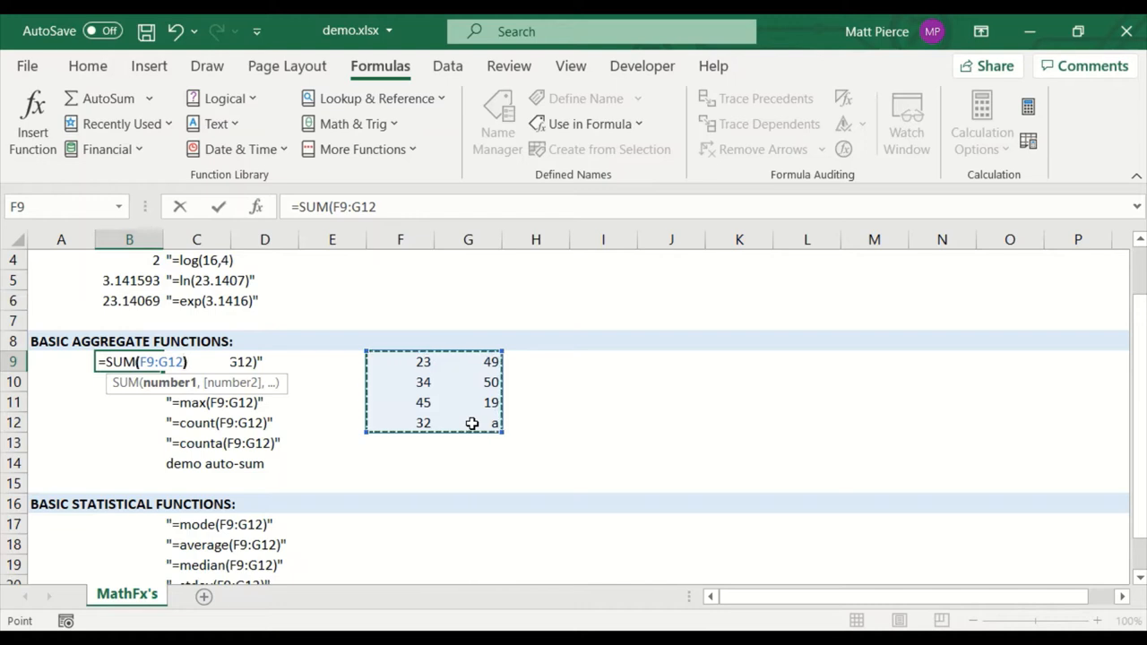
key("Return")
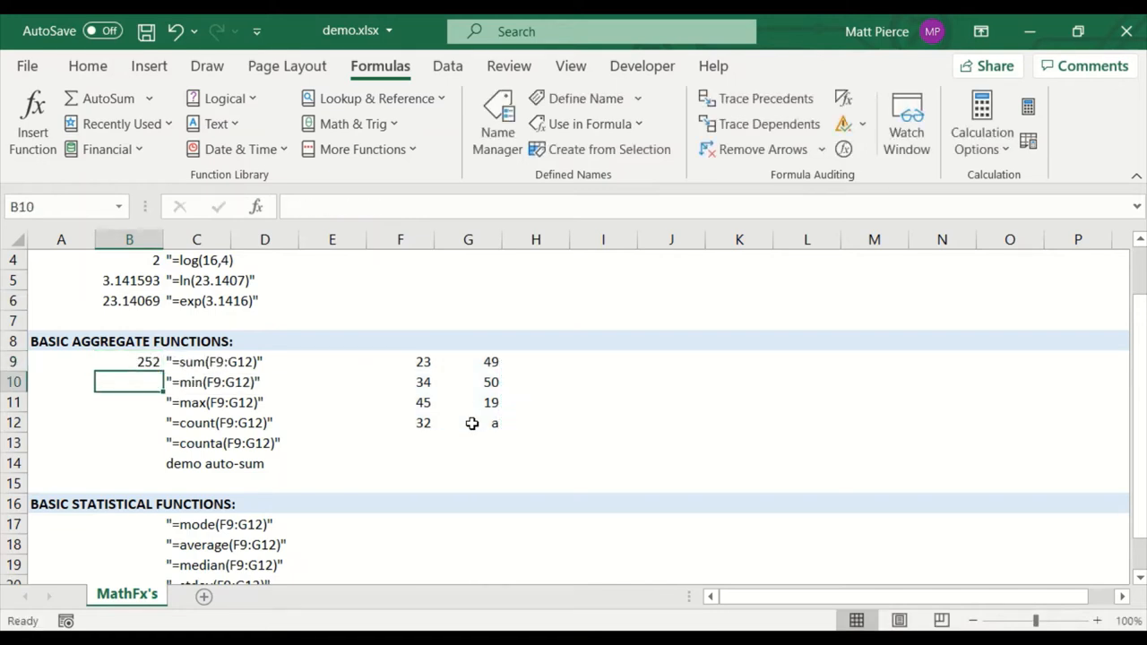
Step: Enter a MIN formula over F9:G12 in B10 returning 19, and begin the MAX formula
type("=")
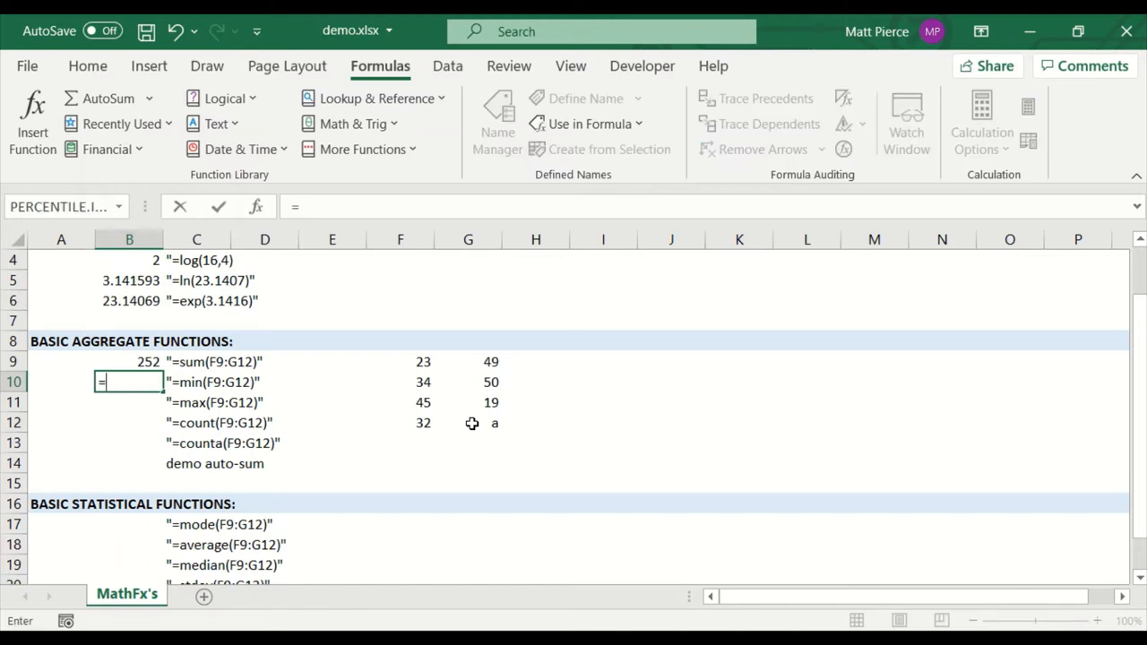
type("=MIN(")
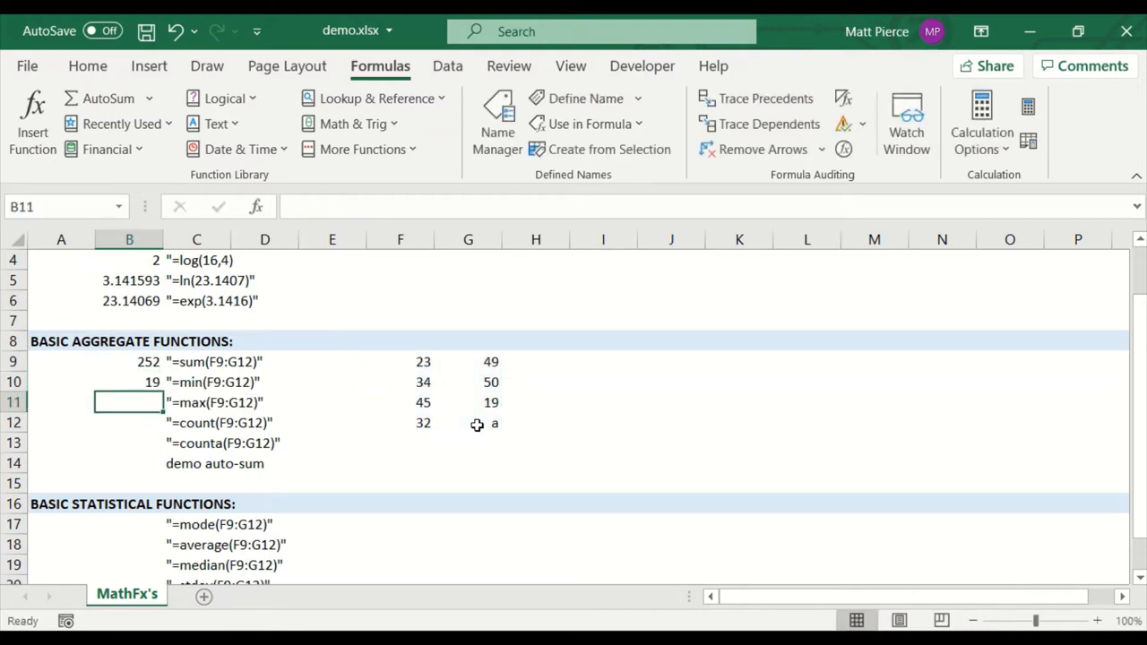
type("=MAX(F9")
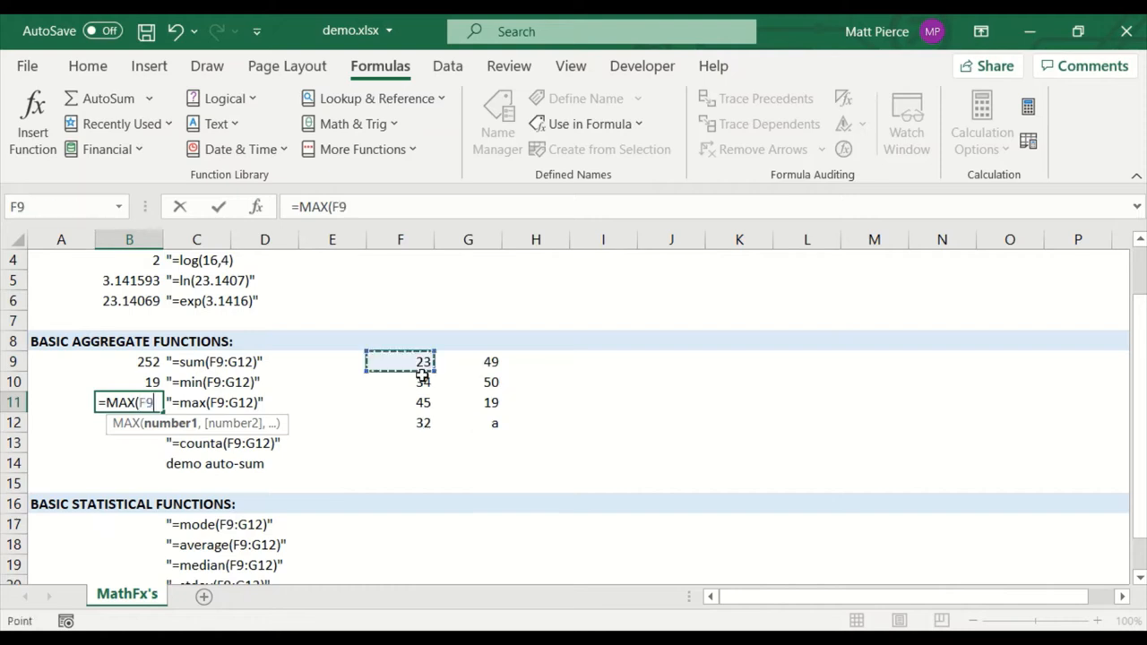
Step: Complete =MAX(F9:G12) in B11 (50) and =COUNT(F9:G12) in B12 (7)
left_click_drag(400, 362, 491, 423)
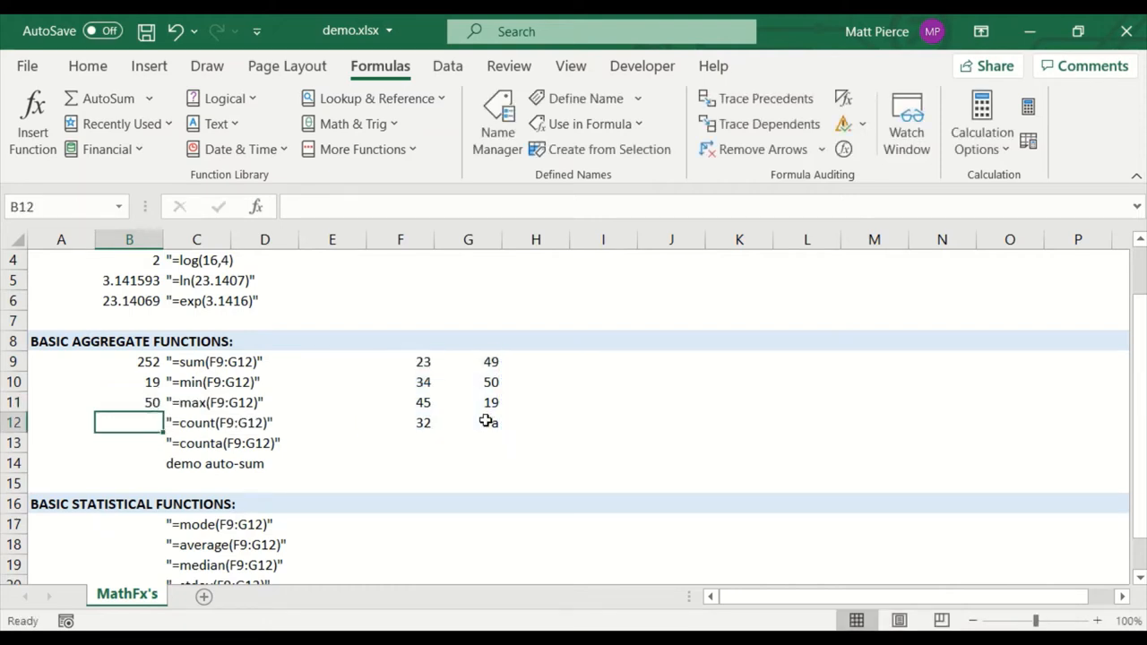
mouse_move(351, 451)
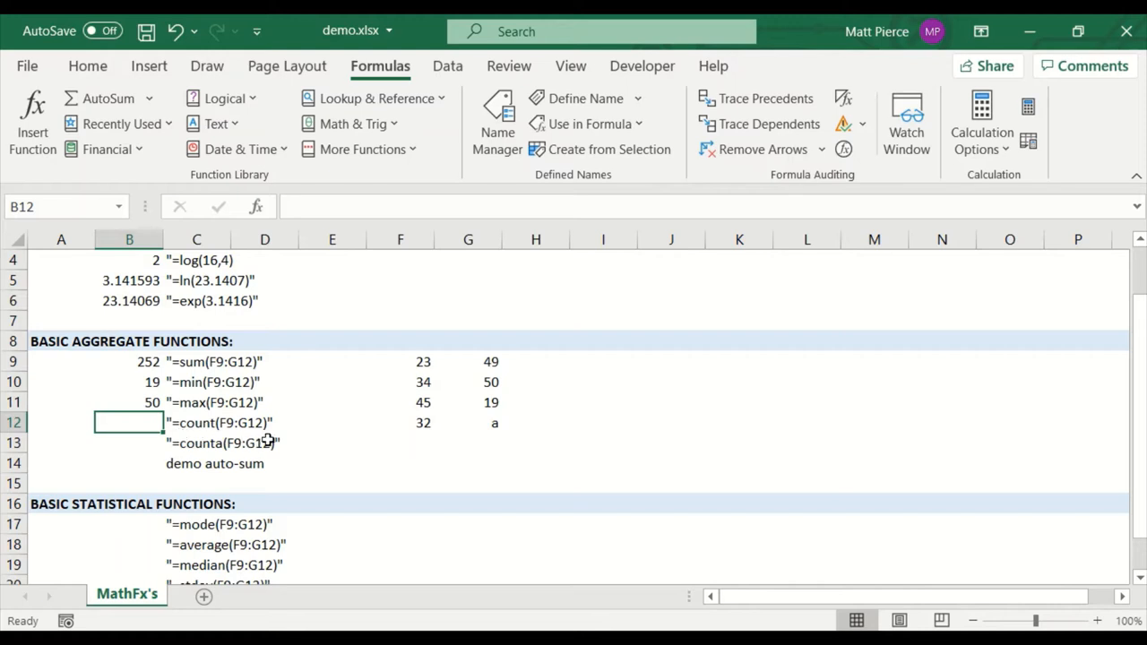
type("=COUNT(")
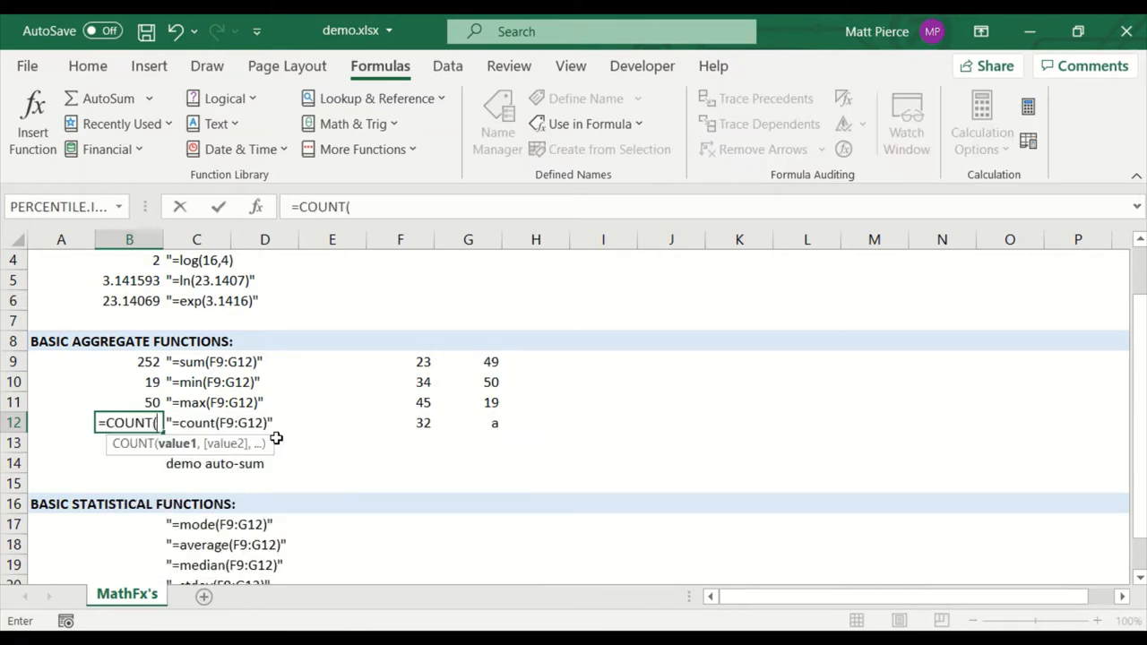
left_click_drag(400, 362, 491, 423)
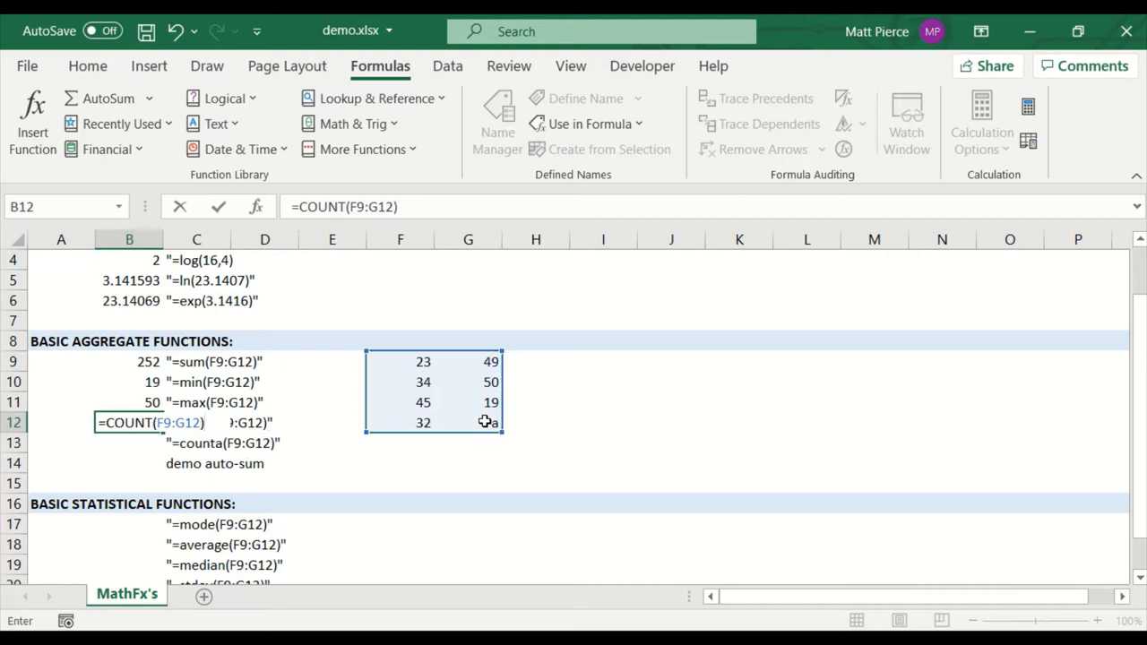
key("Return")
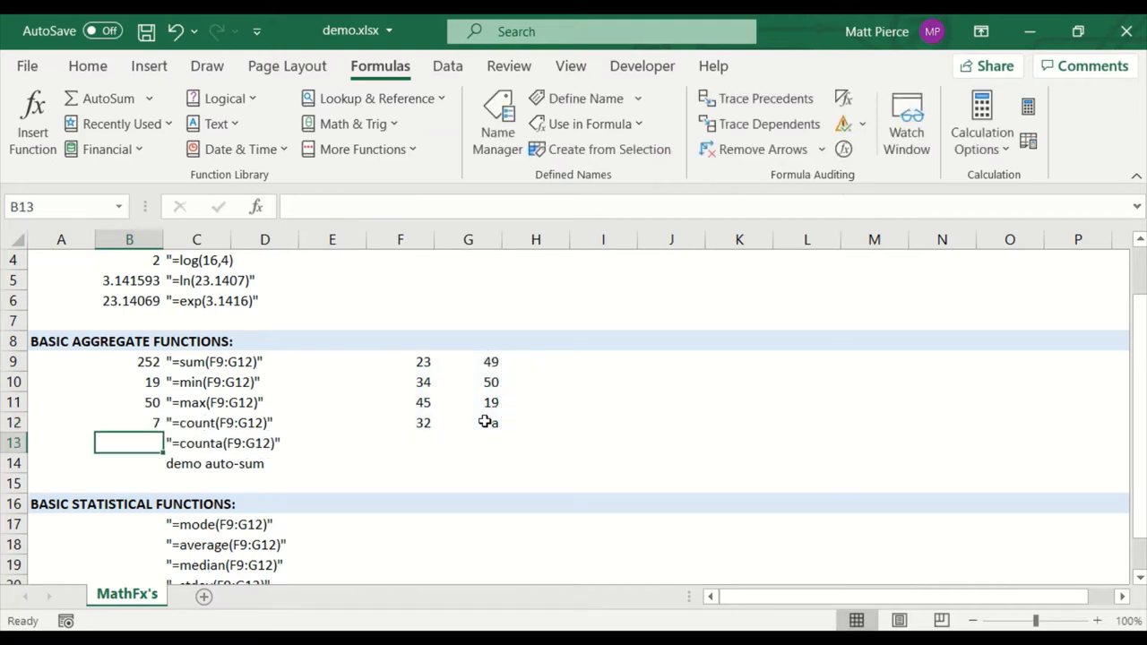
Step: Add =COUNTA(F9:G12) in B13 returning 8, then select cell F13
type("=COUNTA(")
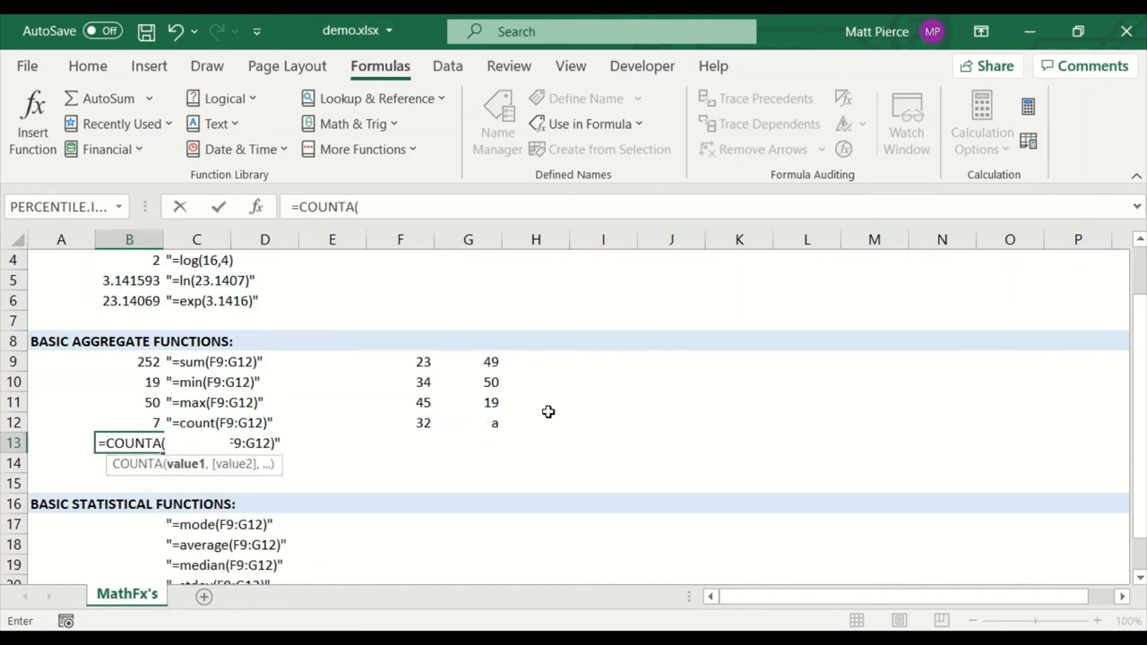
left_click_drag(423, 362, 491, 423)
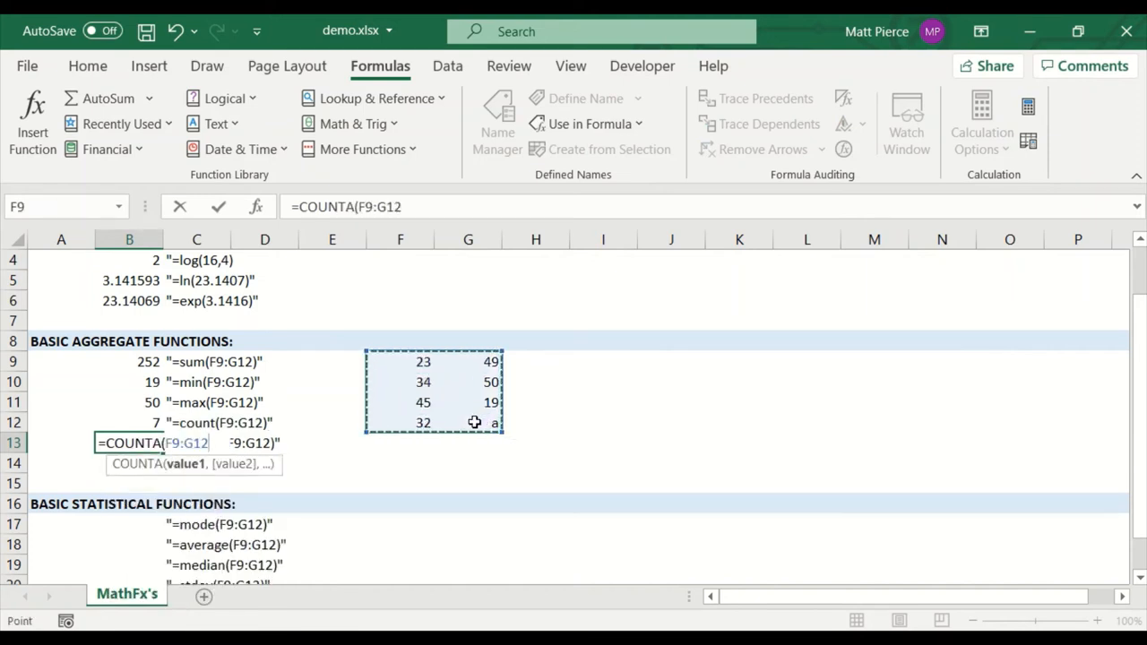
key("Return")
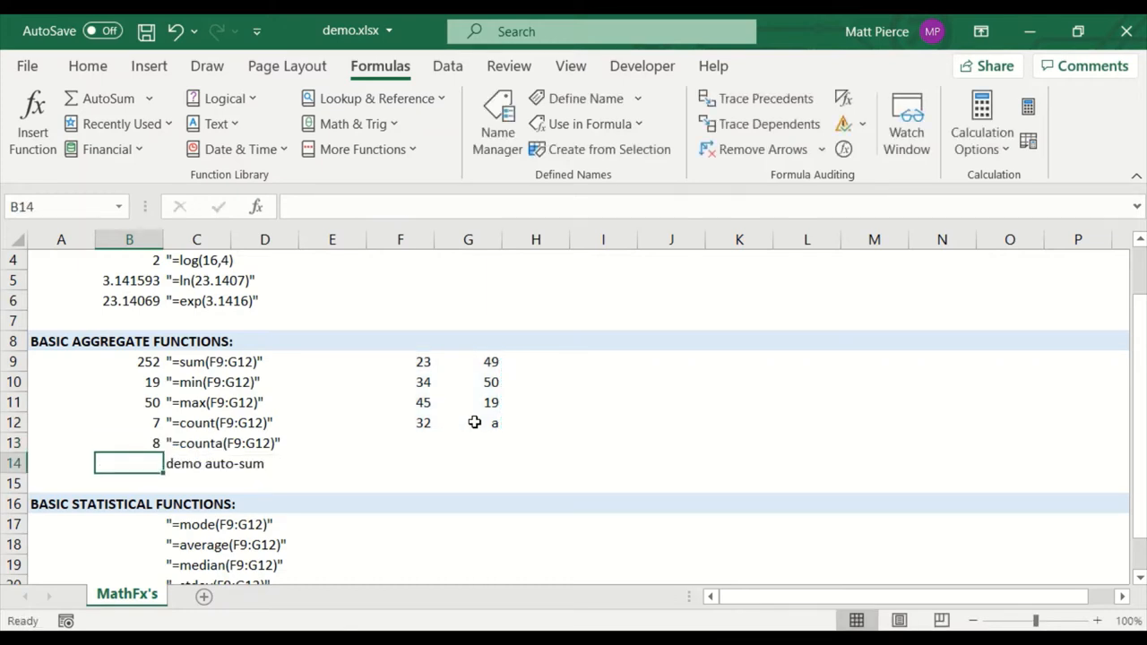
mouse_move(350, 423)
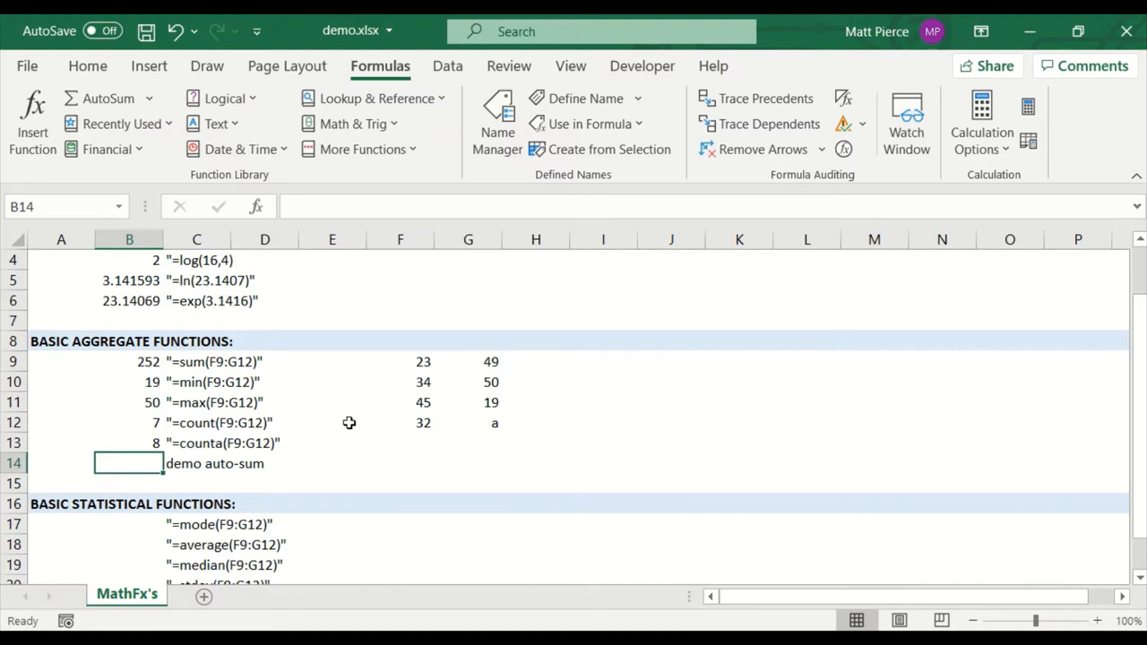
left_click(400, 443)
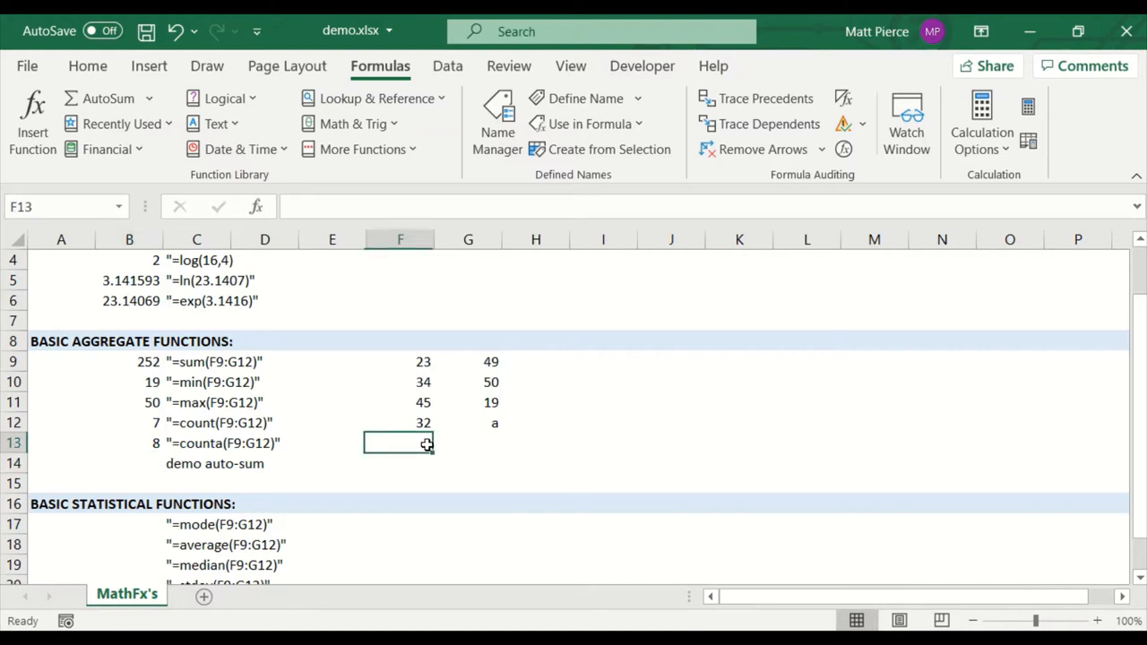
mouse_move(484, 391)
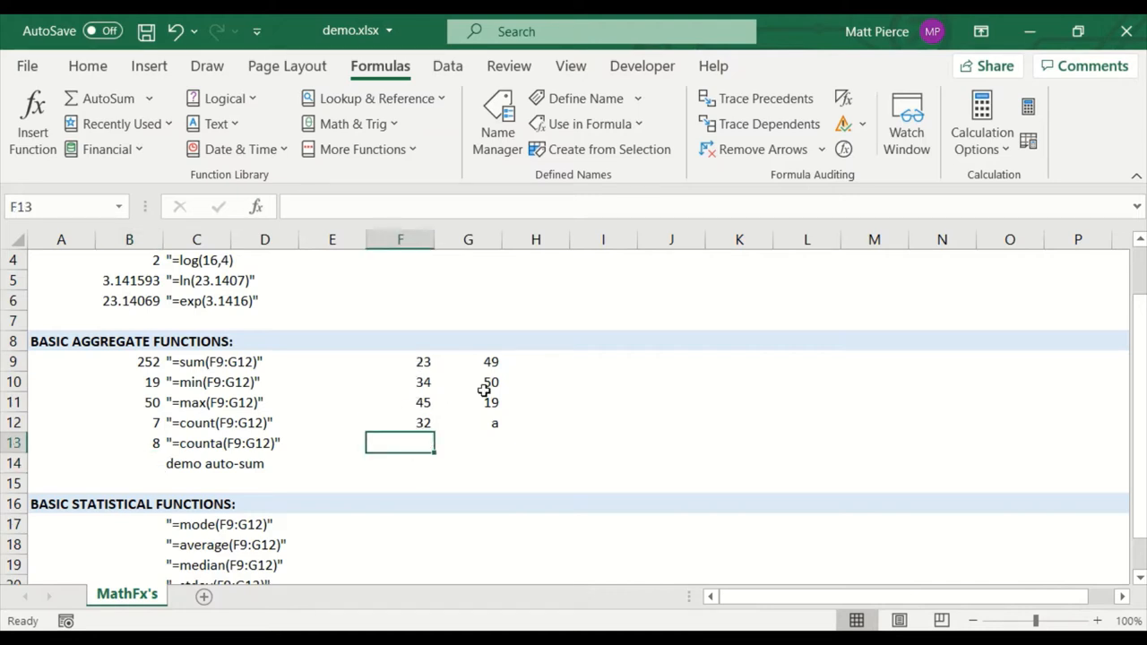
mouse_move(408, 423)
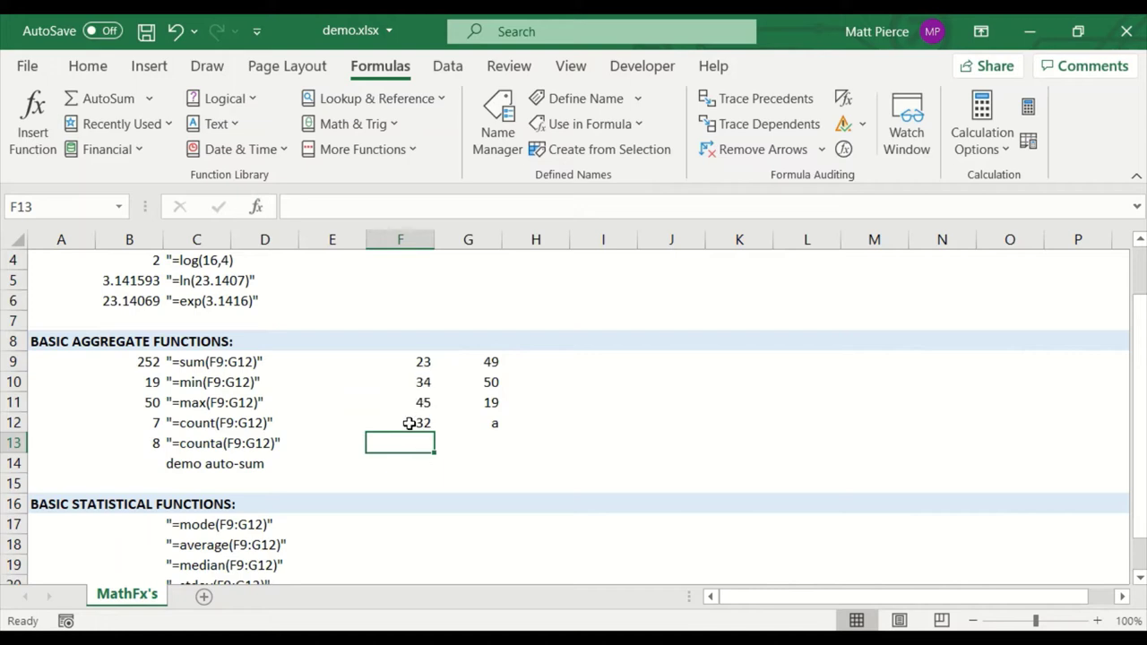
mouse_move(107, 99)
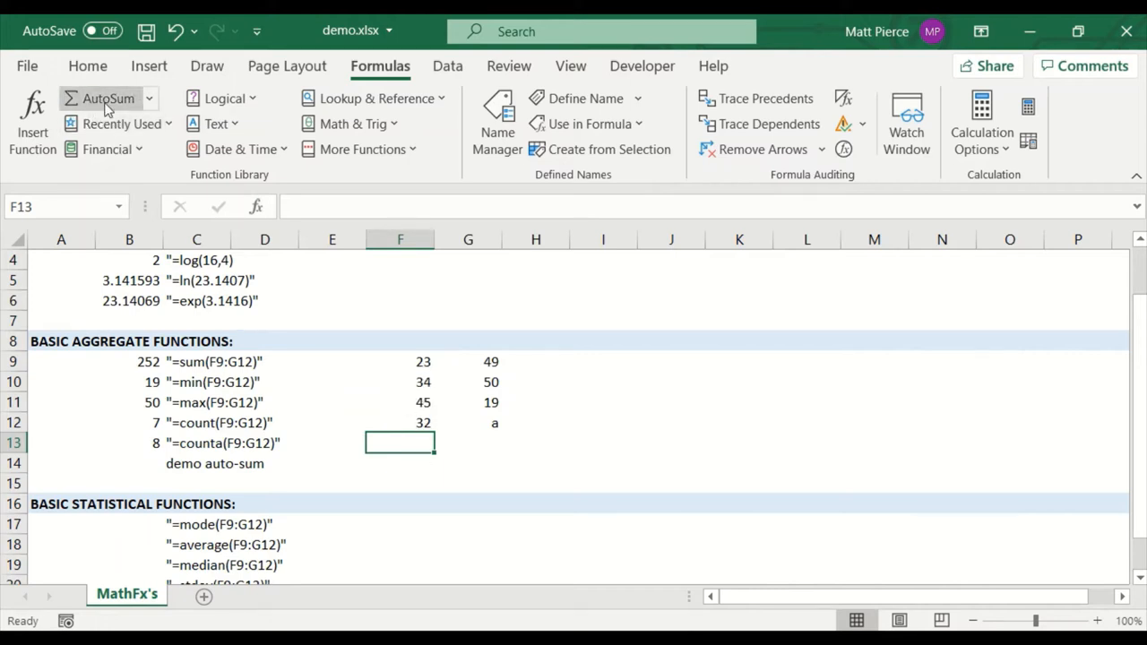
mouse_move(110, 99)
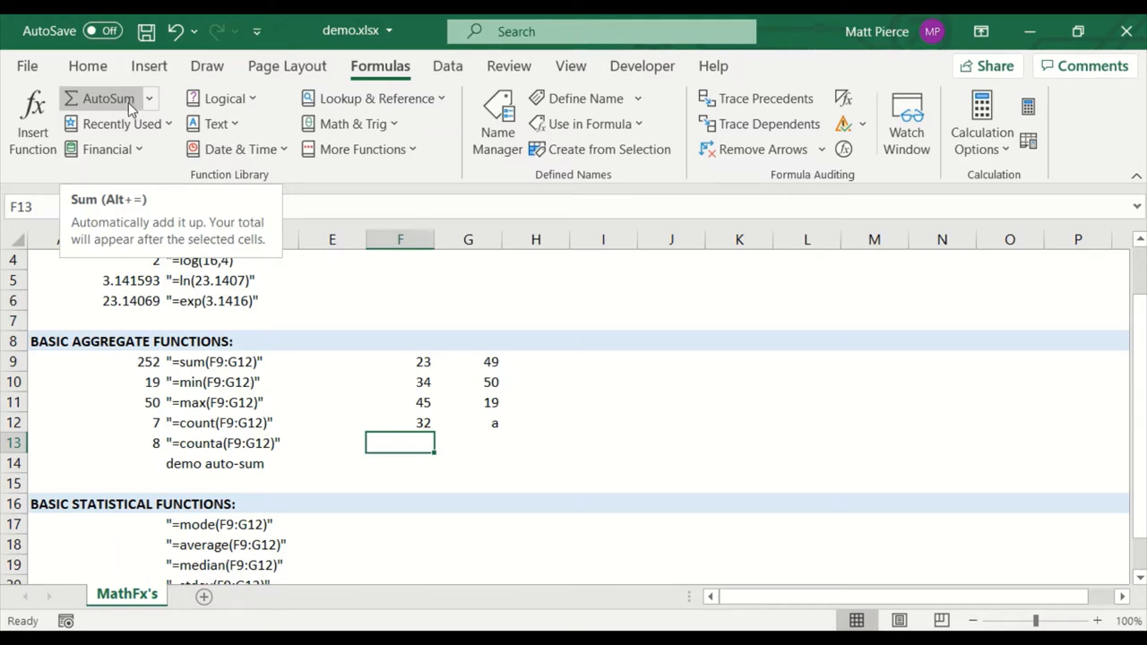
Step: Draft AutoSum SUM and AVERAGE of F9:F12 in F13, discarding each, and reopen the AutoSum list
left_click(104, 99)
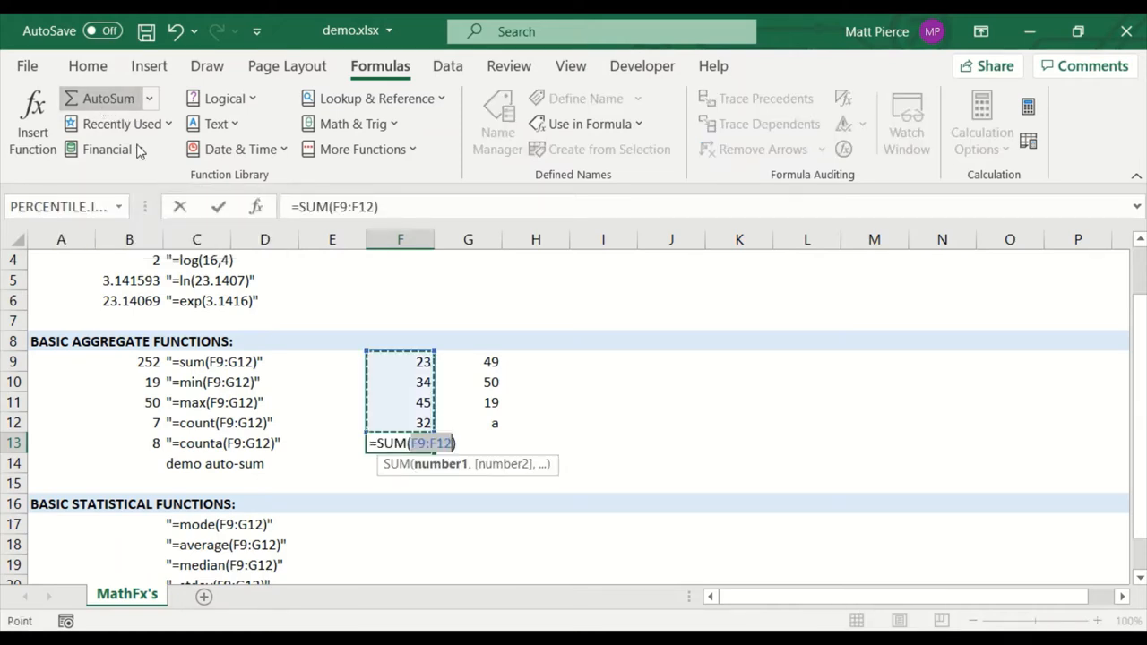
mouse_move(409, 430)
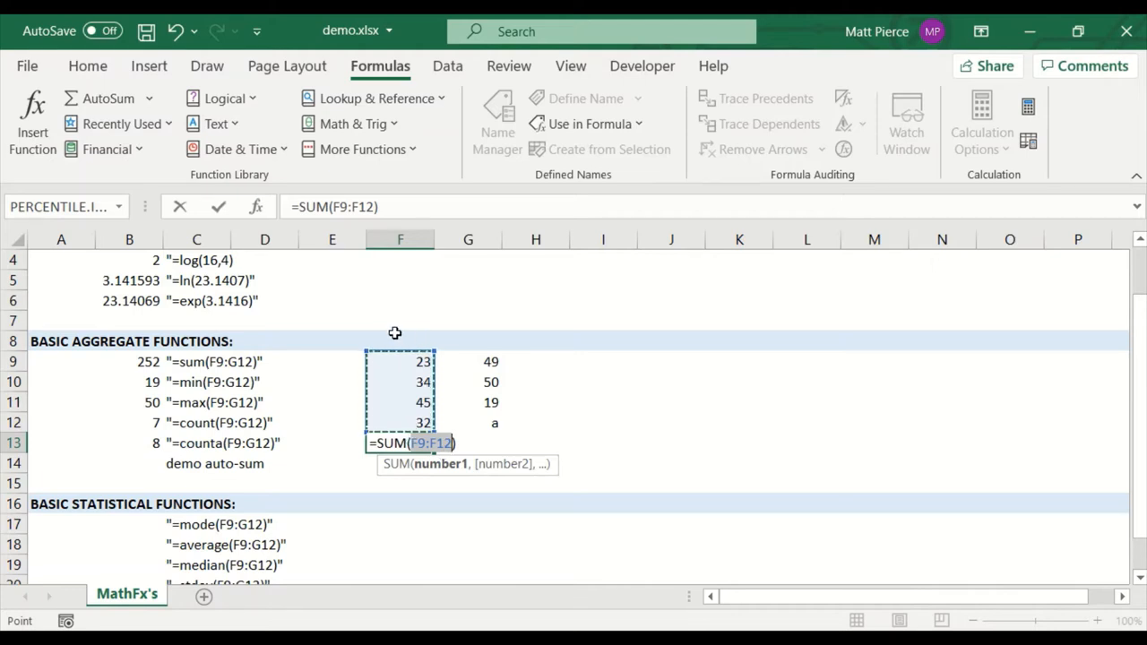
key("Return")
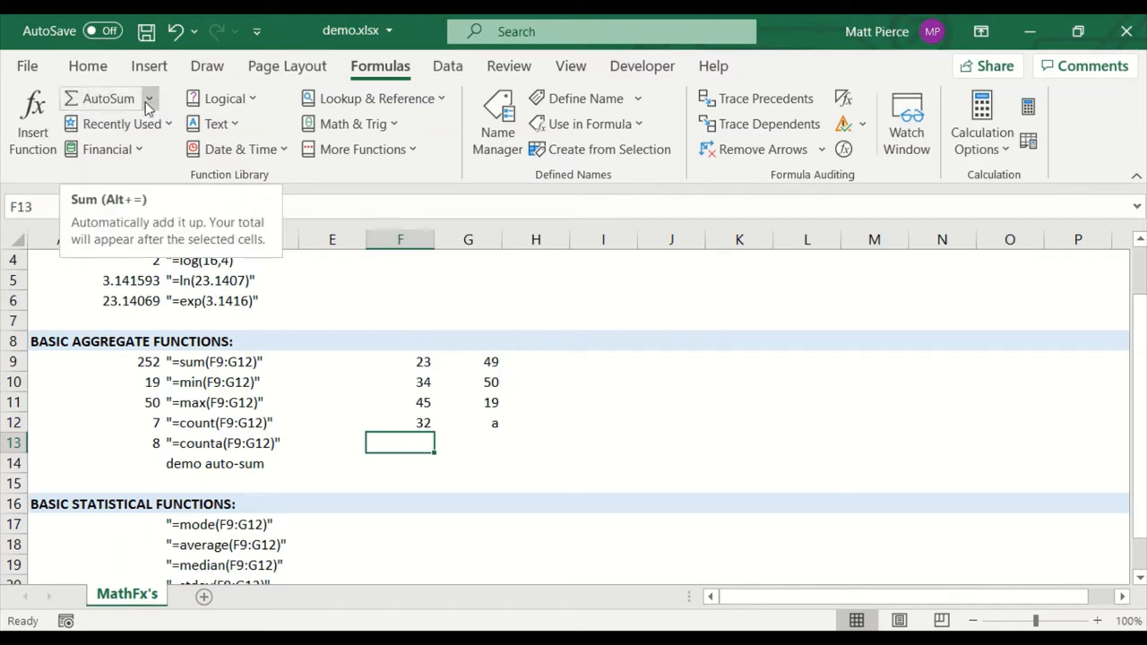
left_click(147, 97)
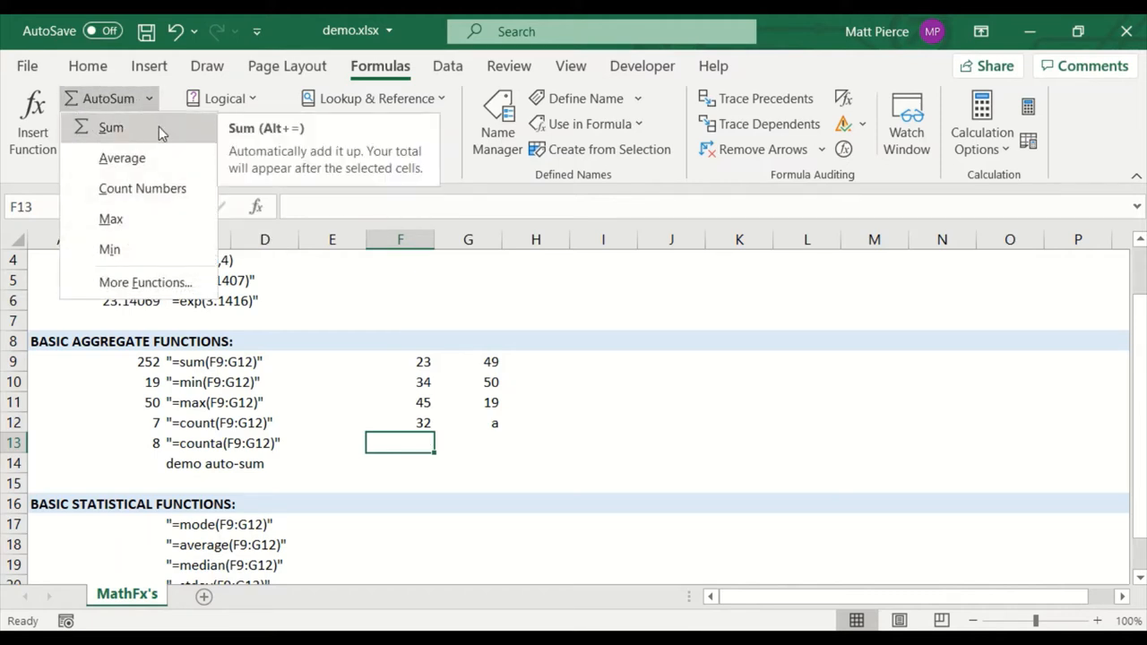
left_click(122, 158)
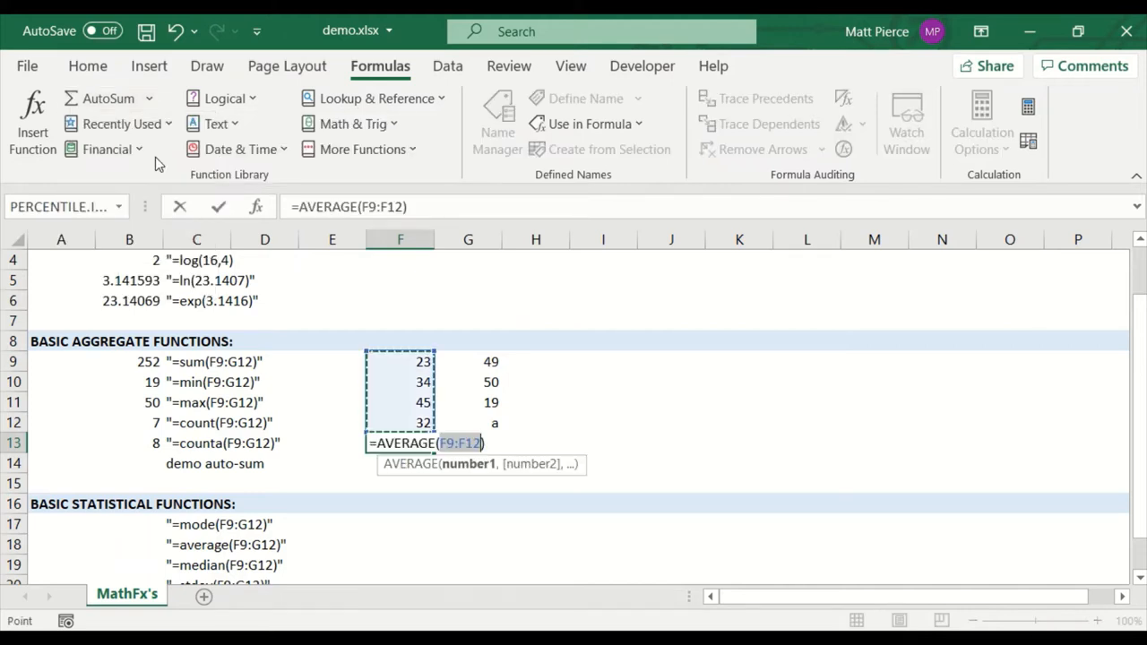
key("Escape")
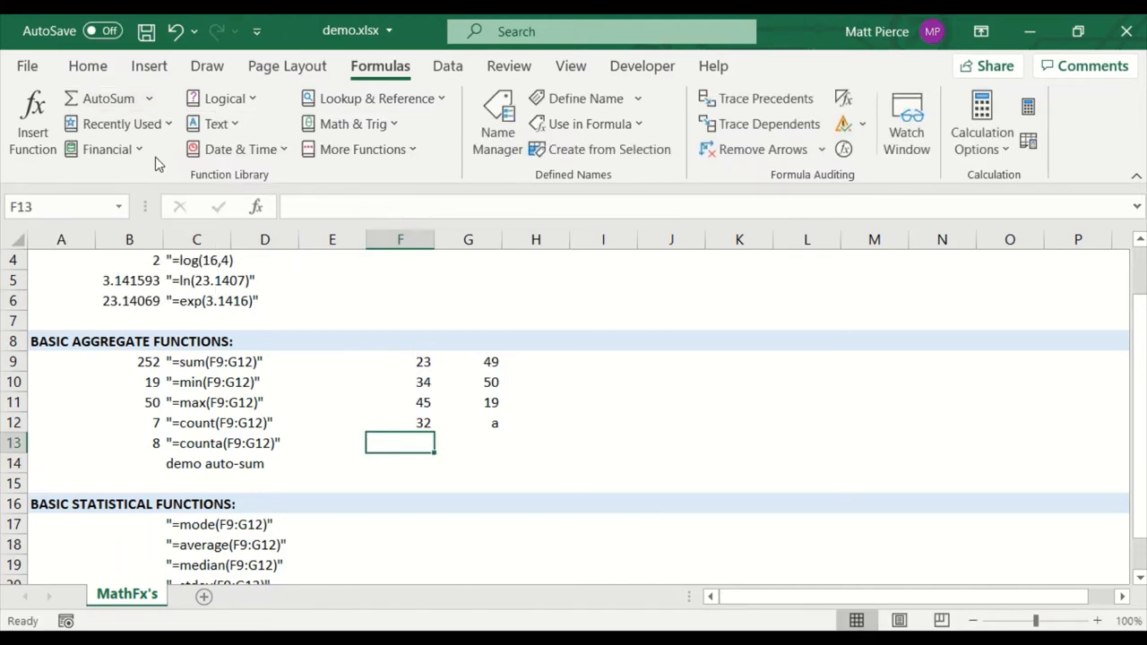
left_click(147, 96)
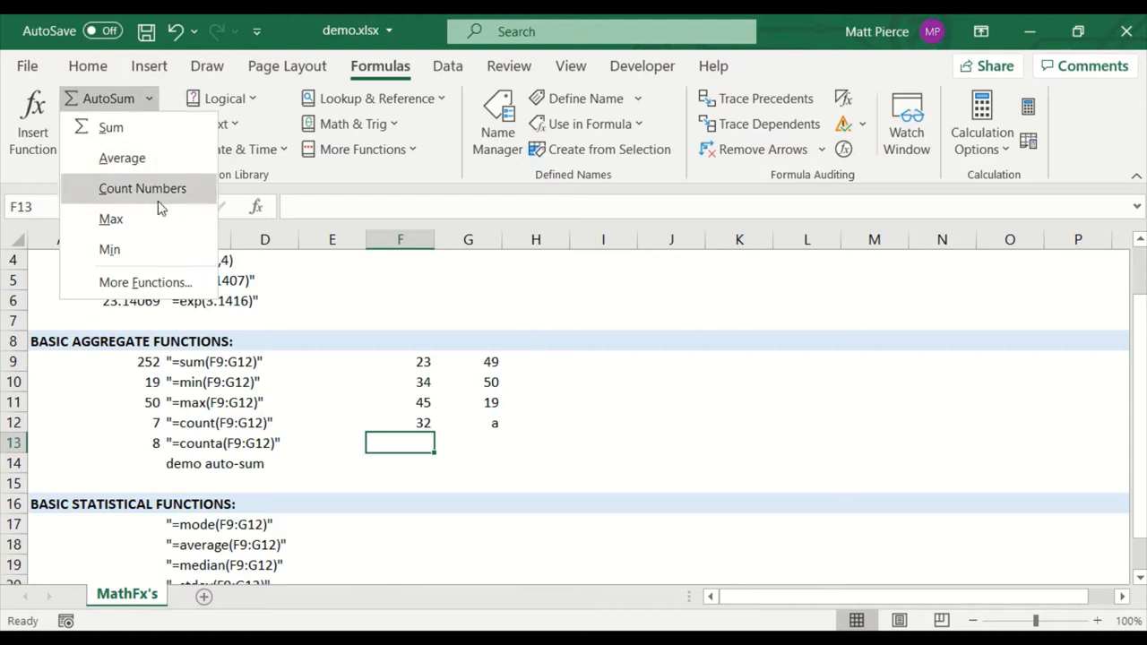
mouse_move(151, 219)
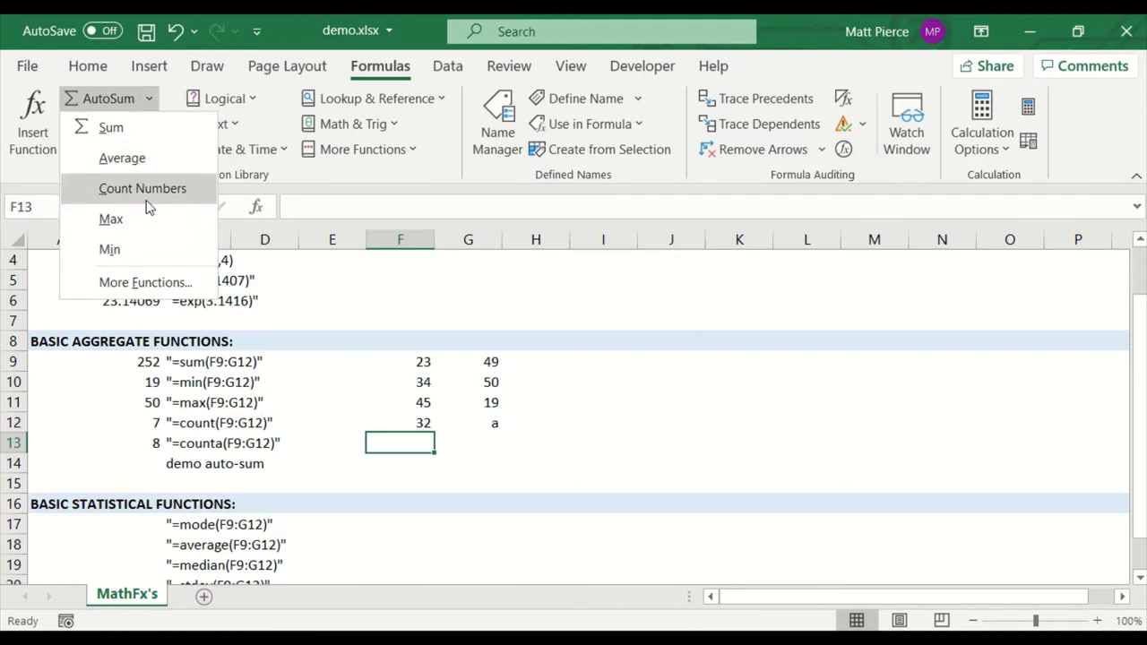
Step: Browse the Statistical category in the Insert Function dialog, then cancel without inserting
left_click(146, 283)
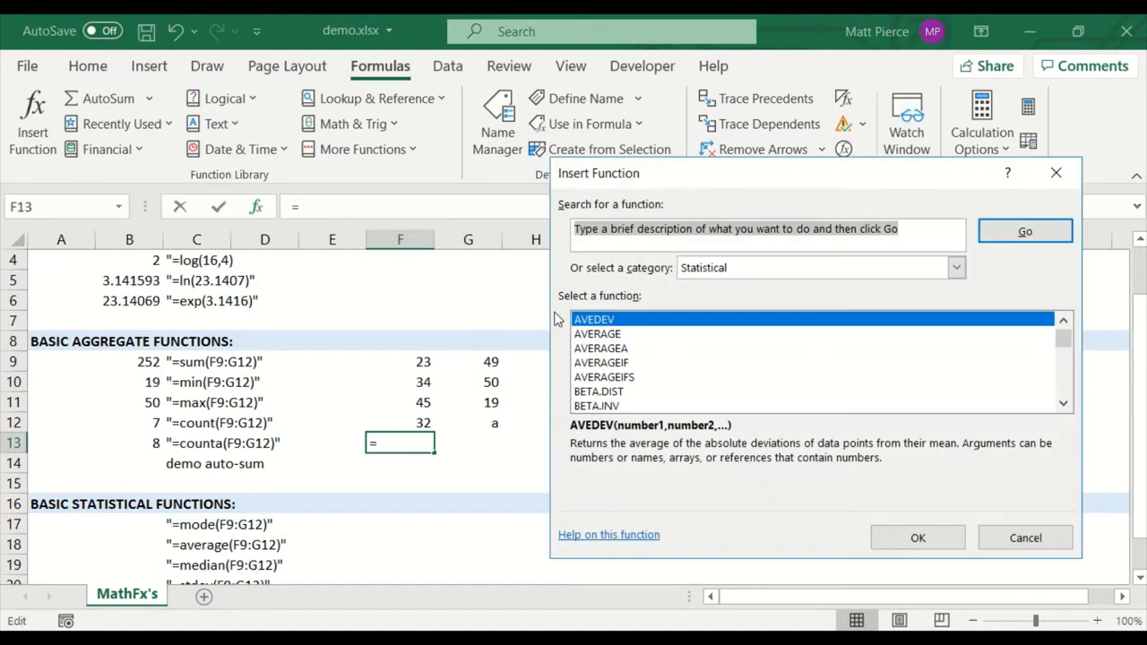
scroll("down", 3)
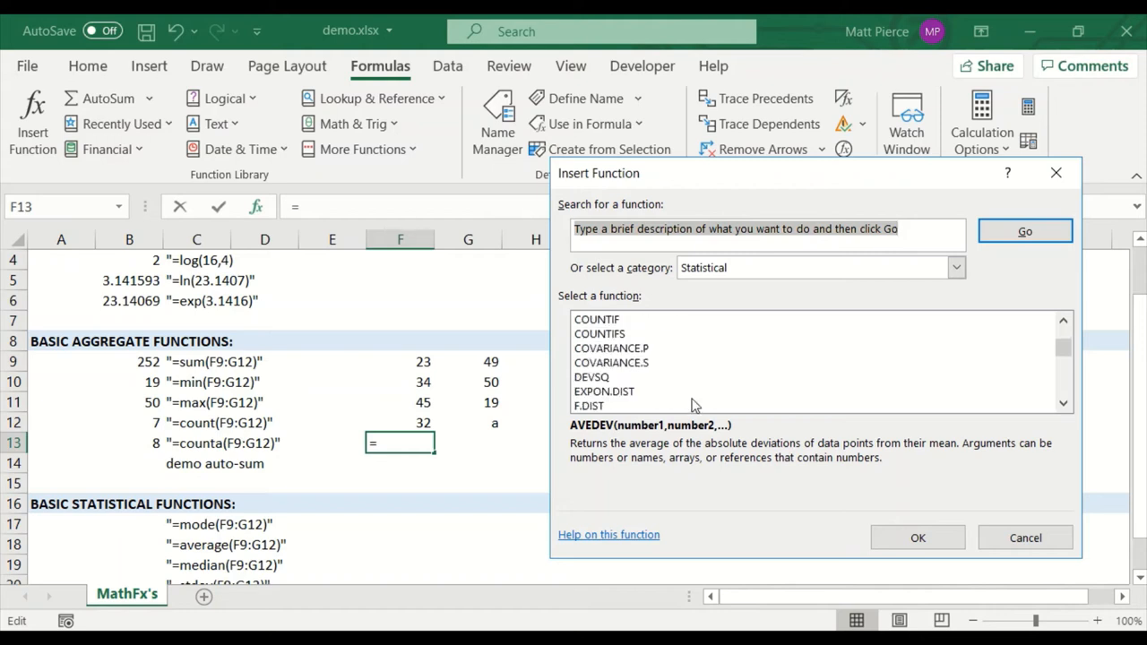
scroll("down", 3)
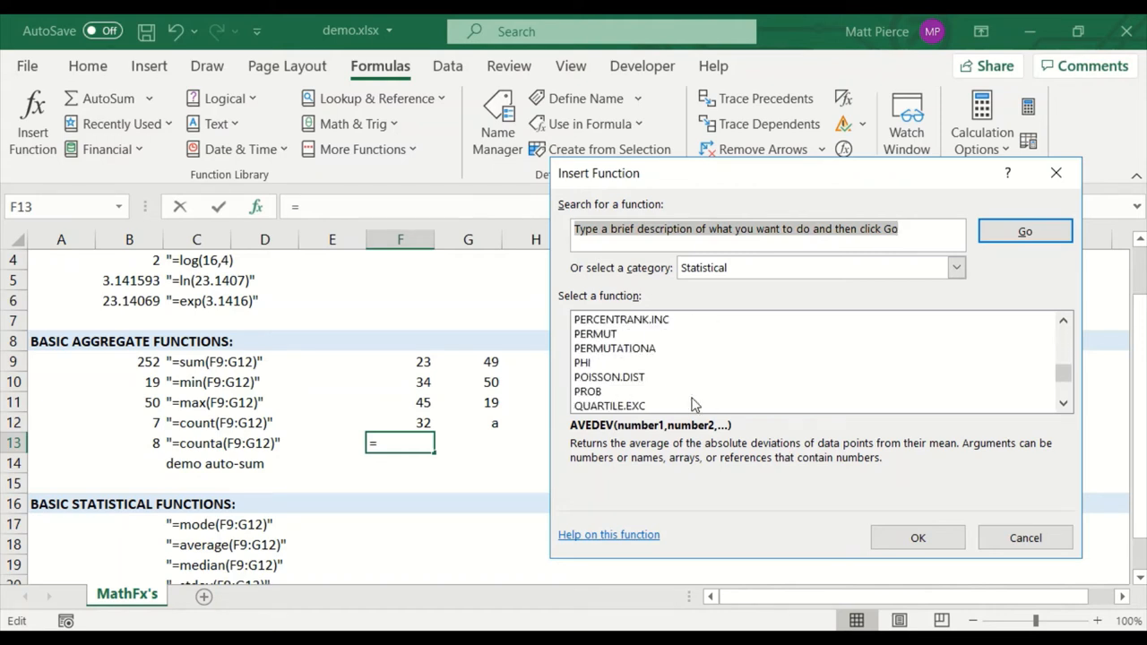
scroll("down", 3)
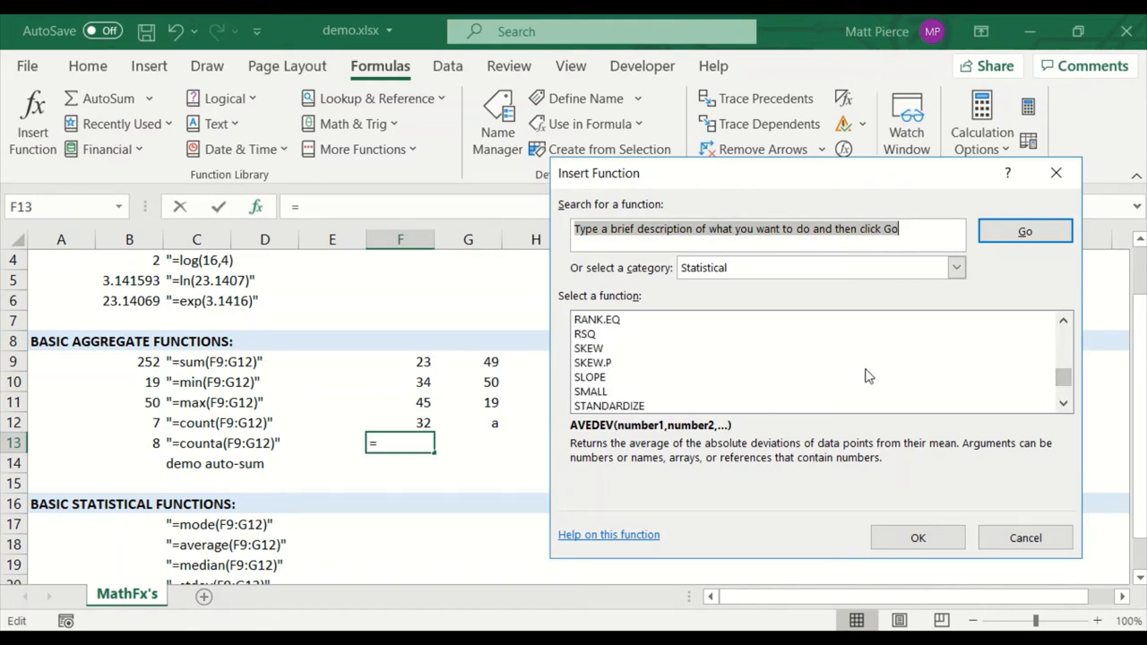
scroll("down", 3)
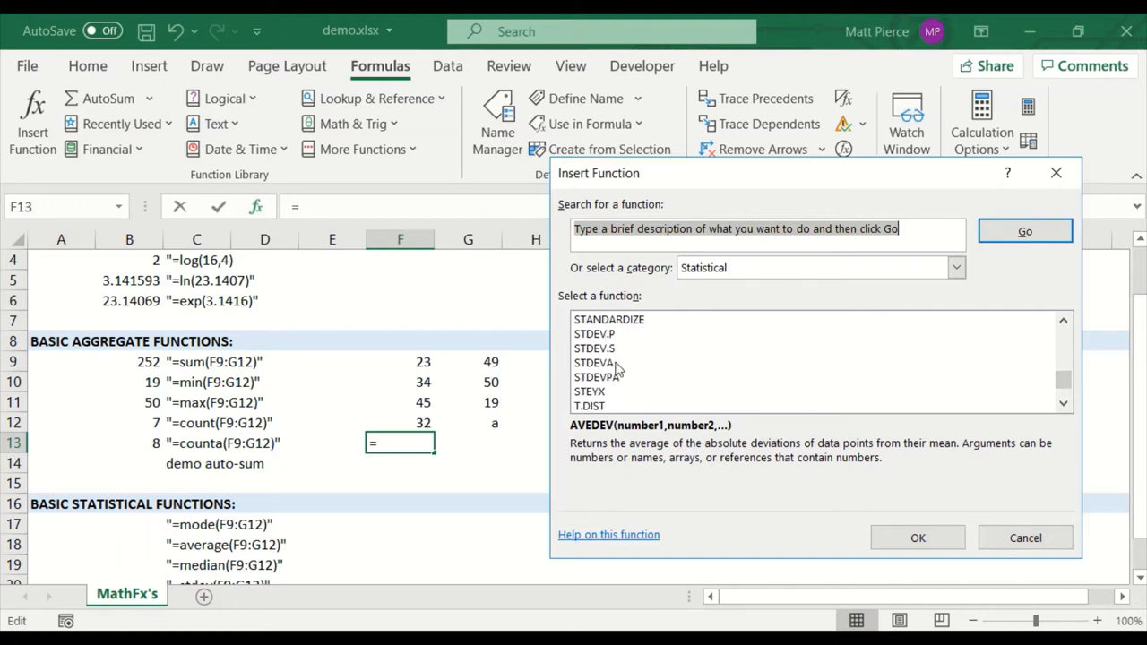
scroll("down", 3)
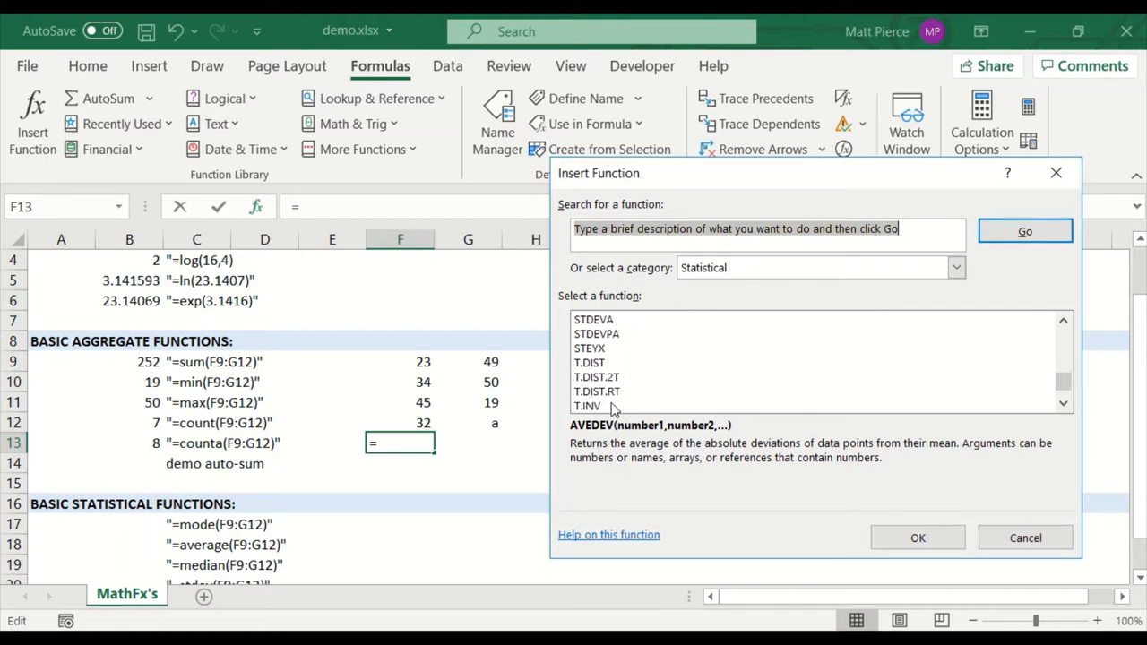
left_click(1025, 538)
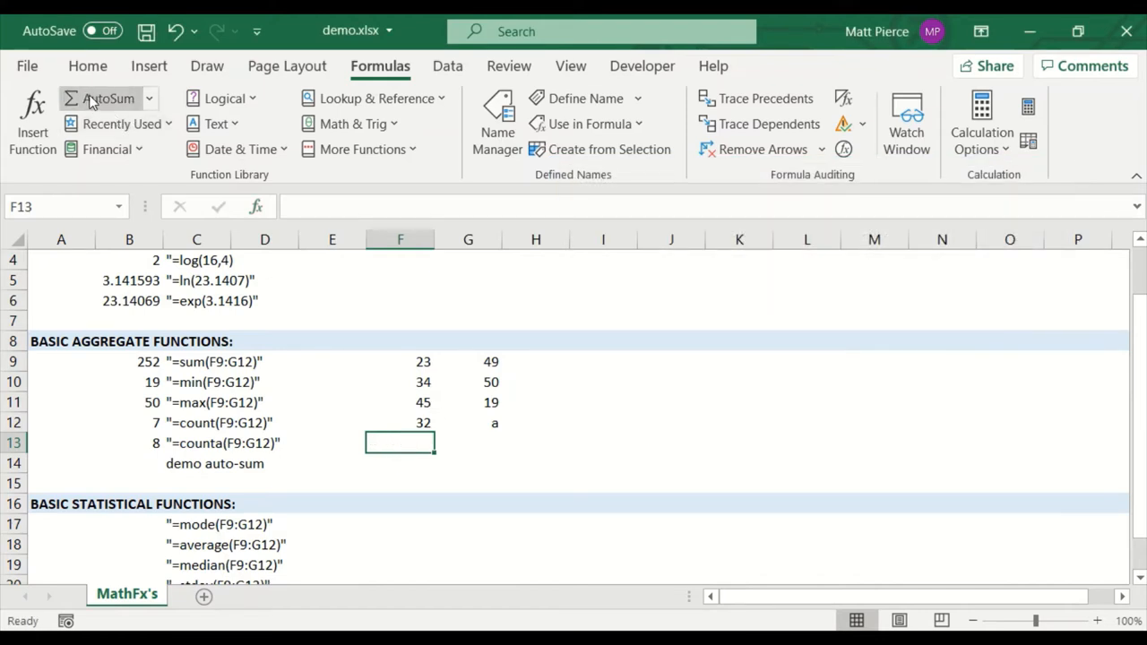
mouse_move(427, 491)
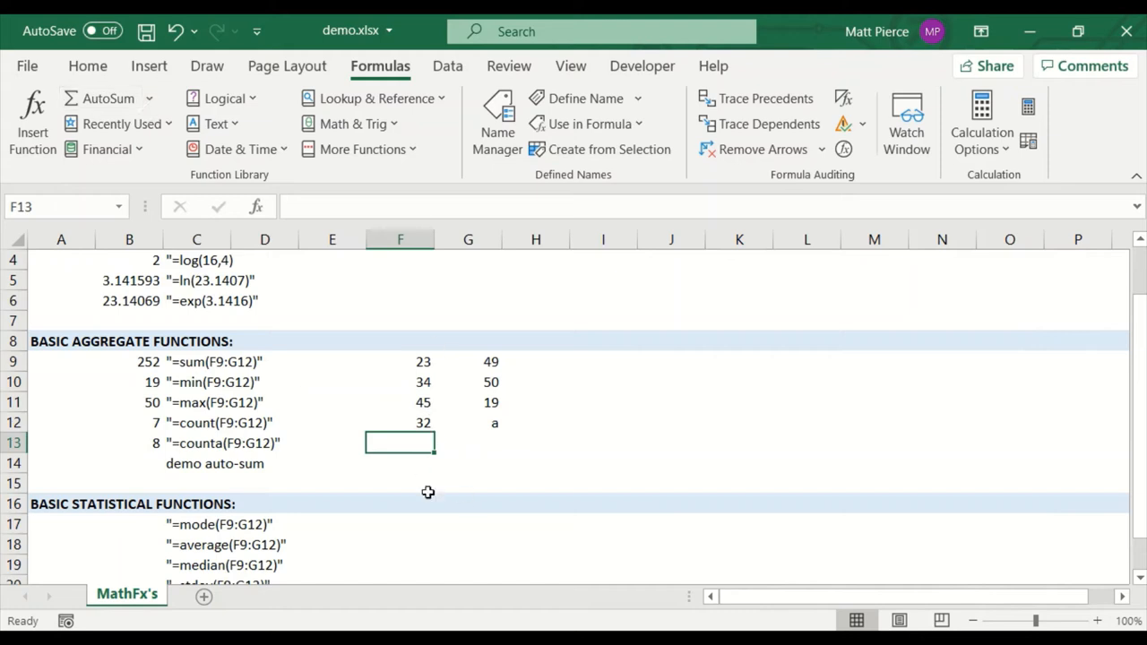
Step: Enter =MODE(F9:G12) in B17 and change G12 from a to 50, so the mode returns 50
scroll("down", 3)
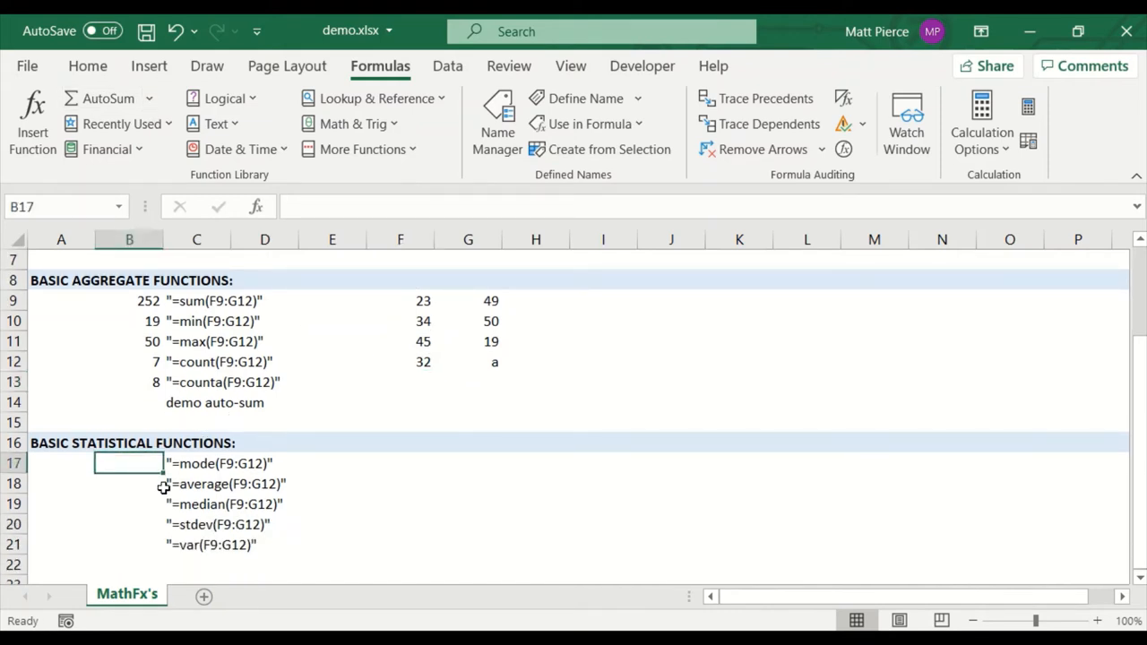
mouse_move(369, 518)
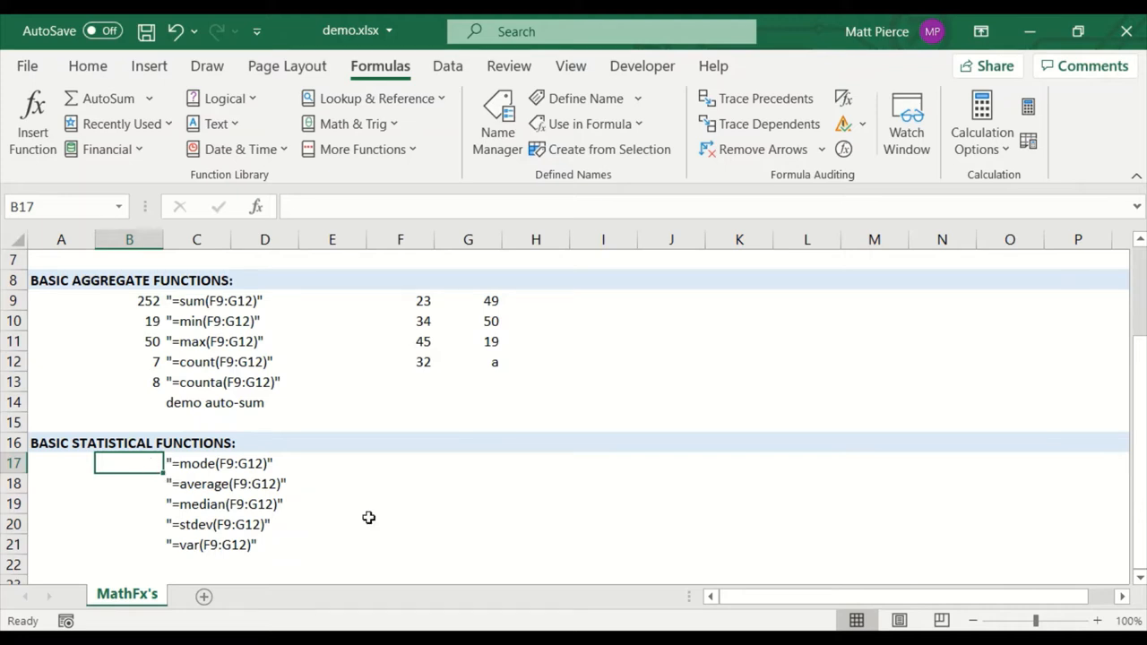
mouse_move(375, 501)
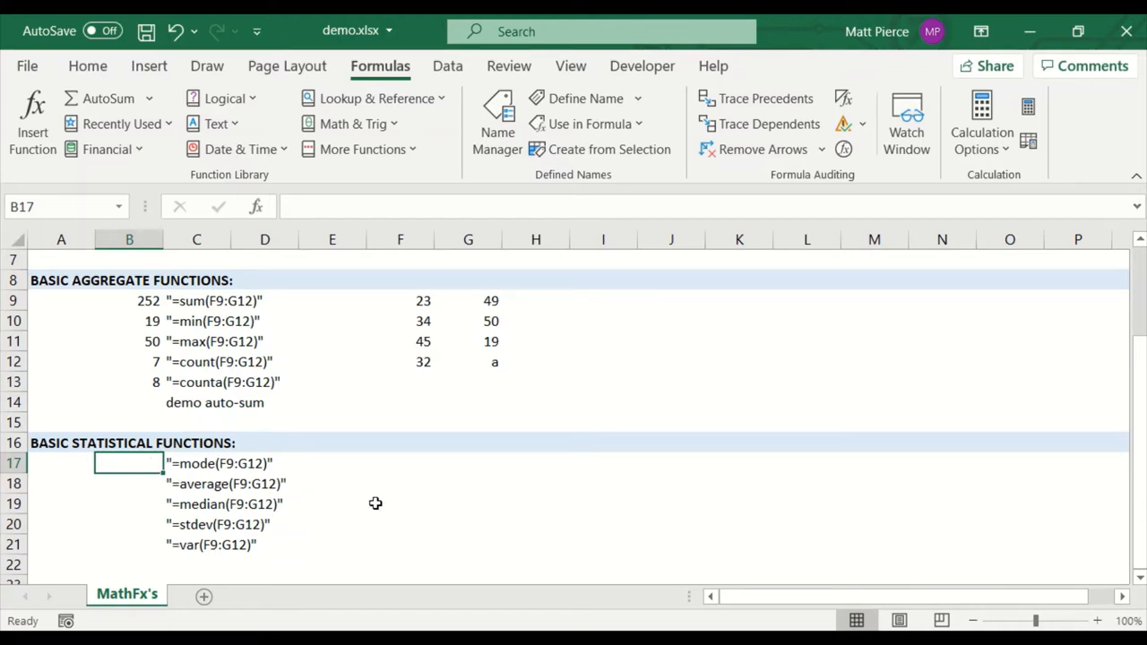
type("=MODE(")
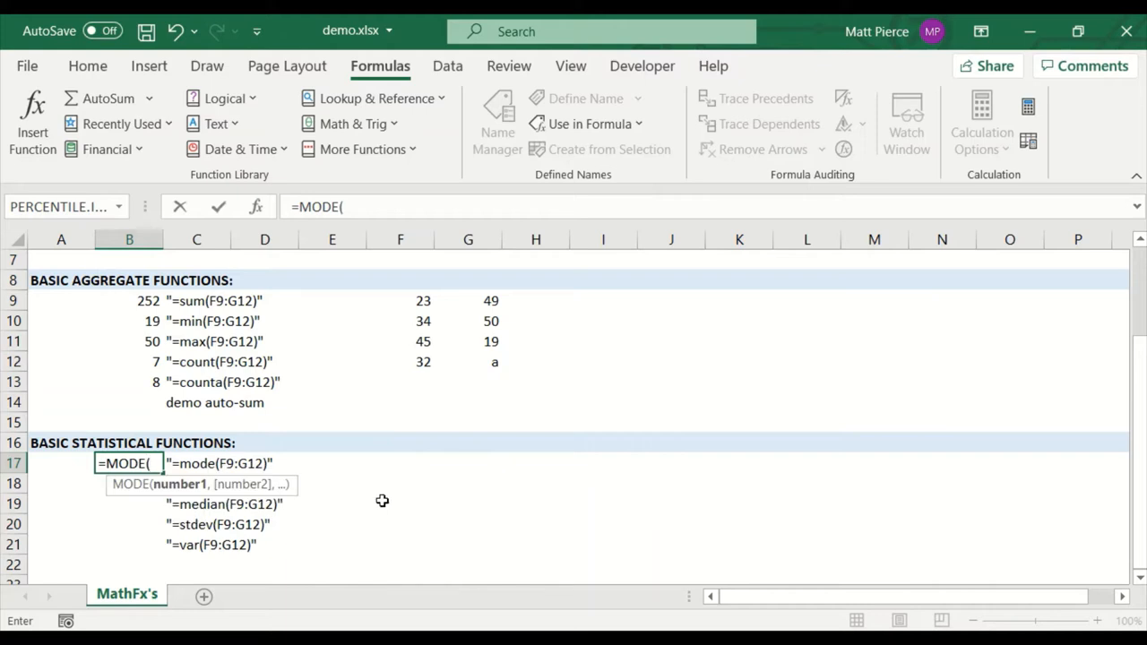
mouse_move(459, 358)
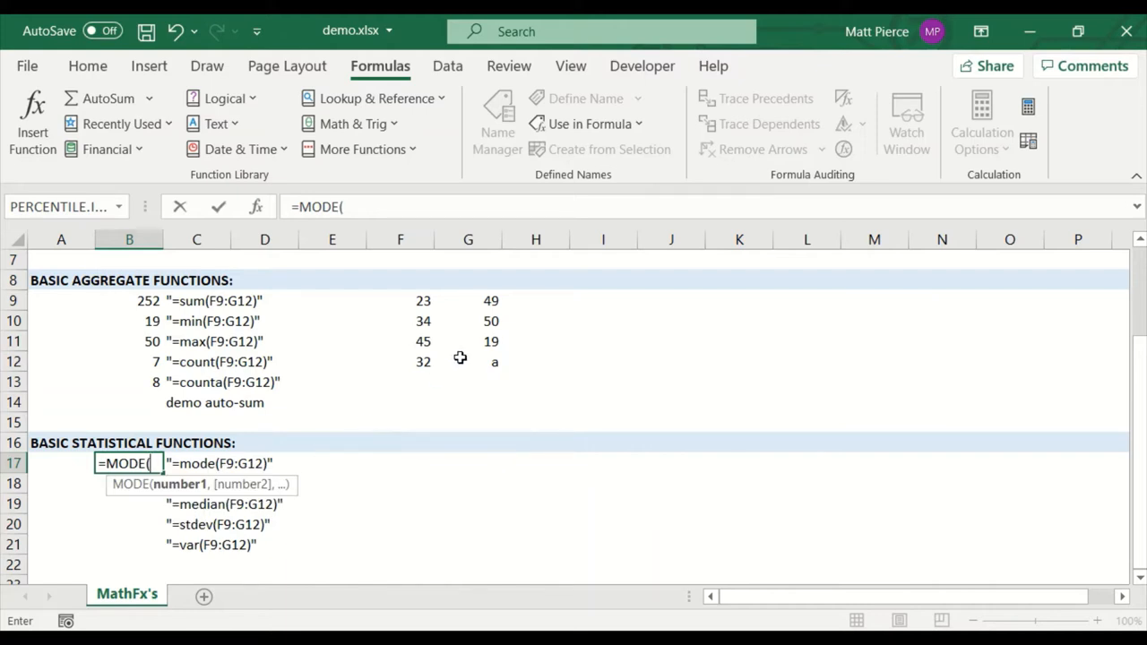
left_click_drag(400, 301, 468, 362)
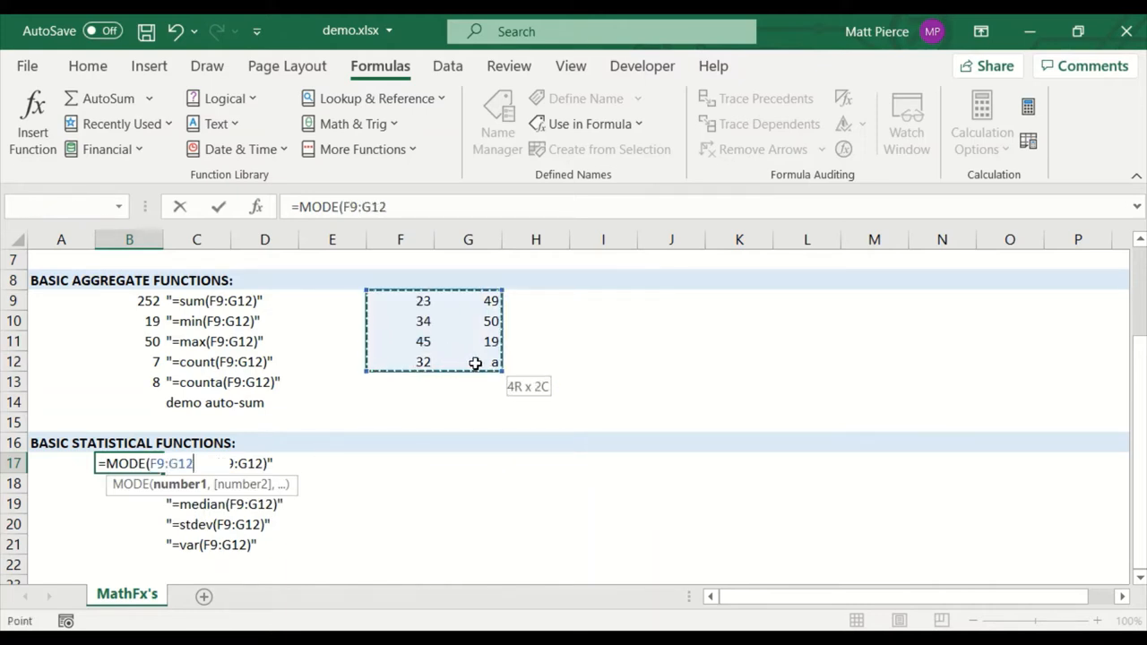
key("Return")
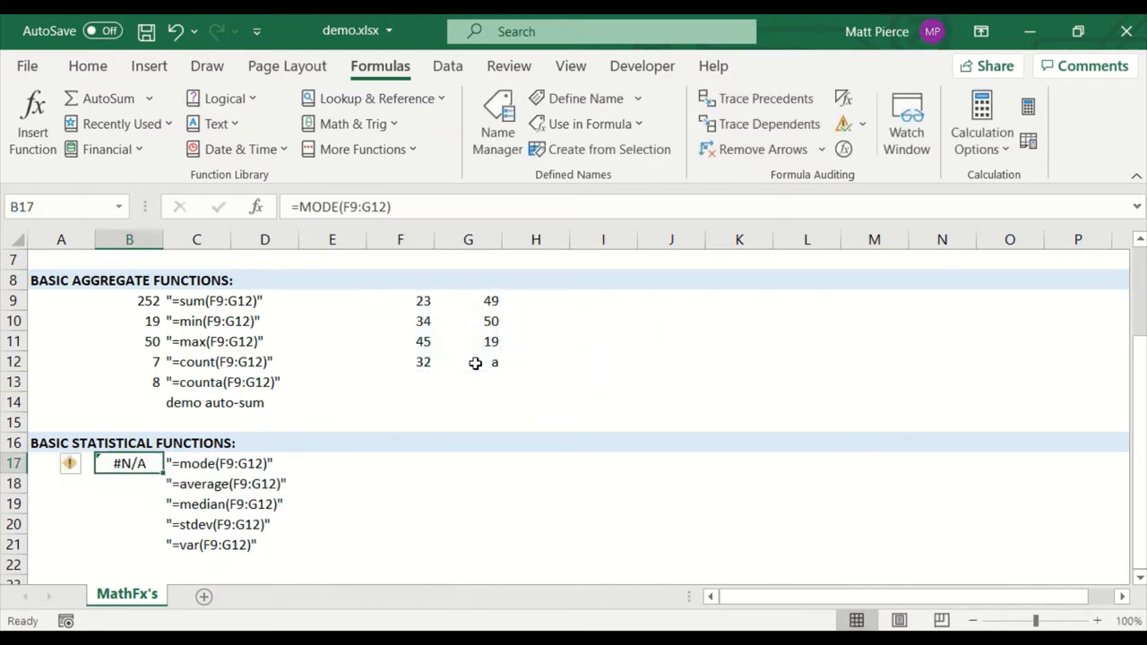
left_click(468, 362)
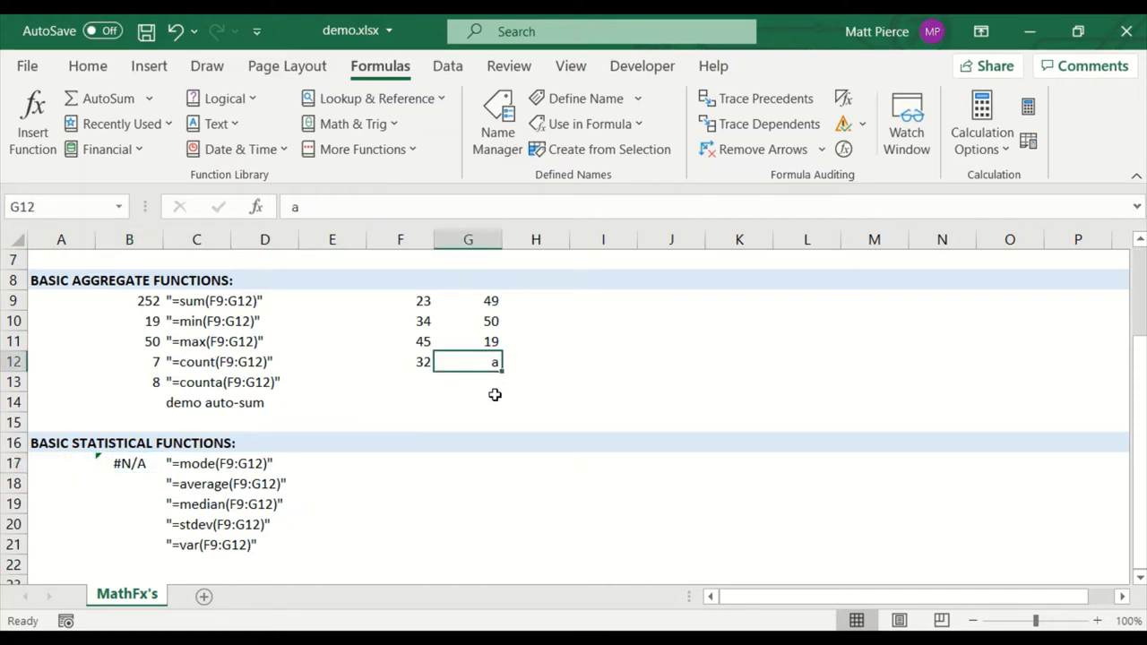
type("50")
key("Return")
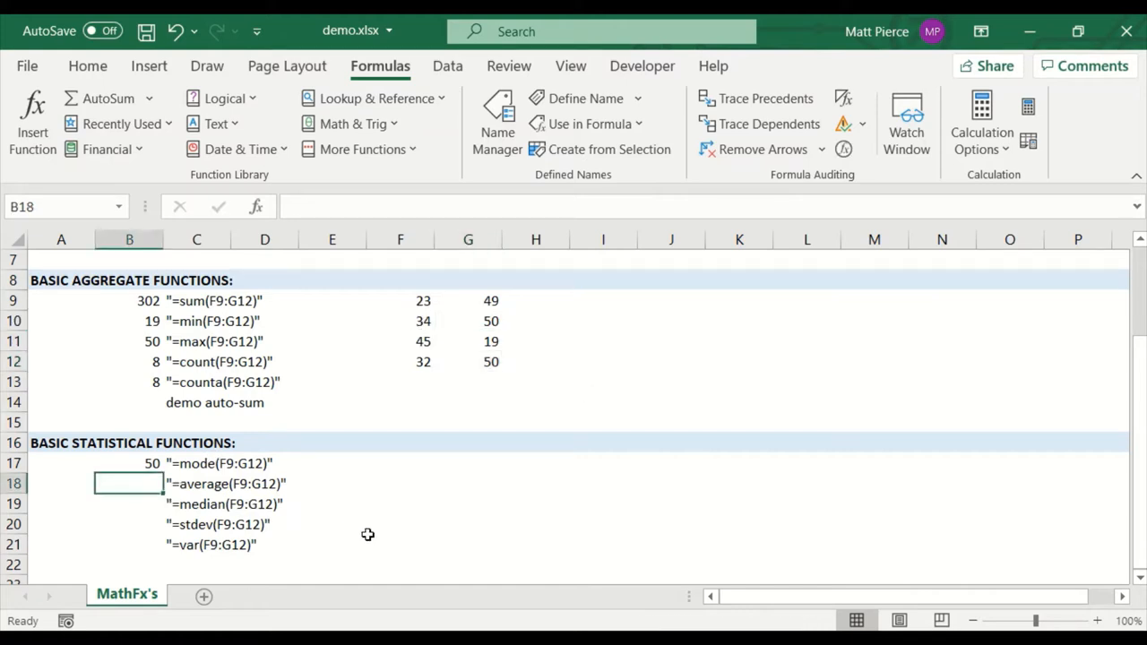
Step: Enter =AVERAGE(F9:G12) in B18 (37.75) and =MEDIAN(F9:G12) in B19 (39.5)
type("=AVERAGE(F9:G13")
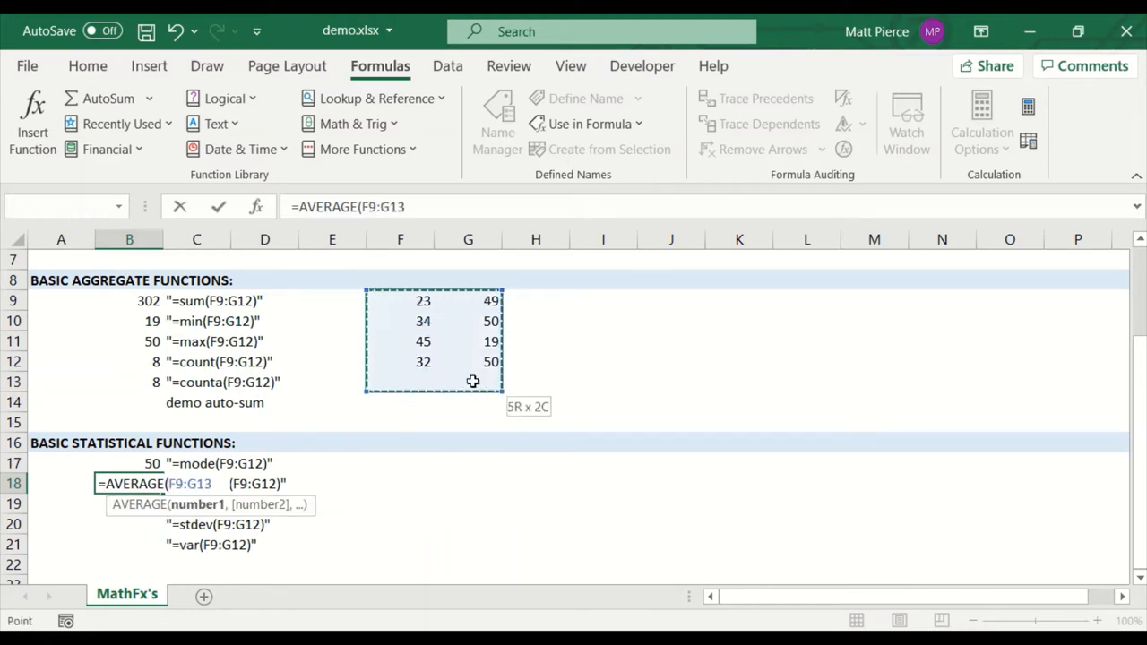
left_click_drag(459, 382, 475, 362)
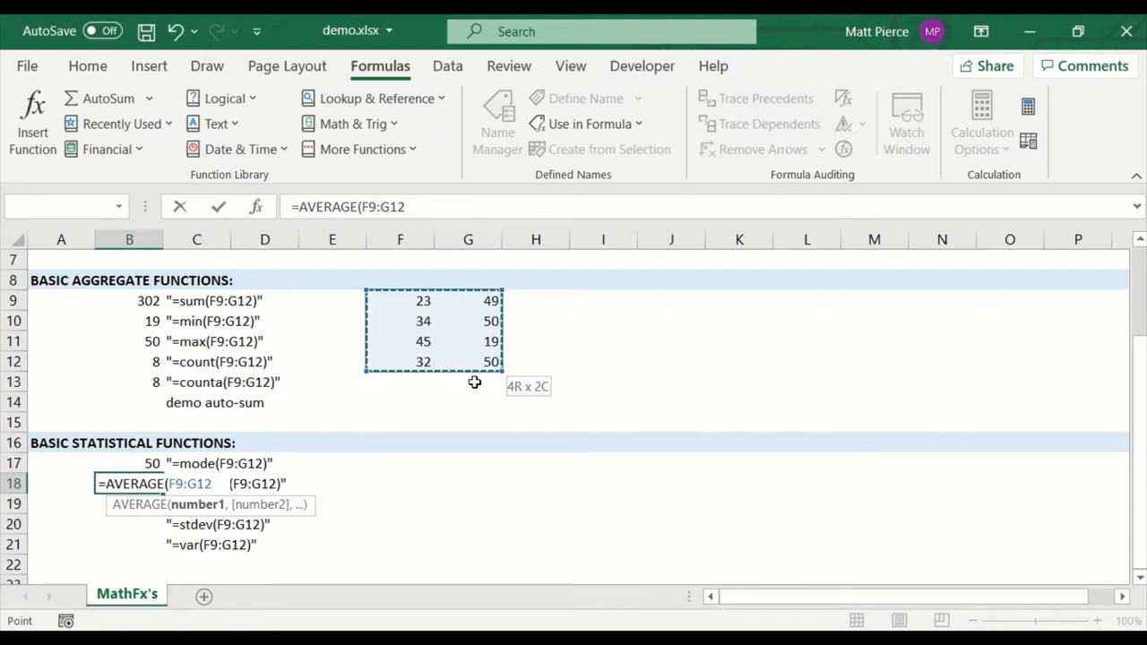
key("Return")
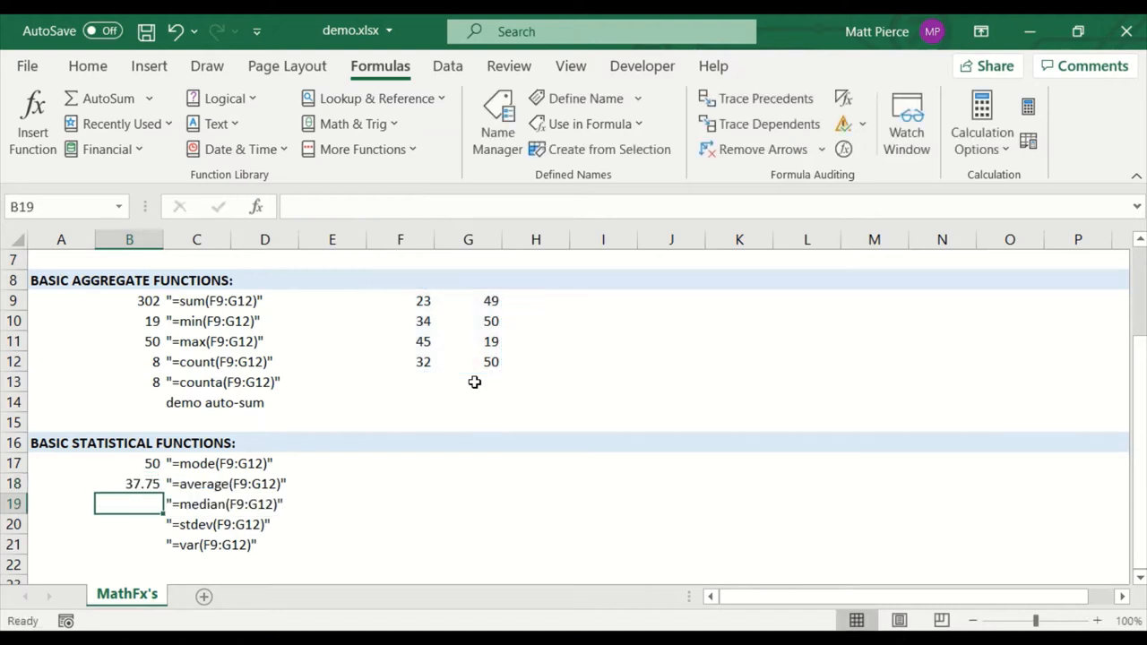
mouse_move(344, 492)
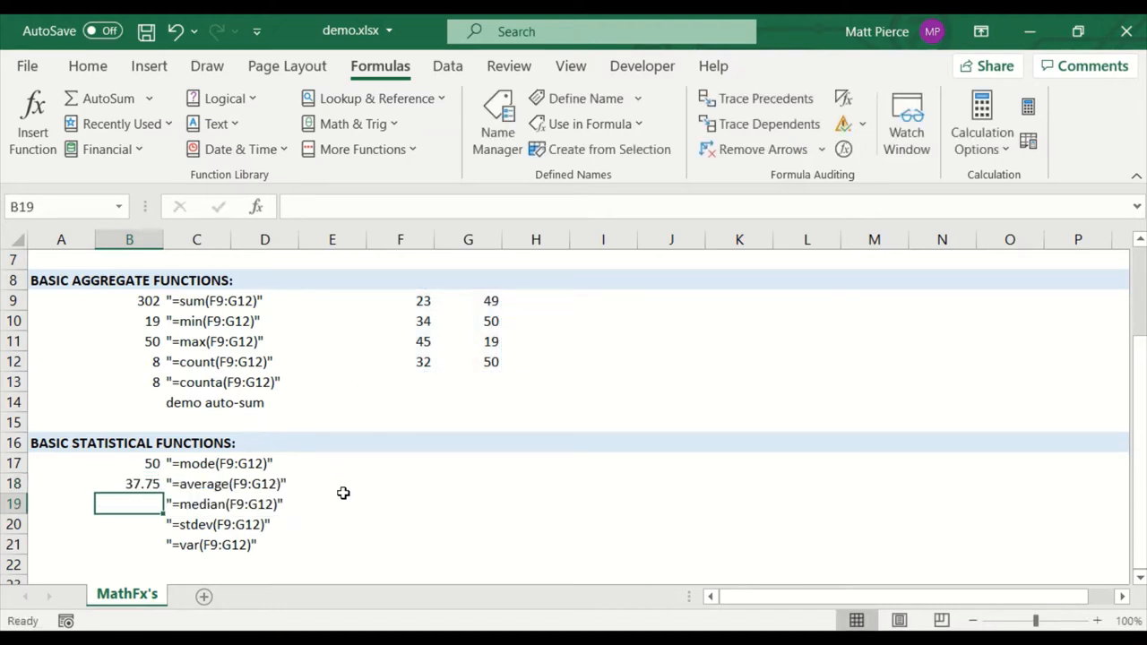
type("=MEDIAN(")
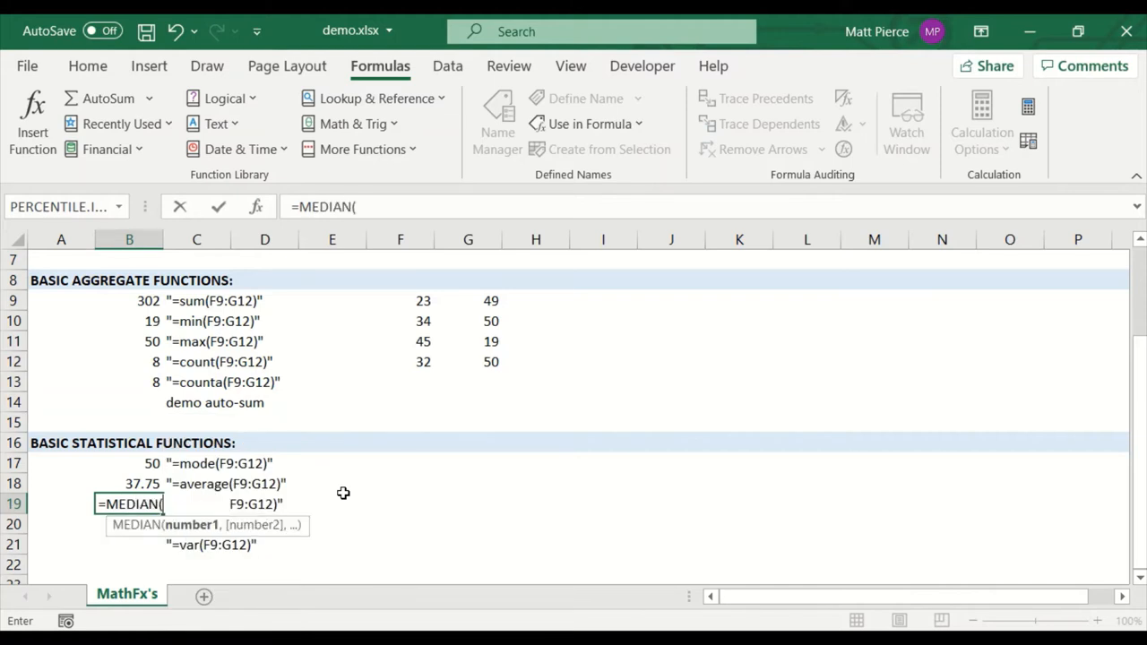
left_click_drag(402, 301, 491, 362)
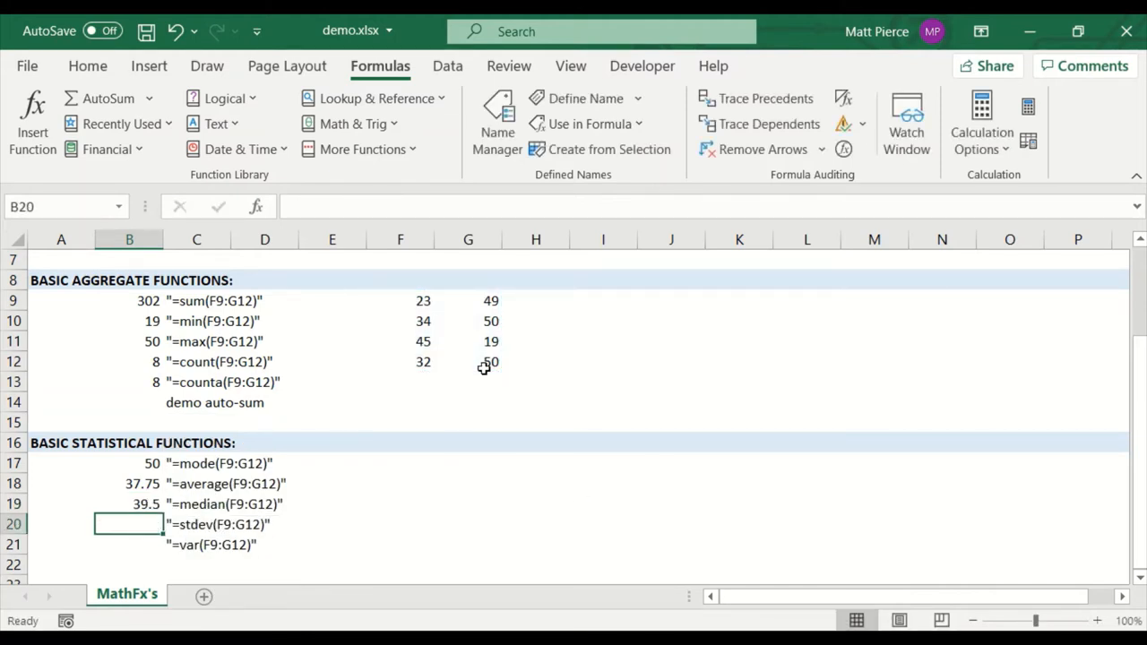
type("=ST")
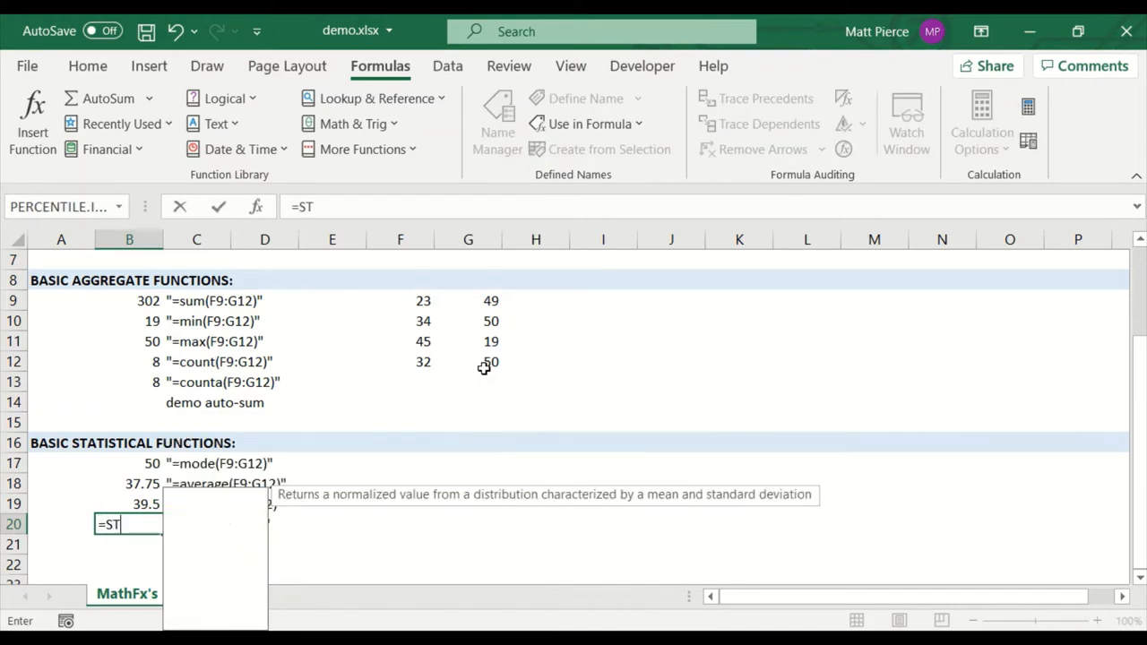
Step: Enter =STDEV.S(F9:G12) in B20, returning 12.51
type("DEV.S(")
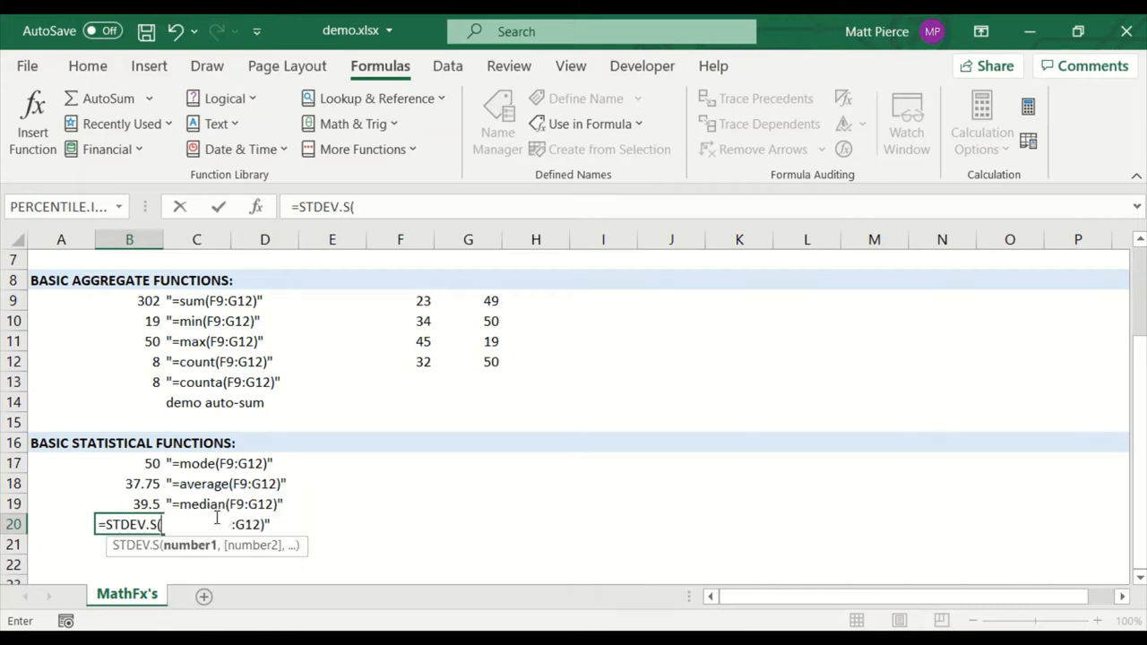
left_click_drag(399, 301, 491, 362)
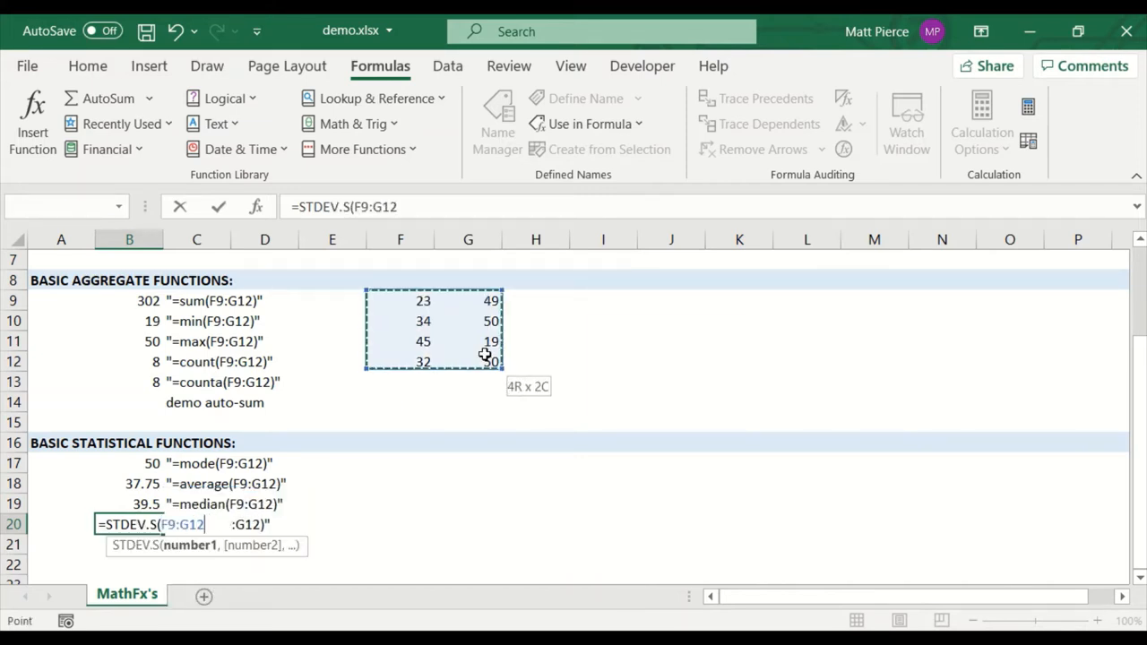
key("Return")
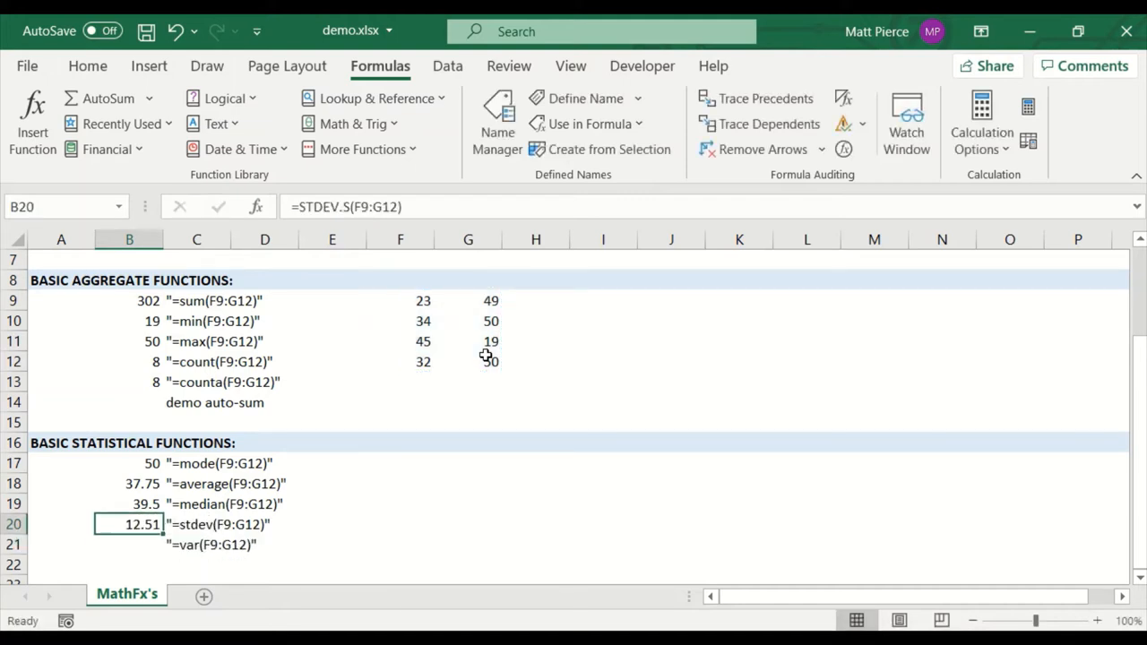
left_click(331, 523)
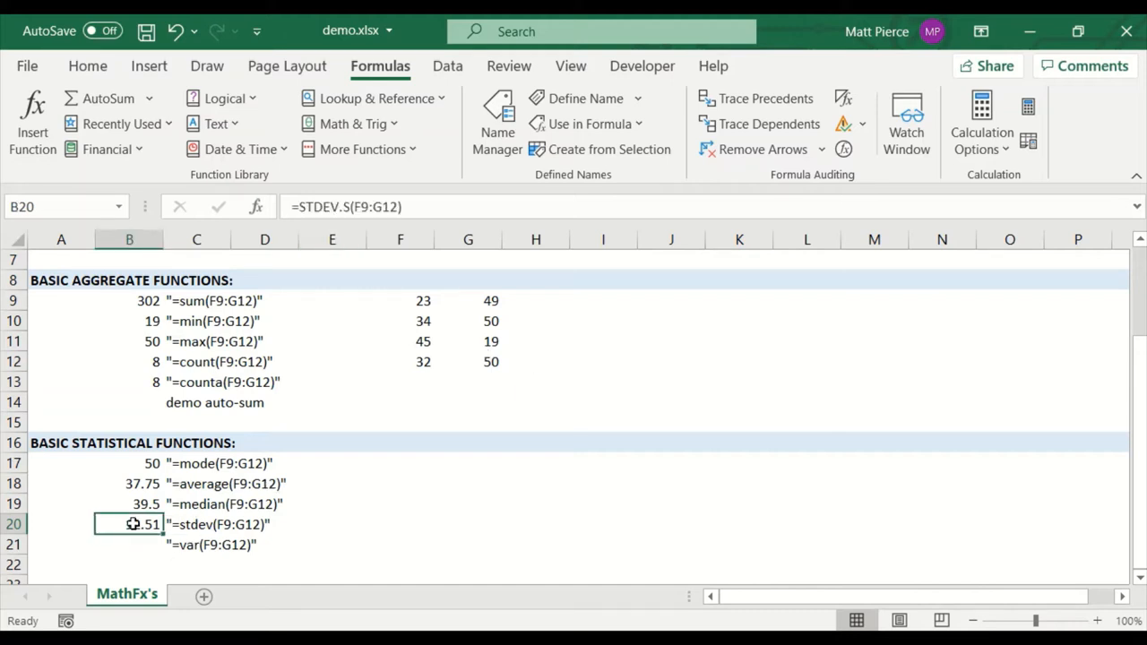
Step: Try =STDEV.P(F9:G12) in E20 for comparison (11.70203), then clear it
left_click(331, 523)
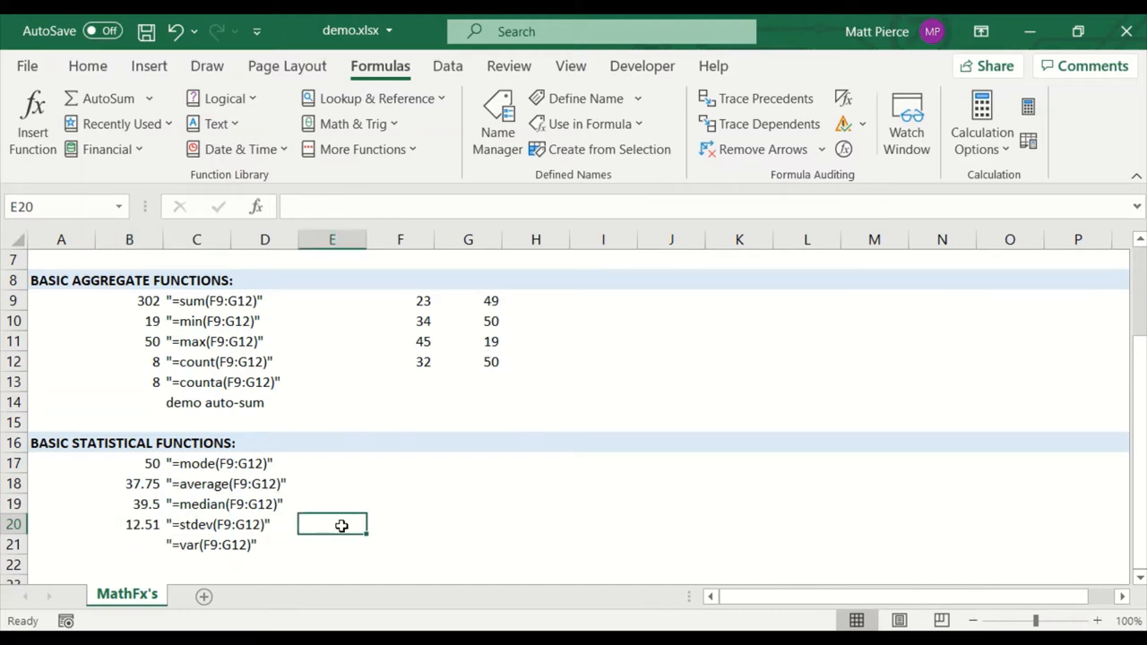
type("=SERD")
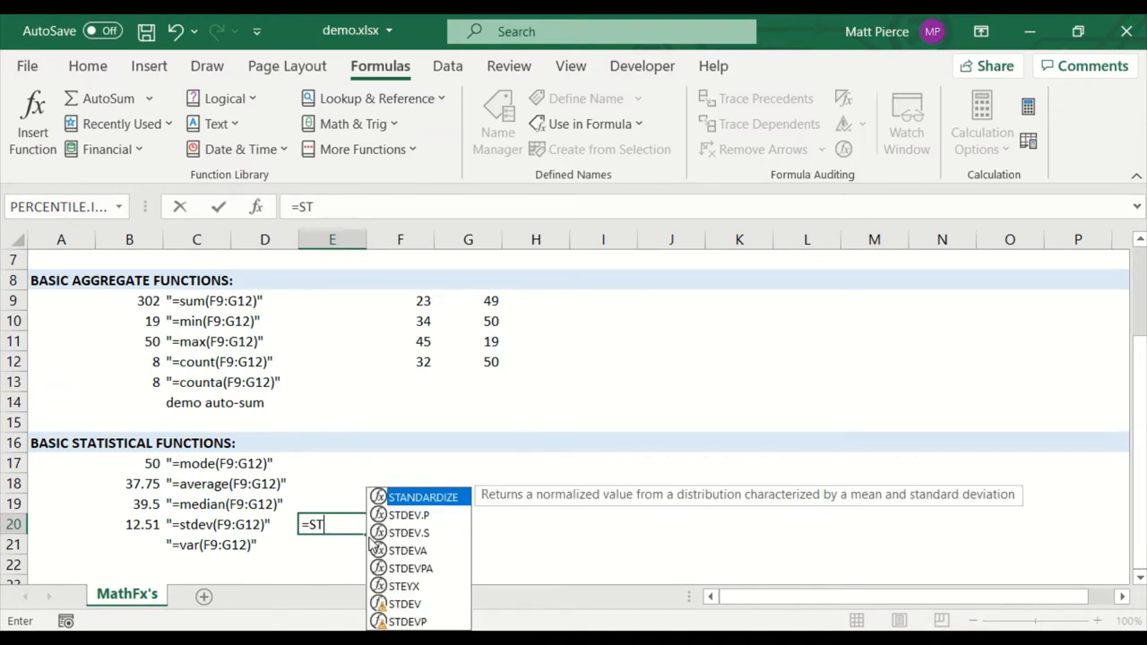
type("DEV.P(F9:G12")
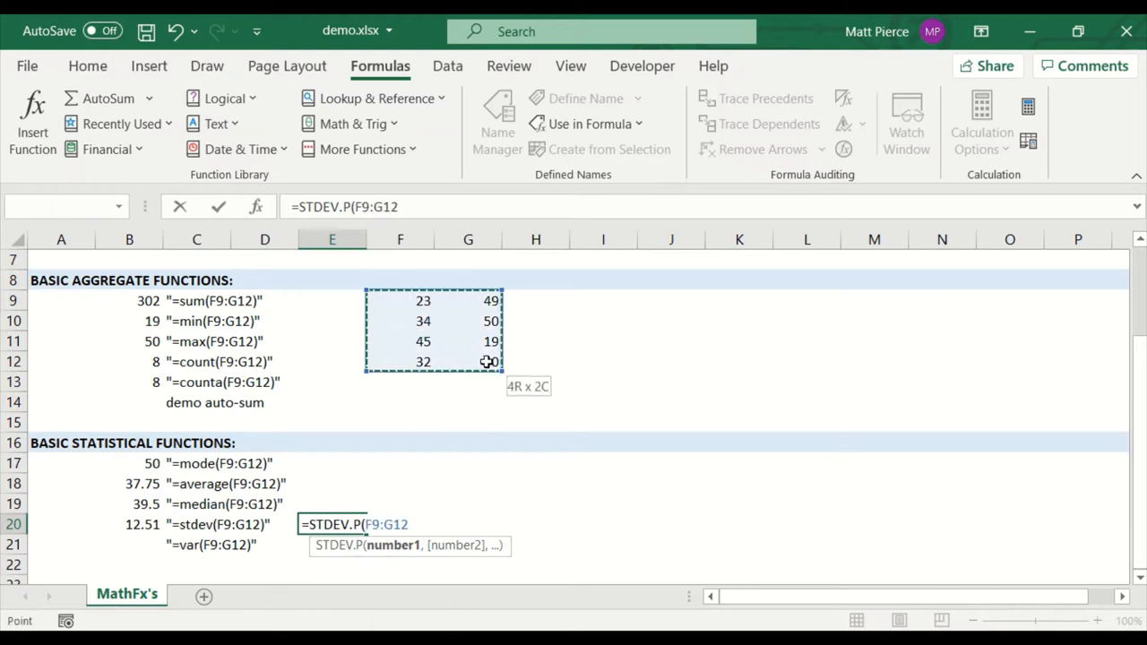
key("Return")
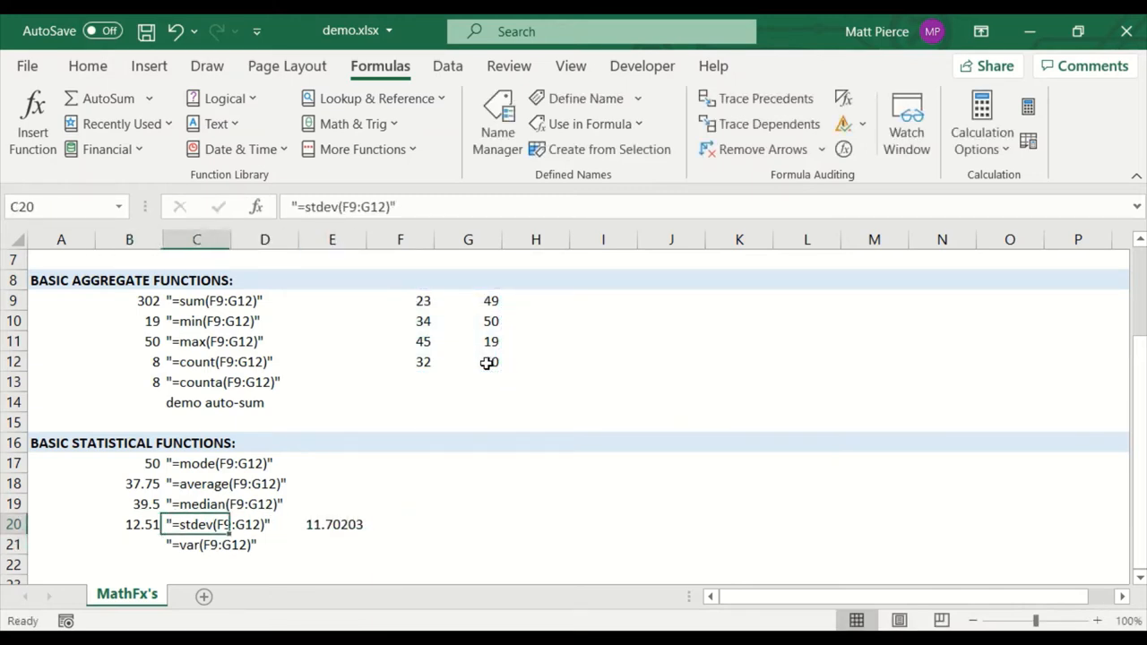
left_click_drag(422, 301, 491, 362)
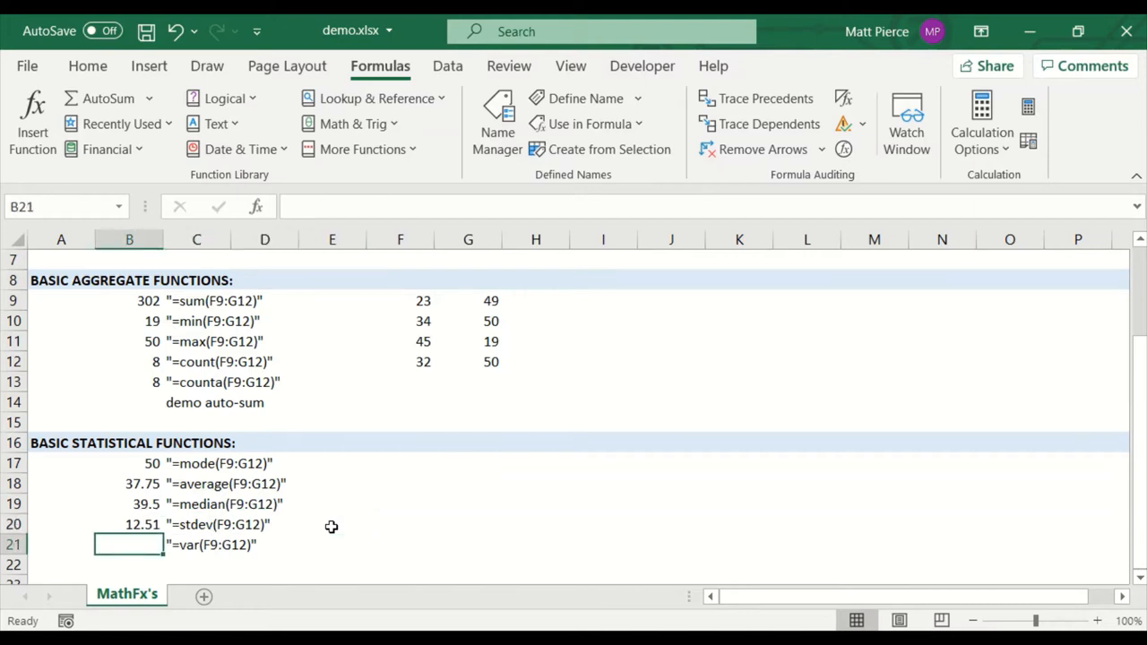
Step: Relabel C20 as stdev.s, enter =VAR.S(F9:G12) in B21 returning 156.5, and label C21 var.s
left_click(206, 523)
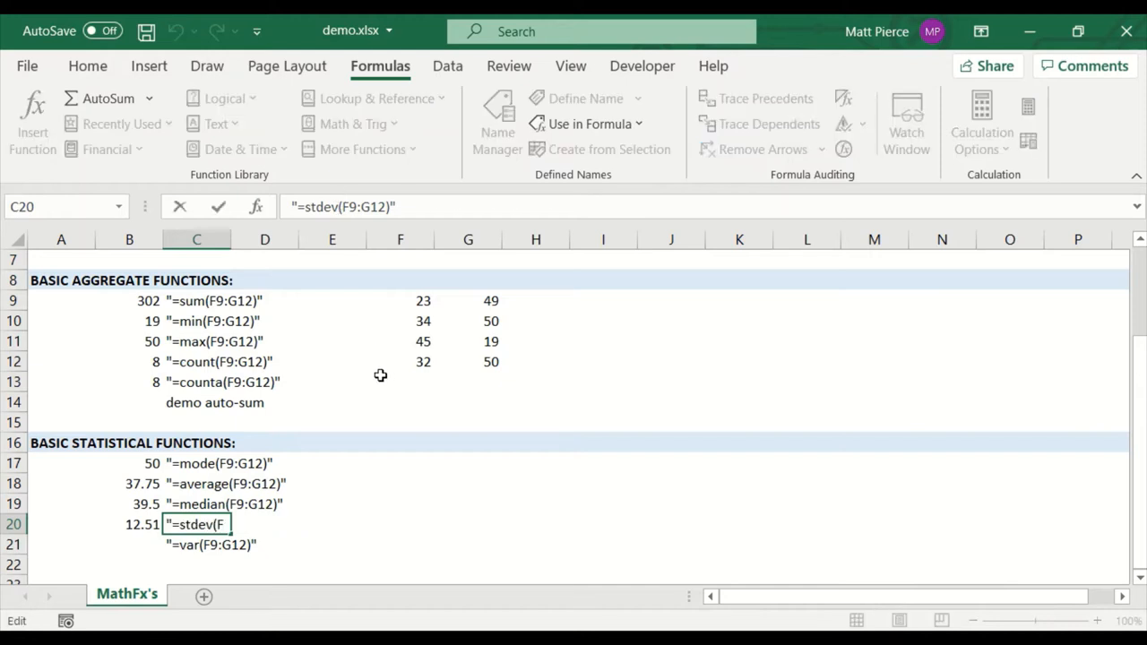
type(".s")
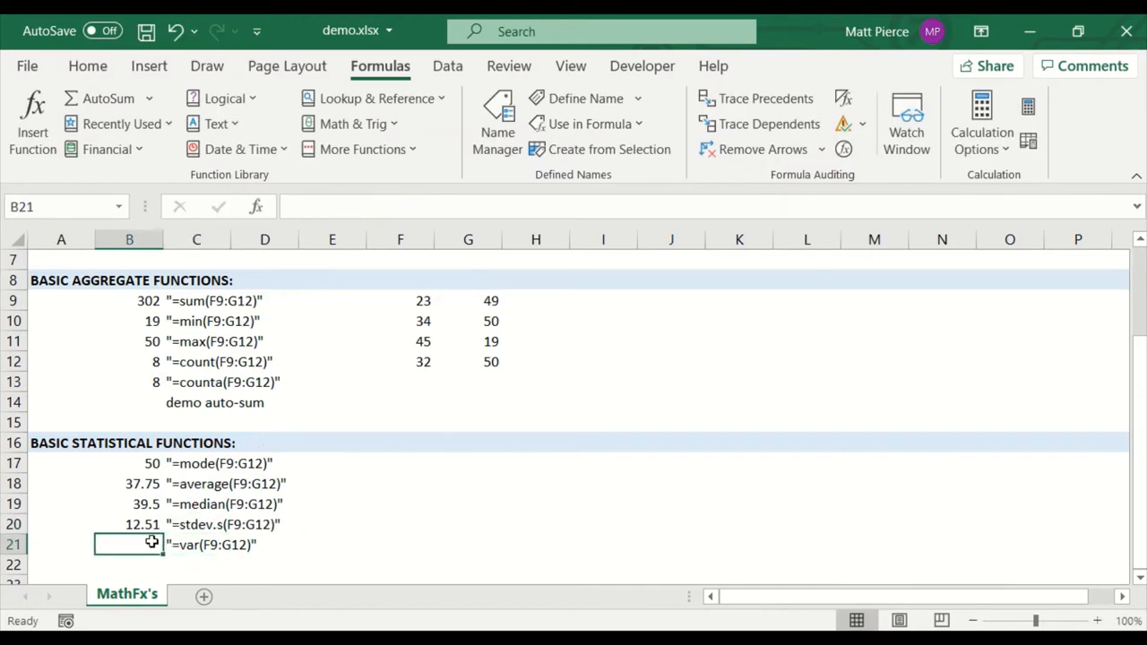
type("=var")
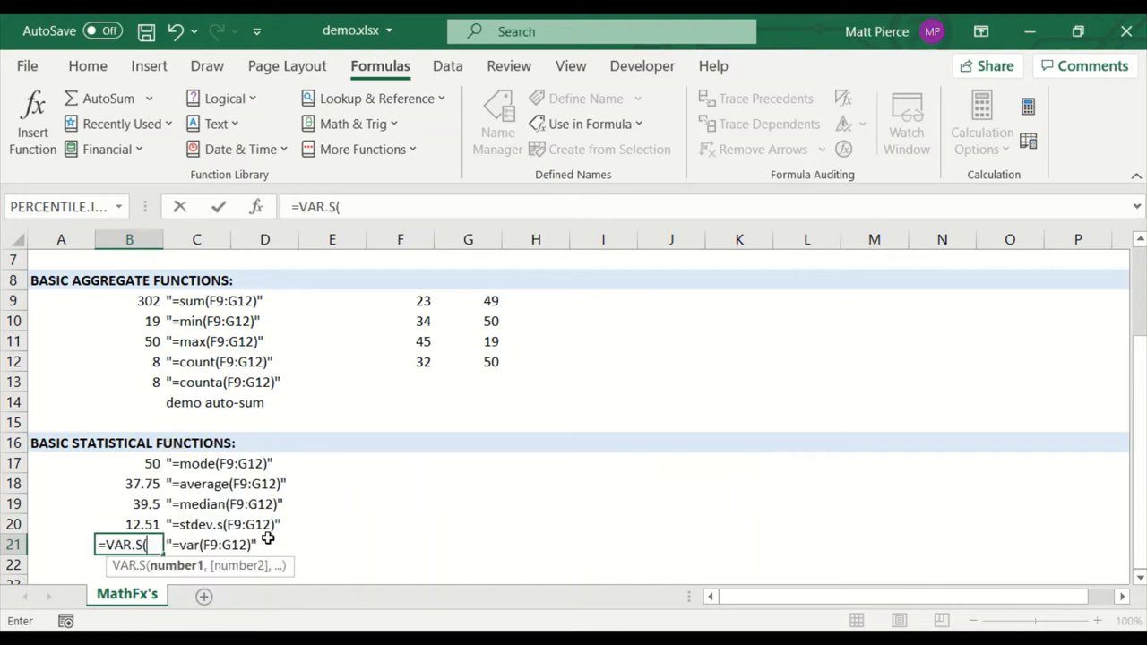
left_click_drag(399, 301, 468, 341)
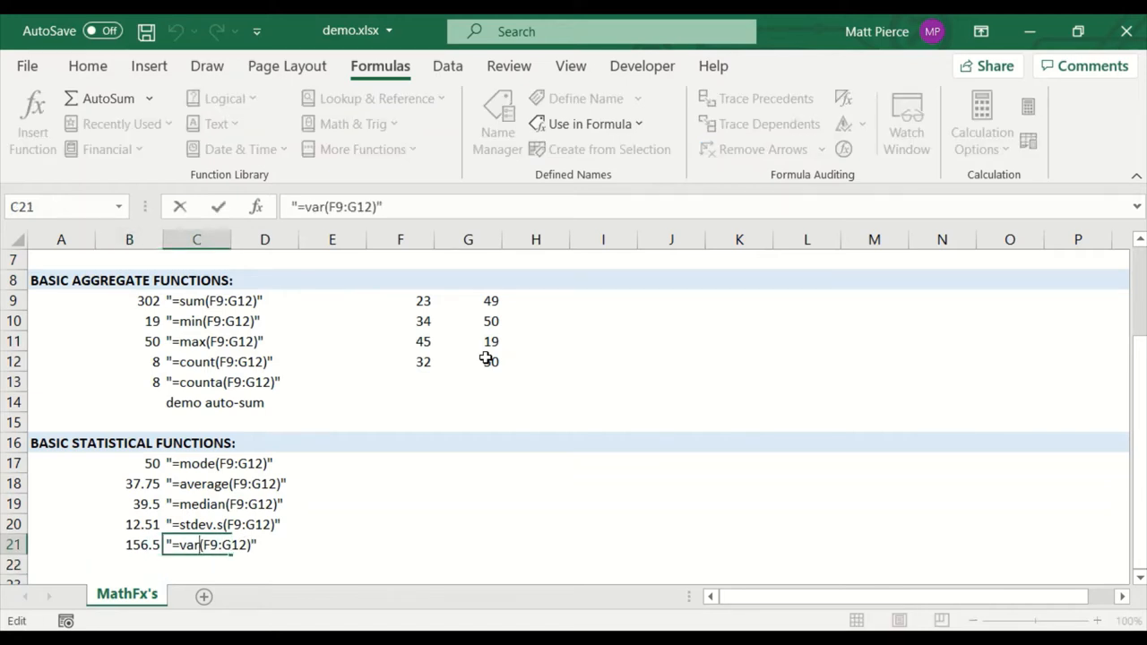
type(".s")
key("Return")
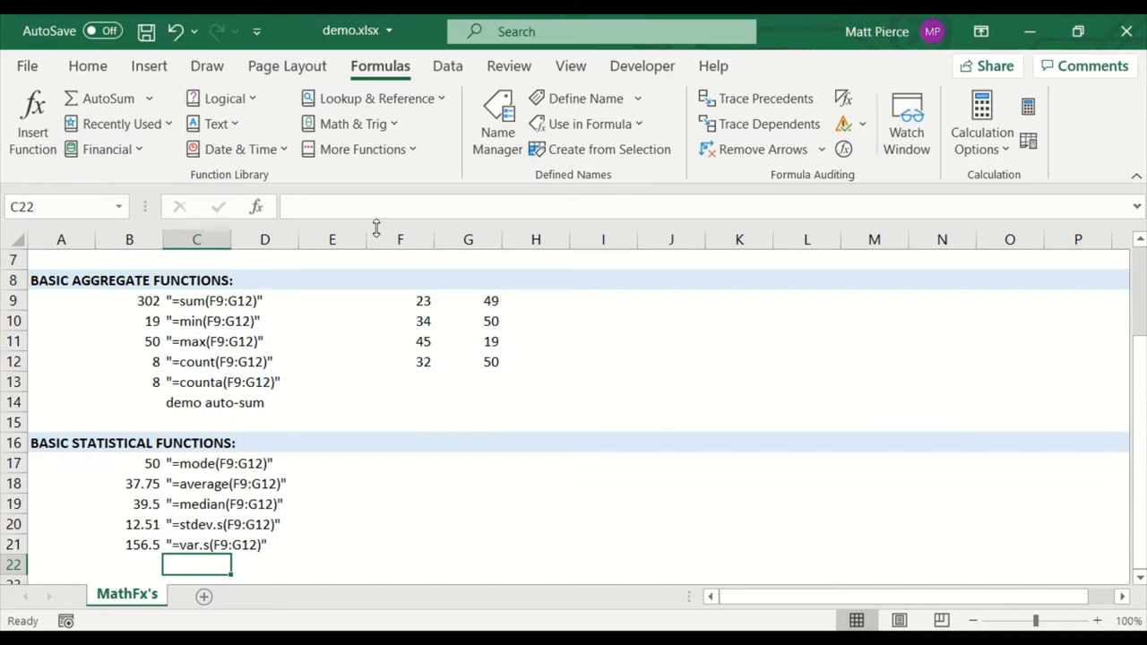
left_click(197, 545)
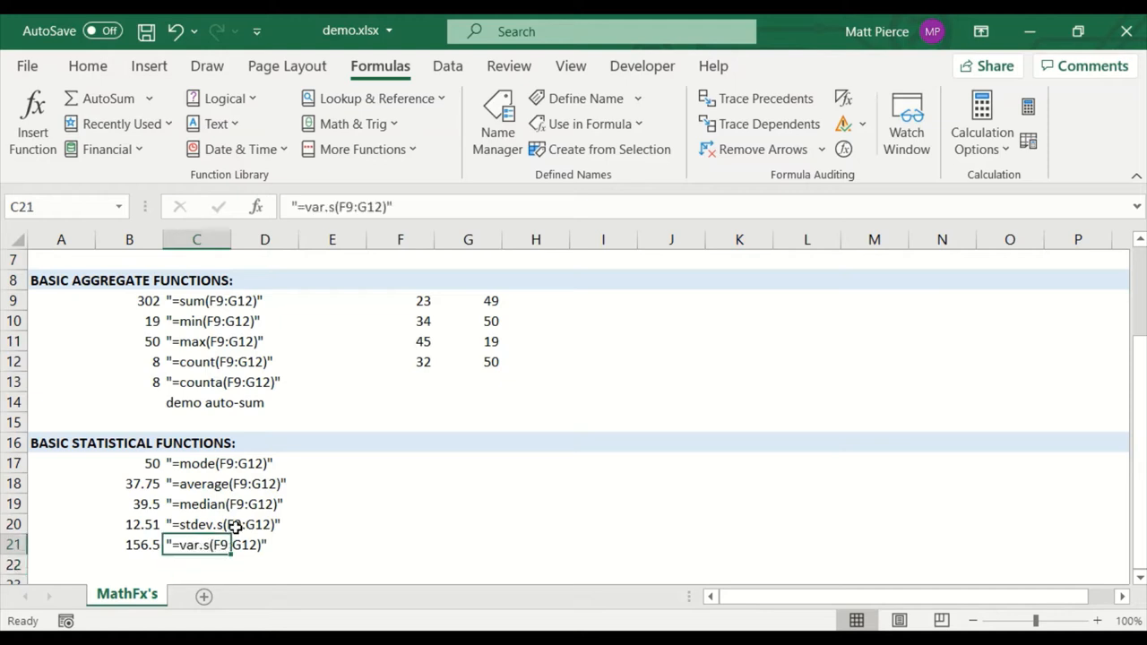
mouse_move(253, 524)
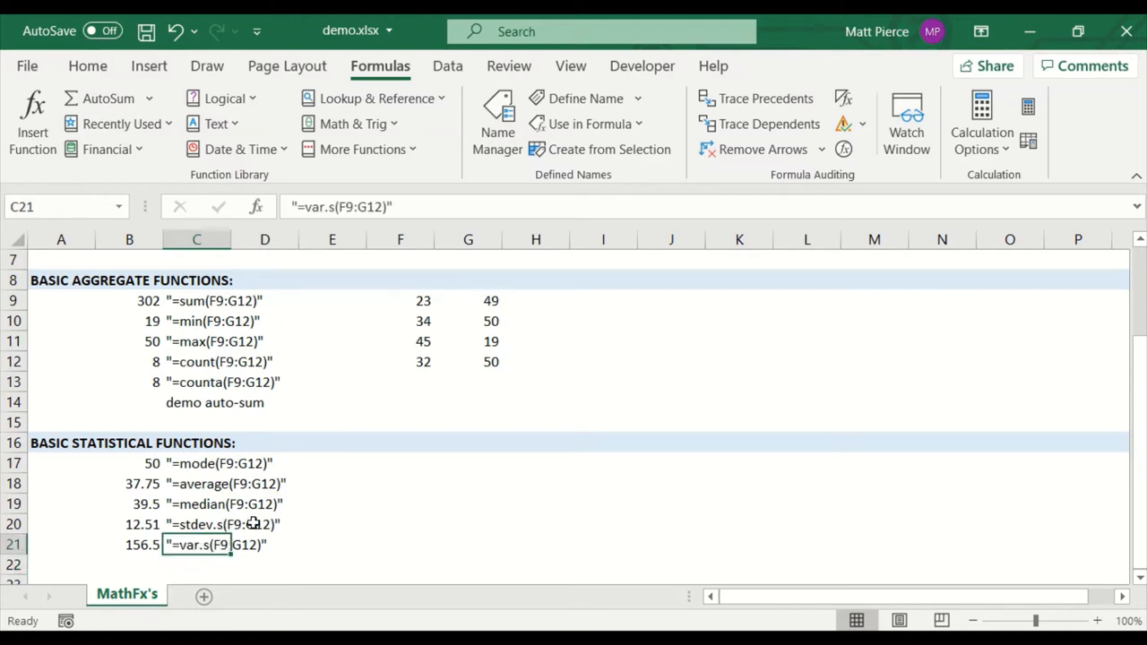
mouse_move(182, 537)
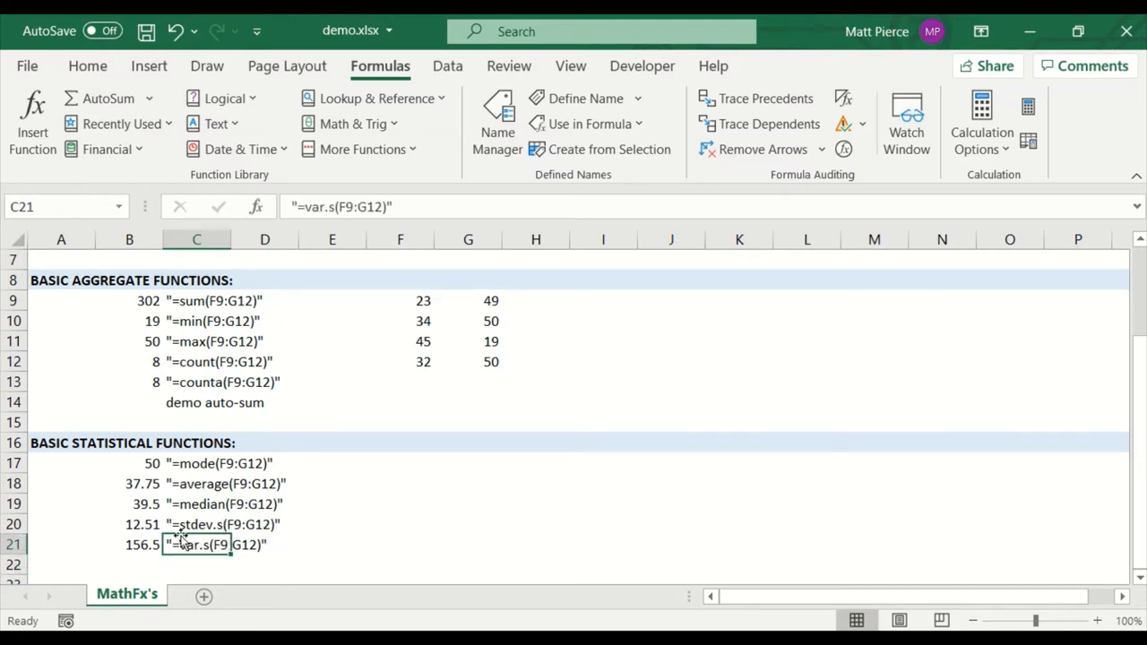
mouse_move(147, 602)
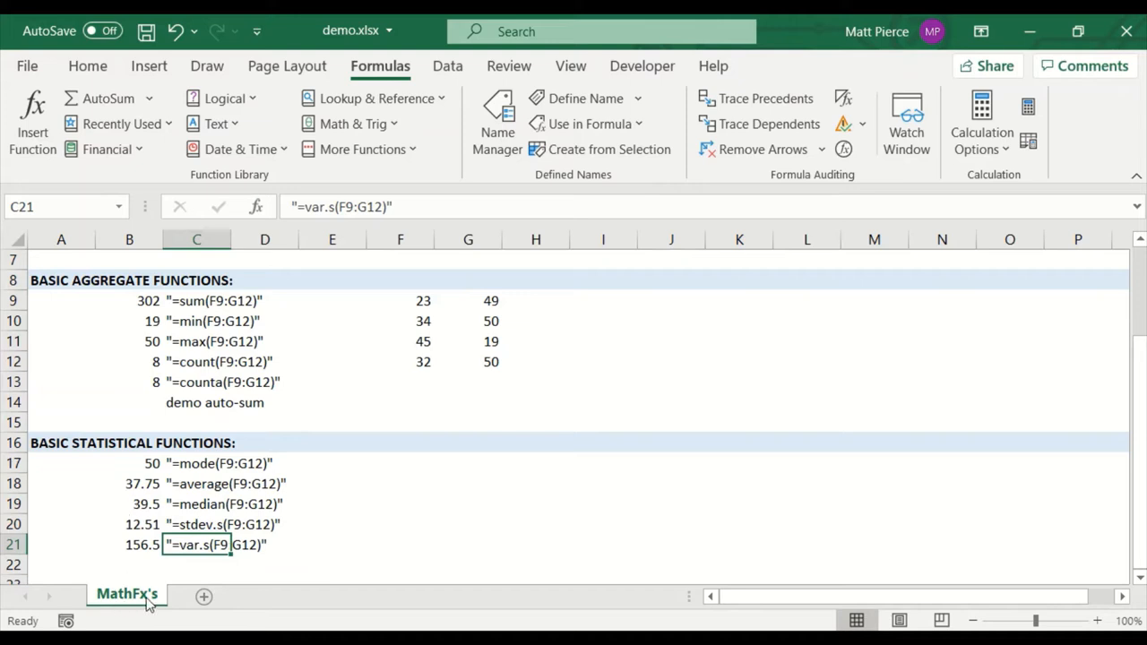
mouse_move(118, 123)
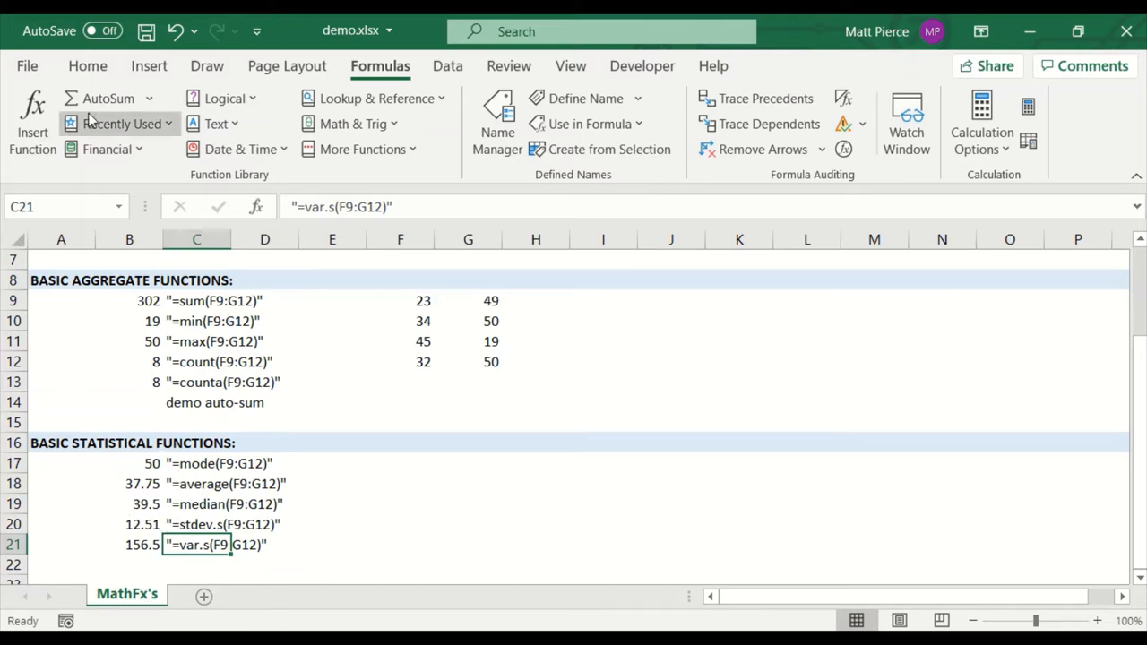
mouse_move(349, 123)
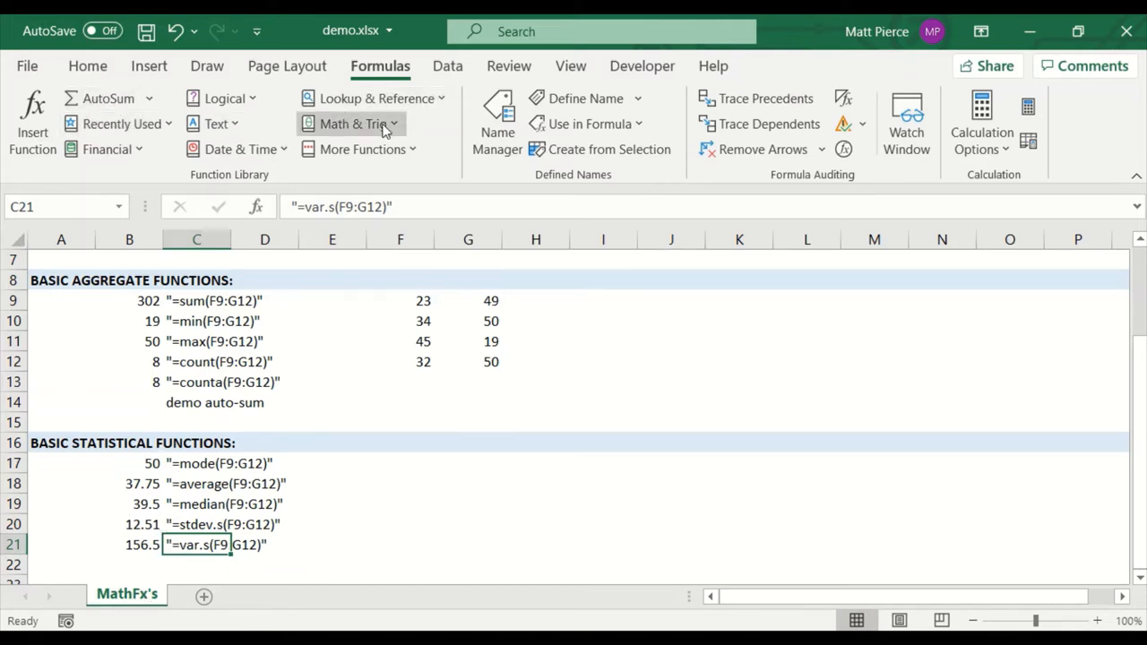
mouse_move(351, 123)
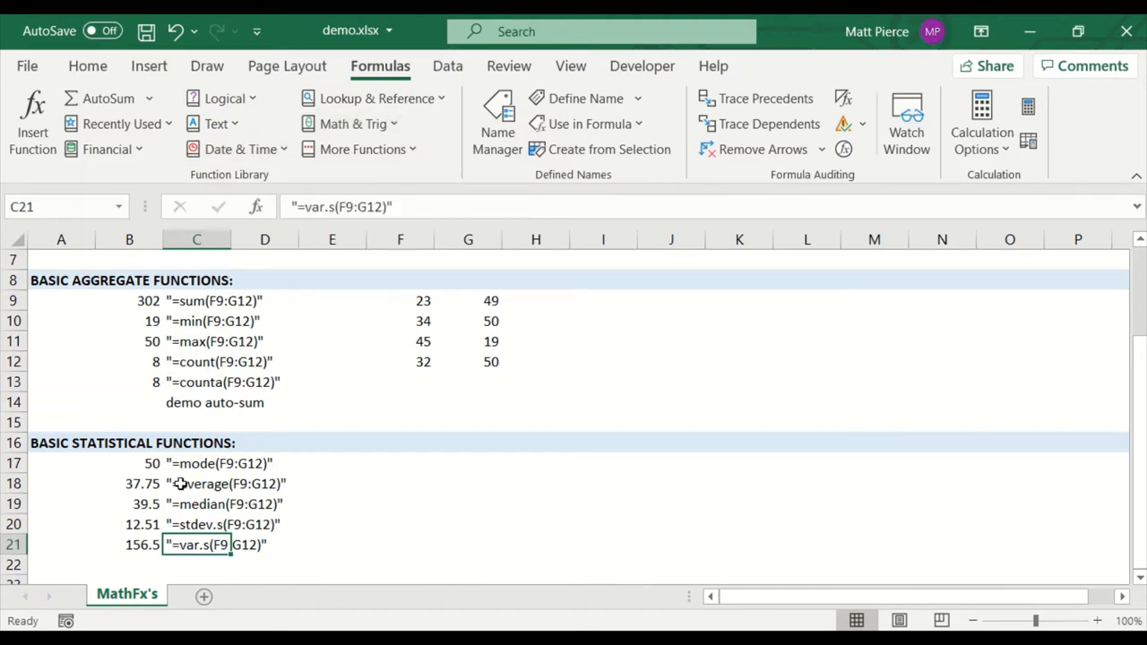
scroll("up", 3)
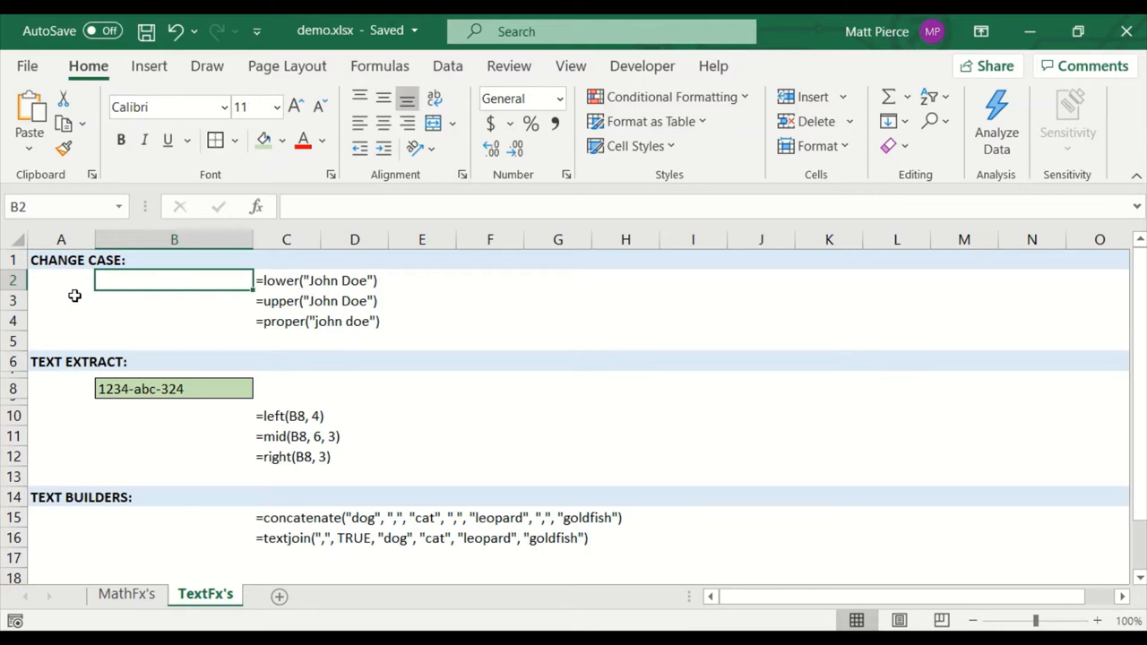
mouse_move(68, 265)
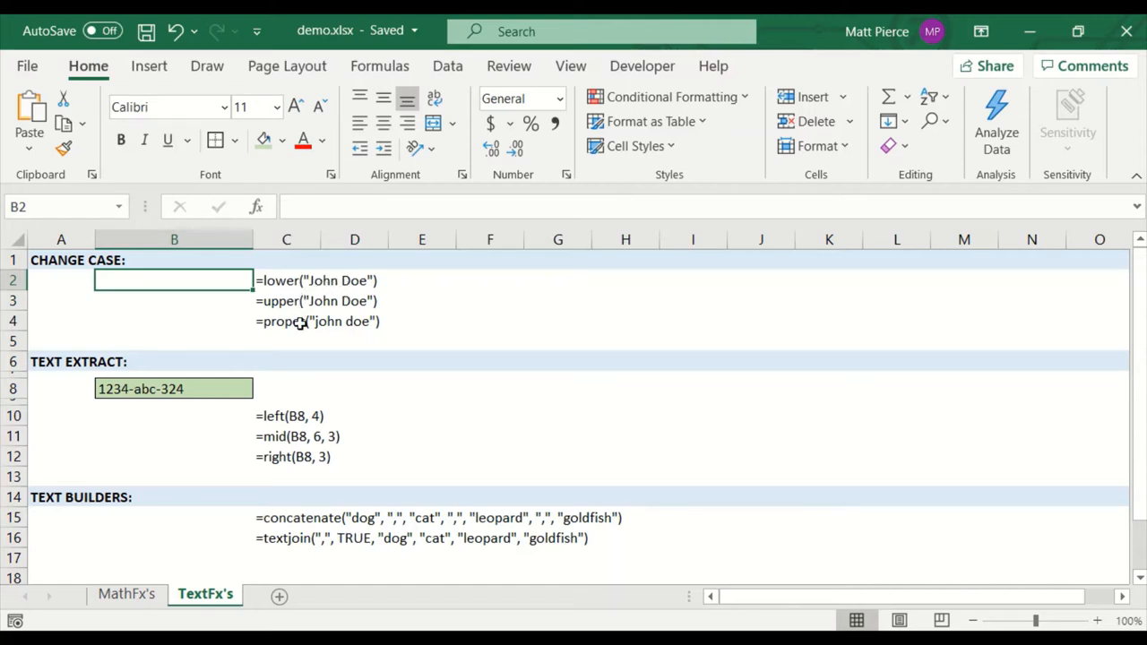
mouse_move(261, 308)
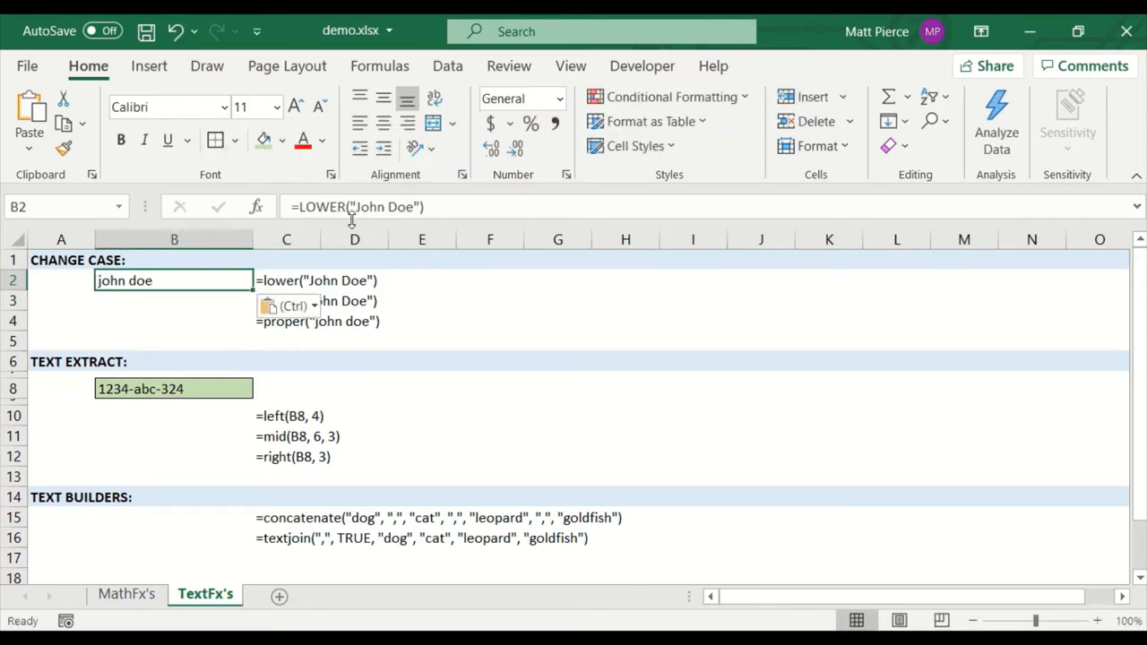
mouse_move(434, 275)
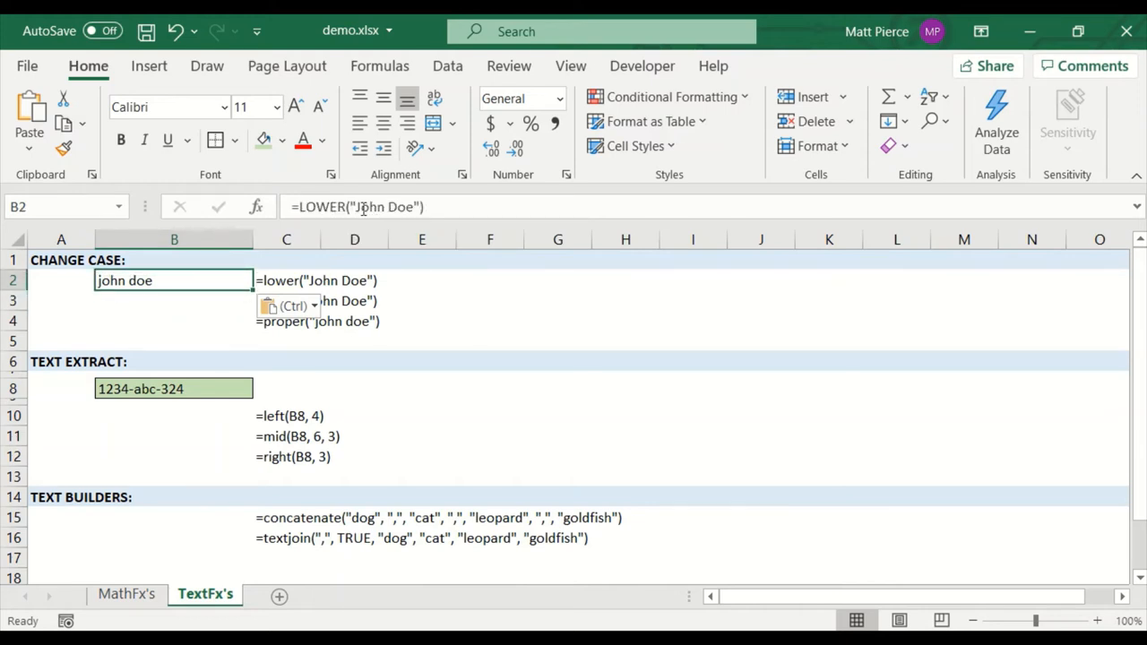
Step: On TextFx's, enter LOWER, UPPER and PROPER of John Doe in B2:B4 and edit the proper label in C4
double_click(174, 280)
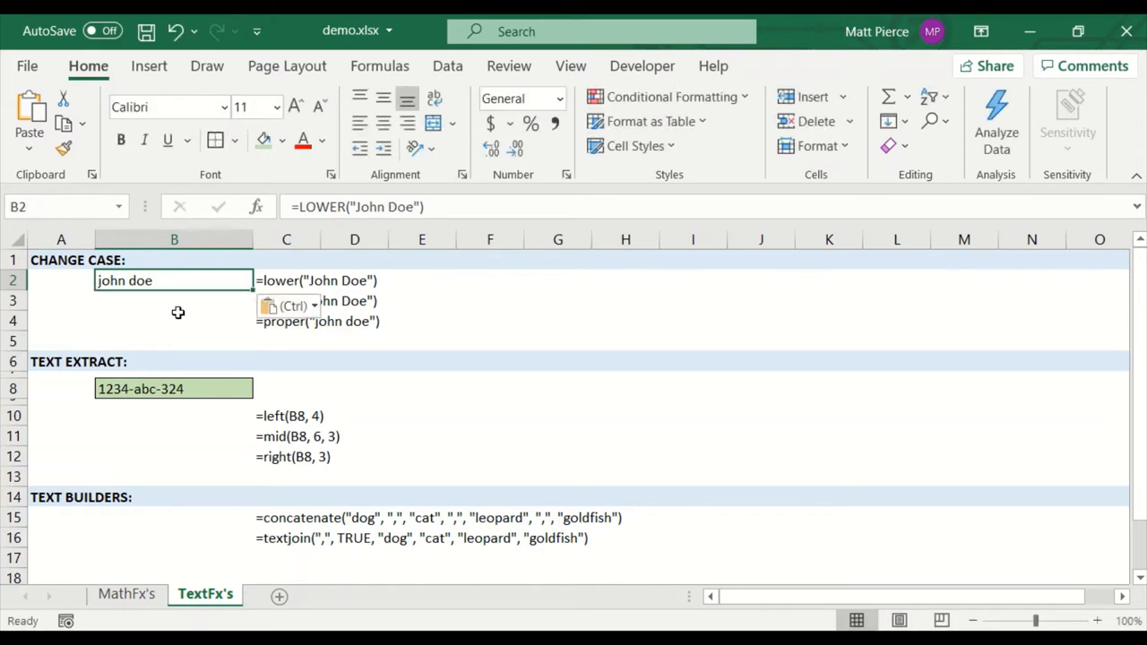
left_click(355, 301)
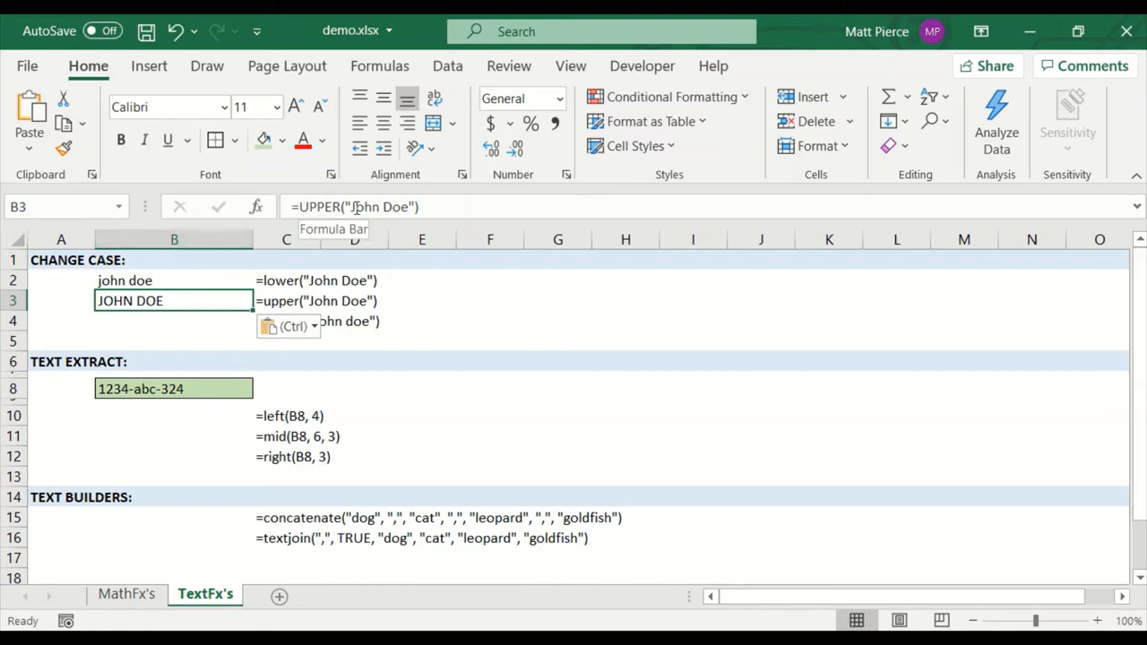
mouse_move(377, 376)
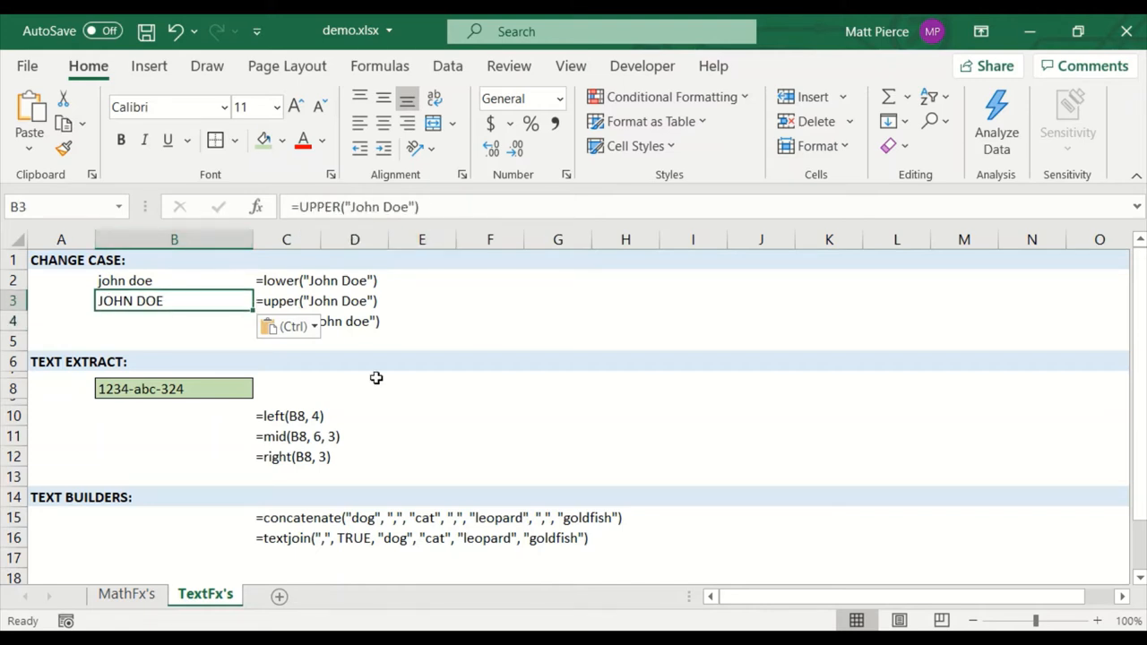
left_click(355, 321)
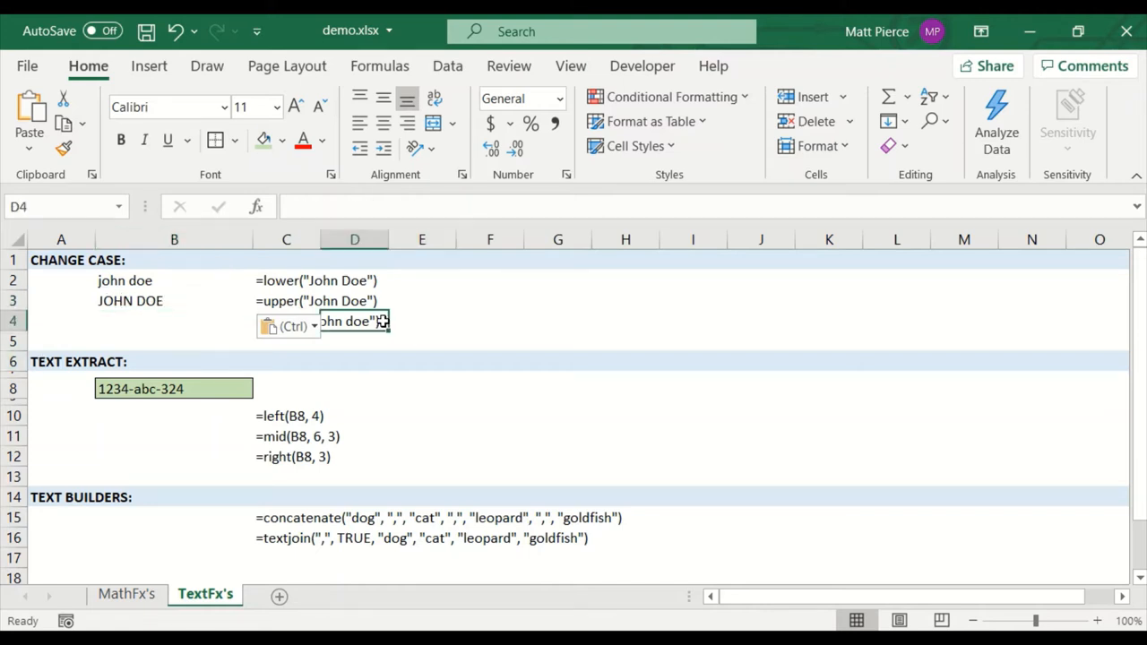
left_click(286, 320)
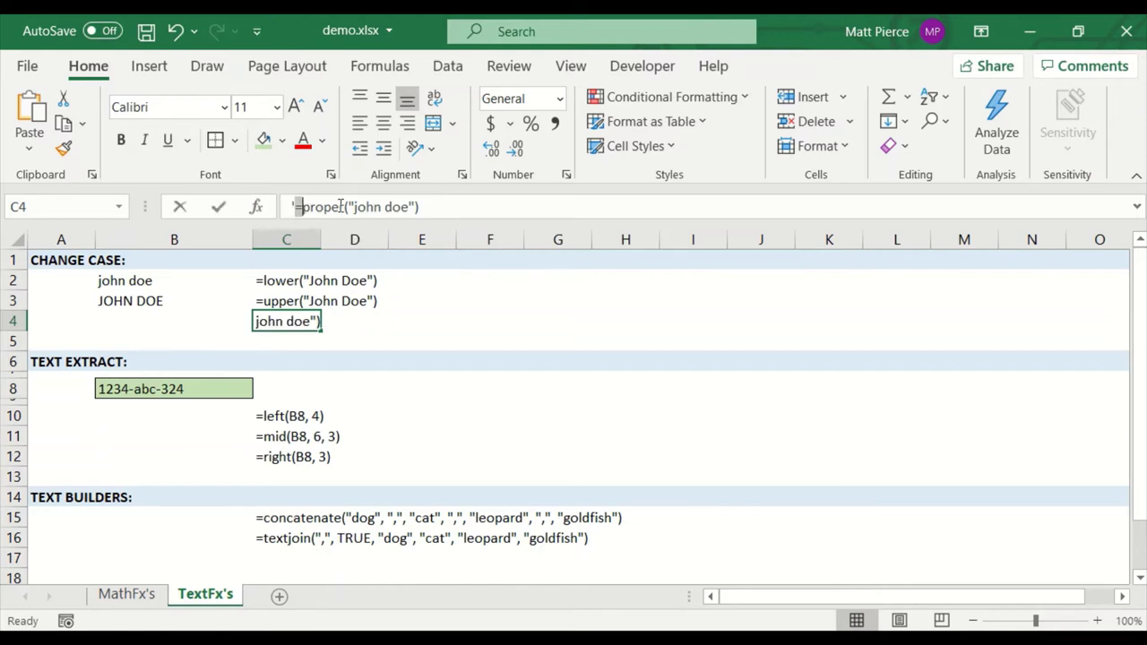
left_click(174, 321)
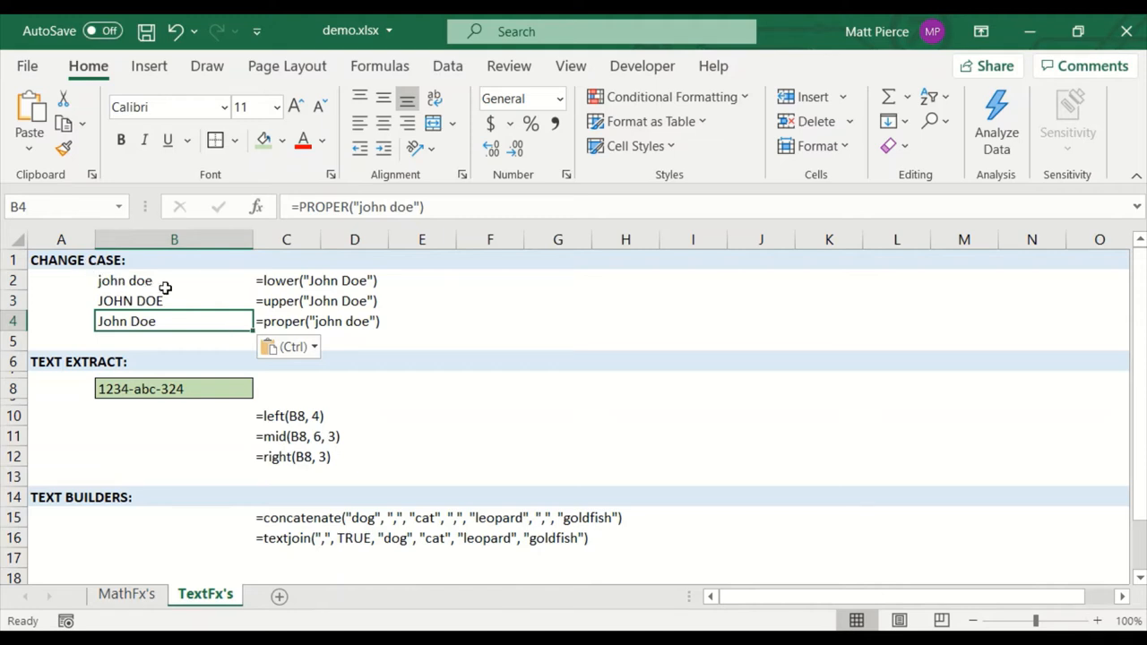
mouse_move(348, 303)
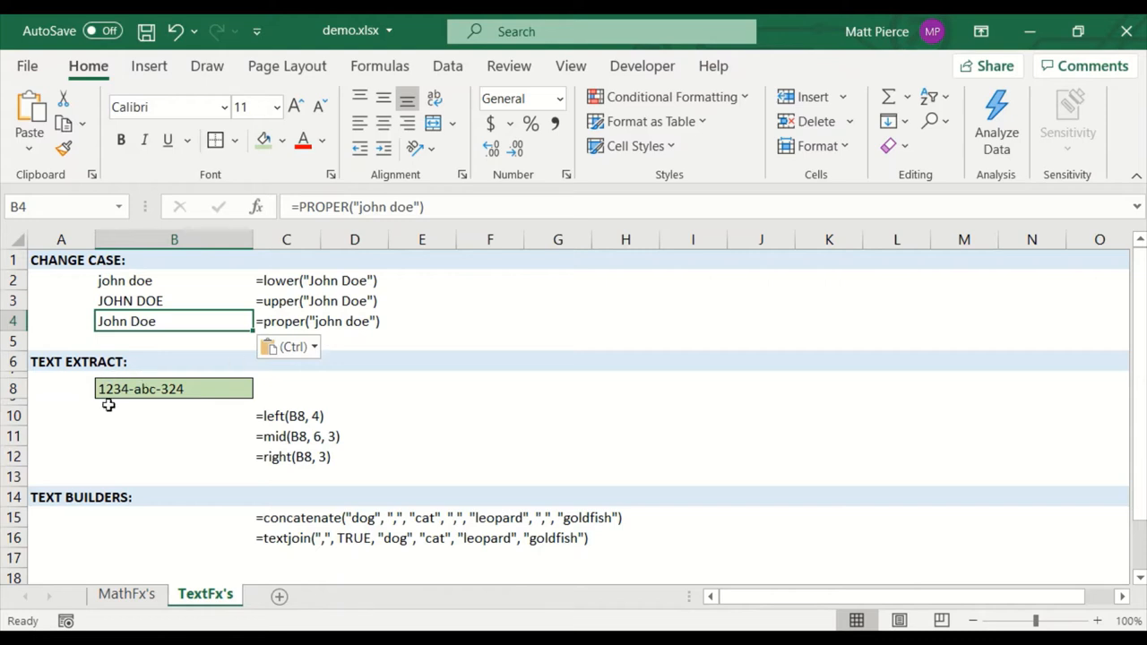
mouse_move(386, 301)
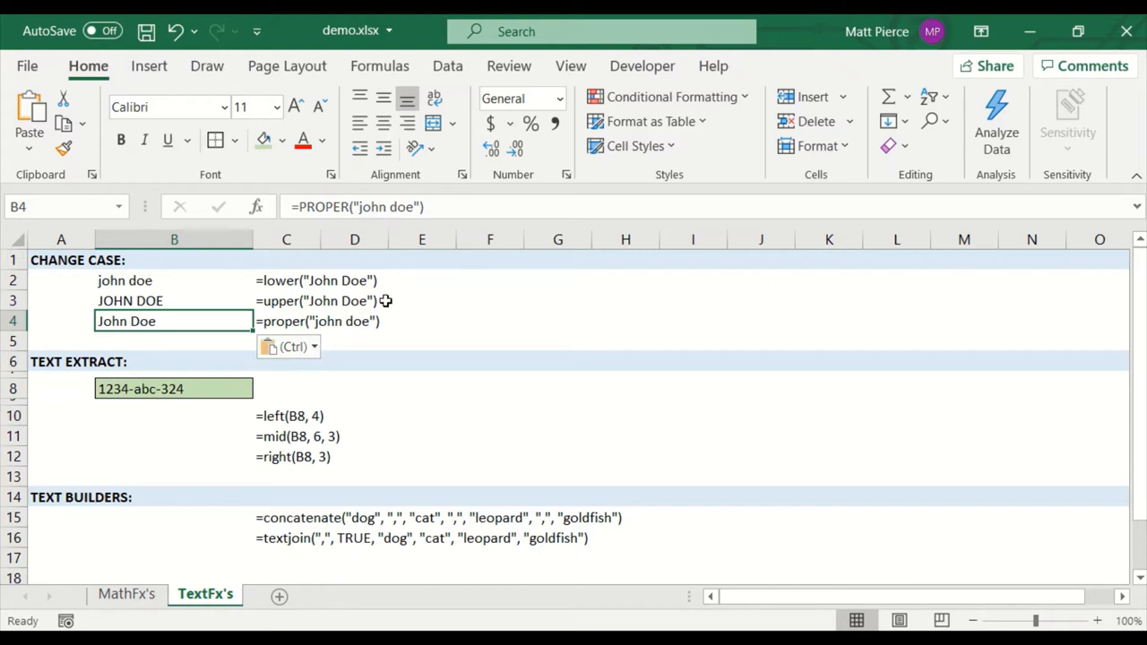
mouse_move(464, 297)
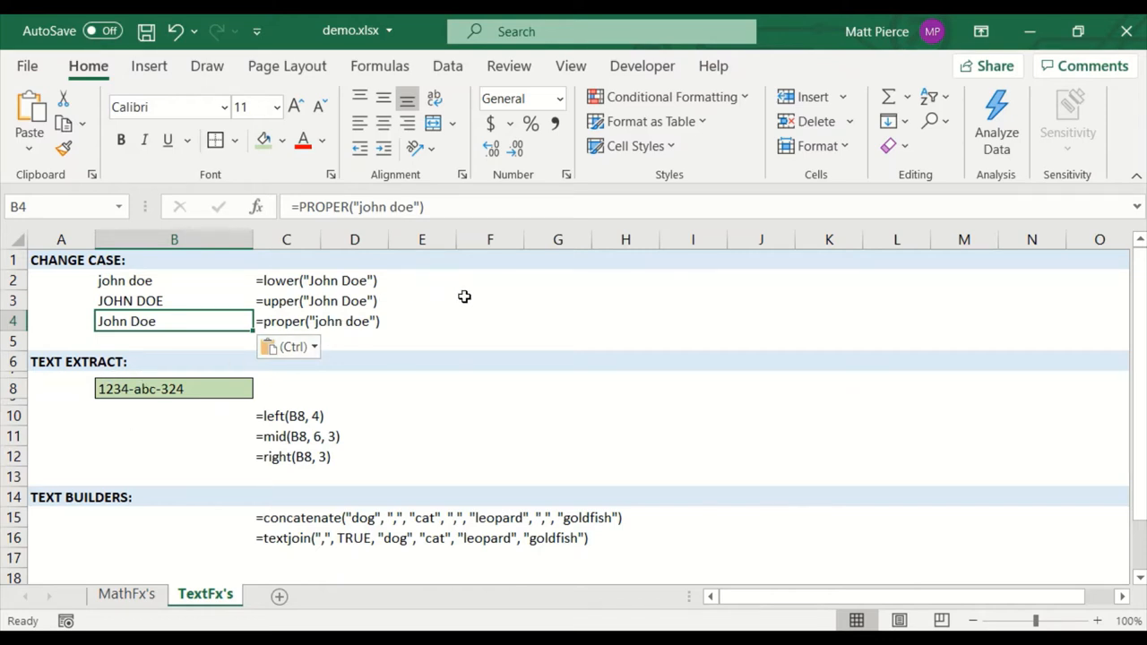
Step: Enter the name jack RYAN in the empty cell F3
left_click(490, 301)
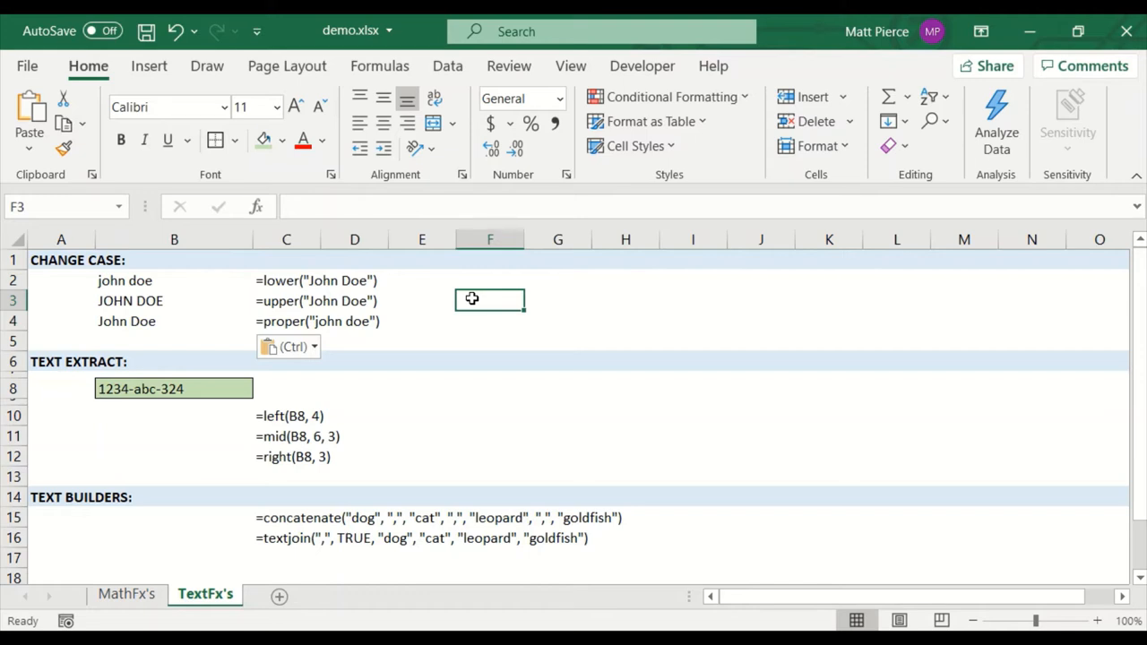
type("ja")
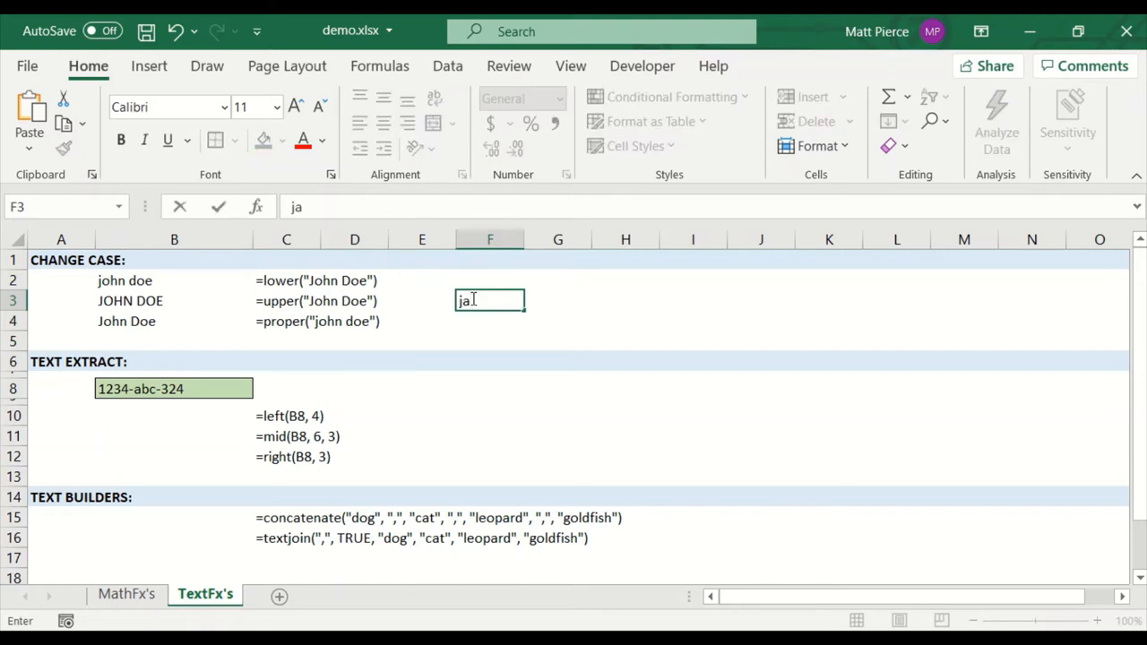
key("Return")
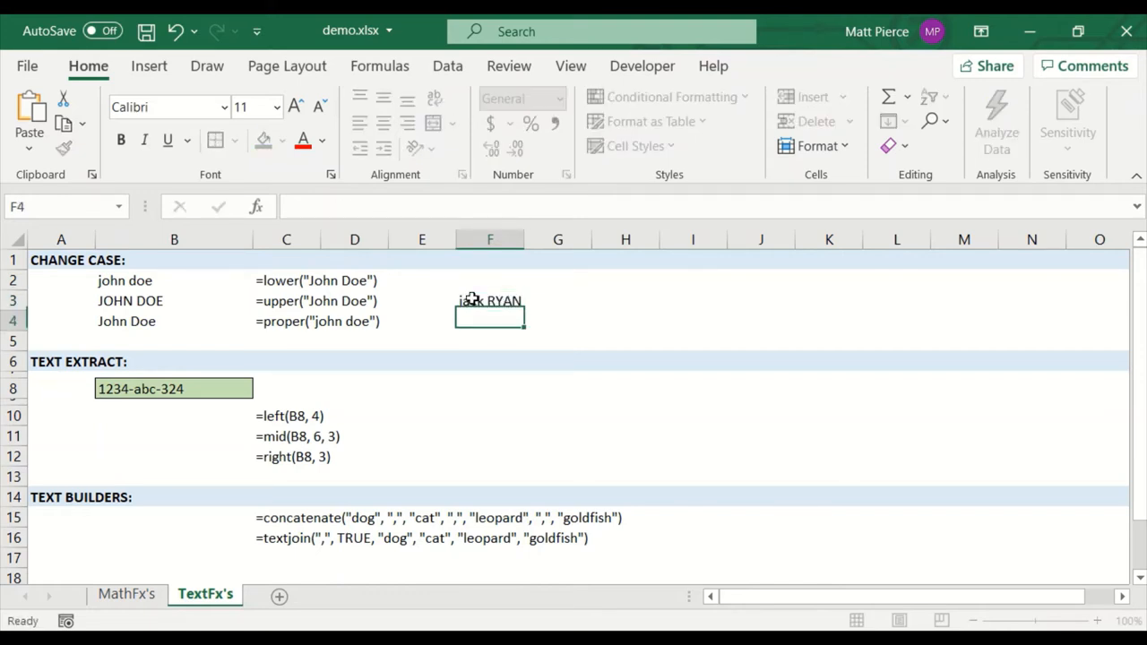
left_click(490, 301)
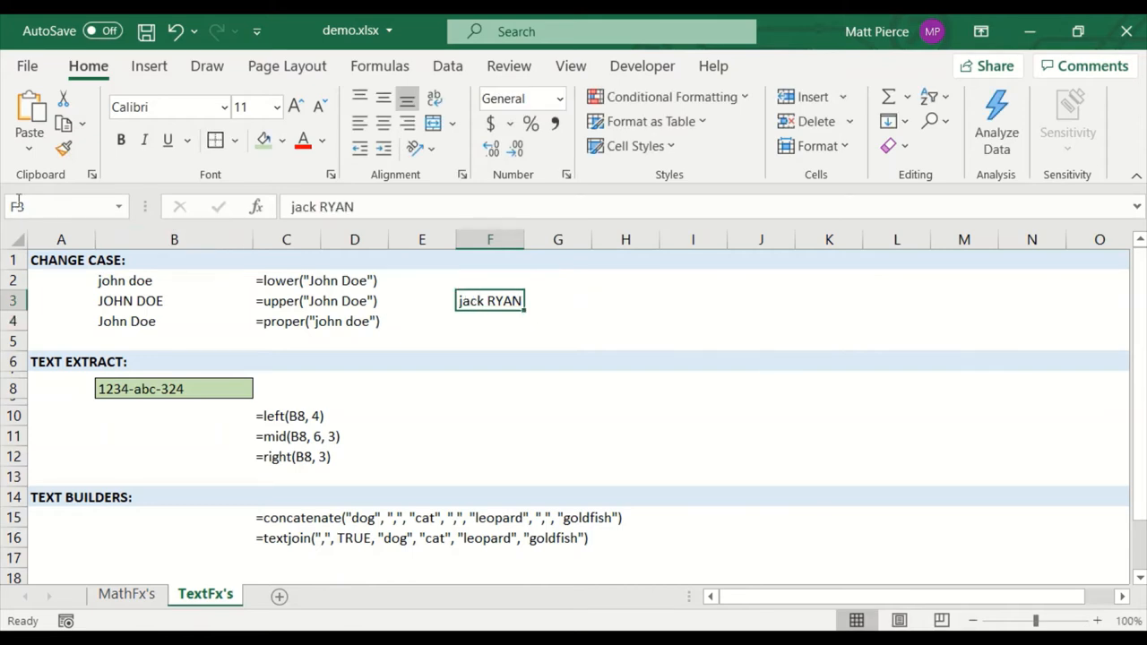
Step: Point the LOWER formula in B2 and the PROPER formula in B4 at F3, giving Jack Ryan in B4
left_click(174, 279)
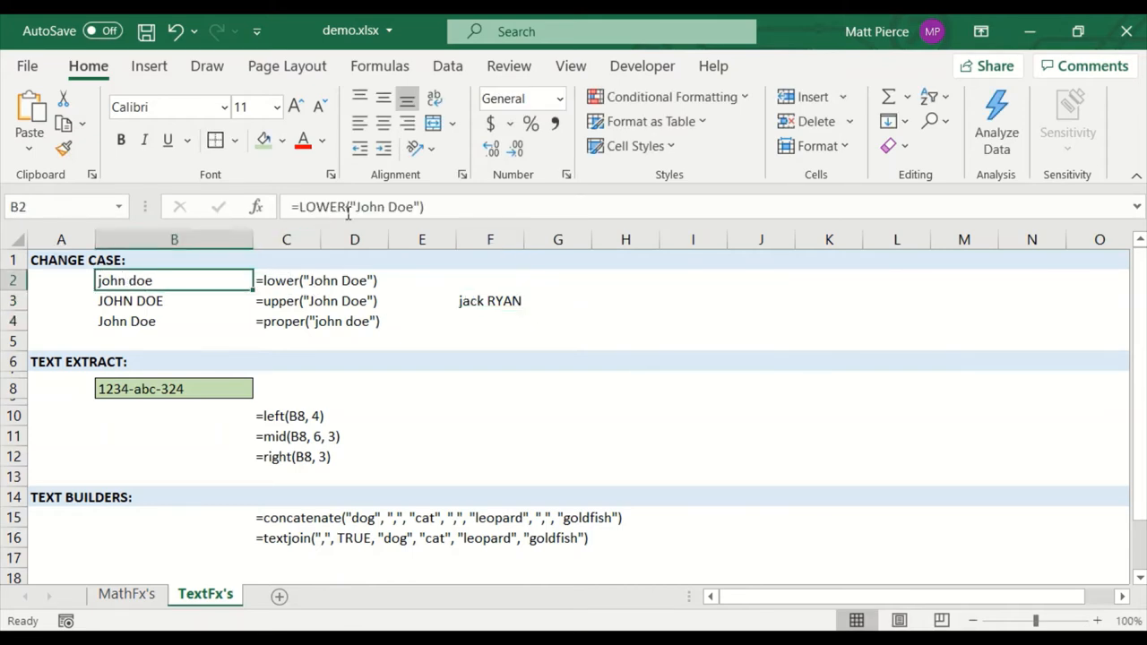
double_click(172, 280)
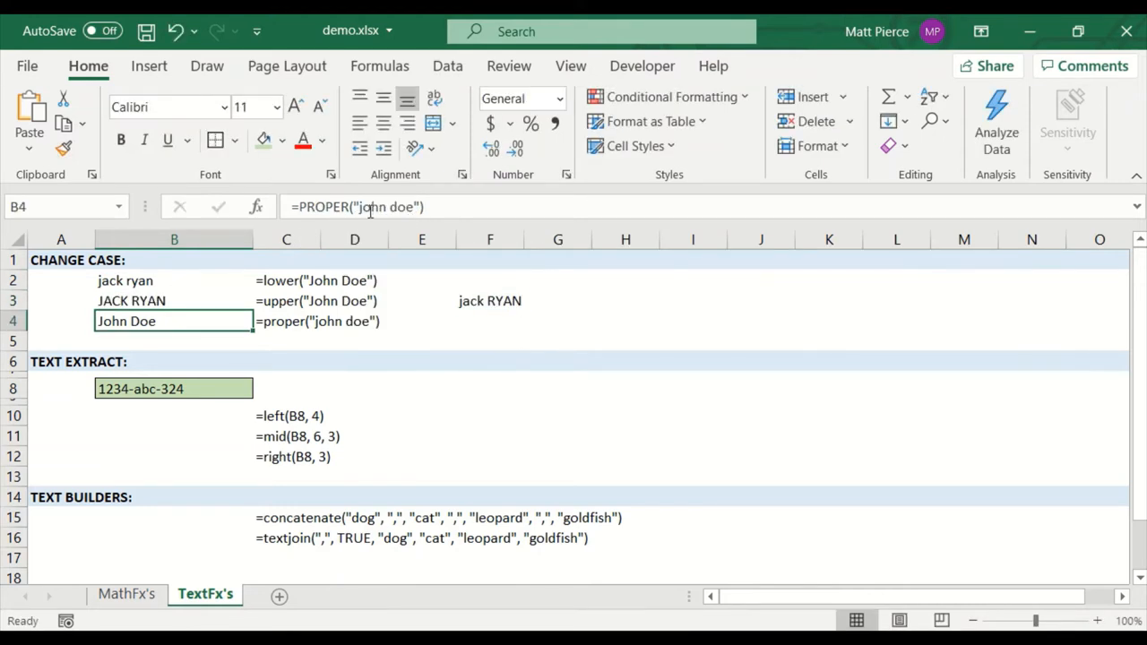
double_click(174, 321)
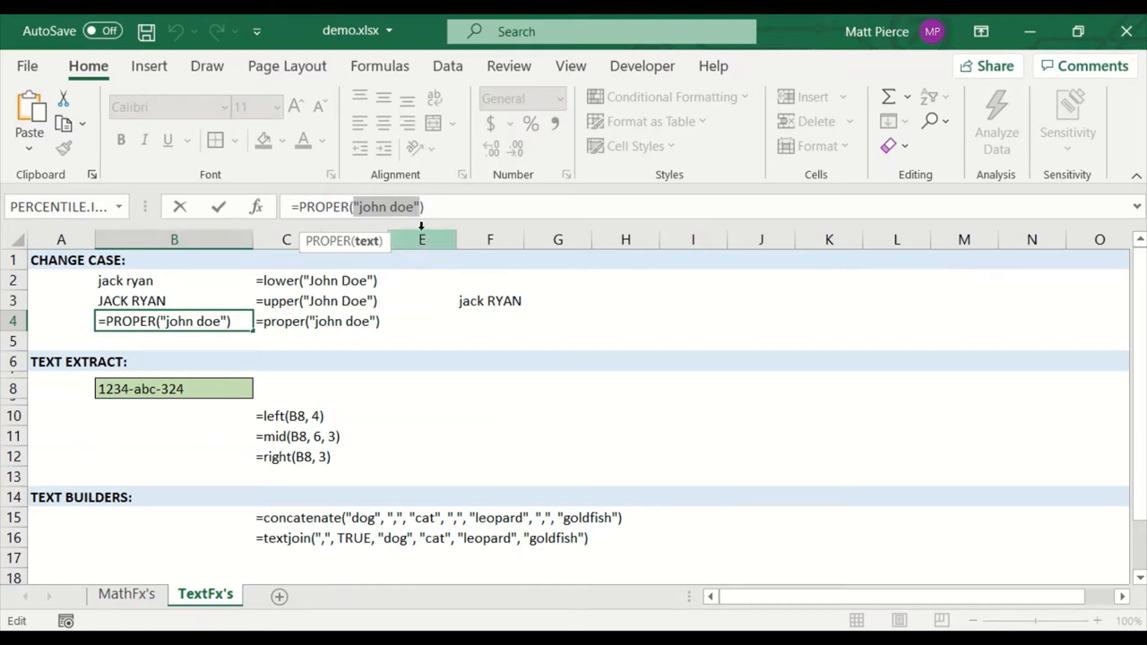
key("Return")
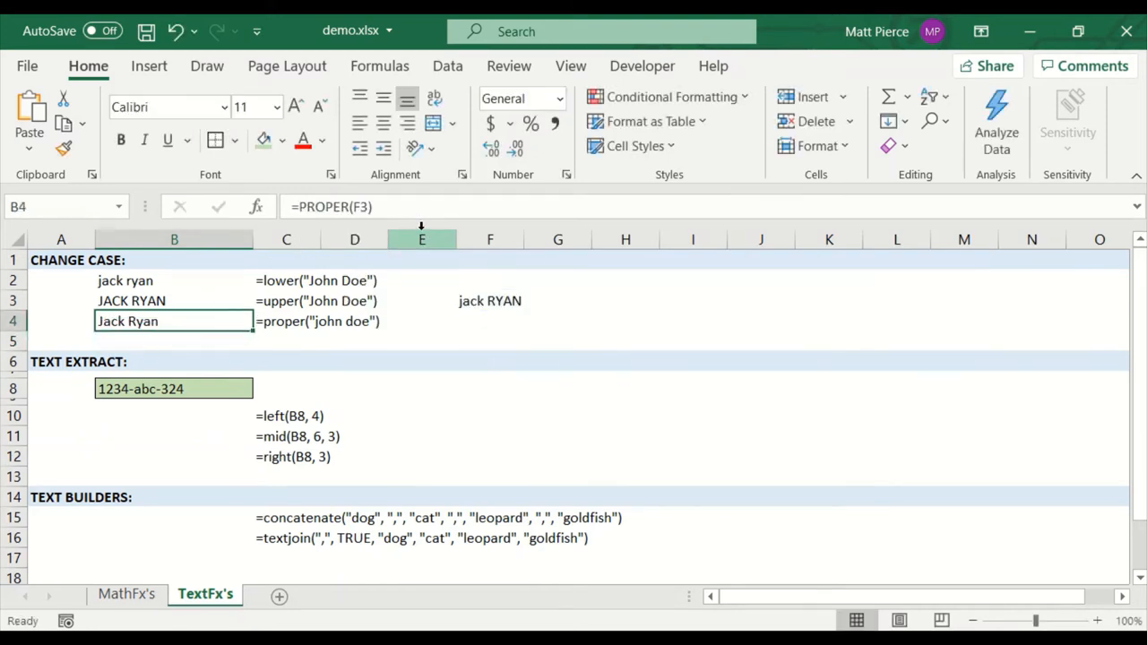
mouse_move(117, 367)
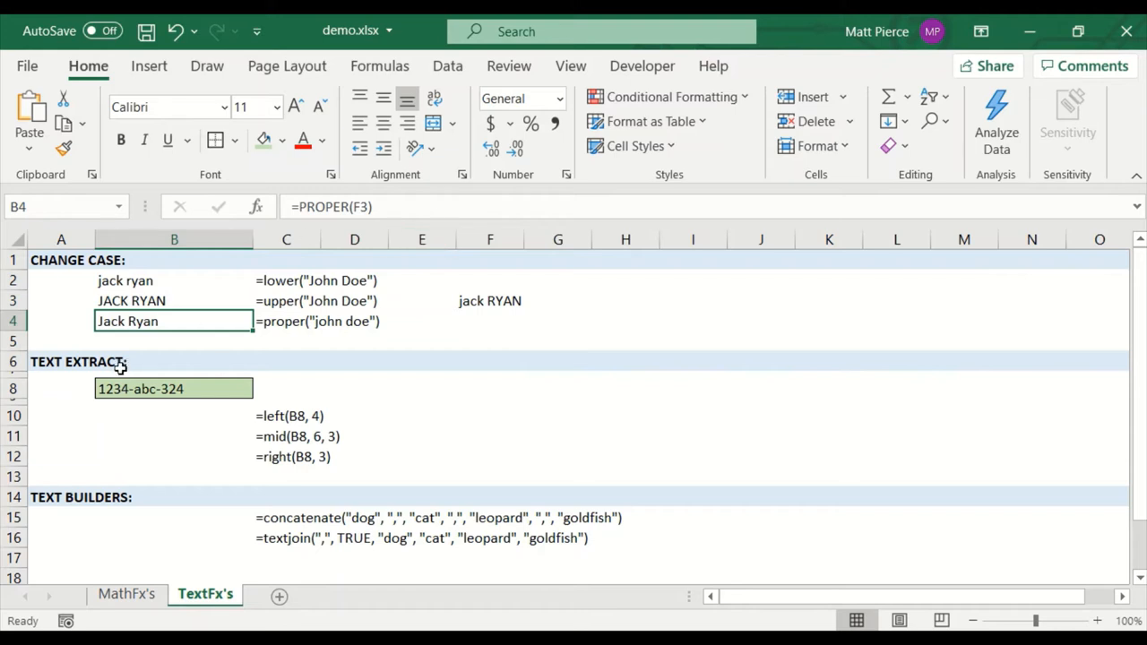
mouse_move(188, 411)
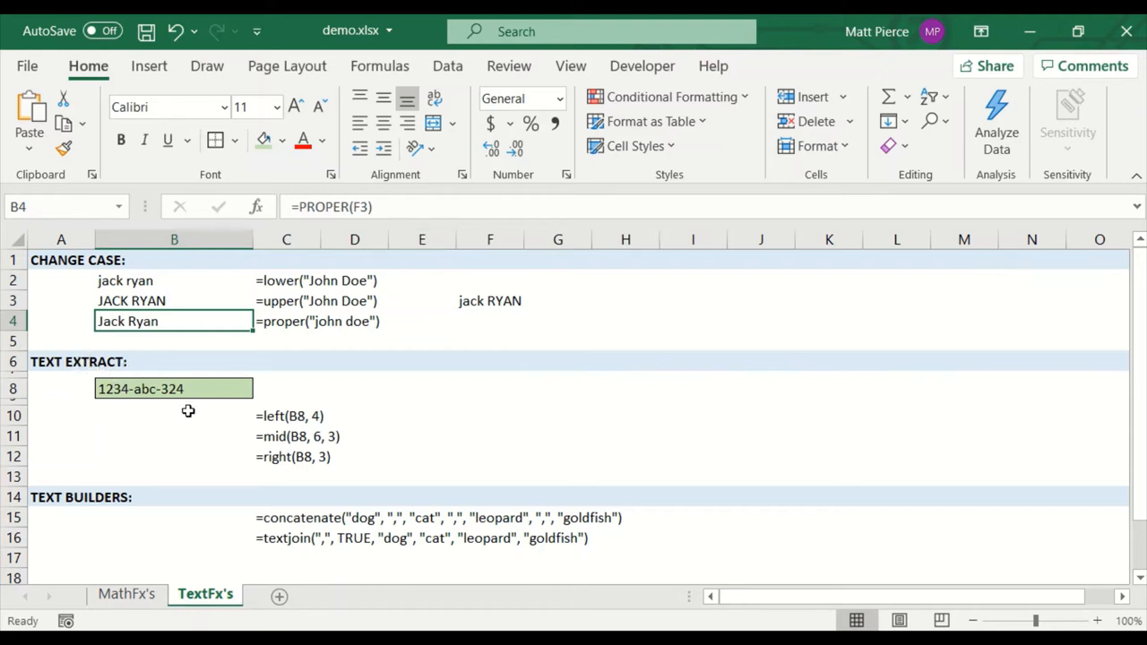
Step: Change B8 to 1234-abc-024 and copy the LEFT example from C10 into B10
left_click(173, 387)
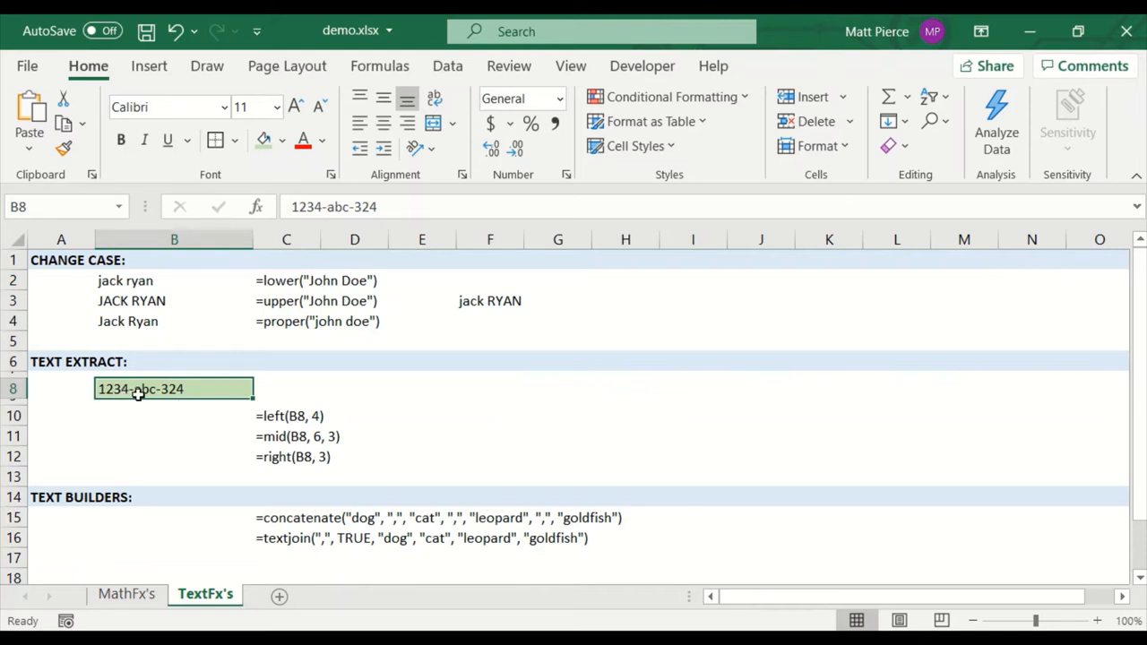
mouse_move(183, 401)
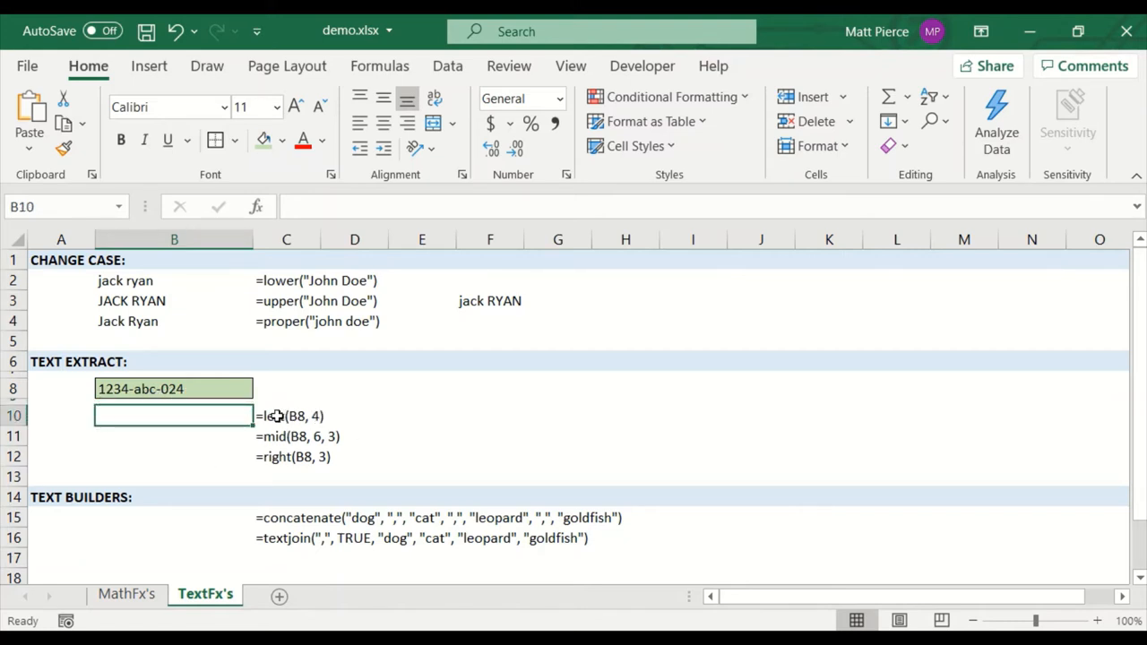
mouse_move(337, 420)
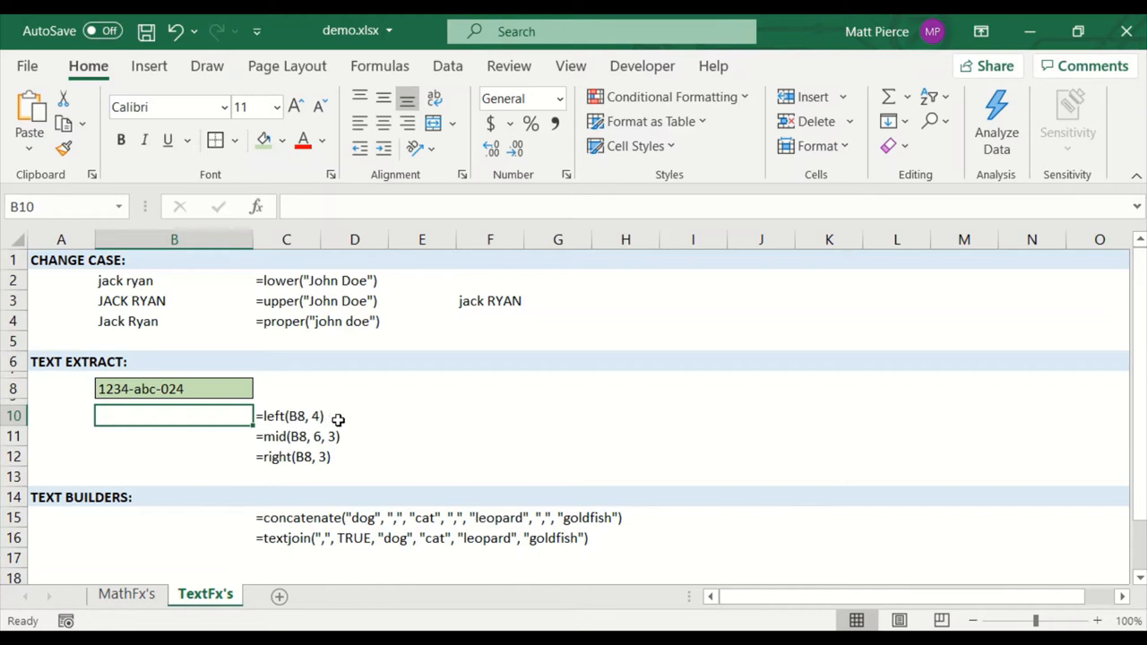
left_click(286, 416)
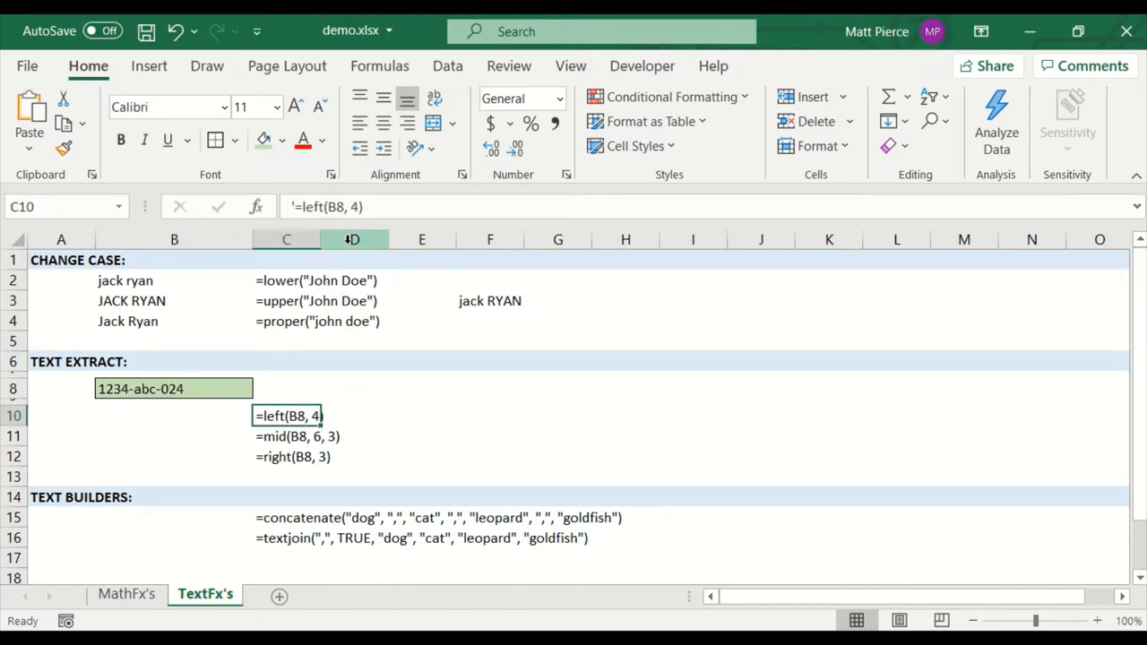
double_click(286, 416)
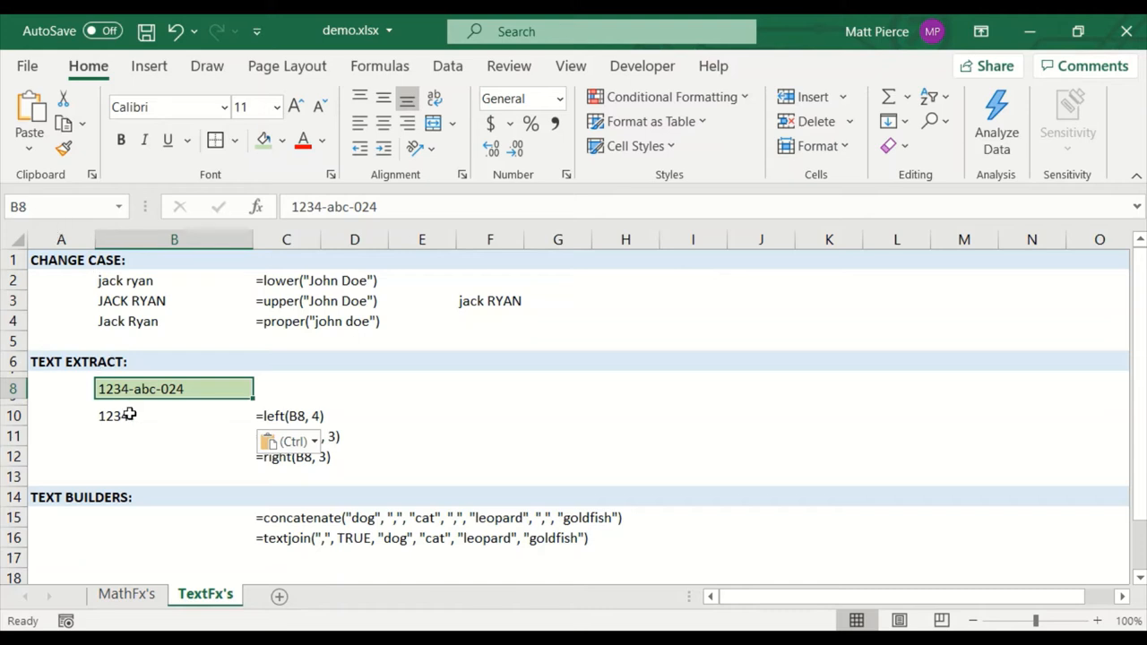
left_click(421, 457)
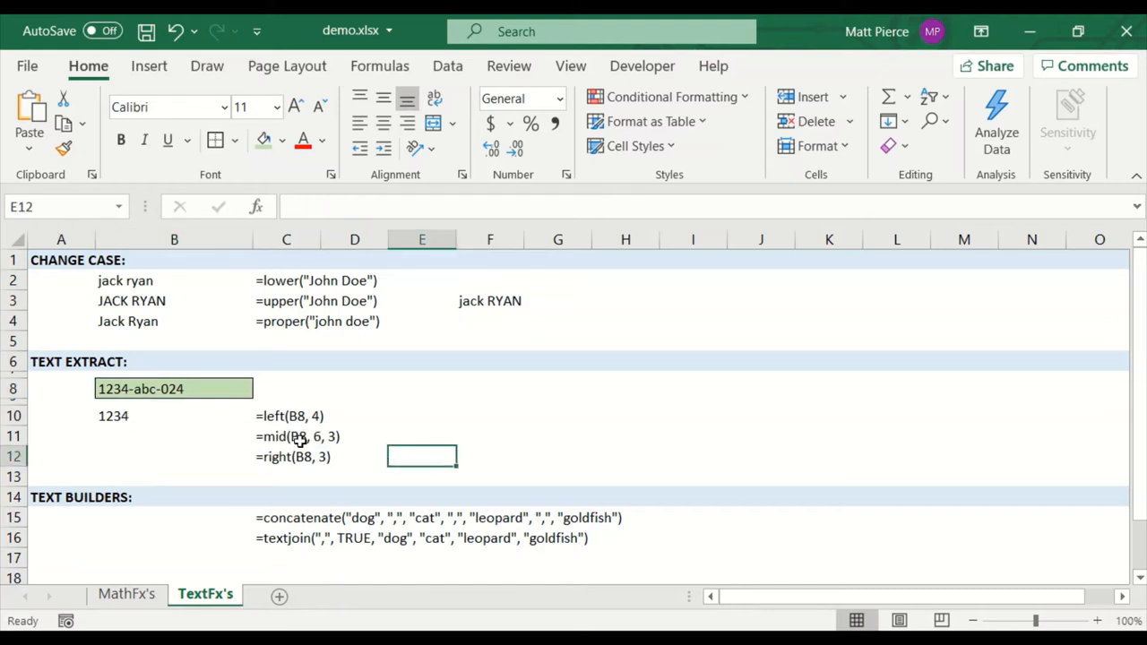
Step: Copy the MID and RIGHT examples from C11:C12 into B11:B12, extracting abc and 024
left_click(287, 437)
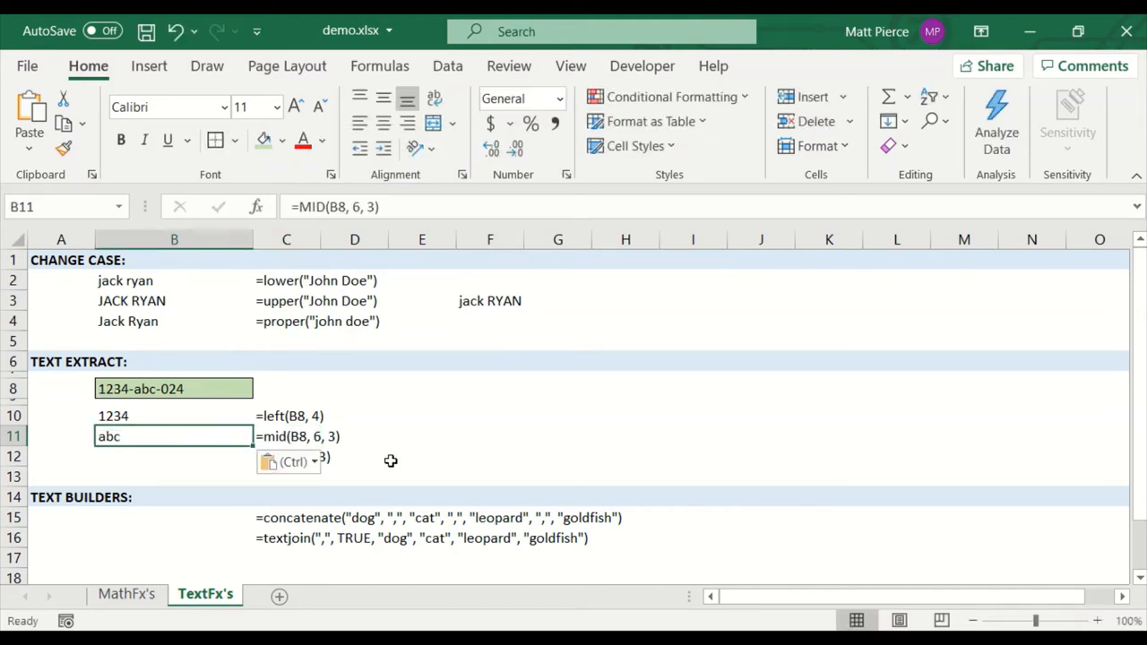
left_click(421, 457)
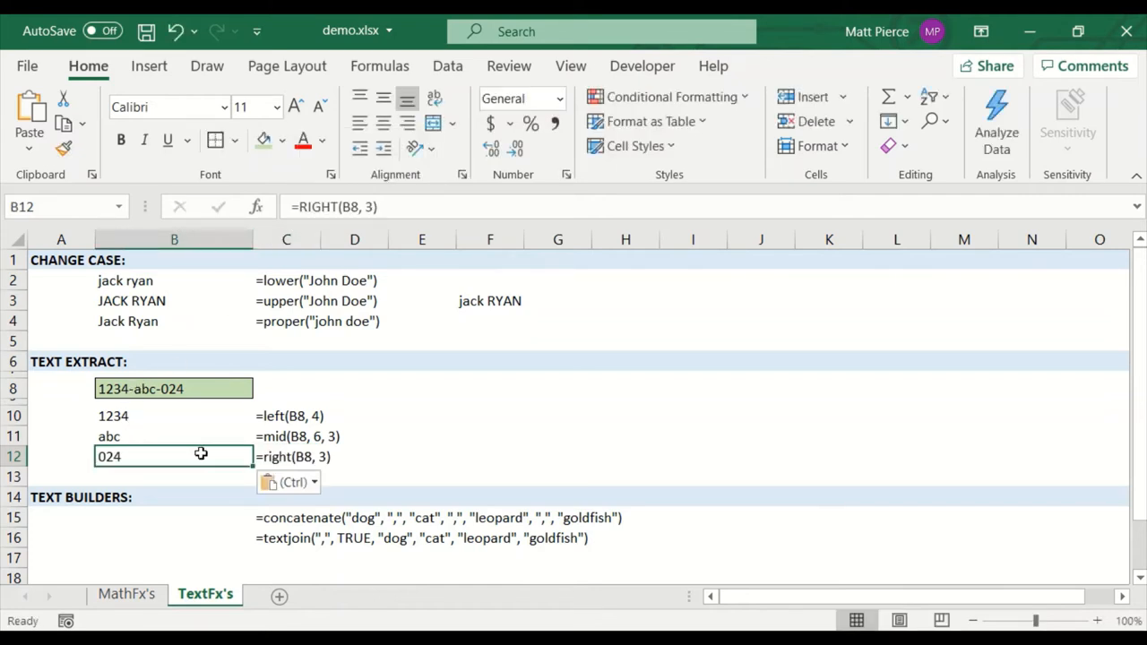
double_click(174, 457)
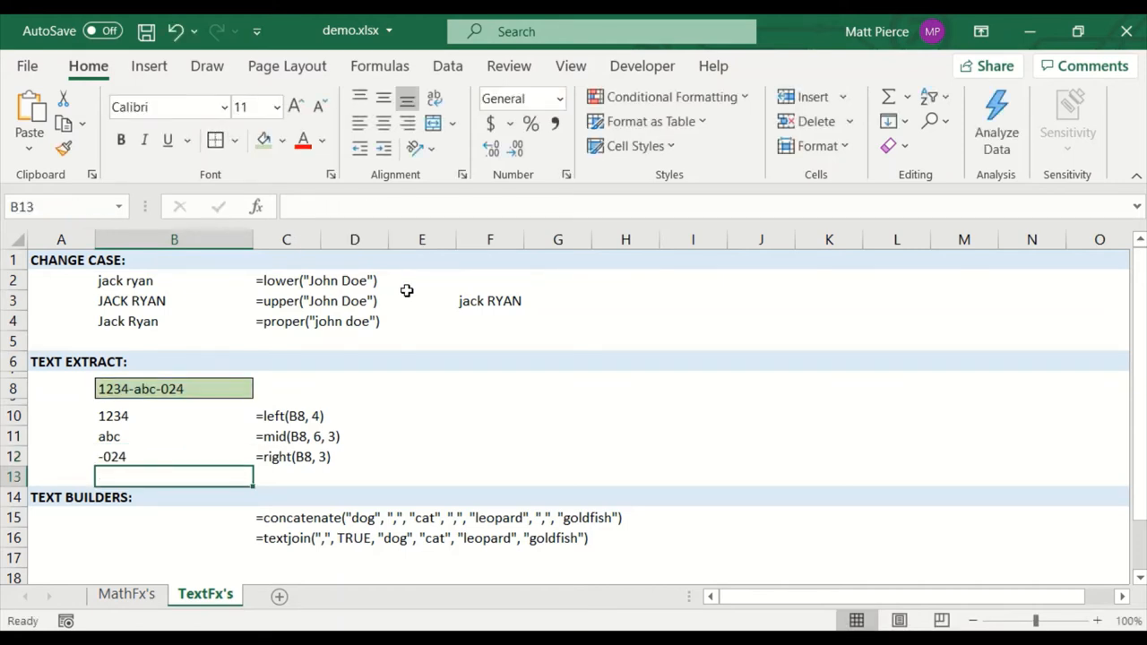
left_click(174, 457)
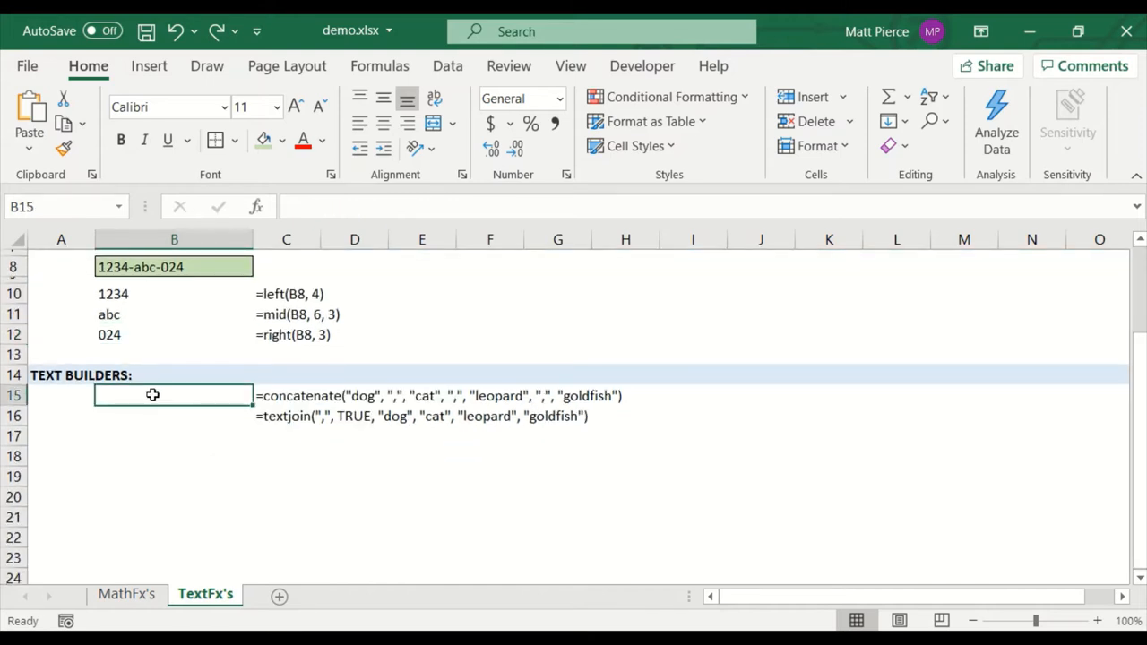
mouse_move(157, 398)
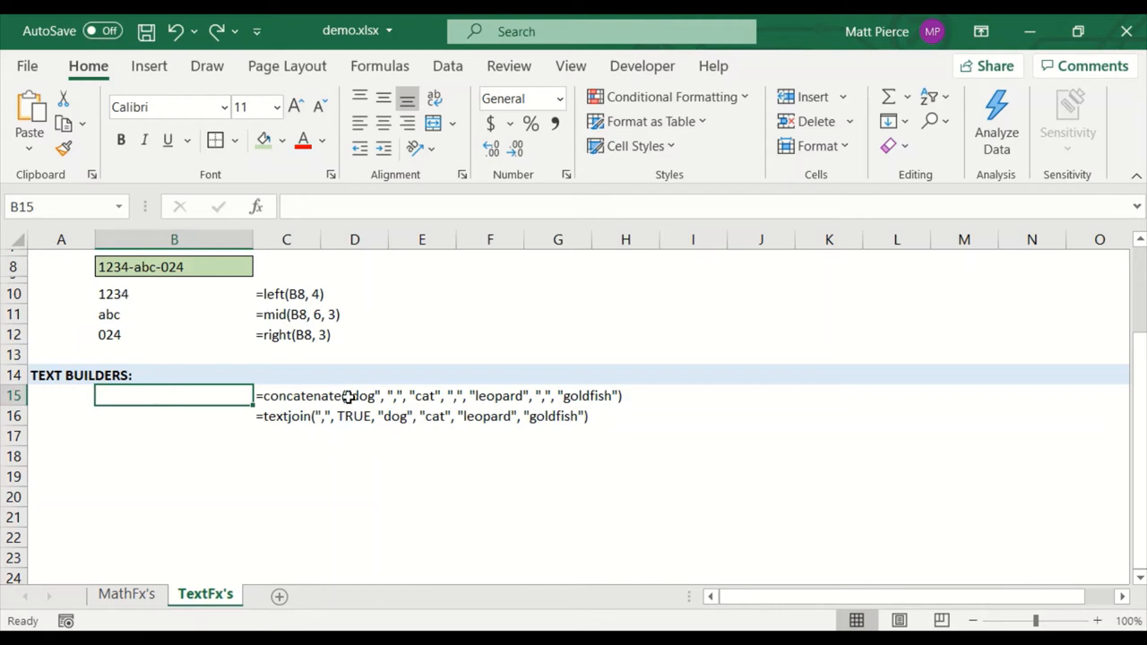
mouse_move(559, 409)
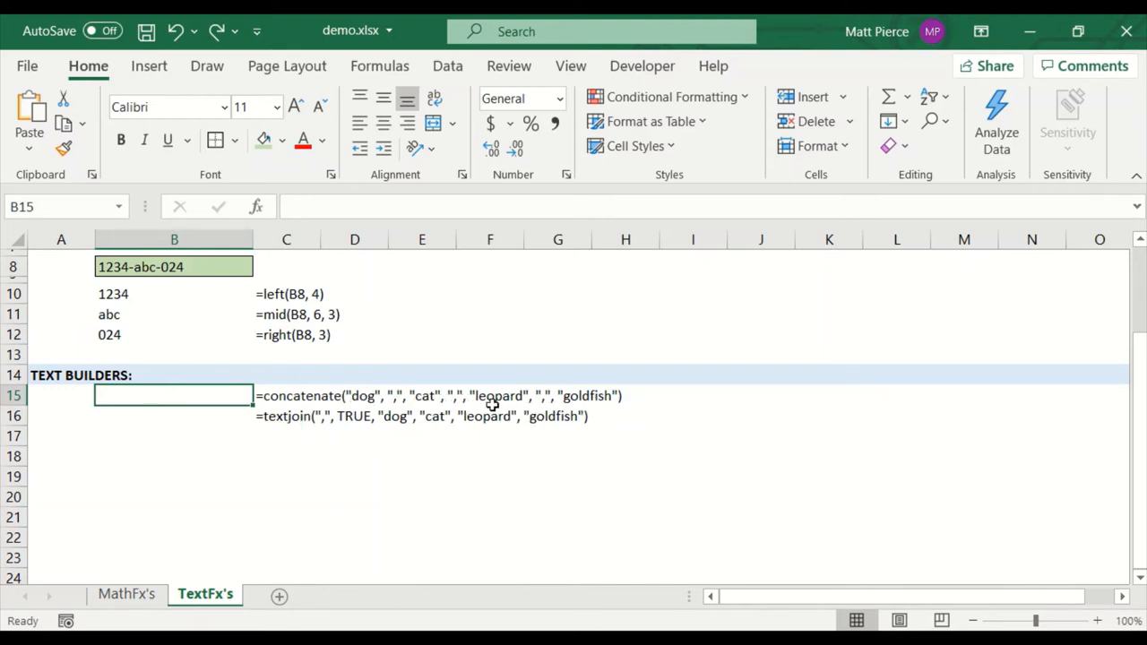
left_click(287, 396)
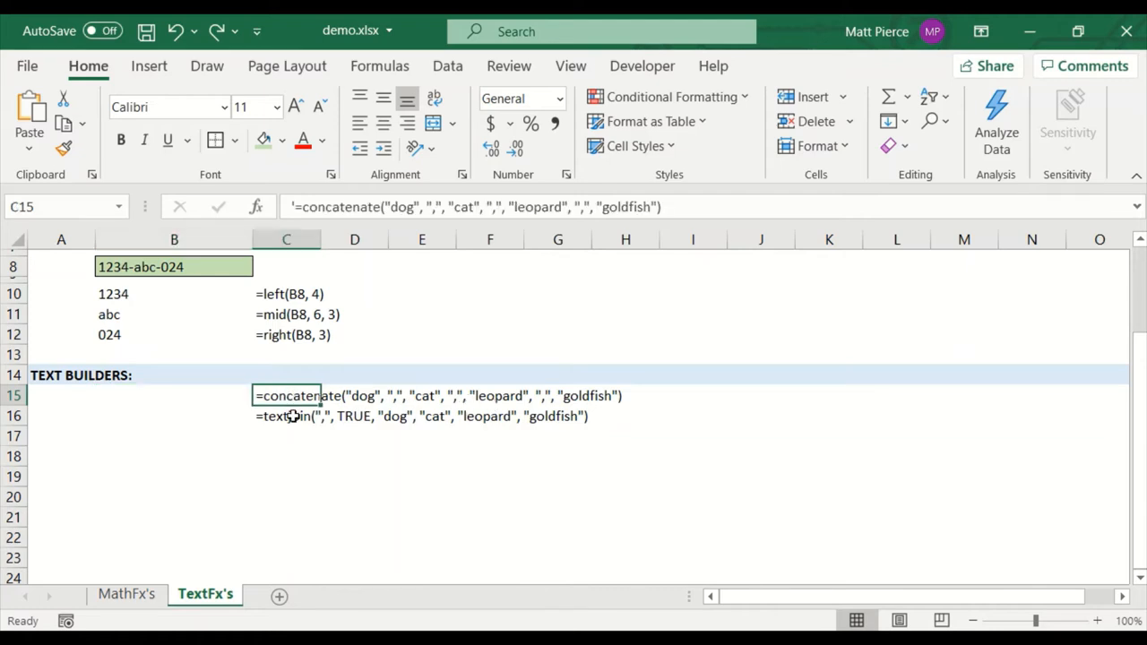
left_click(287, 416)
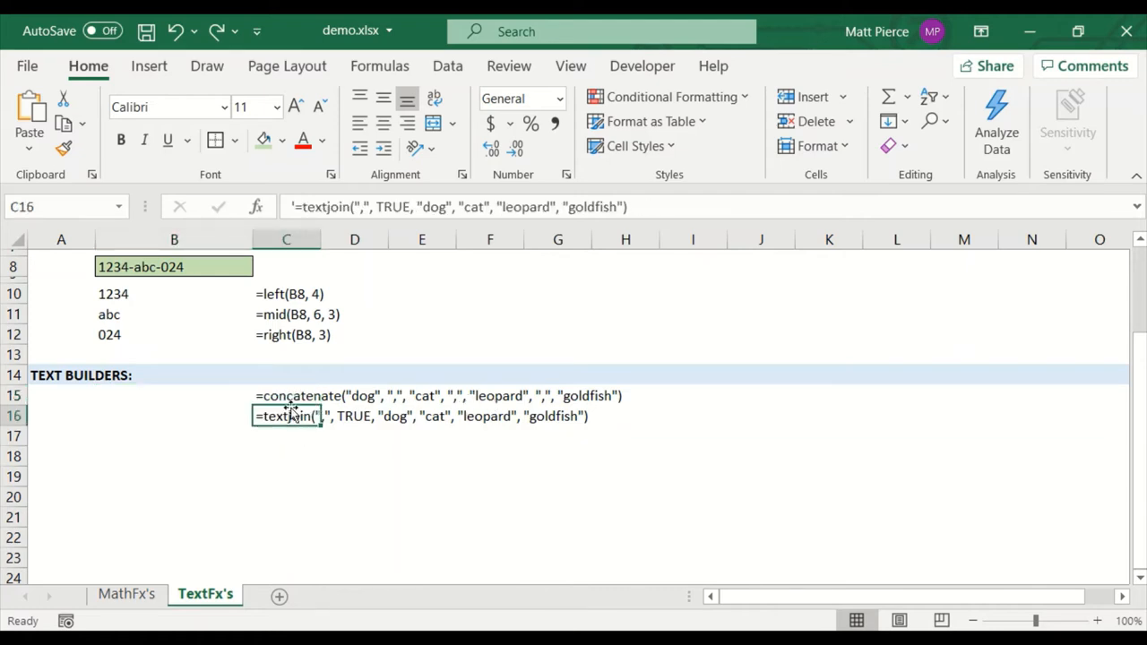
left_click(286, 396)
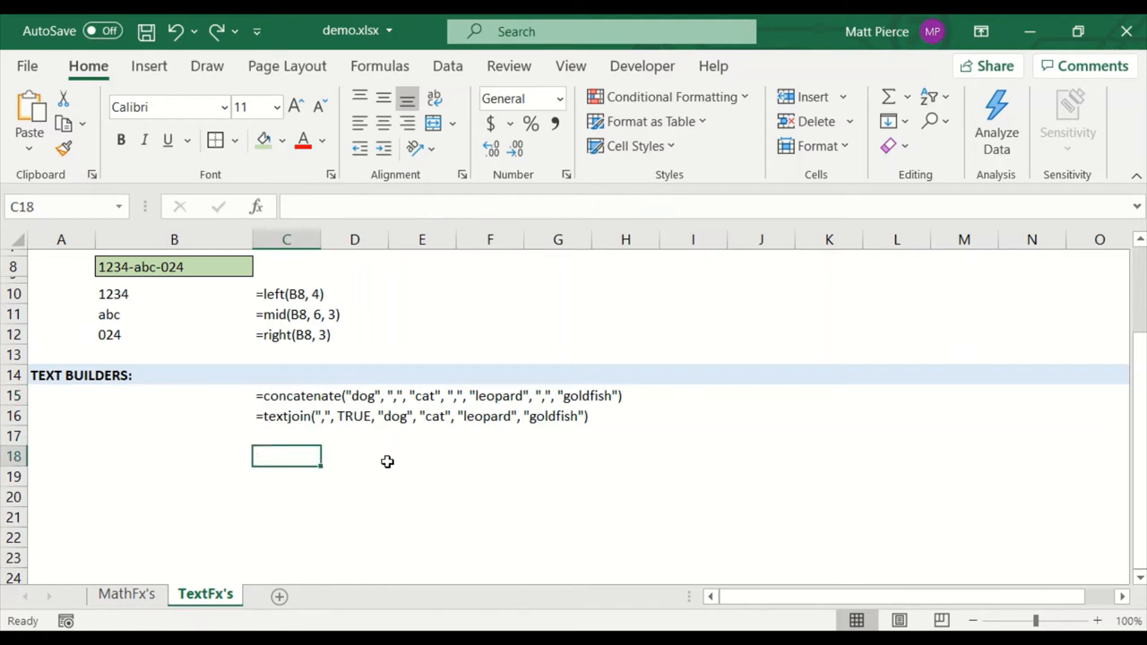
type("A+B+")
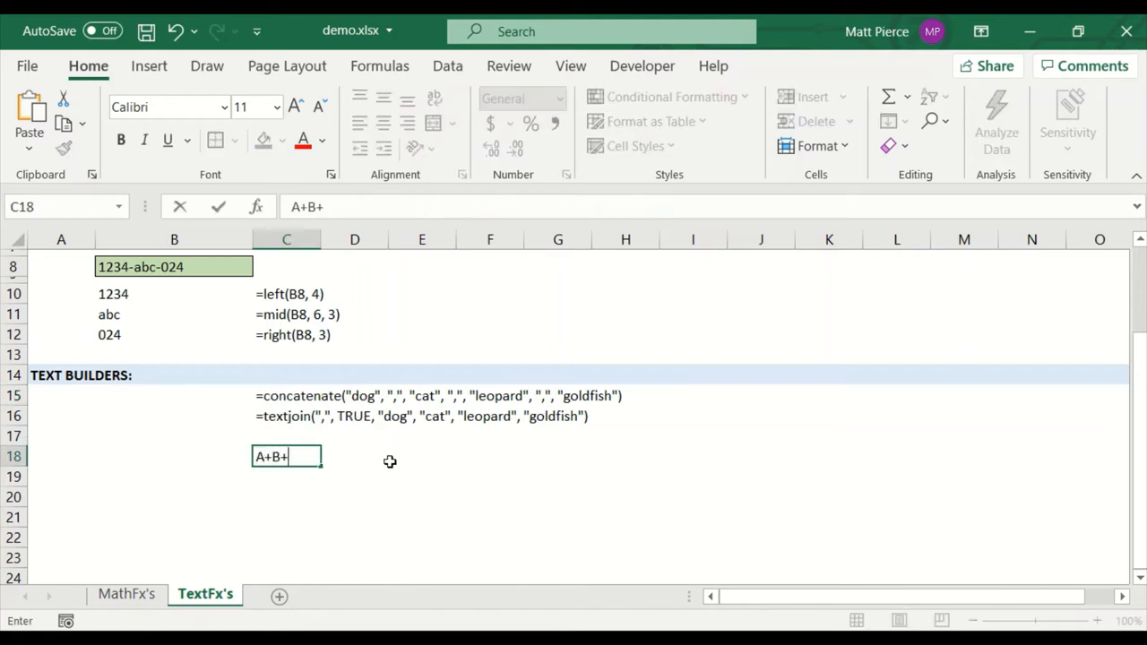
type("C+D+E")
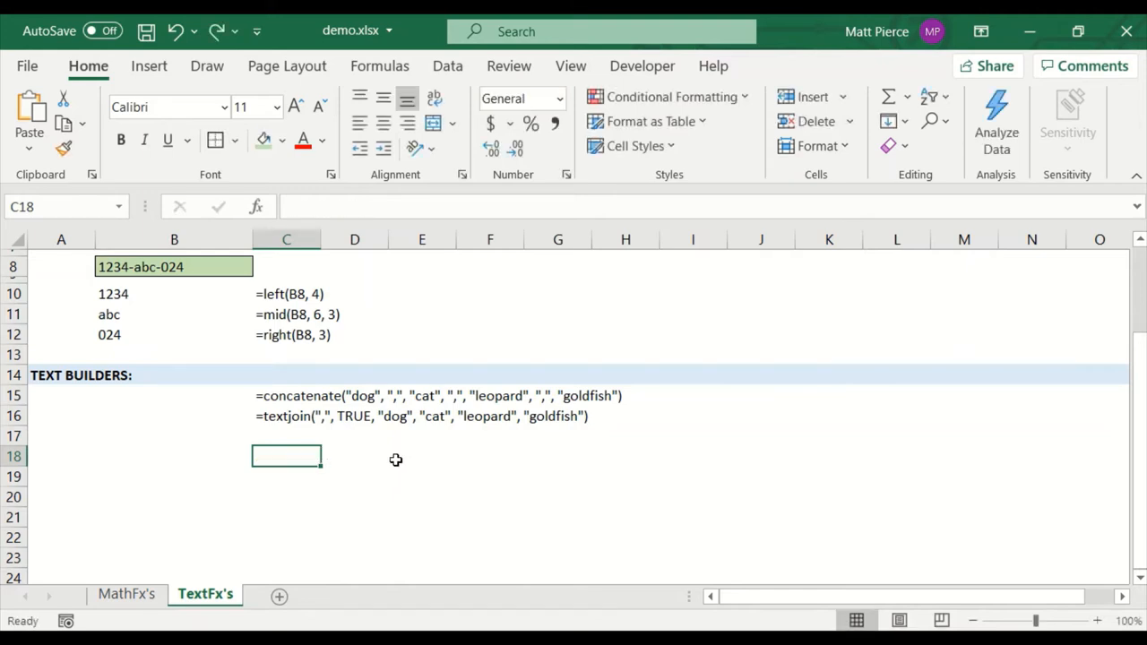
left_click(287, 396)
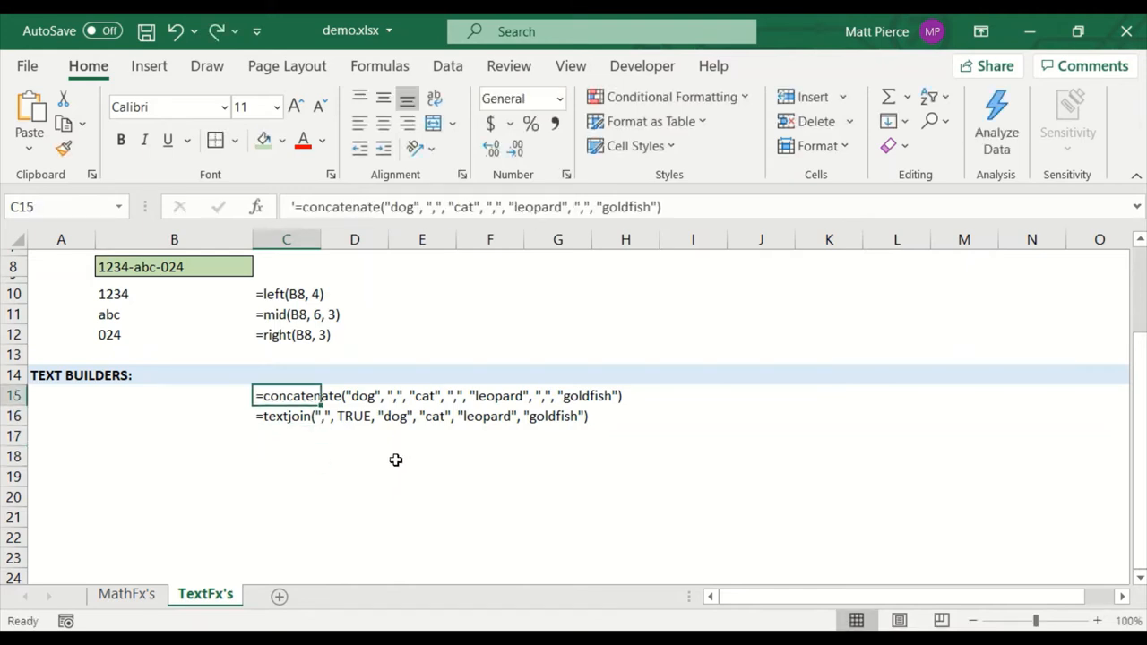
mouse_move(287, 452)
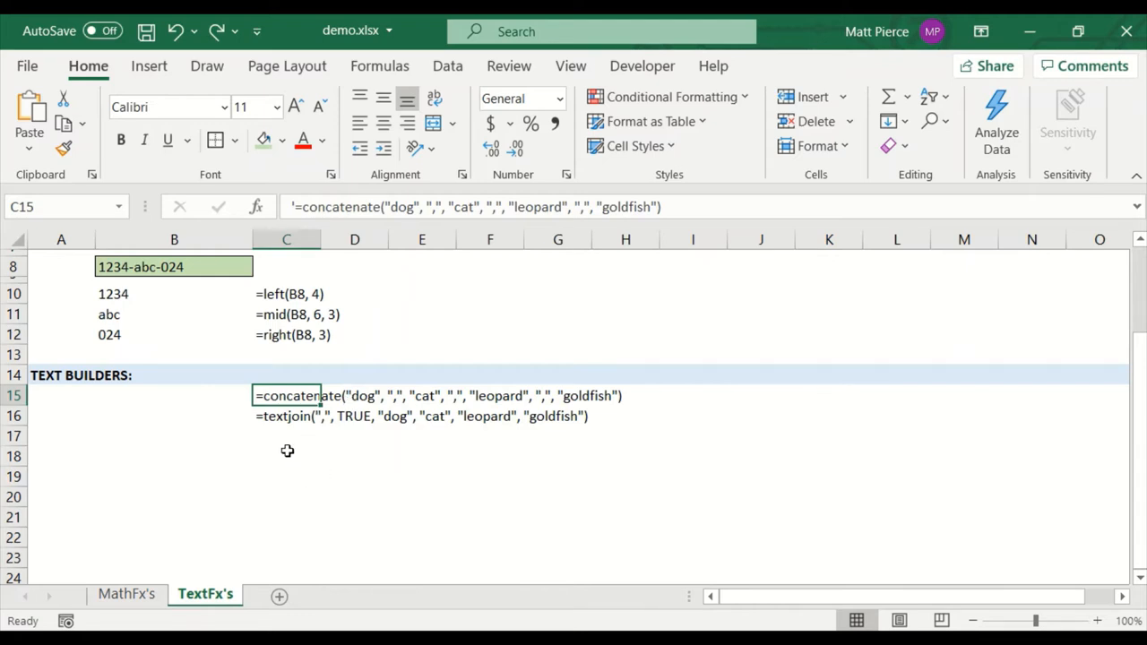
left_click(287, 457)
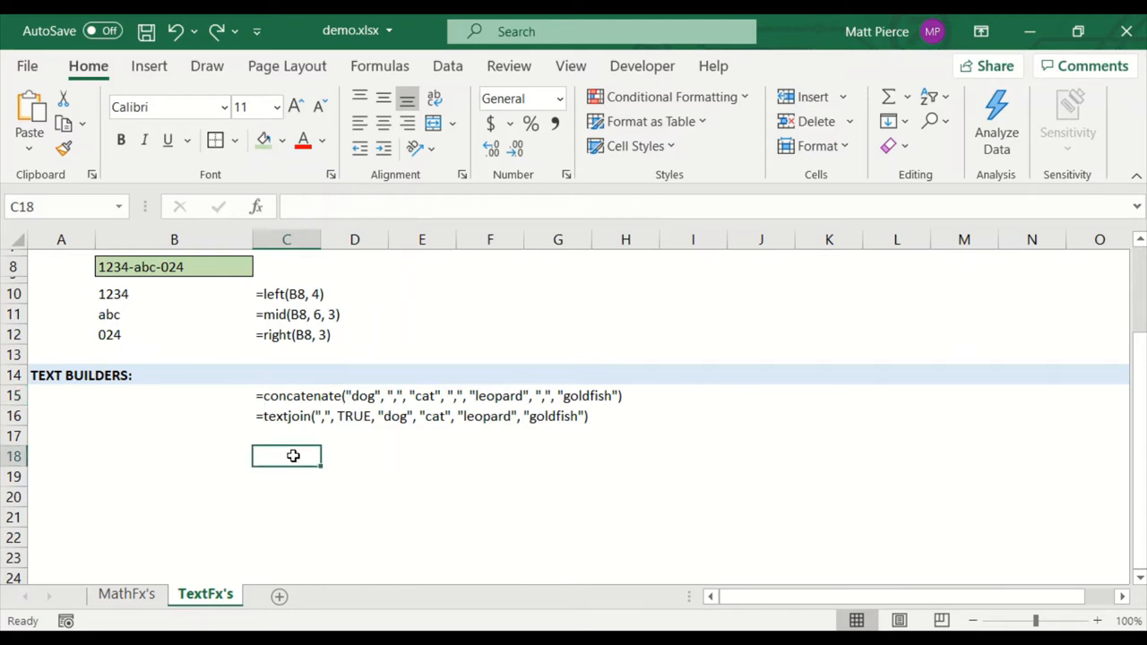
Step: Enter ="SDFSDF"&"23423234" in C18 so it displays SDFSDF23423234, then review the formula
type("=")
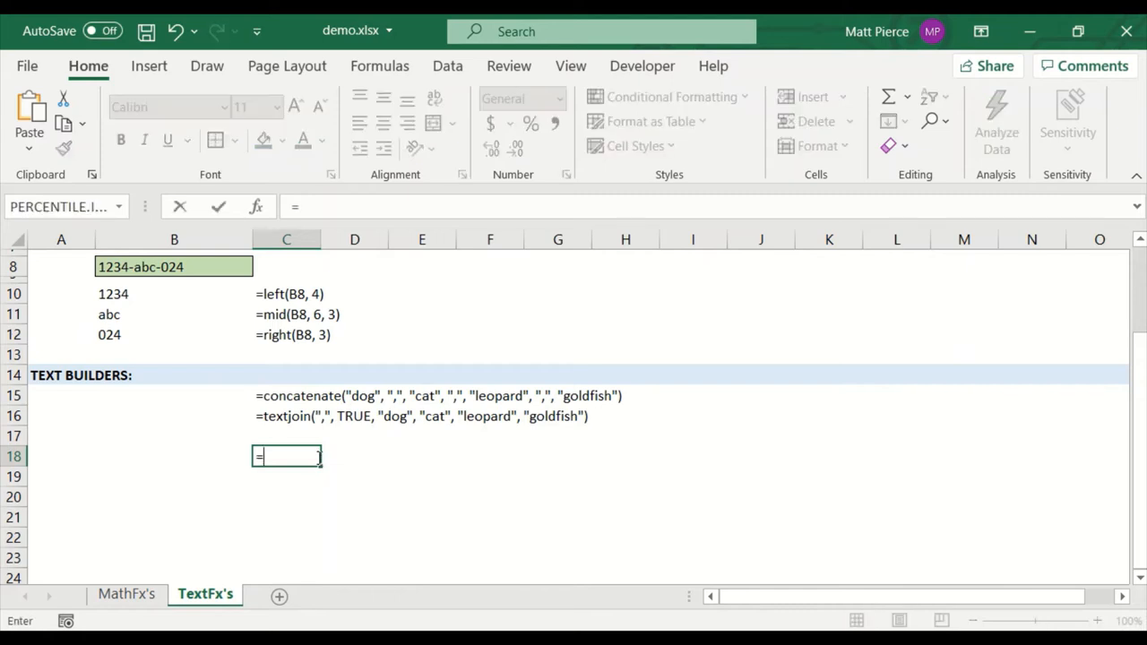
type("\"SDFSDF\"")
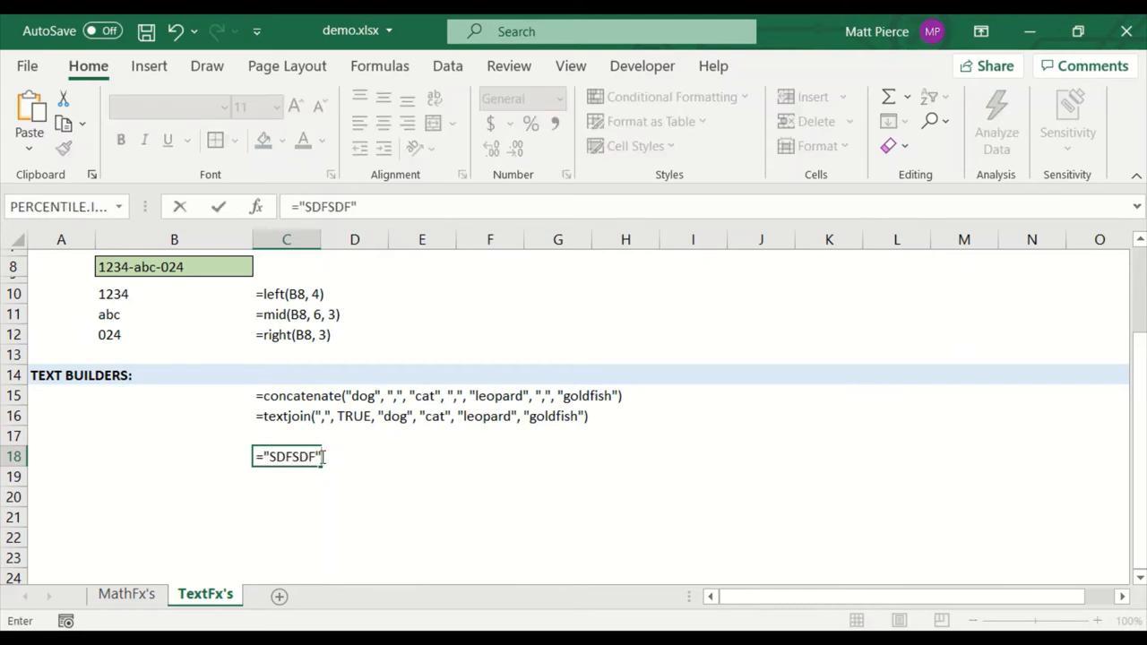
type("^")
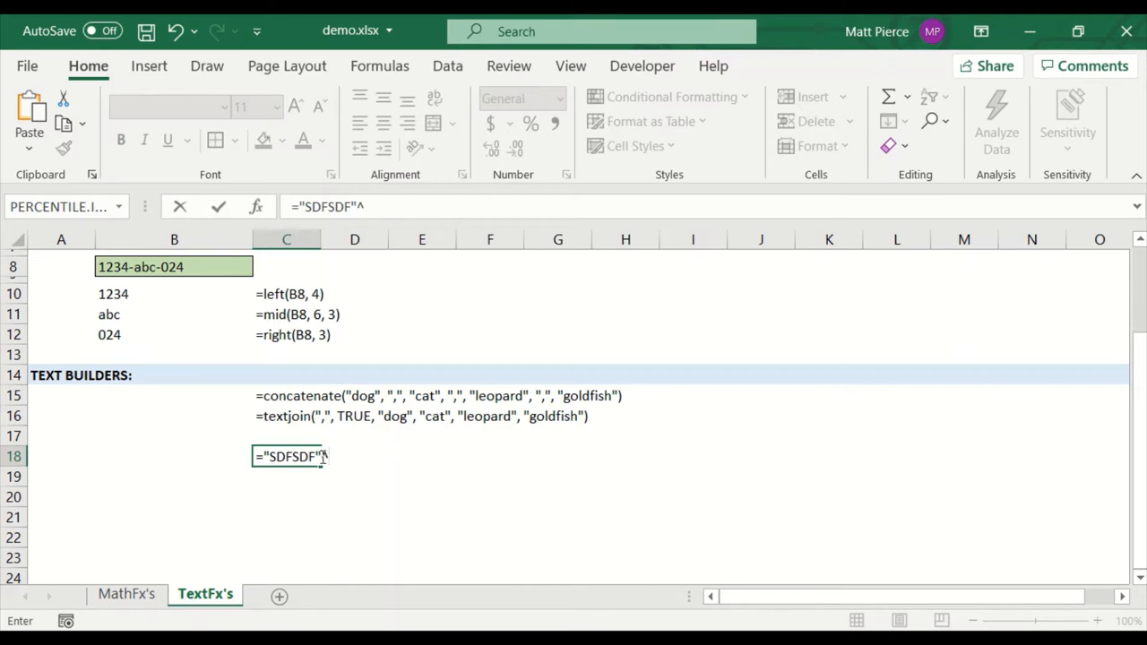
key("Backspace")
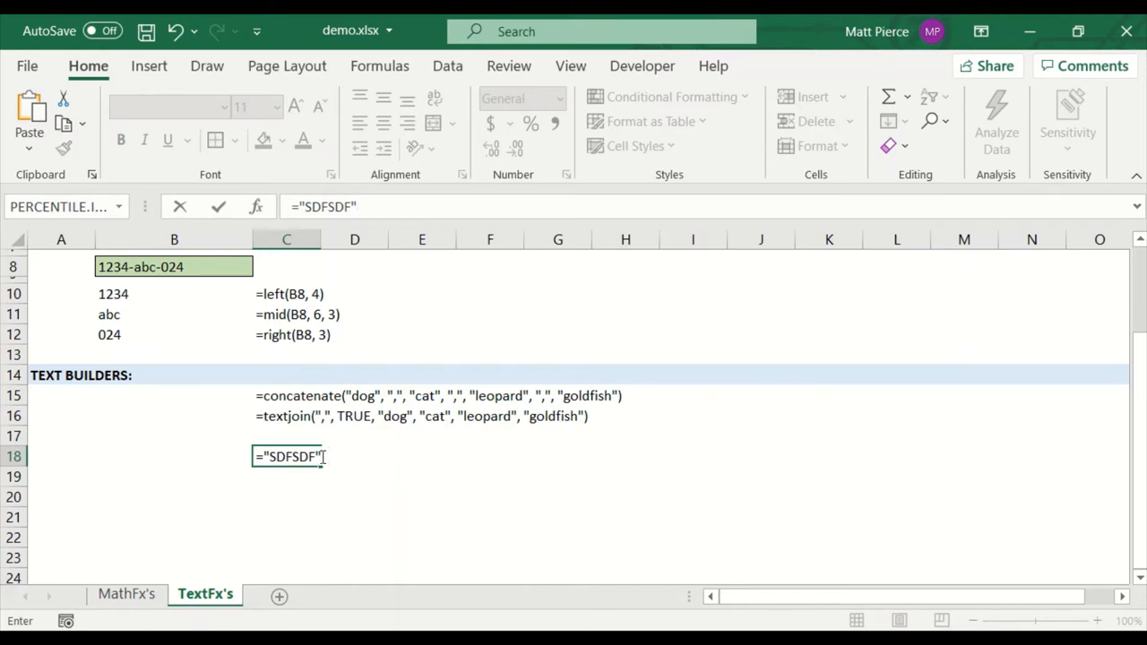
type("&")
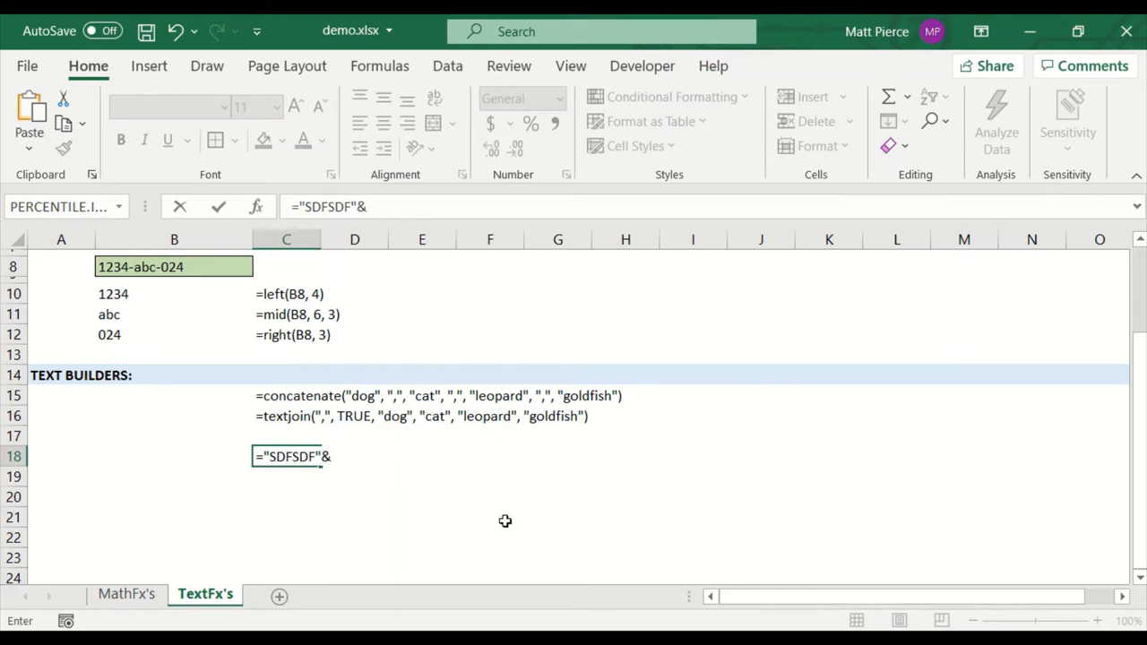
mouse_move(403, 476)
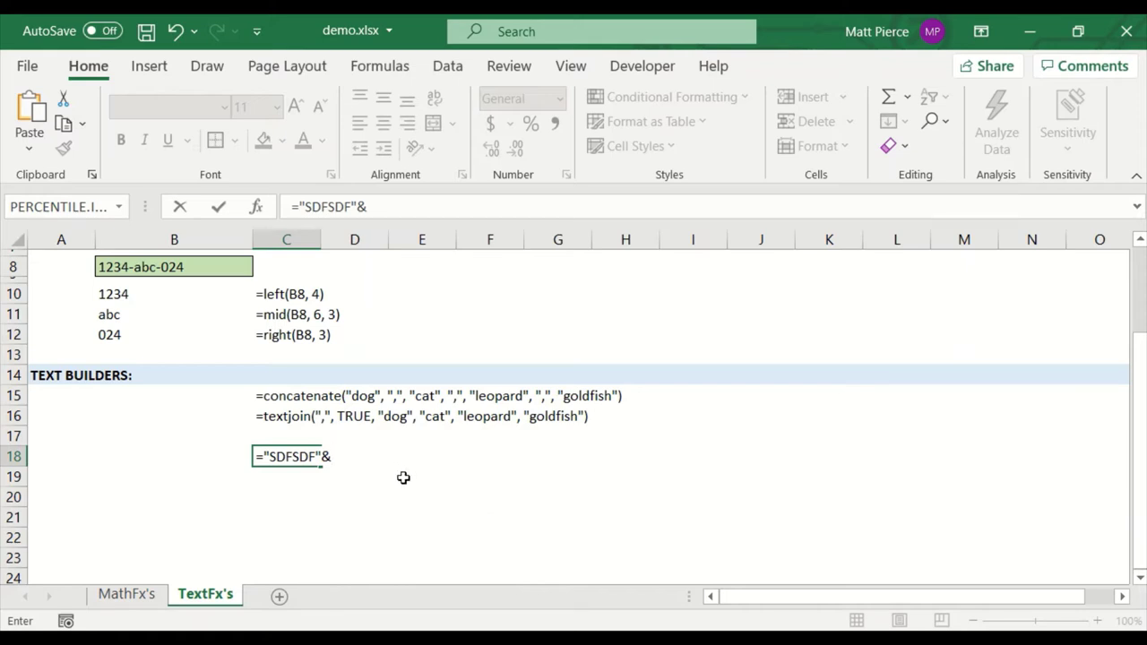
mouse_move(409, 477)
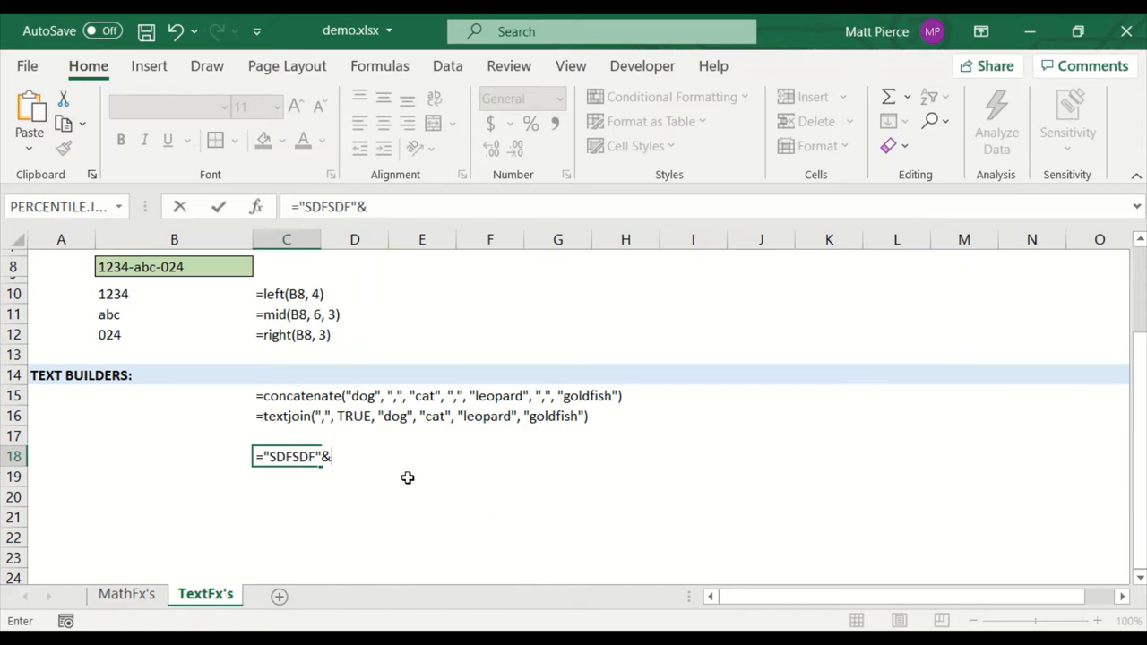
type("\"")
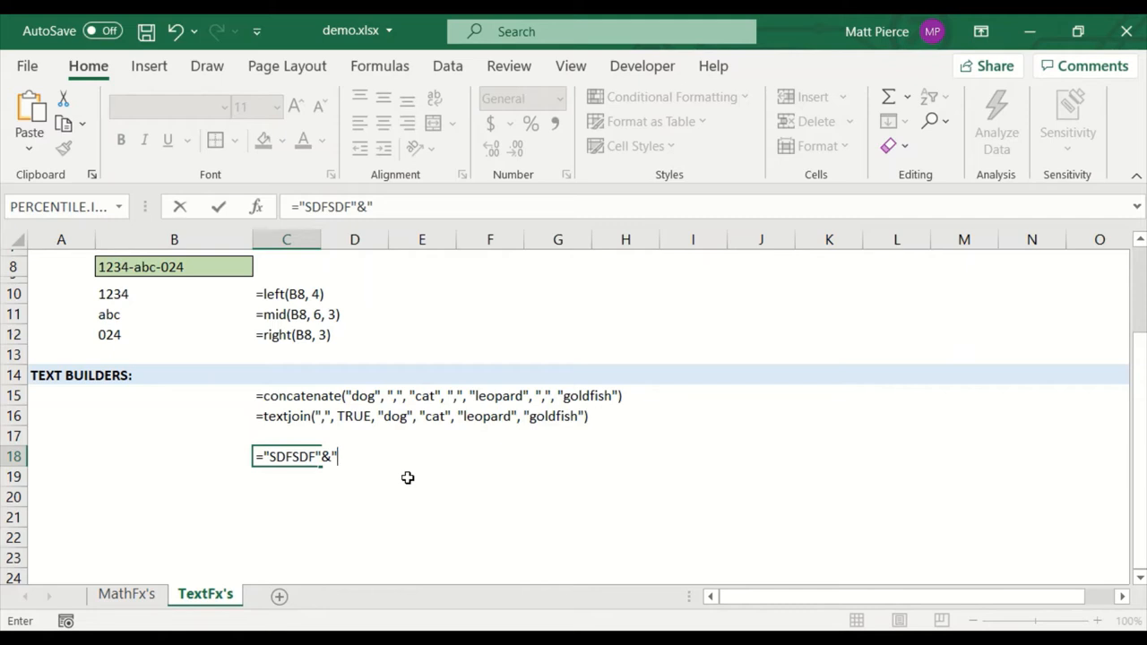
type("23423234")
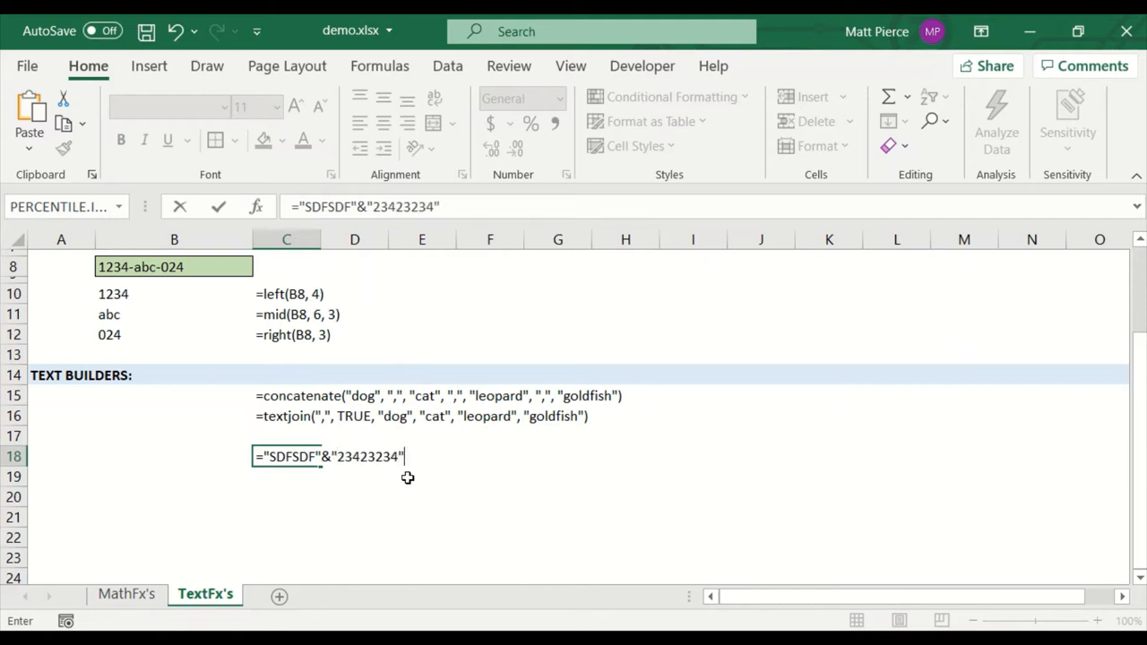
key("Return")
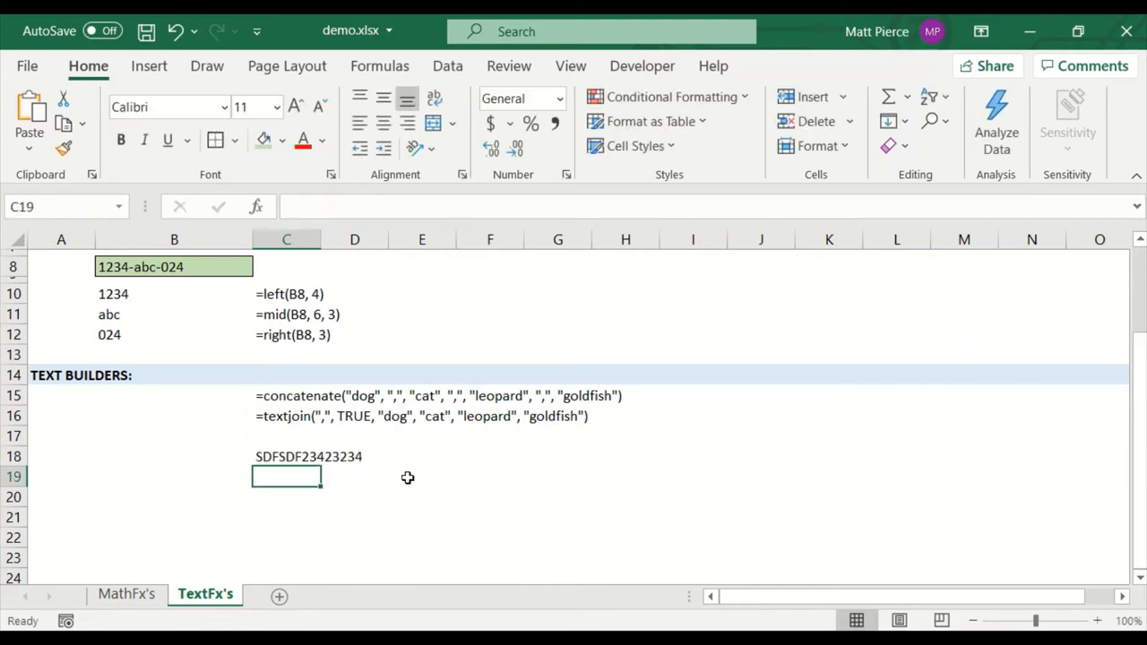
left_click(287, 457)
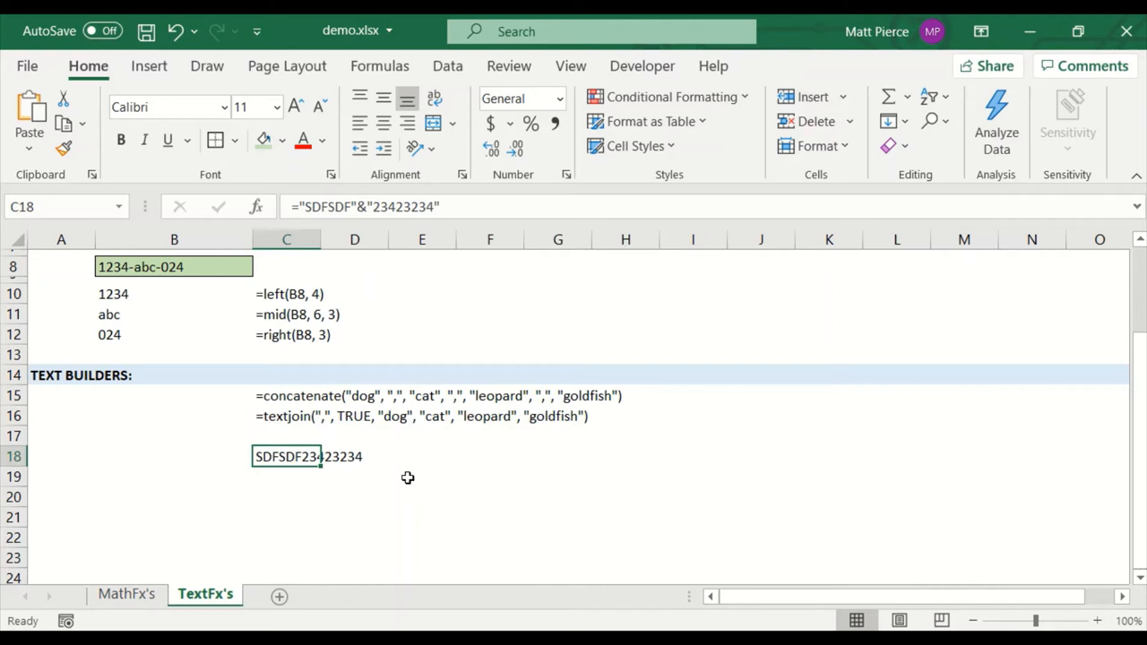
Step: Copy the concatenate formula text from C15 into B15 so it returns dog,cat,leopard,goldfish
left_click(287, 416)
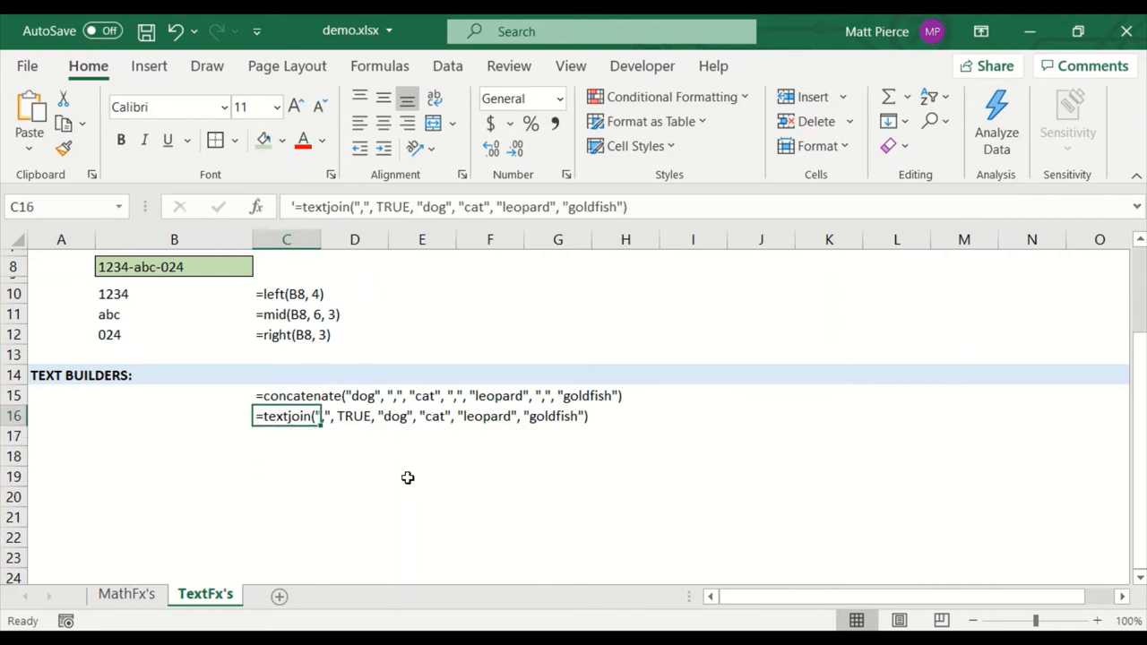
left_click(287, 396)
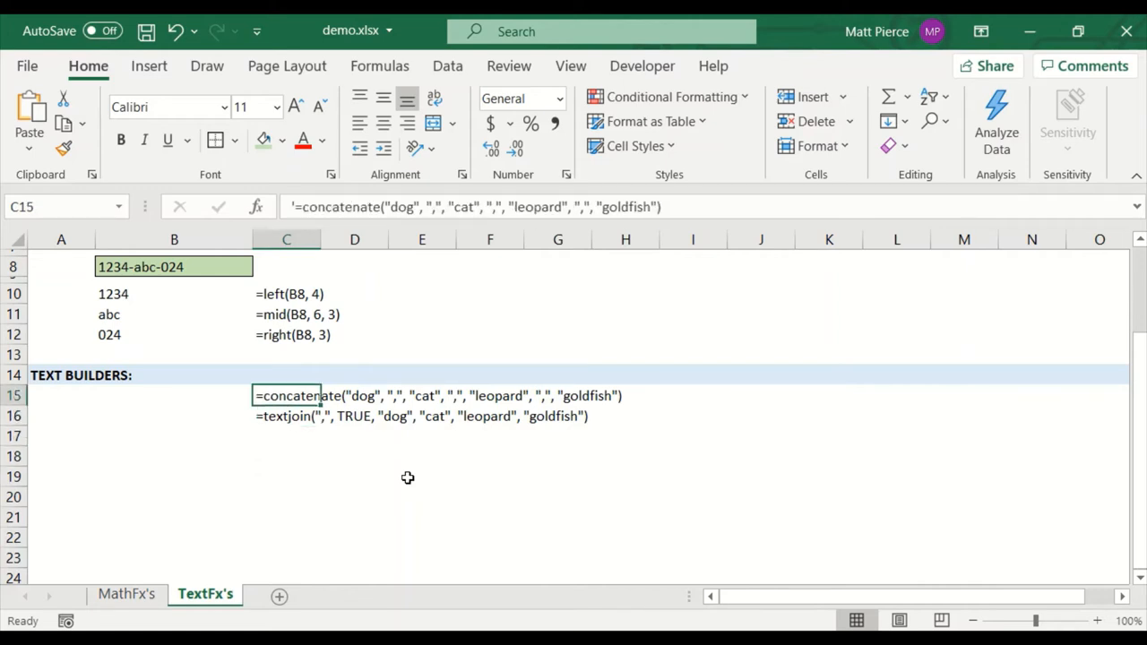
mouse_move(271, 438)
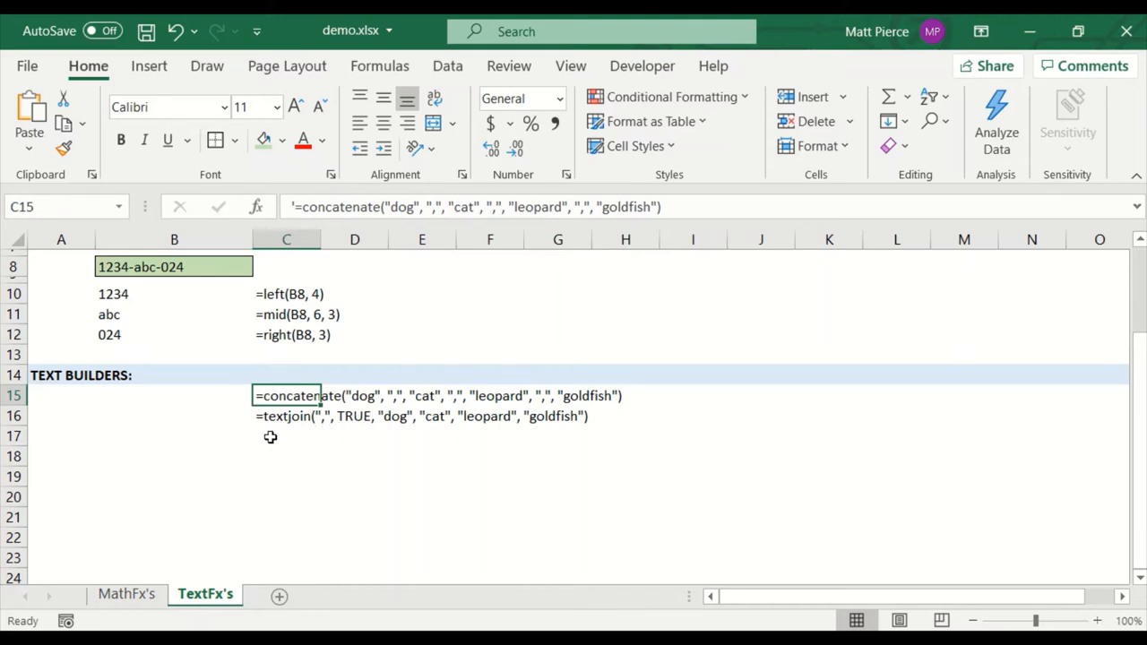
mouse_move(262, 416)
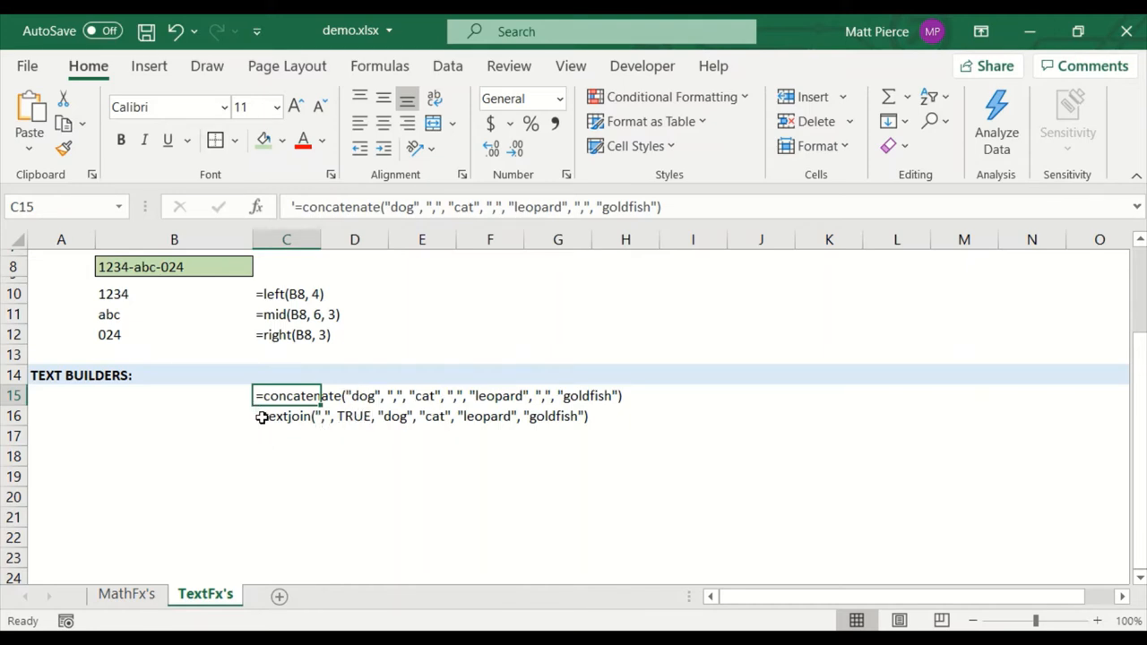
mouse_move(158, 457)
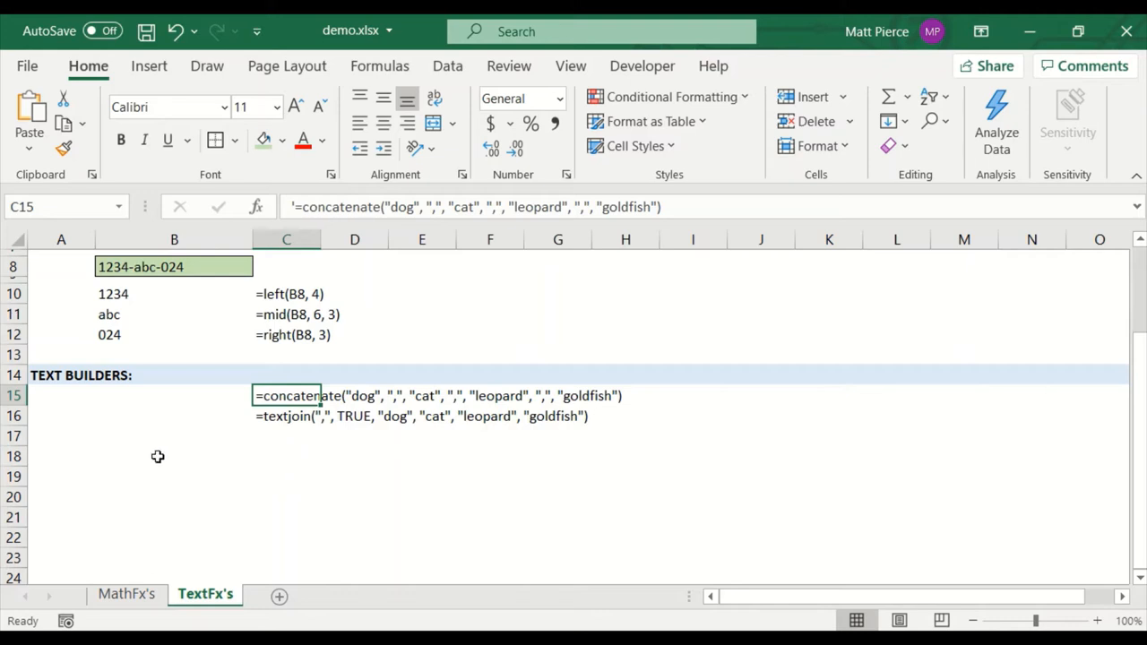
mouse_move(278, 463)
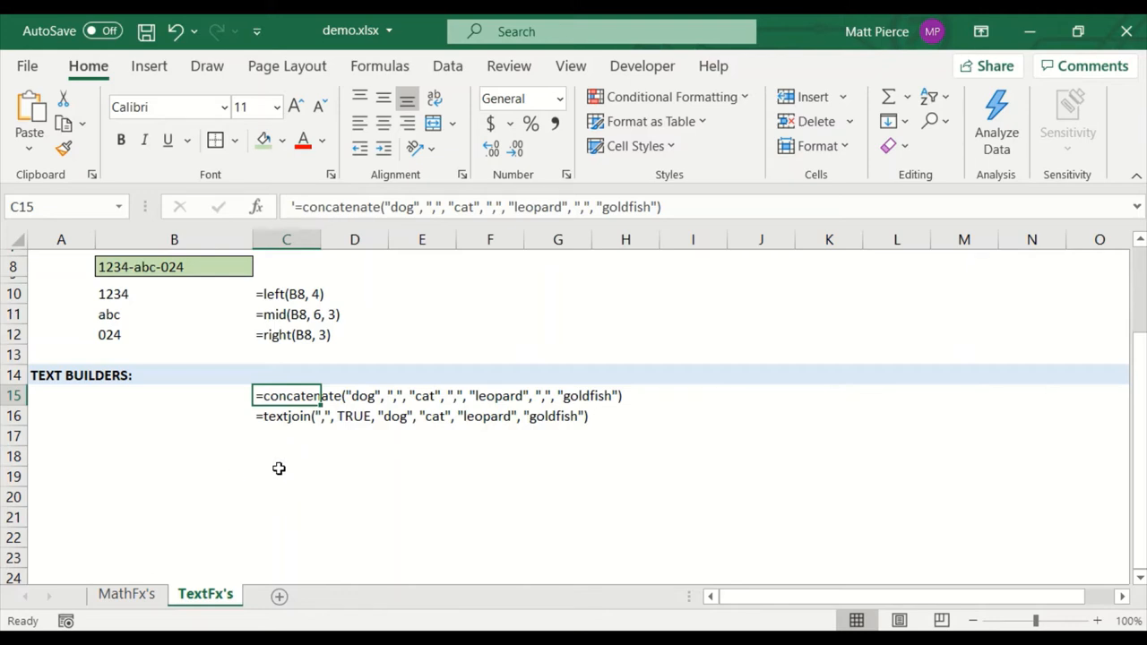
mouse_move(290, 427)
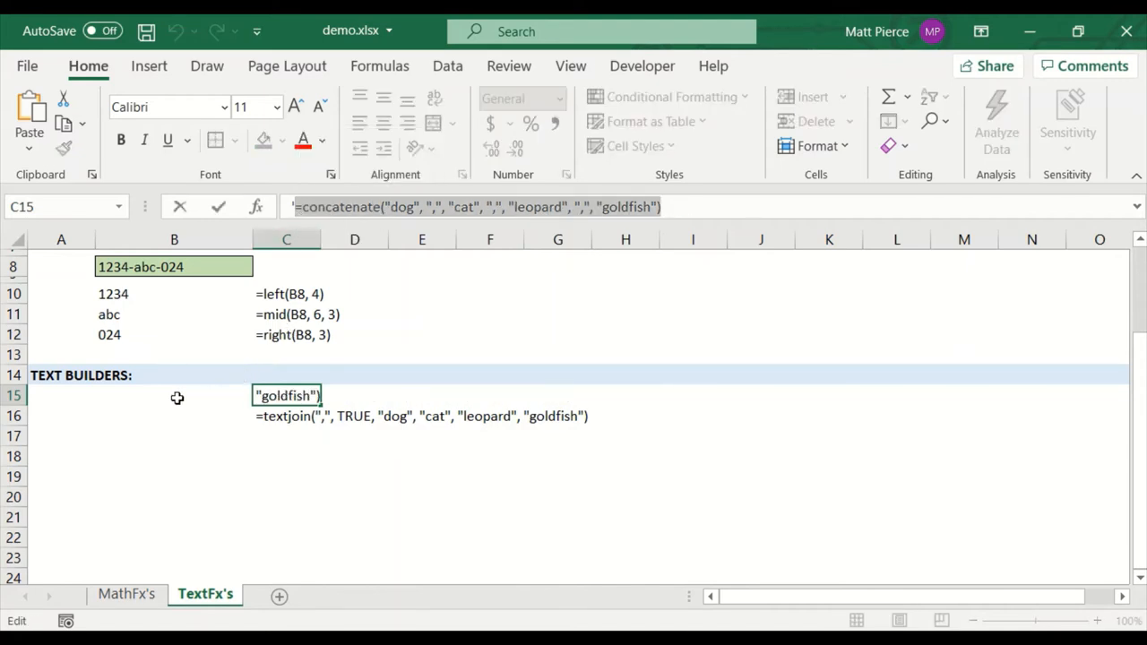
key("Return")
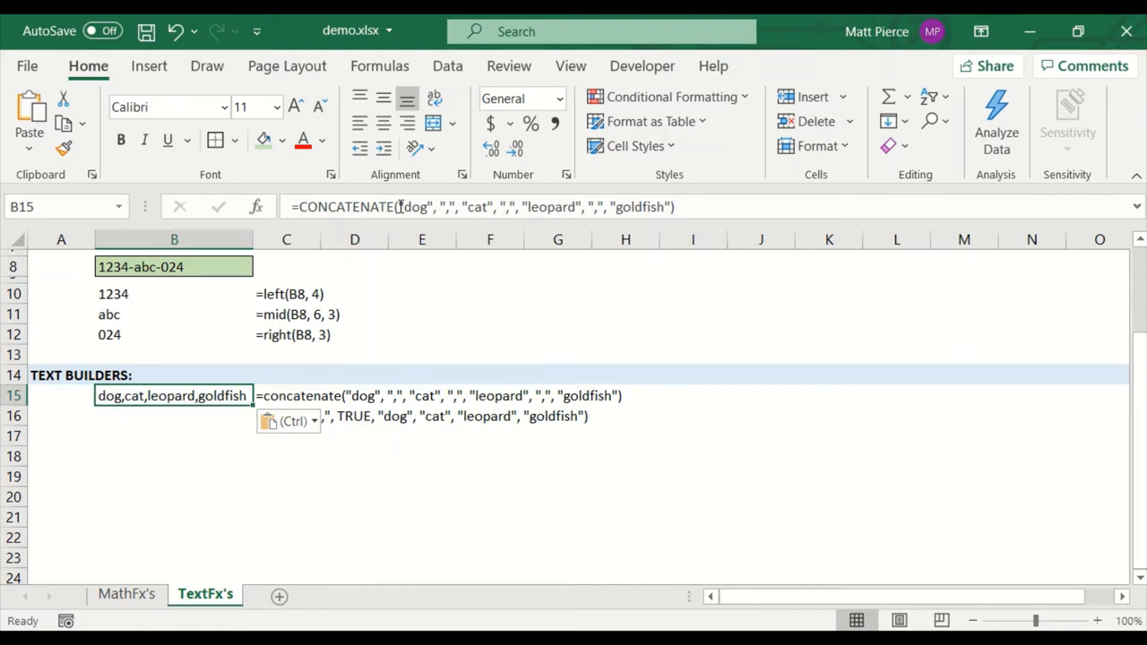
left_click(355, 437)
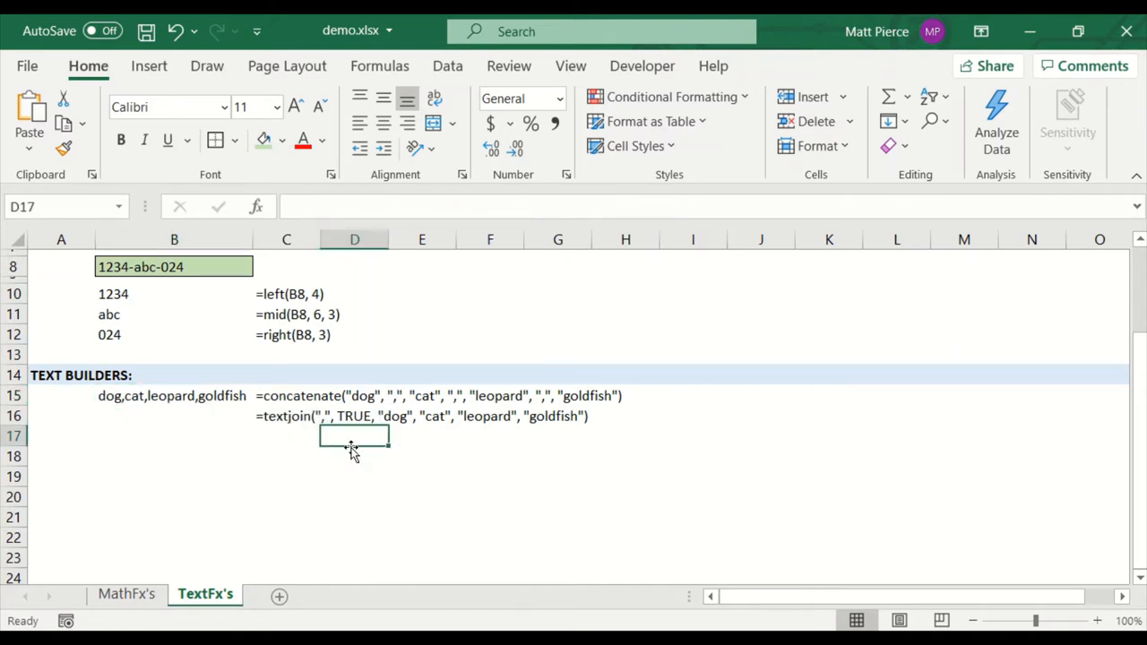
left_click(354, 457)
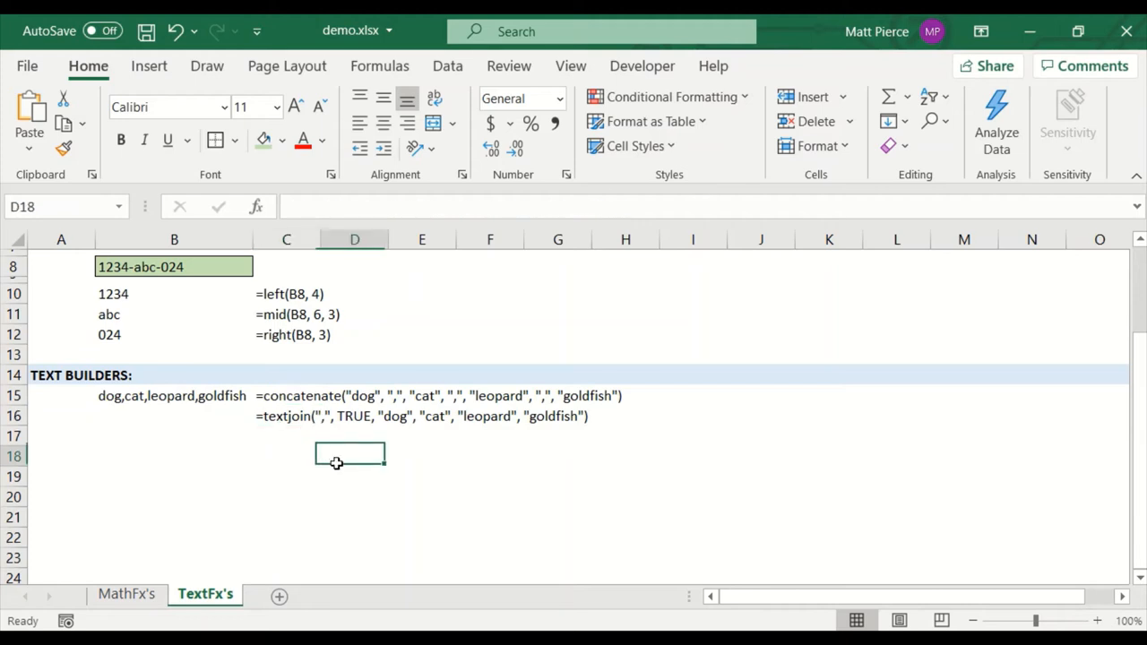
left_click(287, 396)
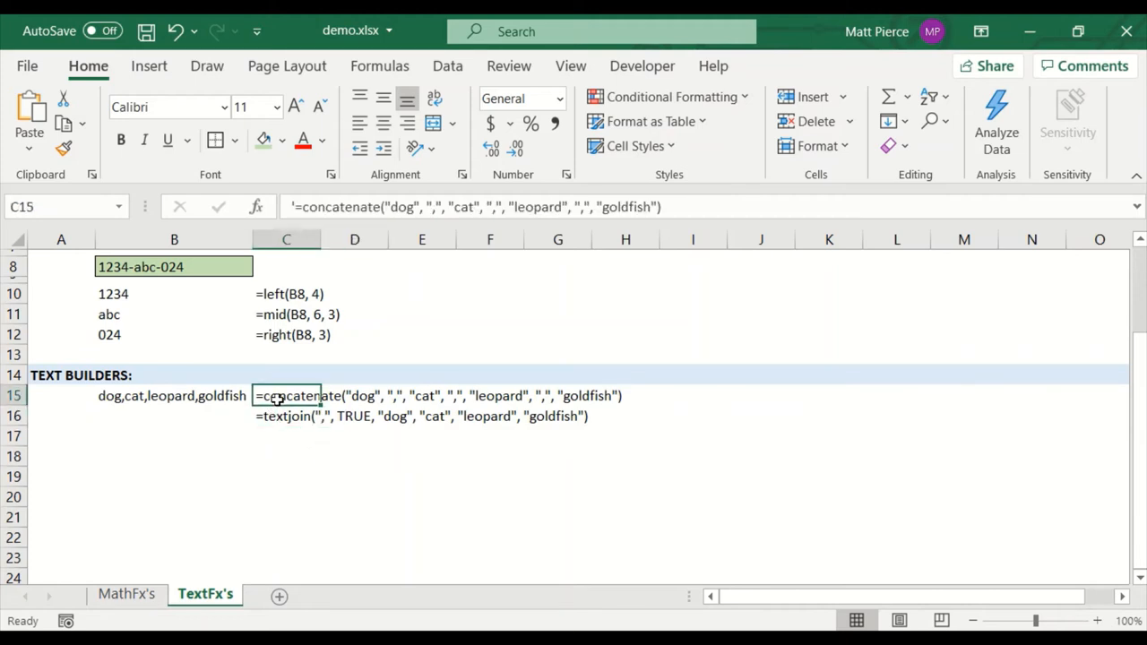
left_click(173, 396)
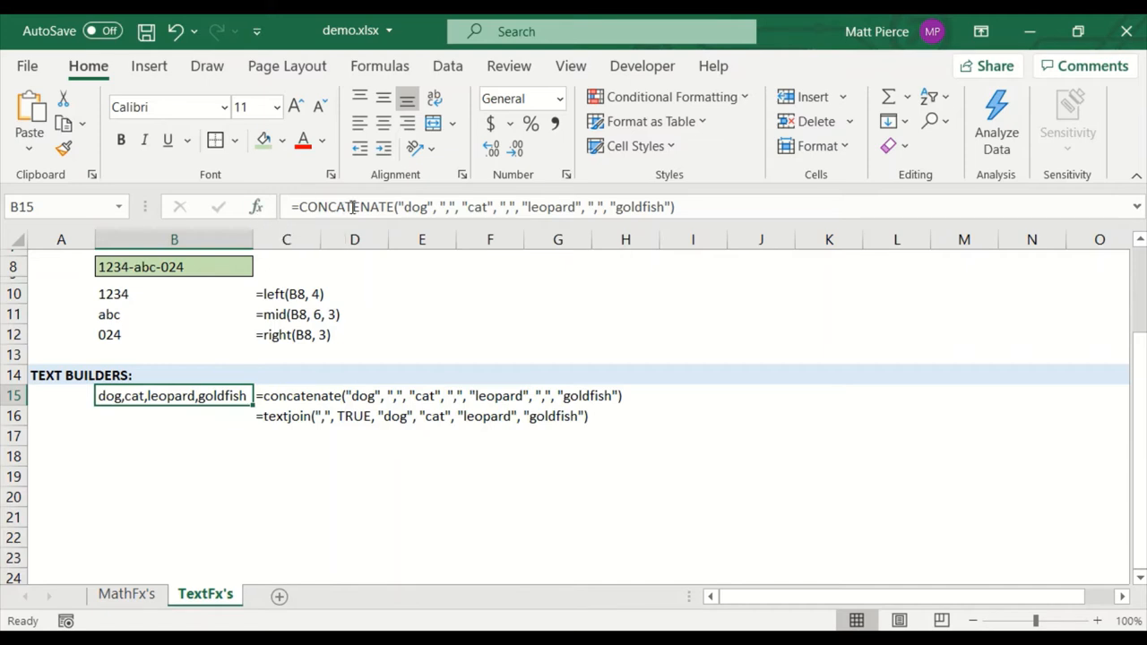
double_click(170, 396)
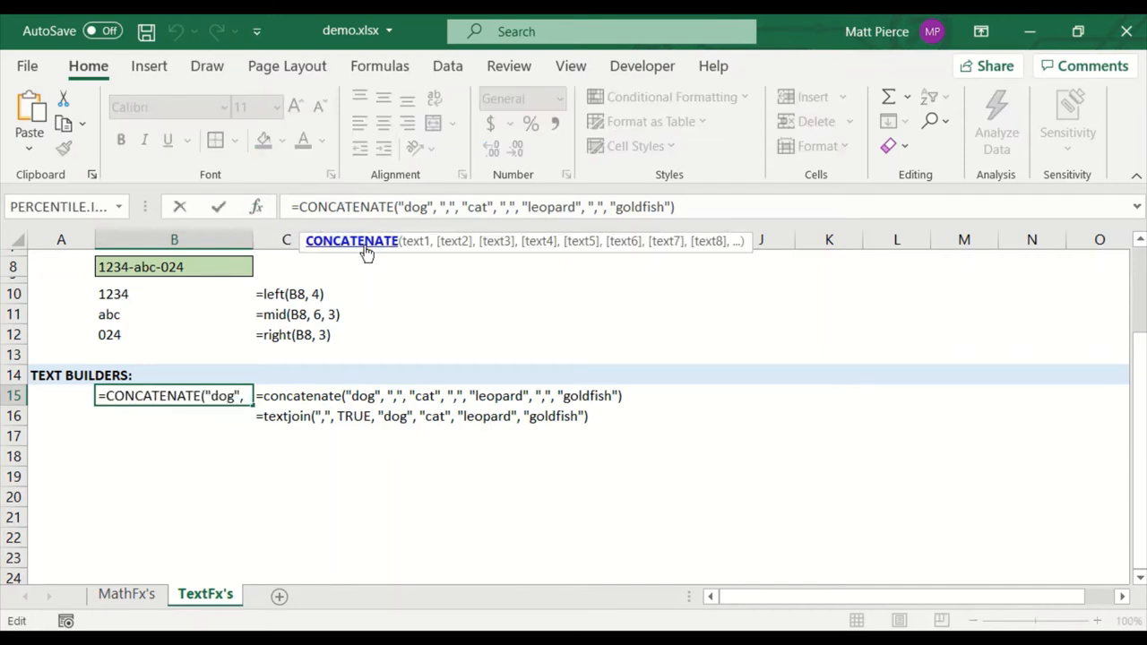
mouse_move(256, 208)
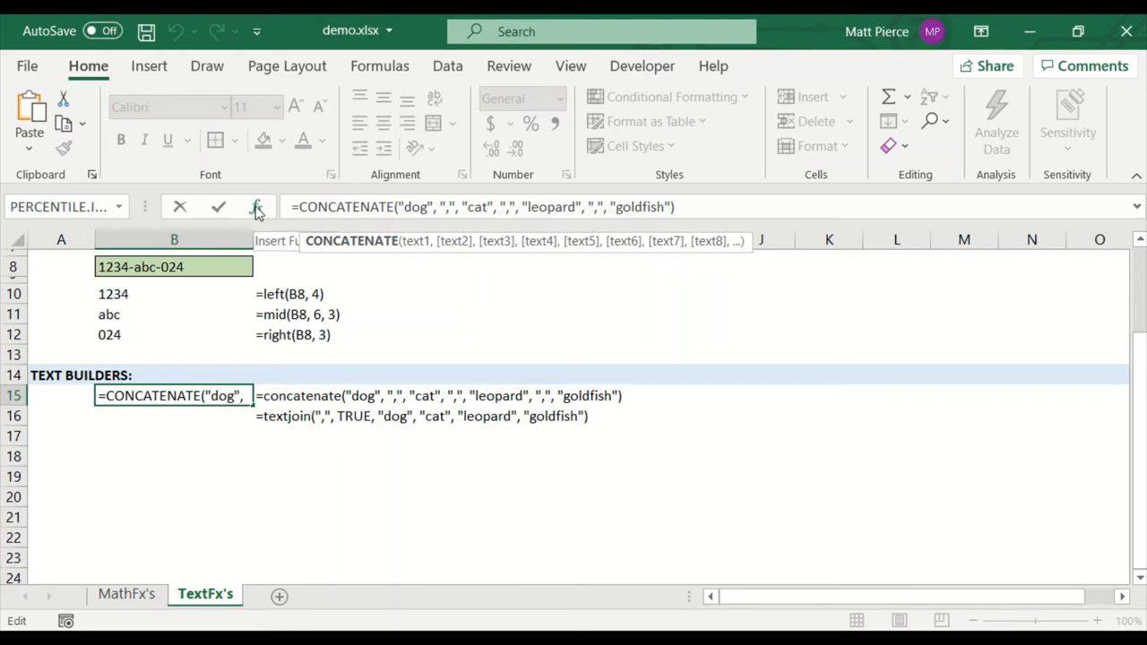
left_click(256, 208)
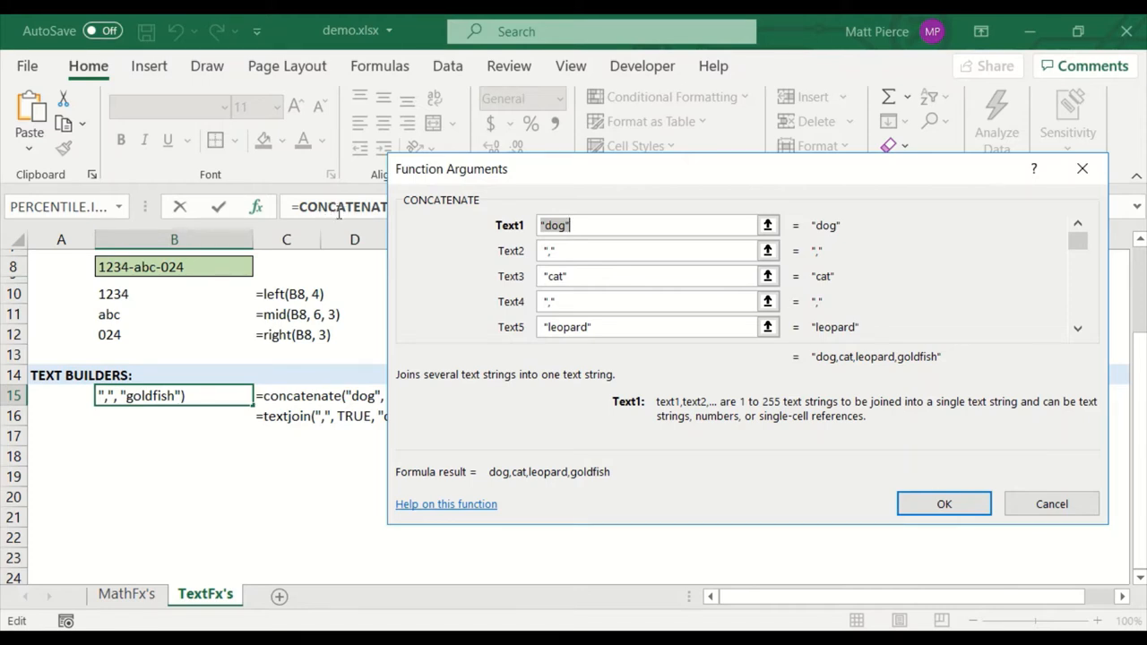
mouse_move(451, 242)
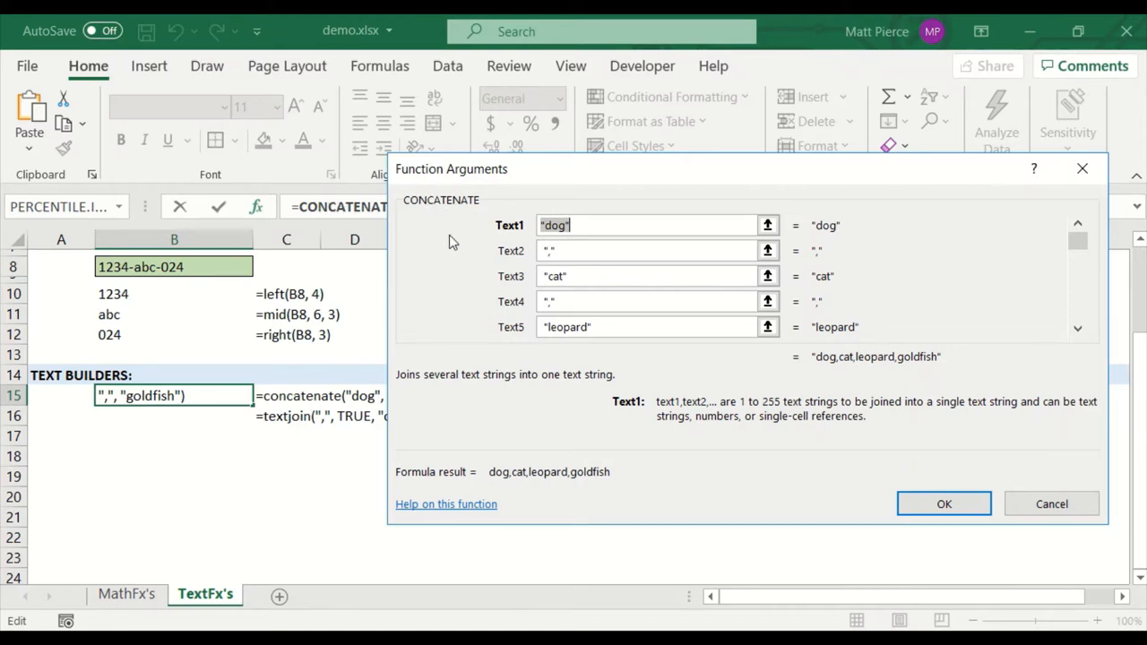
mouse_move(529, 205)
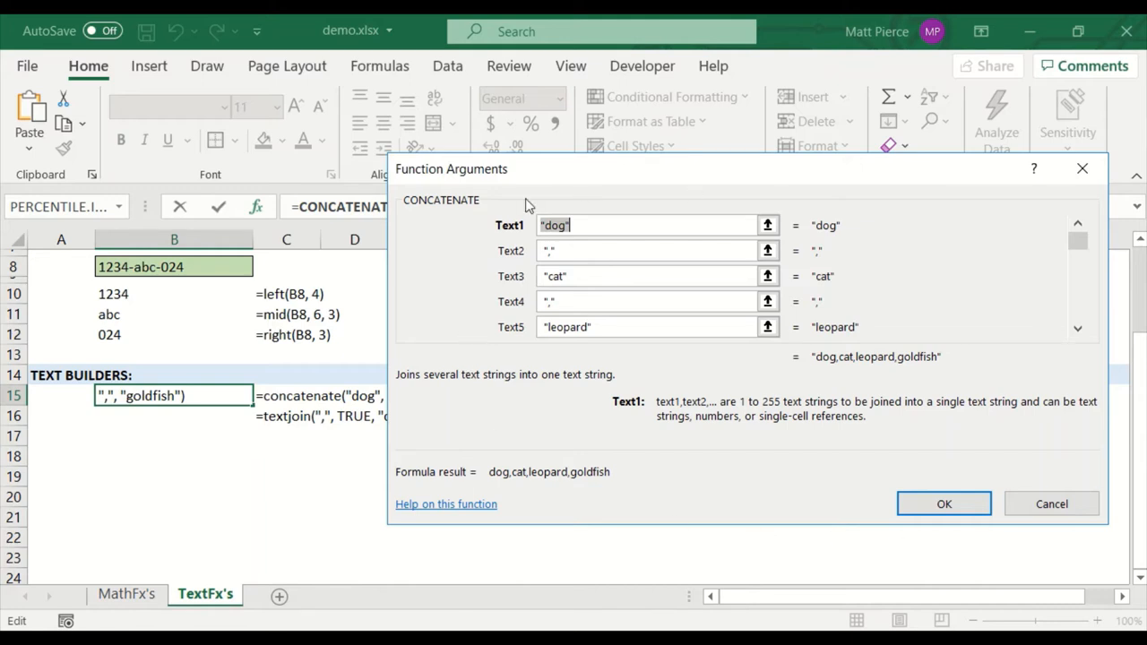
mouse_move(457, 214)
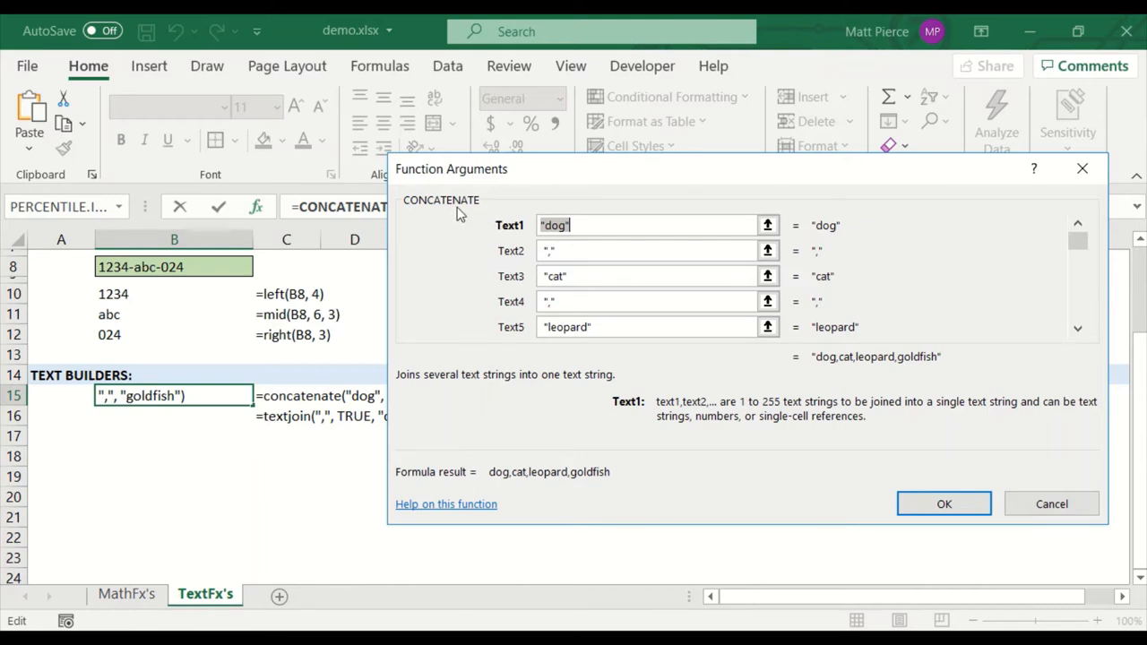
mouse_move(516, 249)
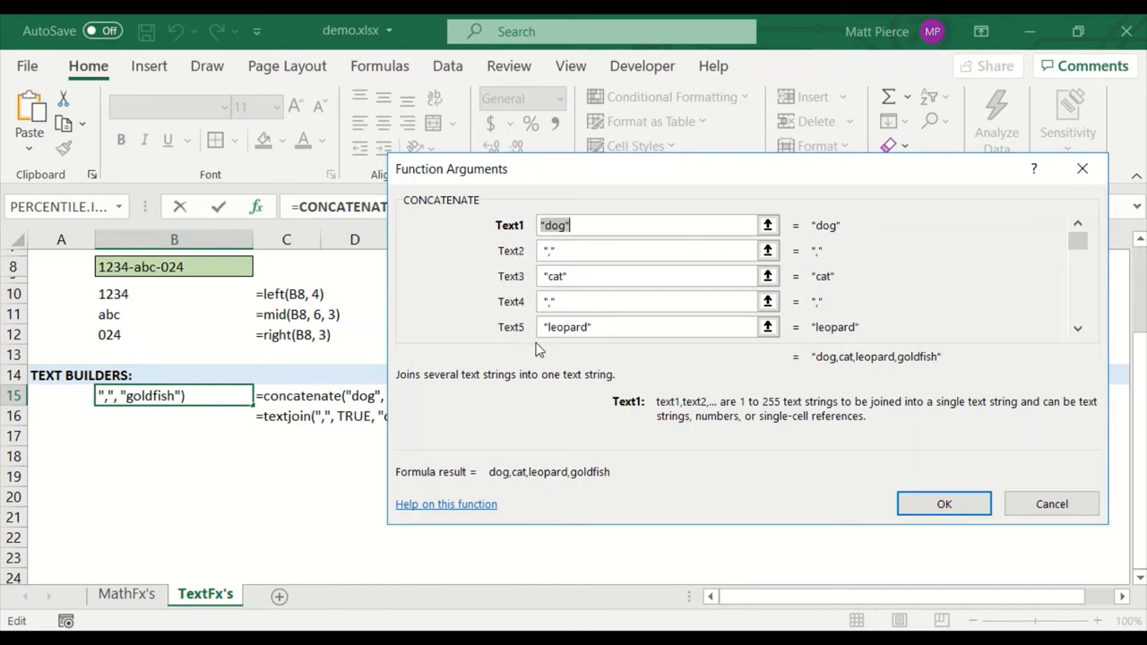
mouse_move(516, 231)
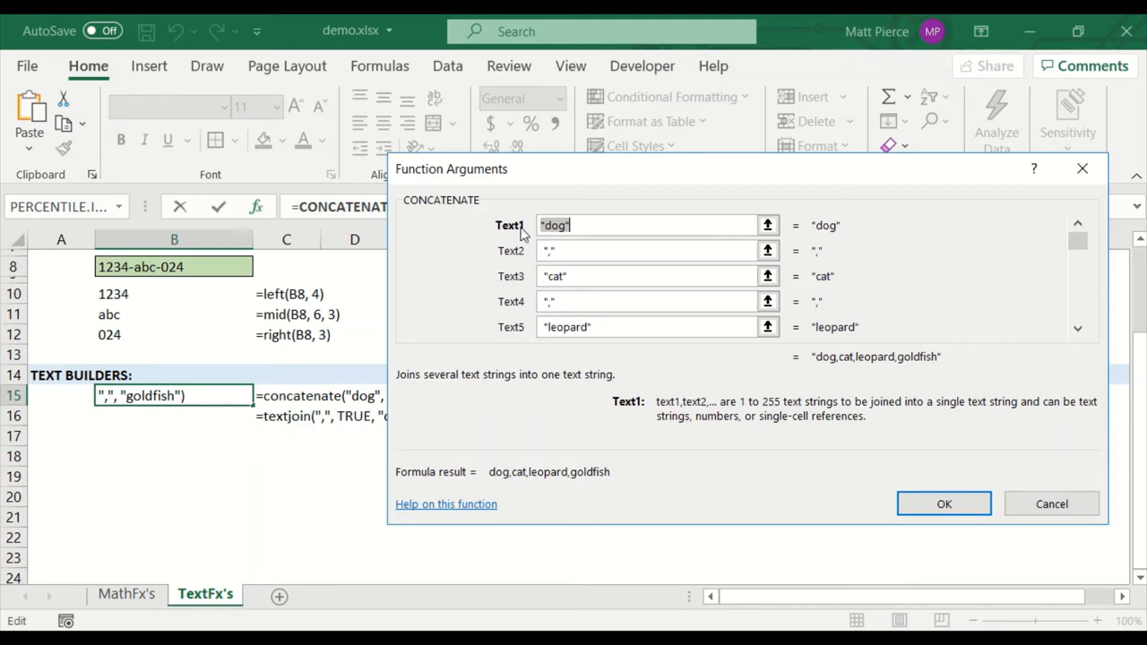
mouse_move(538, 258)
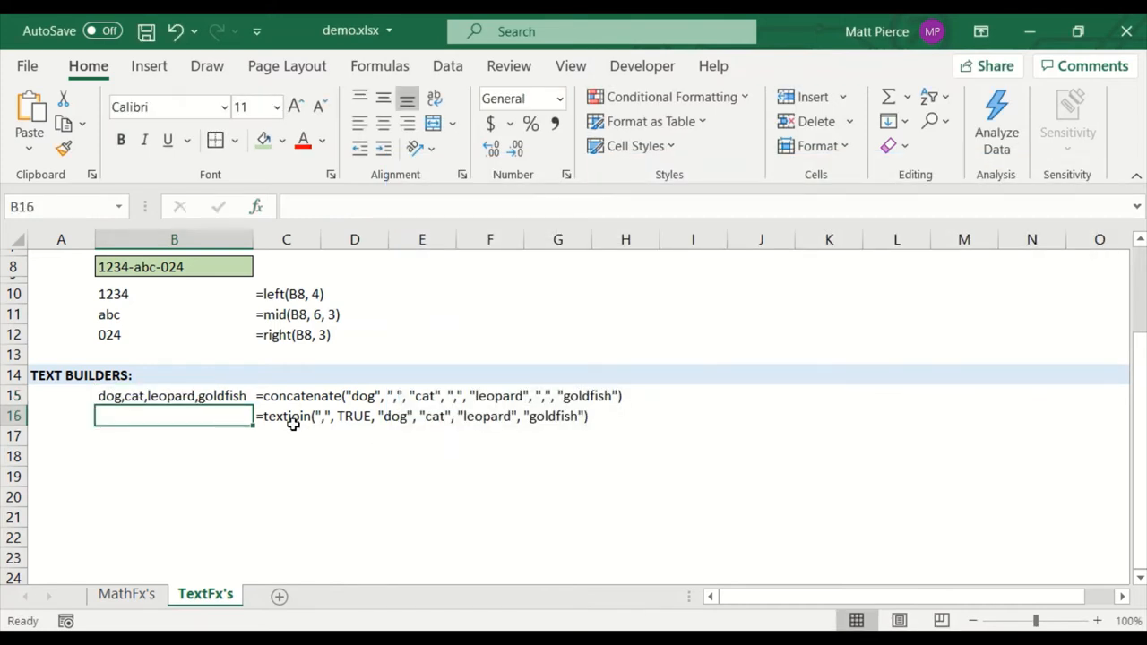
left_click(287, 416)
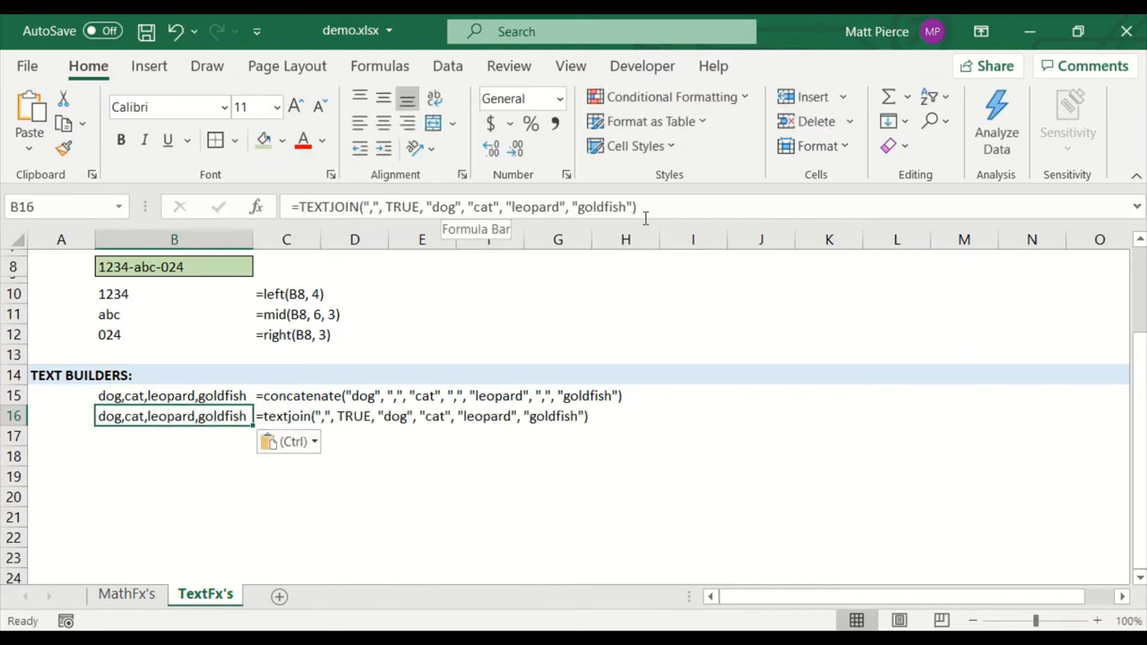
mouse_move(122, 473)
type("=")
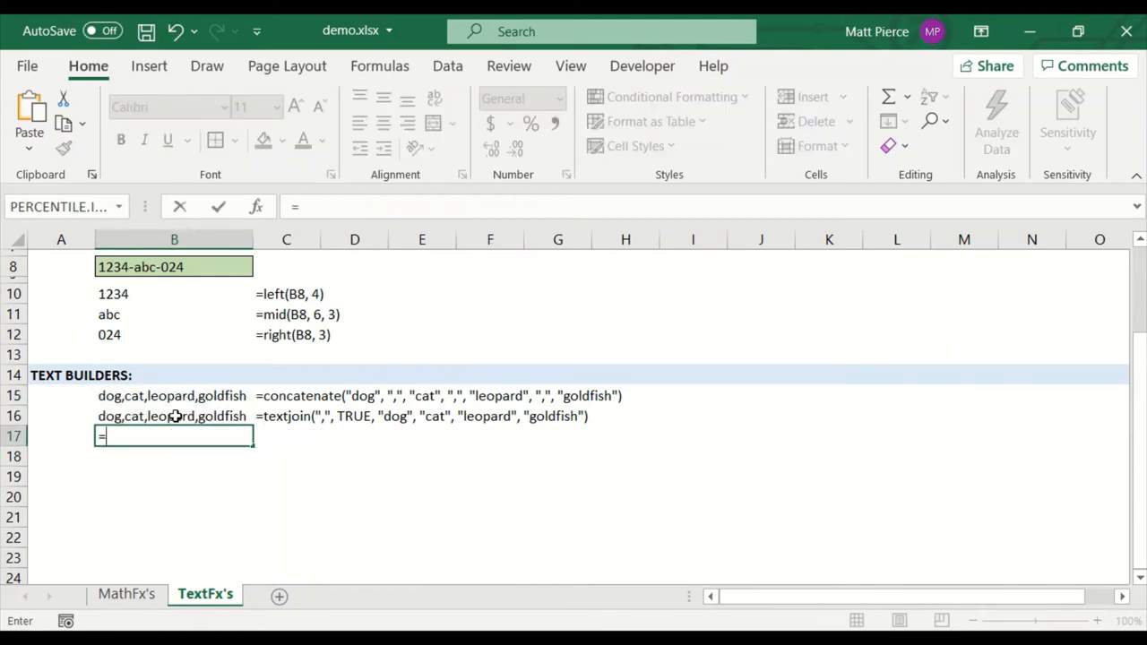
type("B15=B16")
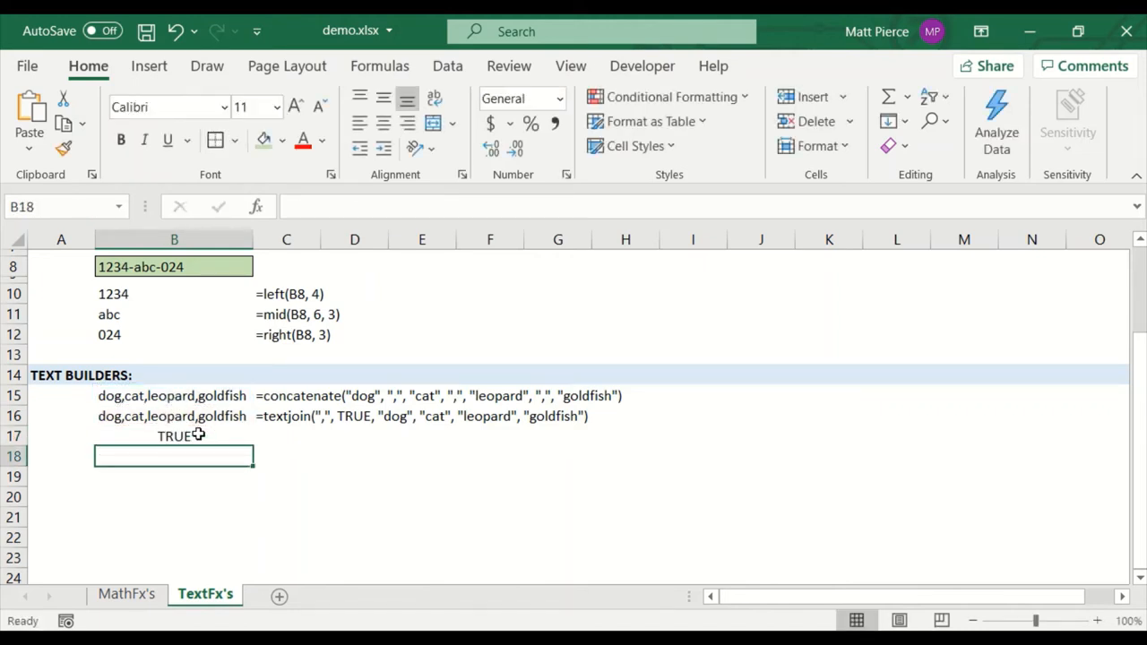
type("=B15=B16")
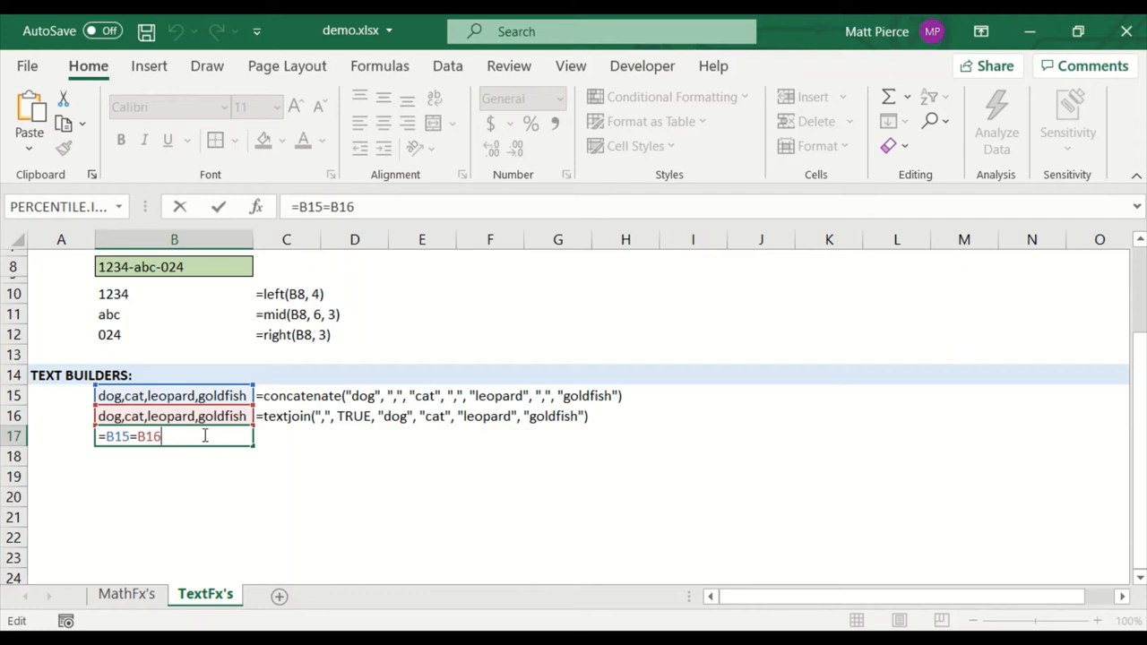
type(")")
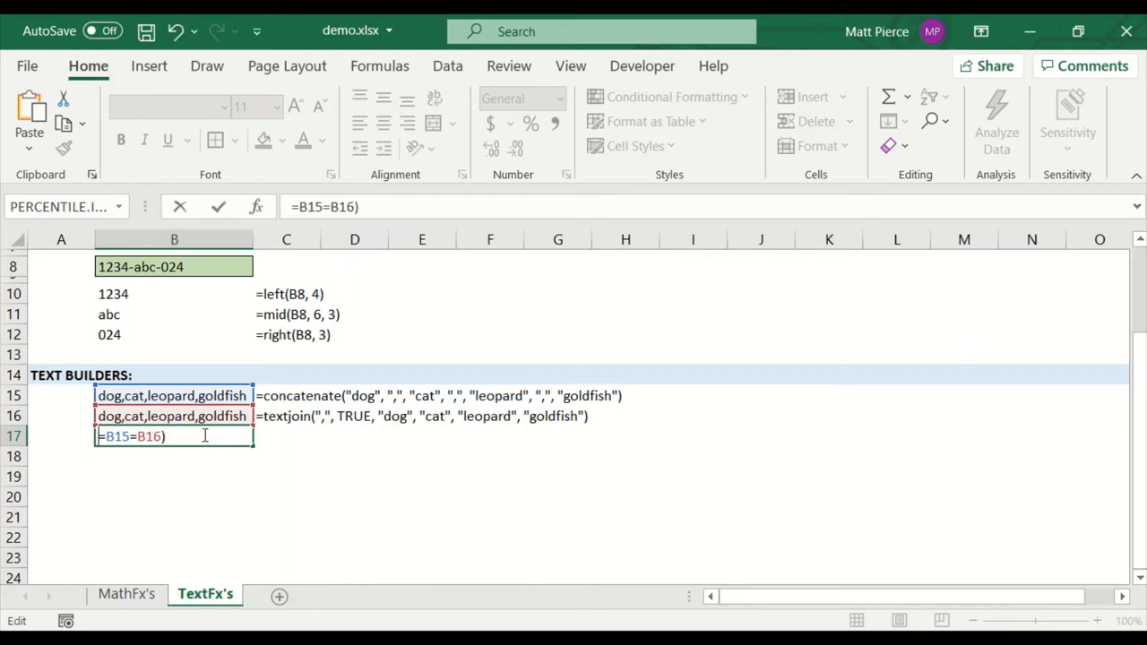
type("(")
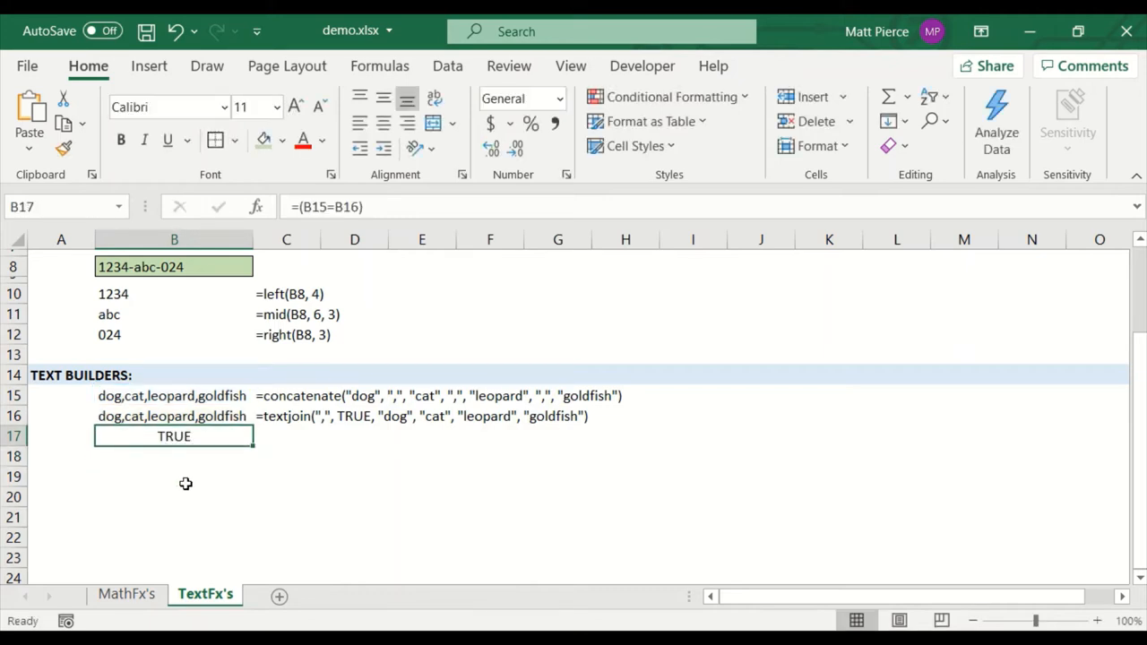
key("Delete")
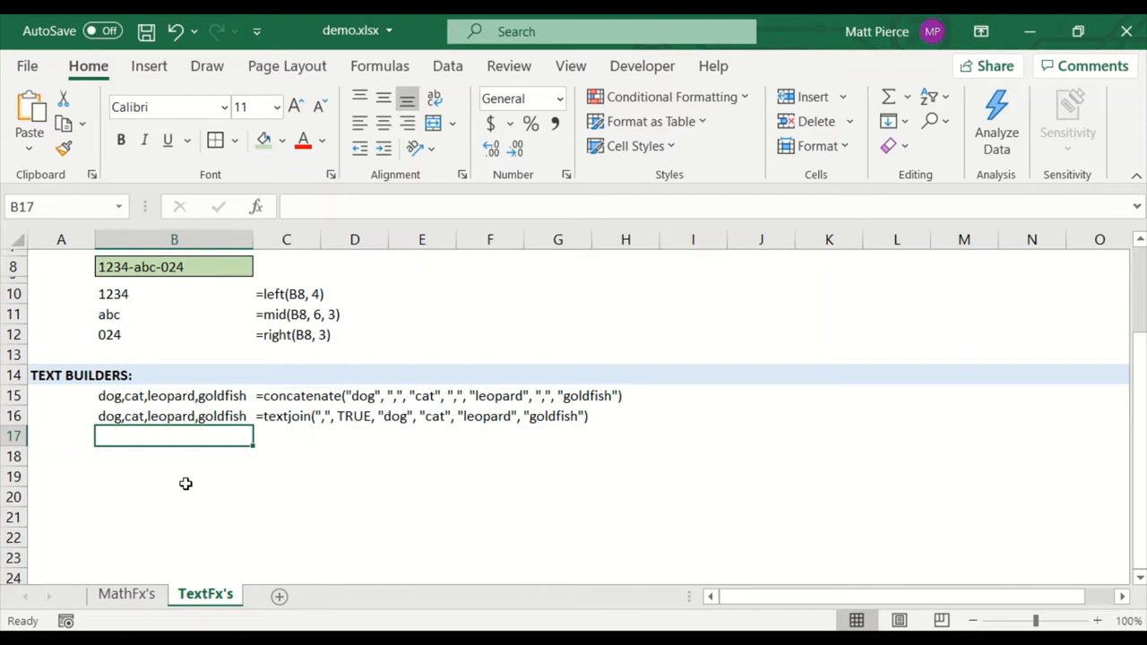
Step: Show the Function Arguments dialog for B16's TEXTJOIN and view the Delimiter and Ignore_empty explanations
left_click(174, 416)
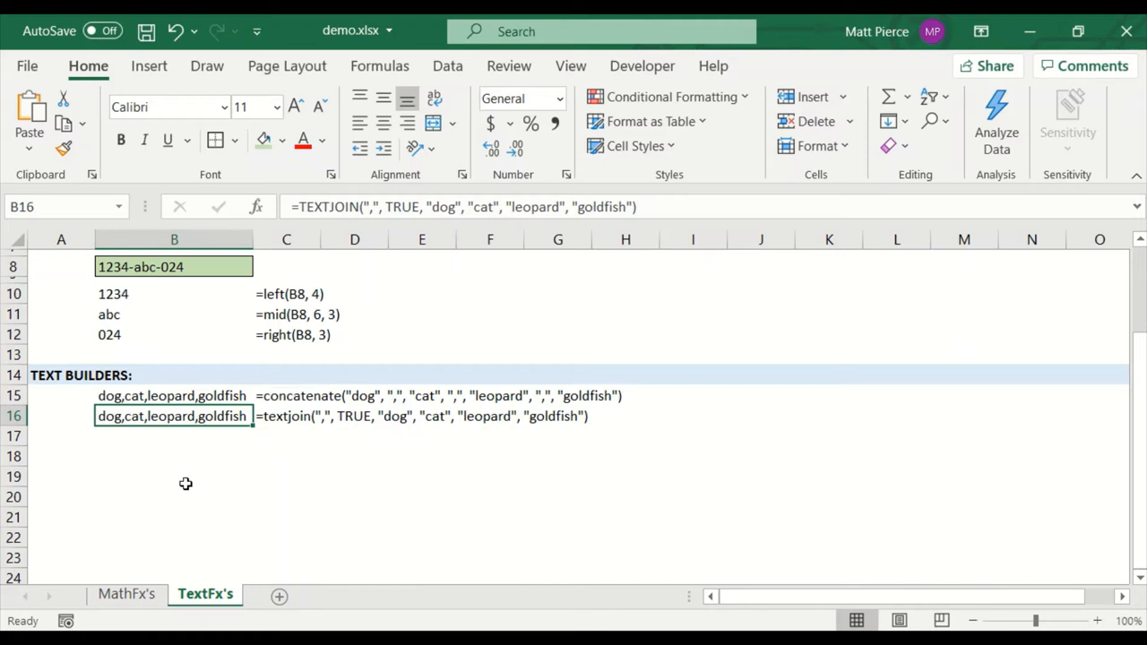
mouse_move(283, 226)
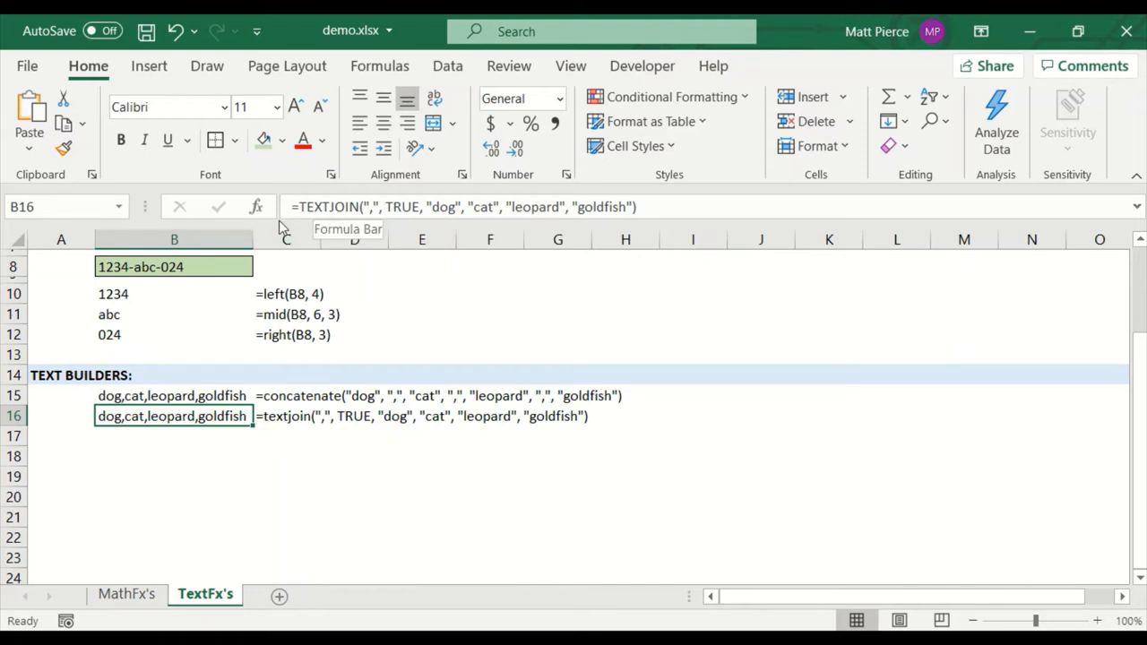
double_click(174, 415)
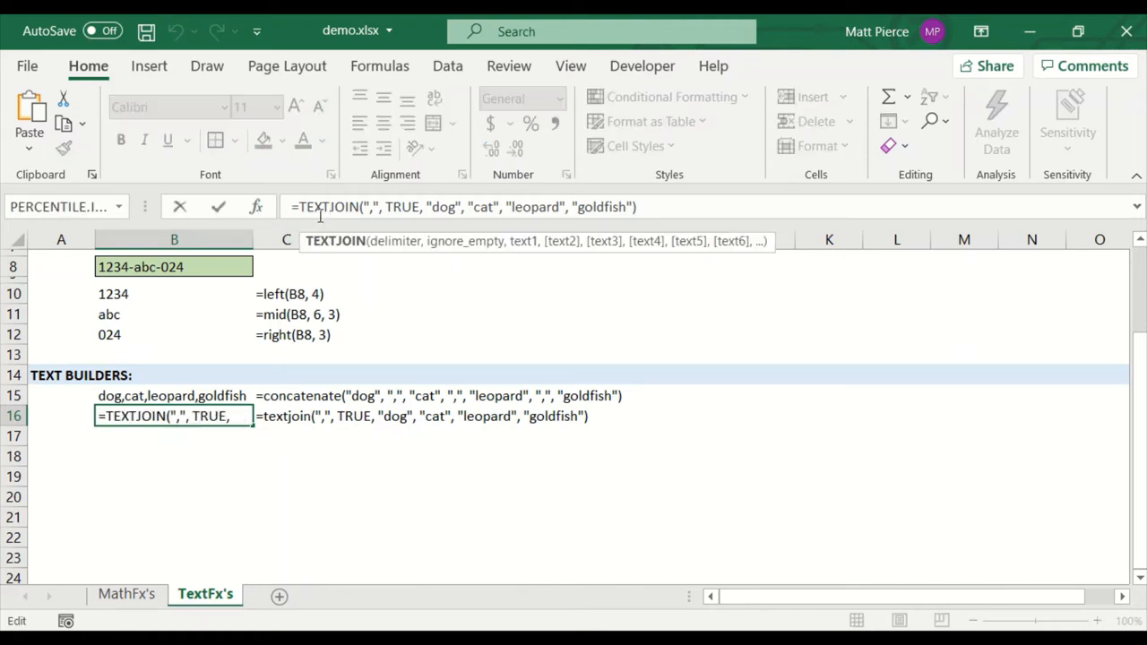
left_click(255, 207)
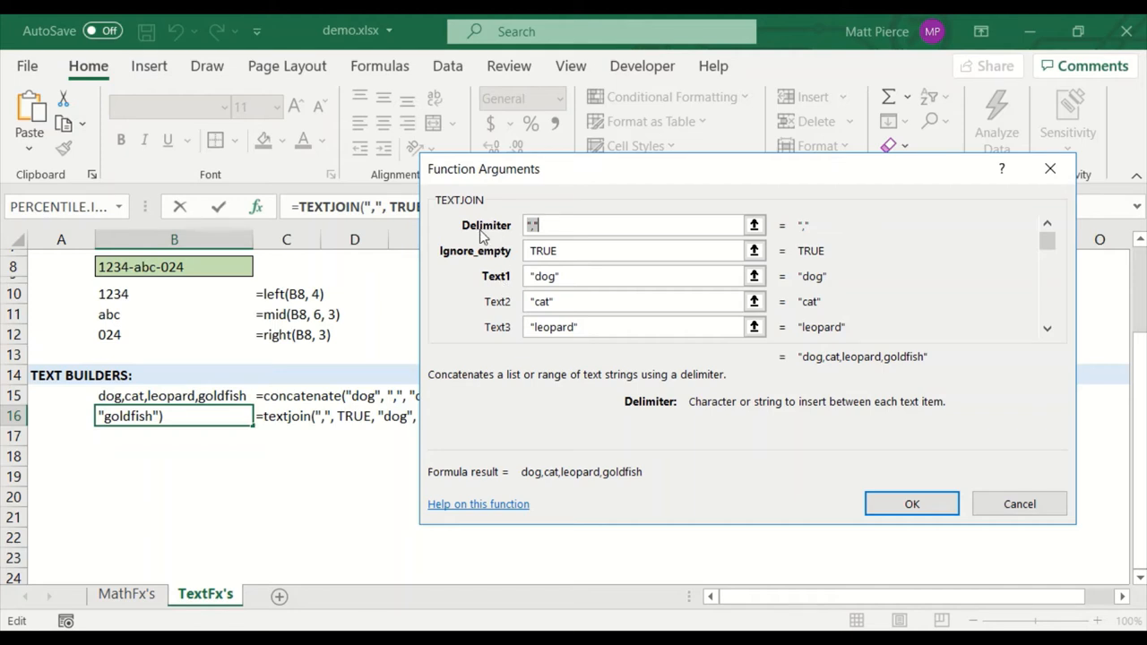
mouse_move(524, 297)
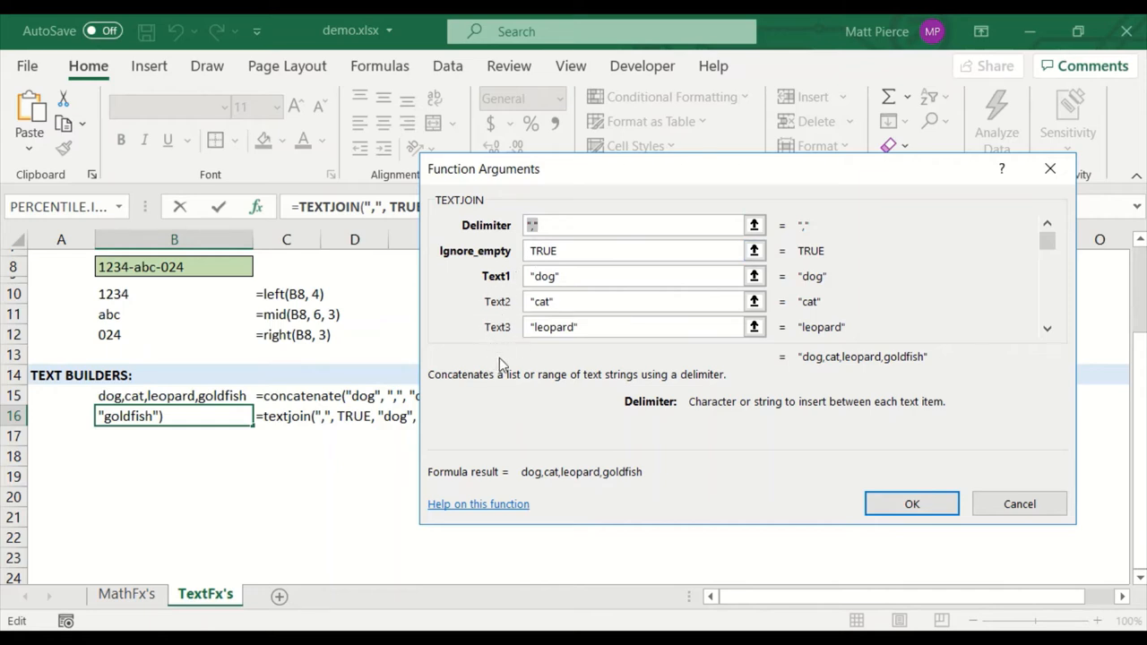
left_click(627, 225)
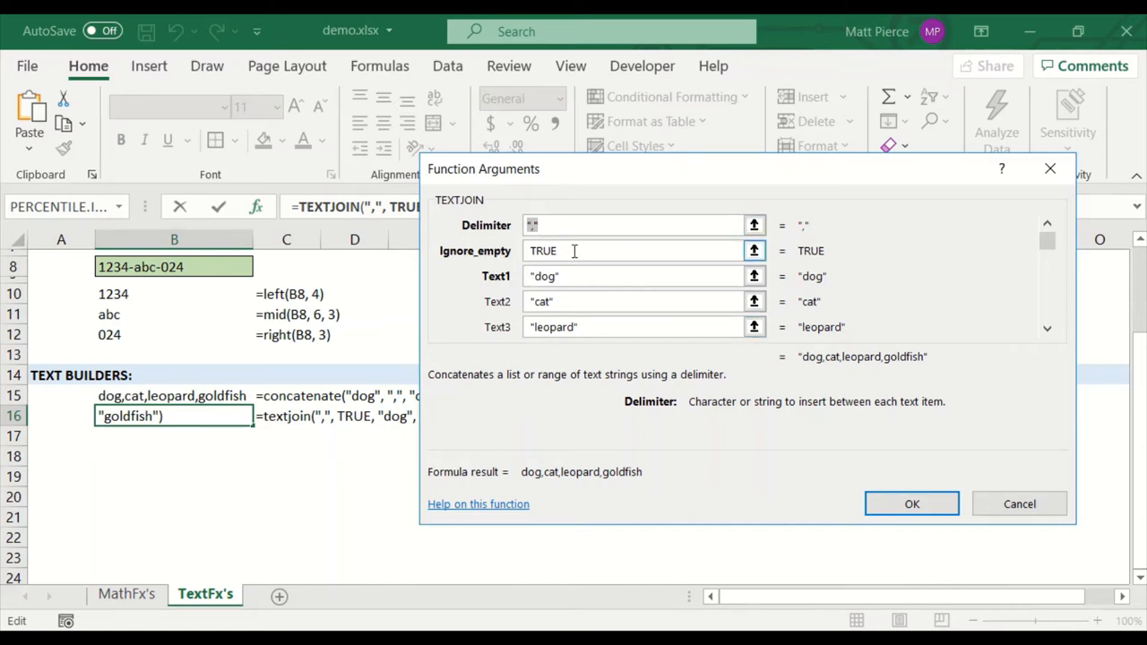
left_click(636, 250)
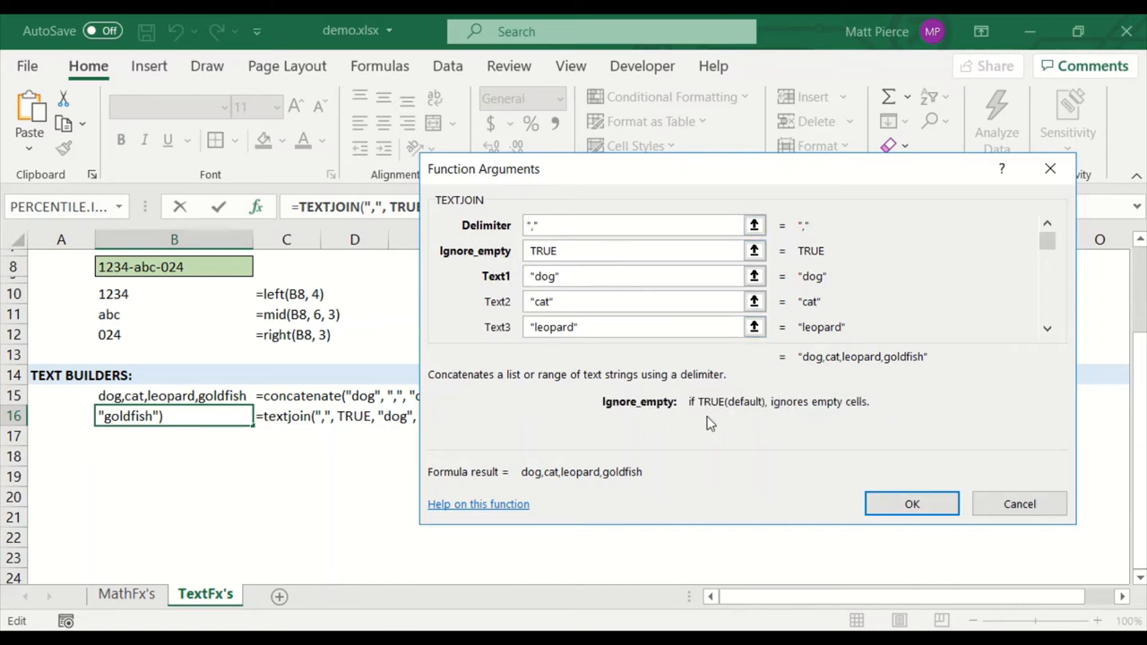
mouse_move(842, 408)
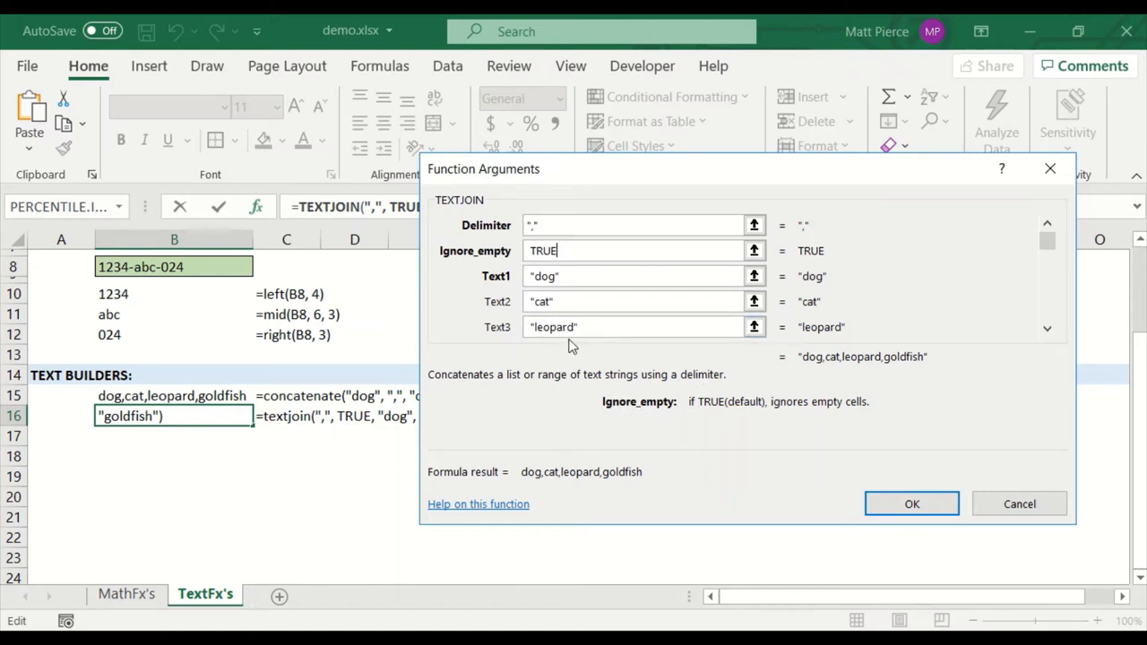
mouse_move(681, 376)
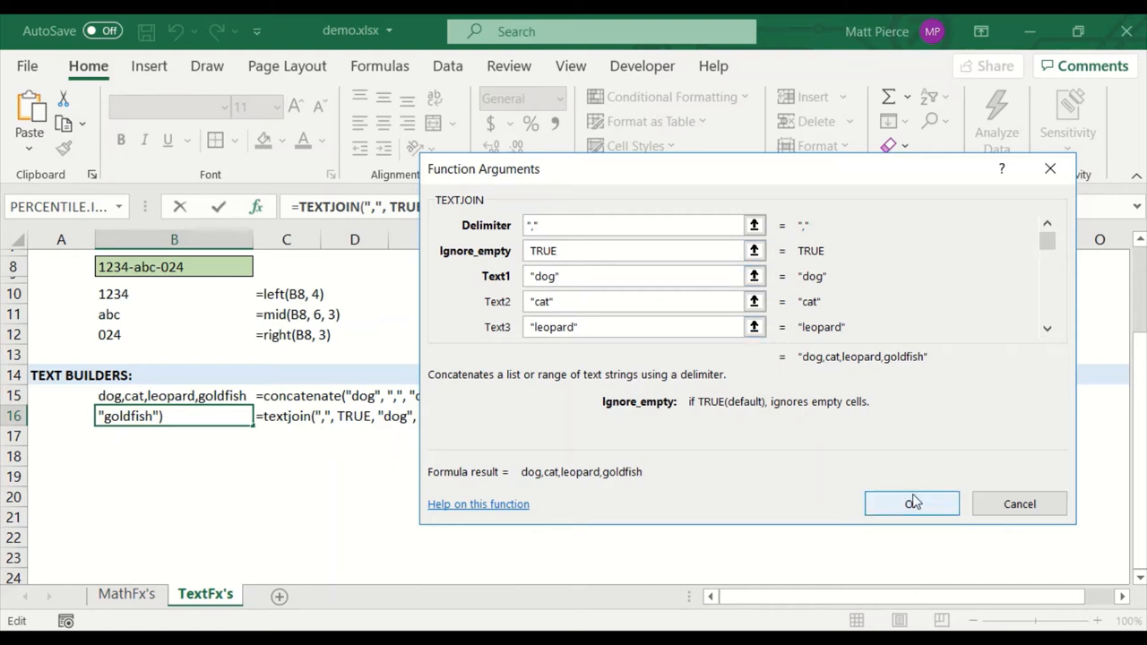
Step: Close the Function Arguments dialog with OK and view the formula text in C15
left_click(910, 503)
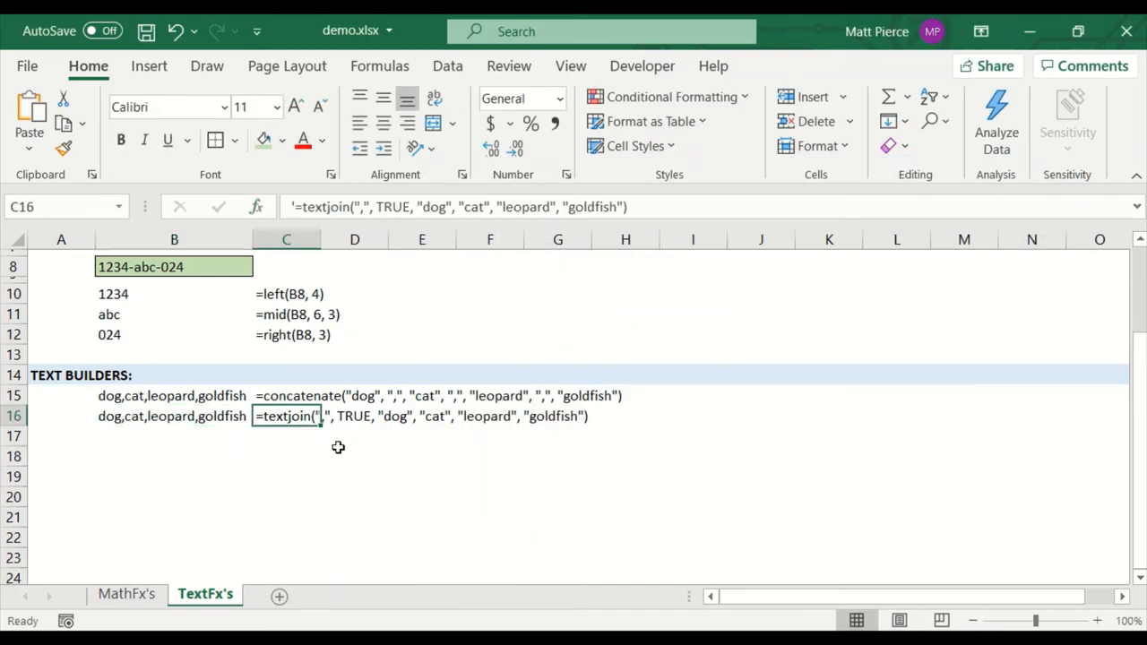
left_click(287, 396)
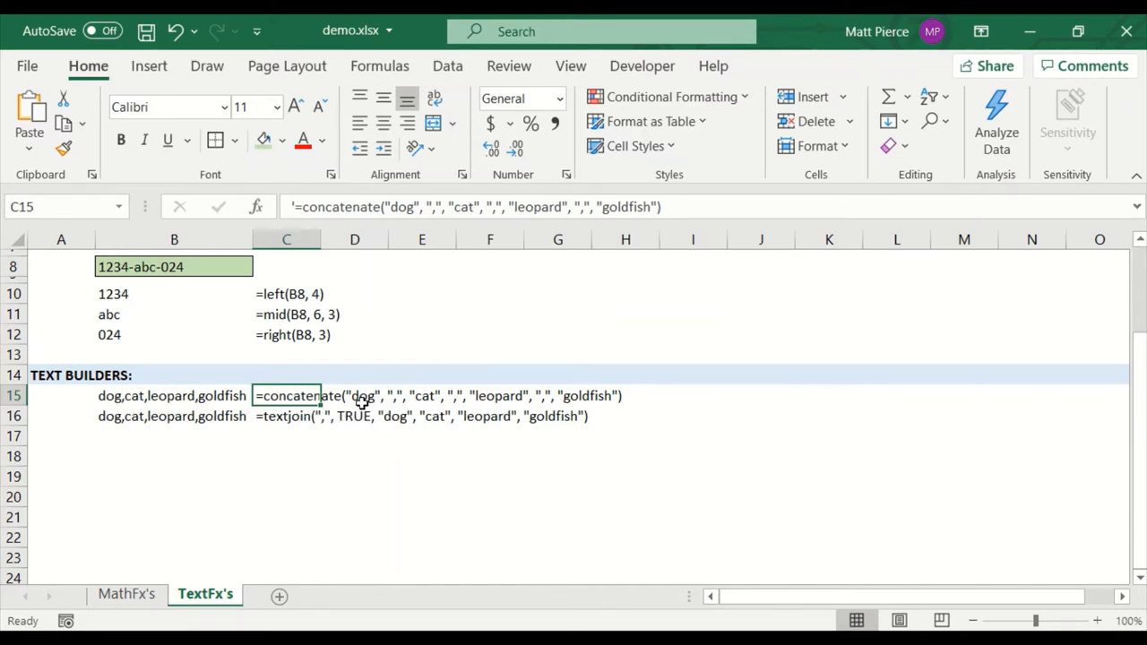
mouse_move(329, 401)
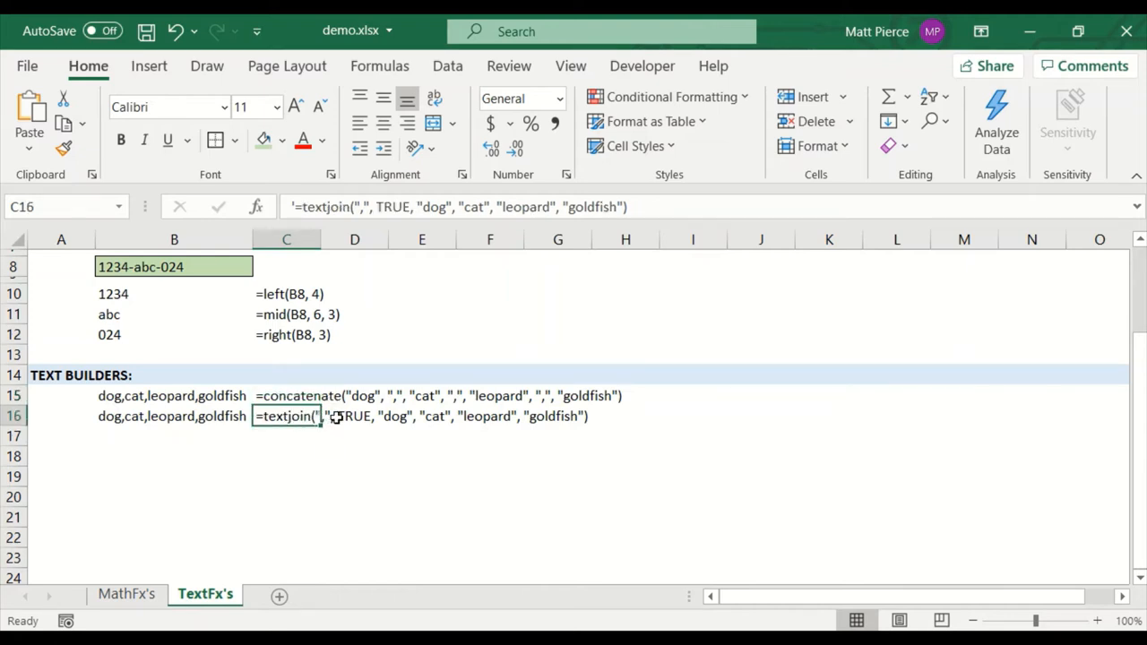
mouse_move(337, 427)
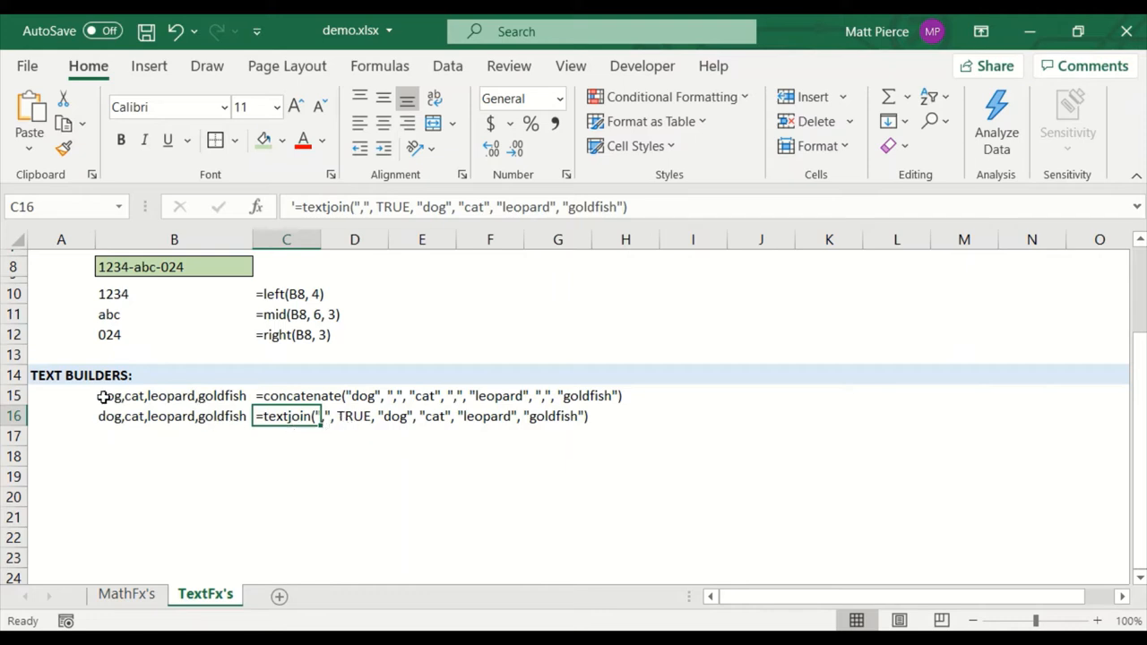
Step: Reopen the Function Arguments dialog for B16's TEXTJOIN and focus the Delimiter field
left_click(255, 208)
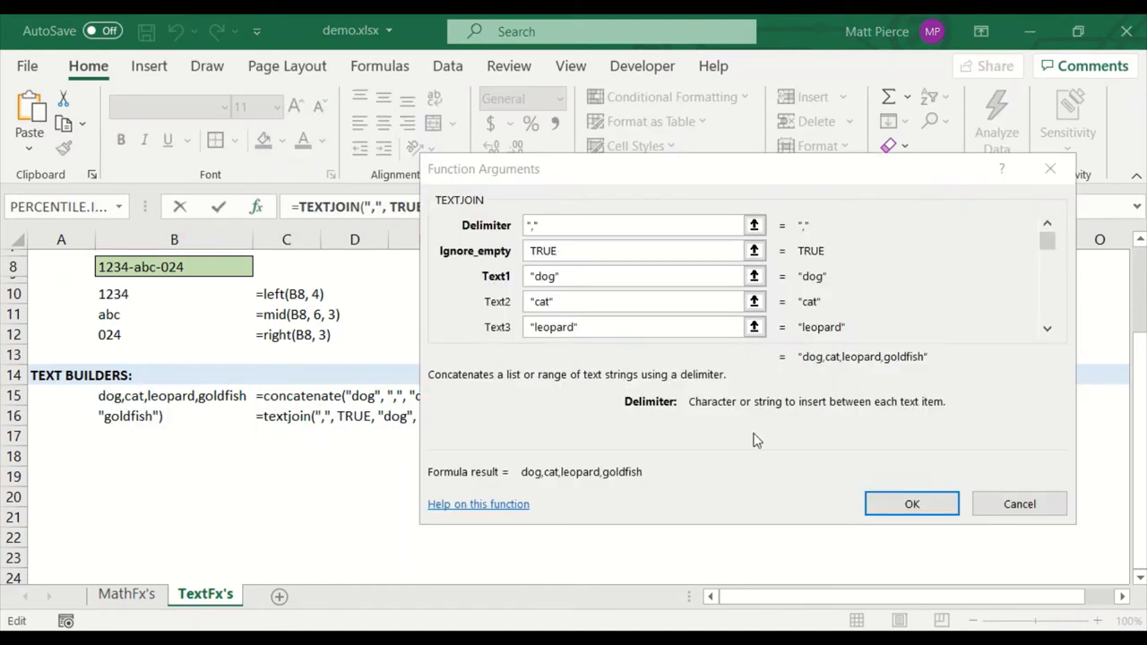
mouse_move(574, 409)
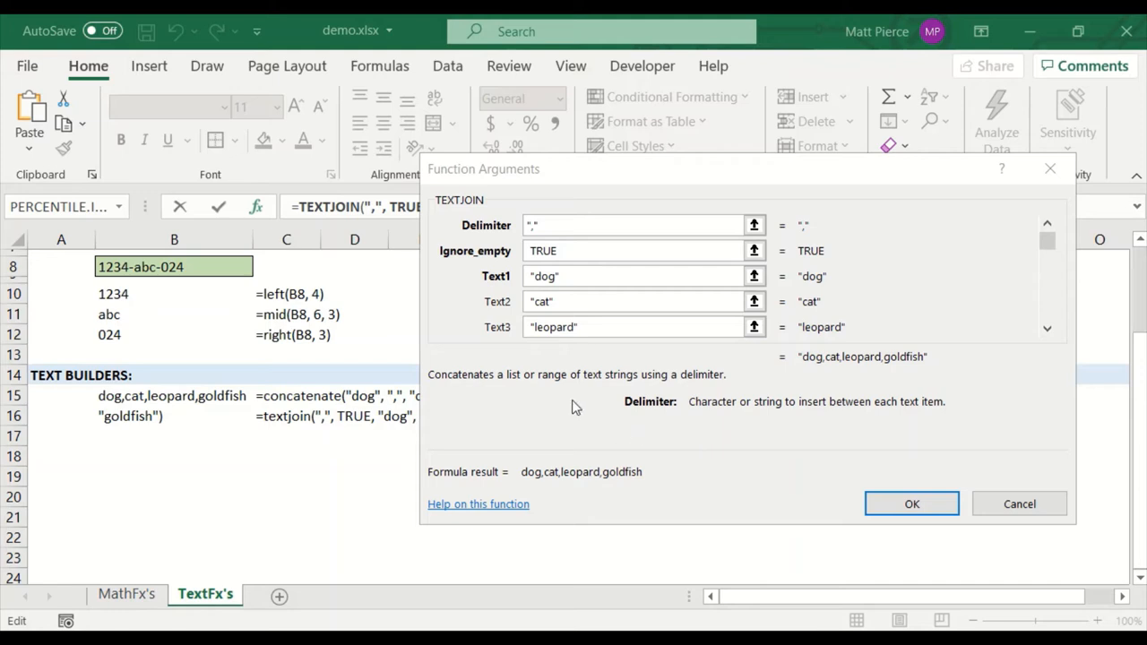
mouse_move(473, 177)
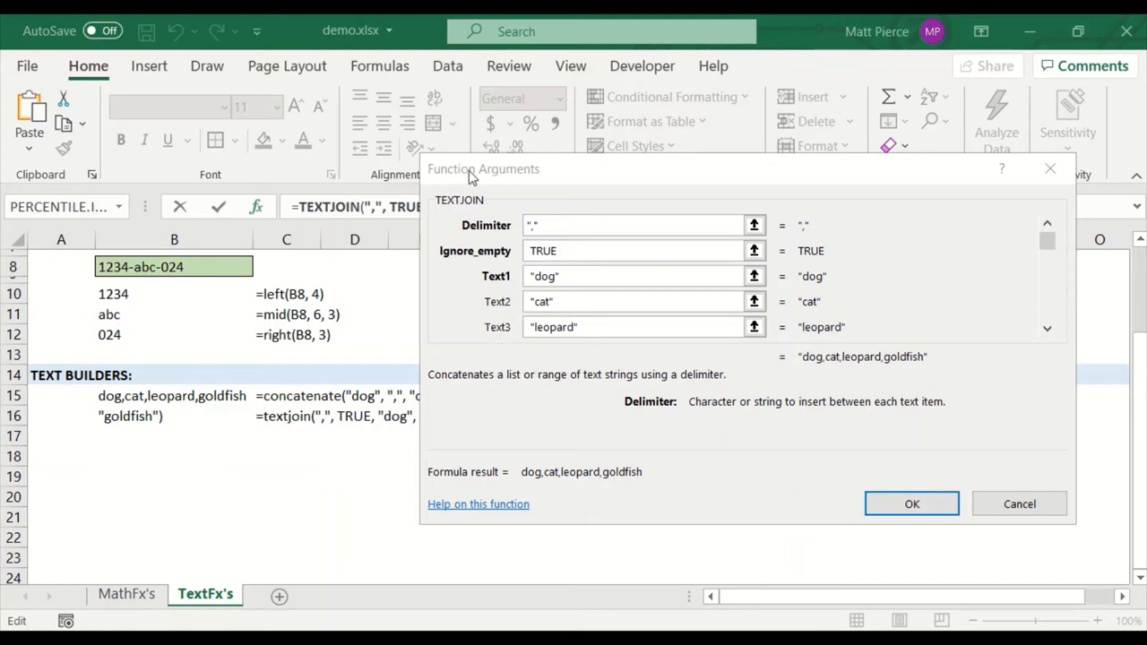
mouse_move(301, 408)
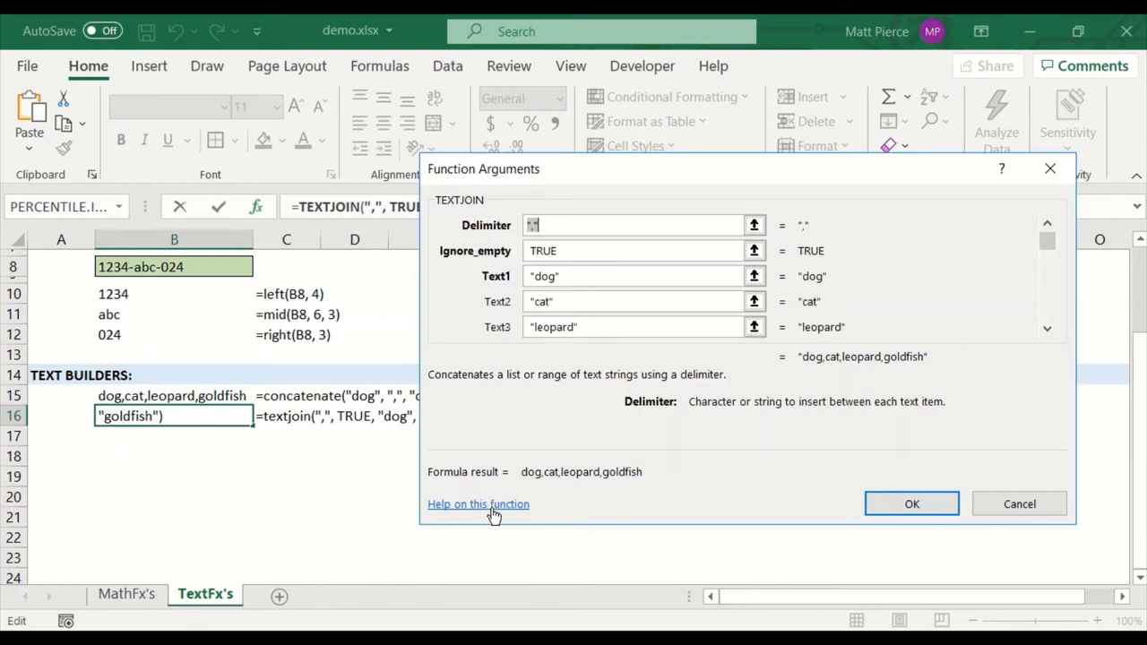
mouse_move(484, 518)
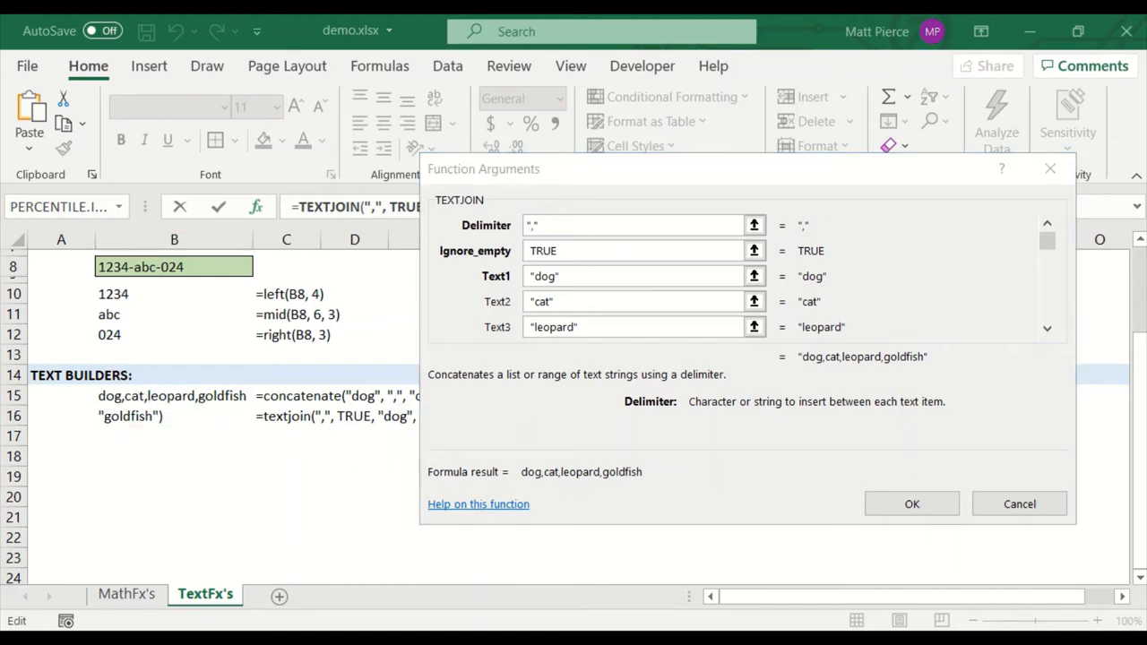
left_click(479, 504)
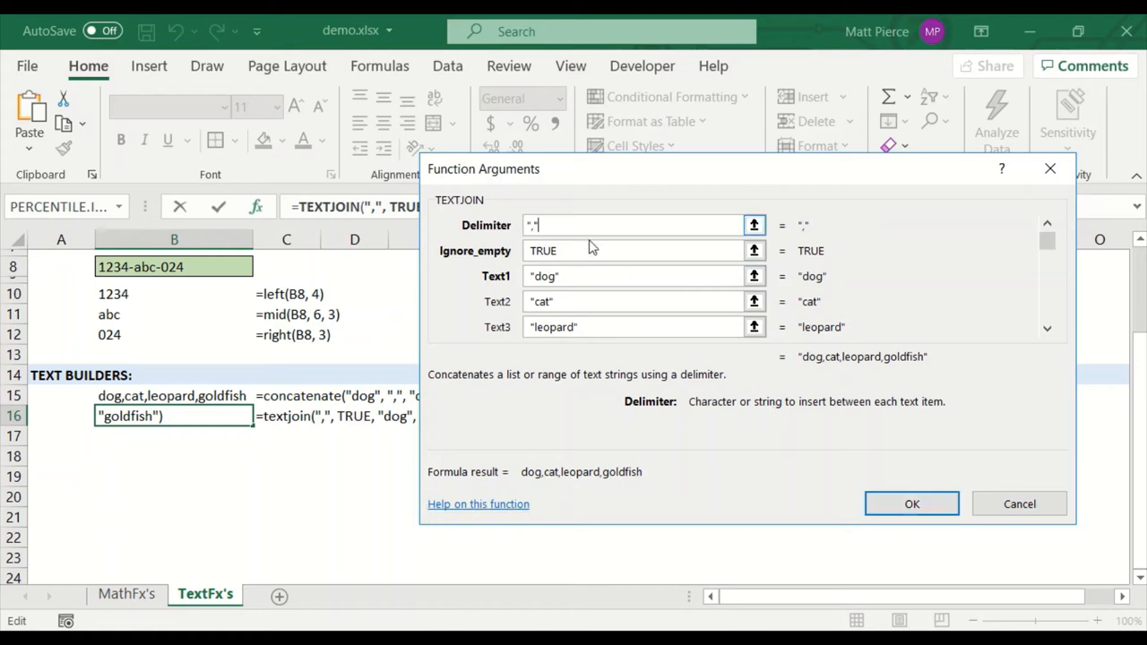
Step: Enter the test delimiter ASDFSFD, then cancel the dialog to discard it
type("ASDFSFD")
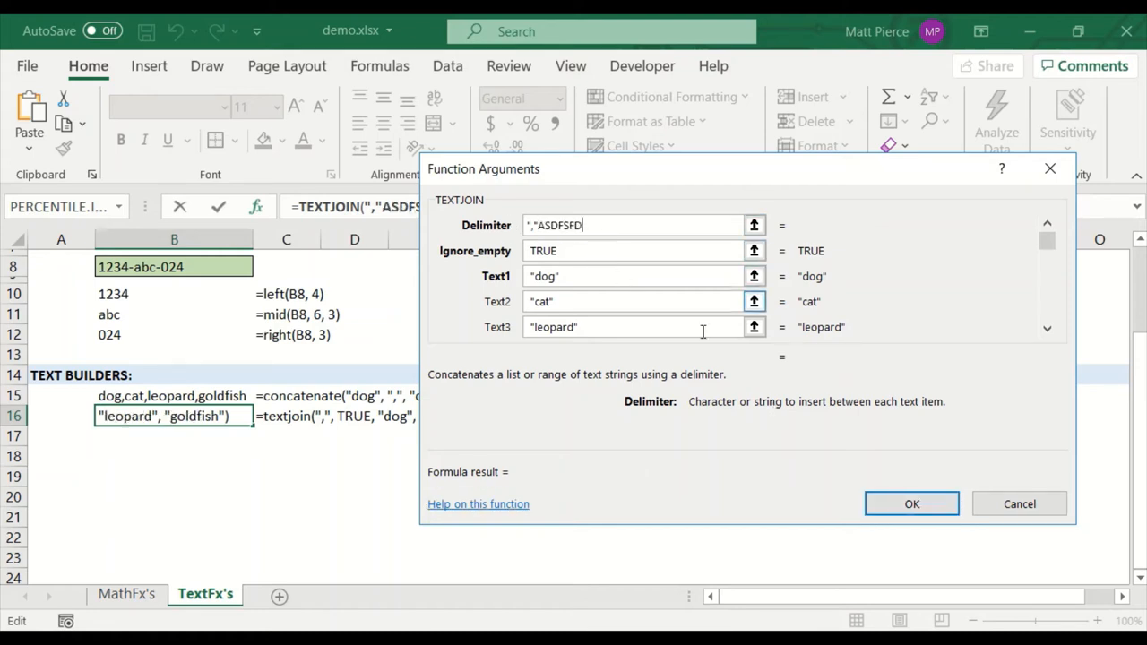
left_click(910, 504)
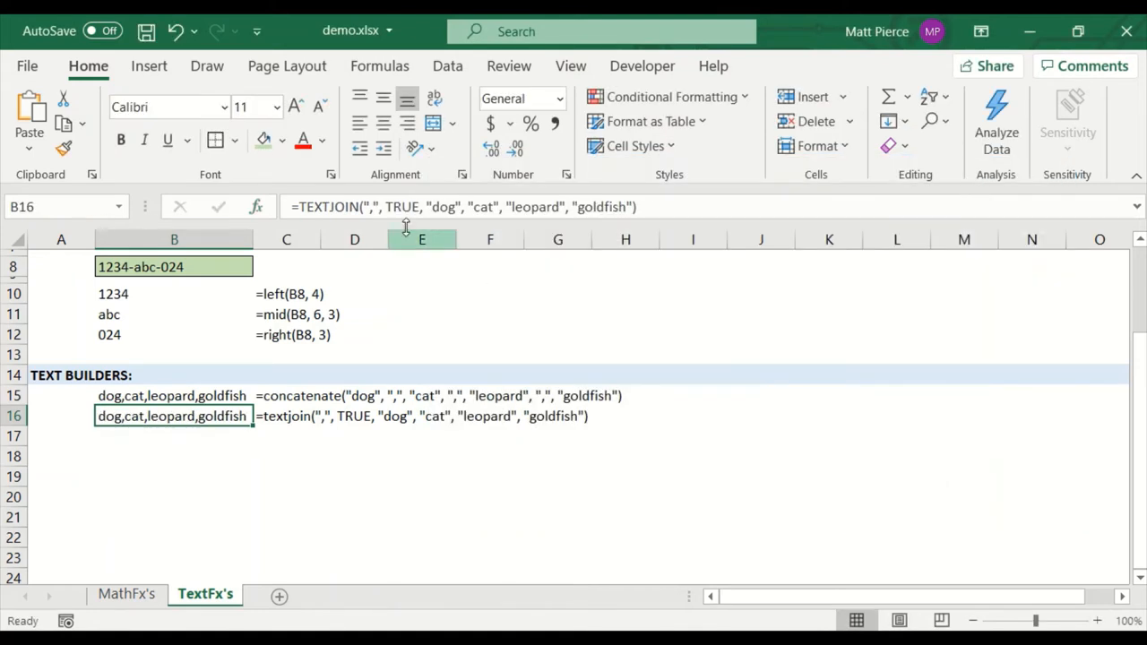
Step: Append stray text ASDFASDFASDADFSD to the B16 formula, attempt to commit it and dismiss the error
left_click(636, 208)
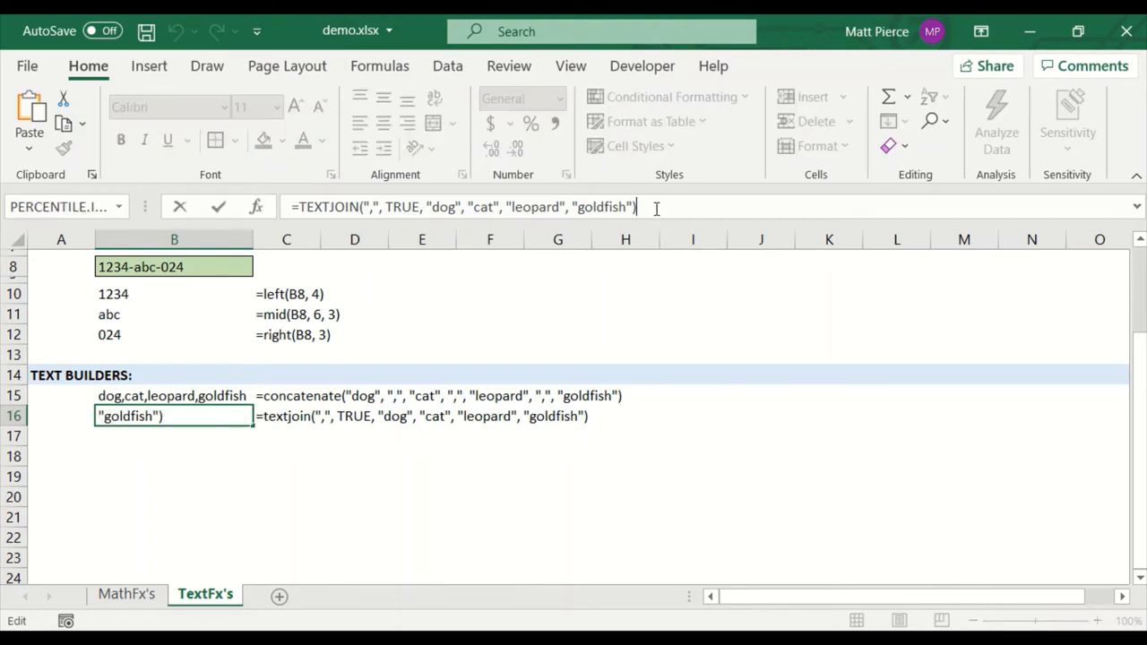
type("ASDFASDFASD")
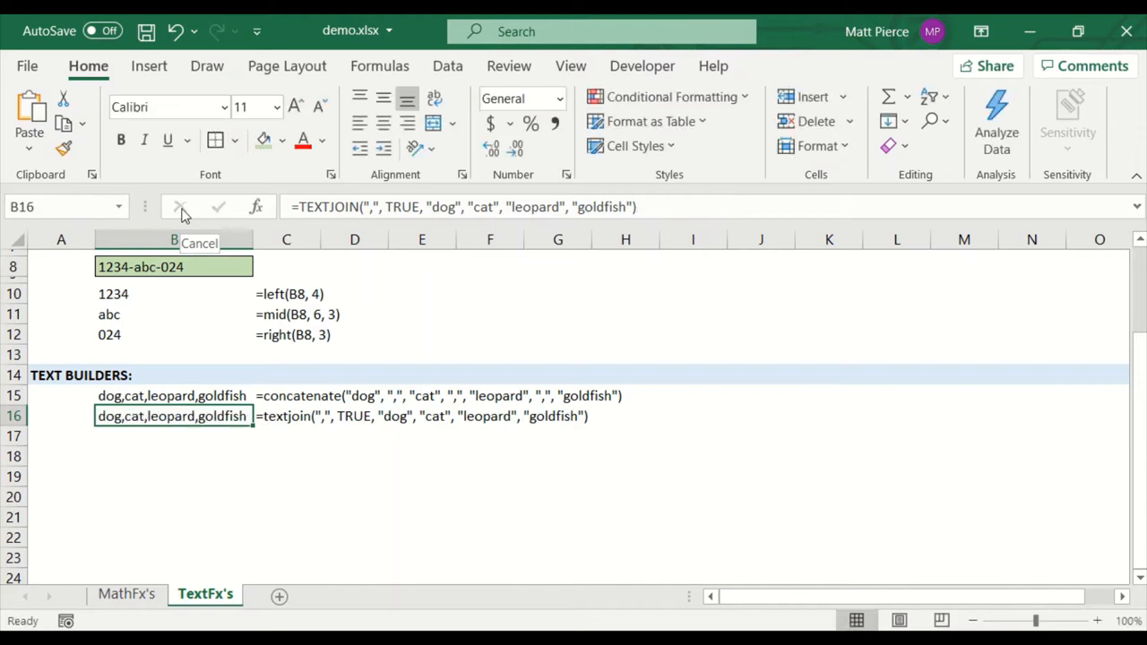
type("AD")
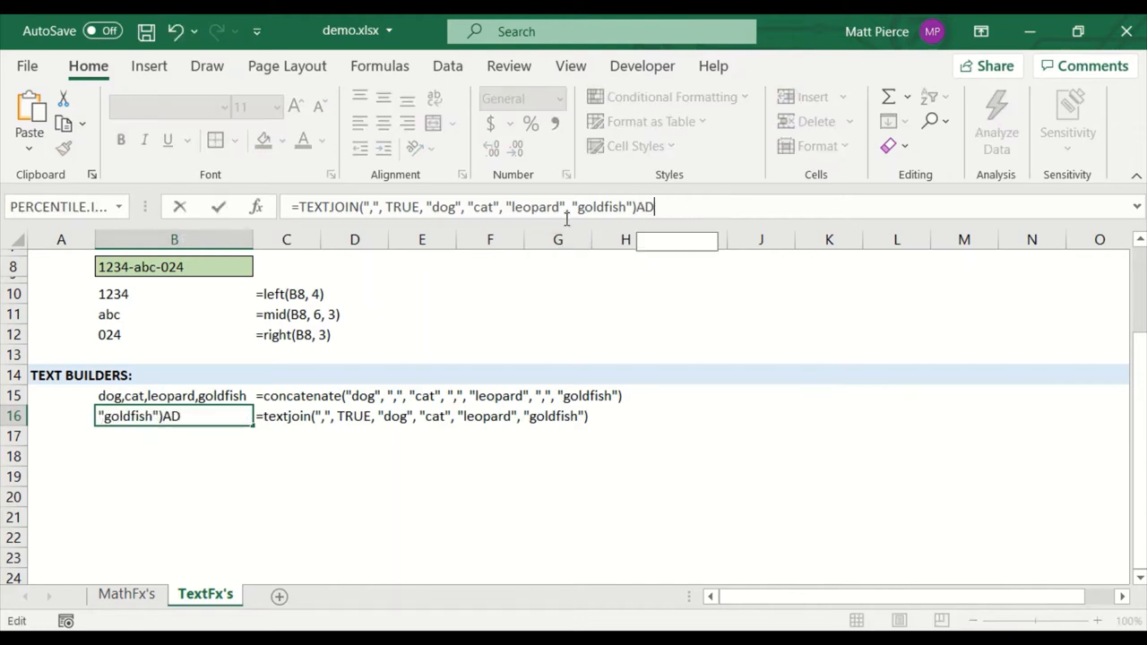
type("FSD")
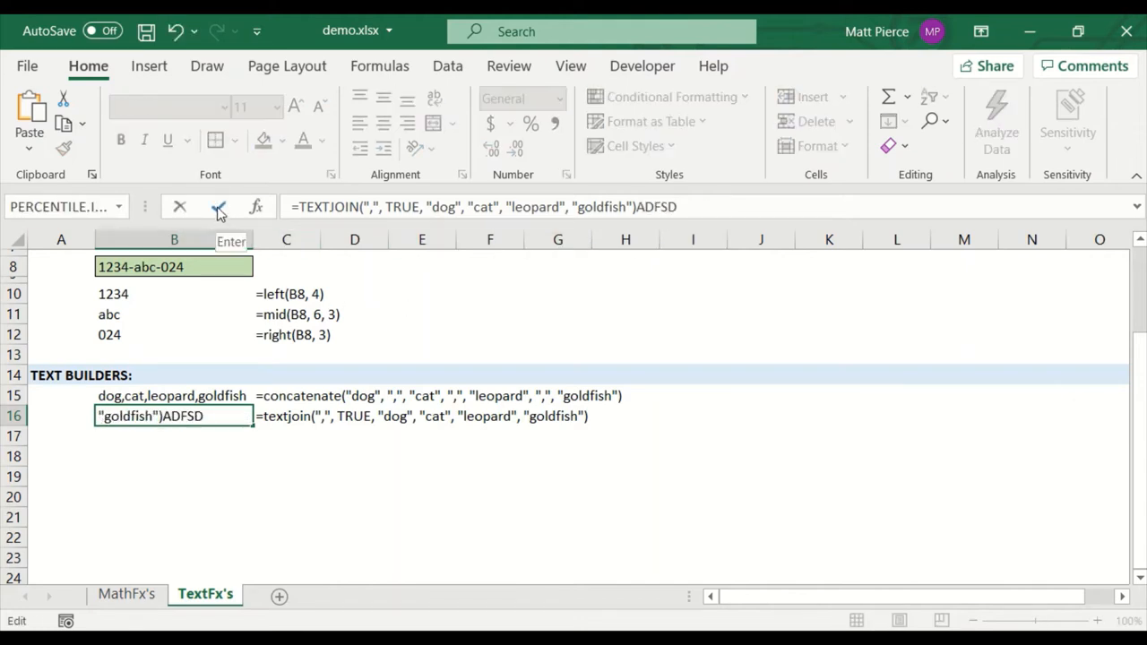
left_click(219, 206)
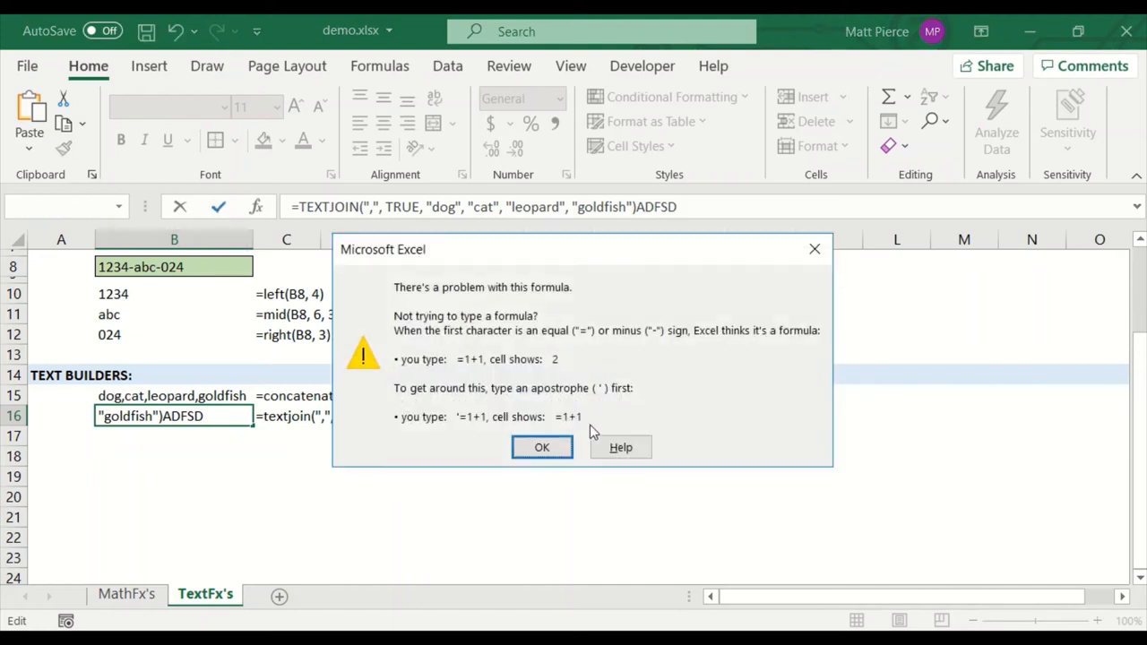
left_click(541, 448)
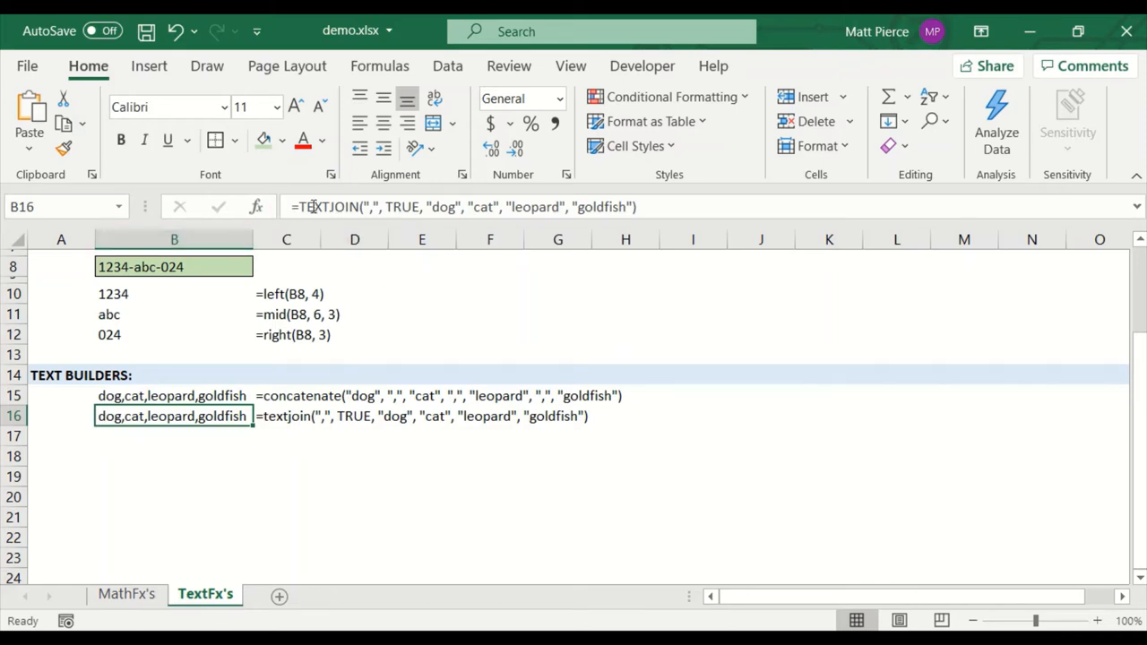
mouse_move(350, 207)
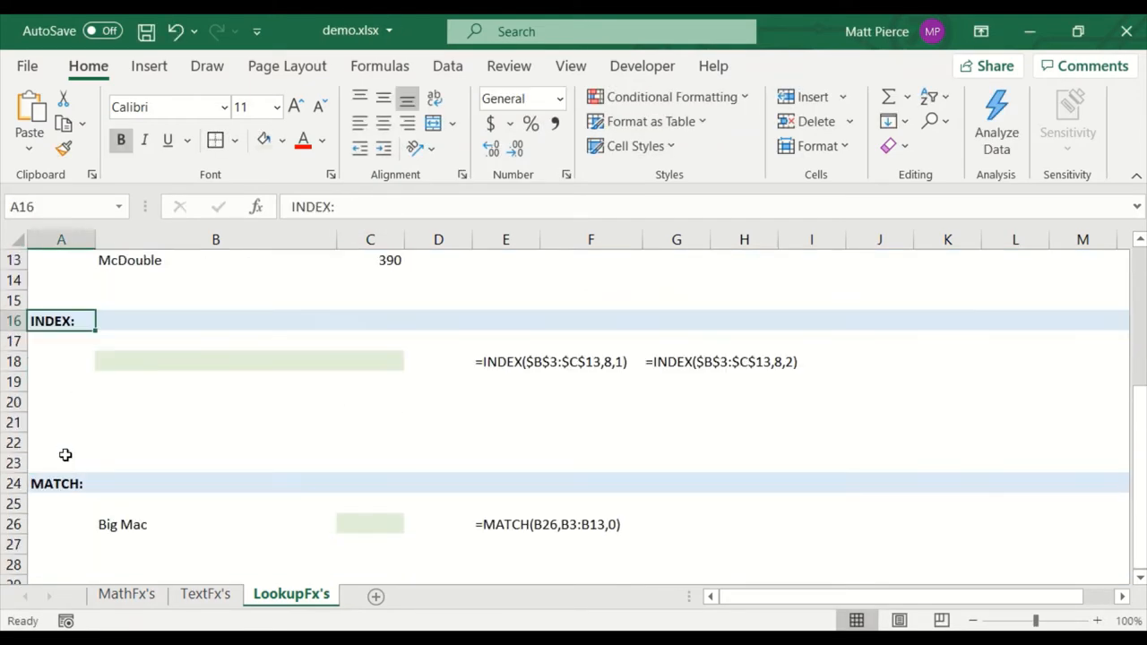
Step: Review the Big Mac lookup value in F4 and select G4 beside it for the result formula
scroll("up", 3)
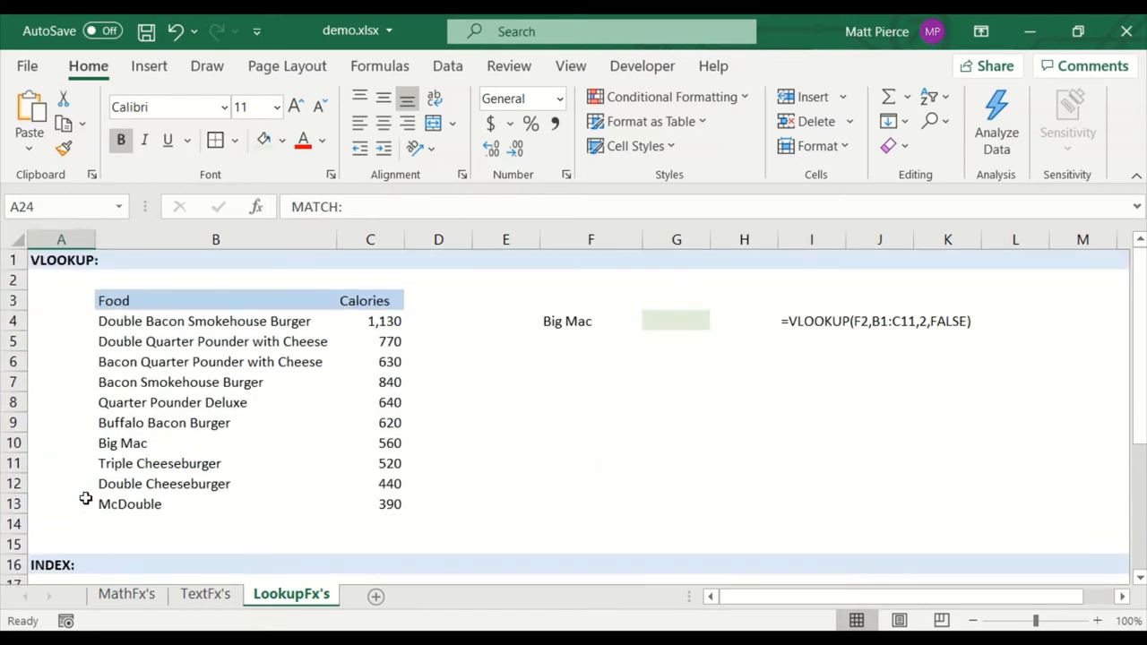
mouse_move(129, 339)
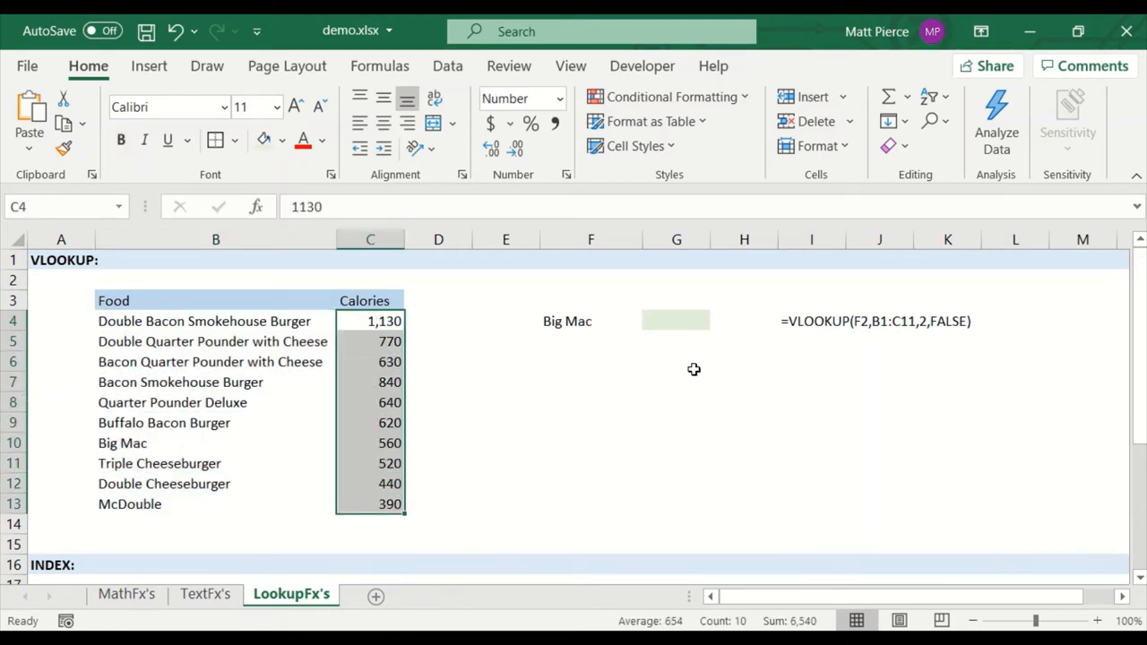
left_click(590, 321)
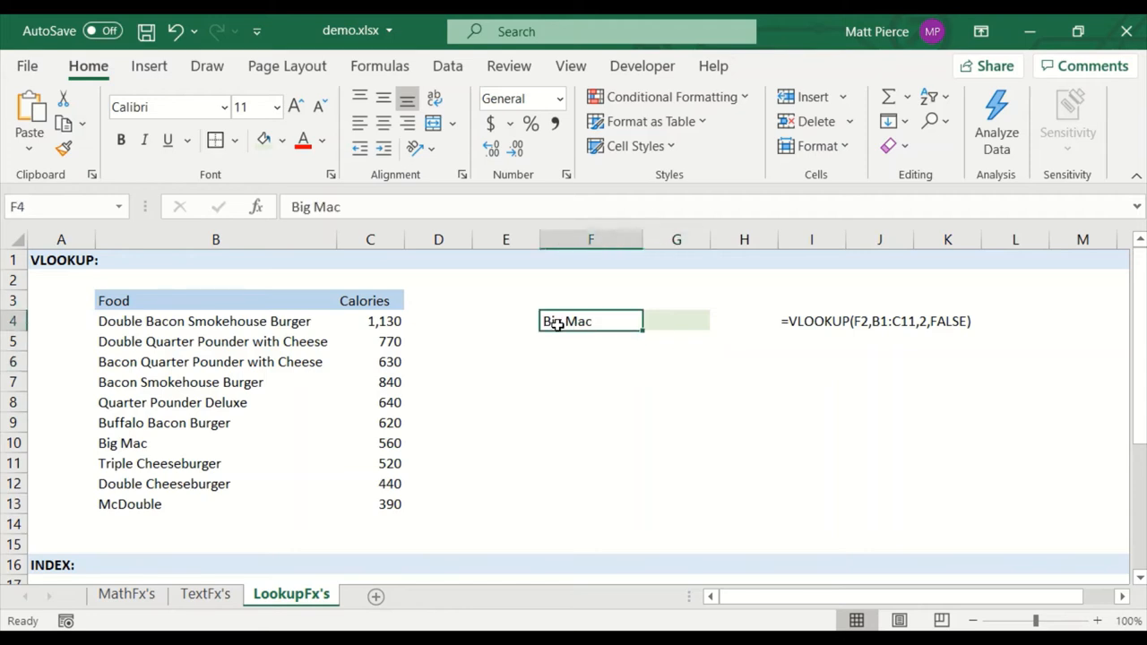
left_click(676, 321)
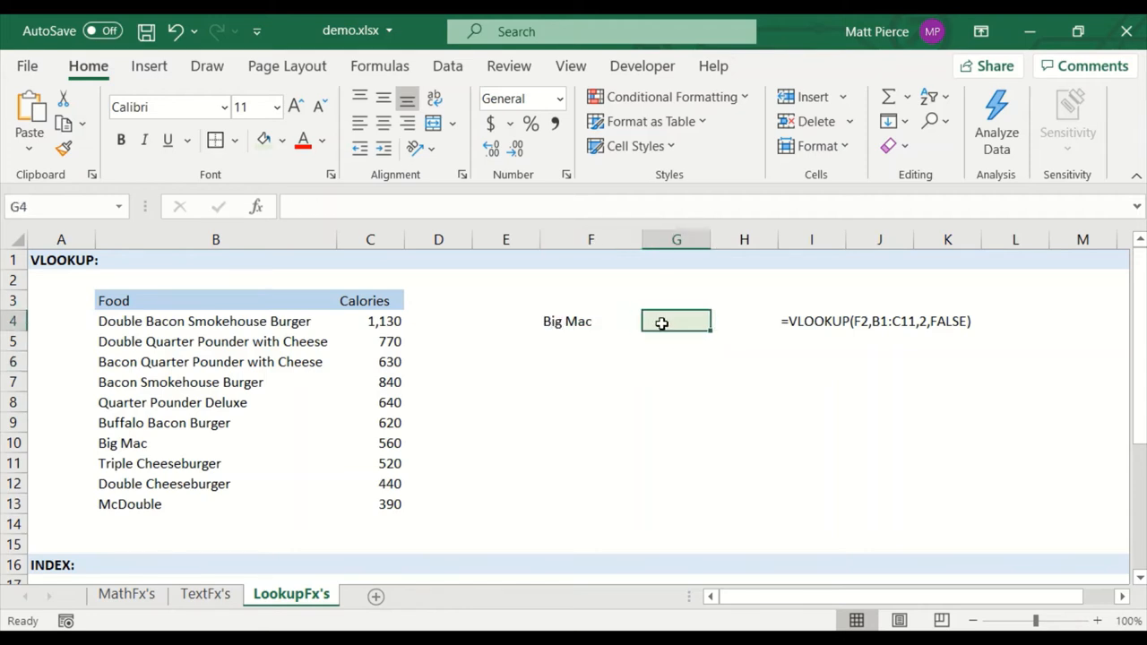
mouse_move(675, 319)
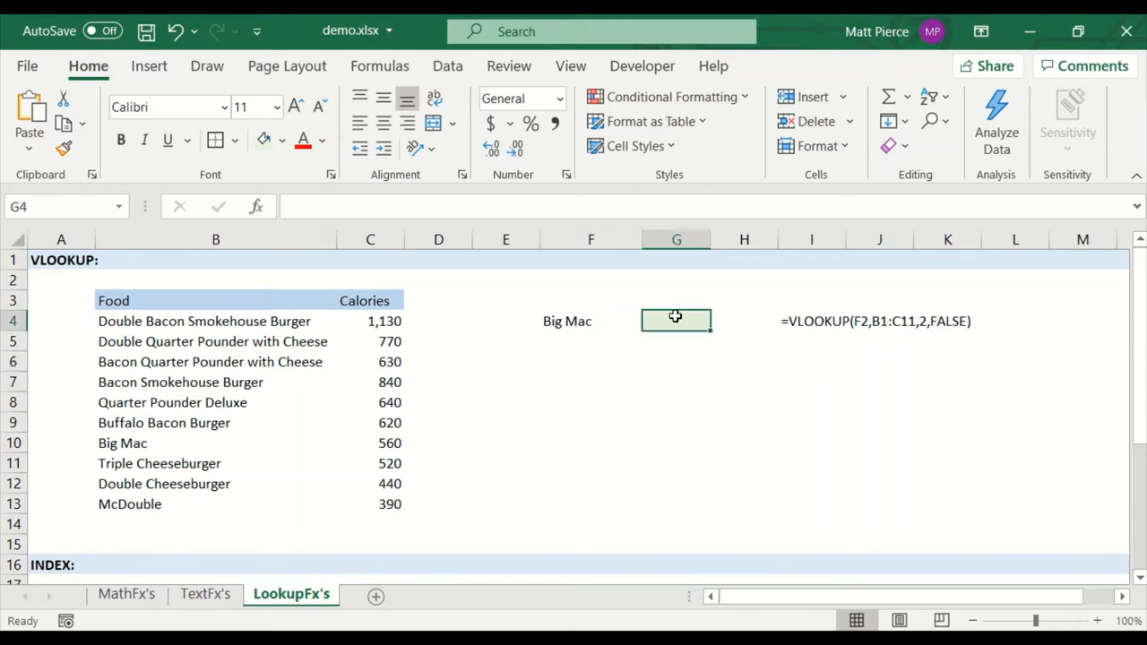
left_click(592, 321)
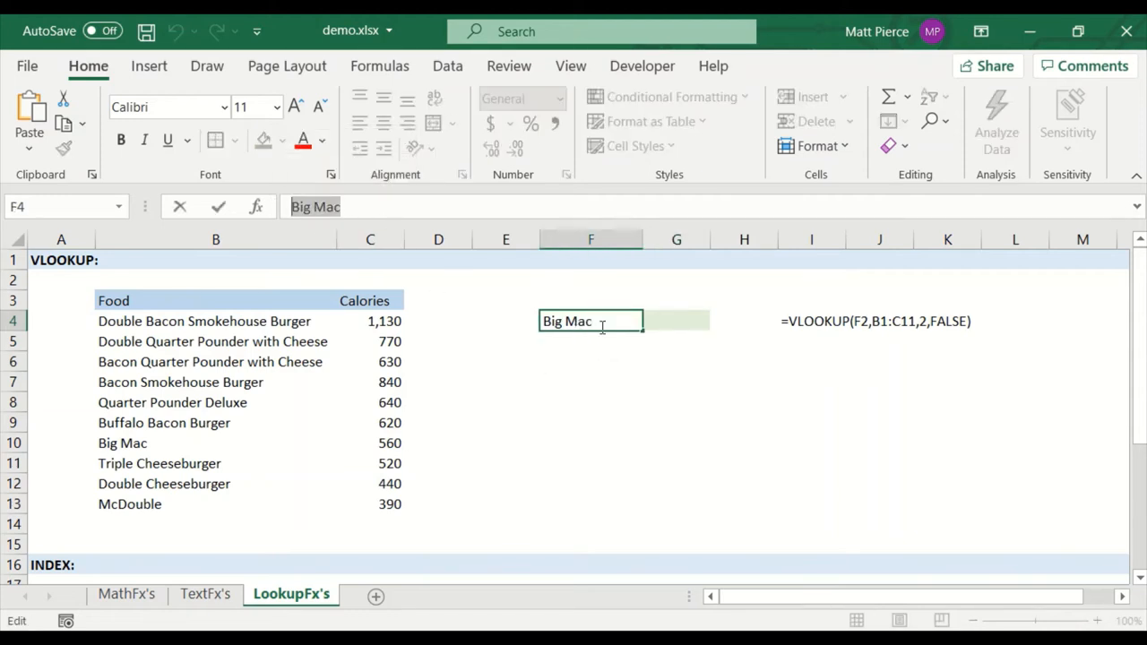
mouse_move(681, 330)
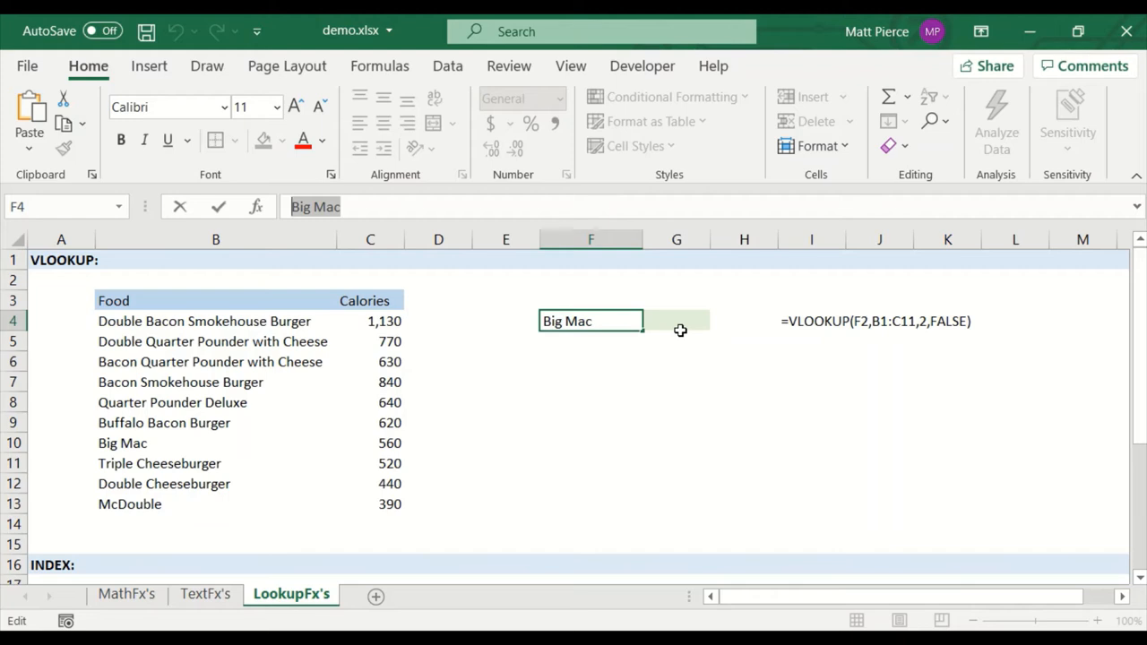
left_click(677, 321)
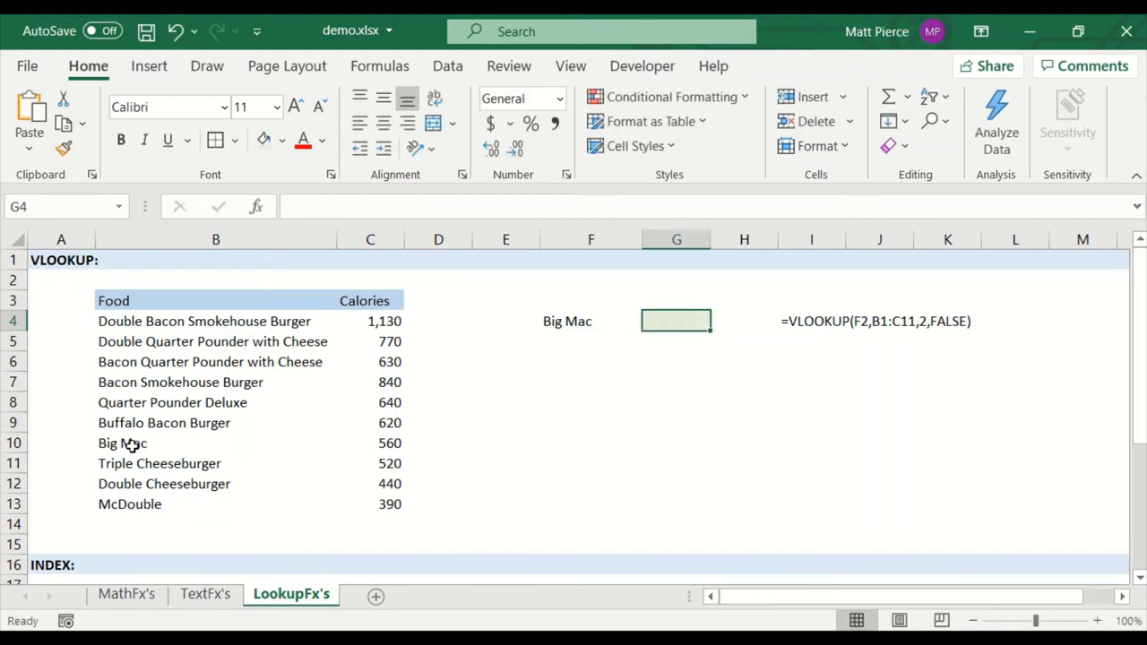
mouse_move(613, 358)
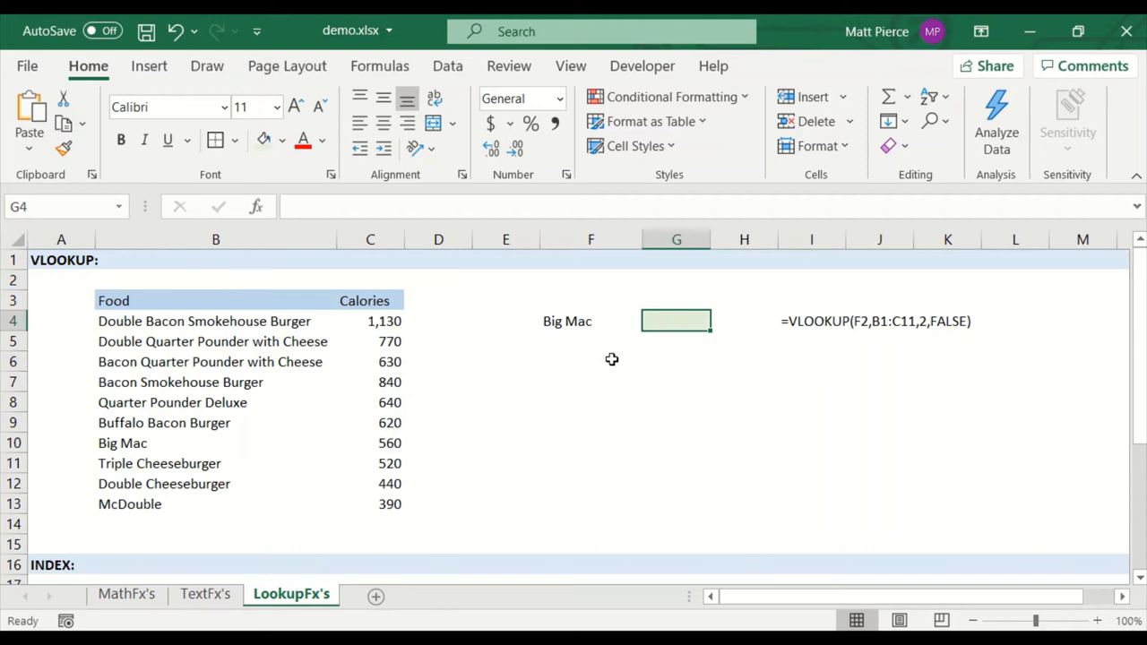
mouse_move(647, 323)
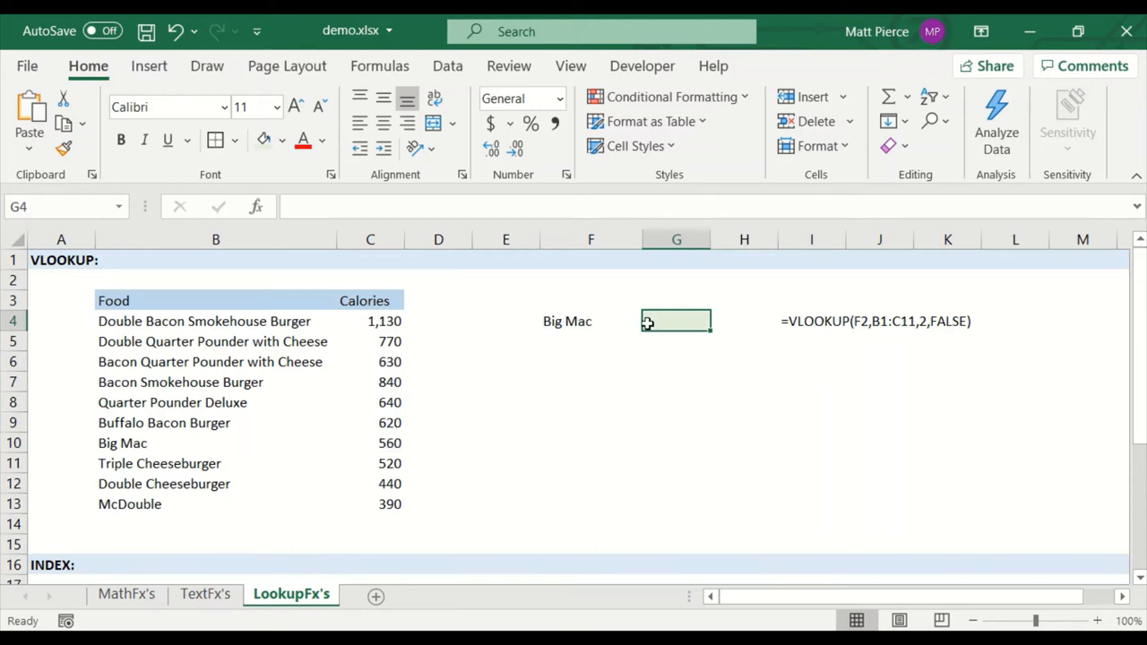
mouse_move(677, 326)
type("=")
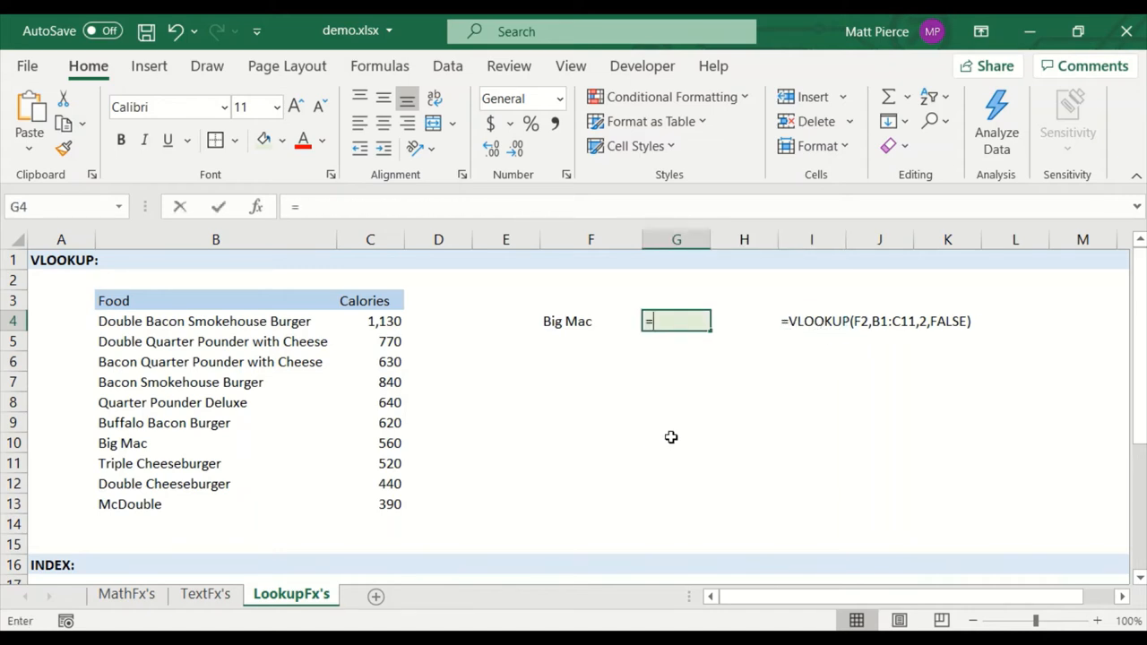
Step: Begin =VLOOKUP( in G4, bring up its Function Arguments dialog and move it aside
type("VLOOKUP(")
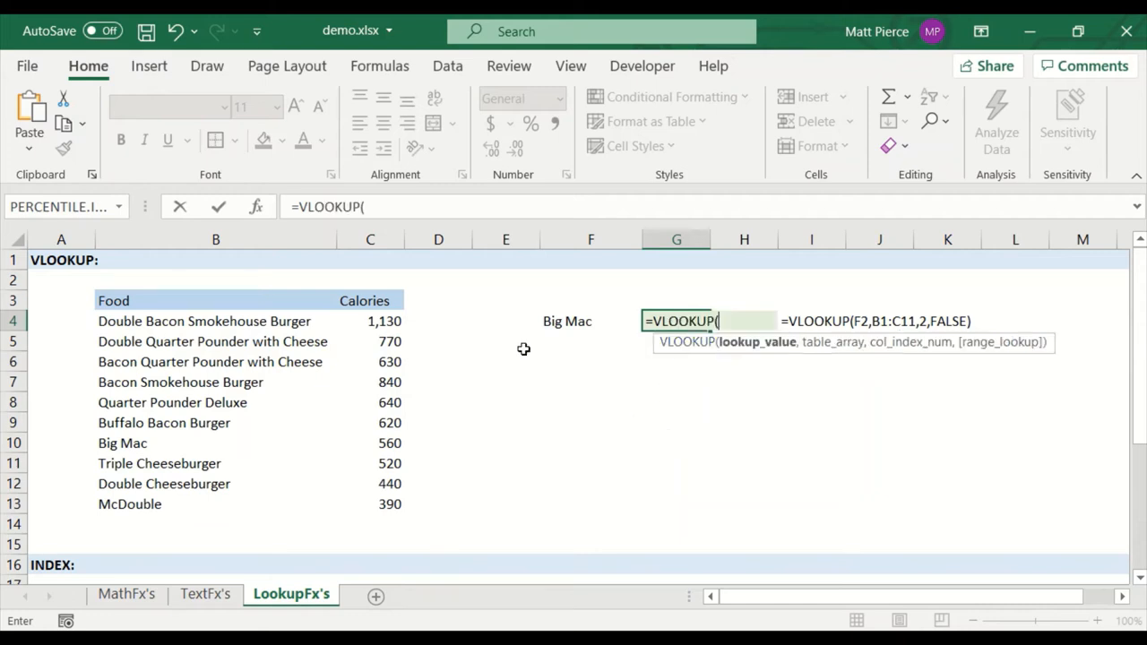
left_click(336, 208)
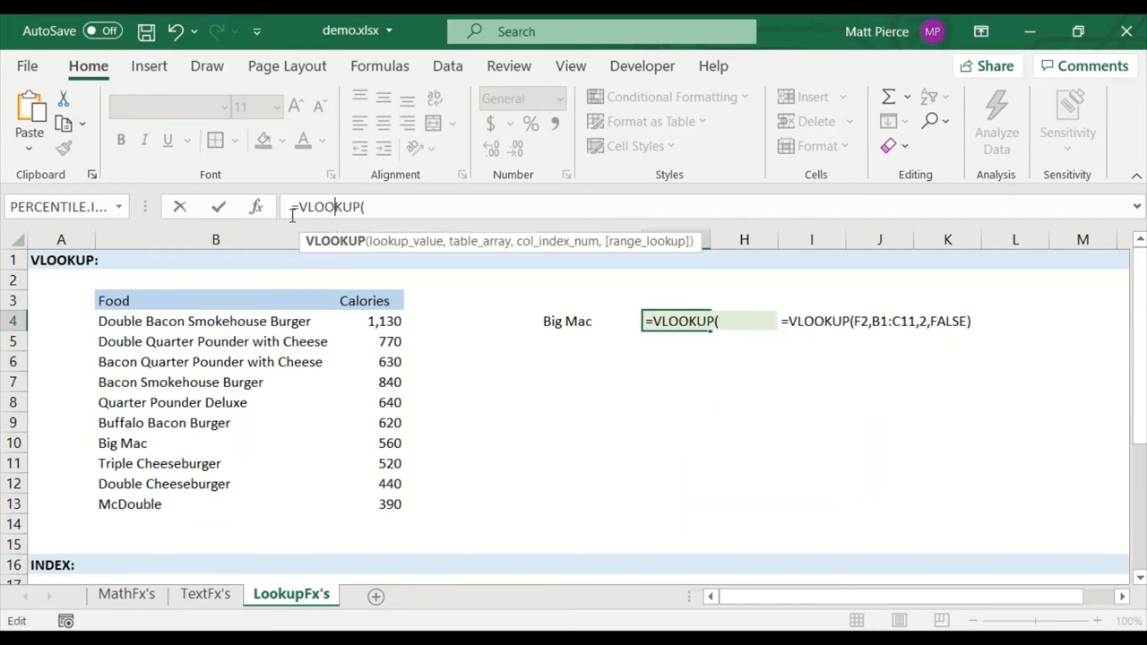
left_click(256, 206)
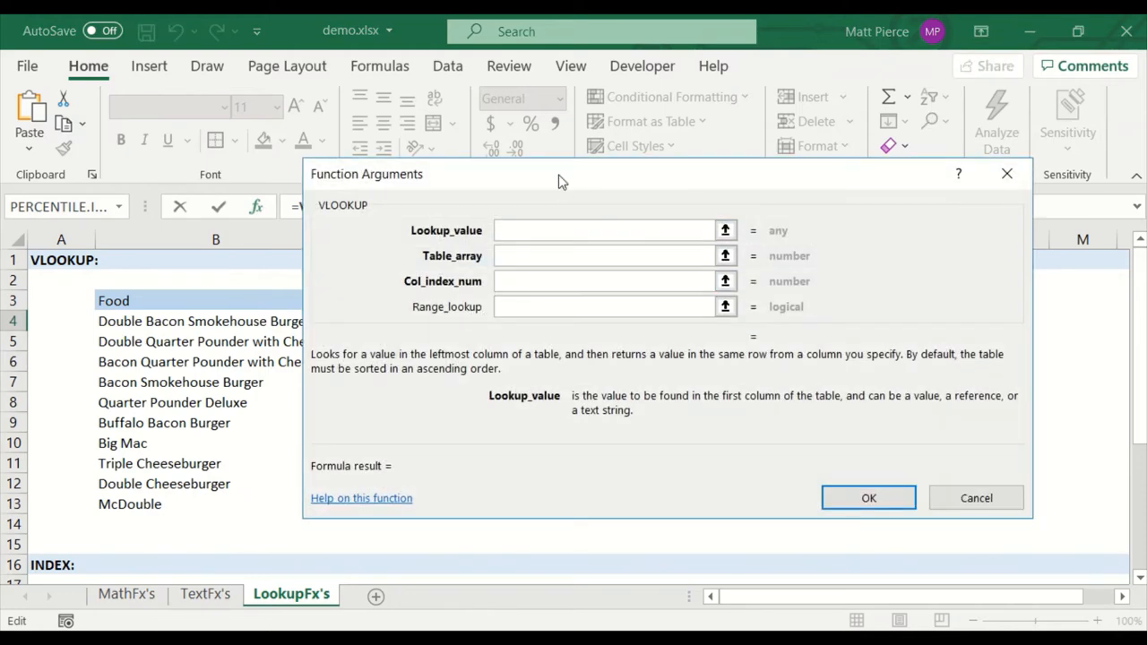
left_click_drag(559, 174, 702, 160)
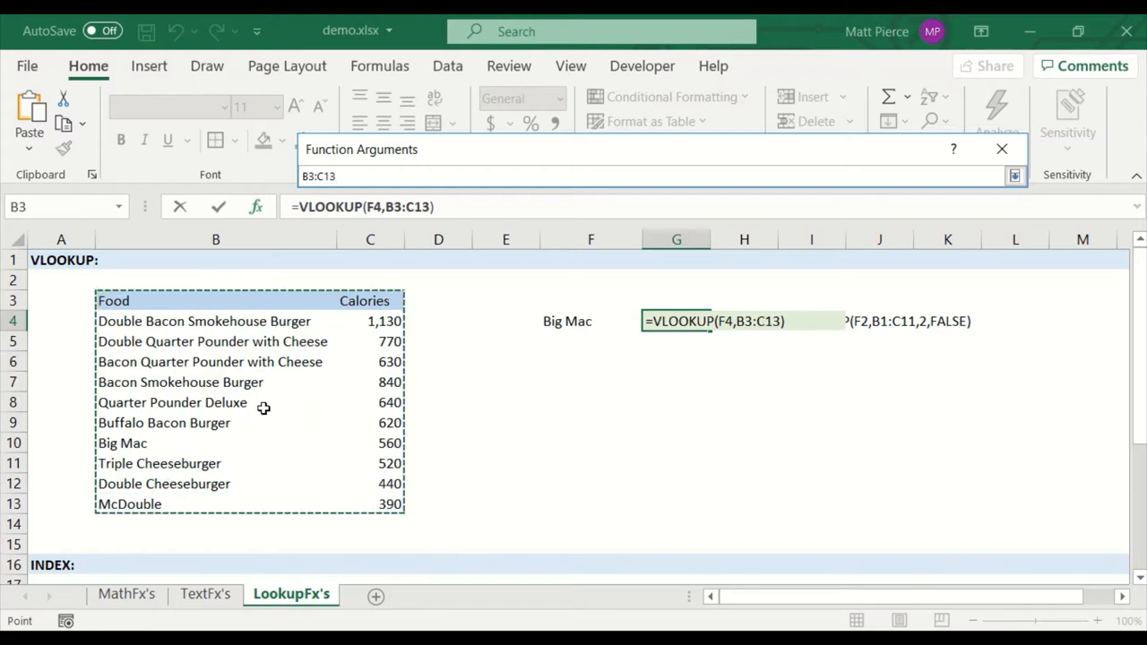
mouse_move(394, 351)
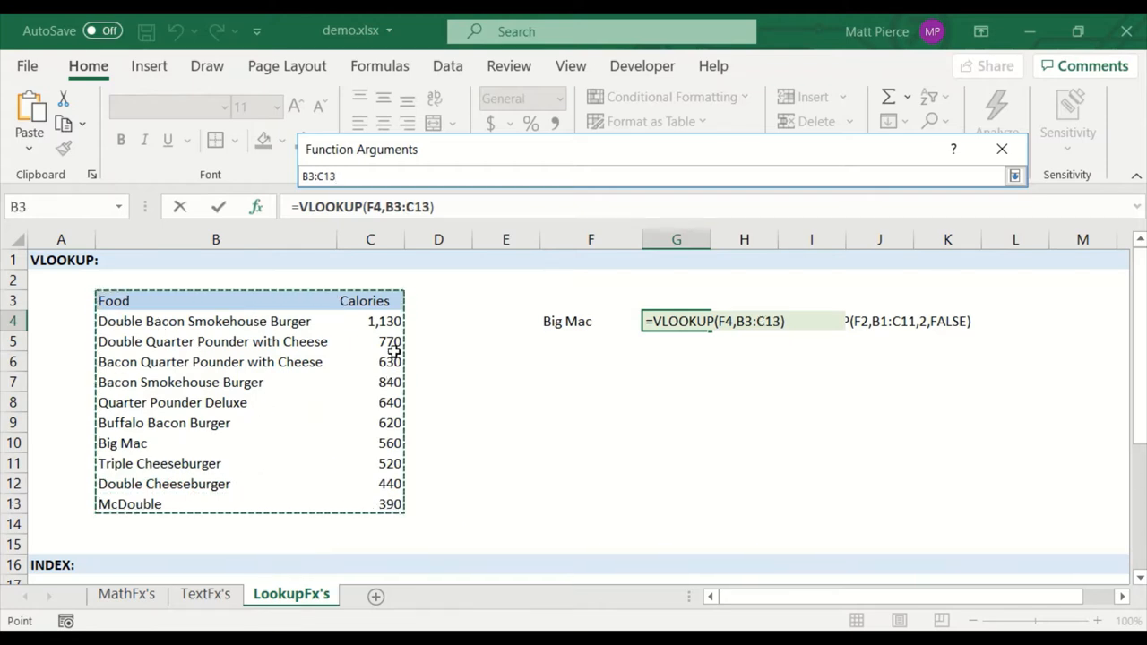
mouse_move(186, 374)
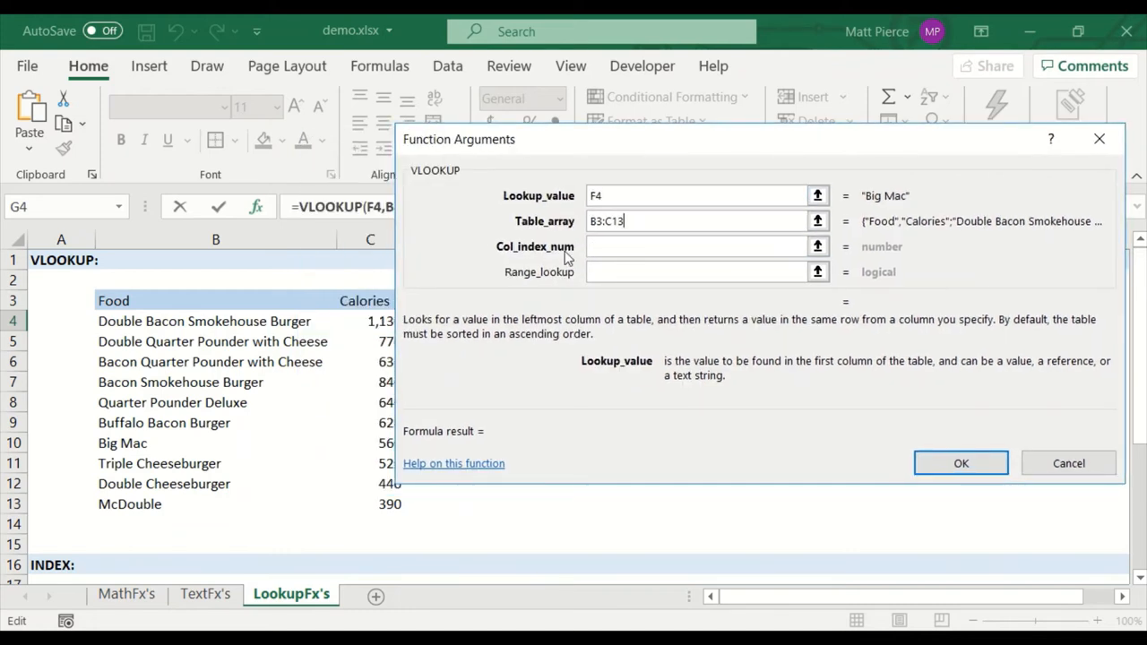
mouse_move(157, 423)
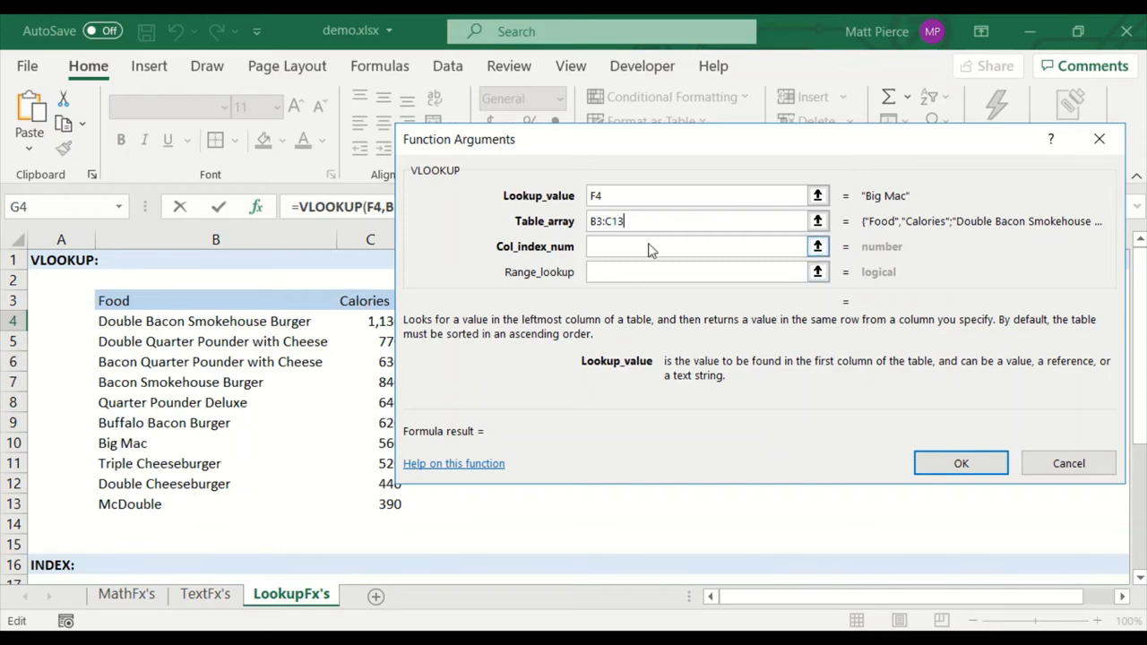
Step: Set the VLOOKUP column index to 2 and review the lookup value and table array arguments
left_click(690, 247)
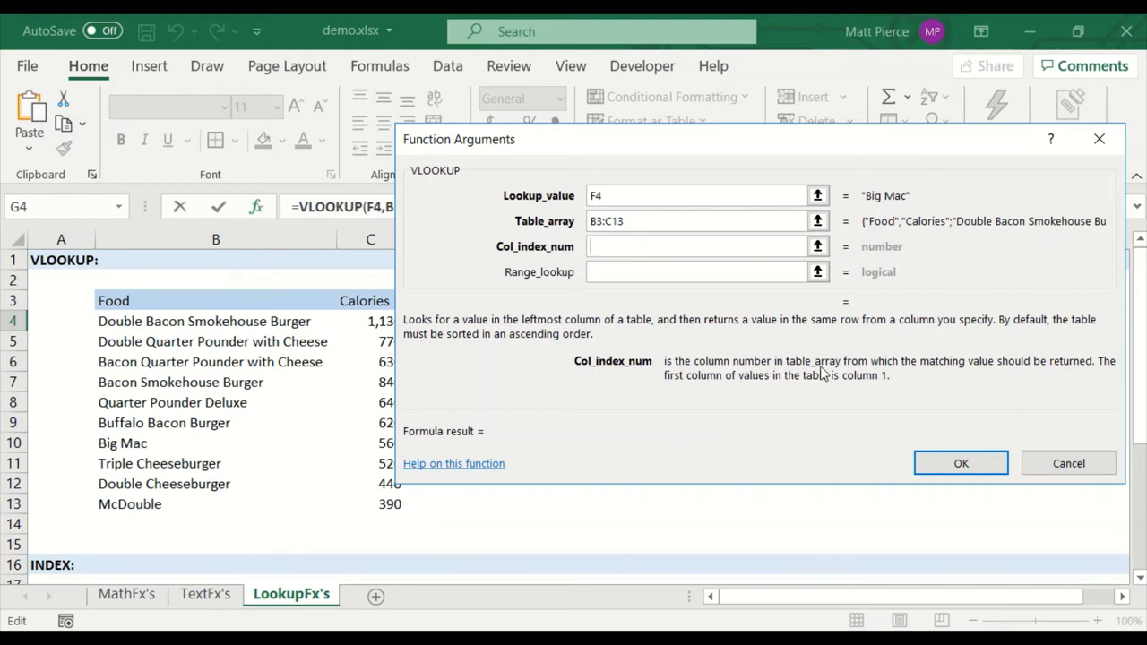
mouse_move(600, 272)
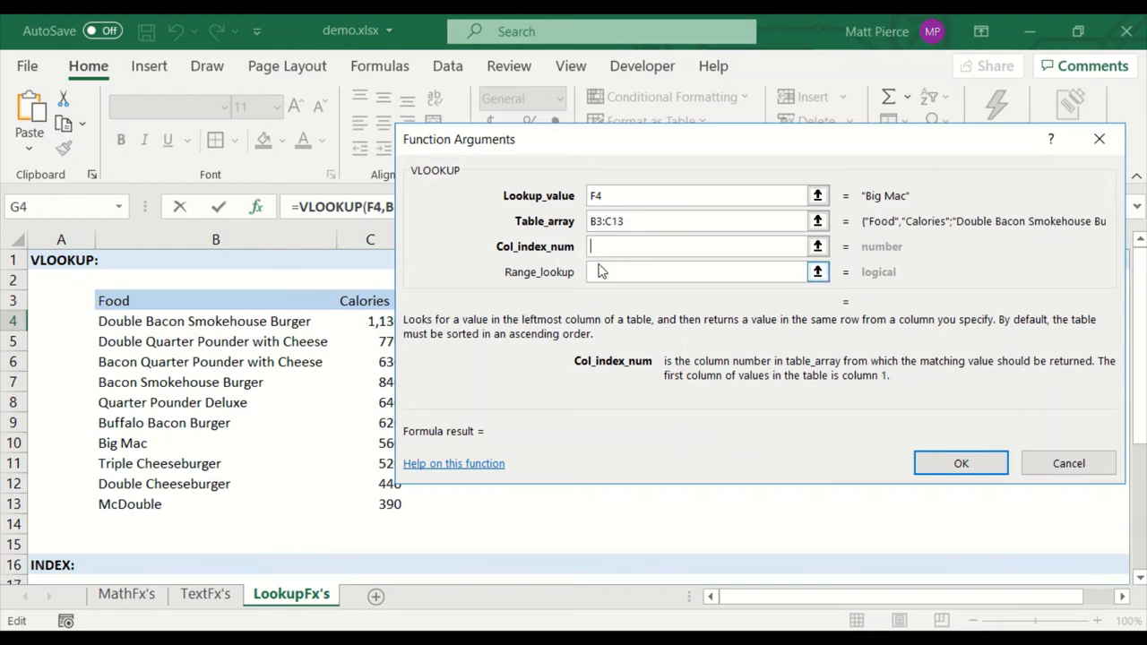
type("2")
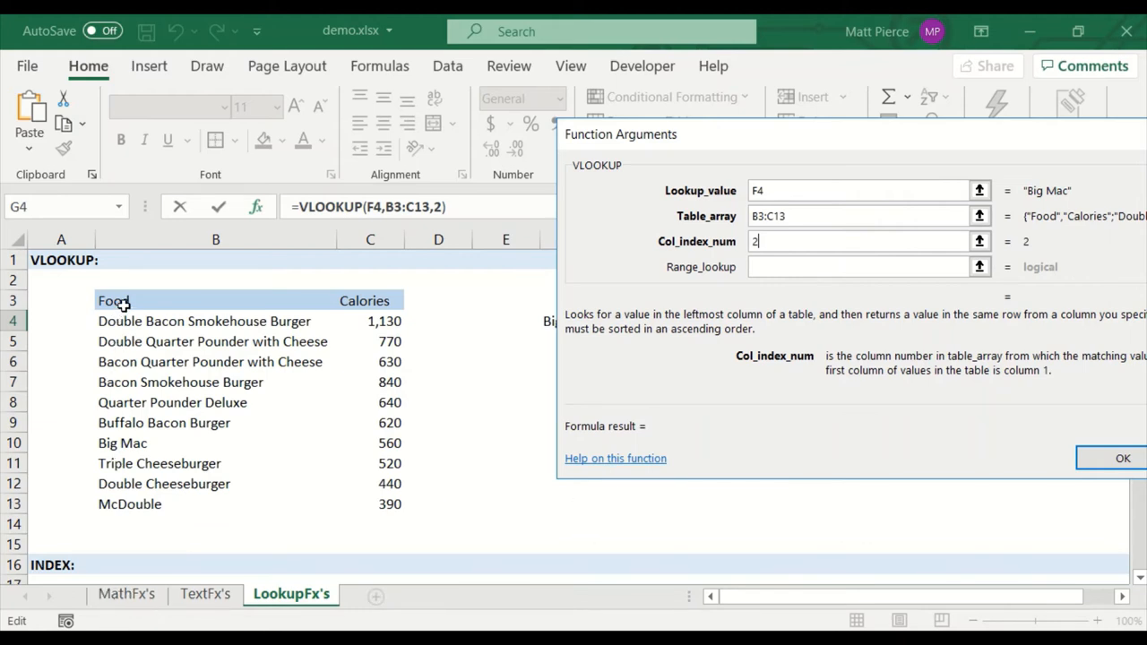
mouse_move(358, 301)
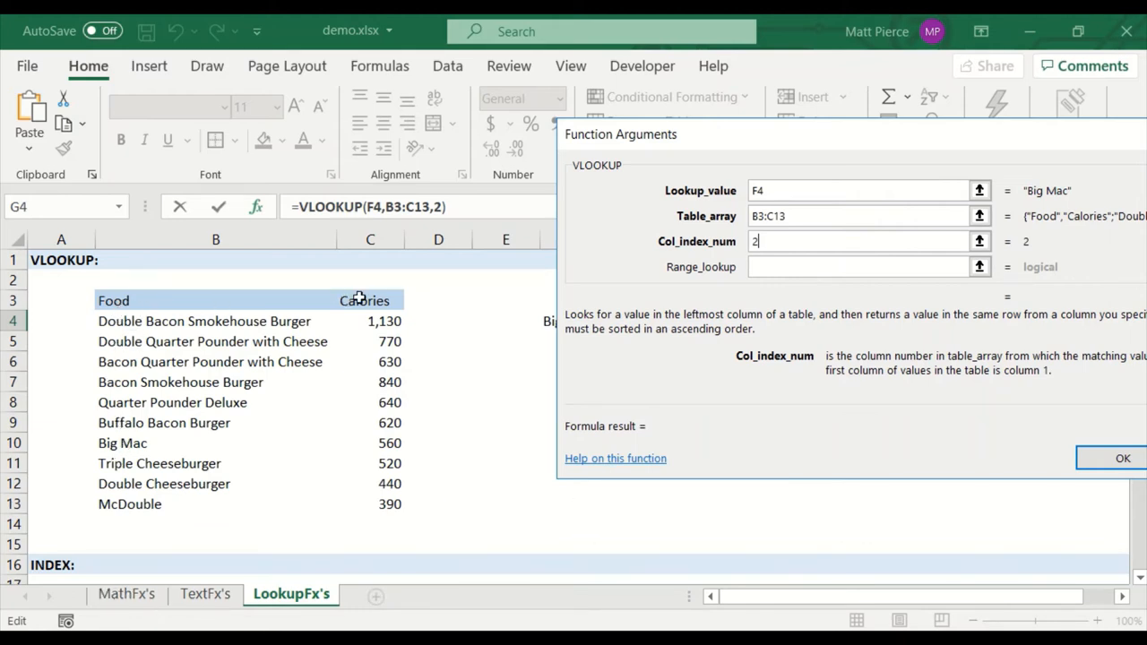
mouse_move(477, 322)
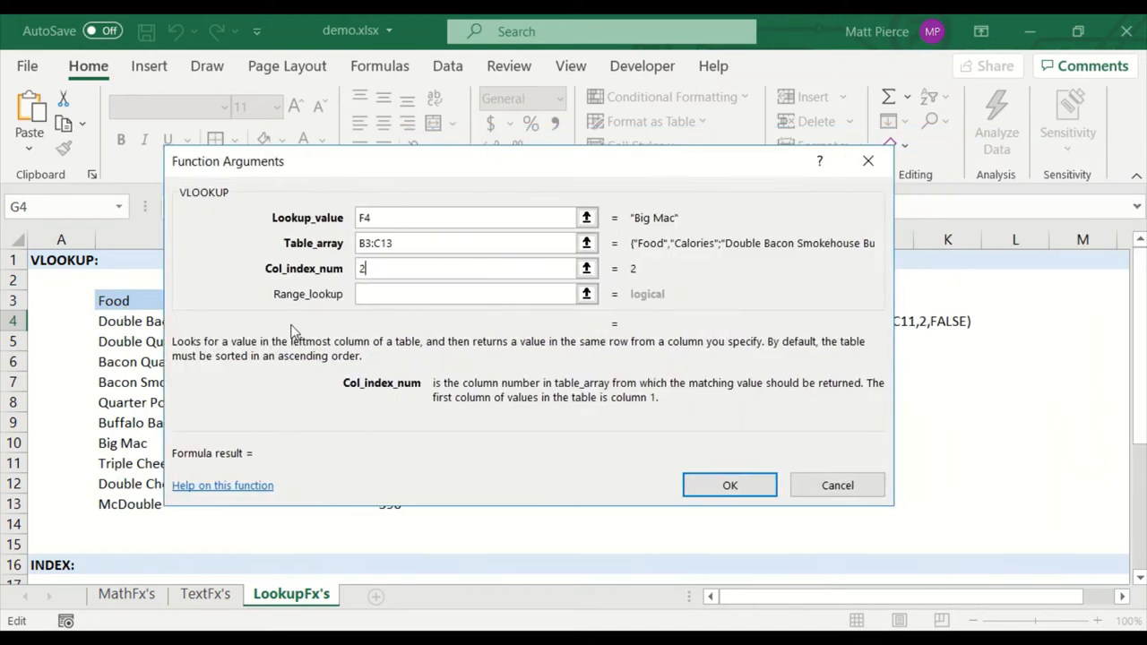
left_click(475, 294)
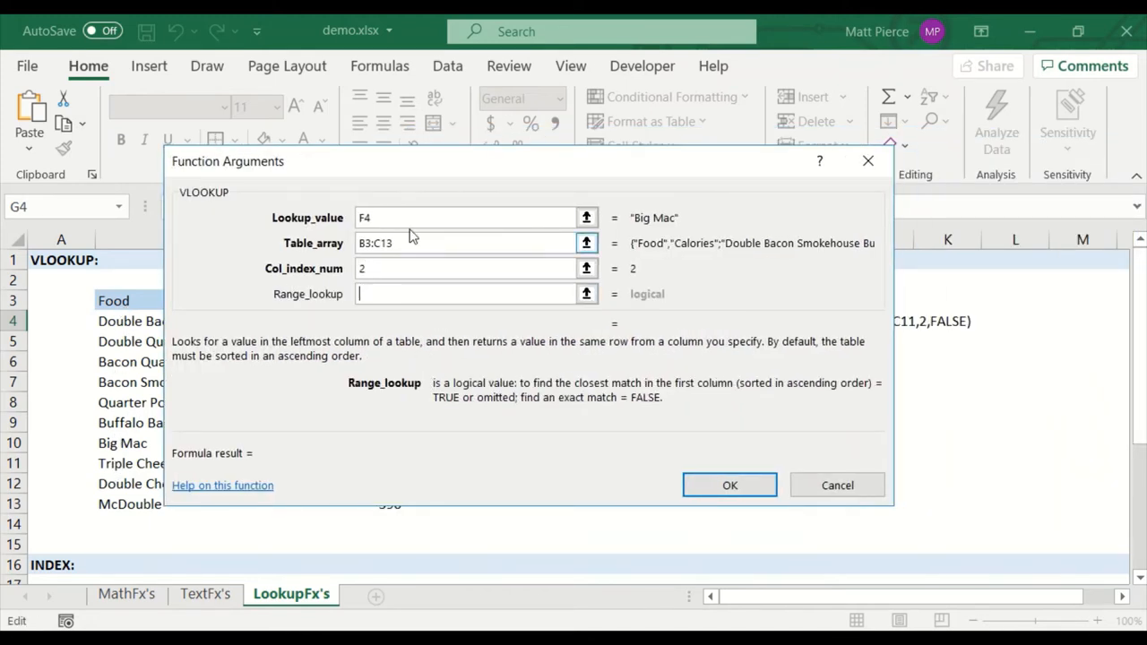
left_click(466, 217)
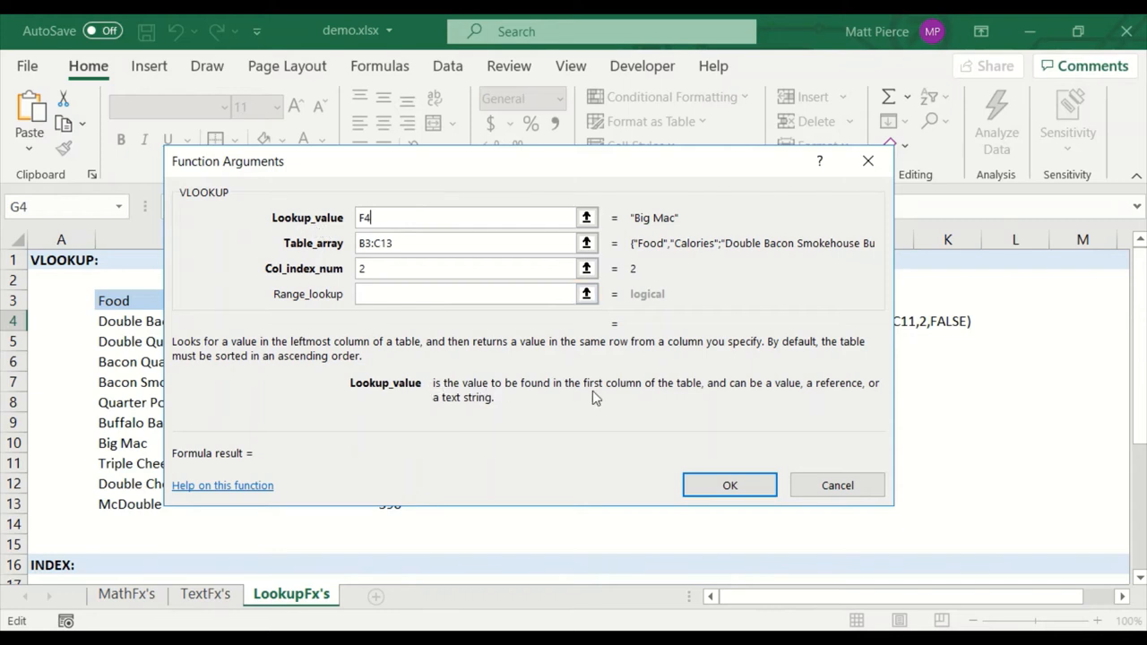
mouse_move(476, 394)
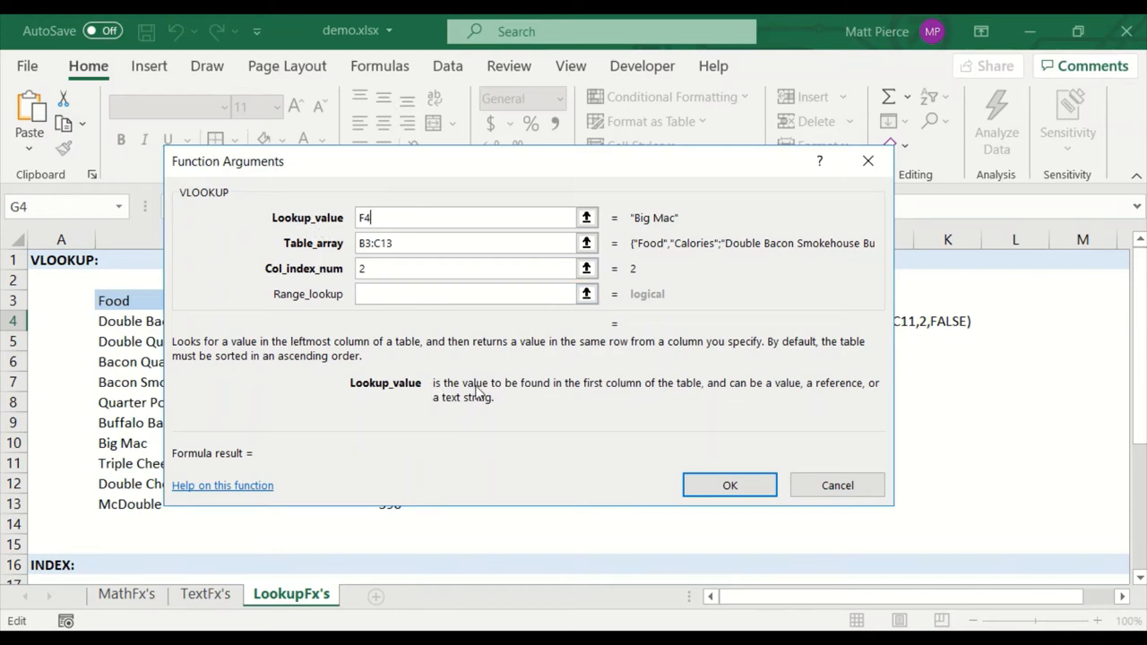
mouse_move(699, 390)
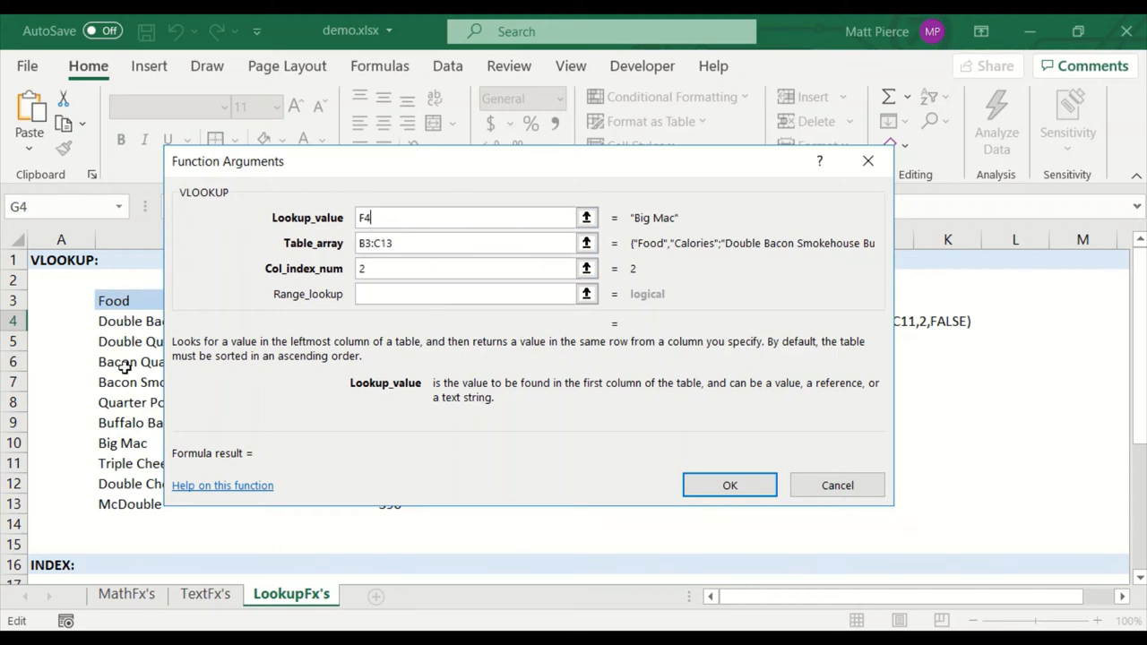
left_click(465, 244)
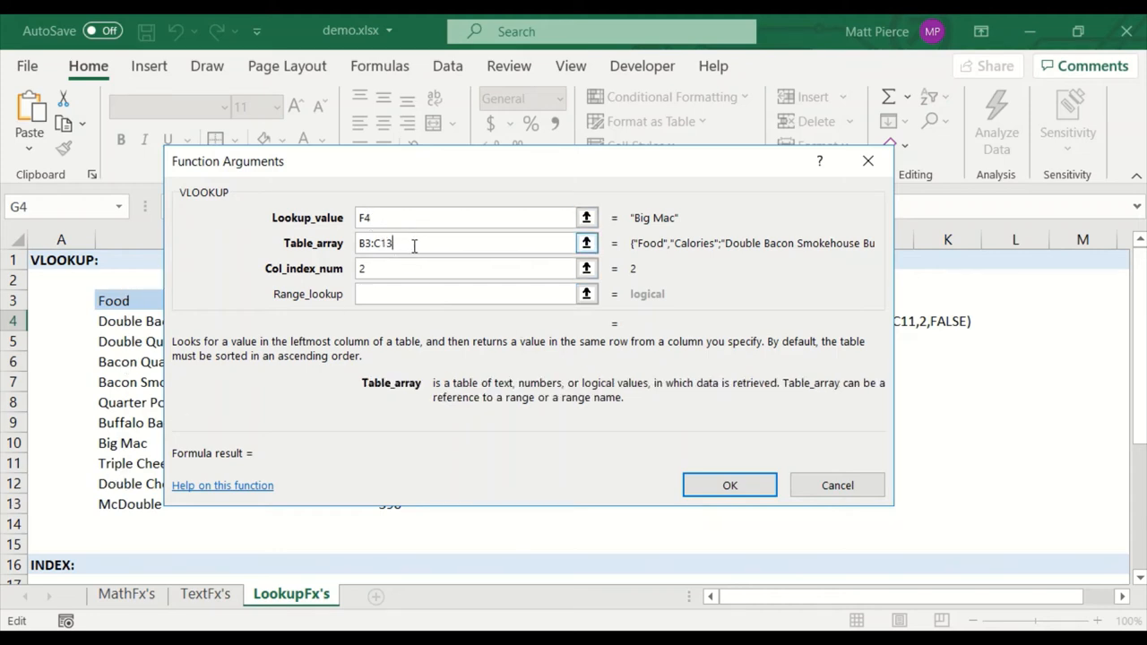
left_click(466, 293)
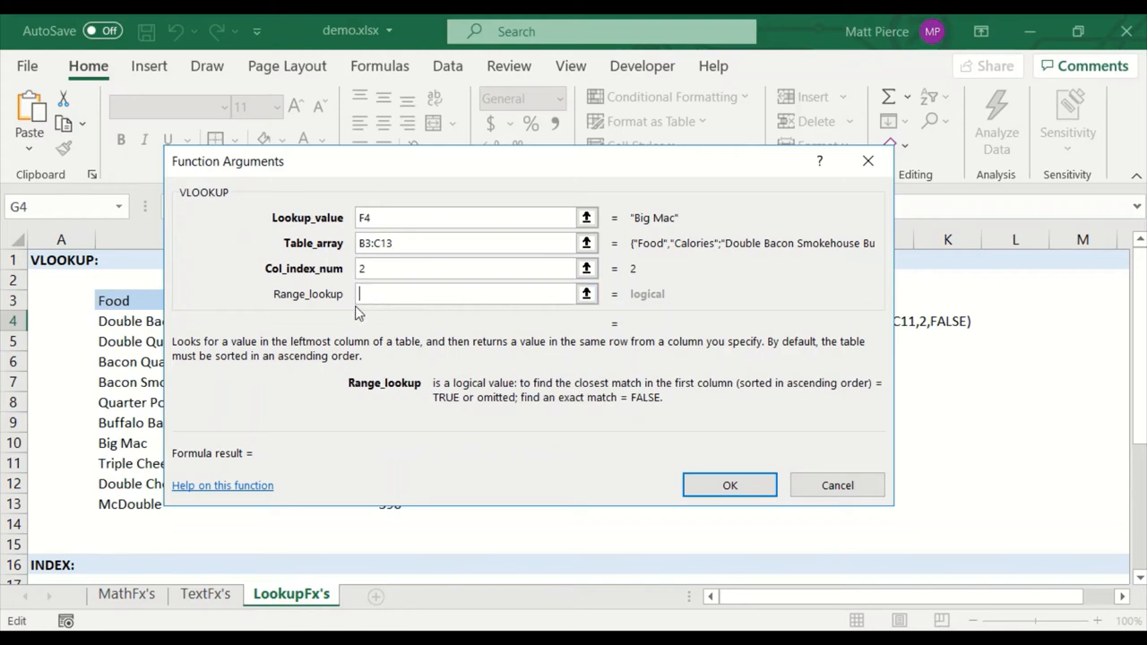
mouse_move(583, 391)
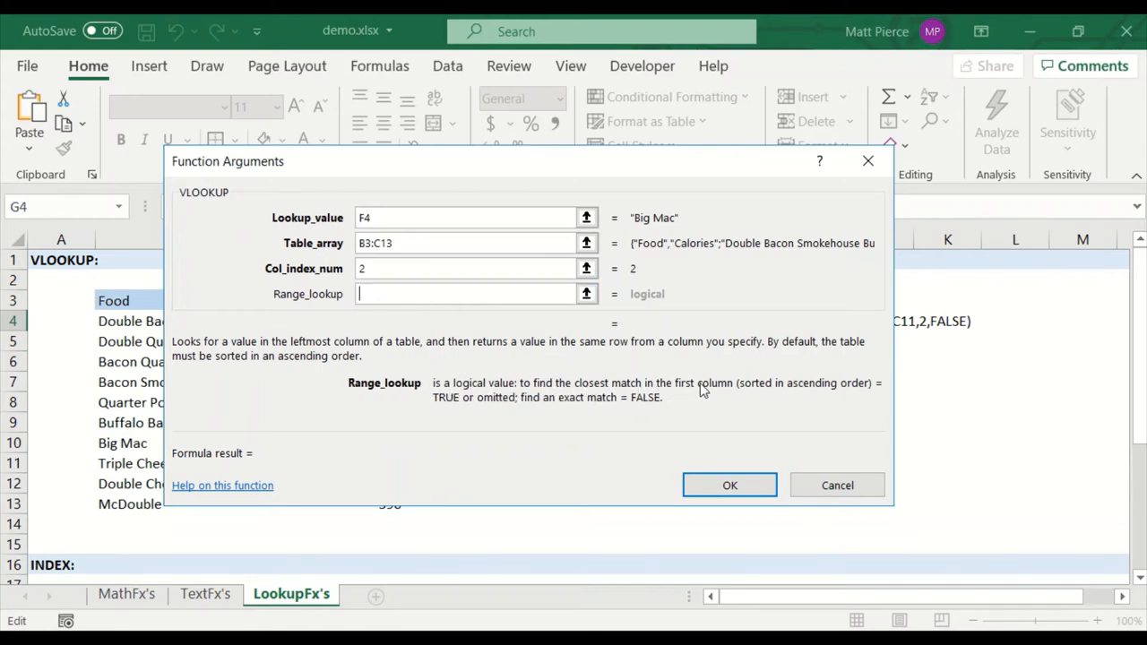
mouse_move(663, 409)
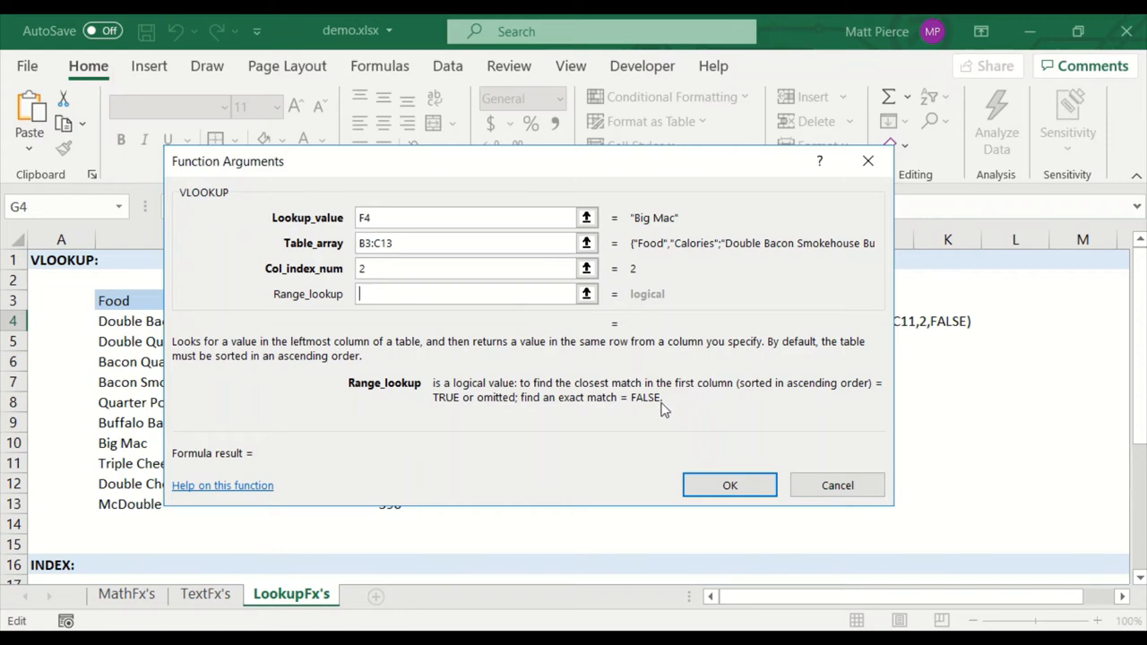
mouse_move(760, 396)
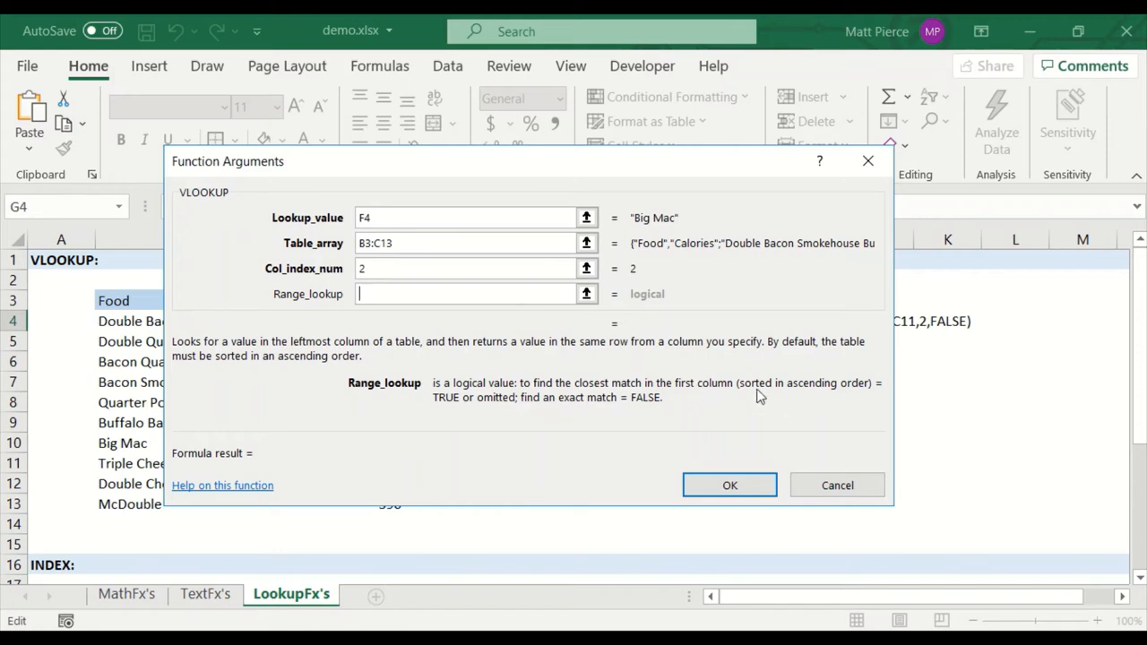
mouse_move(470, 397)
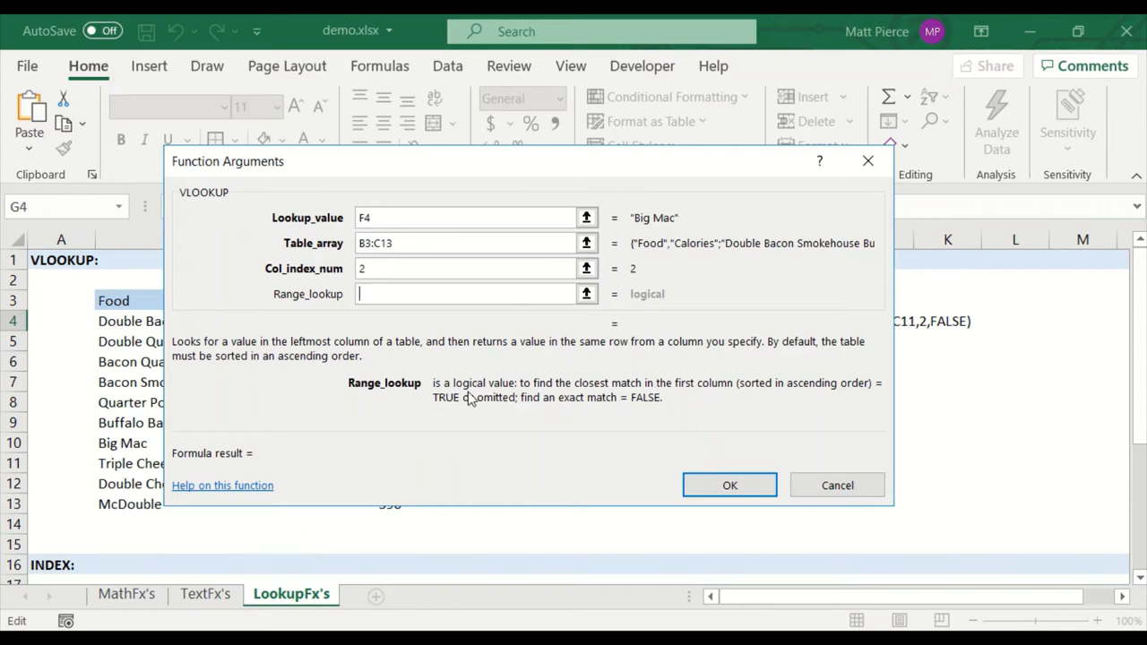
mouse_move(605, 398)
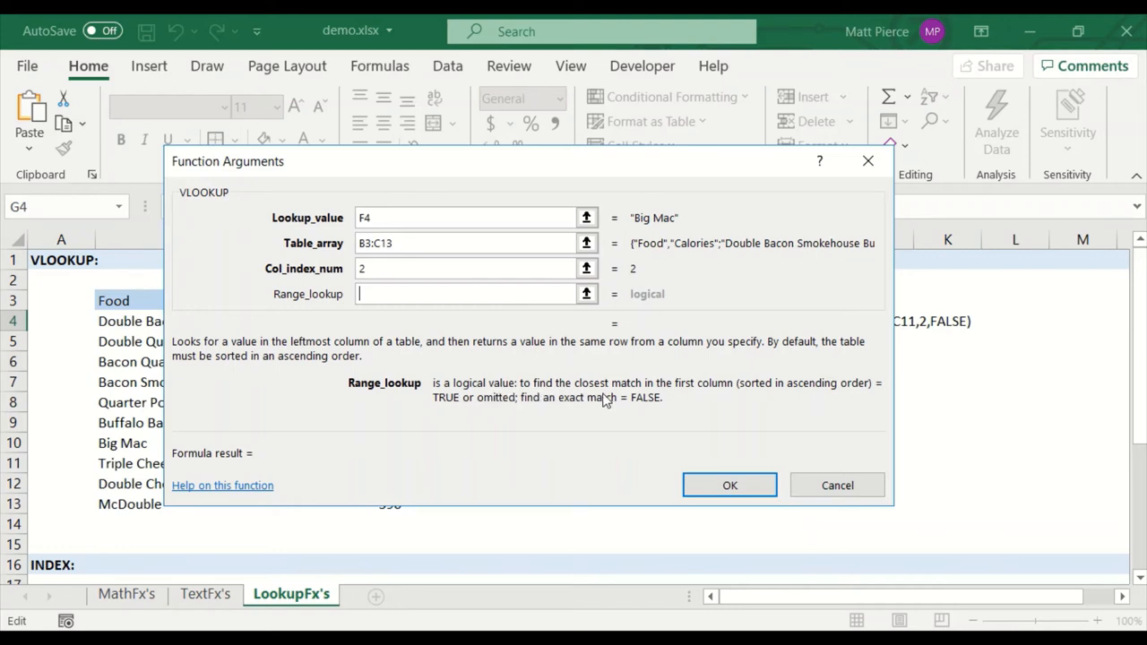
mouse_move(641, 409)
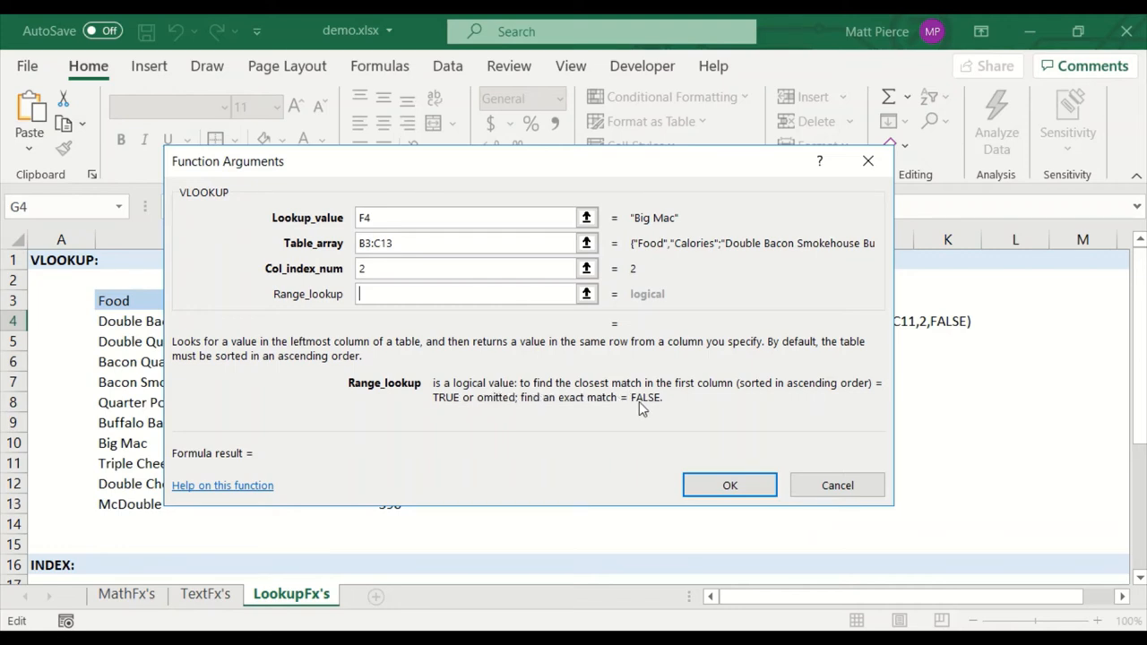
mouse_move(367, 293)
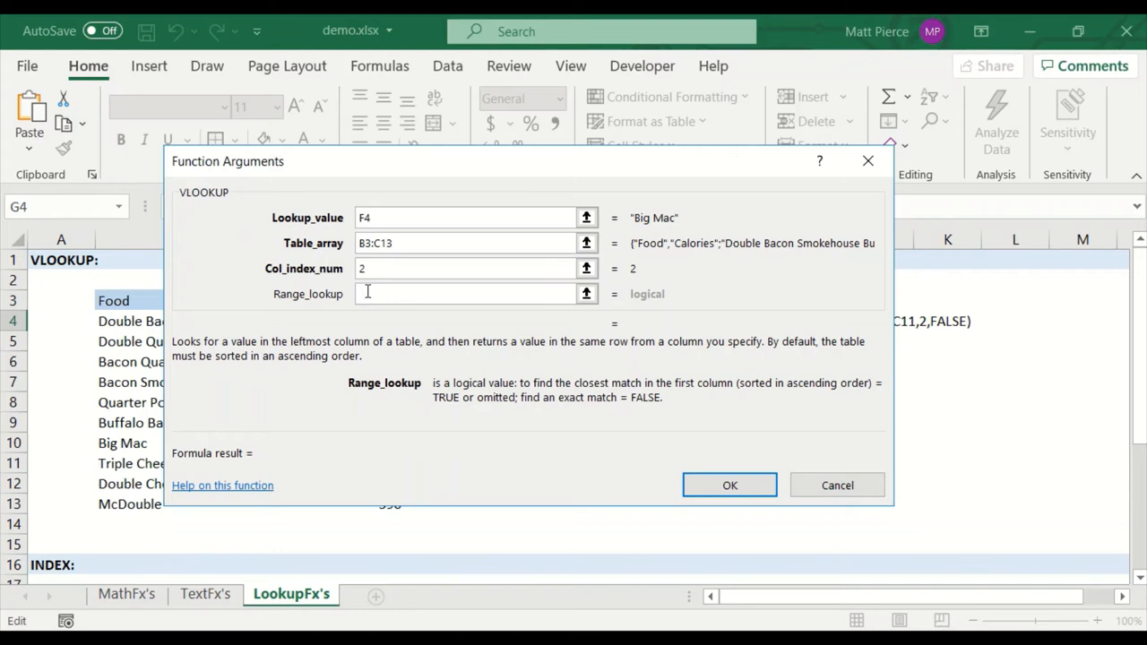
Step: Enter TRUE for Range_lookup and confirm the VLOOKUP, returning Big Mac's 560 calories
type("true")
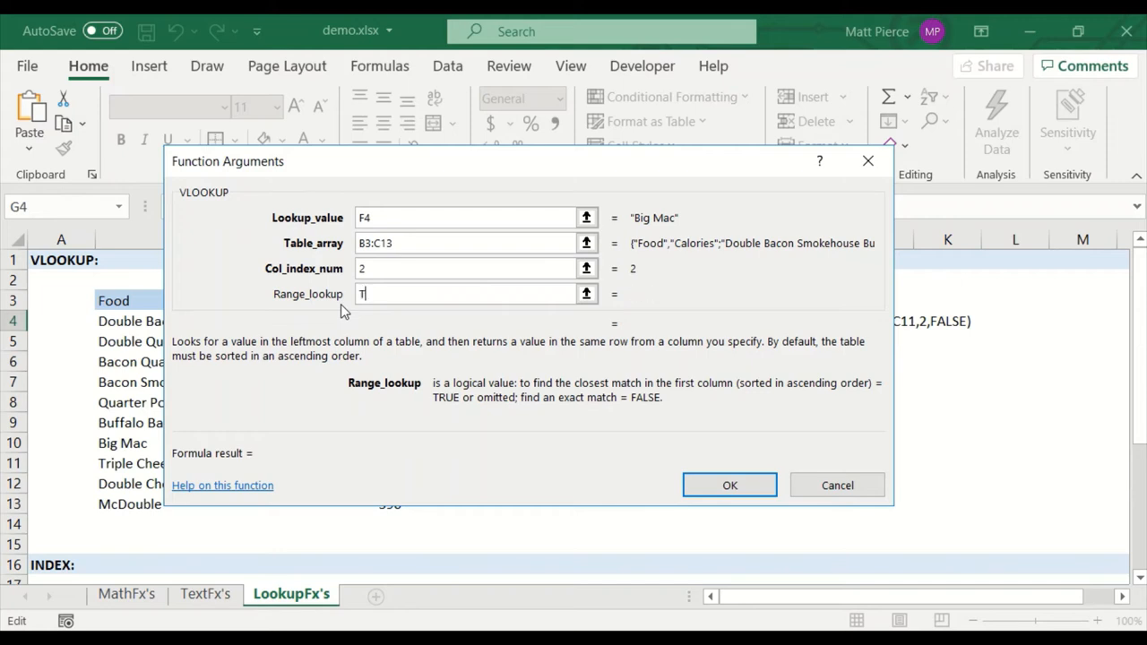
type("RUE")
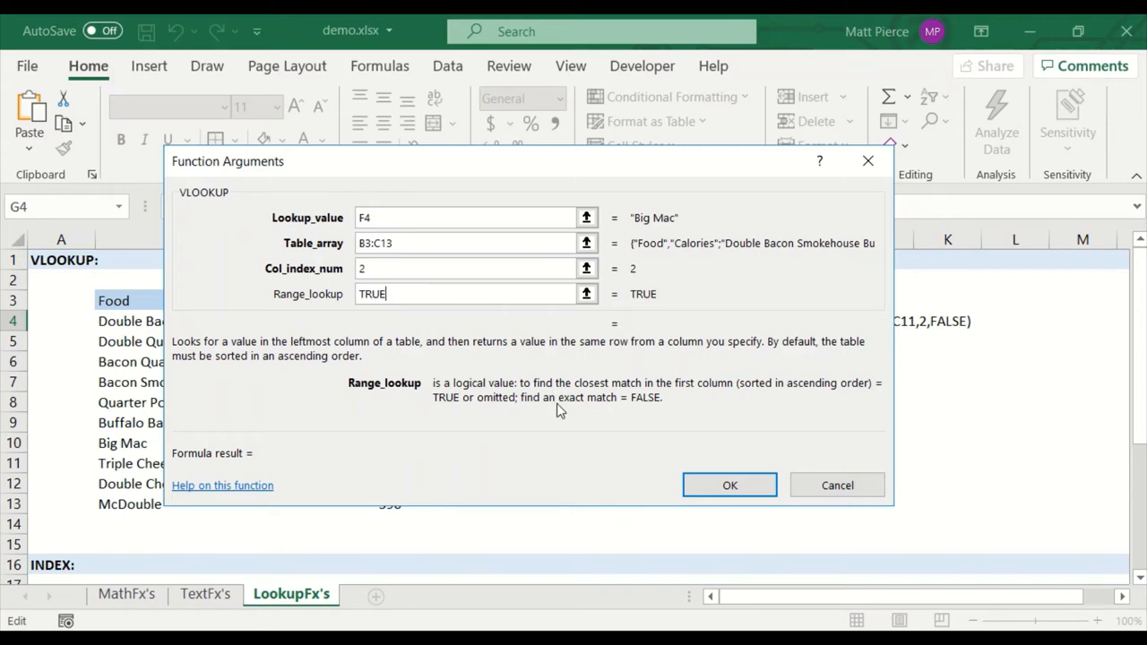
mouse_move(551, 409)
type("FALSE")
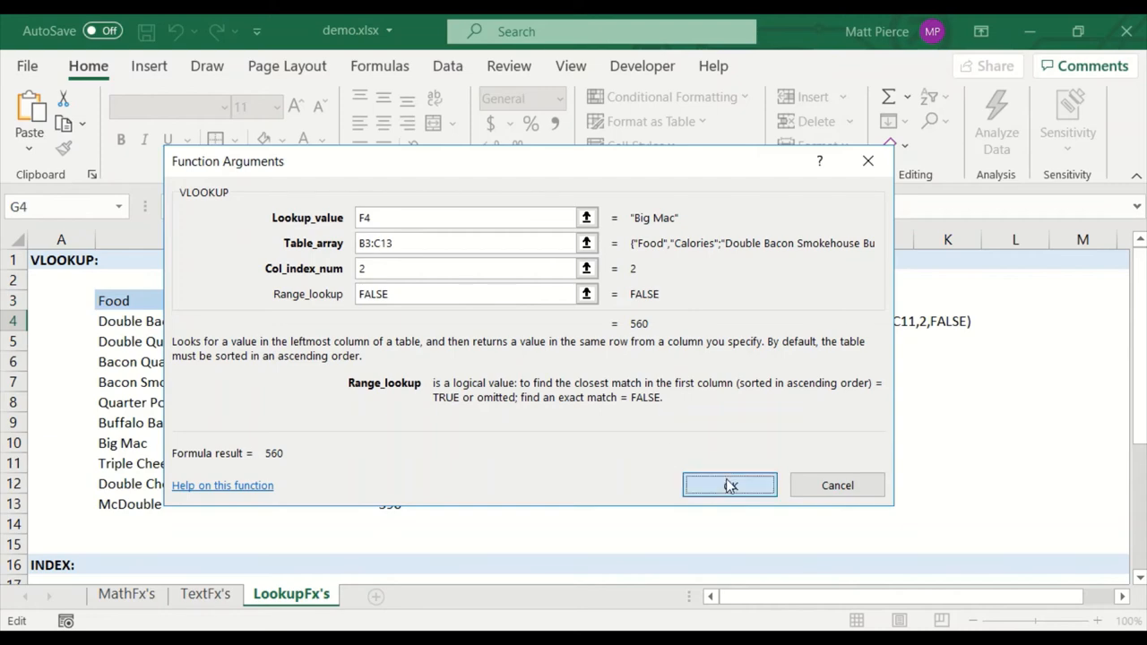
left_click(729, 483)
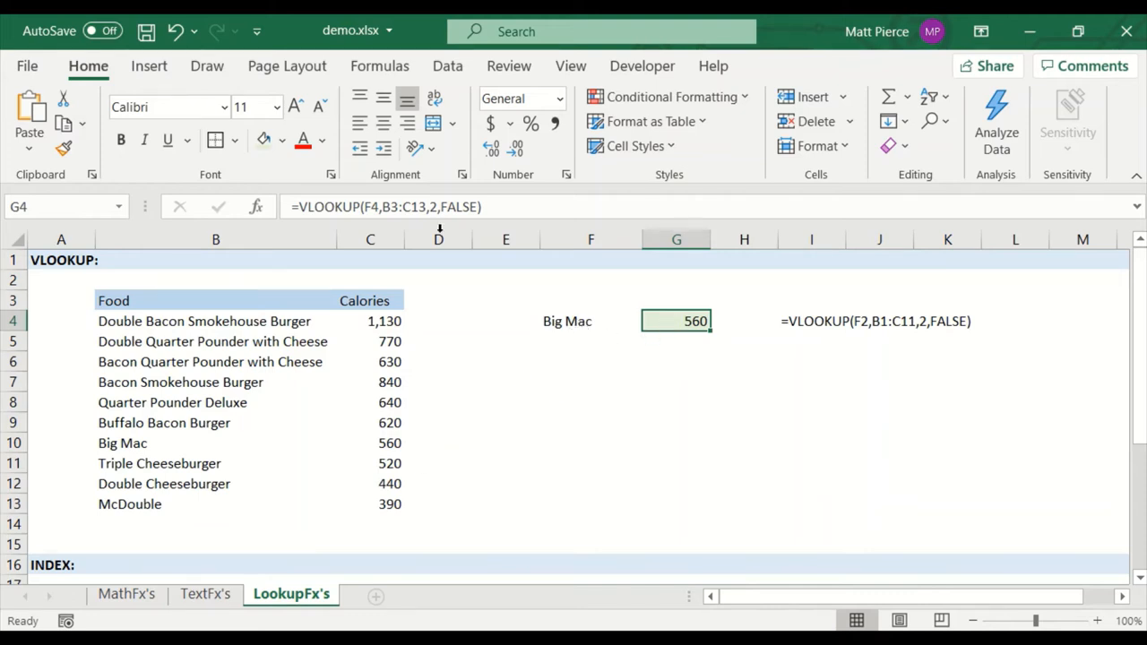
Step: Trace the precedent arrows for G4's 560 result, then inspect its formula twice without changes
left_click(380, 64)
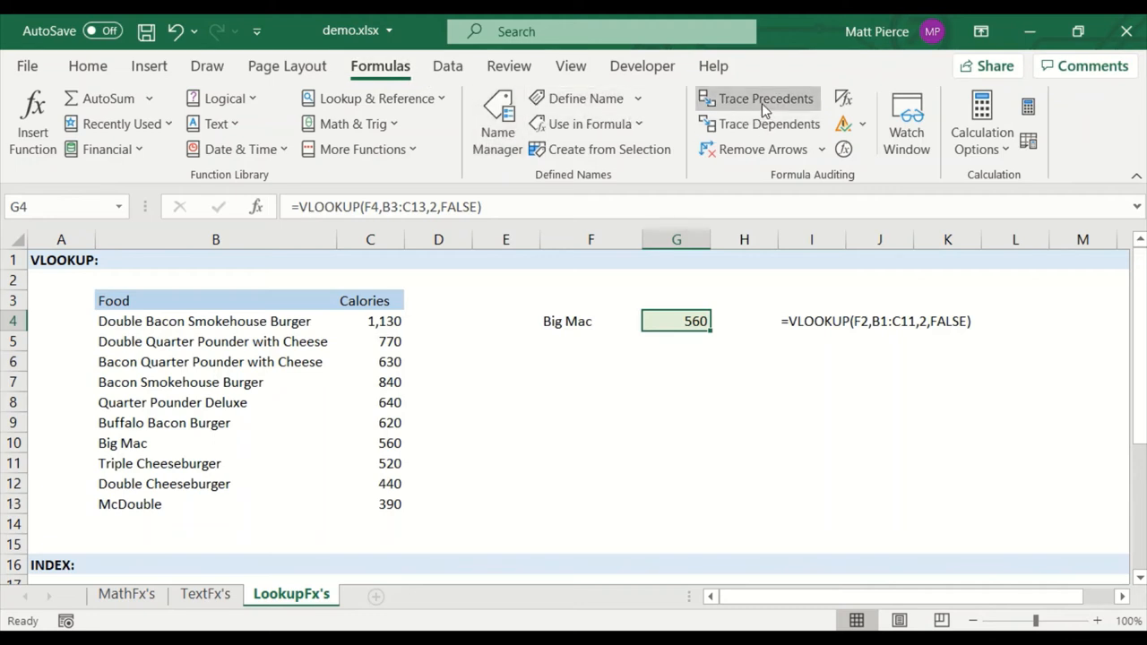
left_click(763, 99)
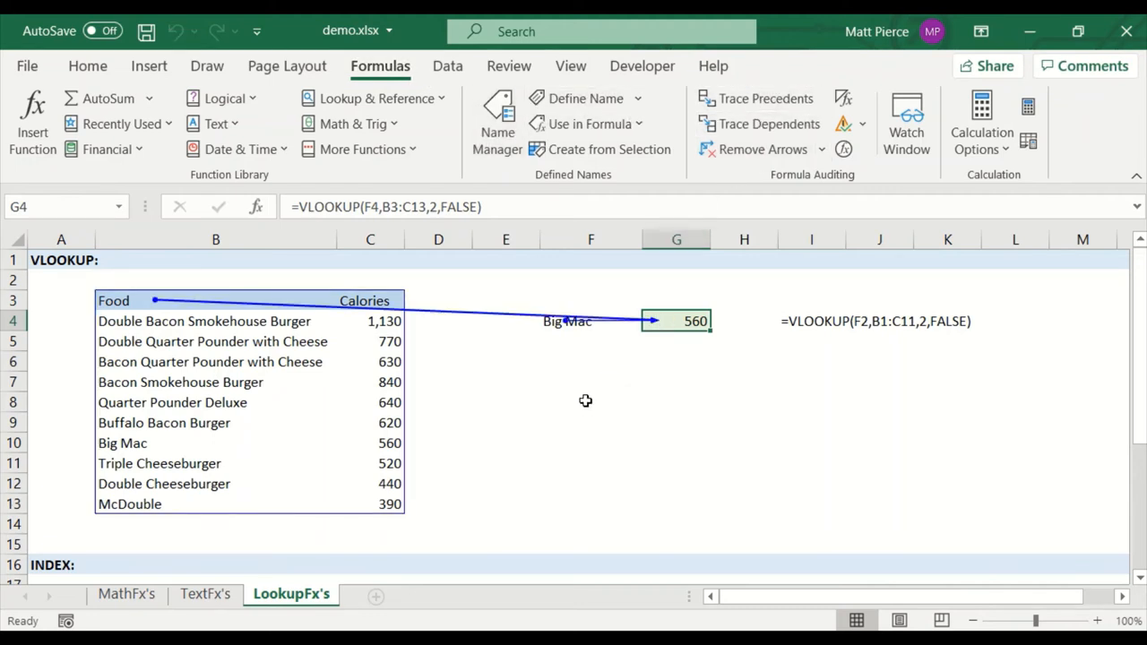
mouse_move(555, 324)
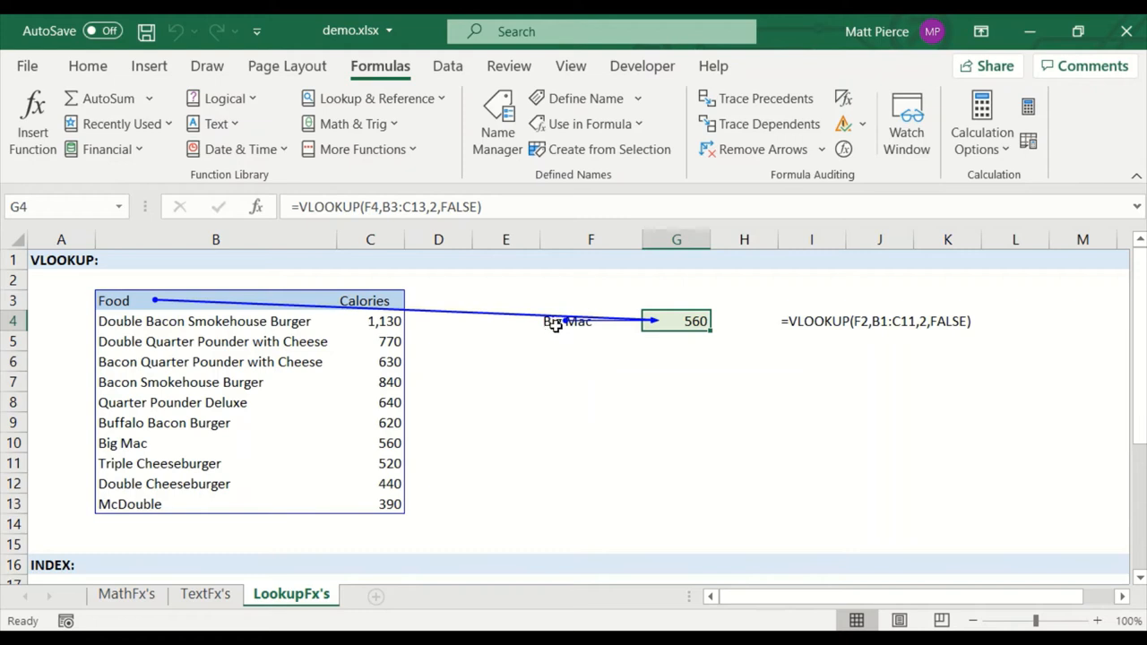
mouse_move(462, 269)
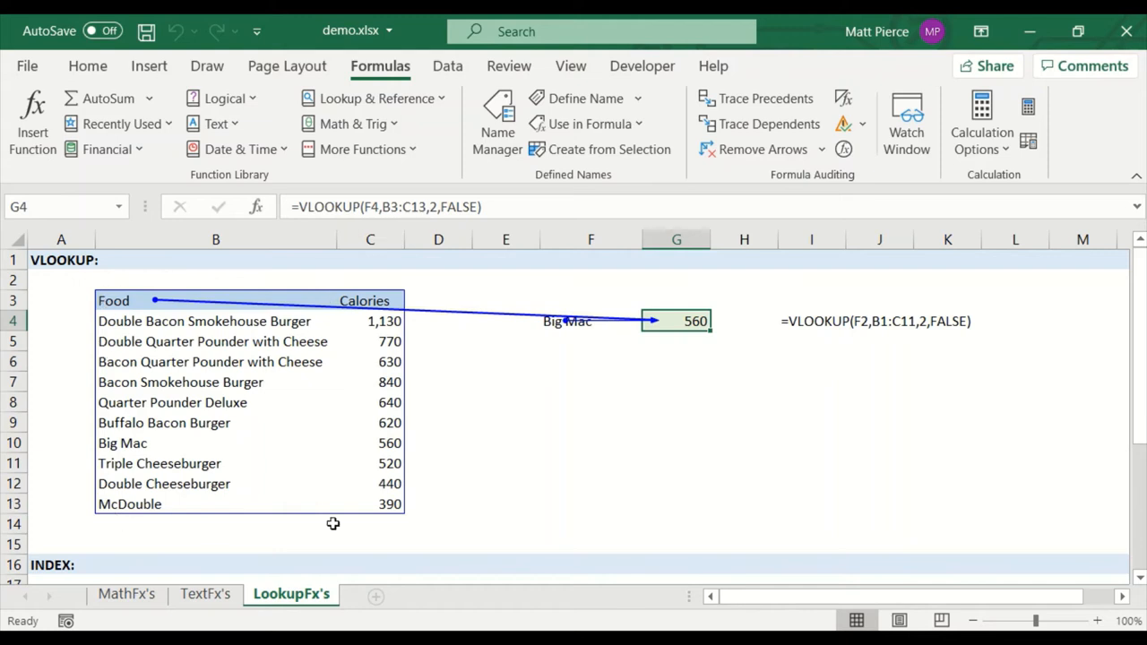
mouse_move(401, 208)
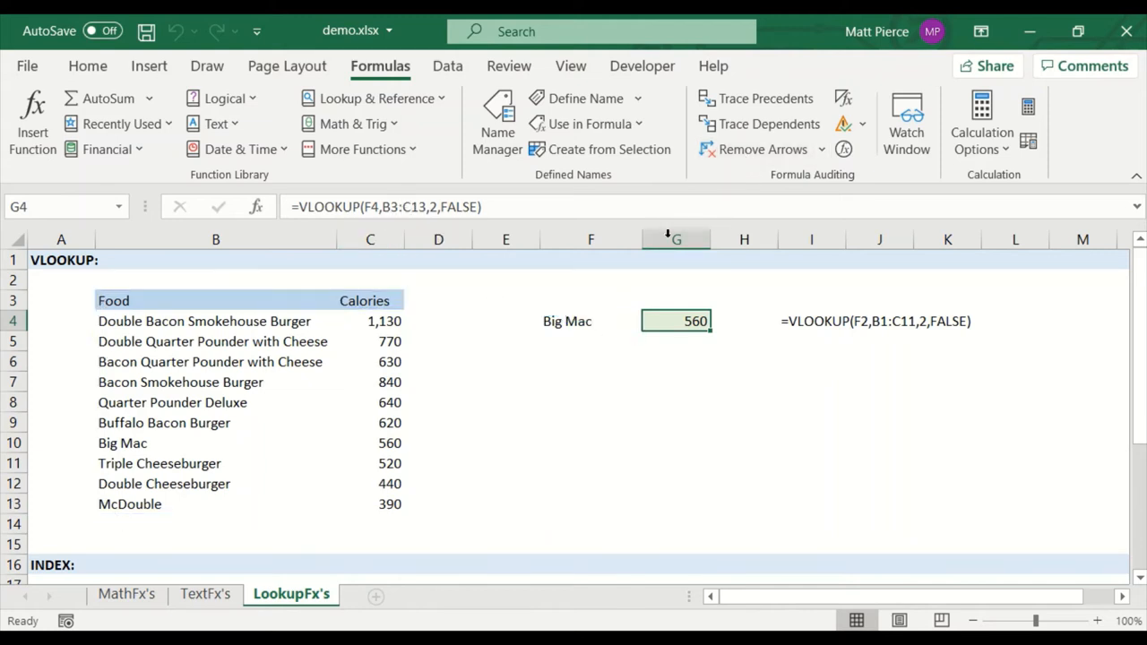
mouse_move(692, 356)
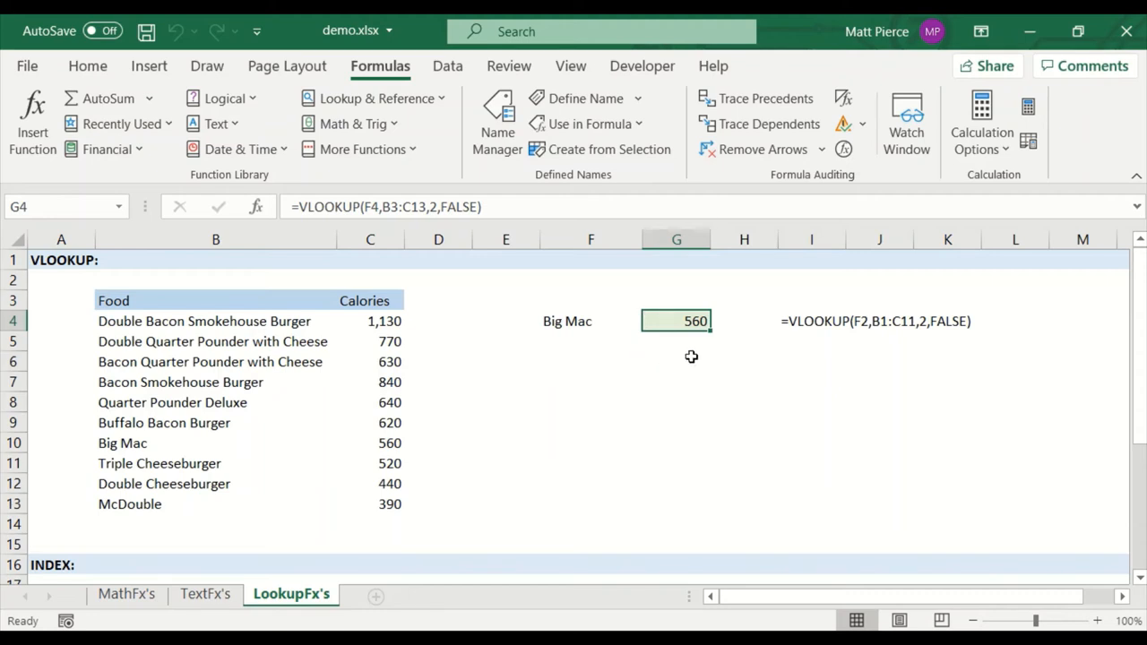
mouse_move(509, 296)
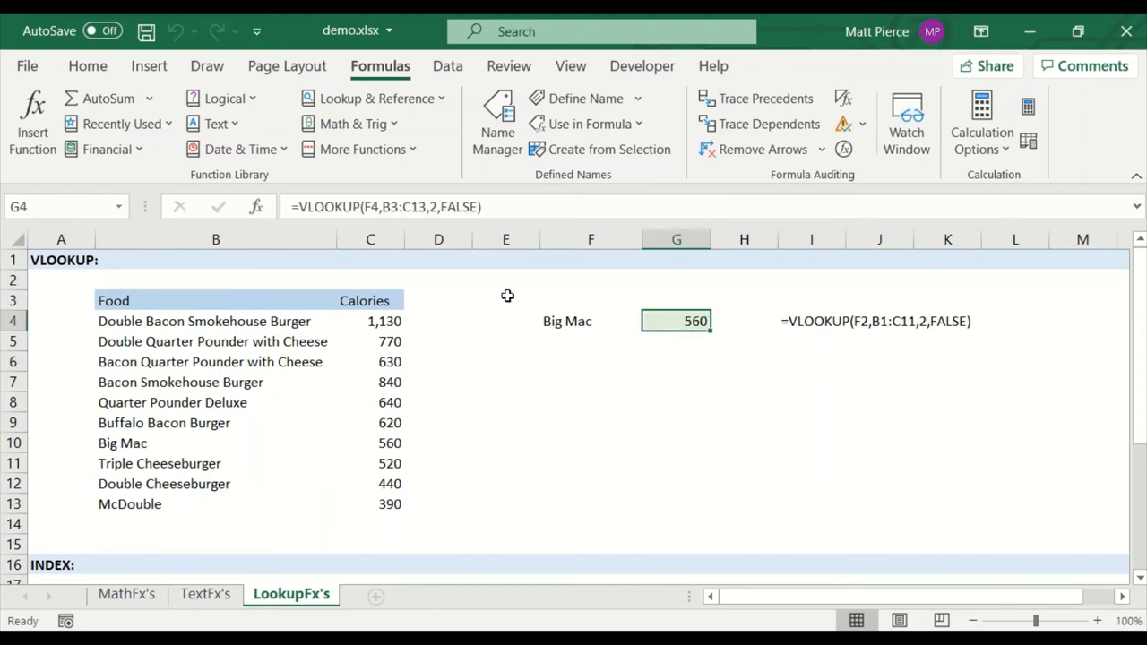
double_click(677, 321)
type("1")
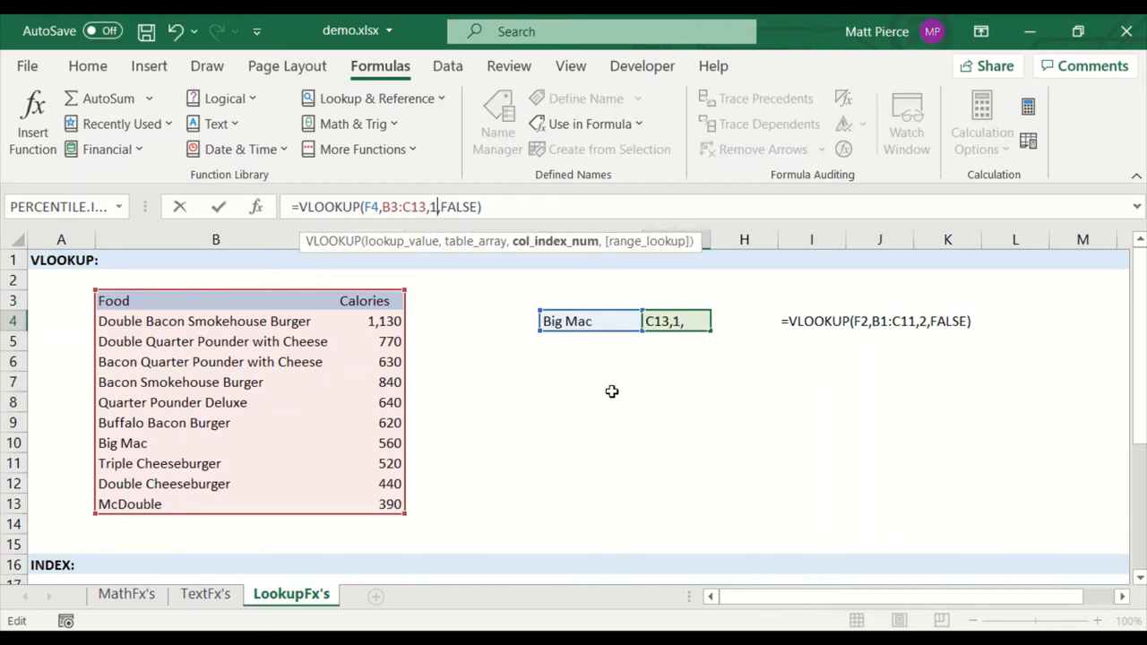
key("Return")
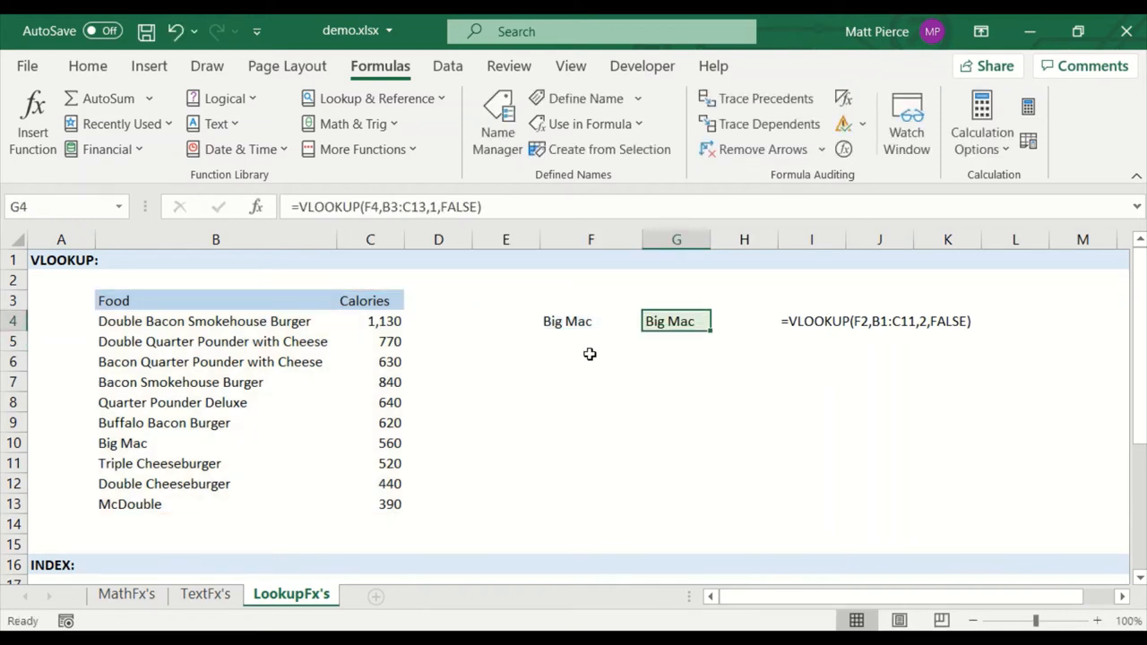
double_click(678, 321)
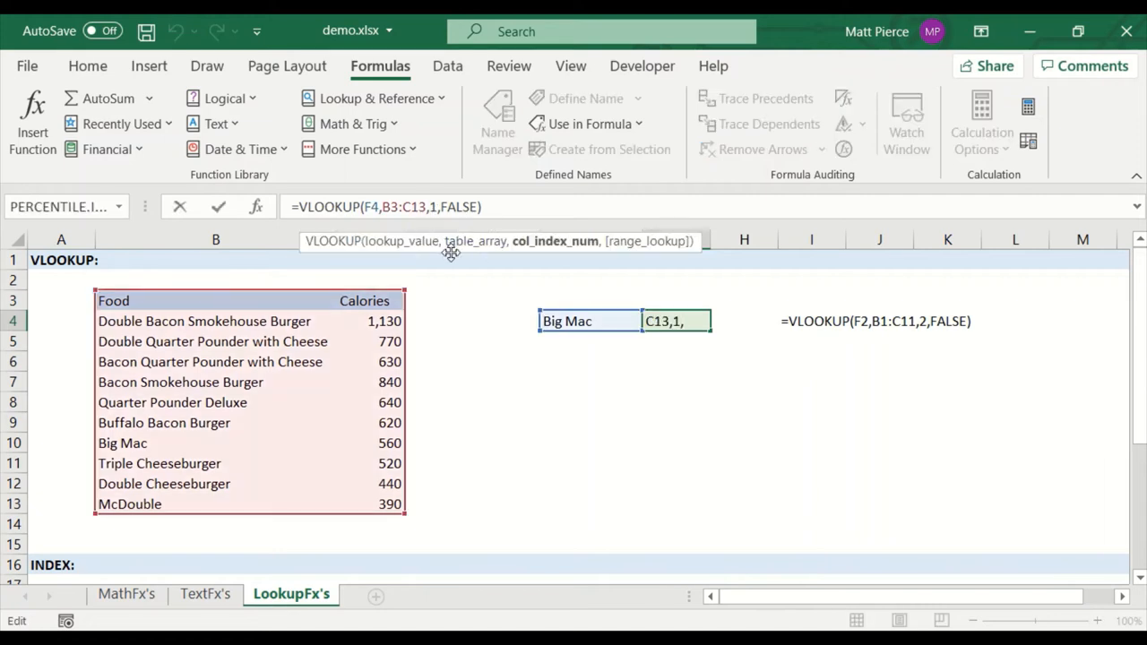
key("Return")
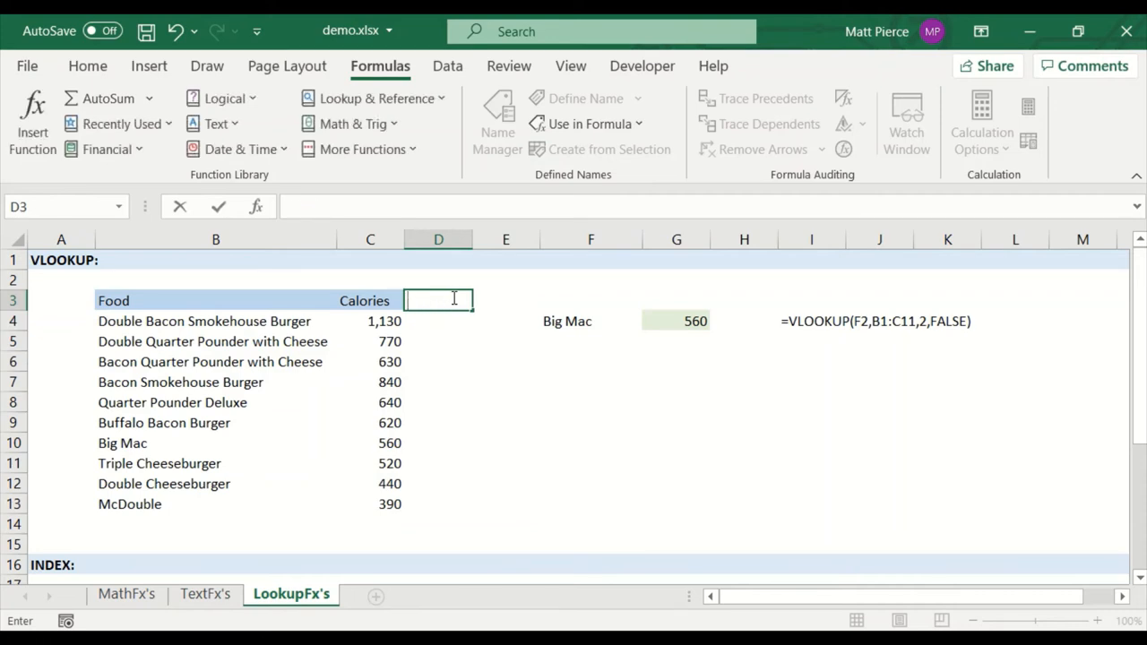
Step: Label the Protein header and enter =15+RAND()*45 in D4
type("Po")
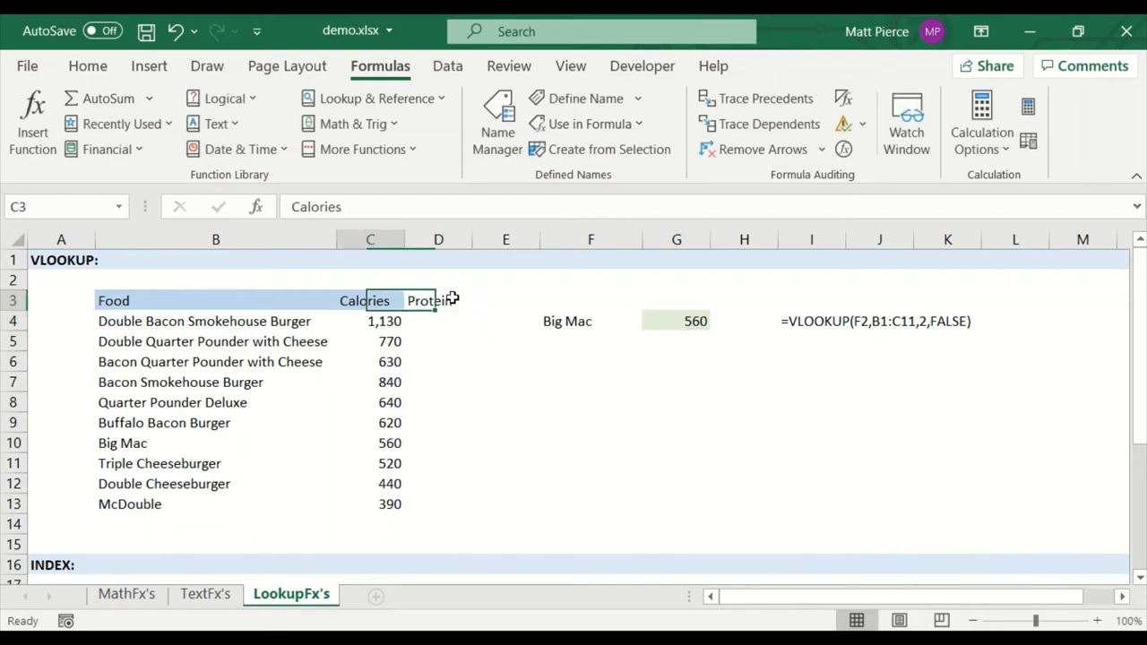
left_click(88, 64)
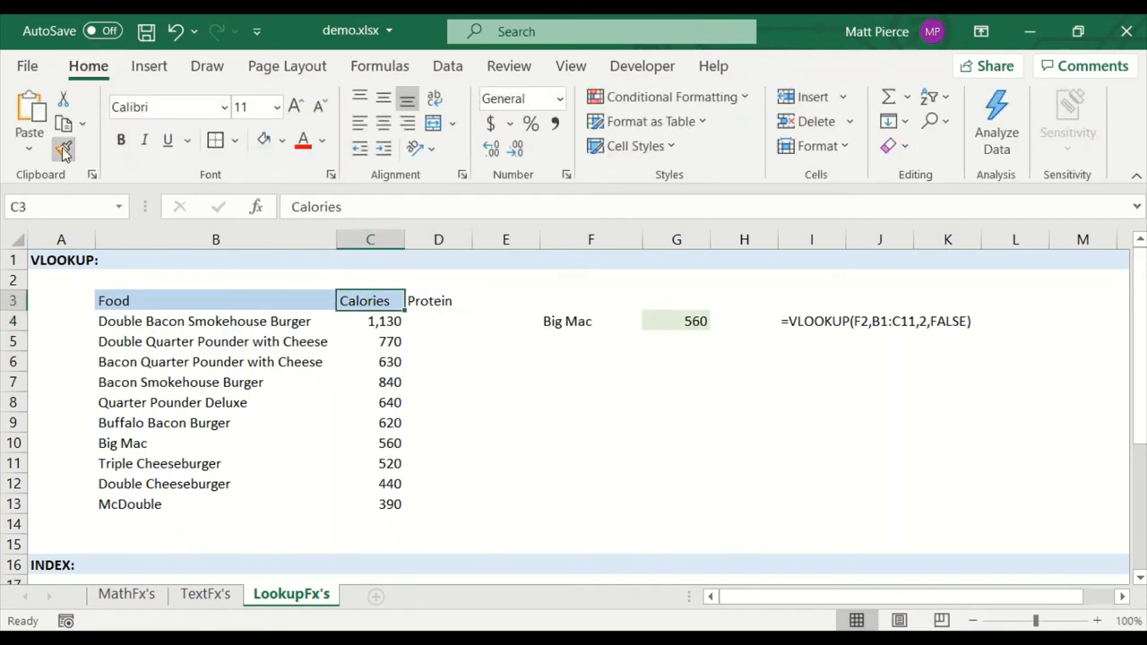
left_click(437, 320)
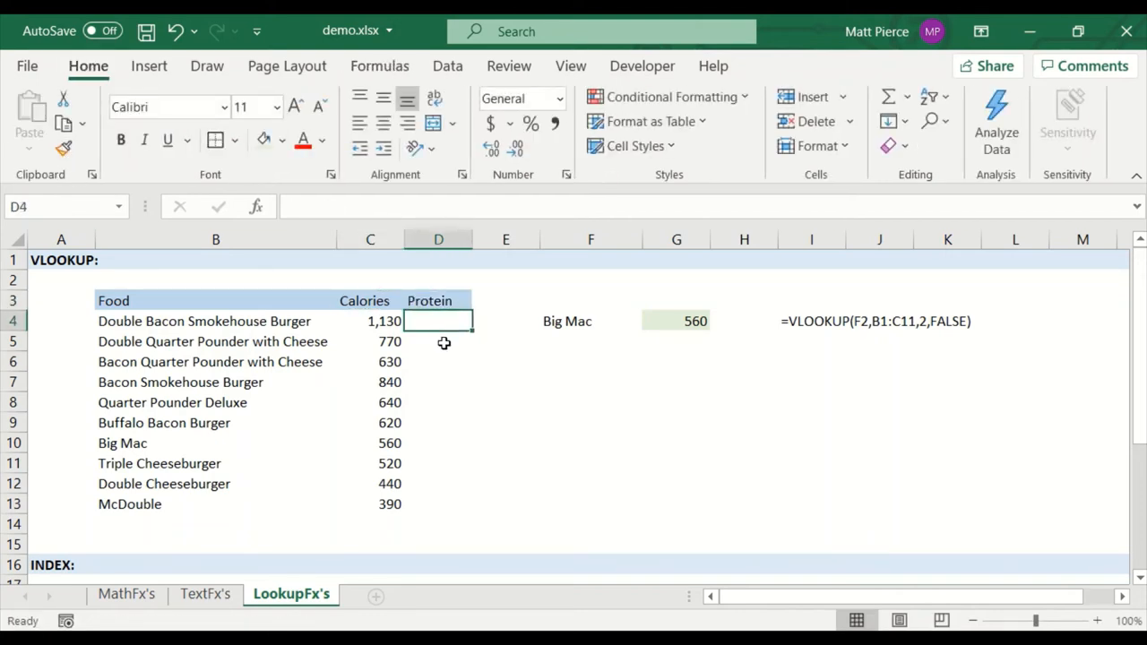
type("=ran")
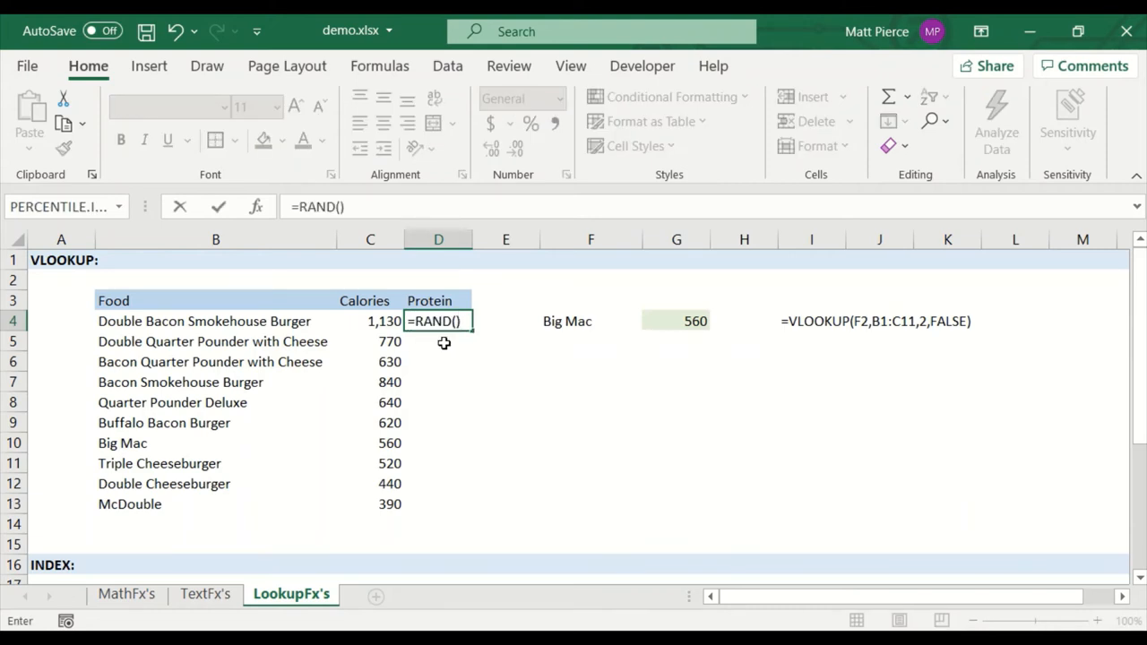
type("*")
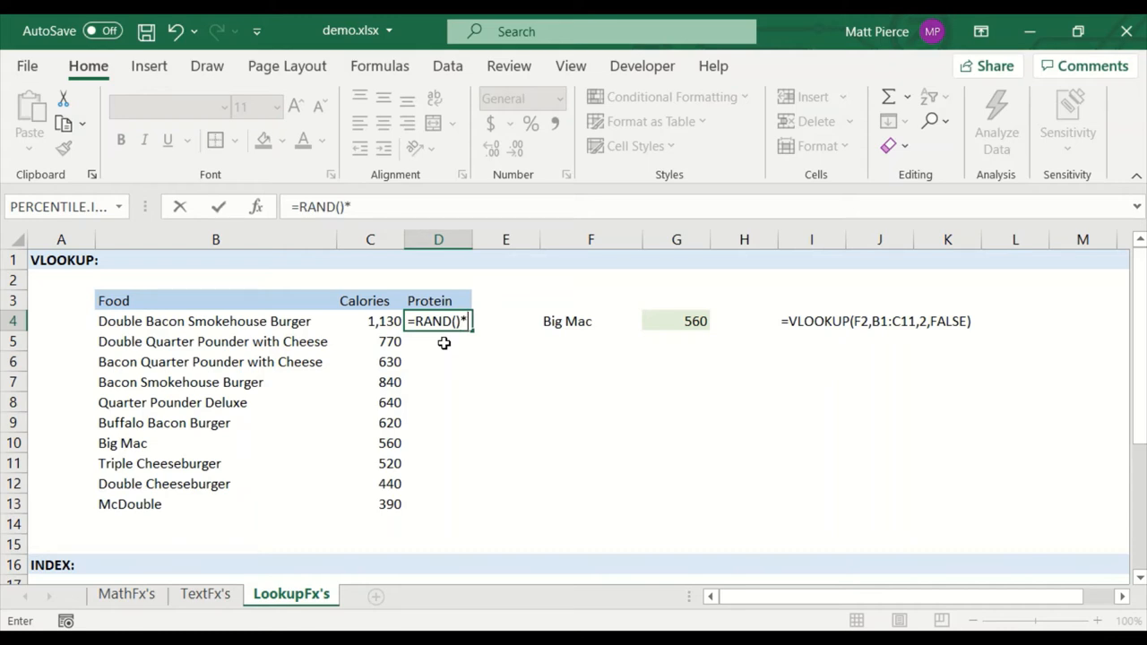
key("Return")
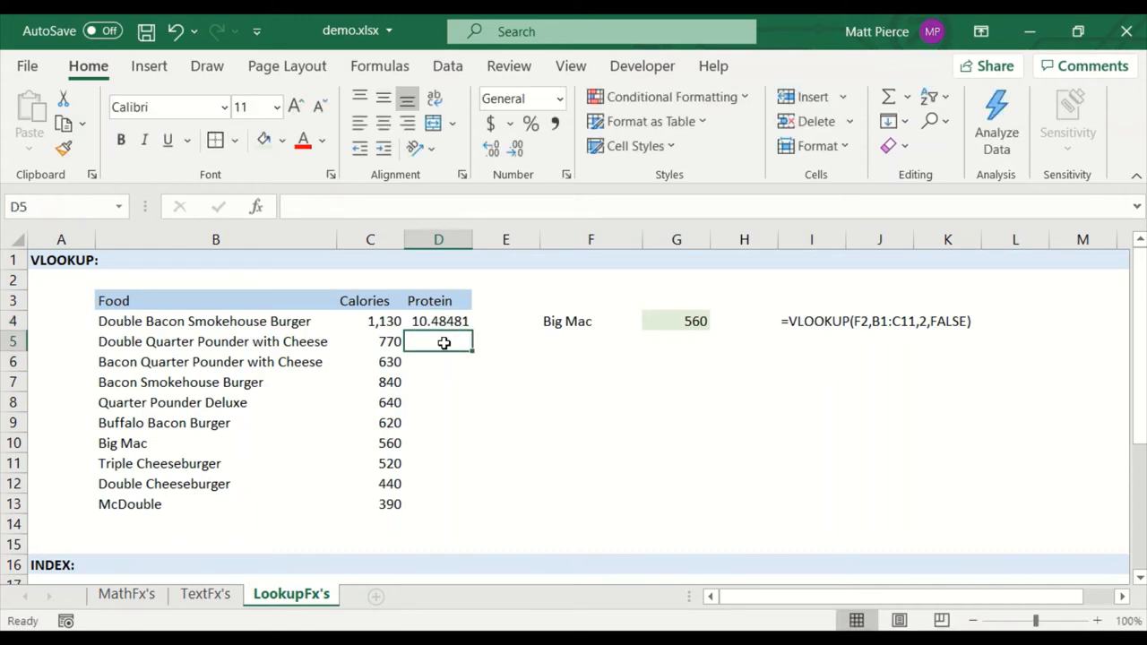
Step: Fill the random protein formula down D5:D13 and check the results in D4 and D6
left_click_drag(437, 340, 437, 504)
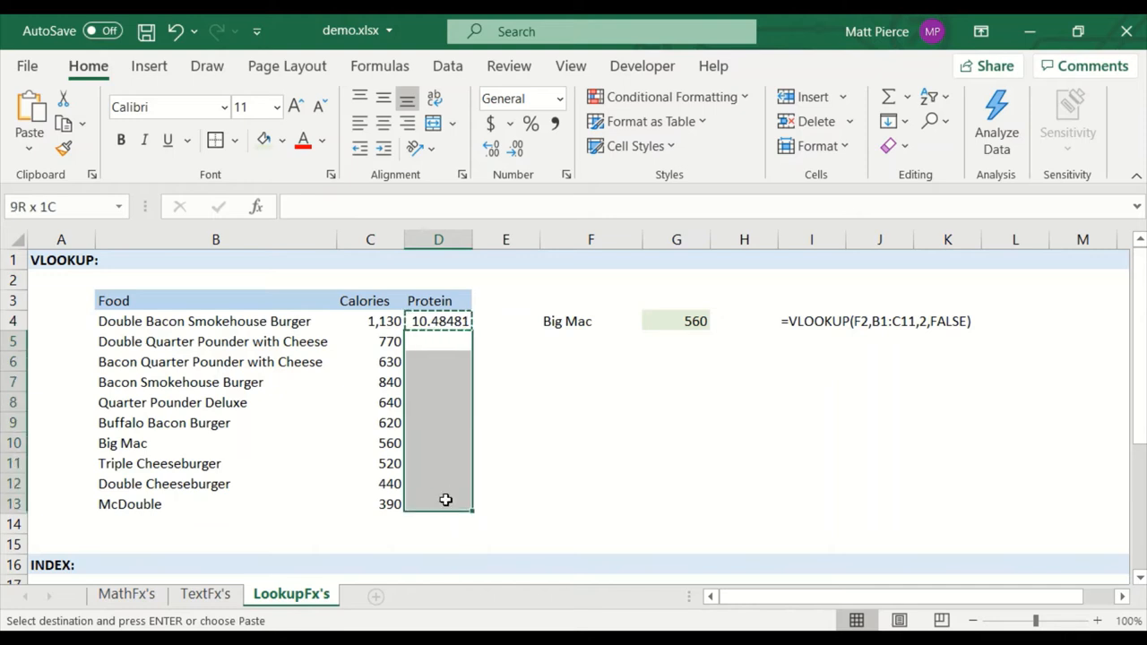
key("ctrl+v")
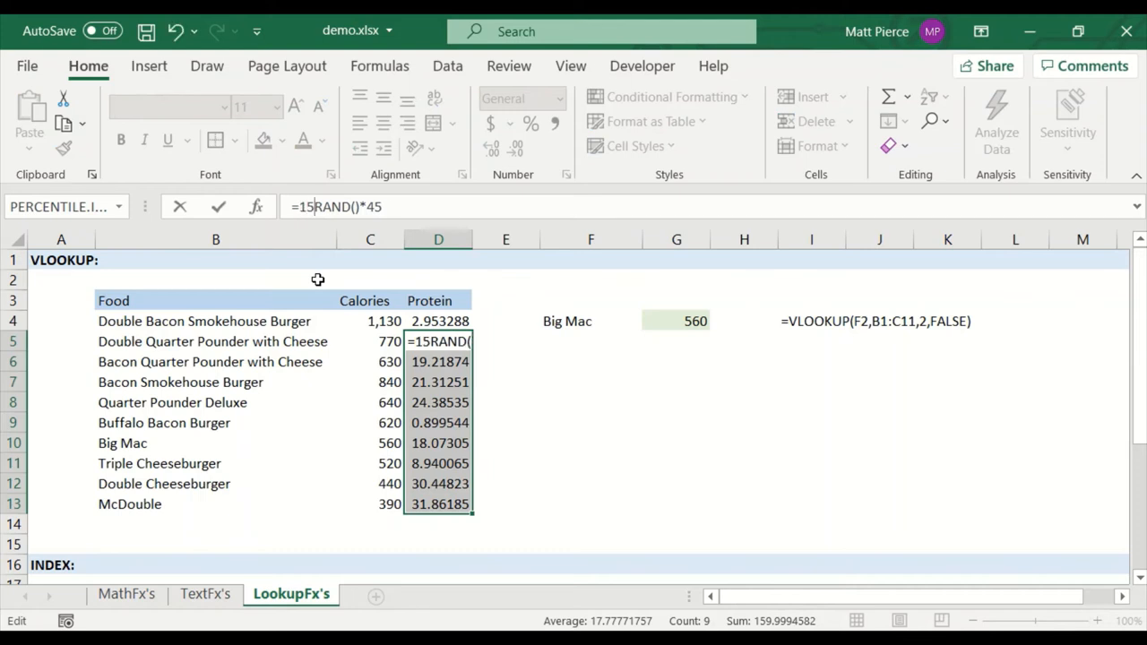
key("Return")
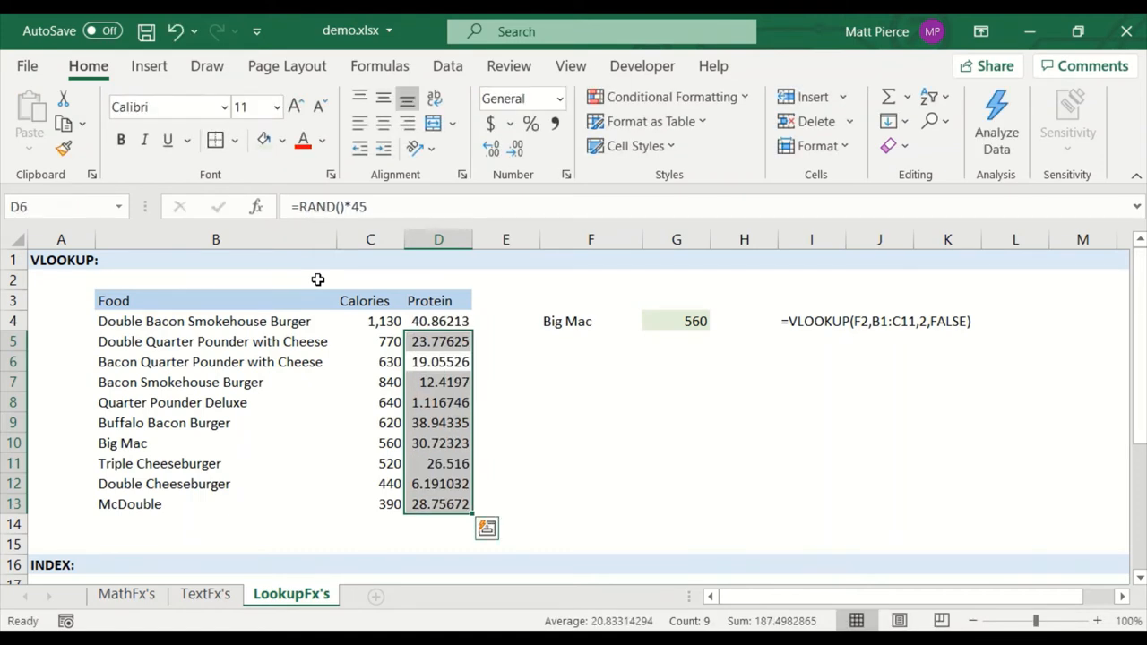
left_click(438, 320)
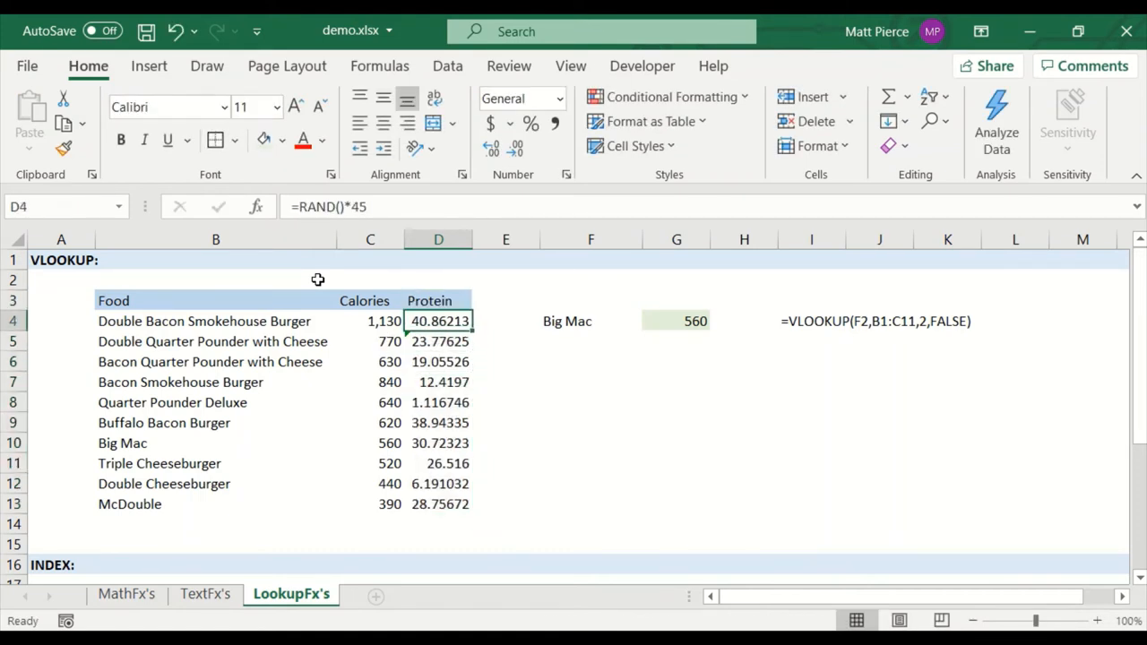
left_click(437, 341)
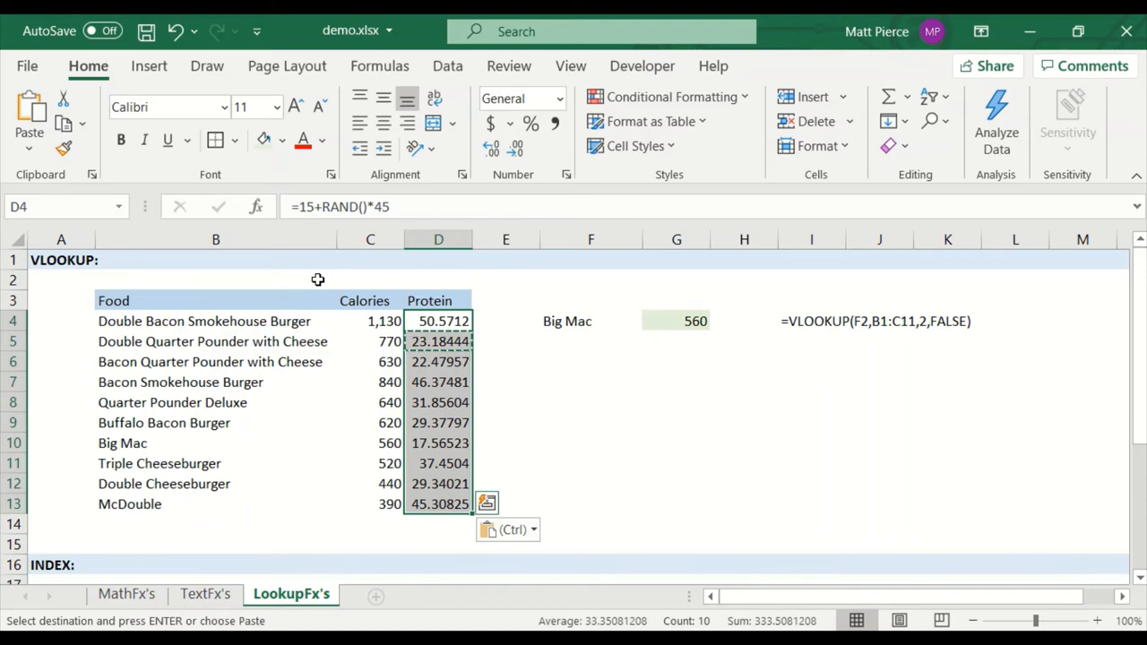
left_click(678, 341)
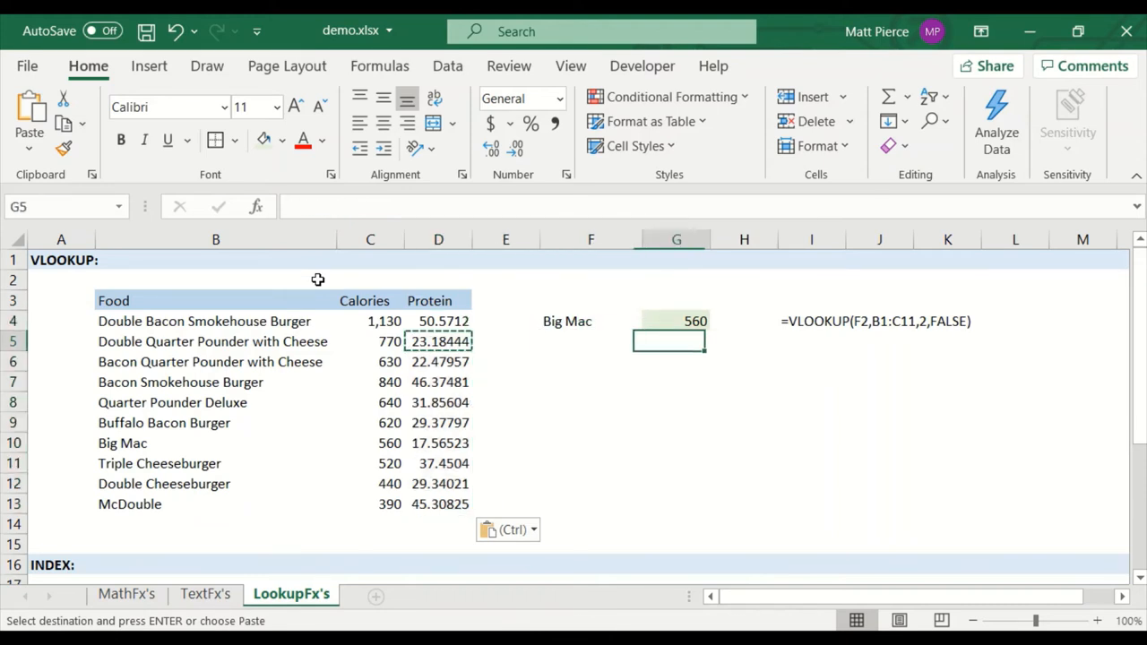
left_click(437, 362)
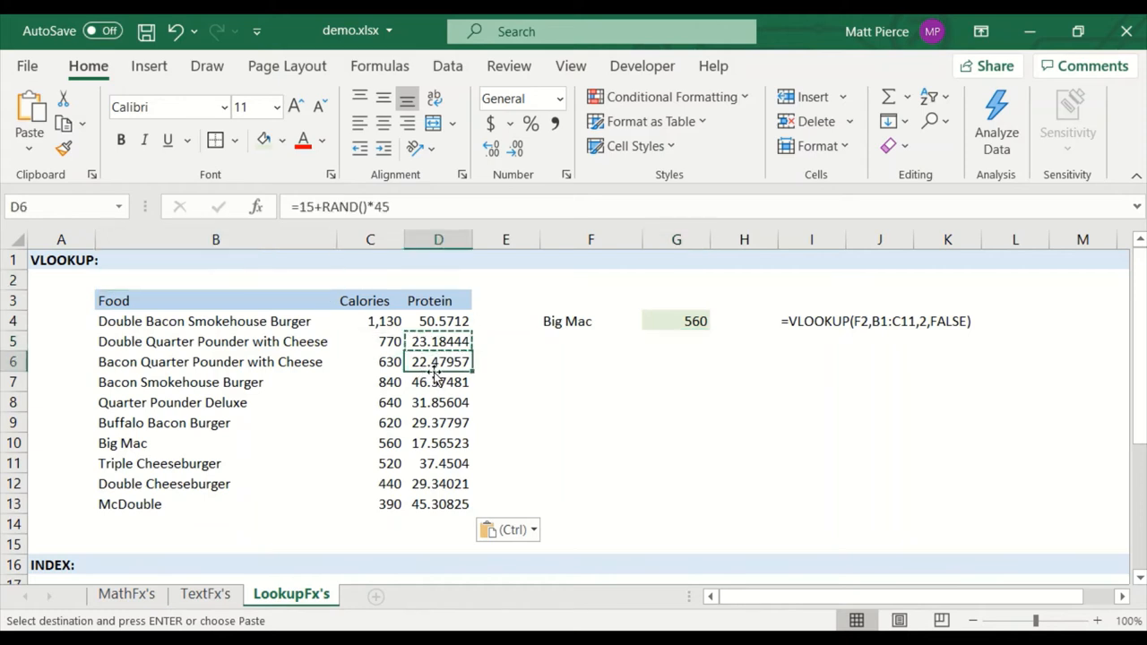
mouse_move(344, 206)
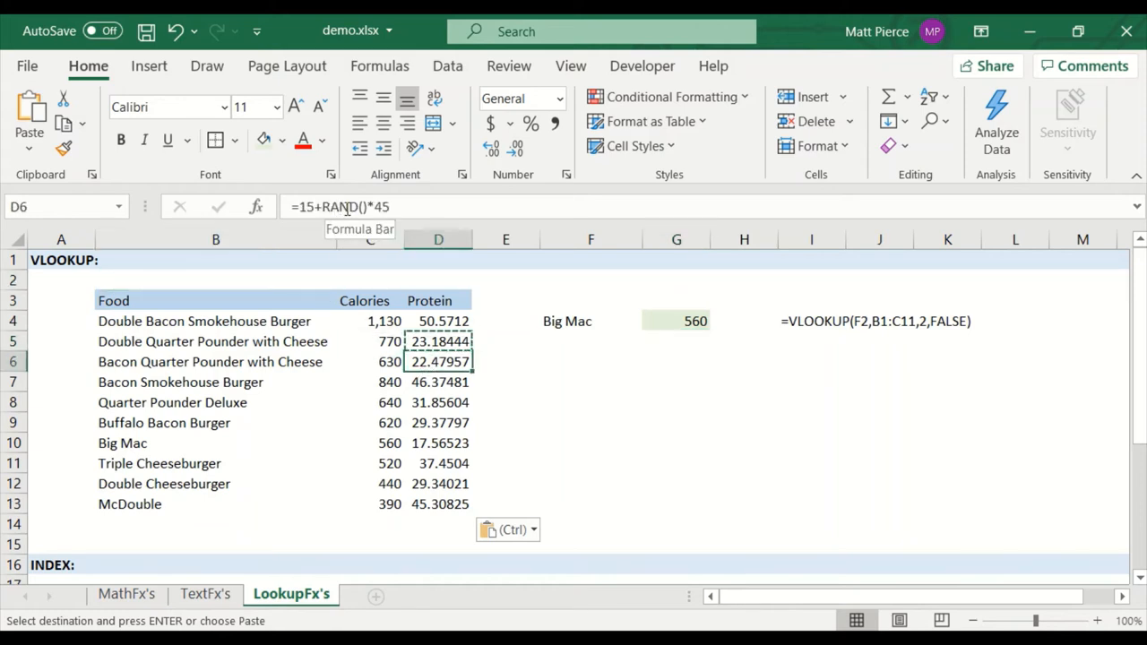
left_click(675, 362)
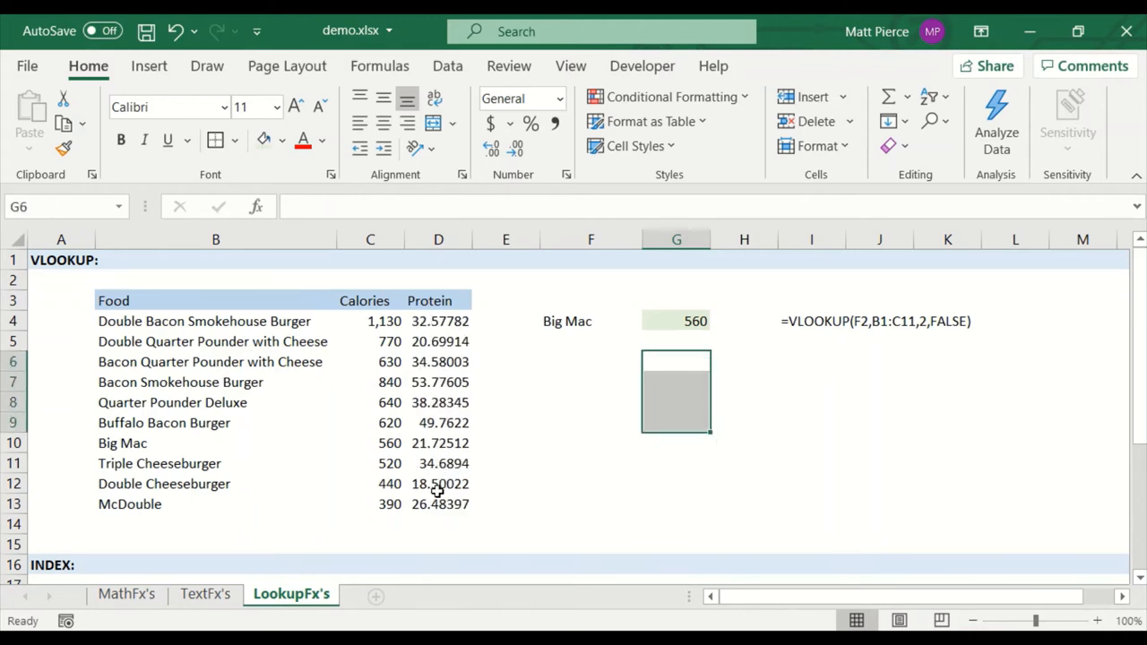
Step: Copy D4:D13 and paste it back as plain values to freeze the random protein numbers
left_click(437, 321)
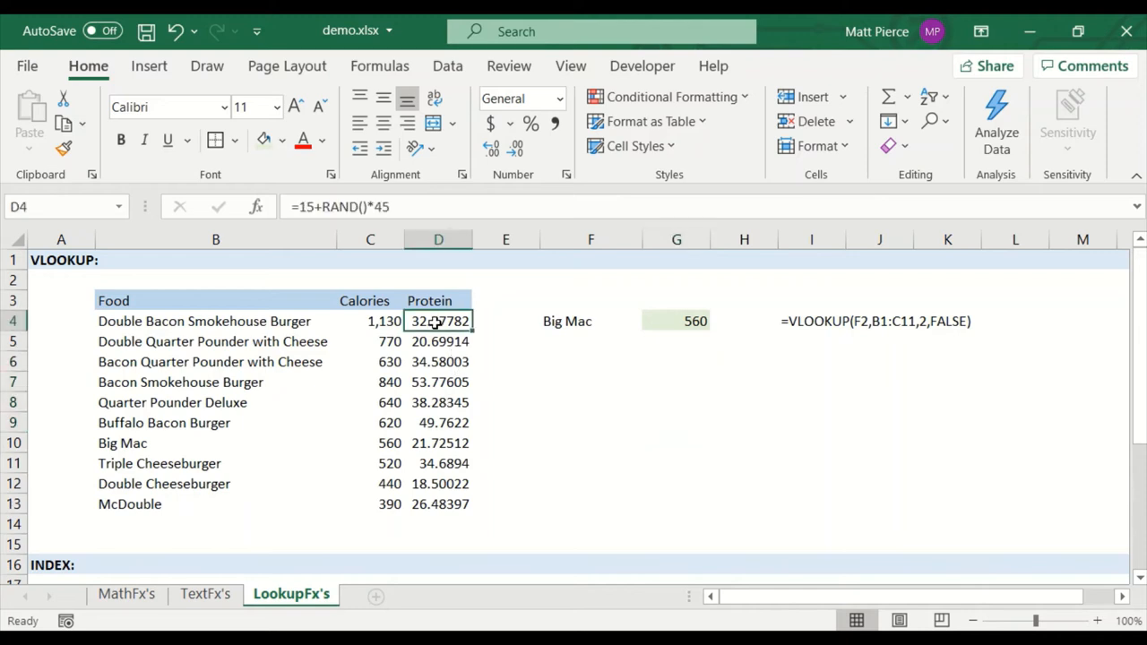
left_click_drag(438, 321, 438, 503)
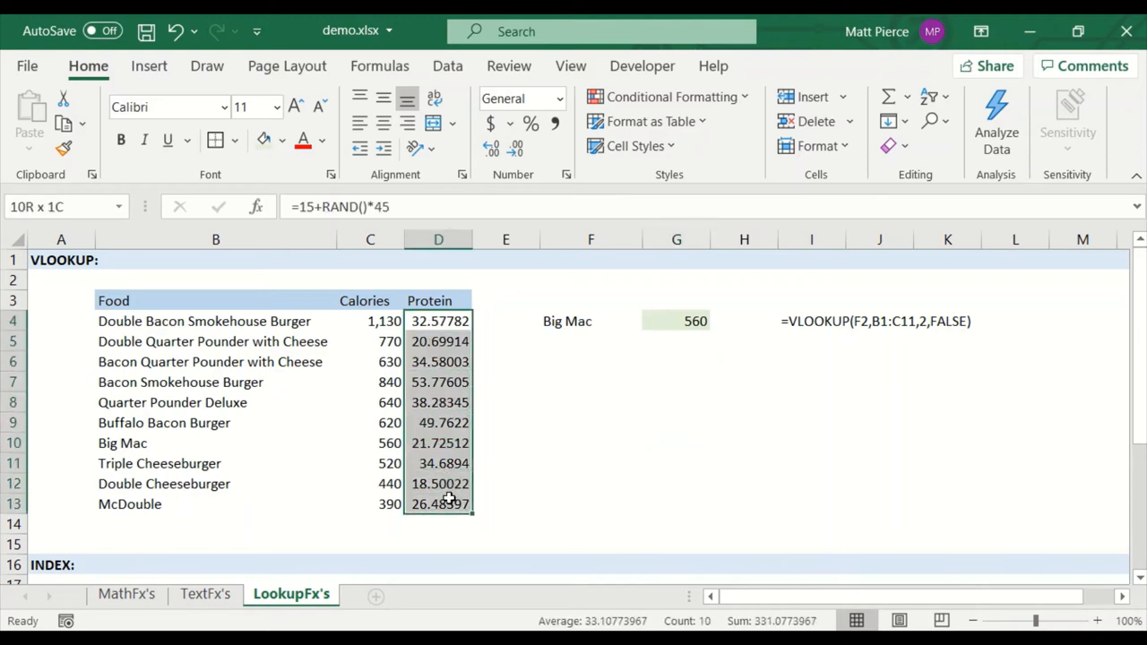
key("ctrl+c")
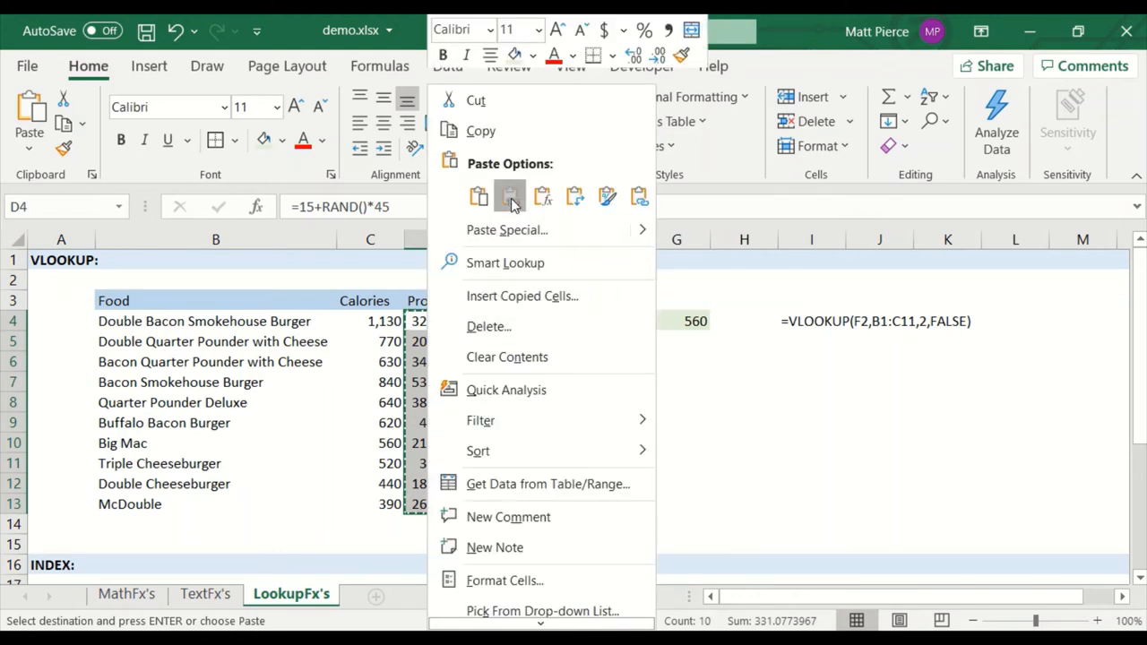
left_click(509, 195)
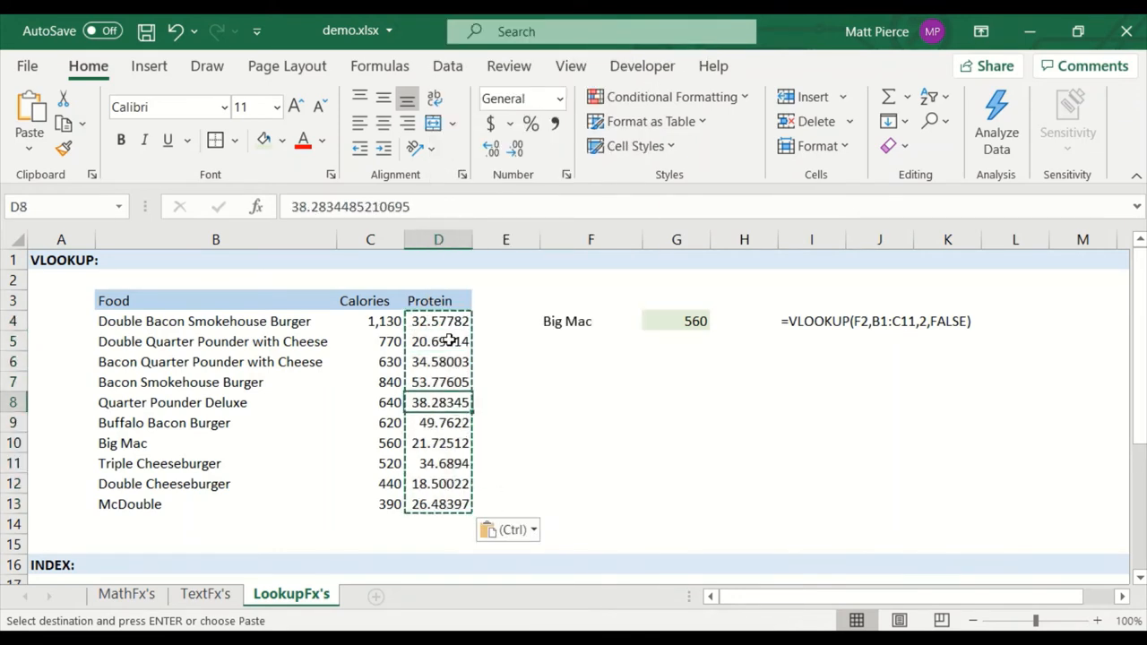
Step: Reduce the Protein column's decimals so the values show as whole numbers
left_click(438, 321)
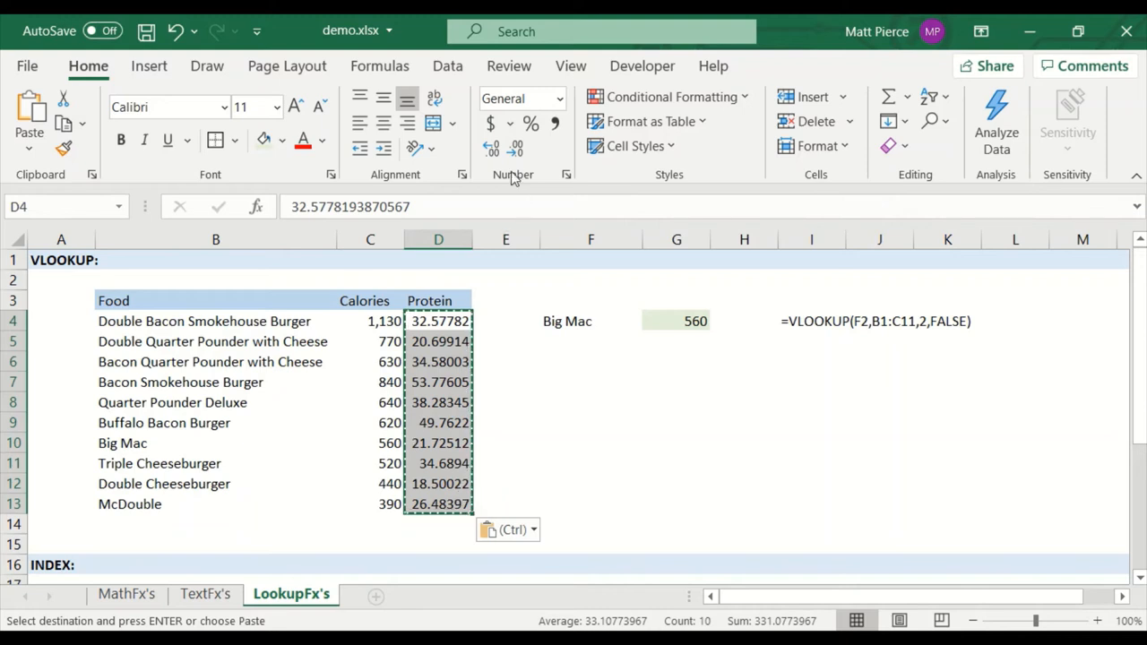
left_click(516, 147)
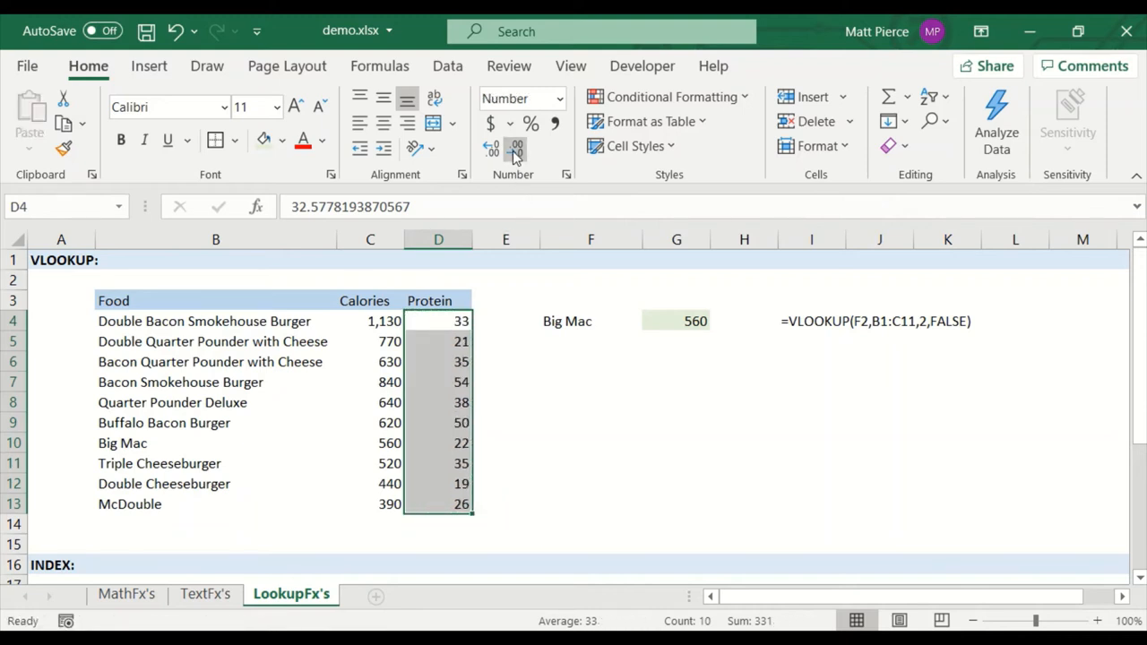
left_click(591, 362)
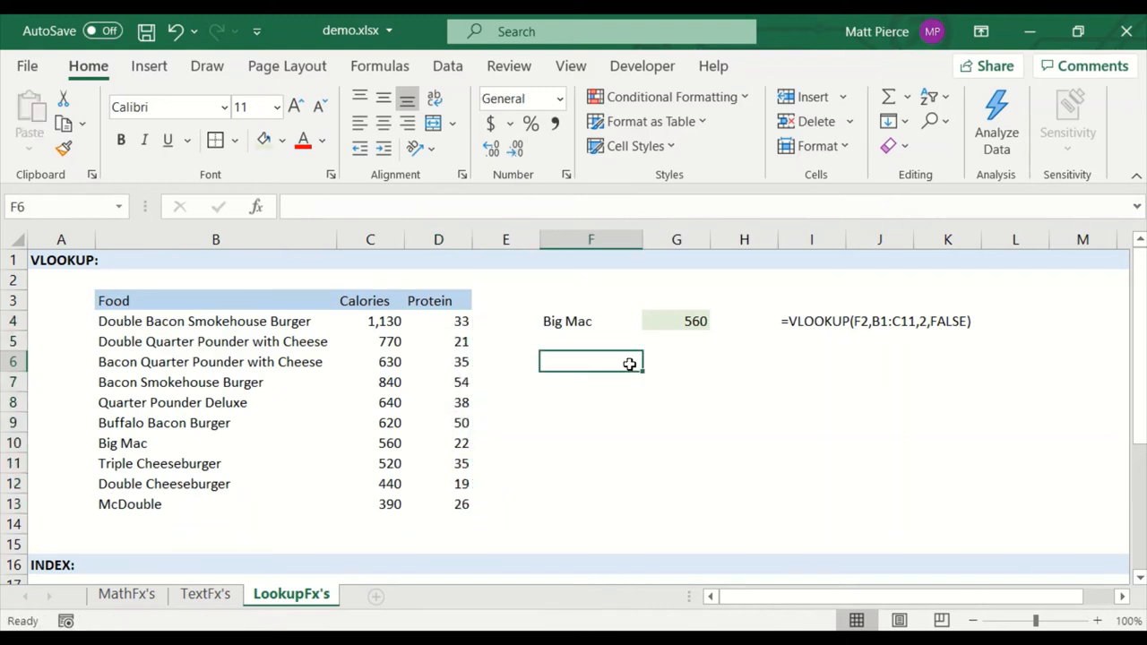
left_click(678, 321)
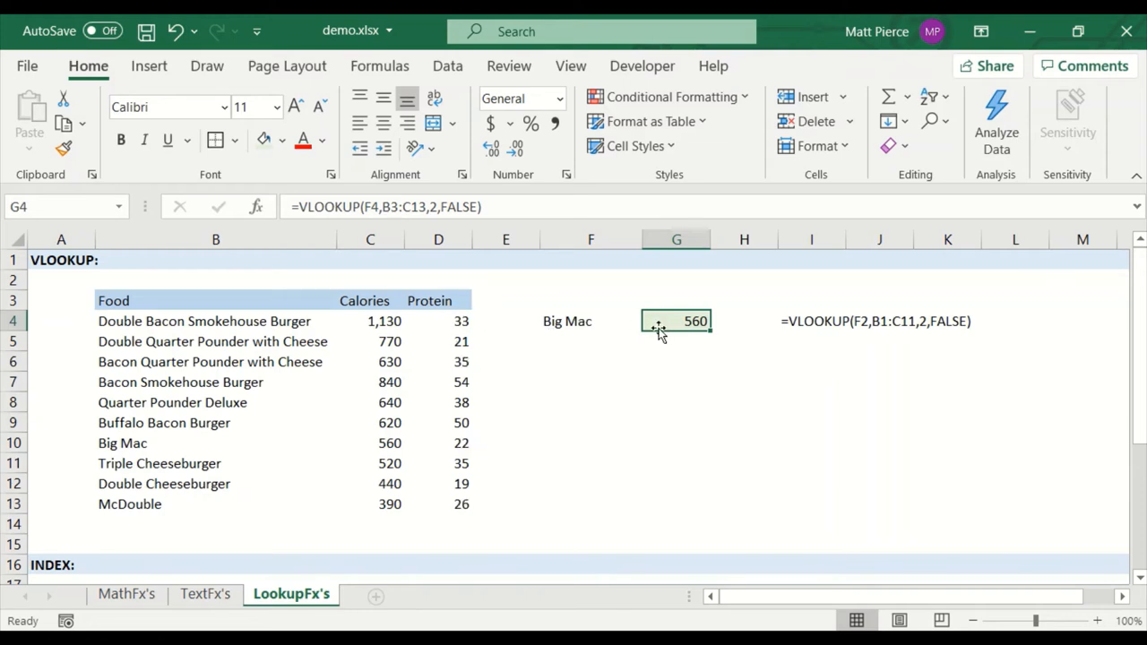
Step: Try column index 3 in G4 (giving #REF!) and extend the lookup table range to B3:D13
double_click(676, 321)
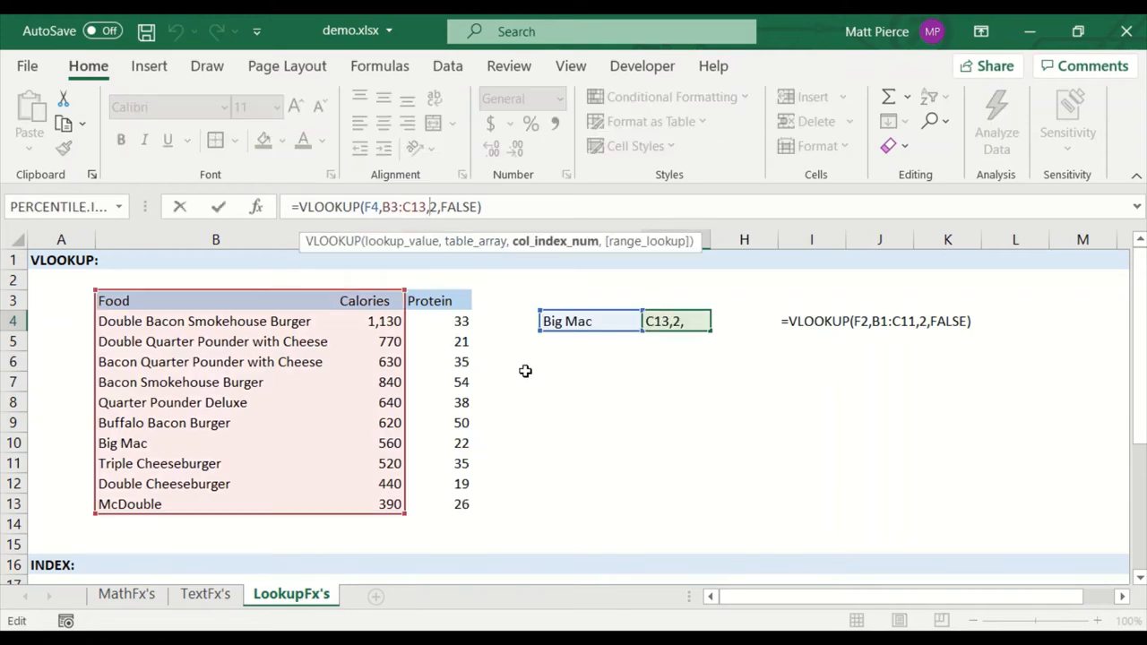
key("Return")
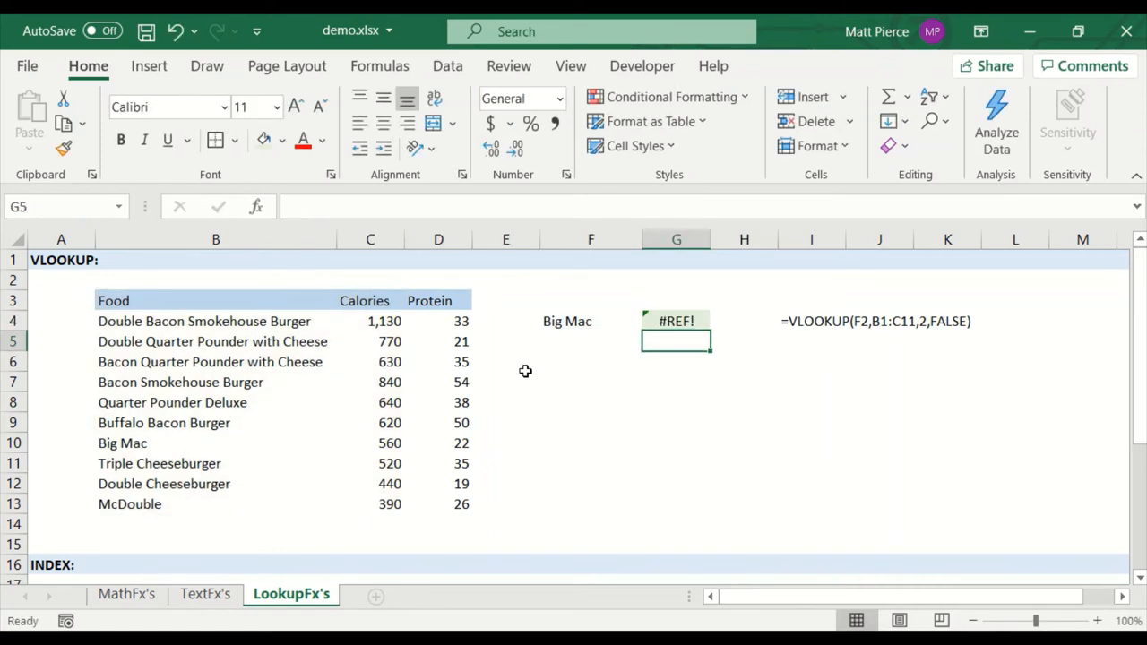
left_click(677, 320)
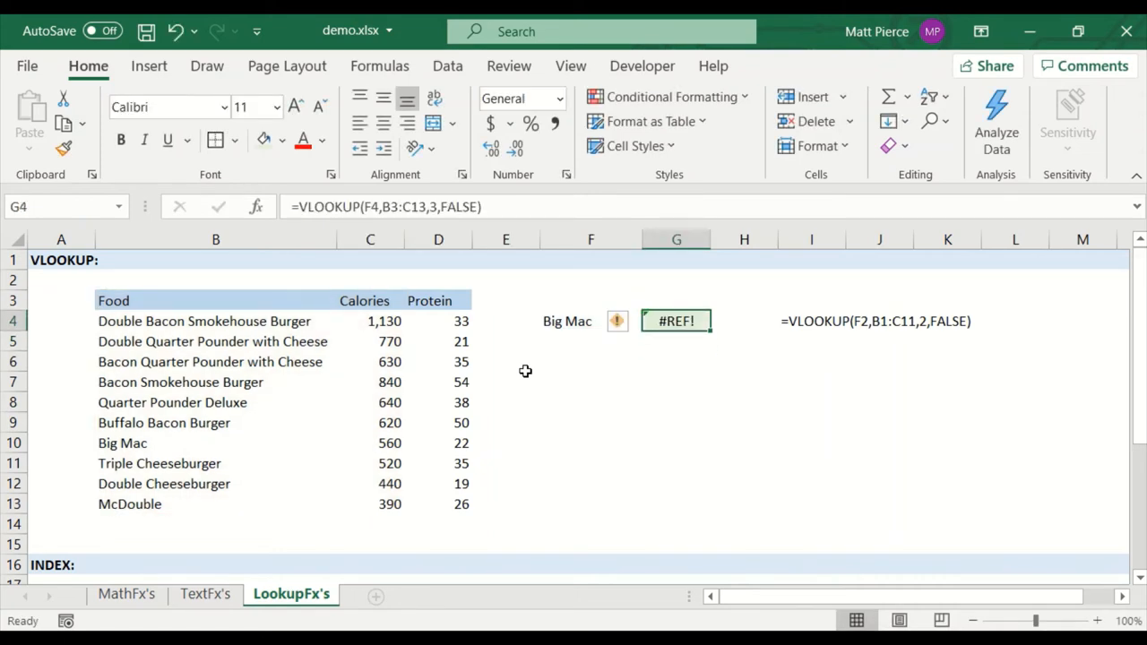
mouse_move(473, 337)
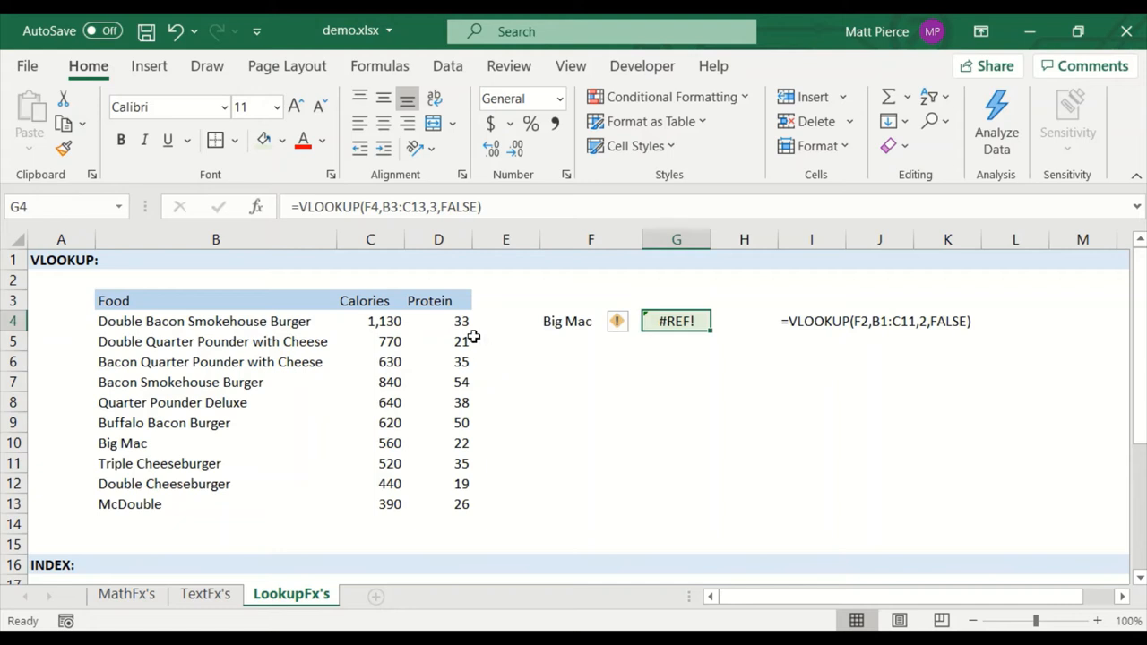
mouse_move(684, 179)
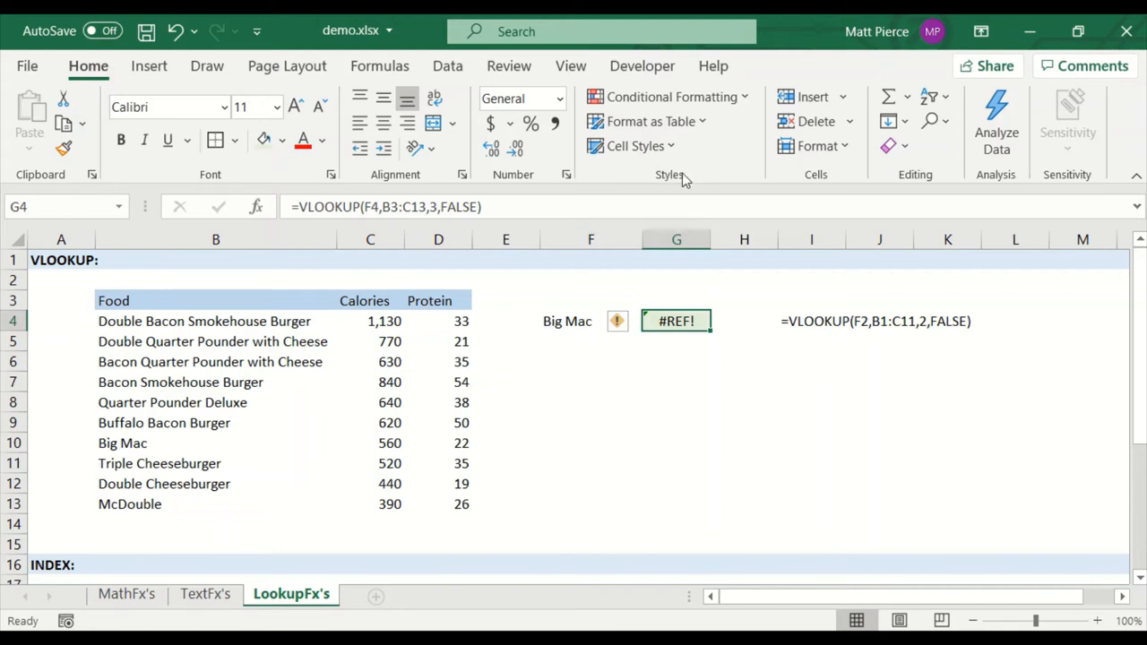
mouse_move(817, 145)
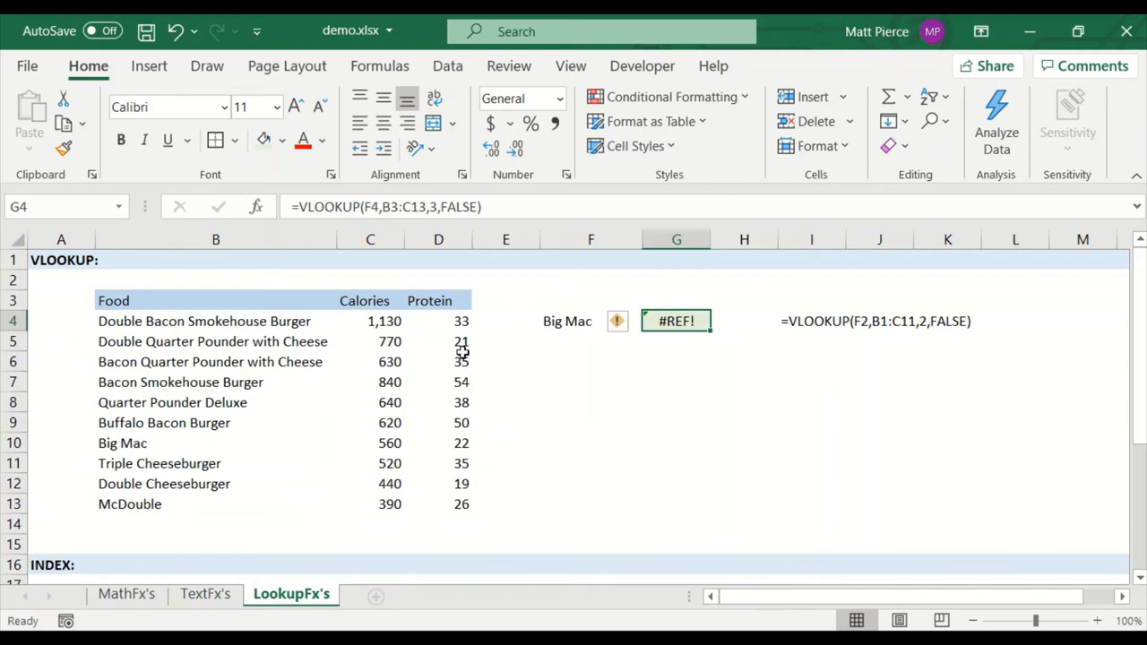
mouse_move(464, 271)
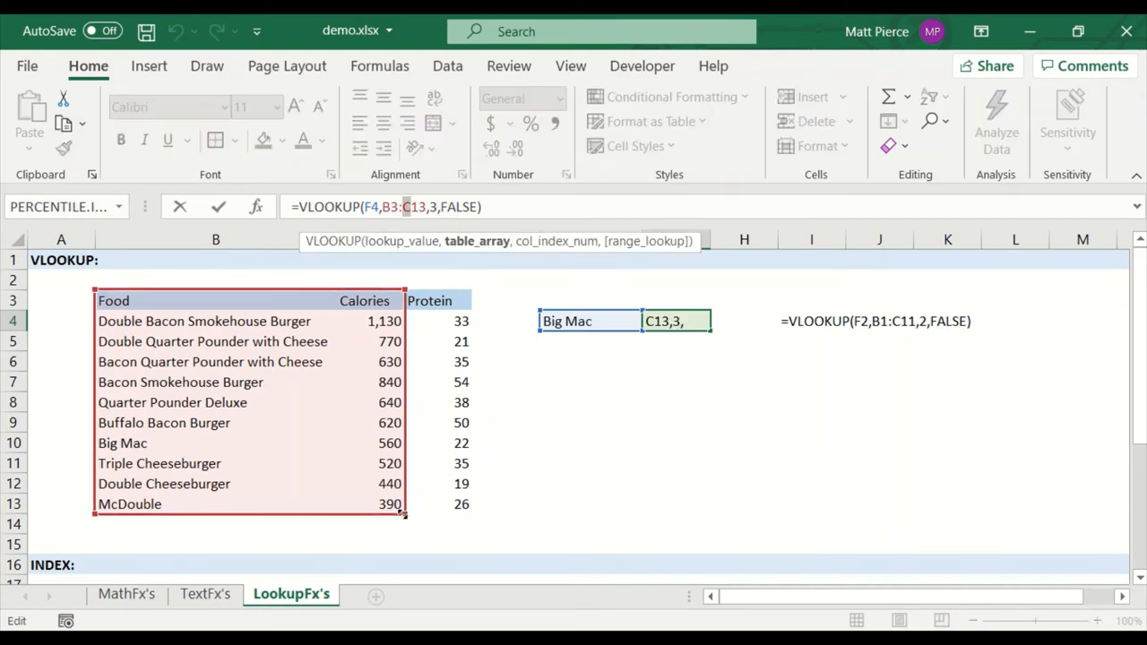
left_click_drag(405, 512, 473, 512)
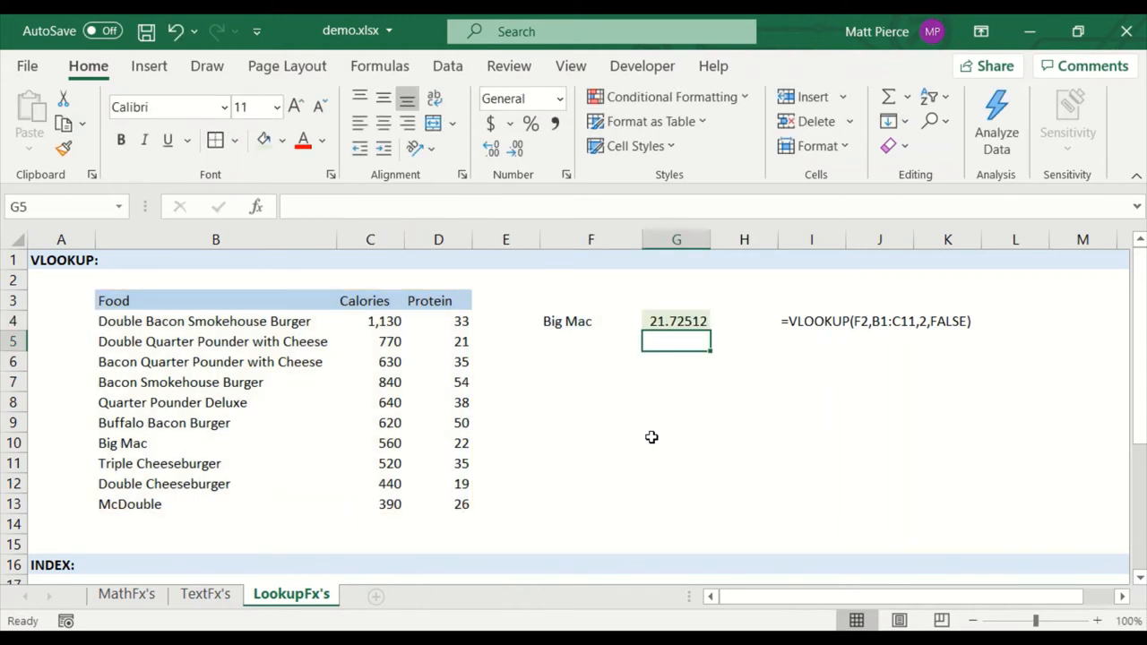
Step: Check the returned Big Mac protein 21.72512, then set the index back to 2 for 560 calories
left_click(678, 321)
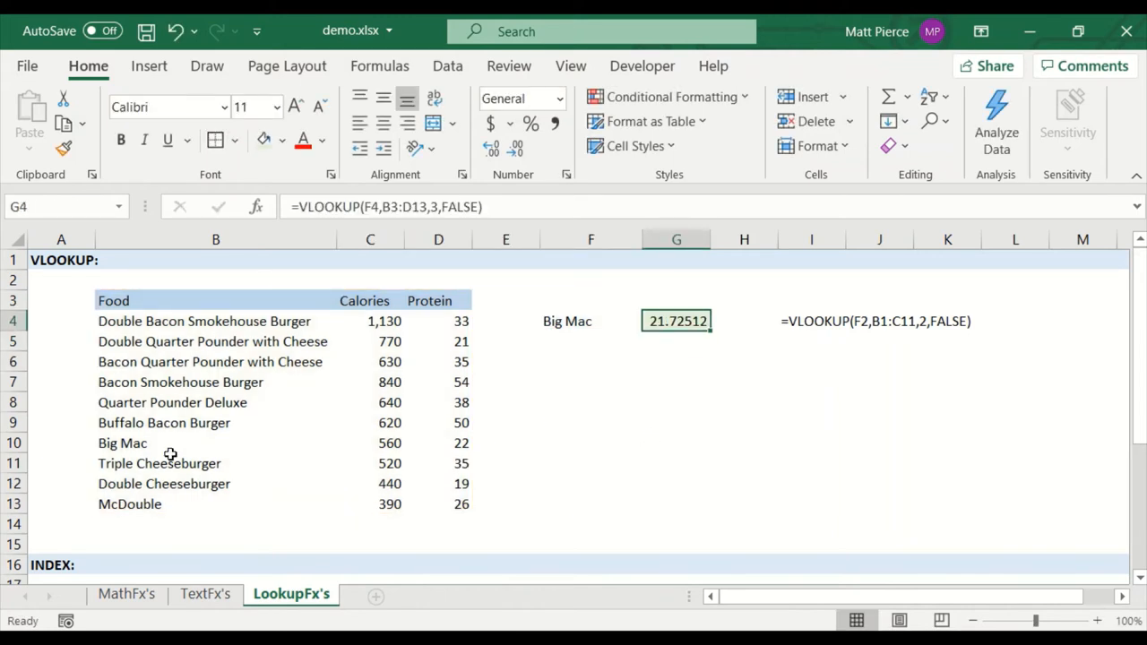
left_click(437, 442)
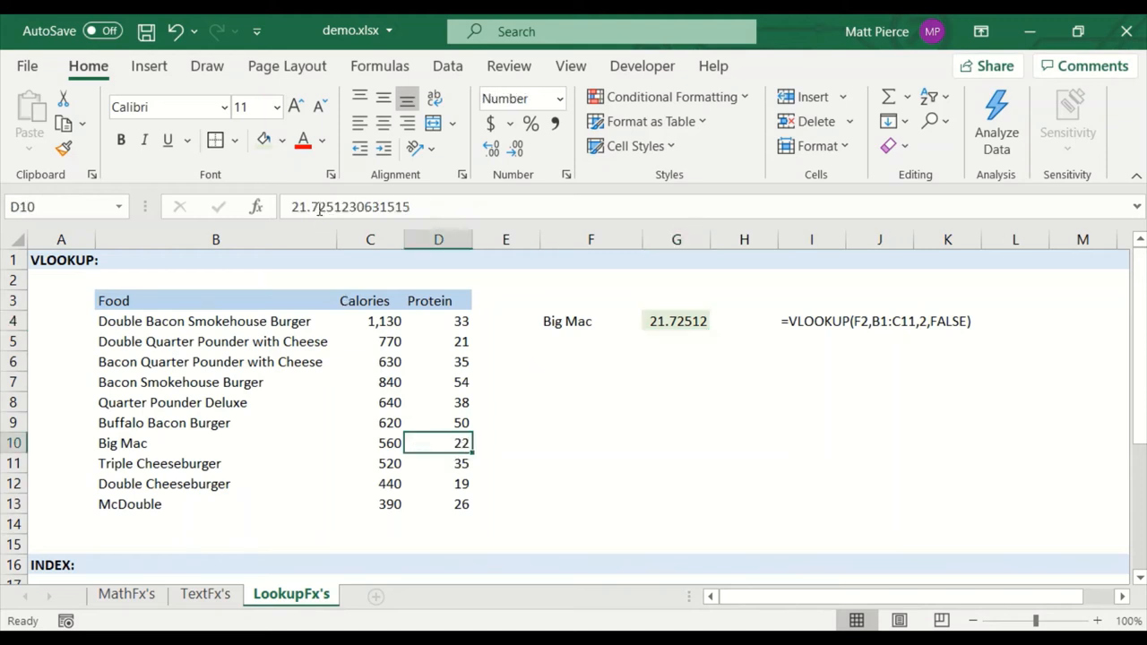
left_click(676, 321)
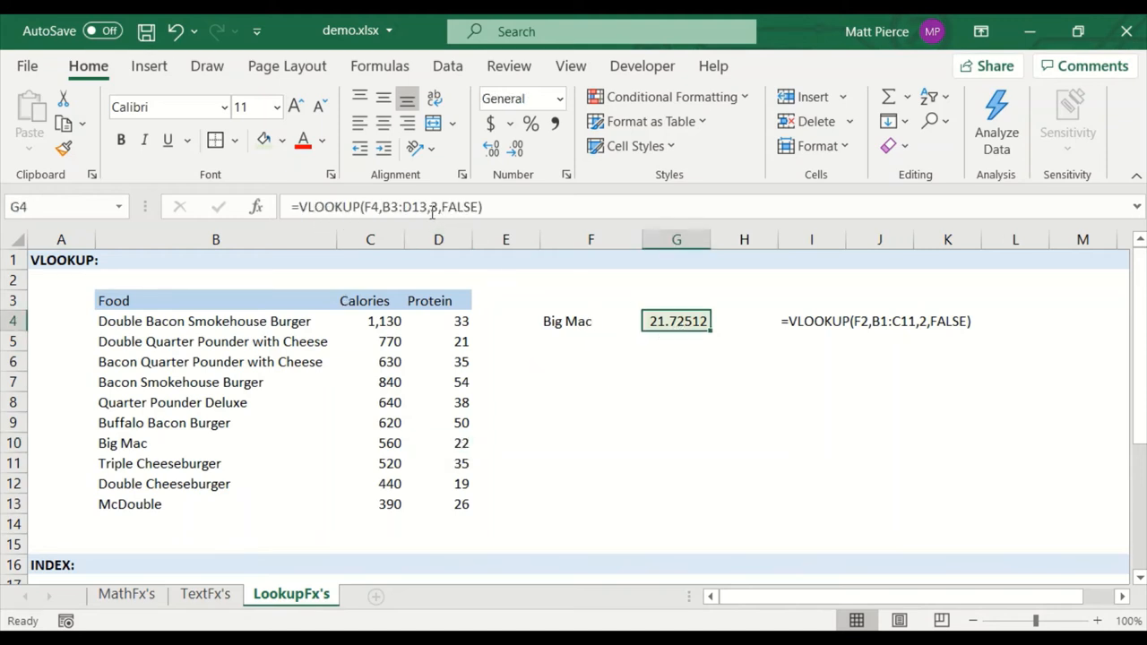
key("Return")
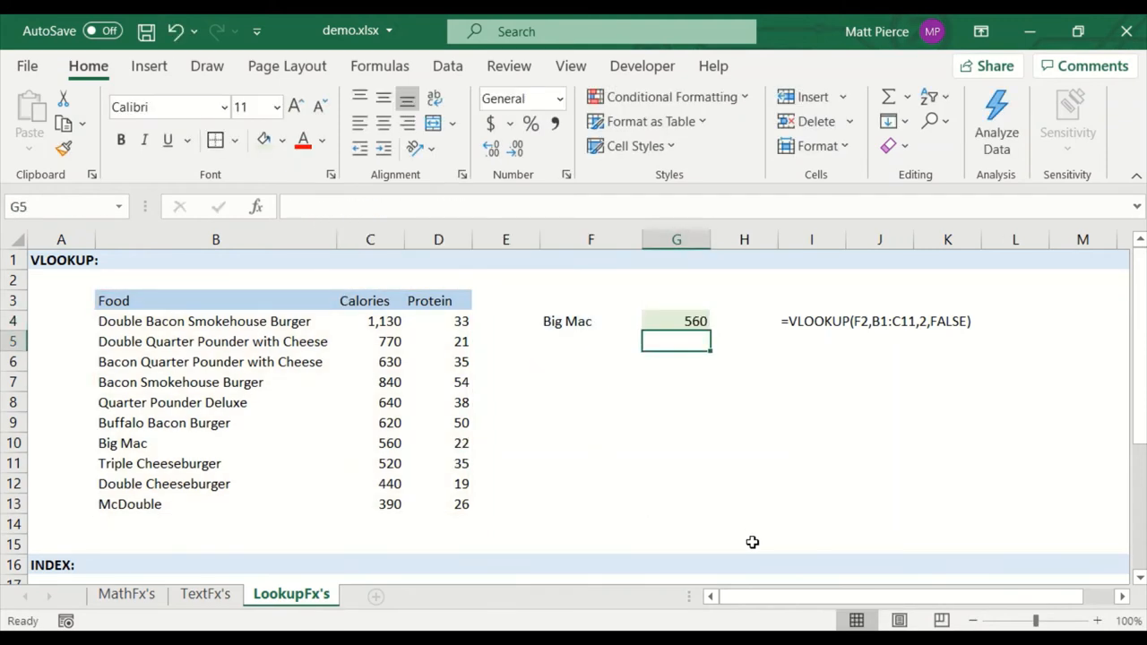
left_click(678, 321)
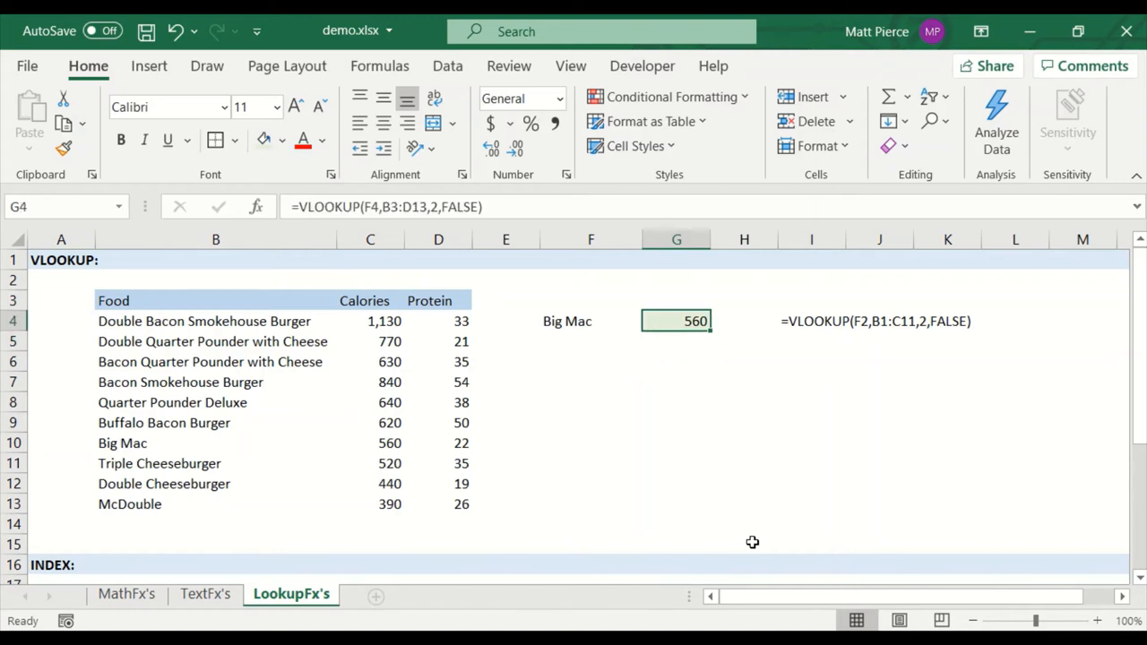
mouse_move(618, 385)
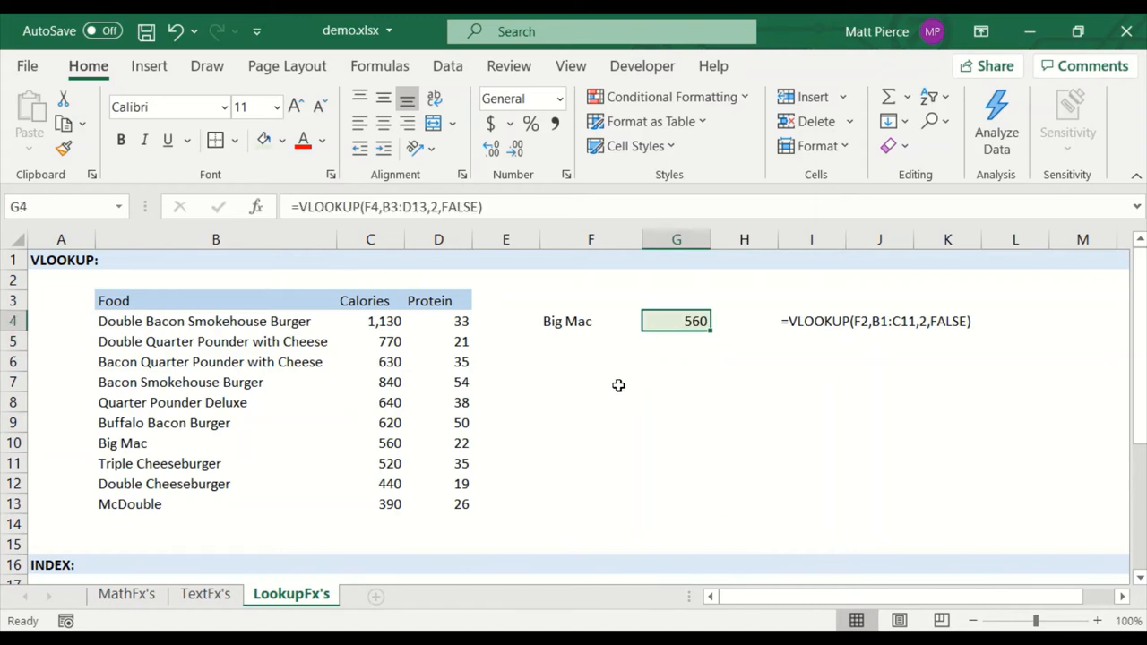
mouse_move(630, 408)
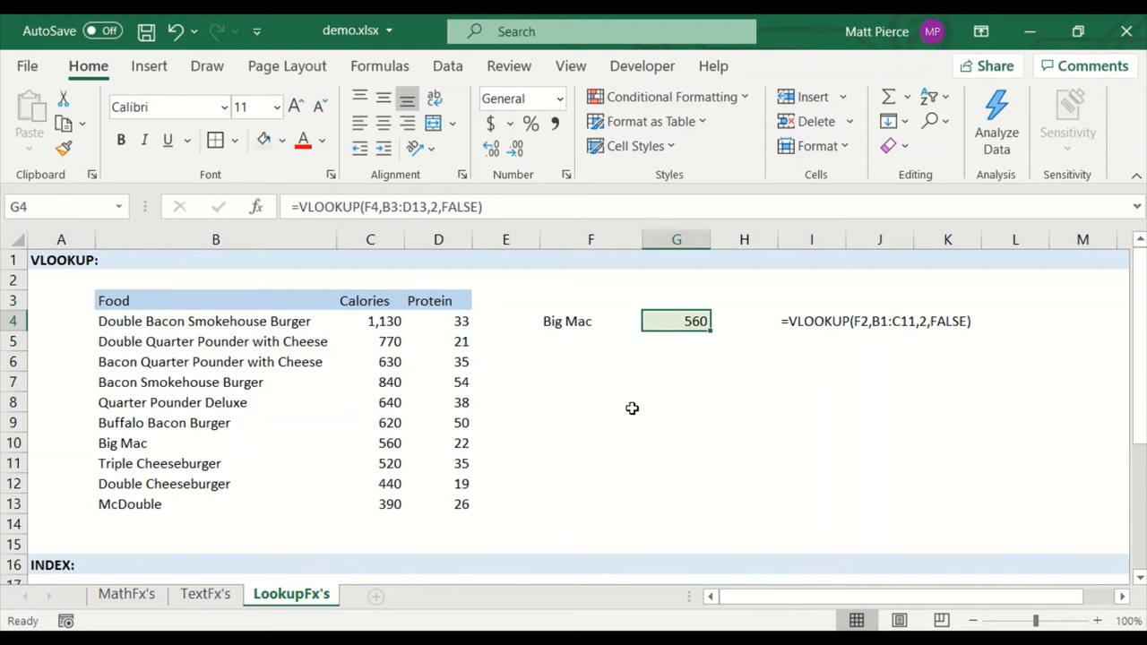
Step: Start =INDEX( in B18 and bring up its Select Arguments choice, closing the help pane
scroll("down", 3)
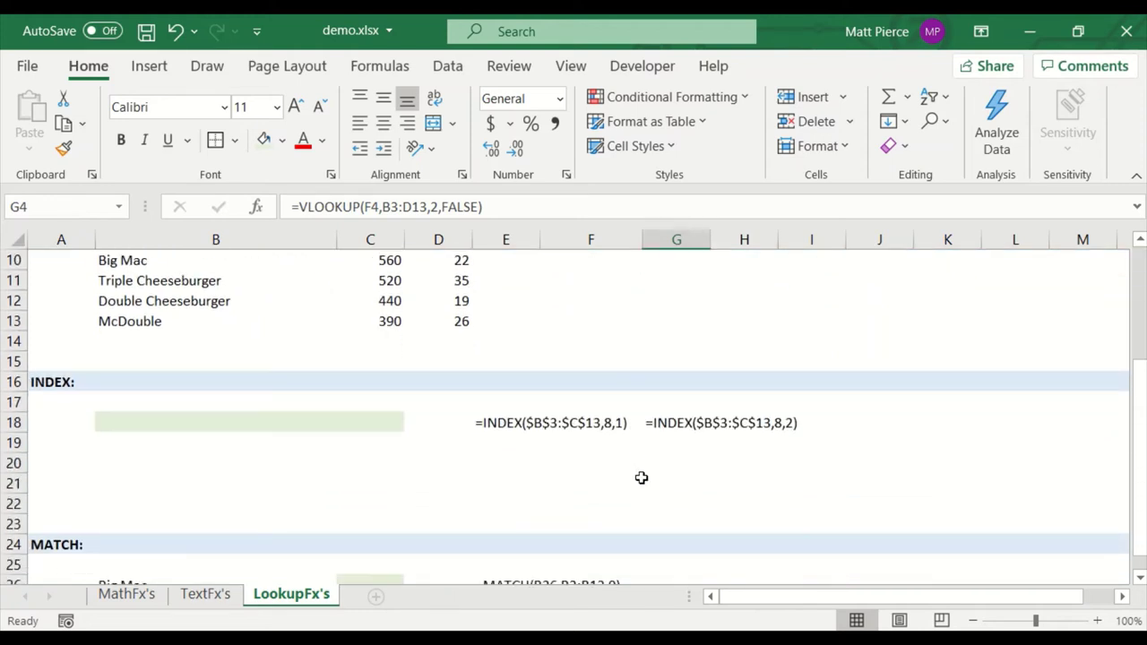
left_click(194, 423)
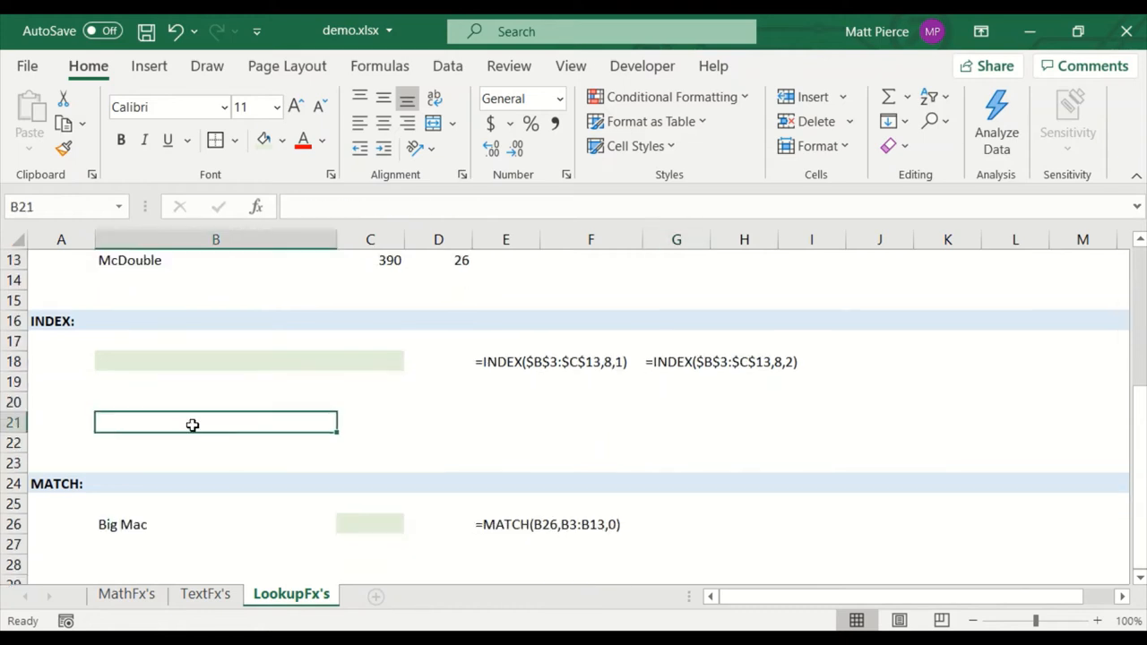
left_click(215, 362)
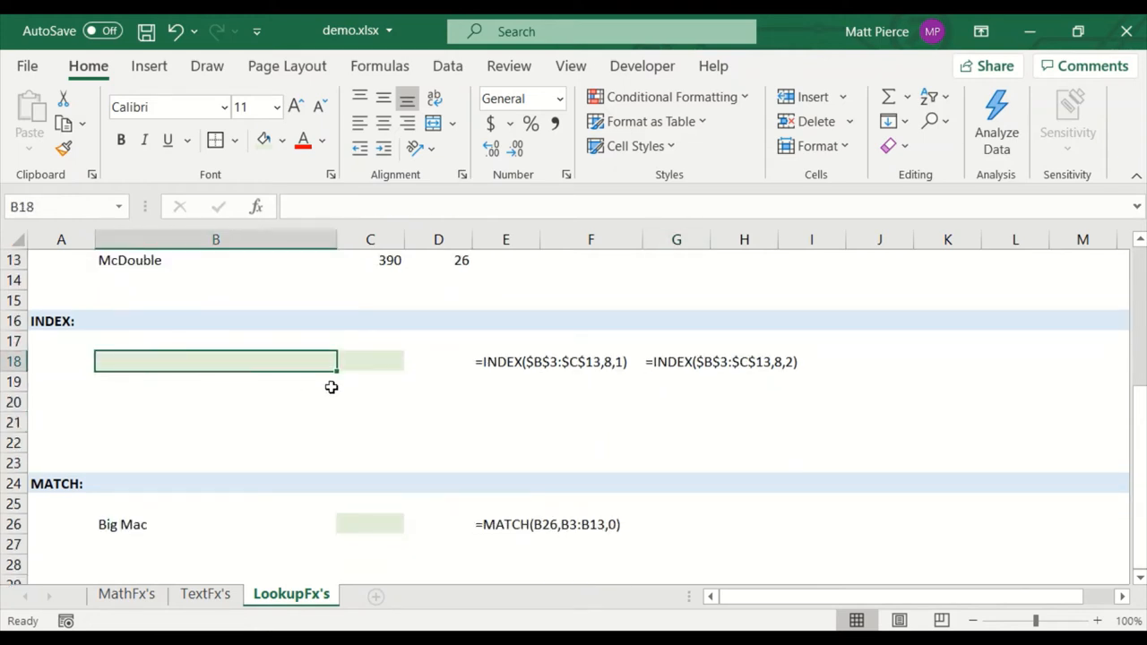
mouse_move(376, 396)
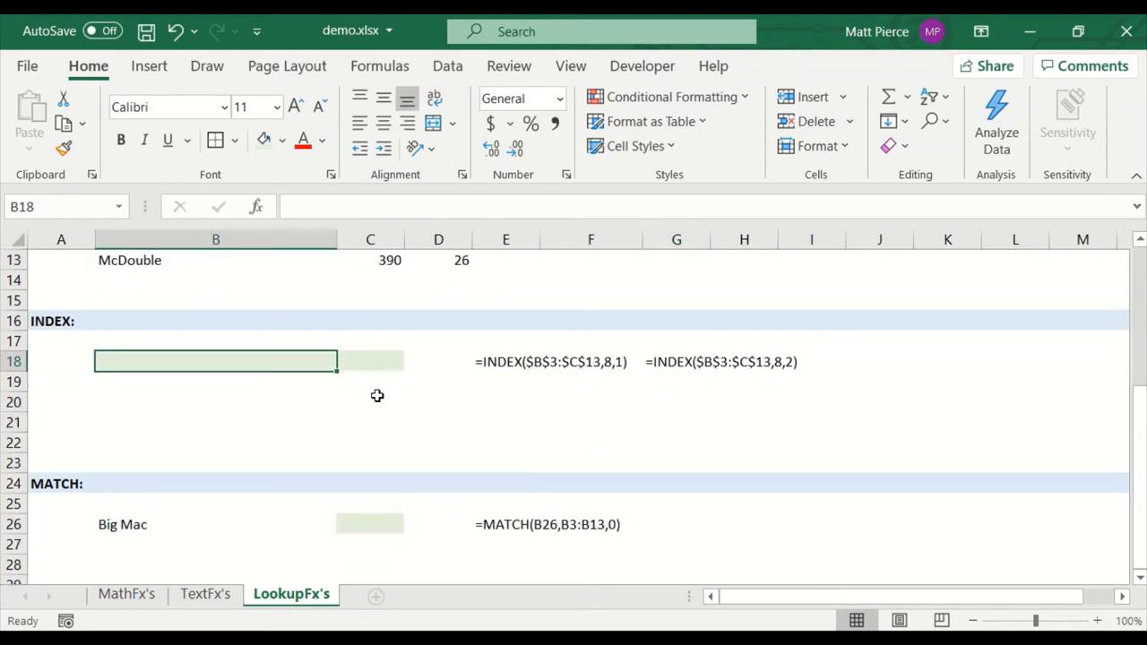
type("=in")
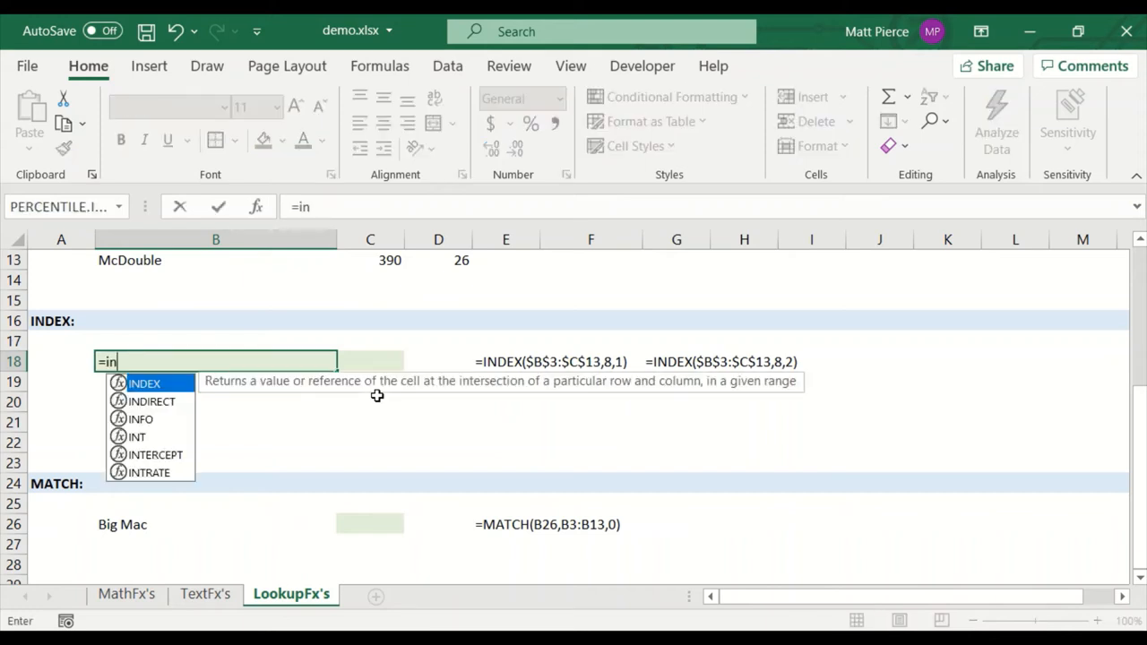
type("d")
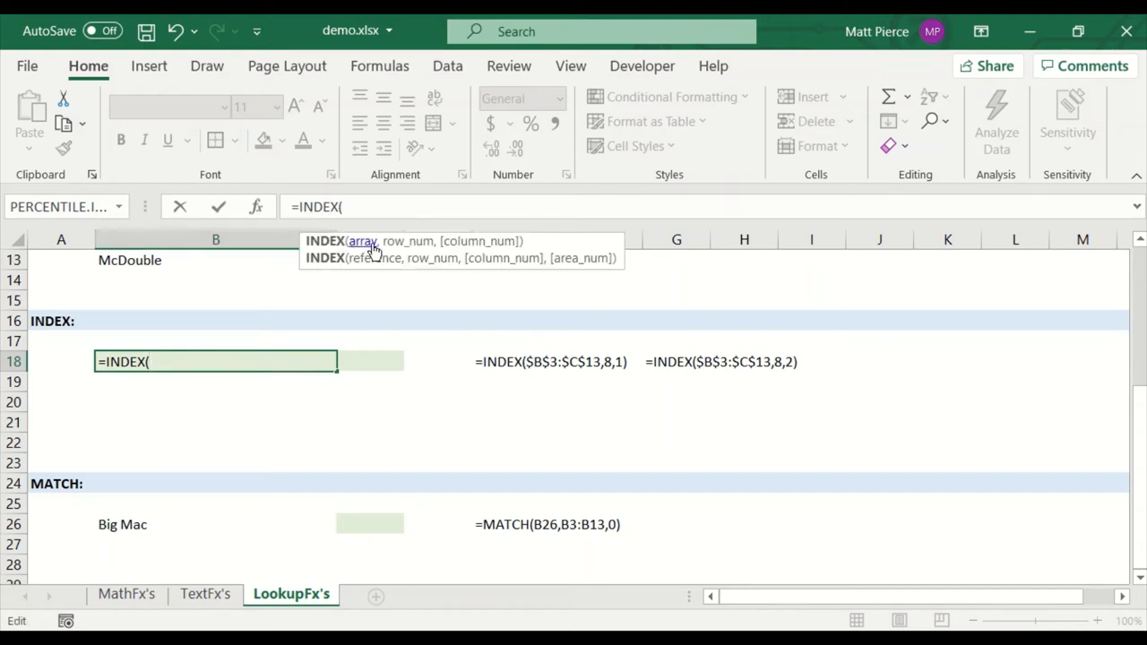
mouse_move(409, 243)
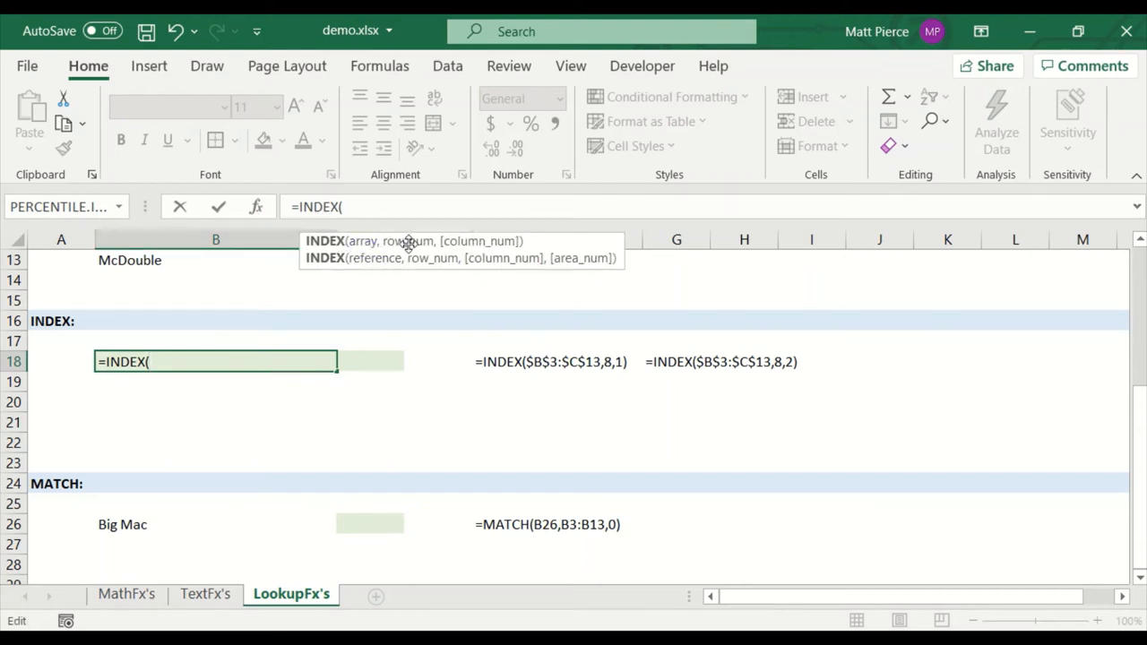
mouse_move(488, 260)
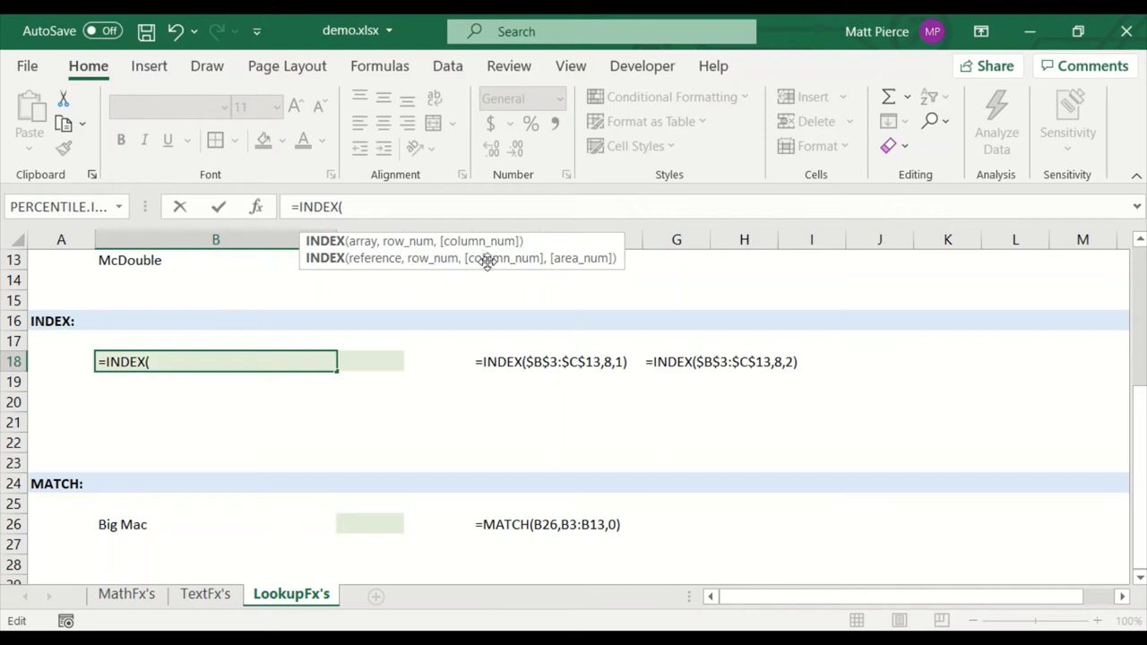
mouse_move(470, 262)
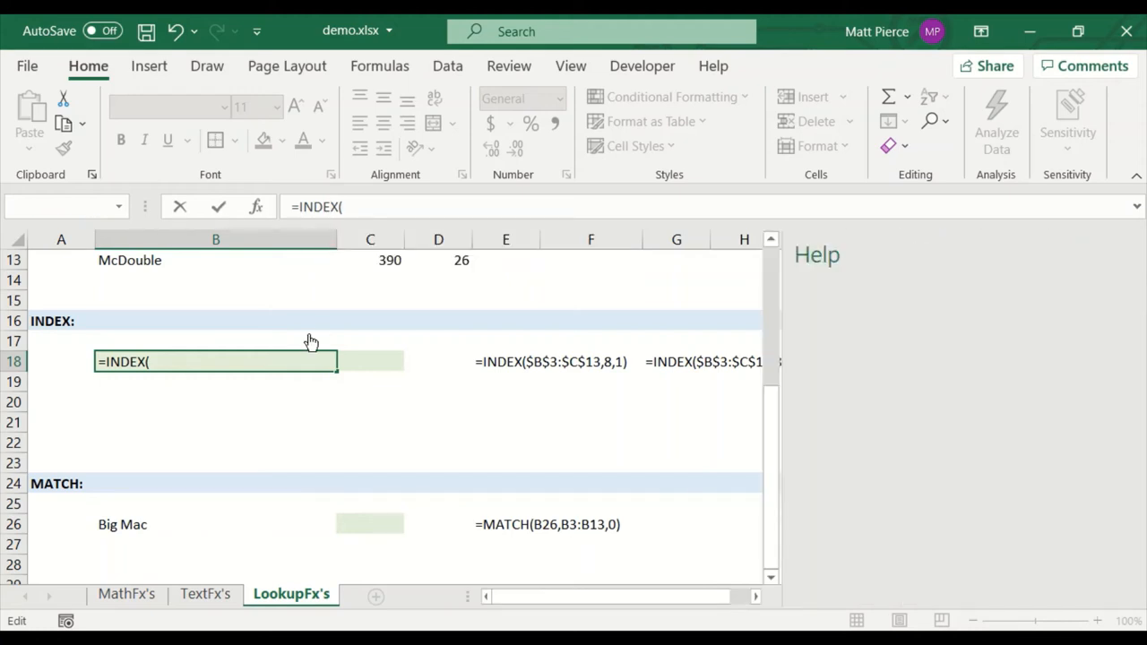
left_click(254, 206)
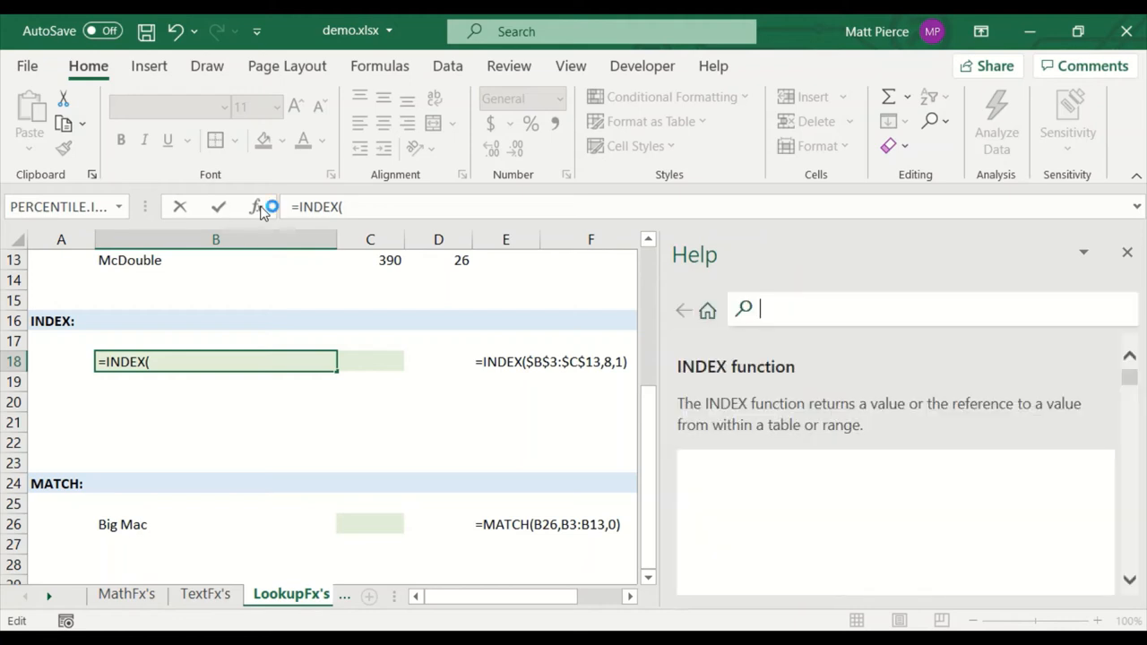
left_click(1127, 251)
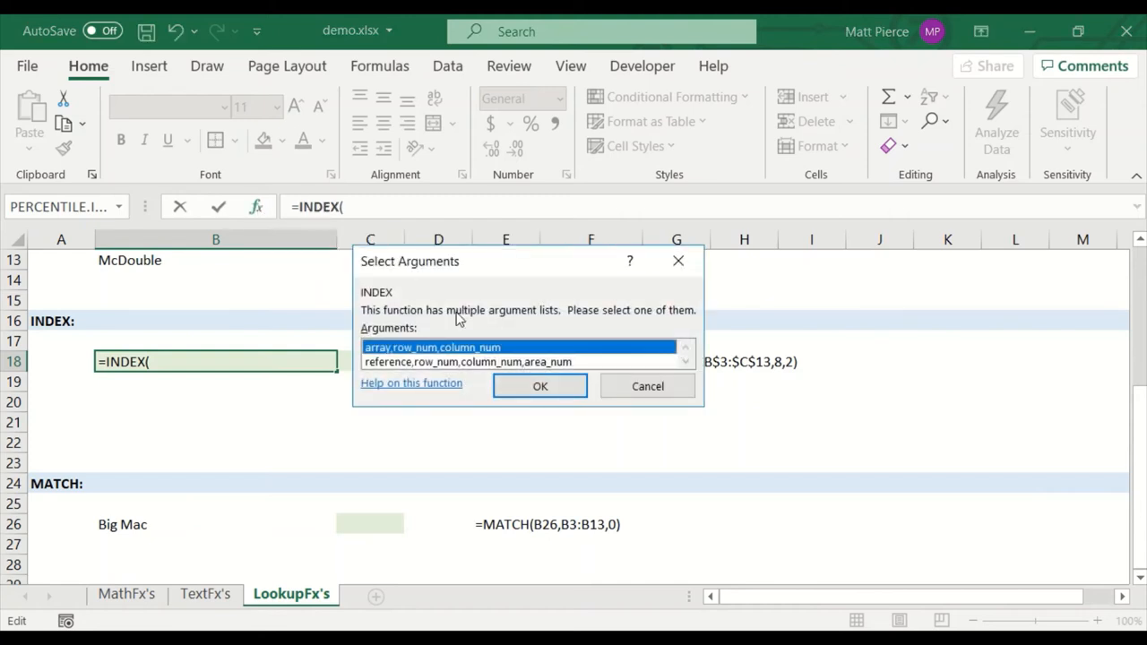
Step: Choose the array form of INDEX and set its array to the table B3:D13
left_click(539, 386)
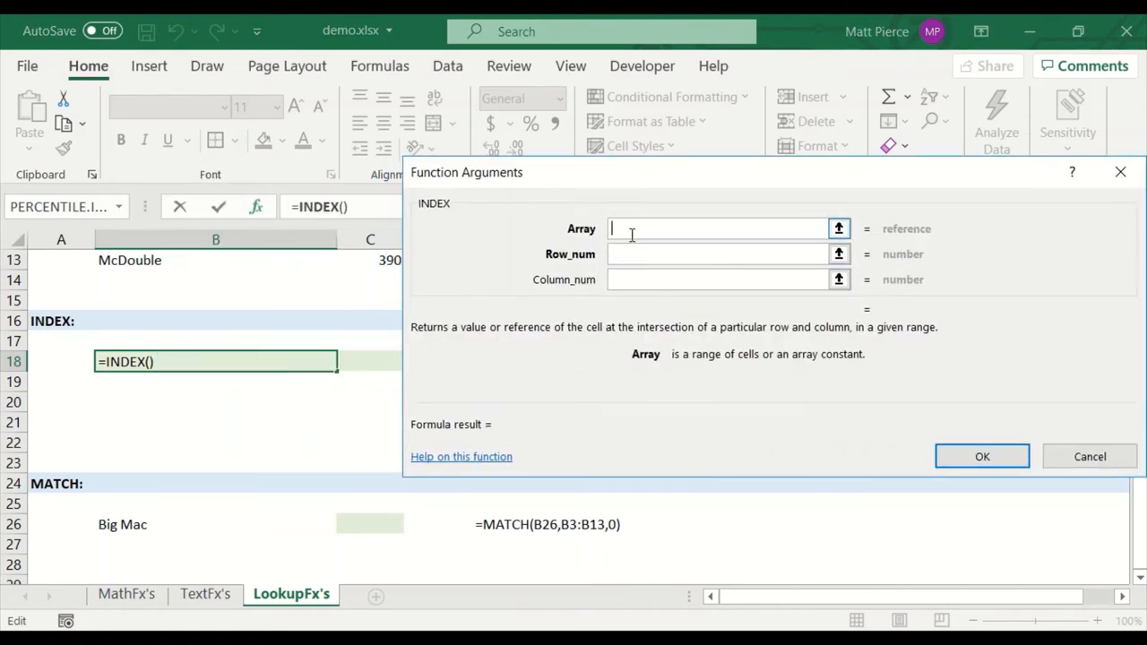
left_click(839, 229)
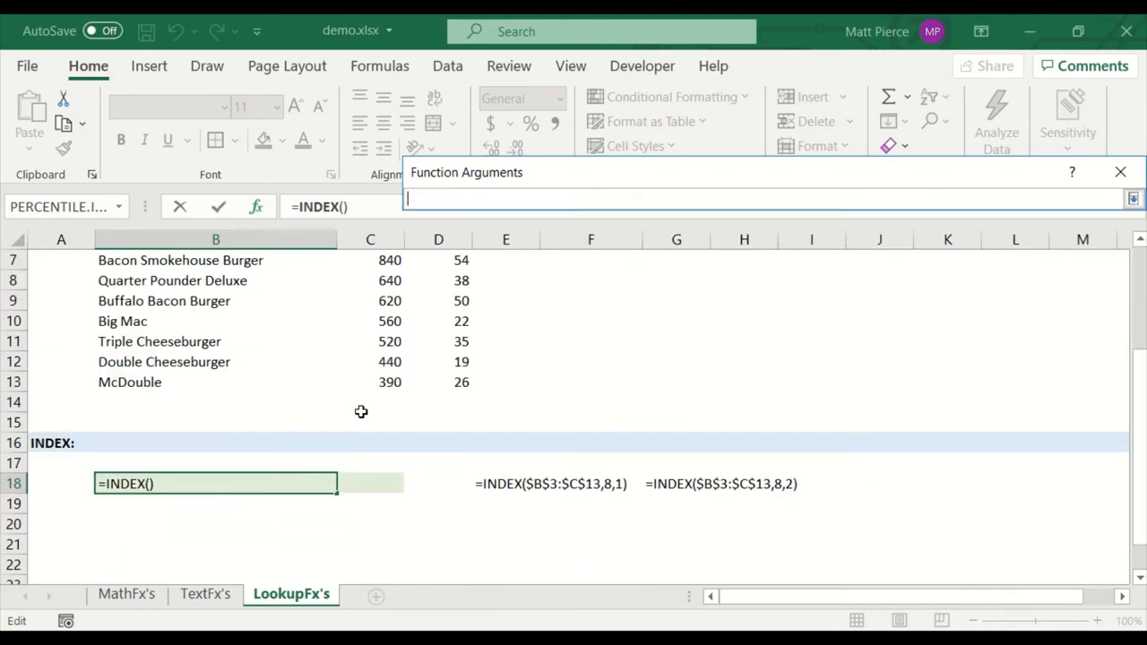
scroll("up", 3)
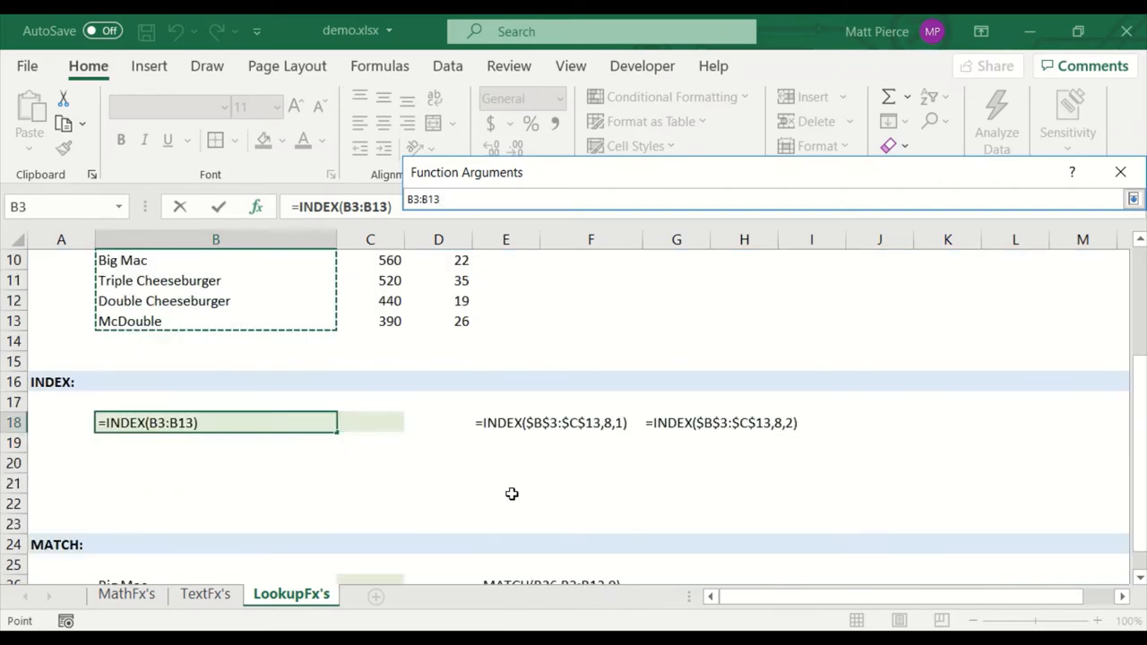
mouse_move(541, 433)
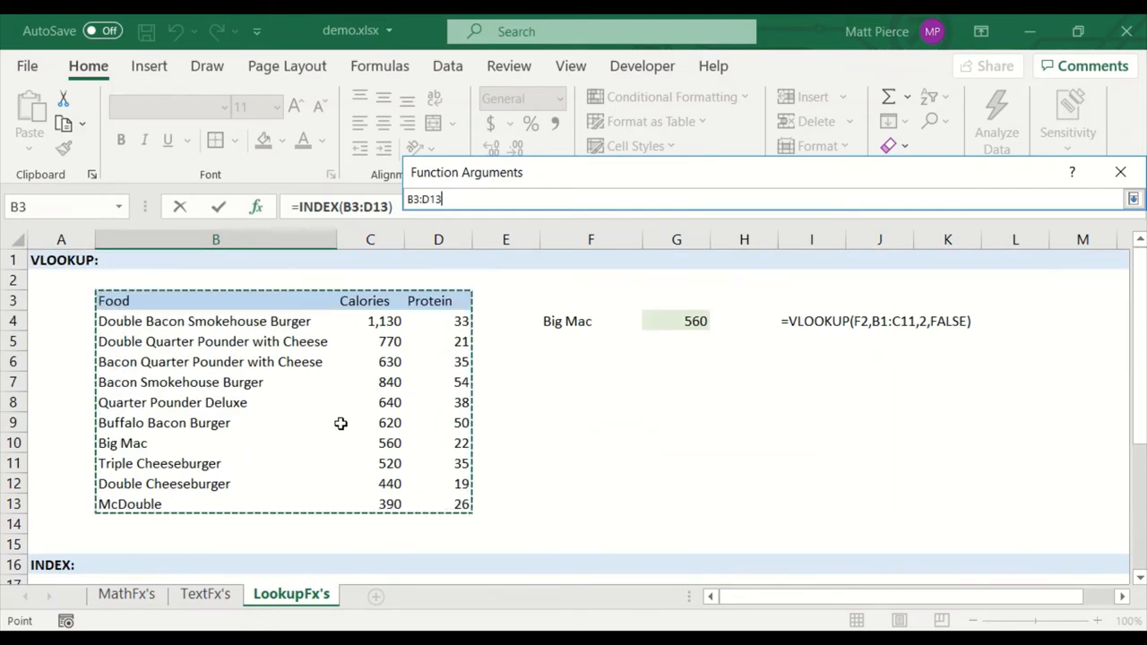
left_click(1133, 198)
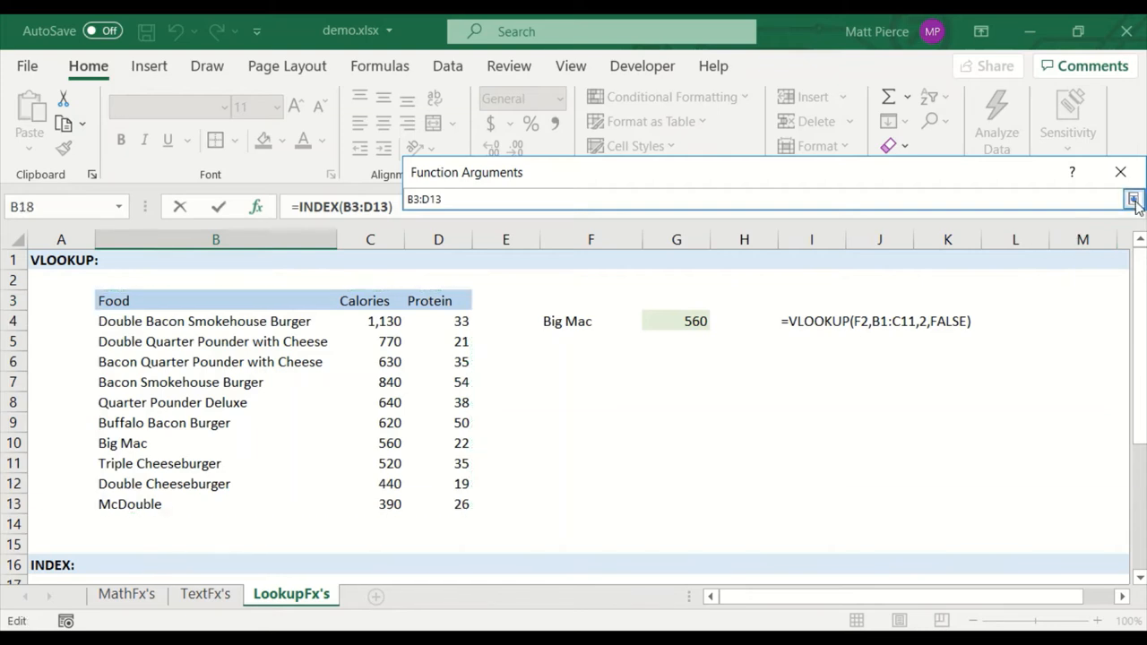
left_click(1132, 199)
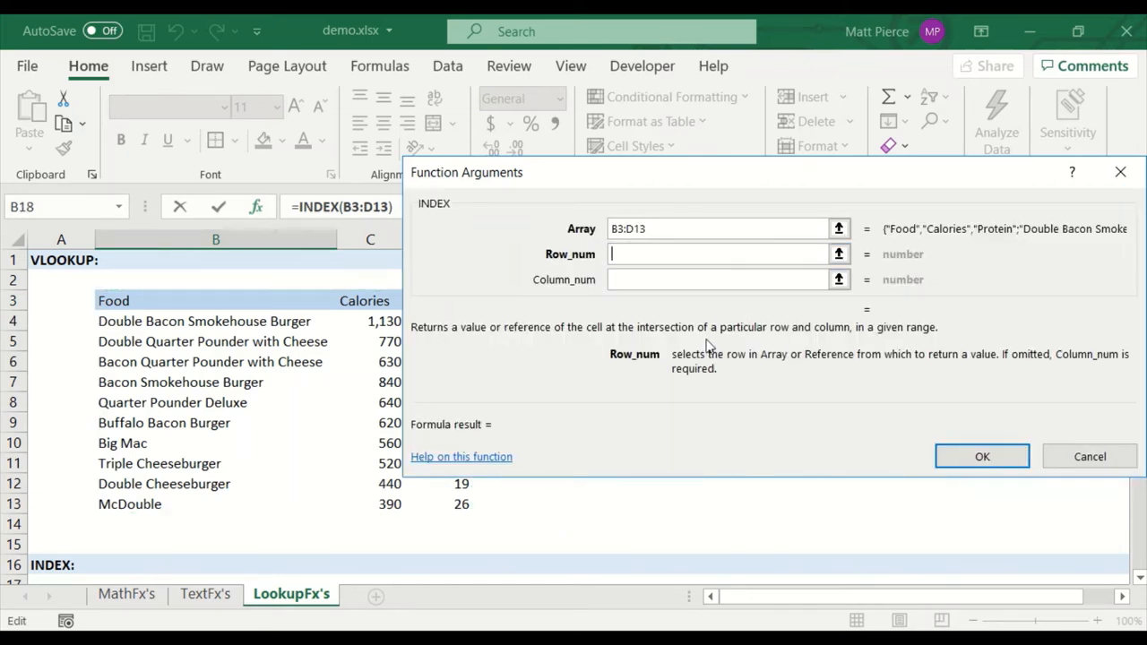
mouse_move(122, 402)
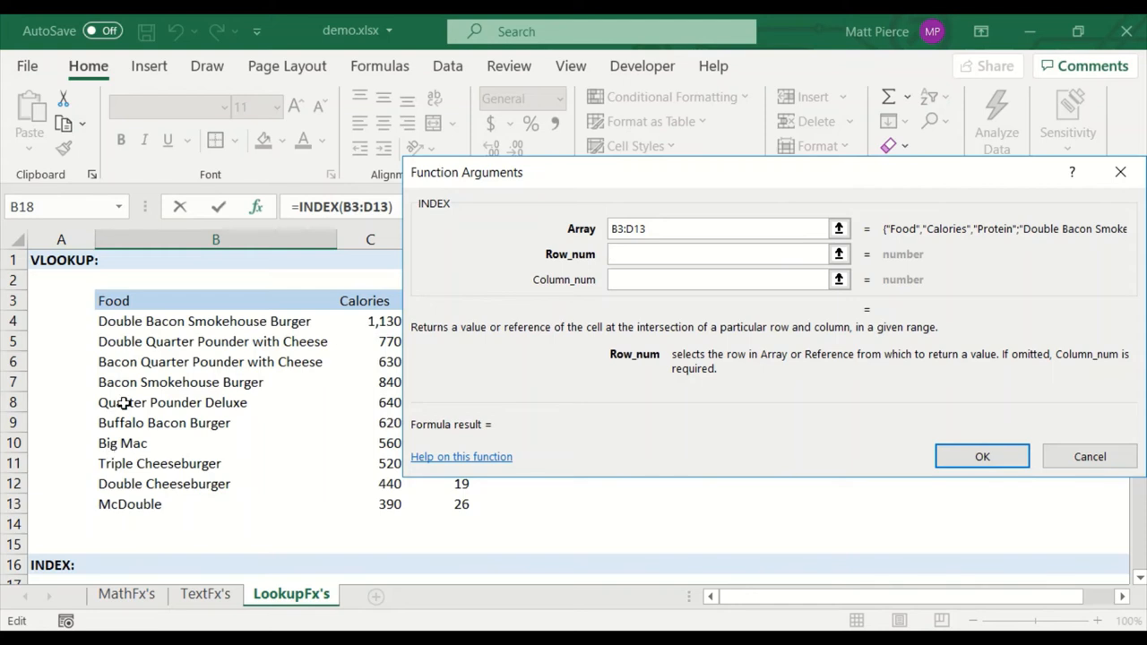
mouse_move(106, 381)
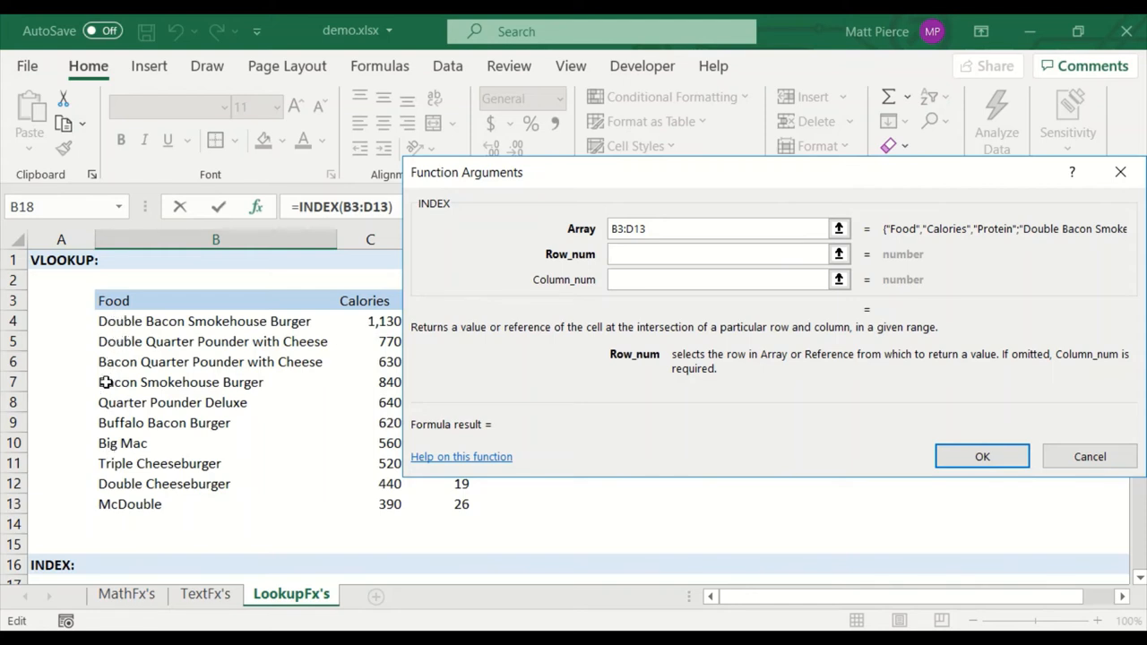
Step: Enter Row_num 8 and Column_num 2 and confirm, so B18 returns 560
left_click(716, 254)
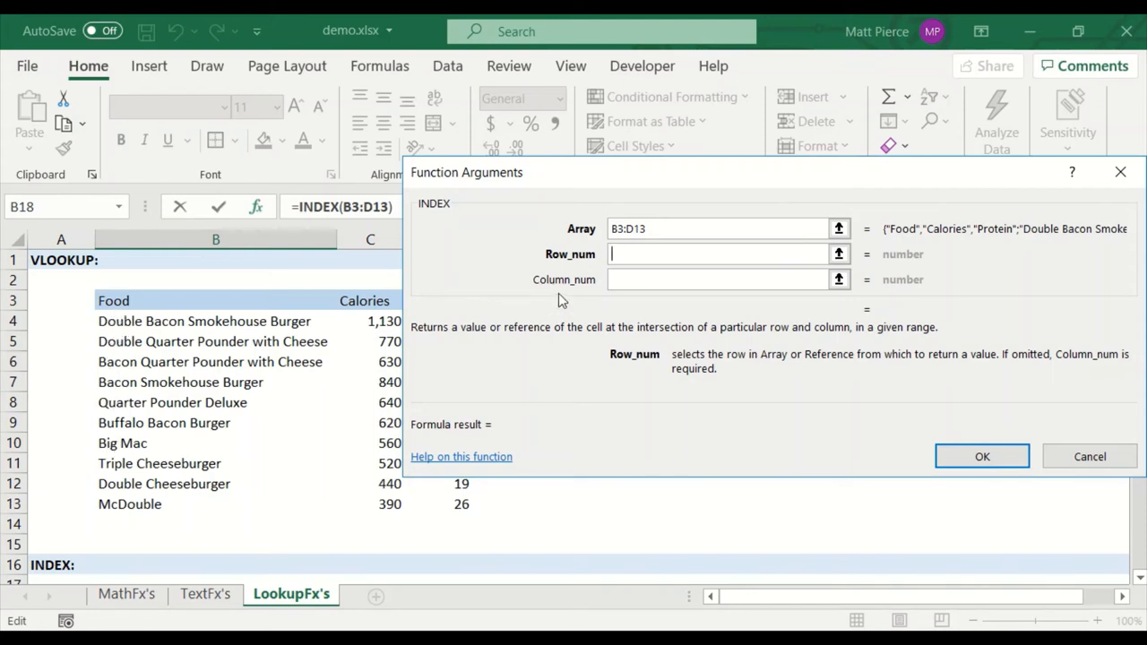
type("8")
left_click(718, 279)
type("2")
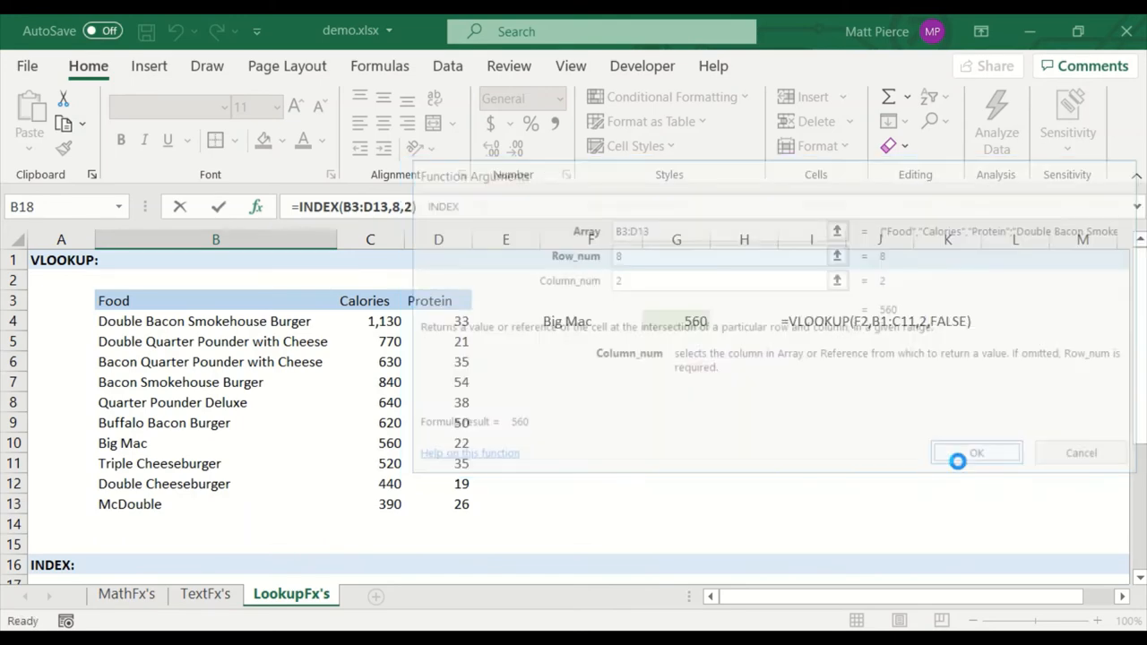
left_click(975, 452)
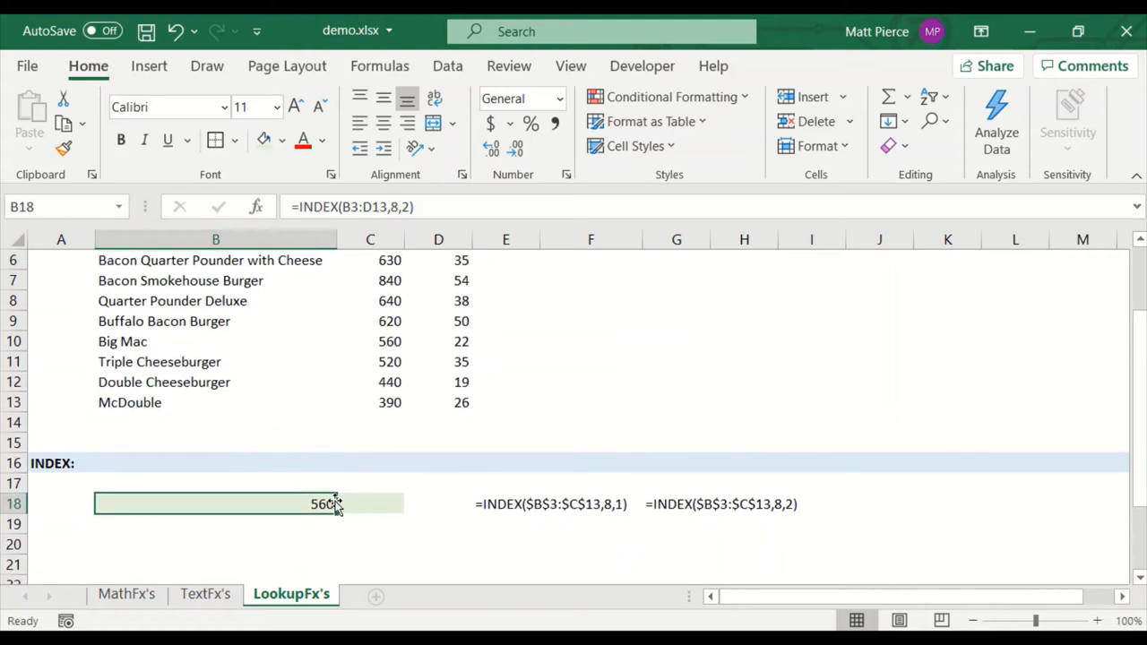
Step: Change B18's INDEX to column 1 for Big Mac, copy it to C18 and lock the table reference with F4
double_click(215, 504)
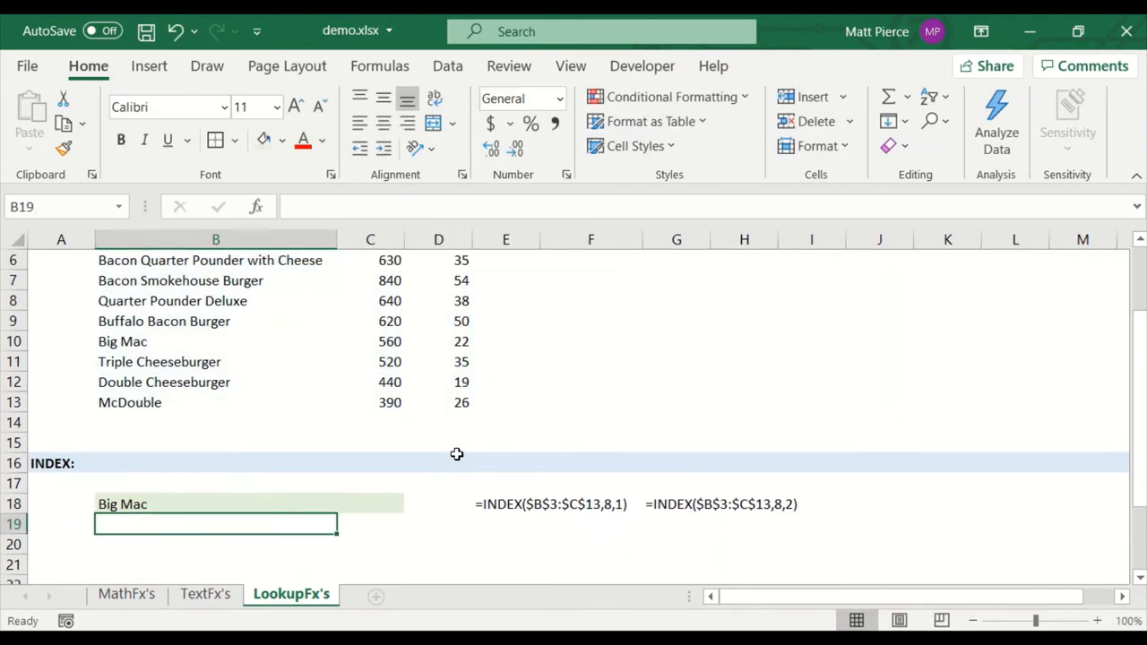
left_click(215, 503)
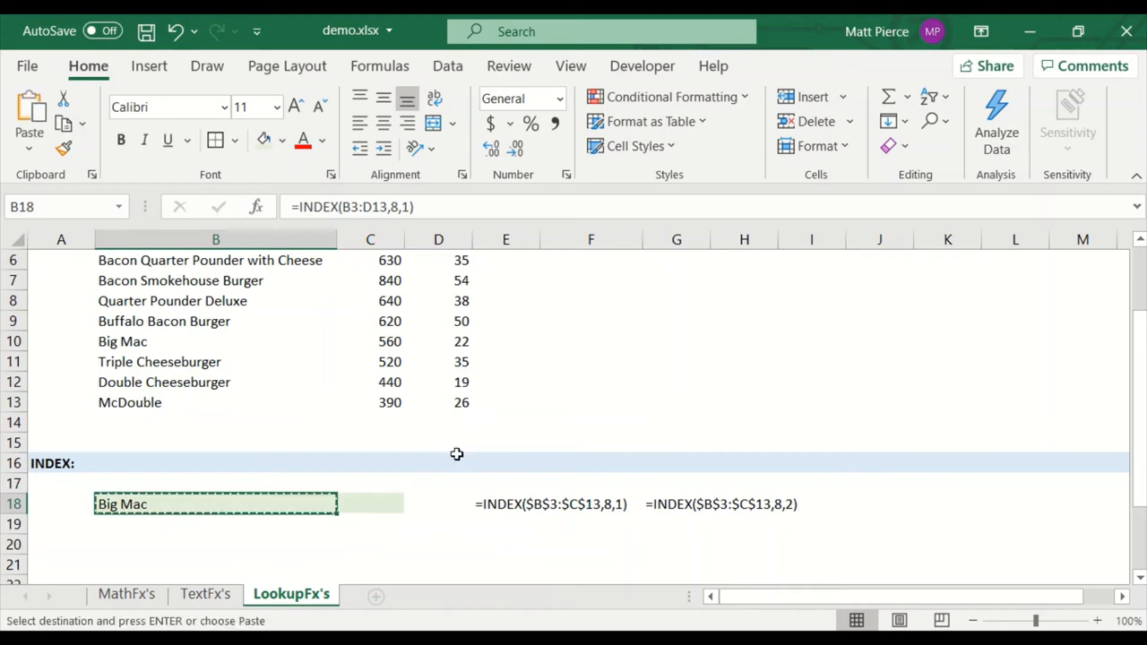
left_click(369, 503)
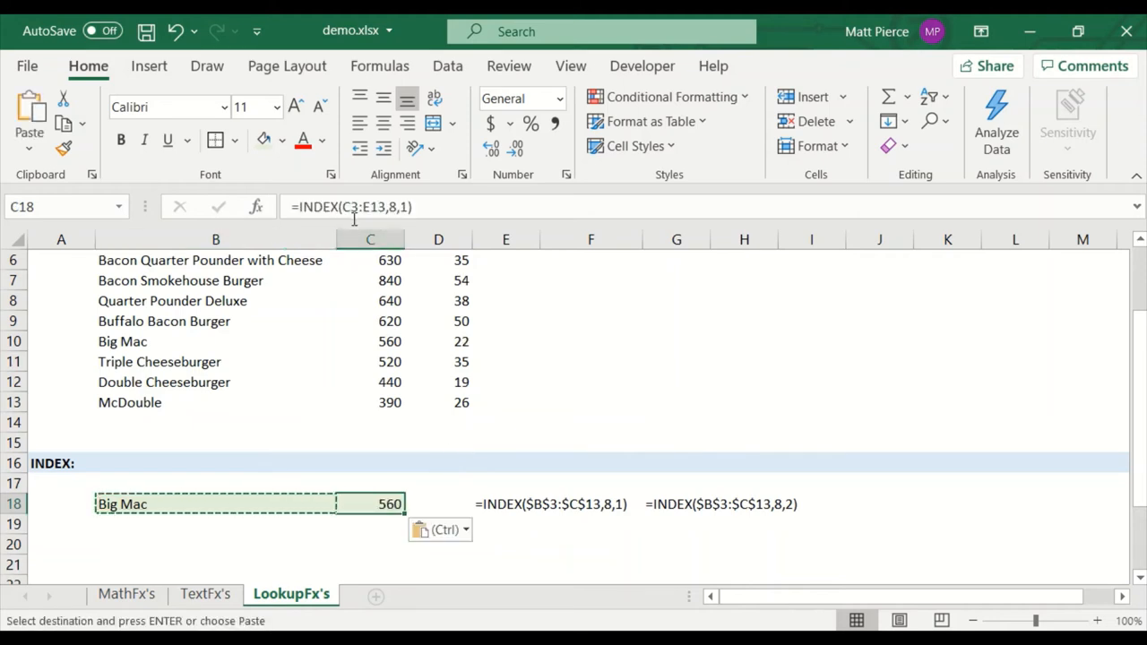
mouse_move(344, 208)
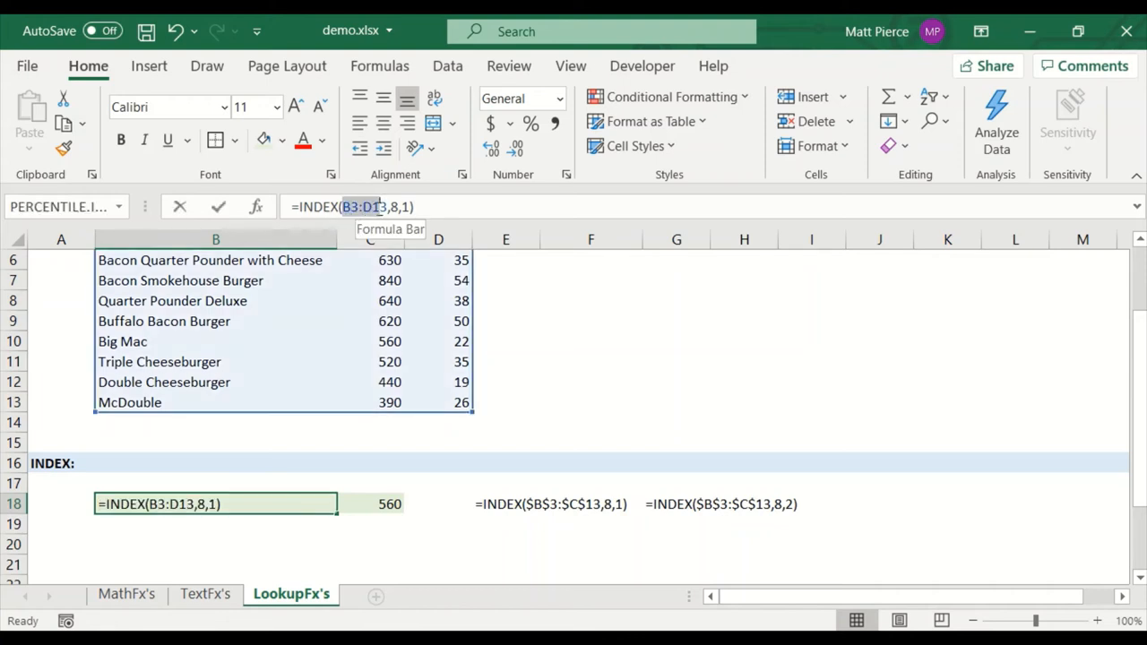
left_click(376, 206)
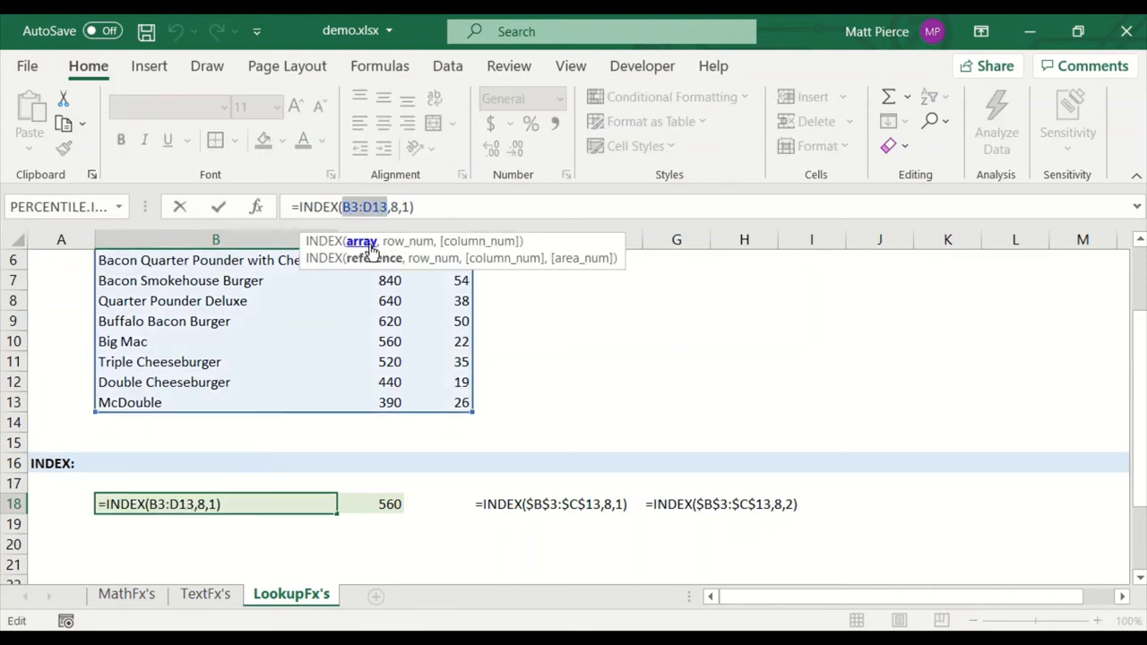
key("f4")
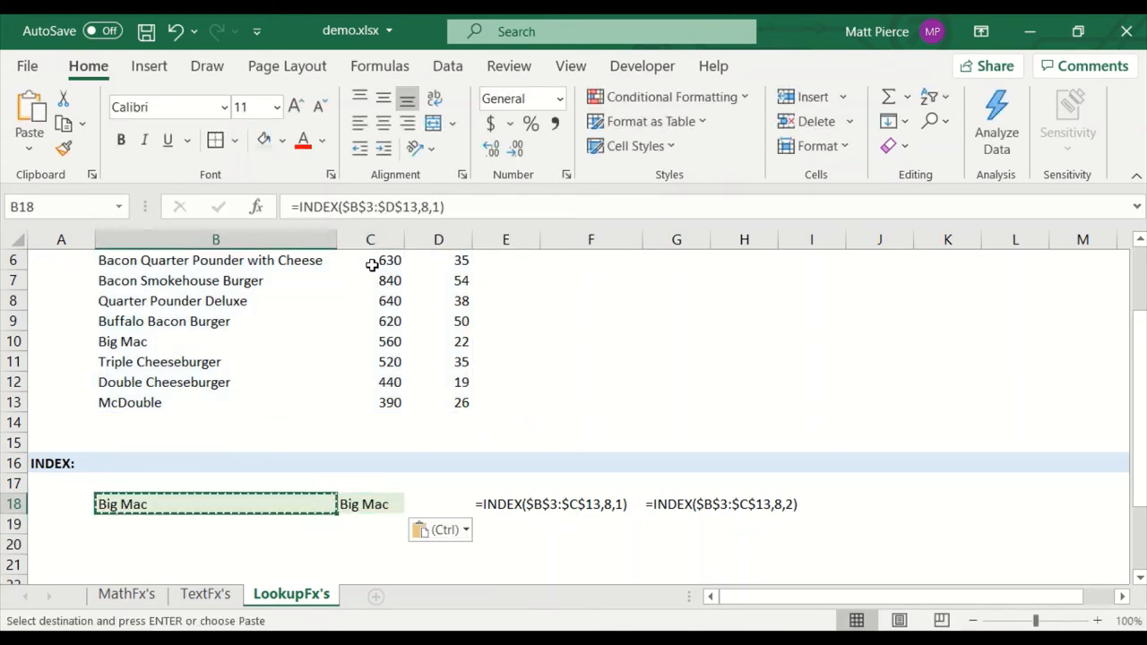
Step: Re-enter the corrected C18 formula with column 2 showing 560 and check the Big Mac row
left_click(369, 504)
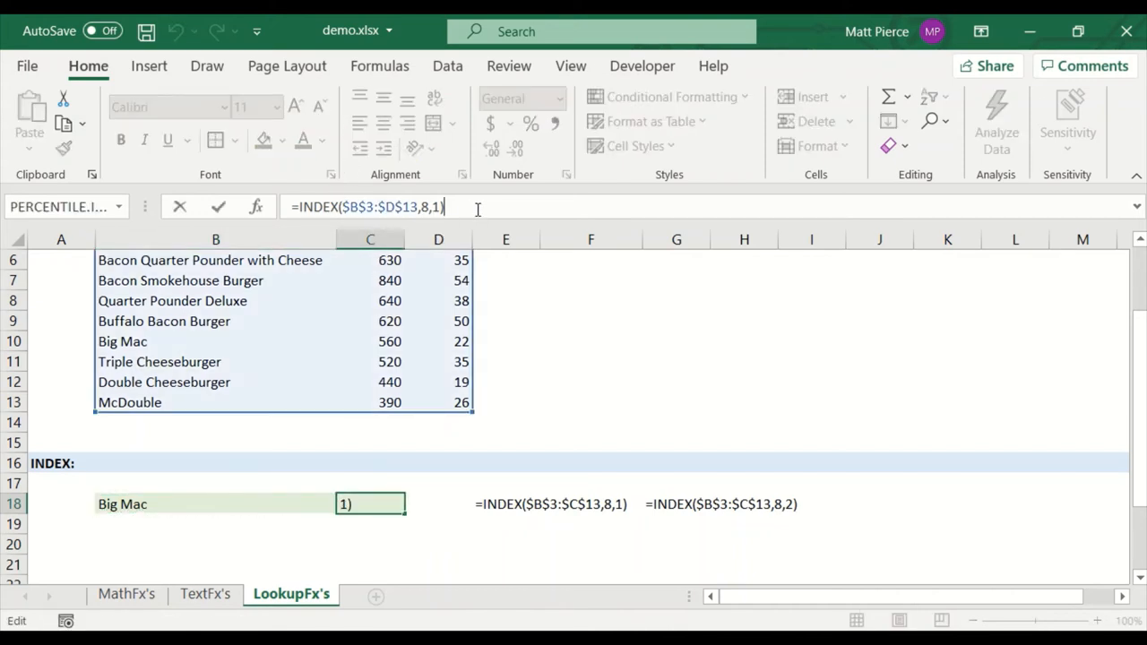
key("Return")
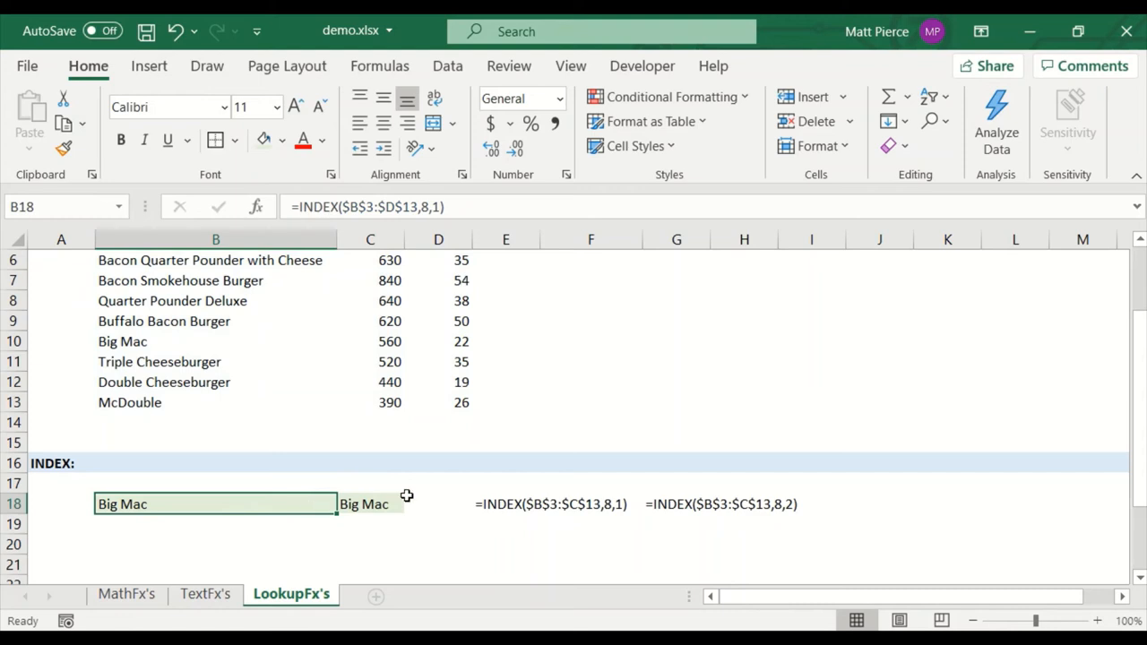
left_click(369, 504)
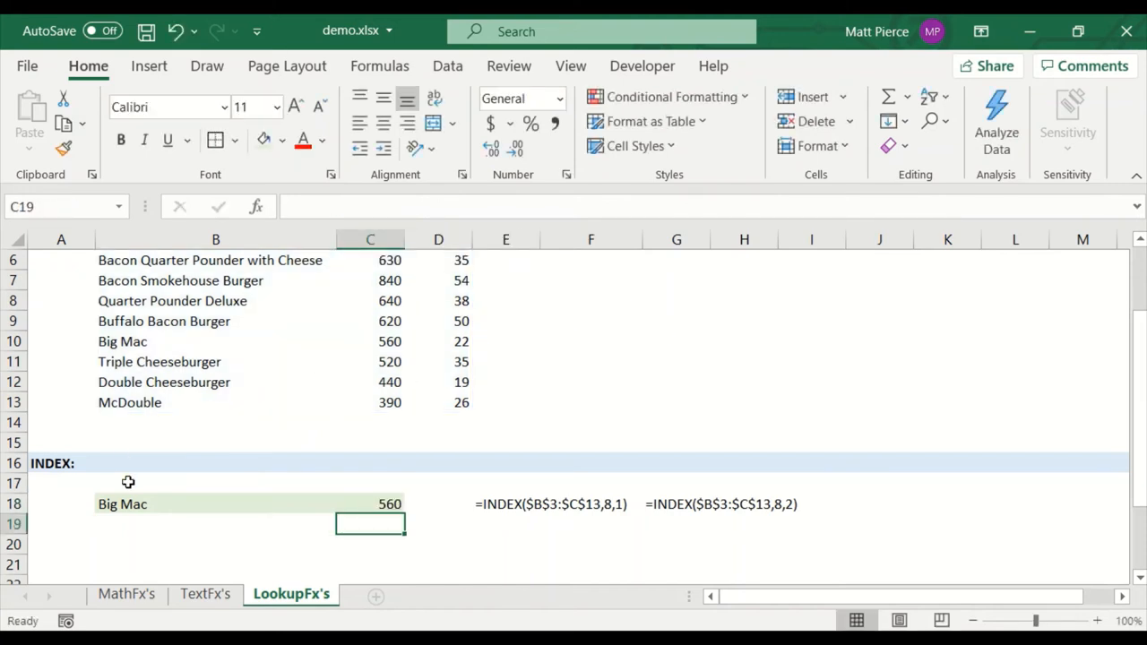
scroll("up", 3)
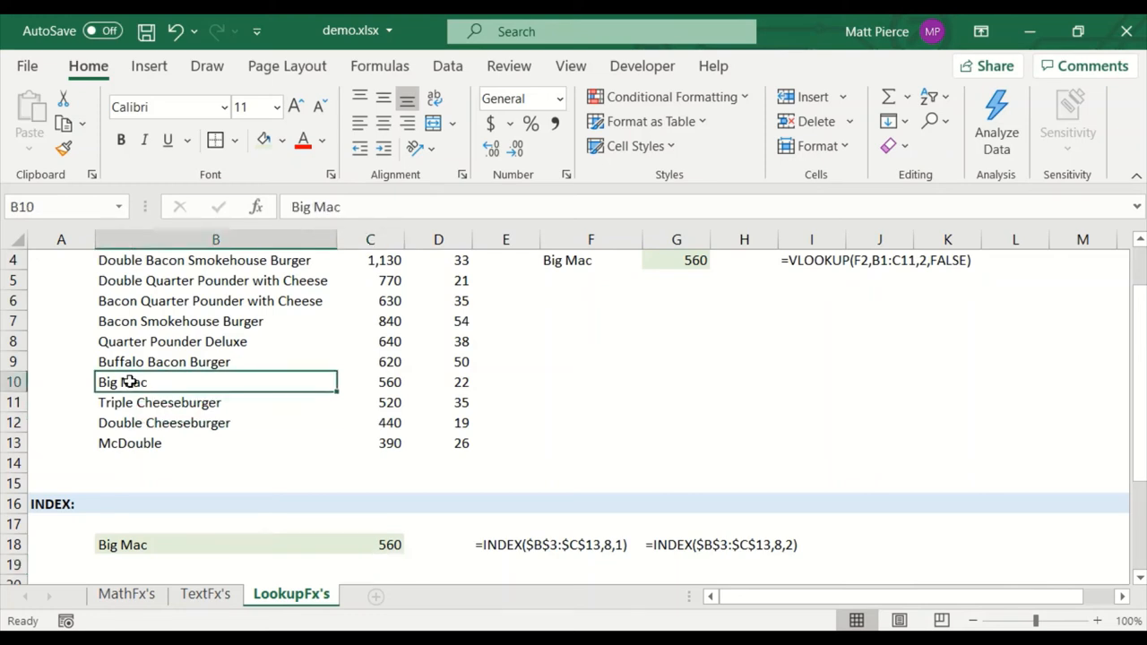
left_click(369, 382)
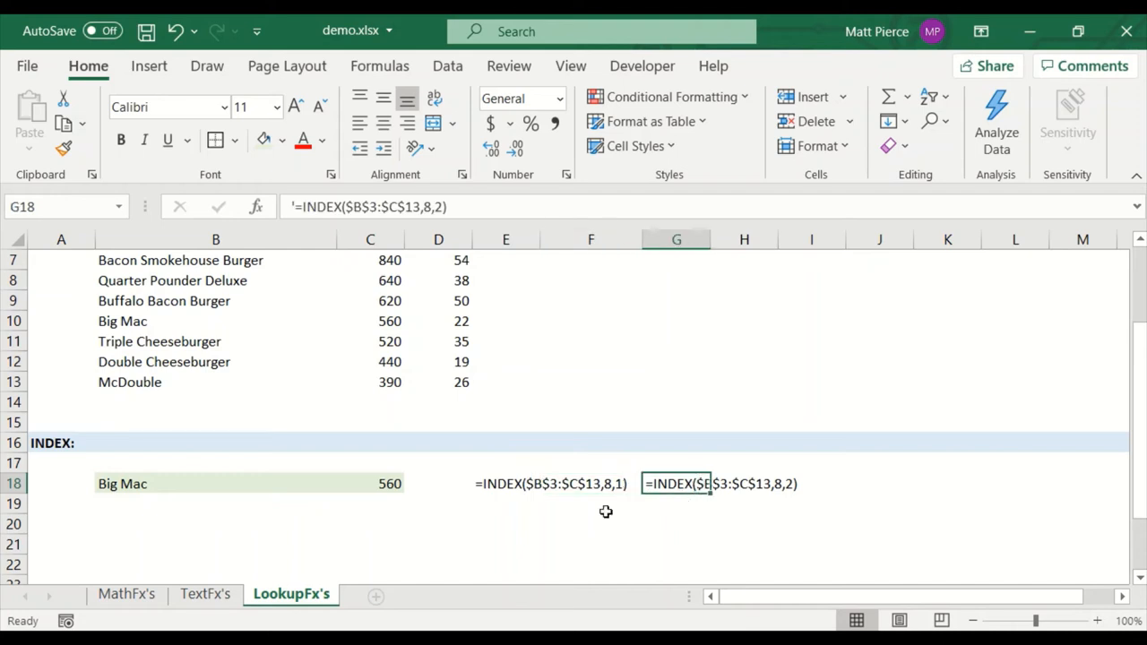
left_click(506, 301)
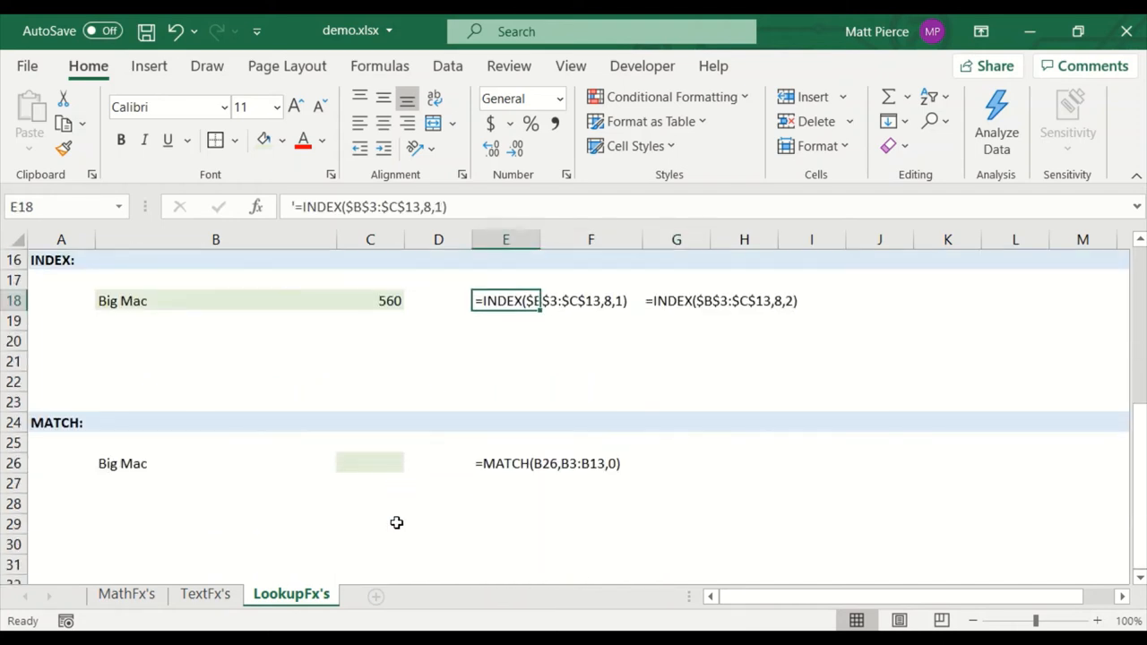
scroll("down", 3)
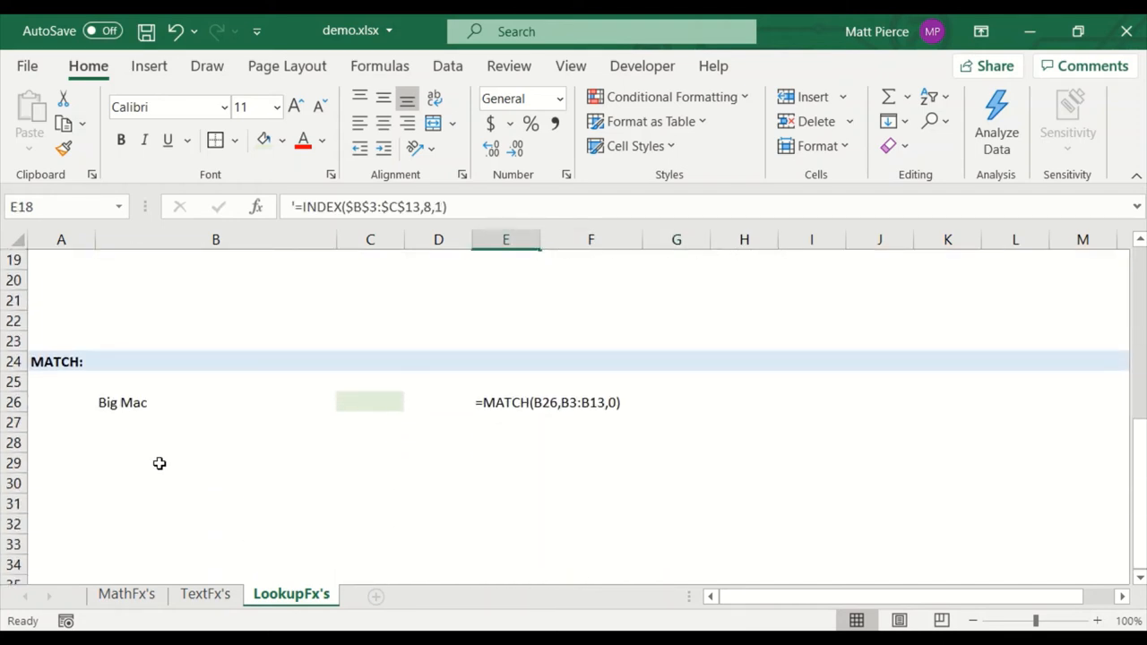
scroll("up", 3)
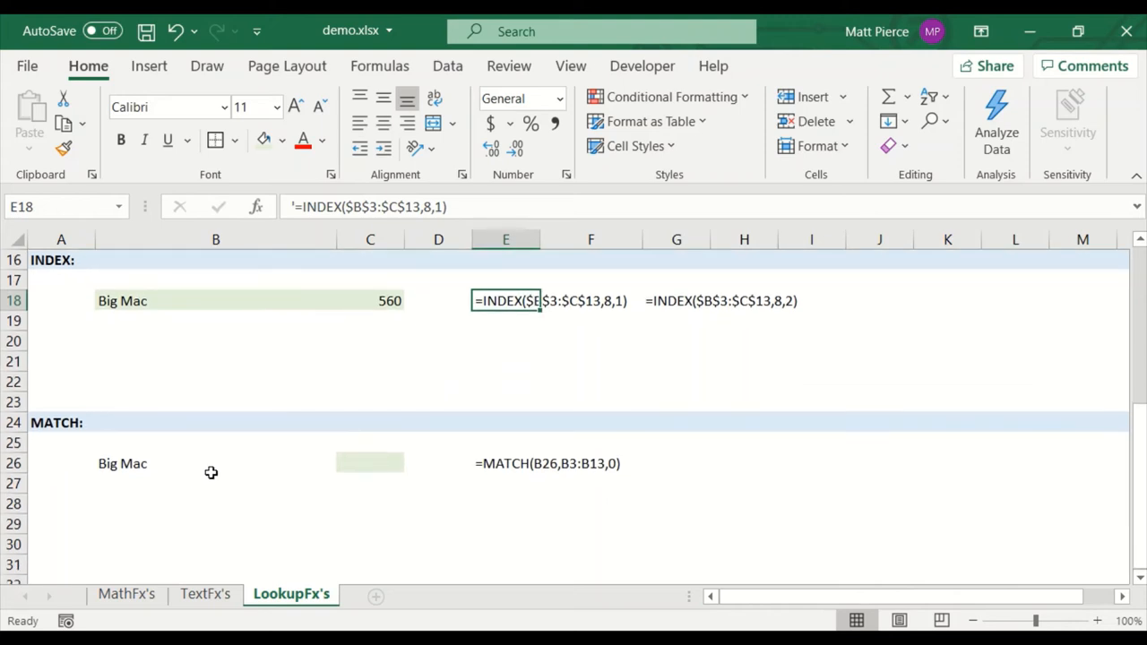
left_click(369, 462)
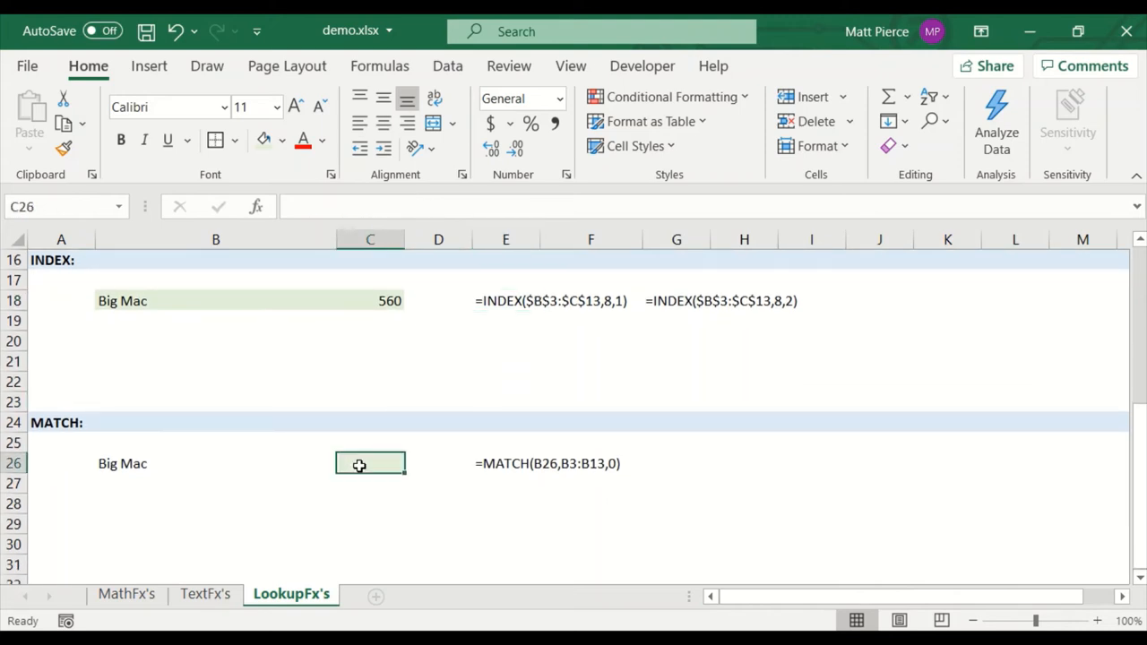
left_click(215, 463)
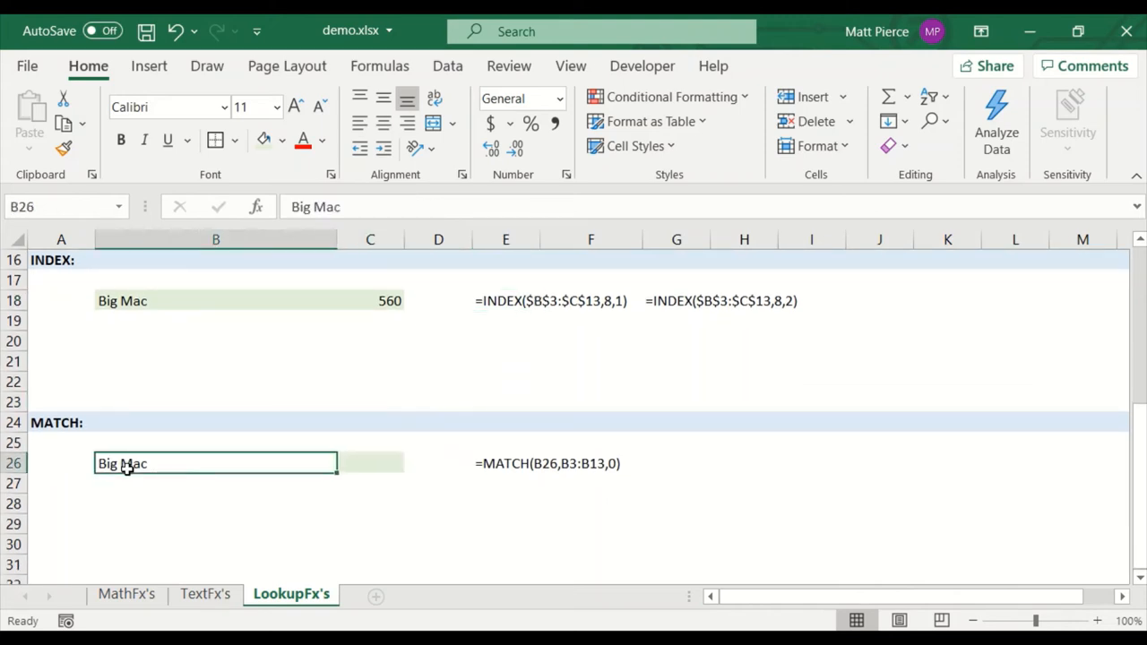
left_click(369, 462)
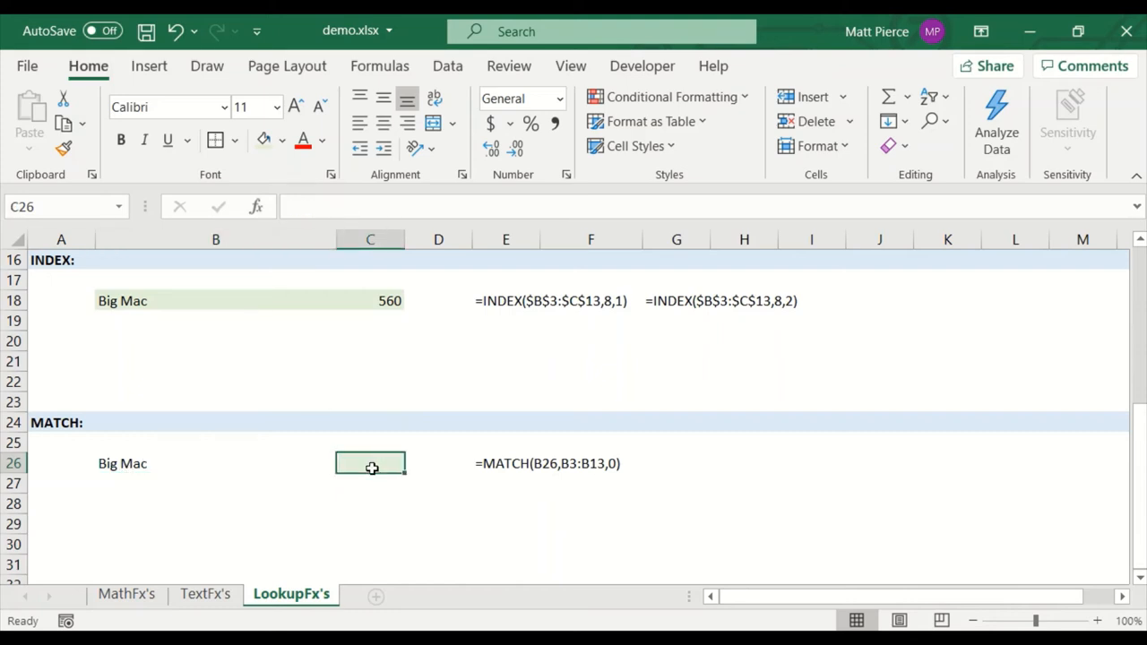
mouse_move(522, 520)
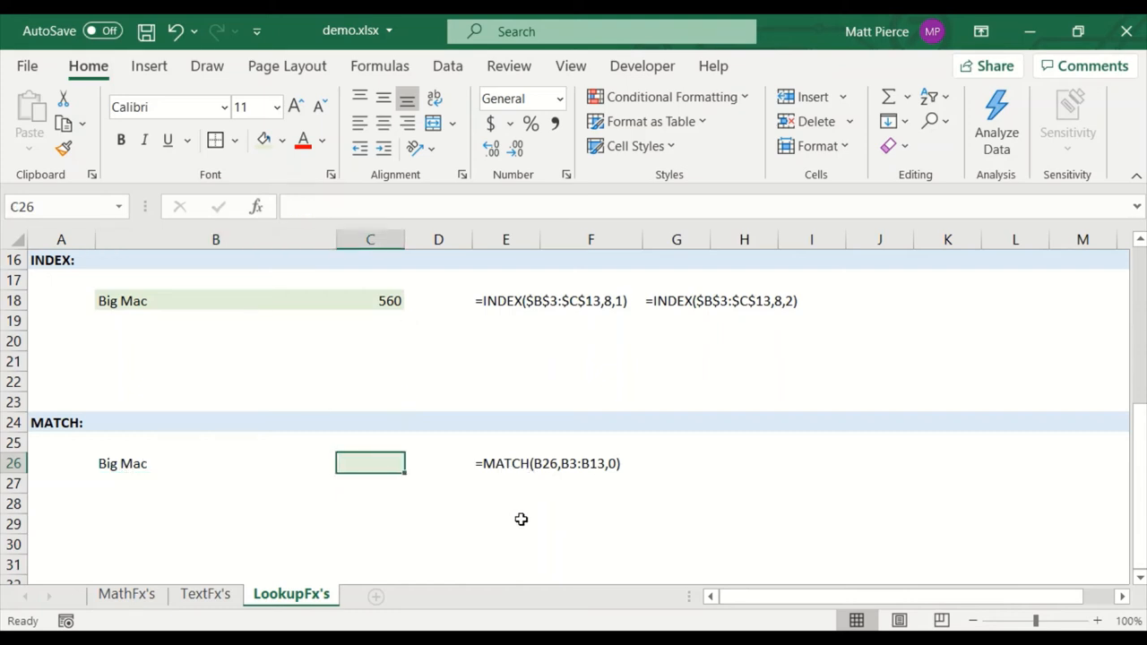
Step: Start MATCH in C26 with Lookup_value B26 and Lookup_array B3:D13
type("=m")
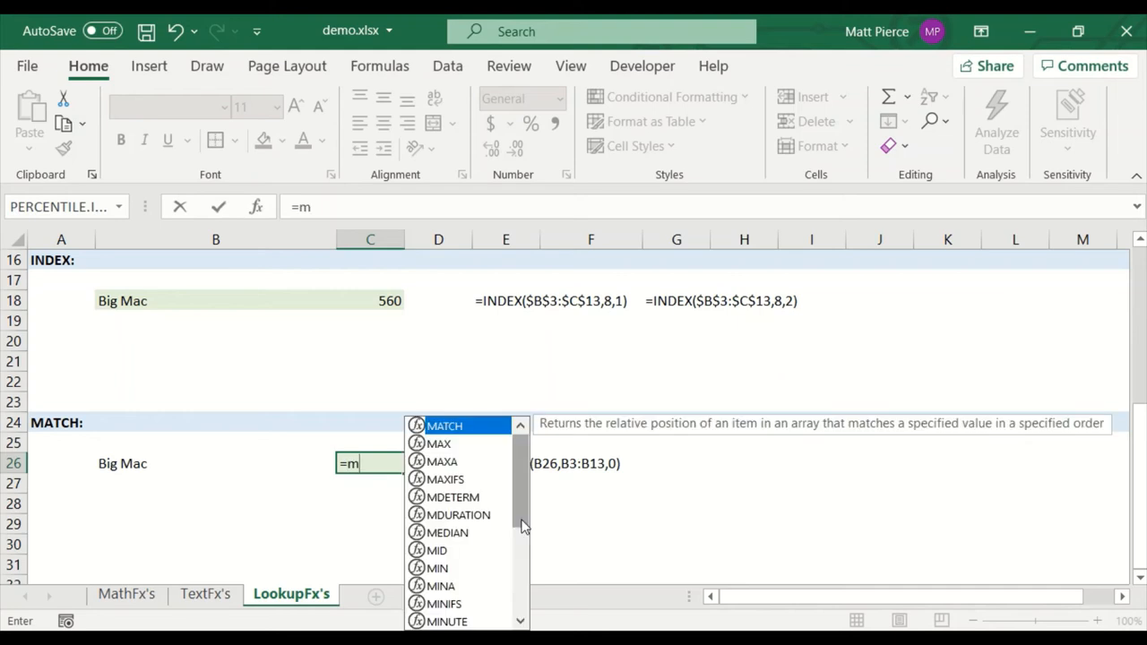
type("a")
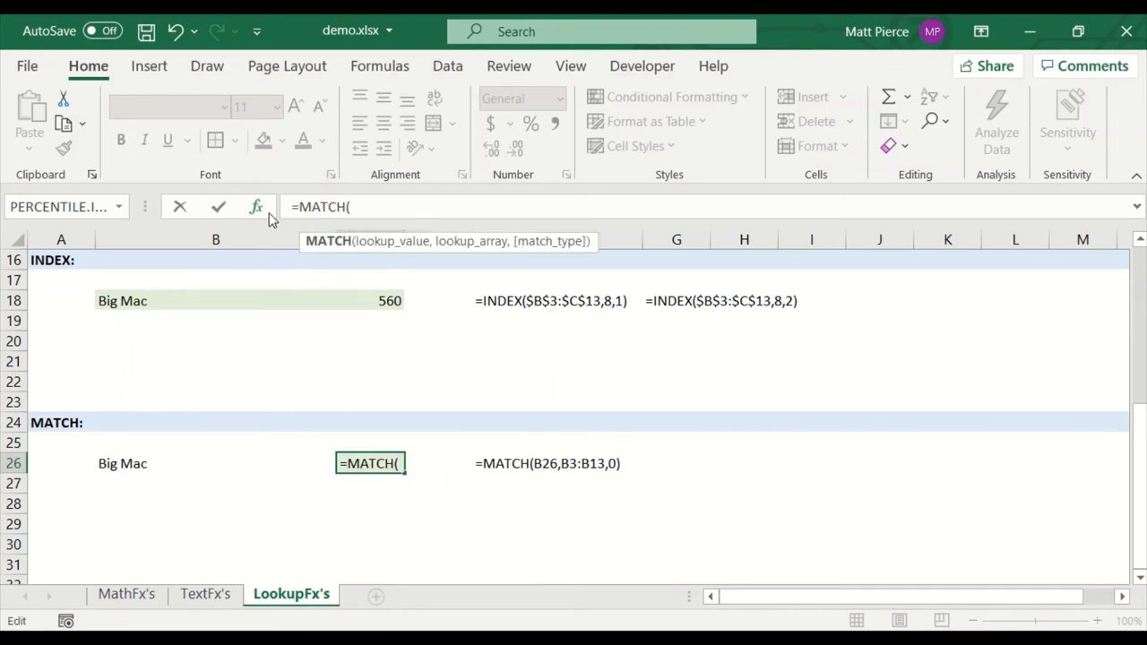
left_click(257, 208)
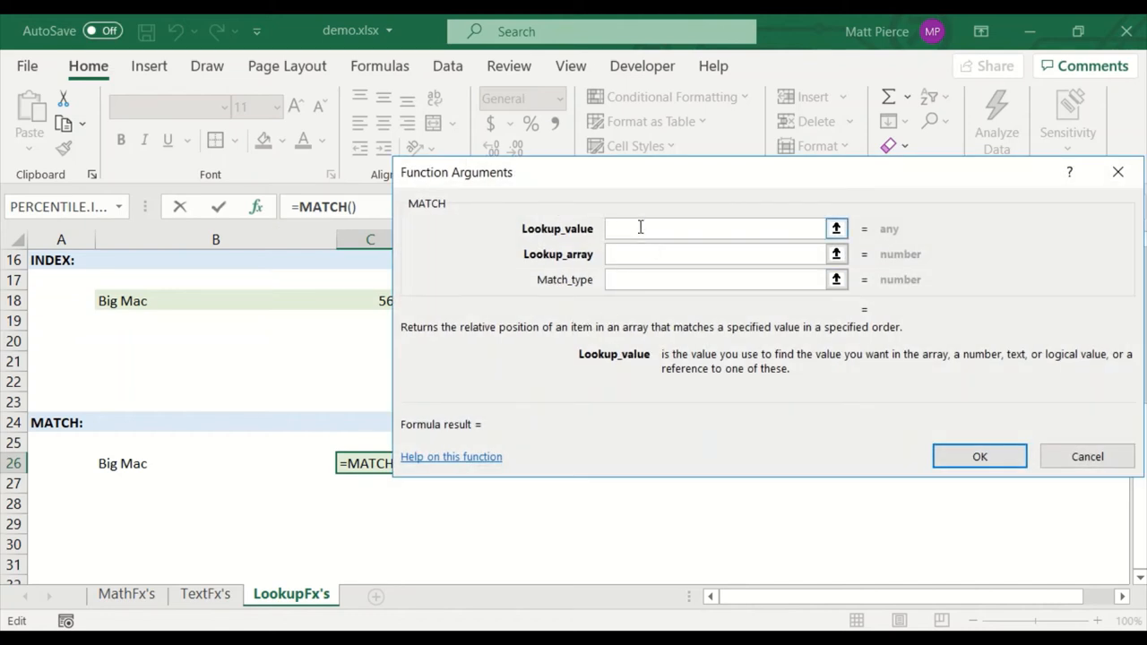
left_click(122, 463)
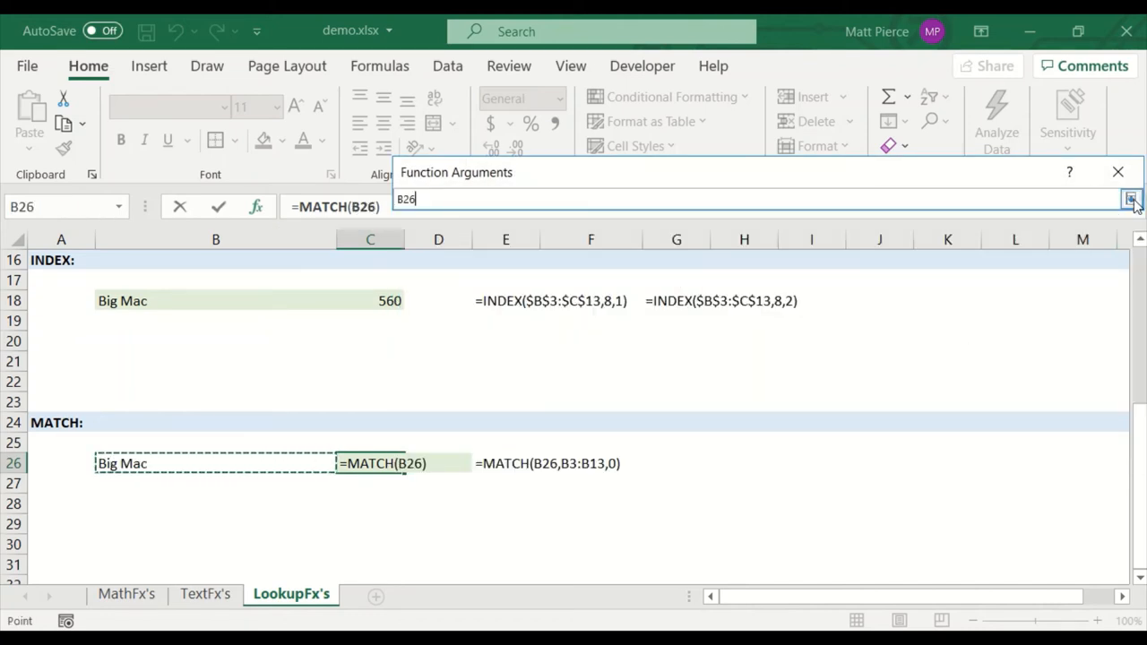
left_click(1129, 199)
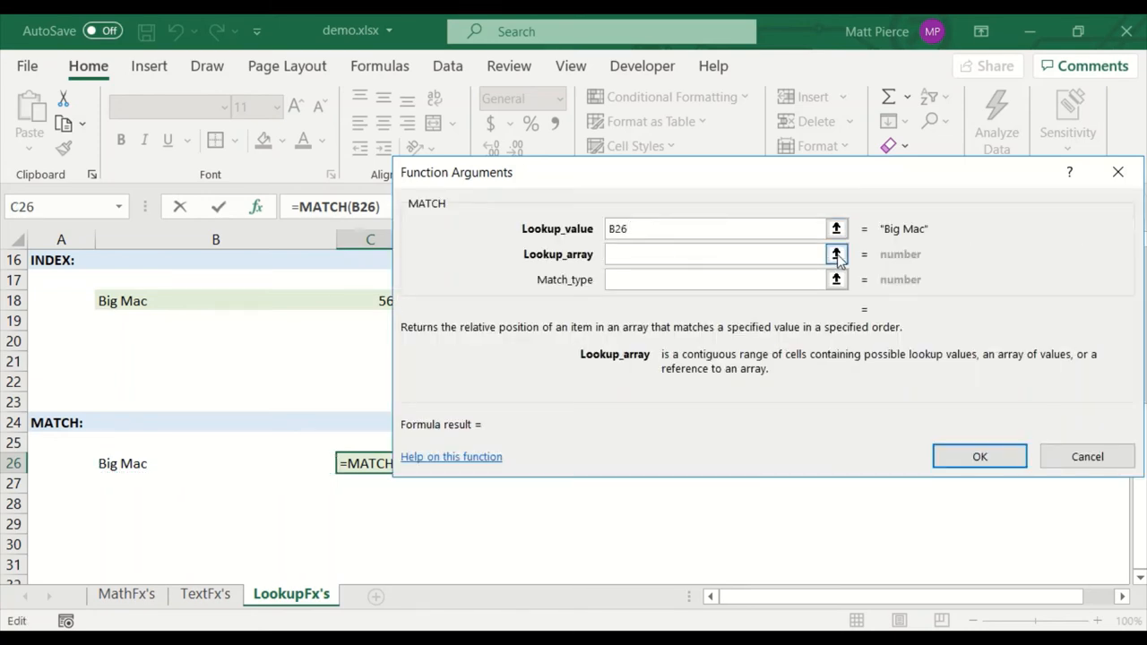
left_click(835, 255)
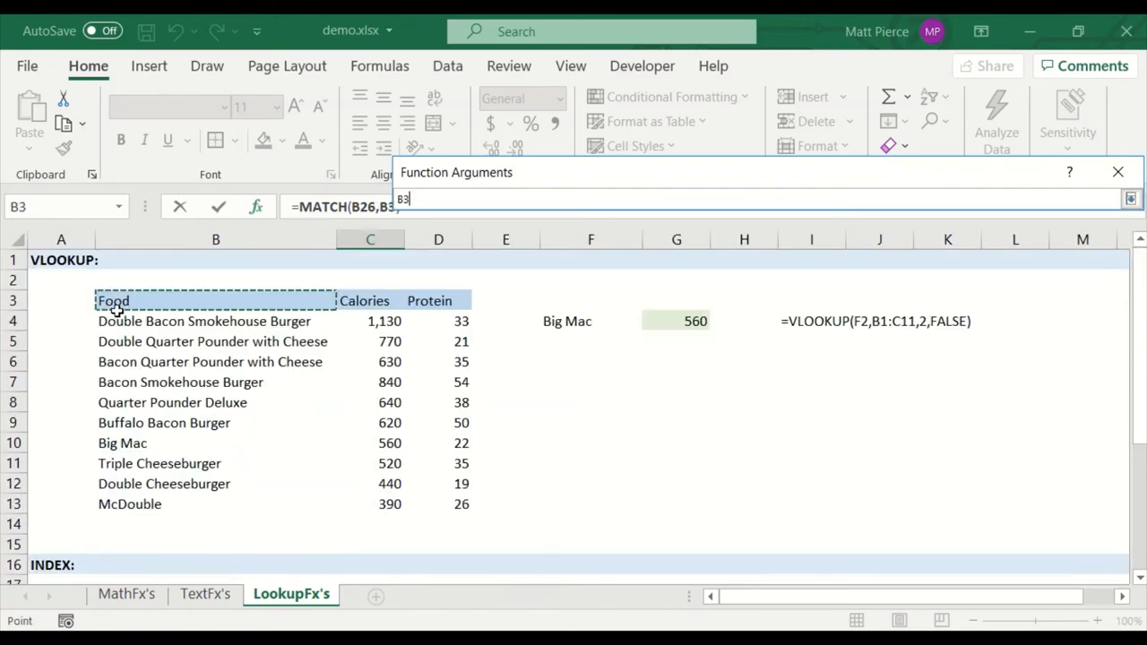
left_click_drag(113, 301, 463, 503)
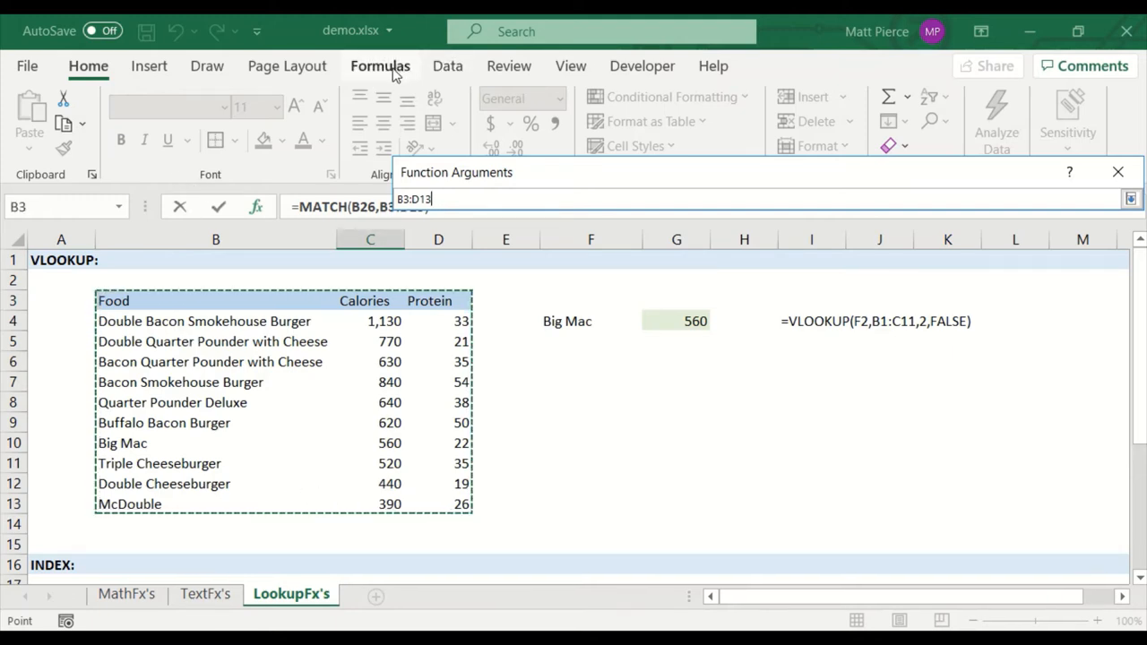
Step: Set Match_type to 1 and confirm the MATCH arguments
left_click(380, 65)
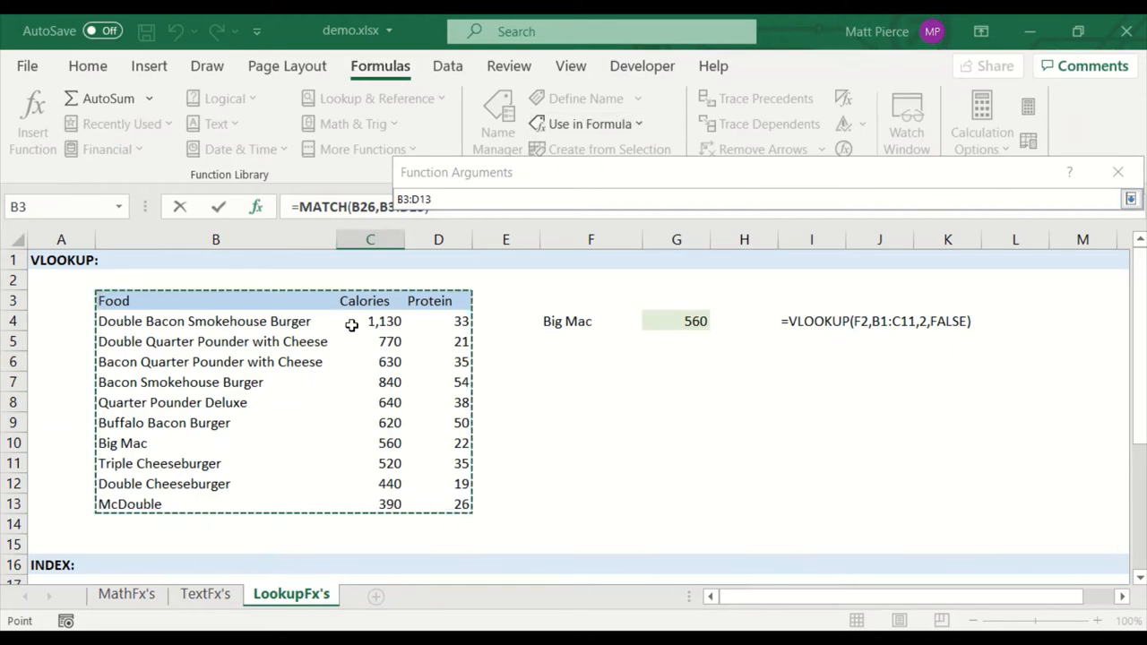
mouse_move(207, 470)
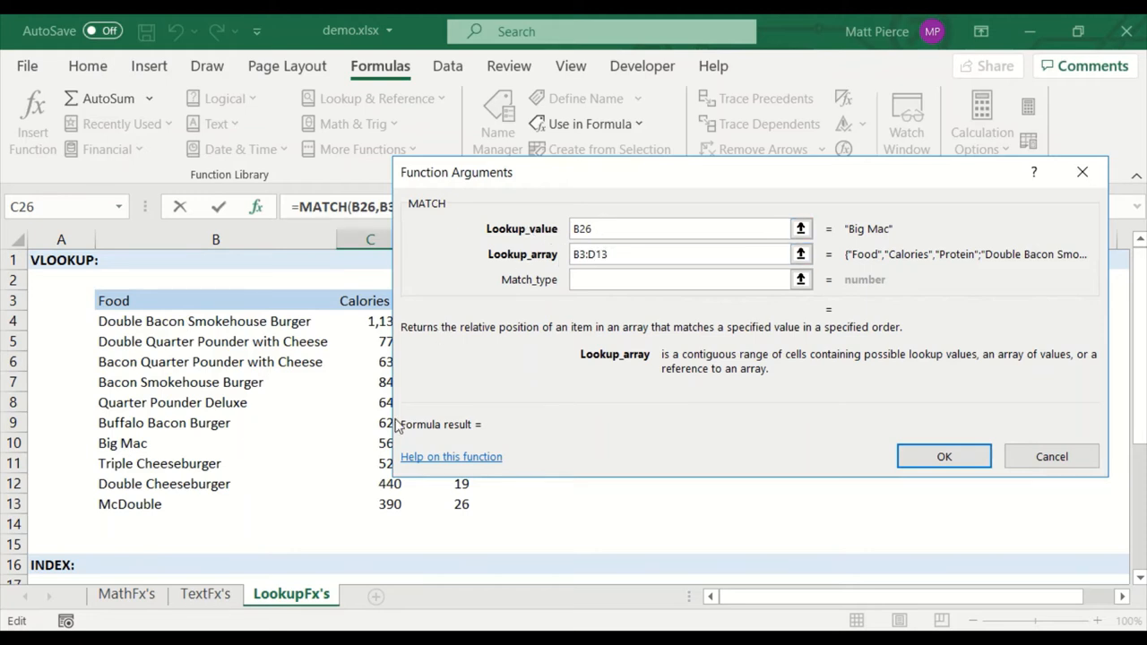
left_click(684, 280)
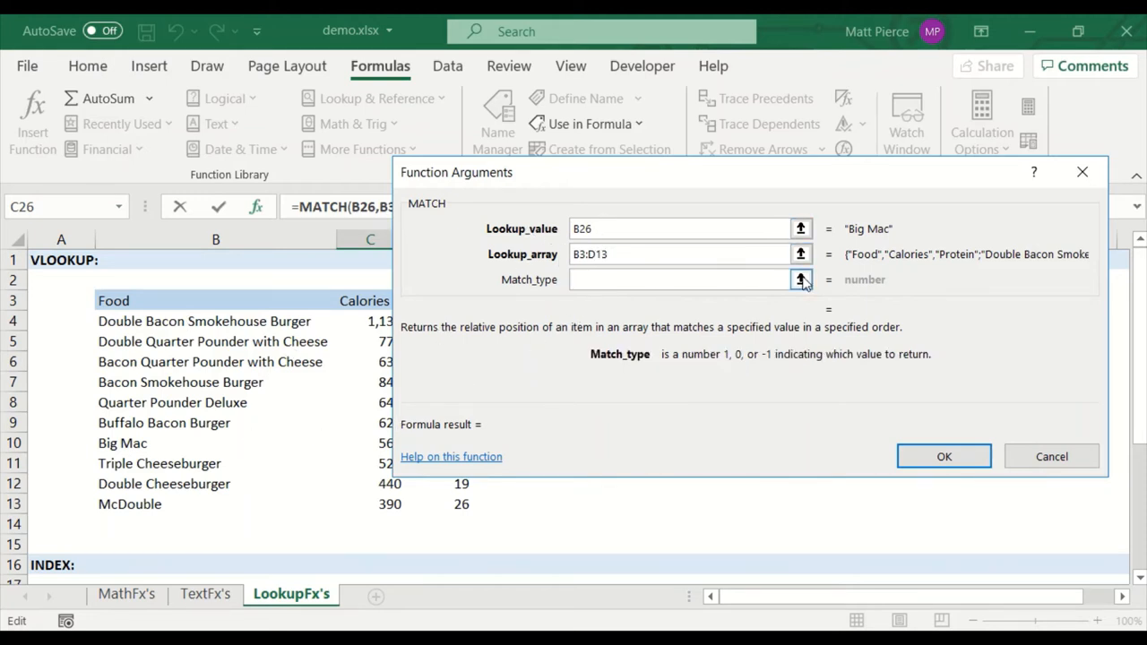
left_click(681, 279)
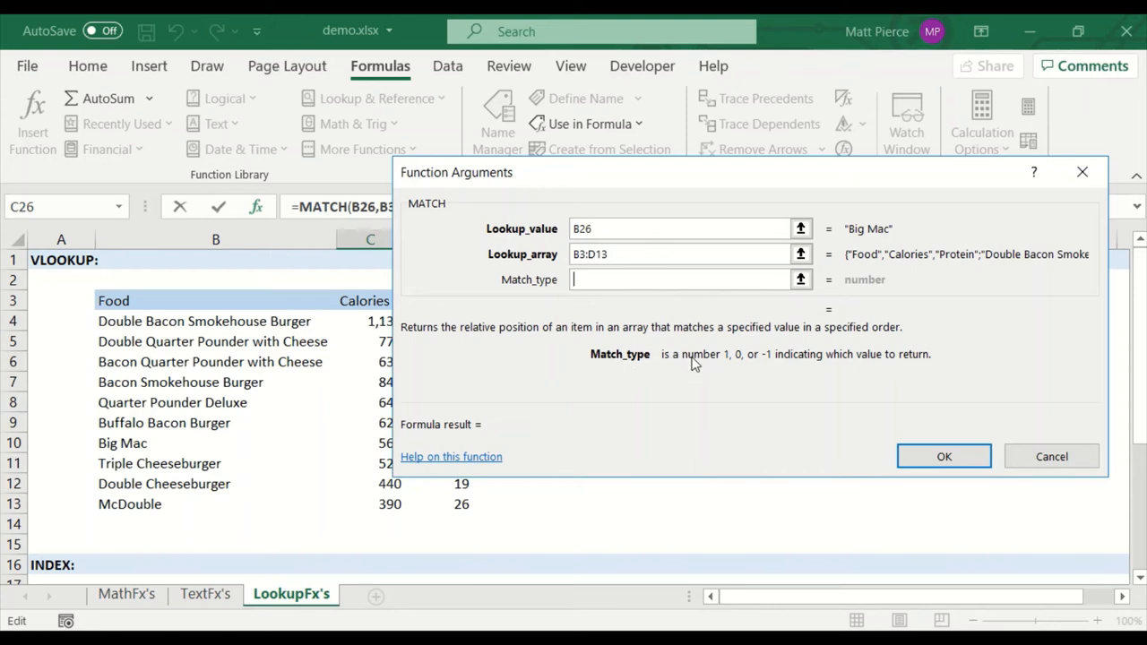
mouse_move(893, 359)
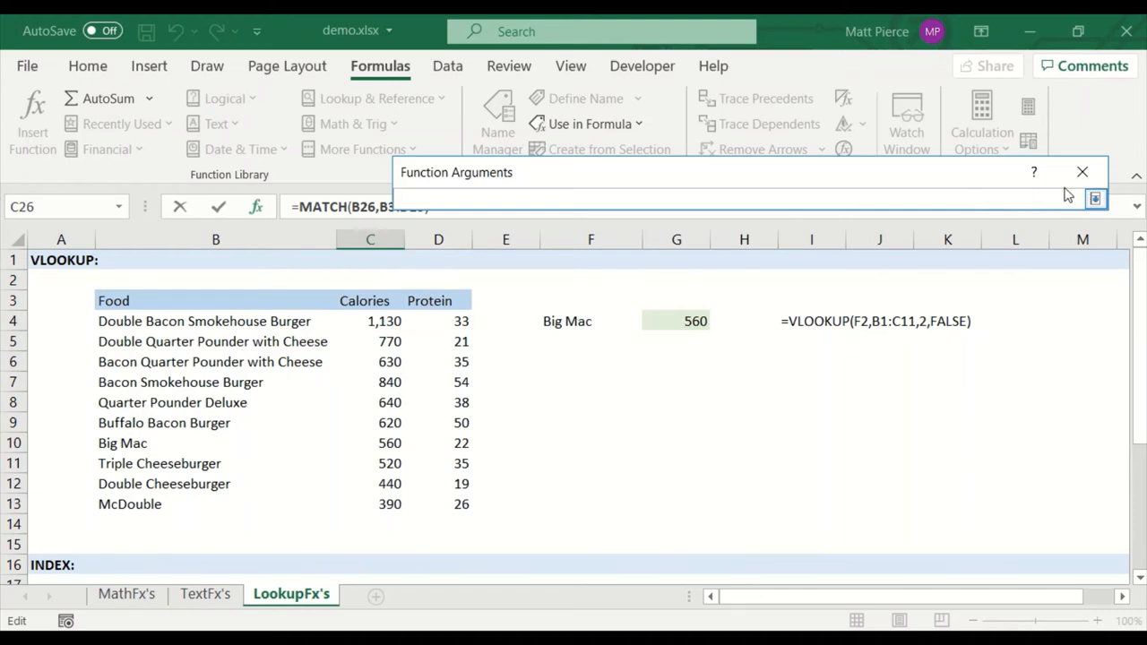
left_click(1095, 199)
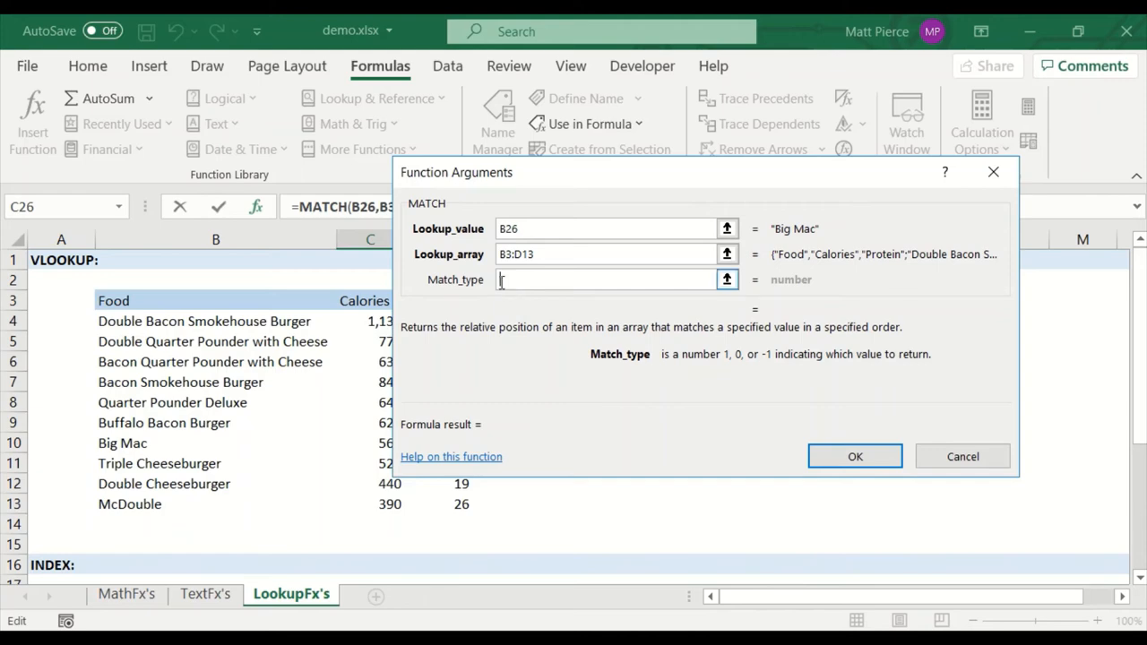
type("1")
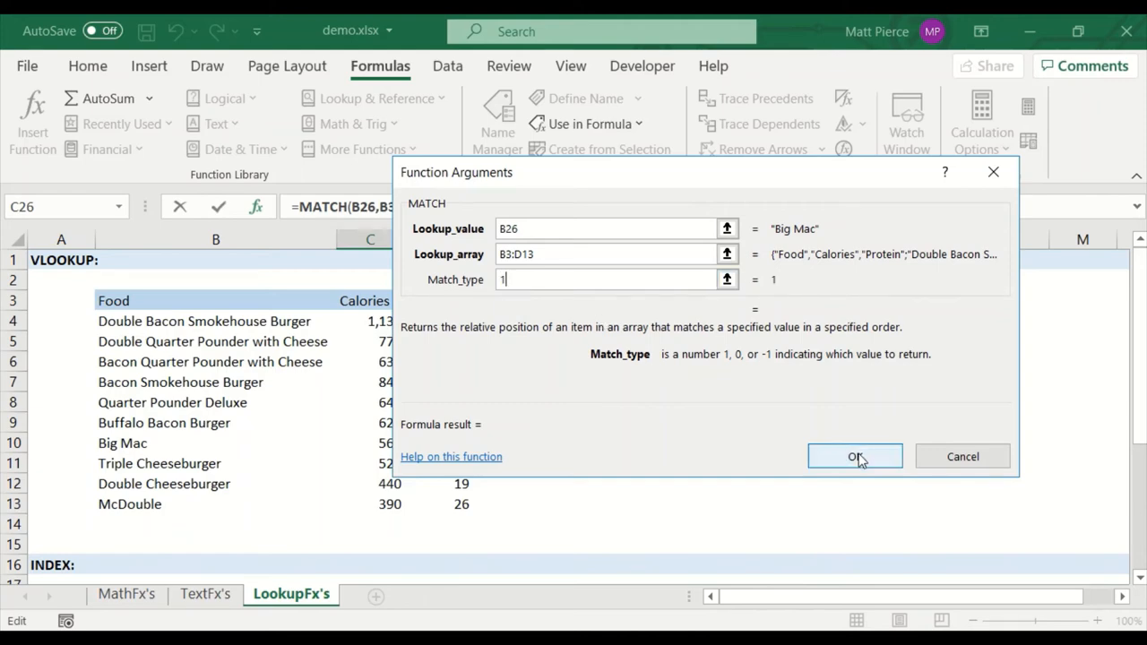
left_click(853, 457)
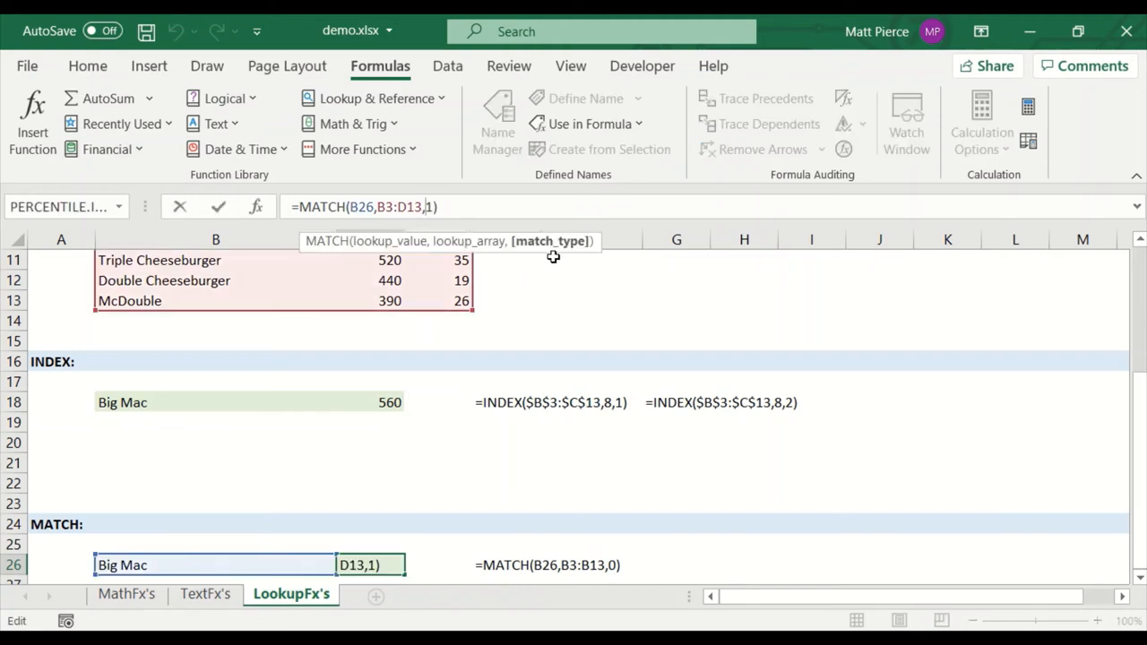
Step: Replace the match type 1 with exact match 0 and re-enter the MATCH formula
key("Backspace")
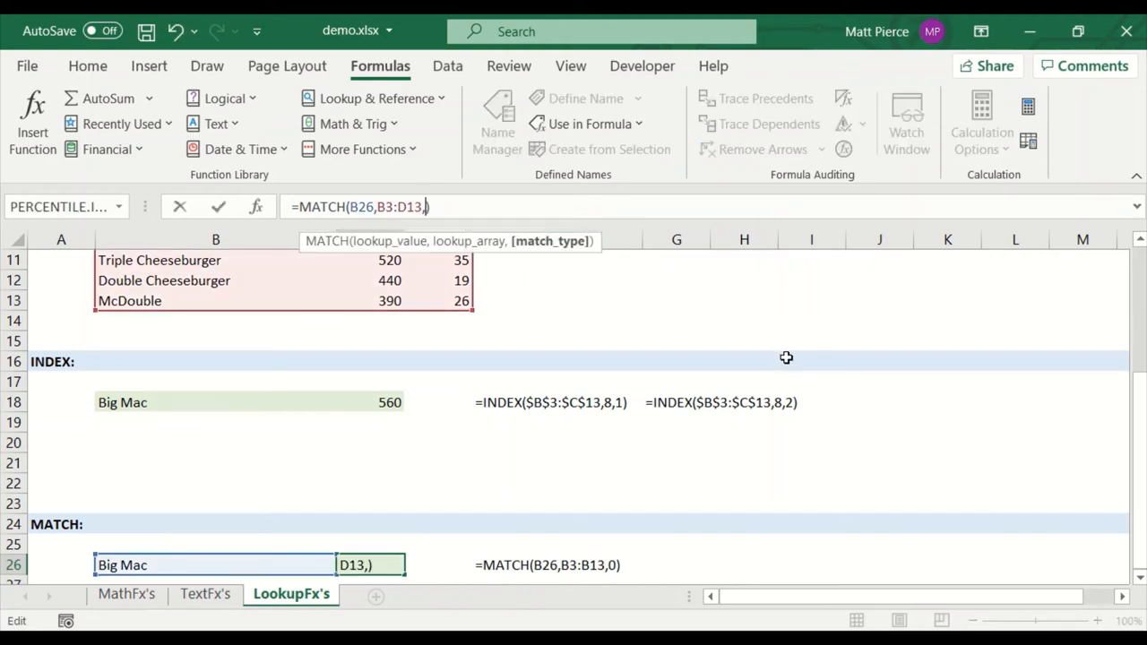
type(",")
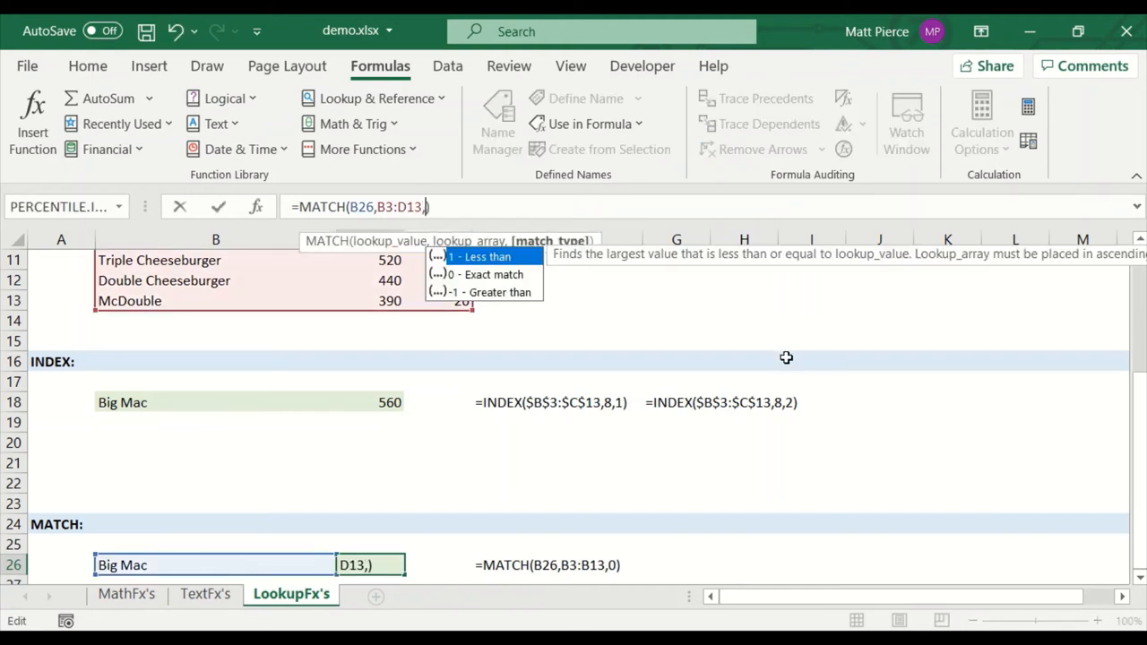
mouse_move(477, 285)
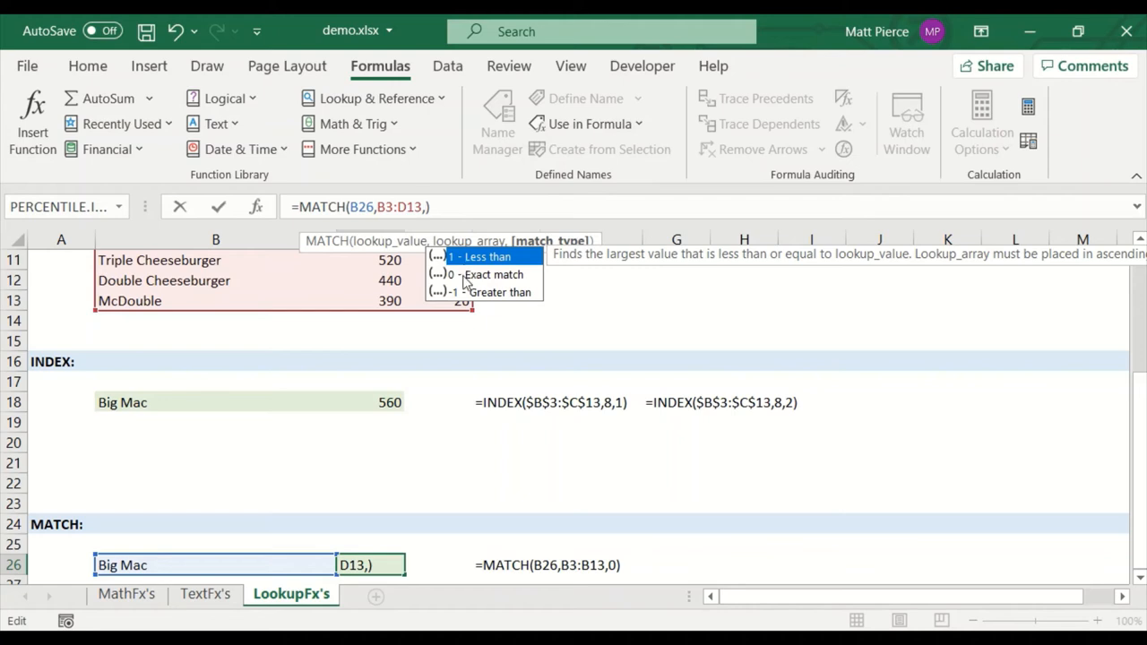
mouse_move(483, 275)
type("0")
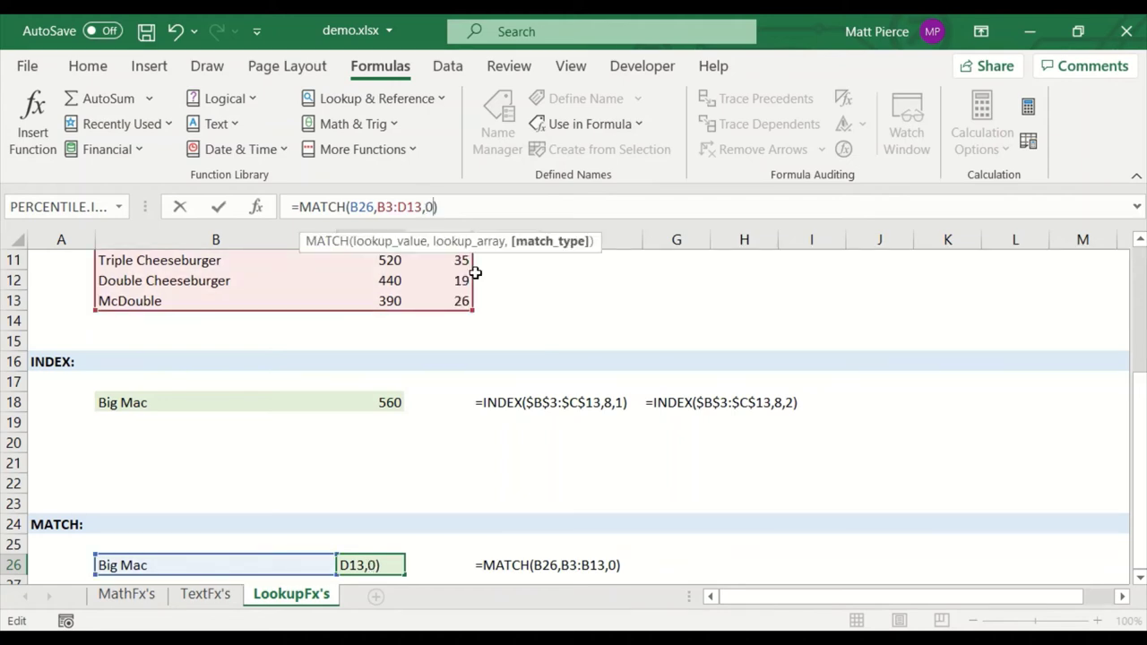
key("Return")
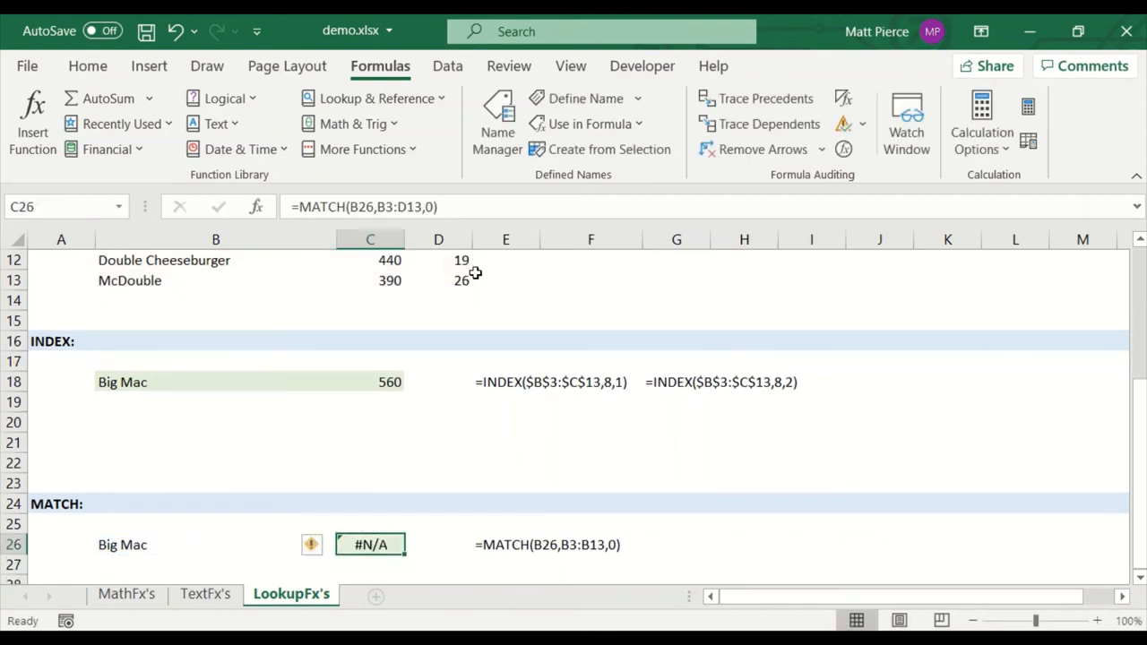
mouse_move(451, 471)
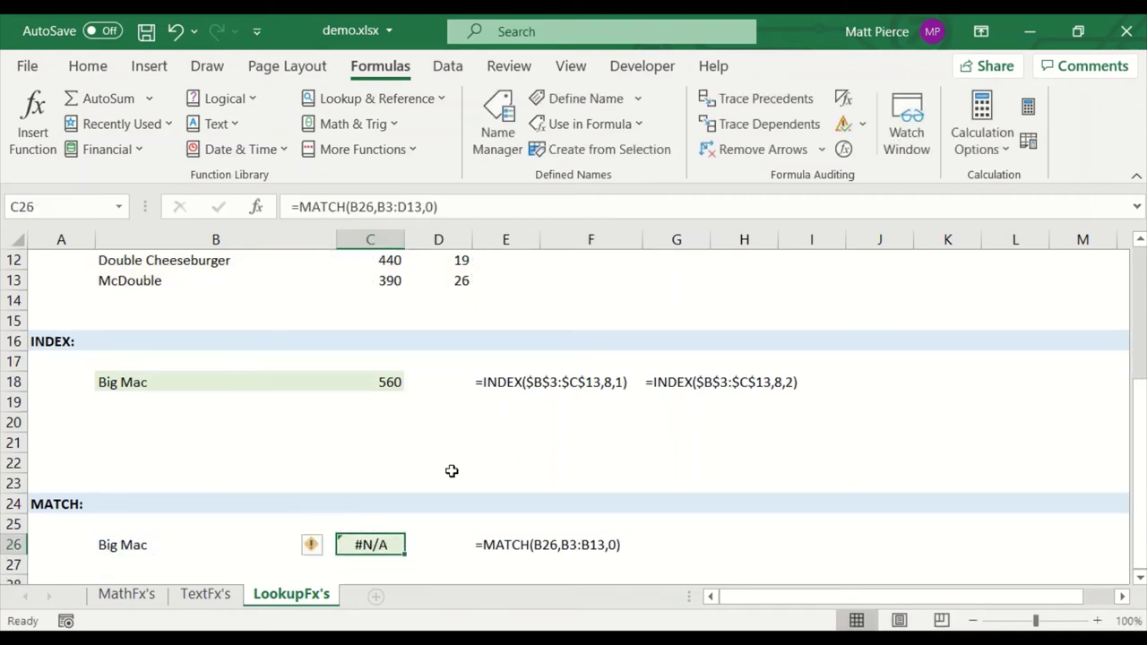
mouse_move(516, 561)
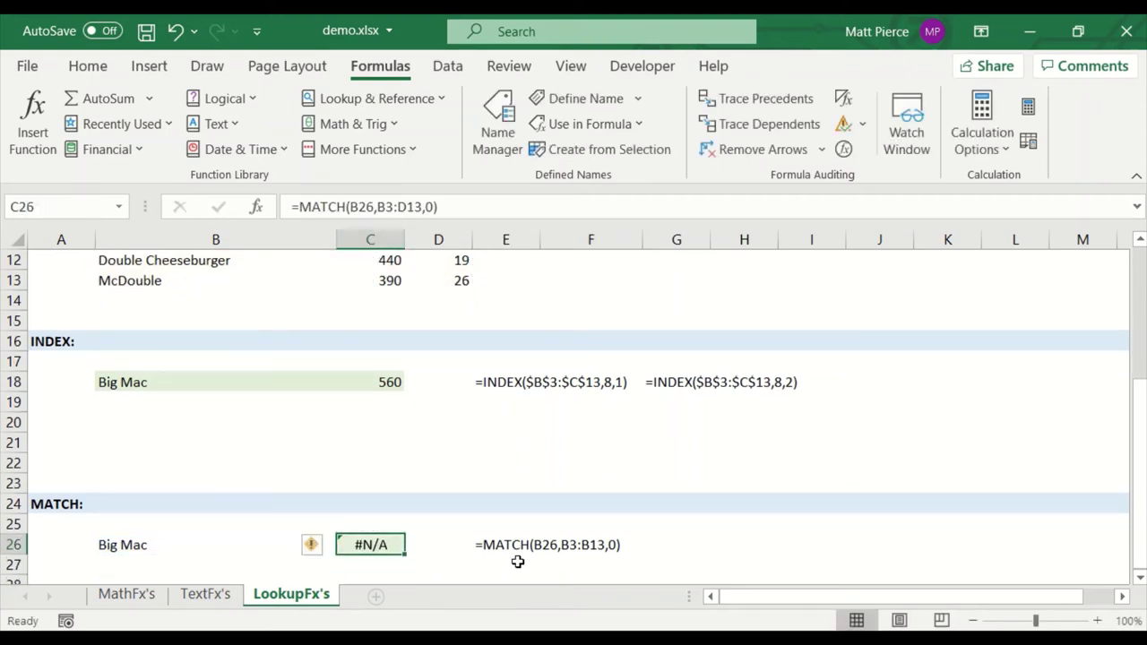
mouse_move(554, 548)
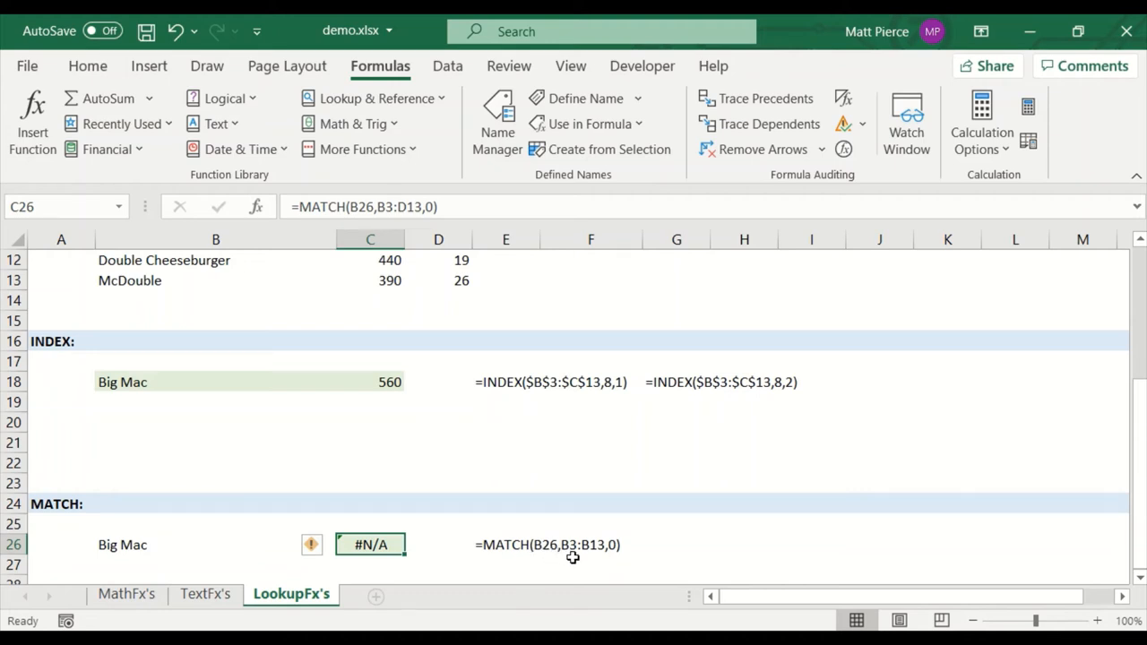
mouse_move(398, 211)
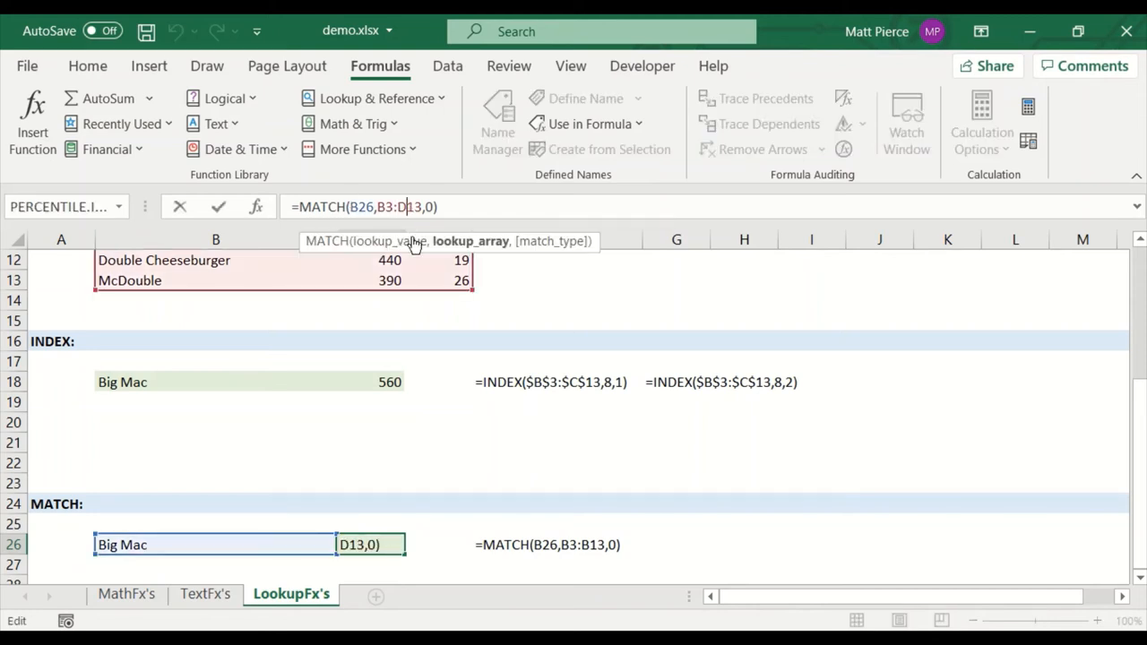
mouse_move(150, 545)
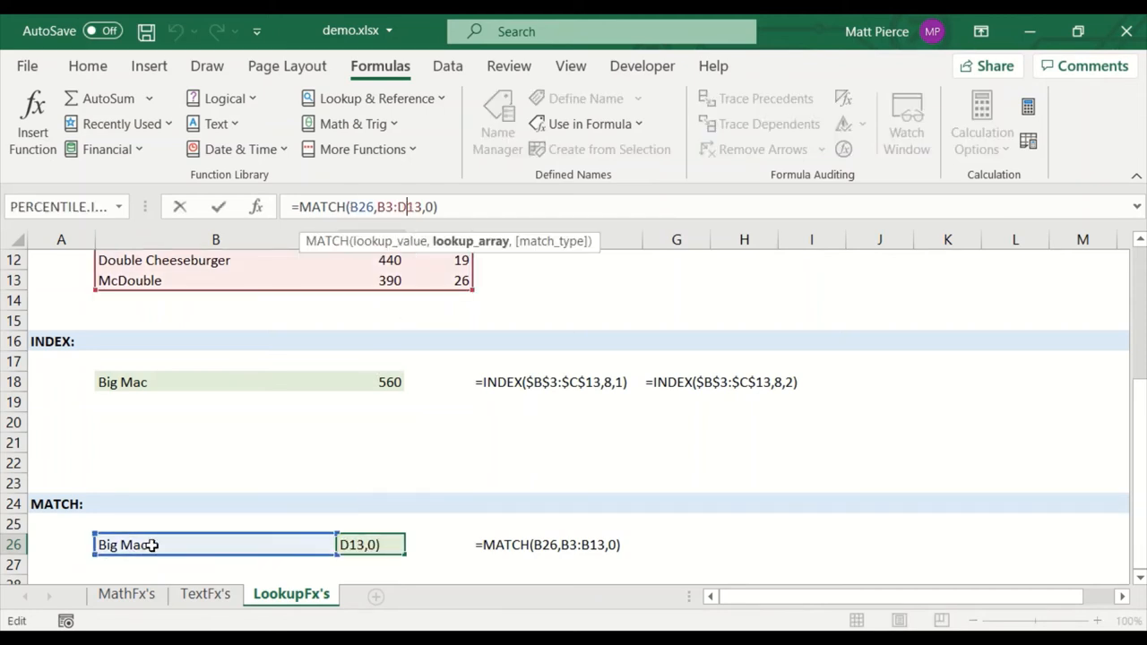
mouse_move(115, 462)
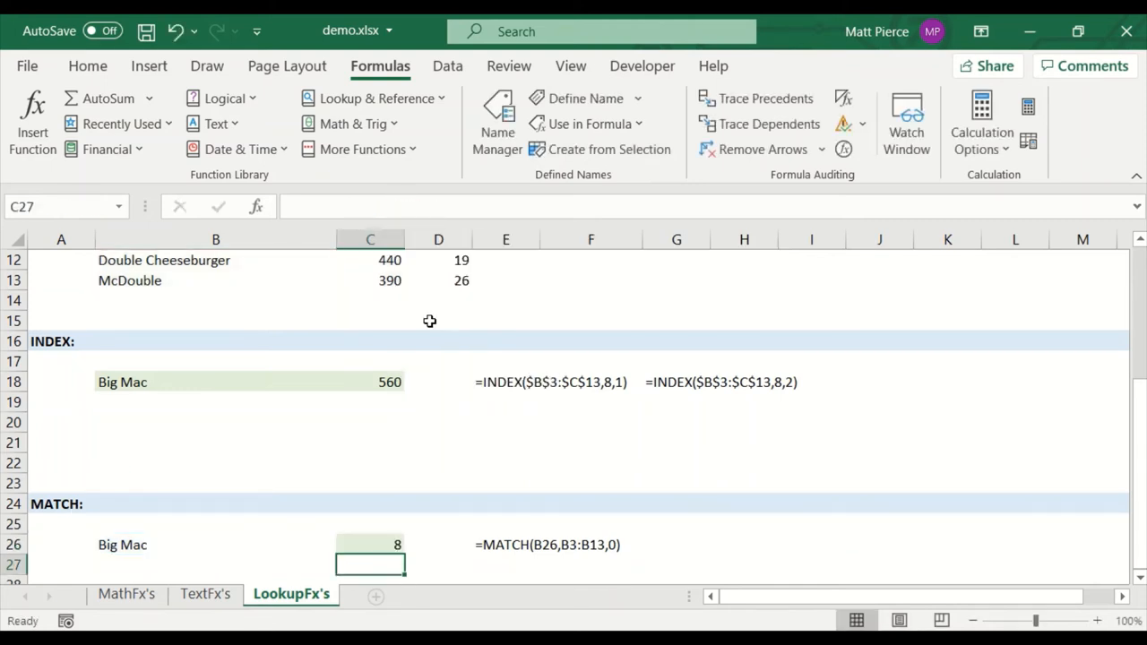
Step: Check C26's MATCH result of 8, then scroll up to the VLOOKUP food table
left_click(369, 545)
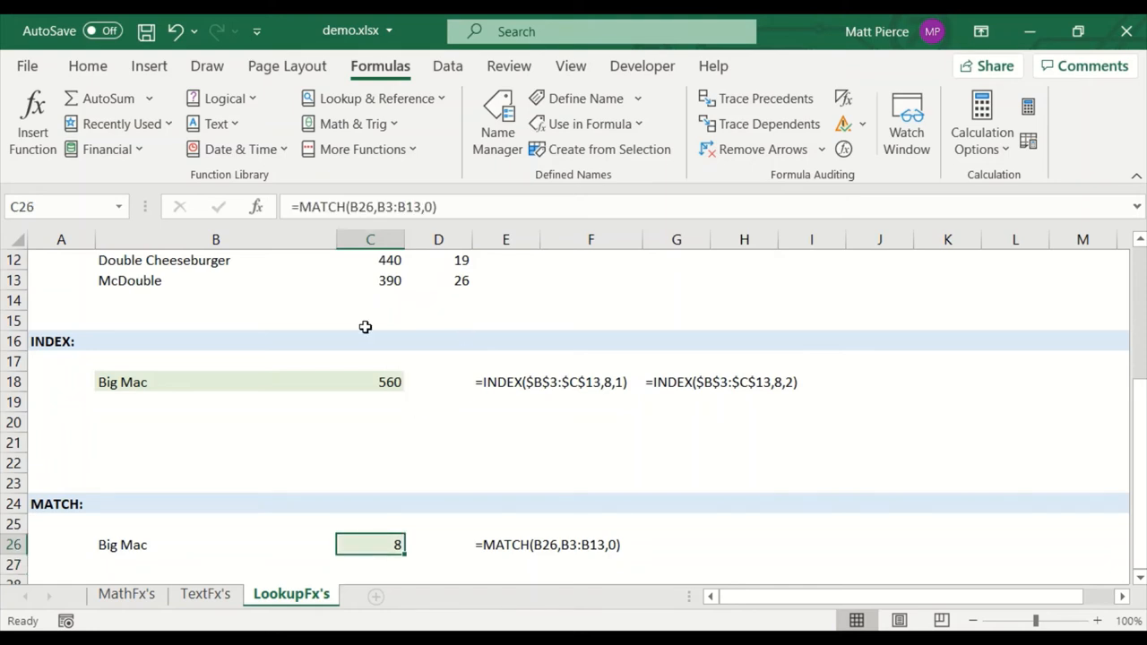
scroll("up", 3)
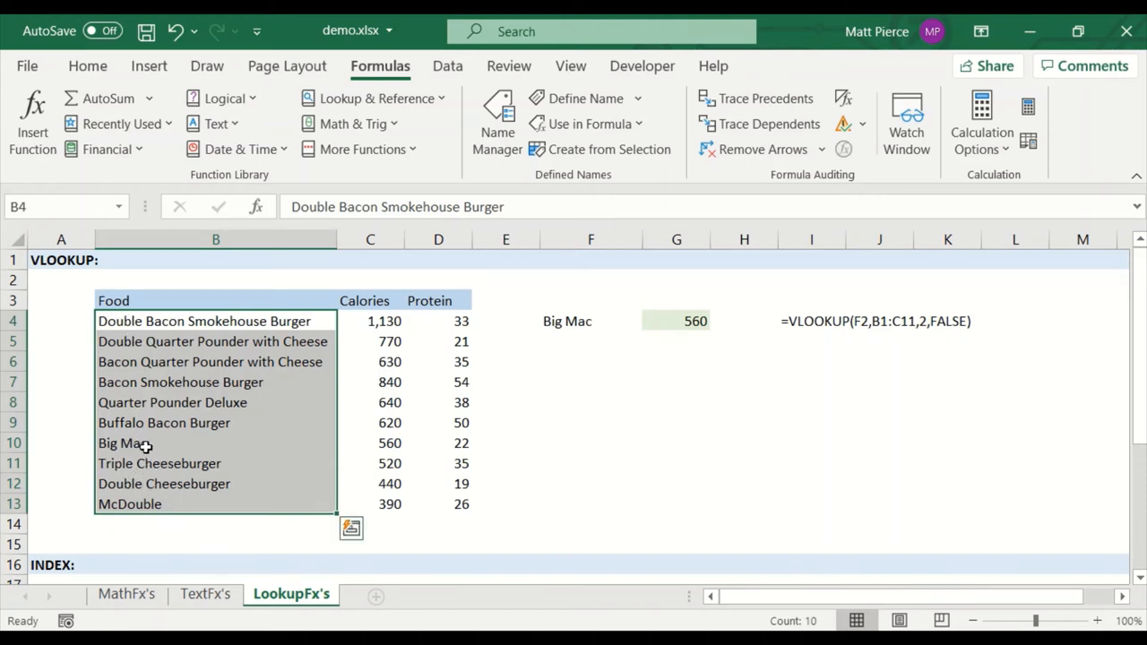
mouse_move(434, 484)
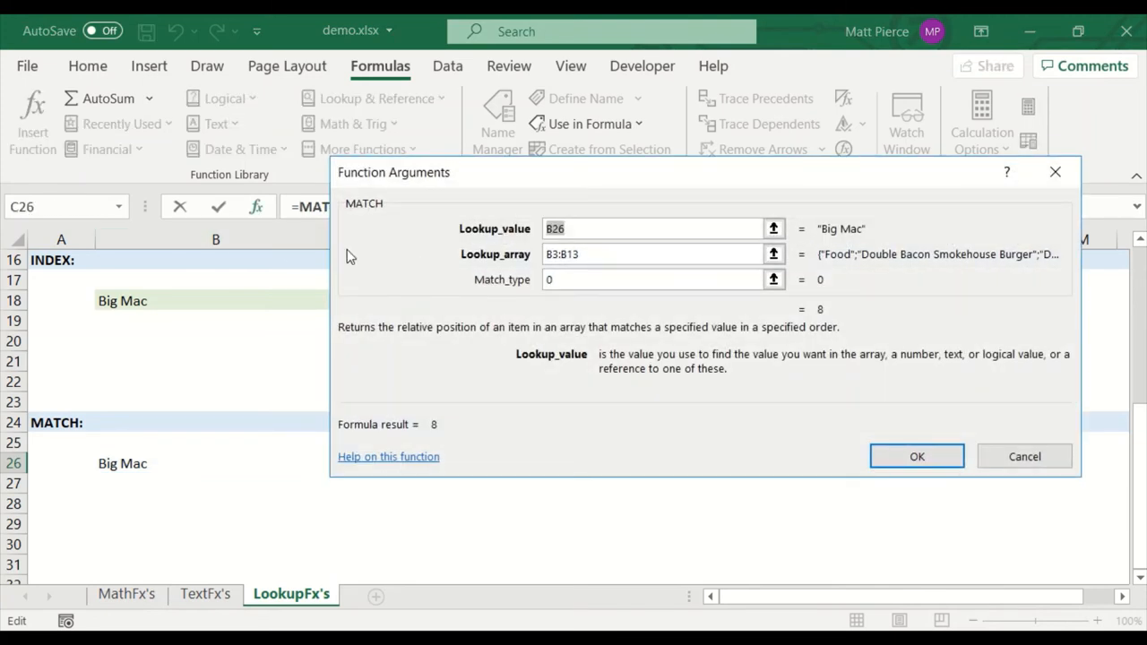
mouse_move(551, 337)
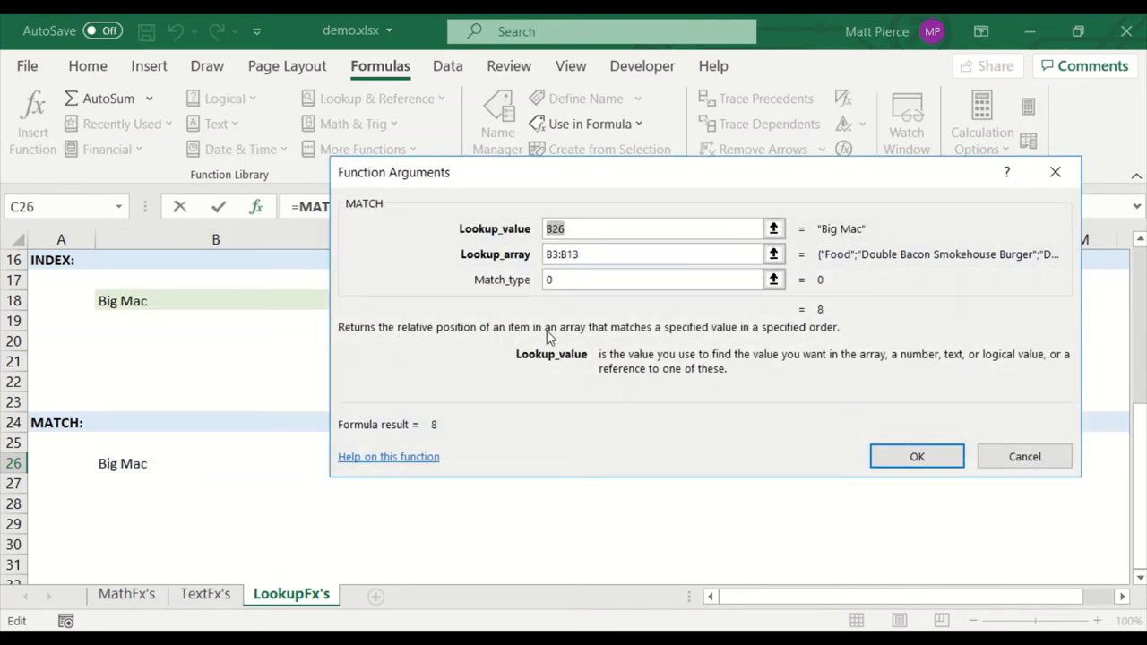
mouse_move(731, 337)
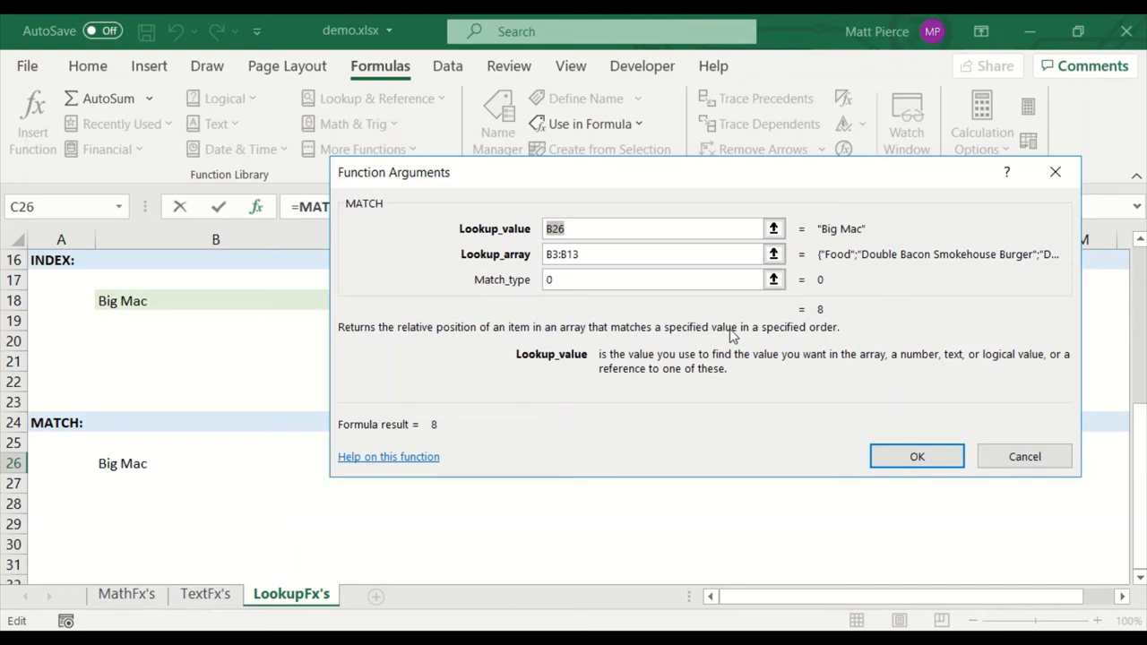
mouse_move(845, 262)
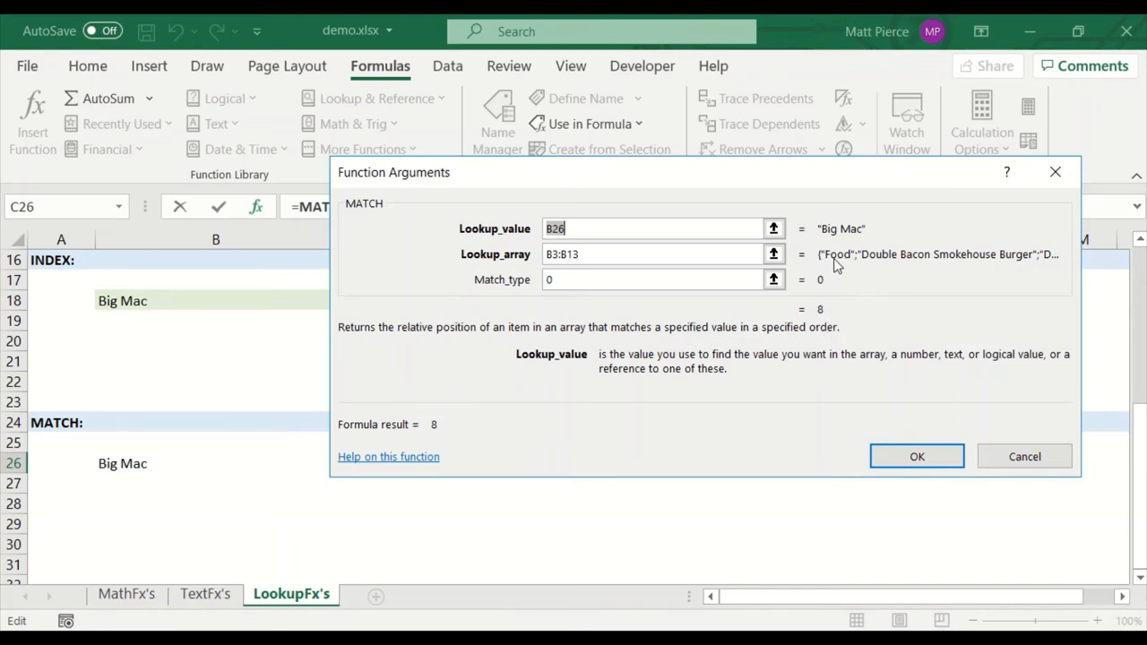
mouse_move(1060, 240)
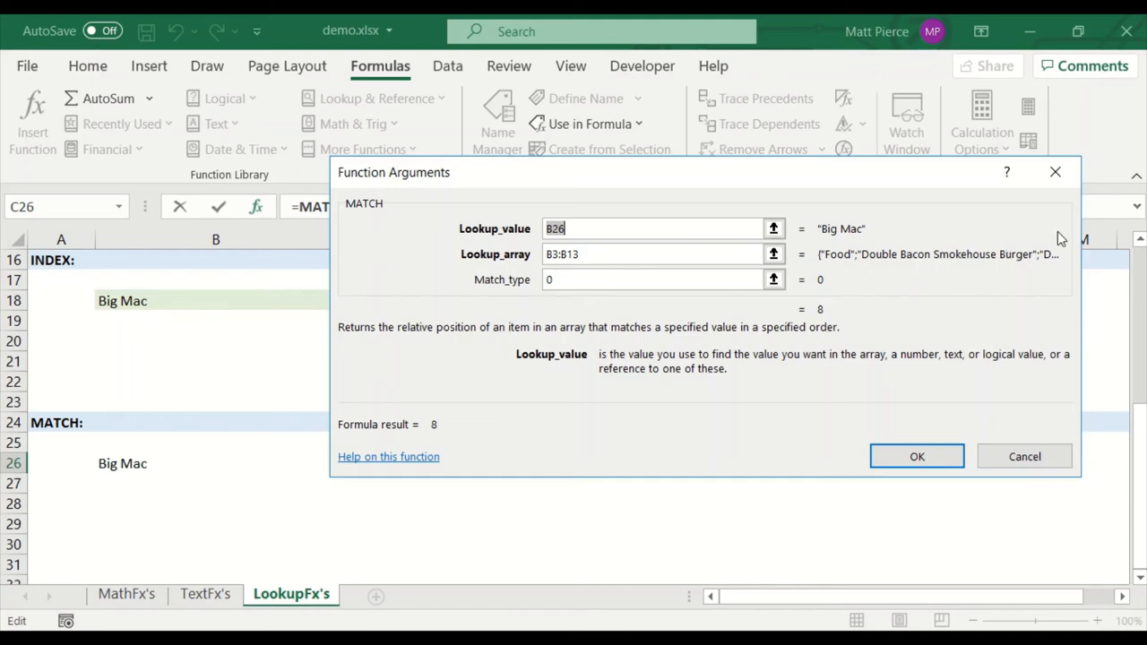
Step: Close the MATCH Function Arguments window for C26
left_click(917, 457)
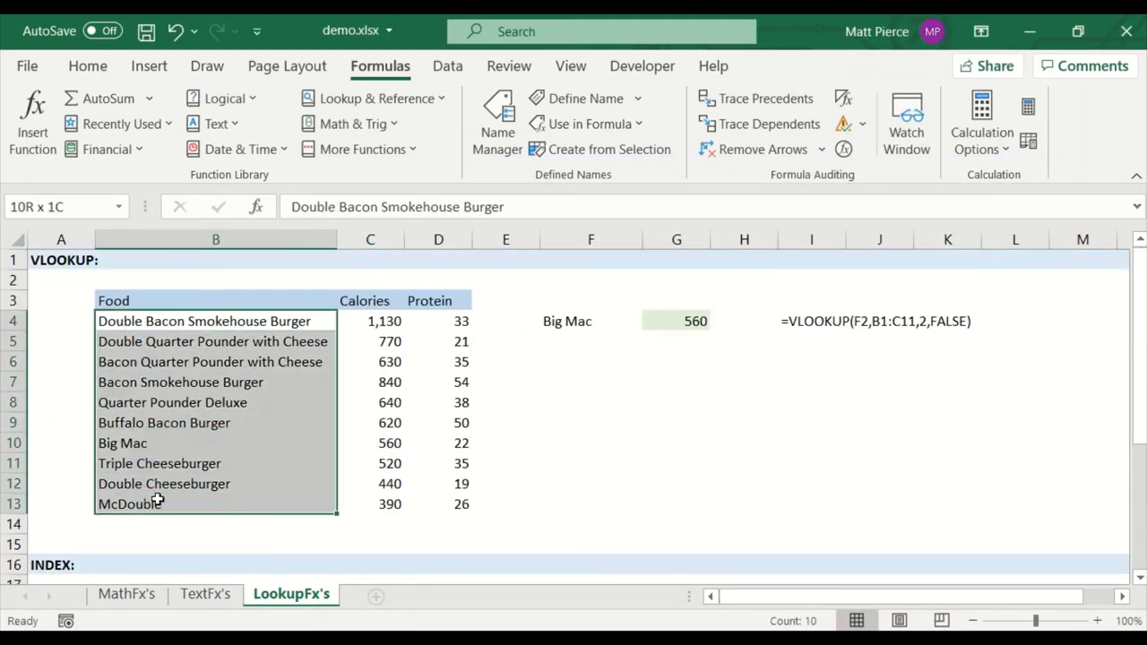
left_click_drag(215, 321, 437, 503)
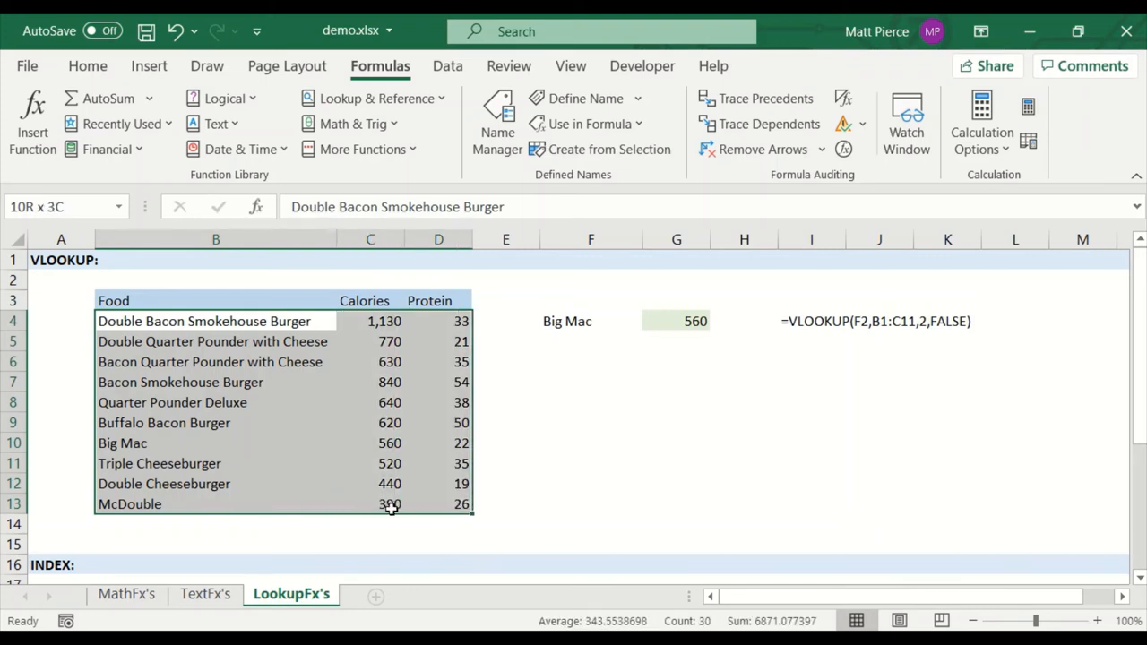
left_click(204, 320)
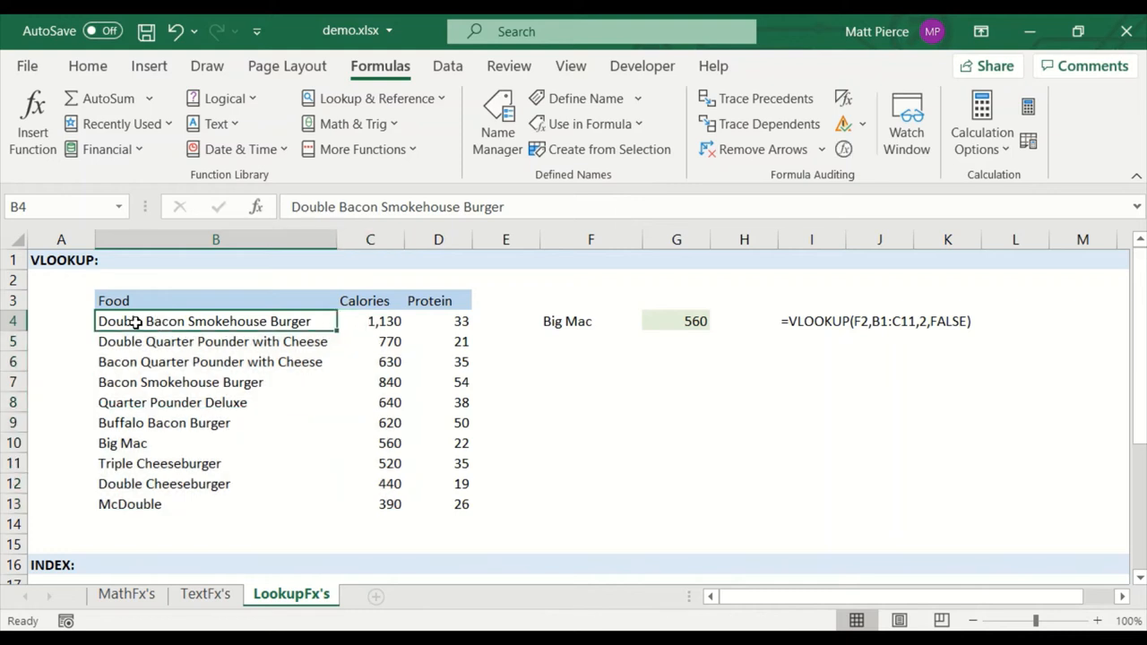
left_click_drag(215, 320, 215, 503)
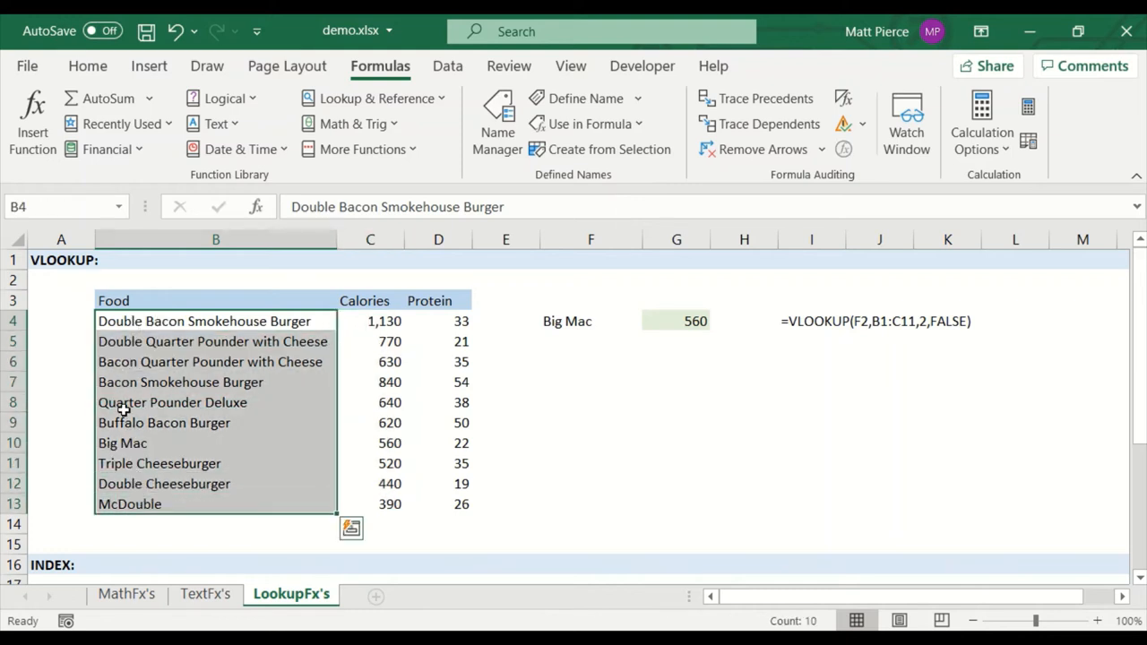
left_click(122, 442)
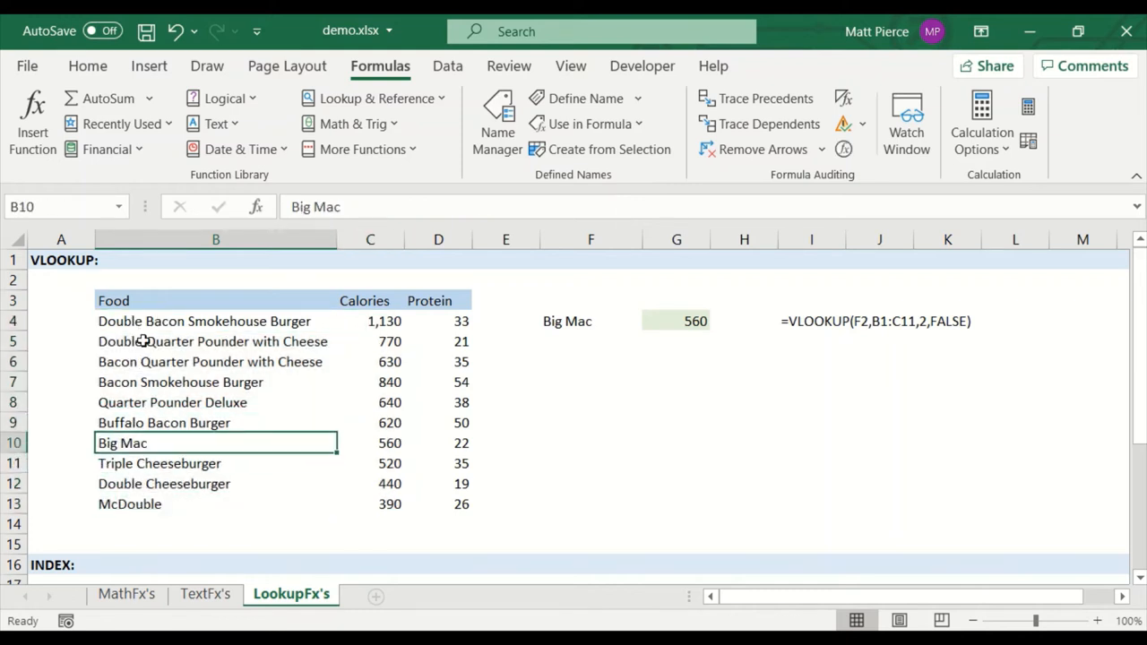
left_click_drag(204, 321, 385, 503)
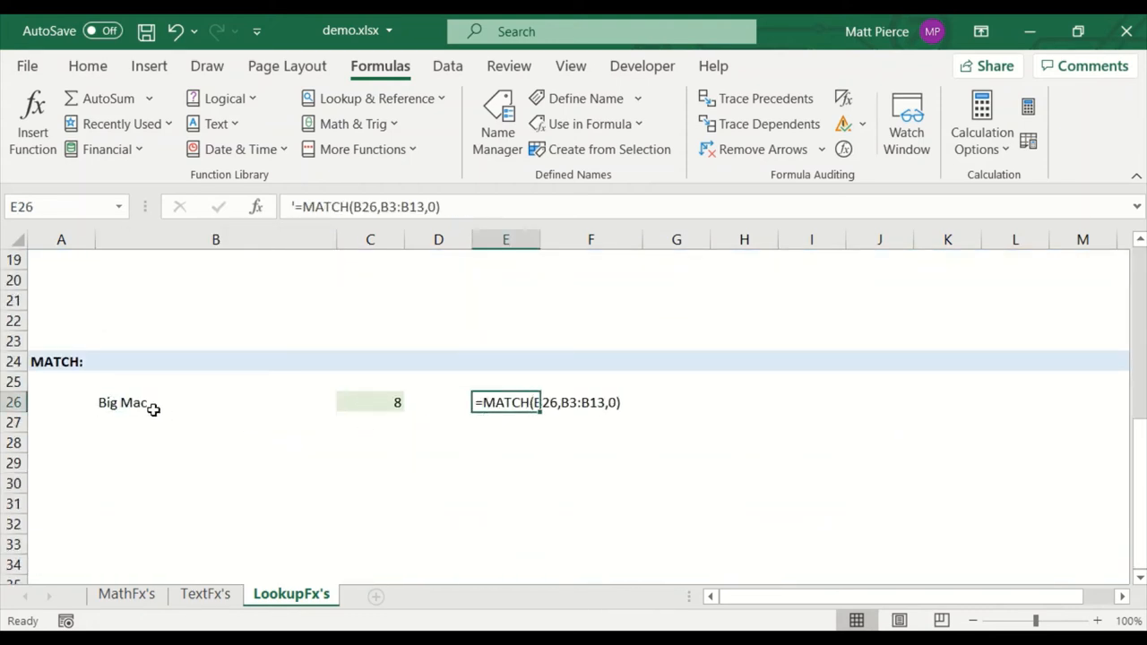
scroll("up", 3)
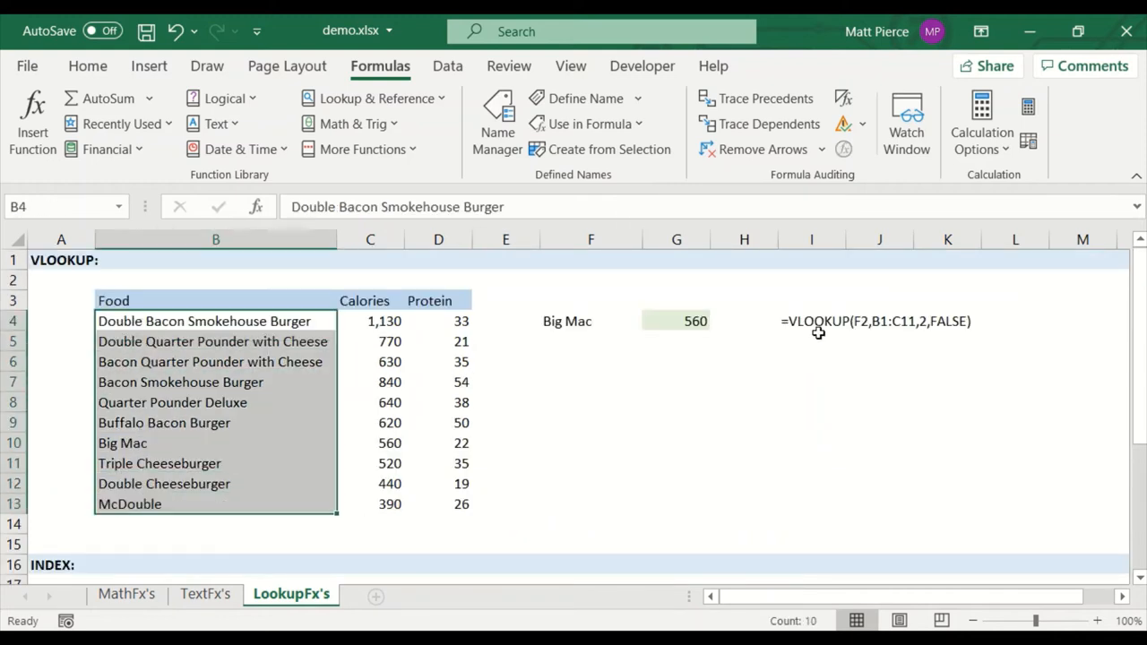
left_click(810, 321)
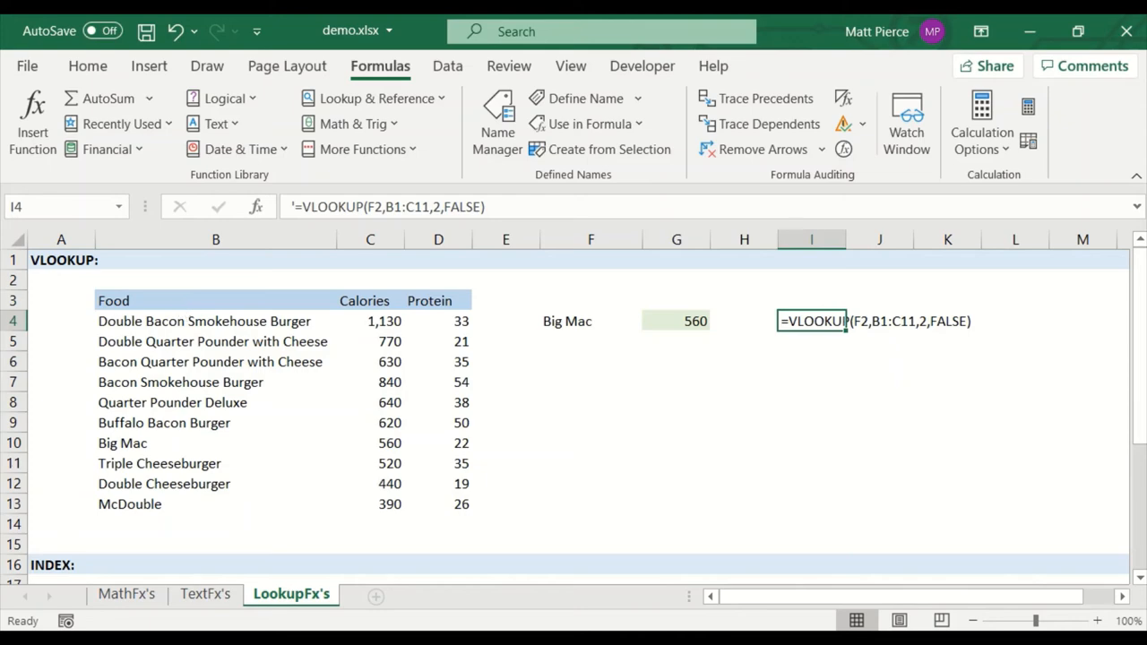
Step: Switch to the LogicFx's sheet and scroll back up to the IF examples
left_click(380, 595)
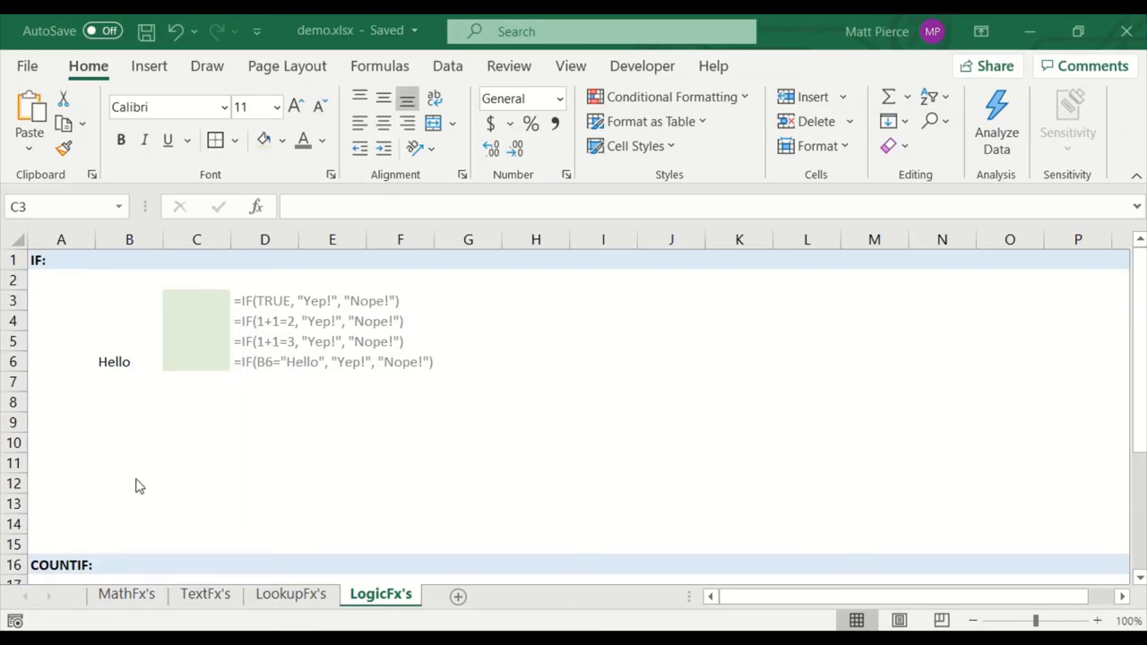
mouse_move(36, 266)
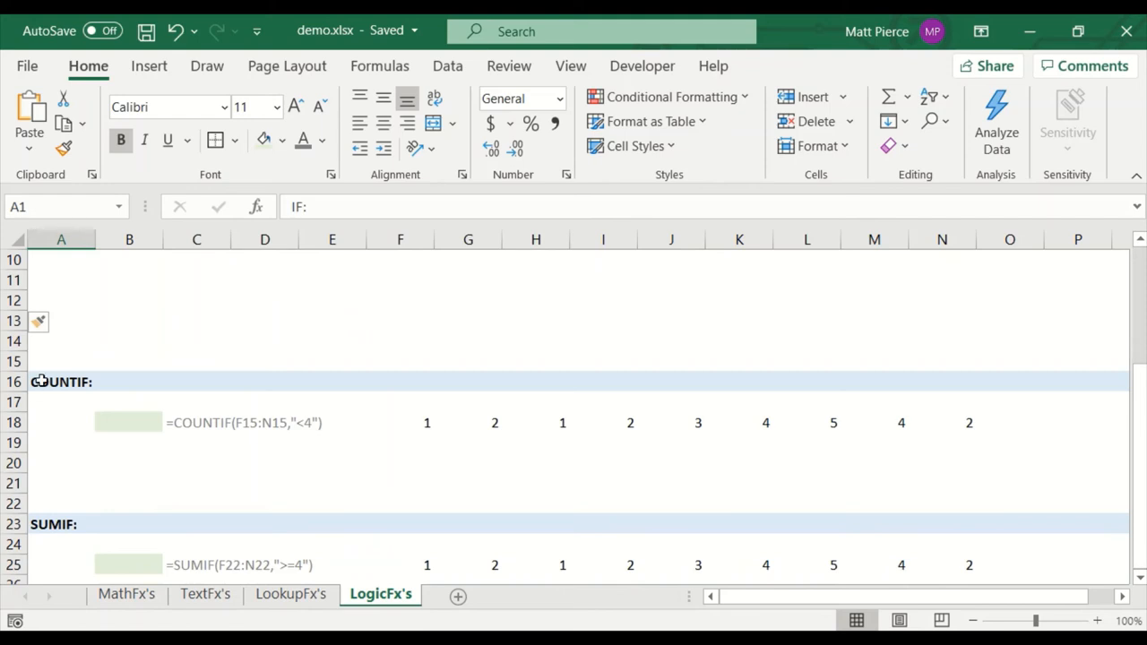
scroll("up", 3)
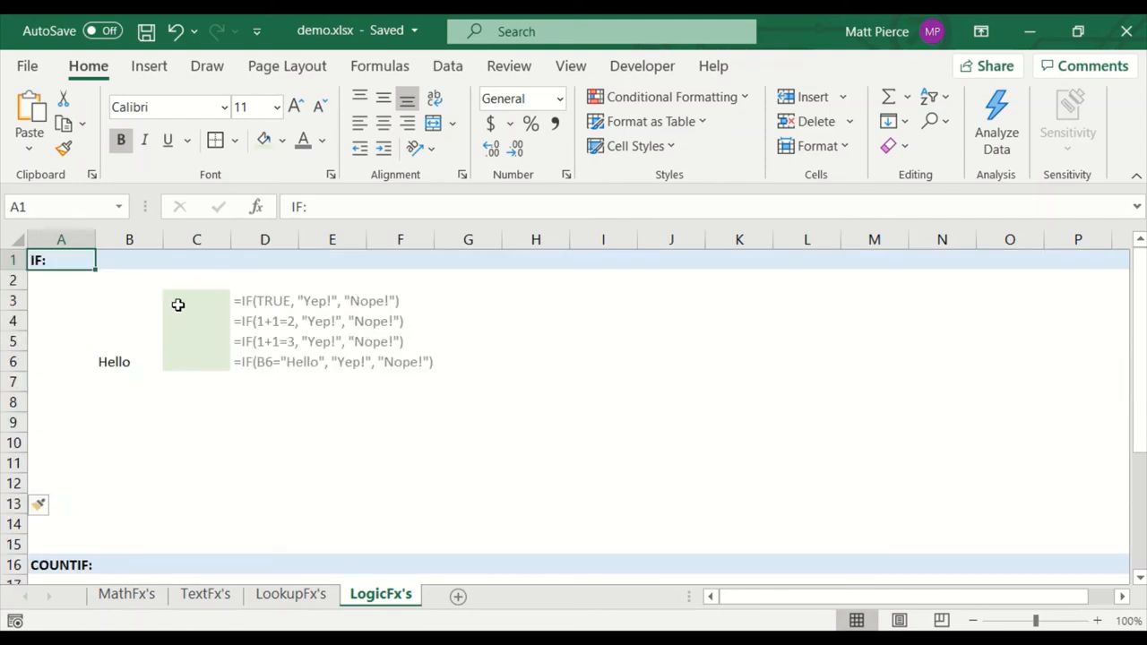
Step: Start =IF in C3 and bring up its Function Arguments helper
left_click(197, 301)
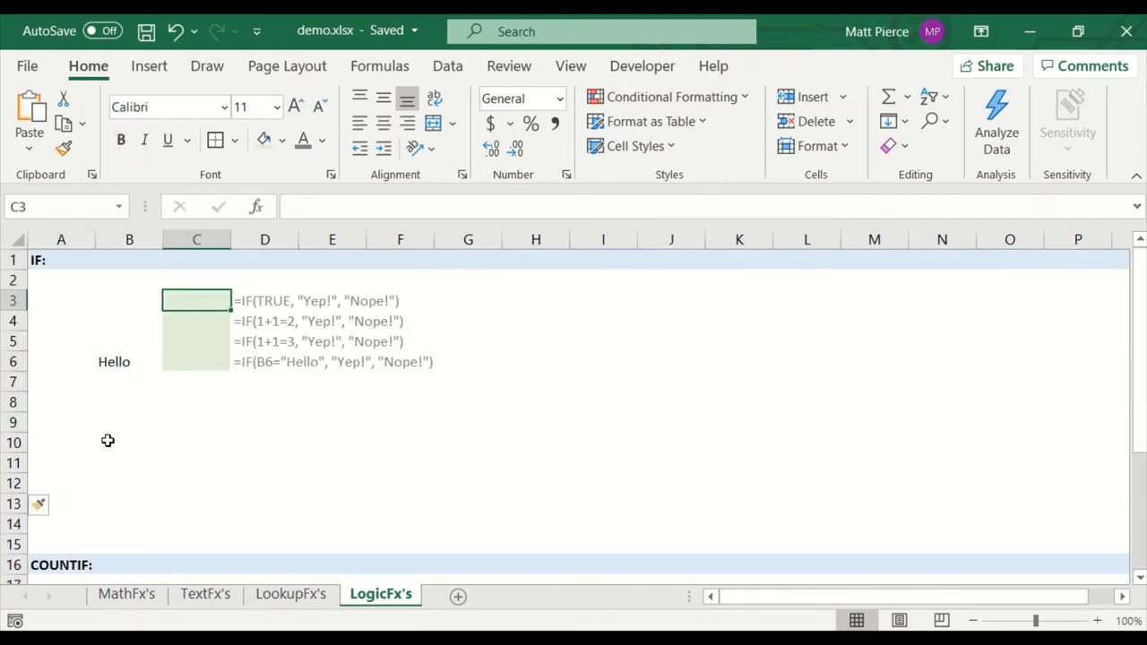
type("=IF")
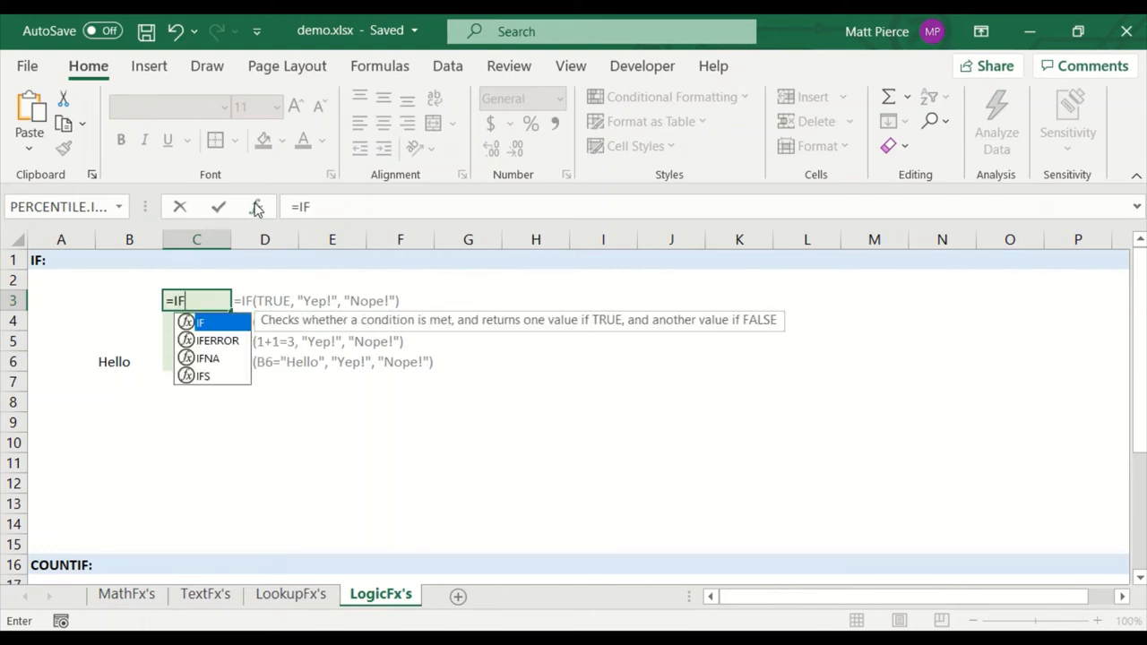
left_click(256, 208)
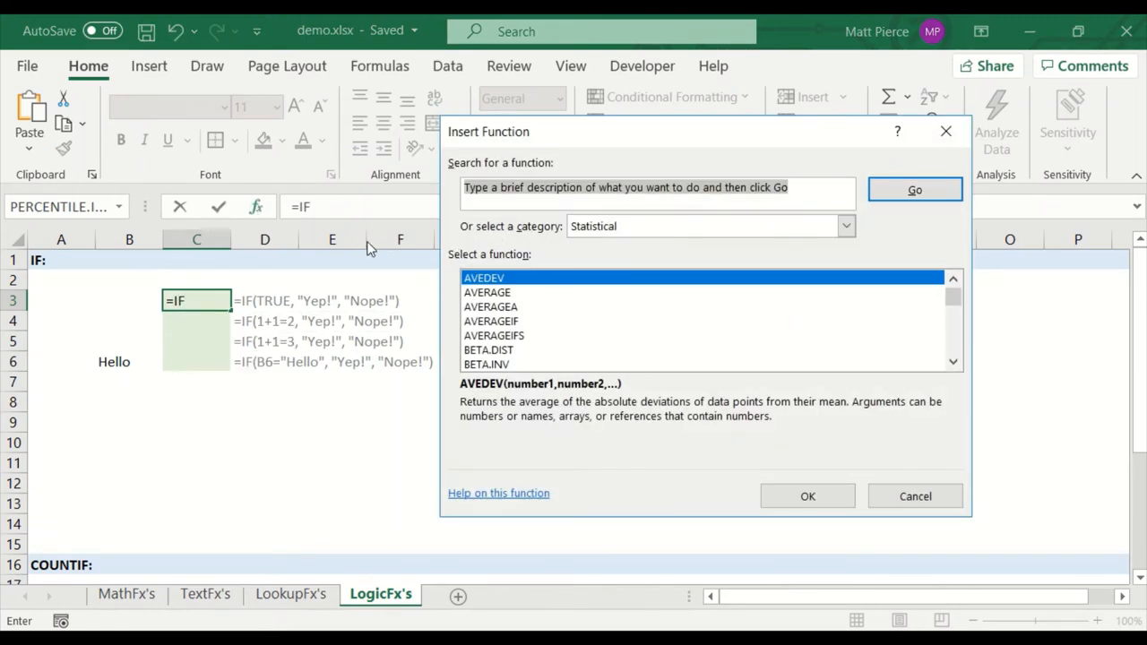
left_click(914, 494)
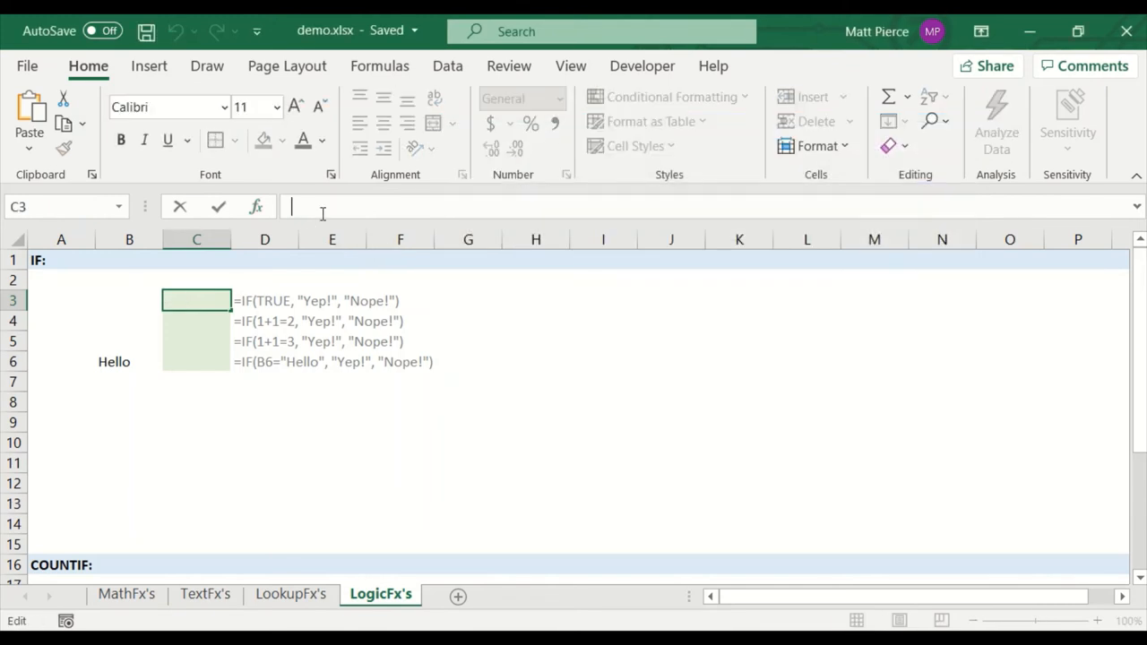
type("=IF(")
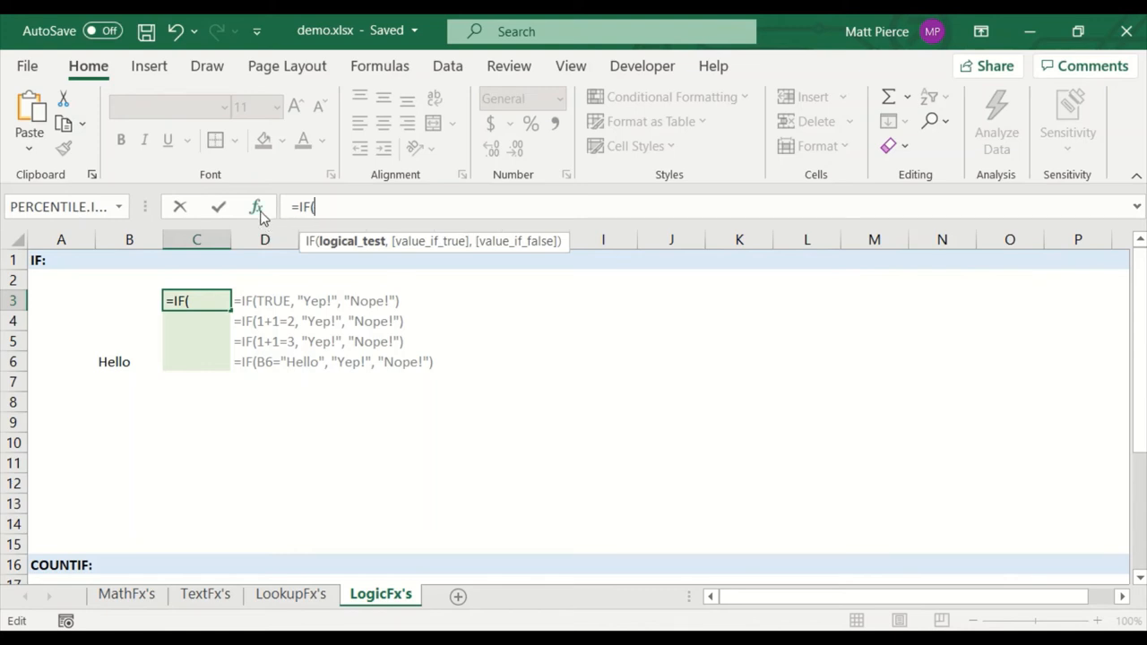
left_click(256, 208)
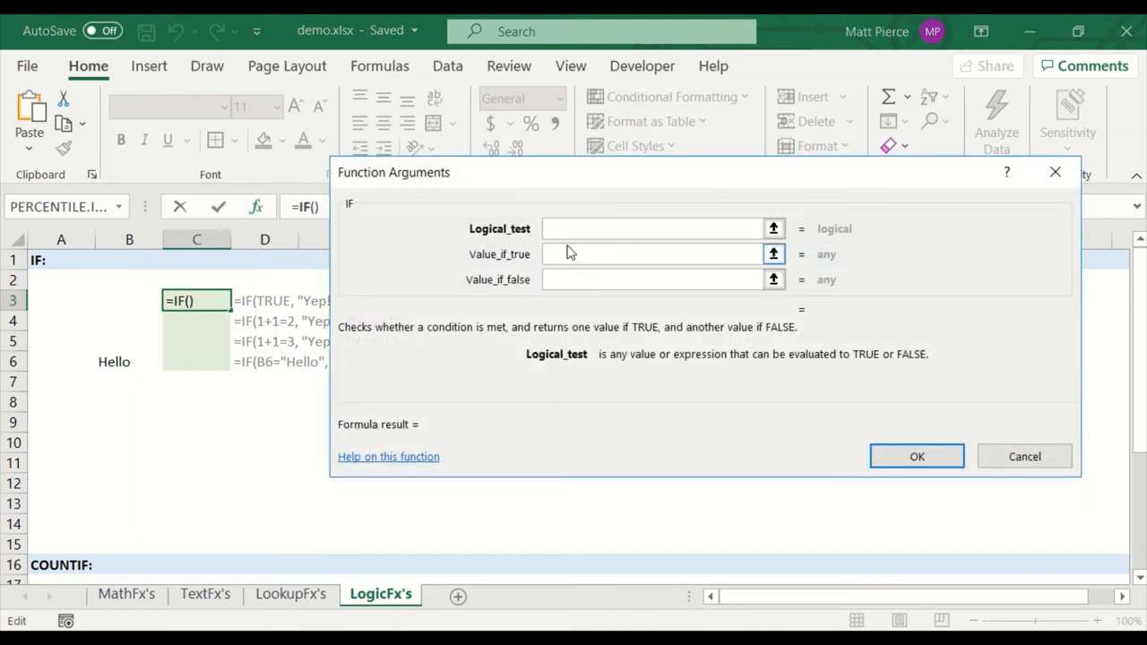
Step: Fill the IF arguments as TRUE, "Yep!" and "Nope!" so C3 returns Yep!
type("T")
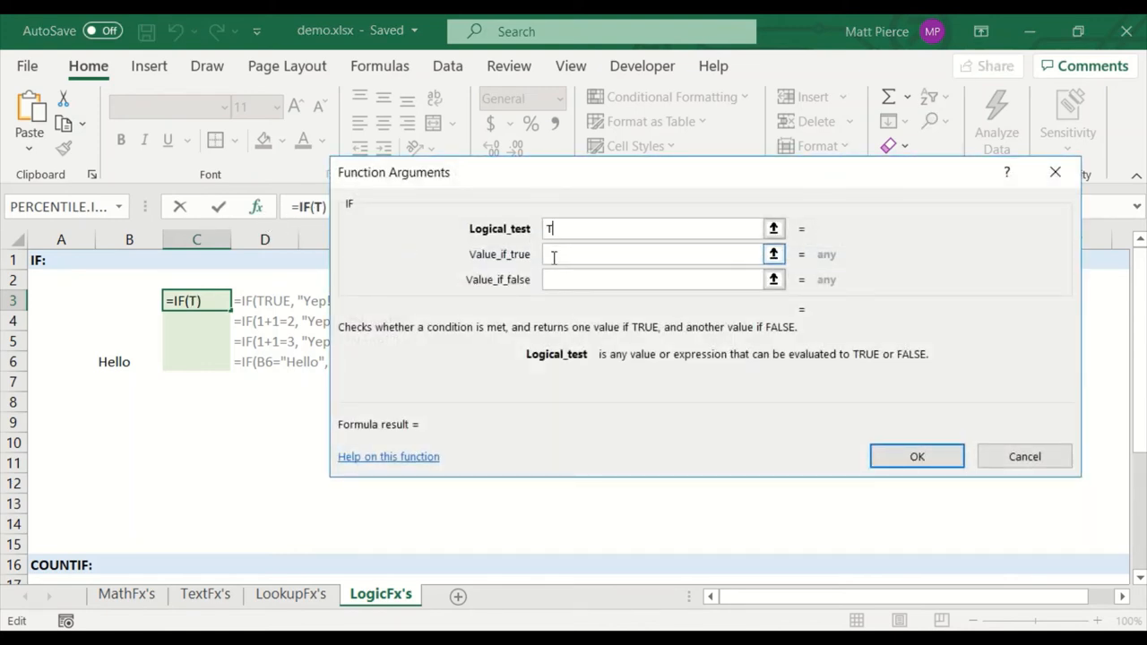
type("RUE")
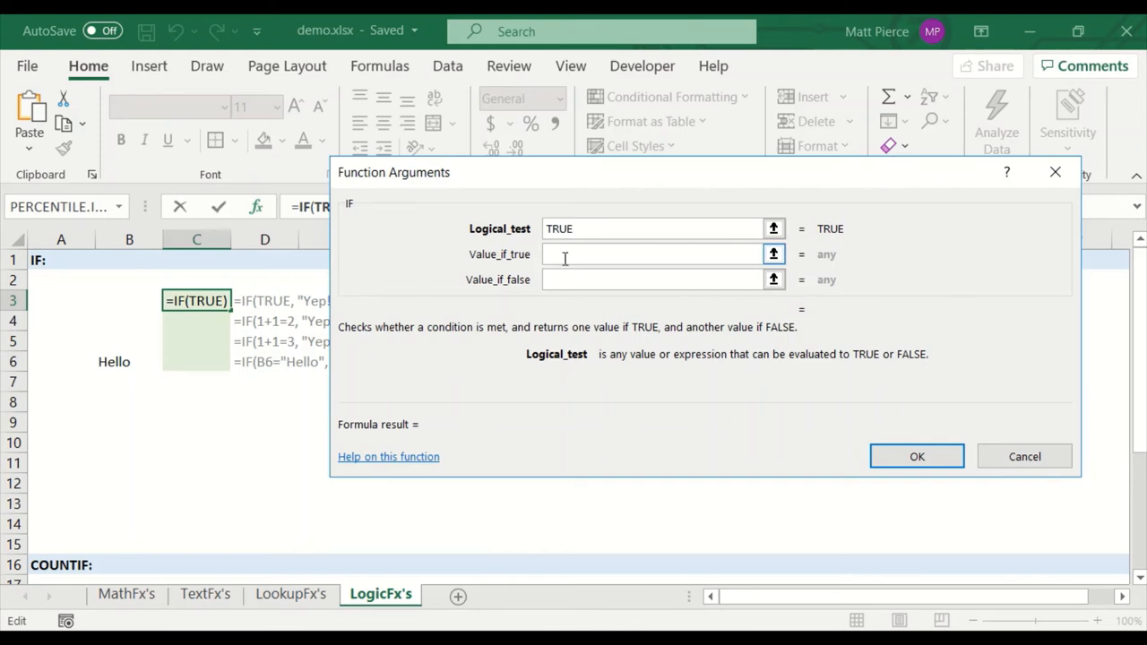
left_click(649, 254)
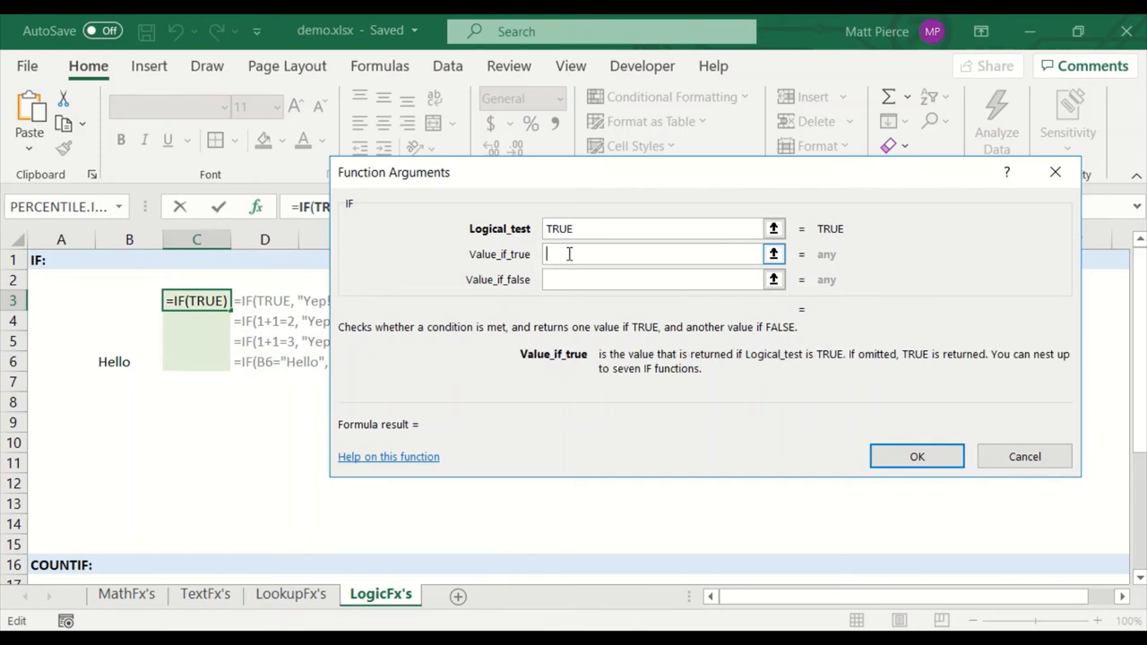
type("\"Y")
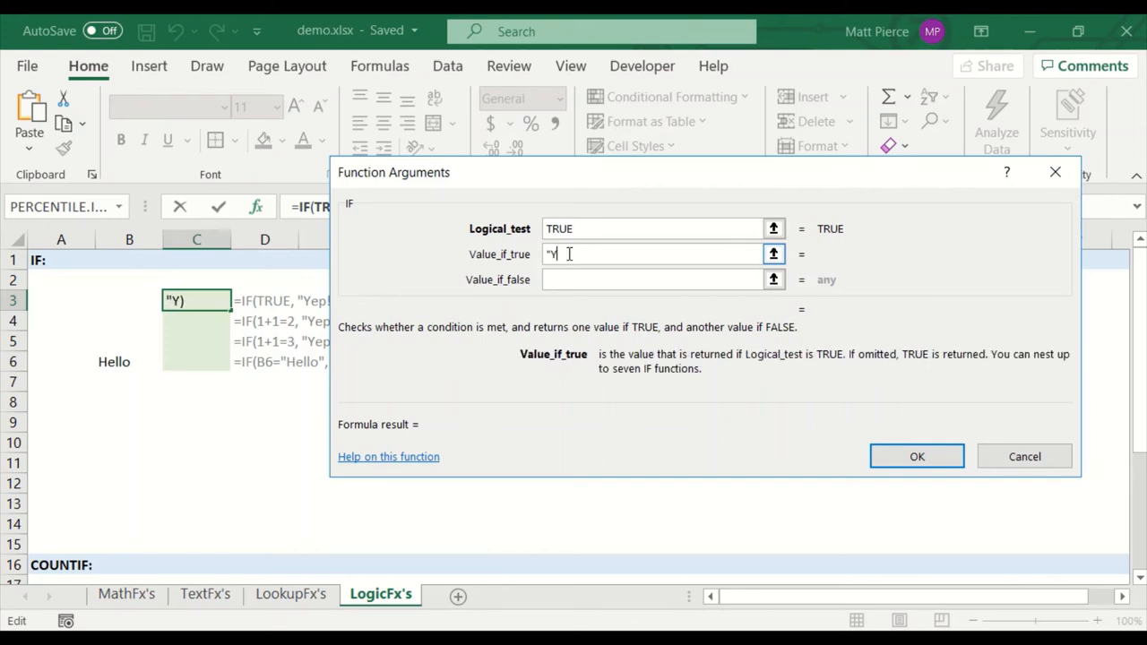
type("ep!\"")
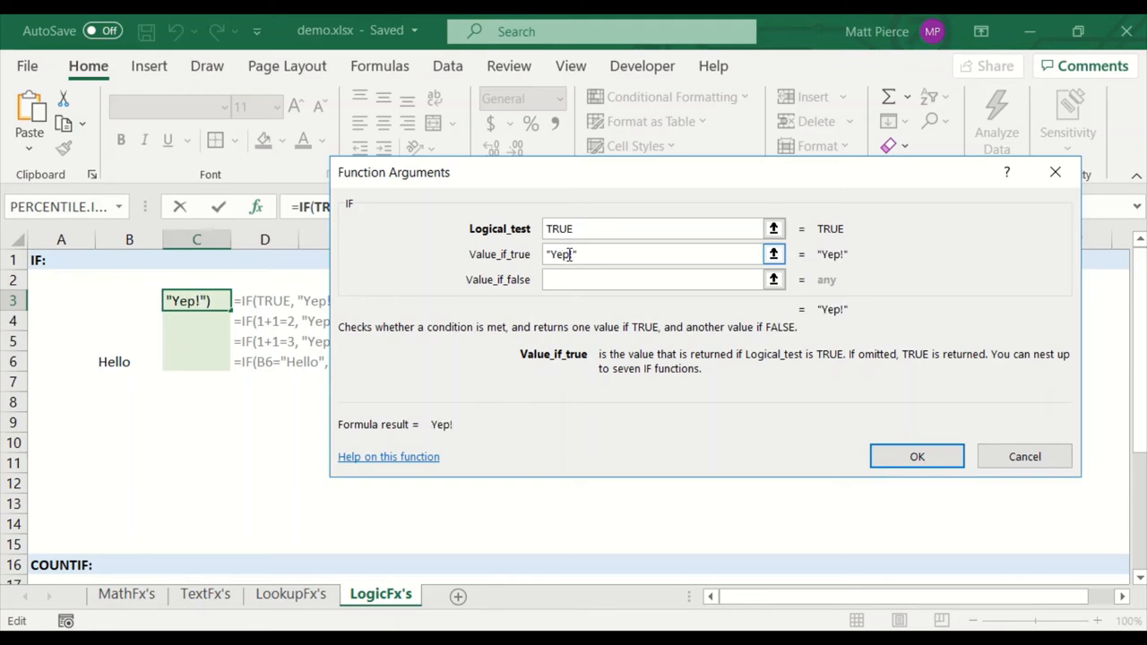
type("\"N")
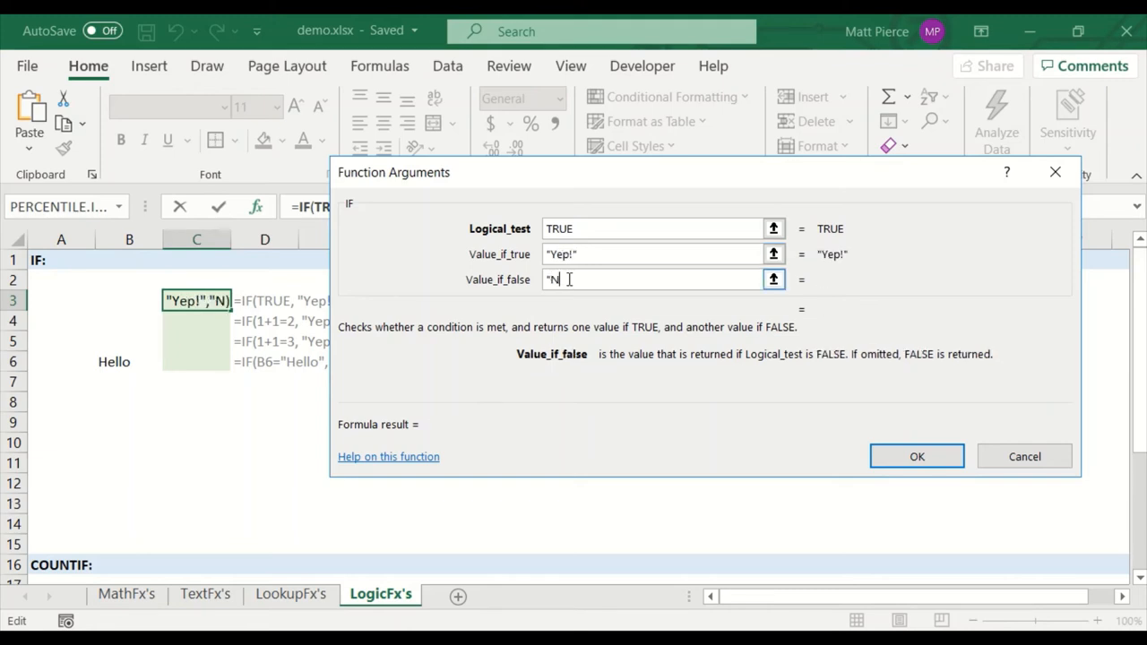
type("ope!\")")
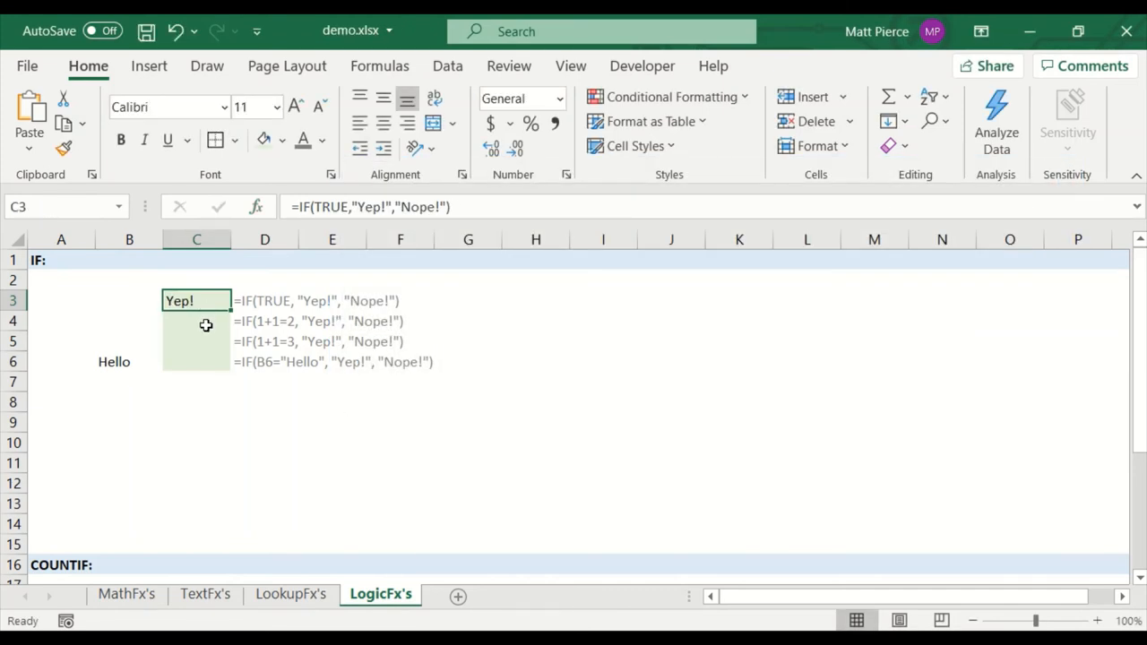
Step: Reuse the sample IF(1+1=2,...) formula from D4 for cell C4
left_click(197, 320)
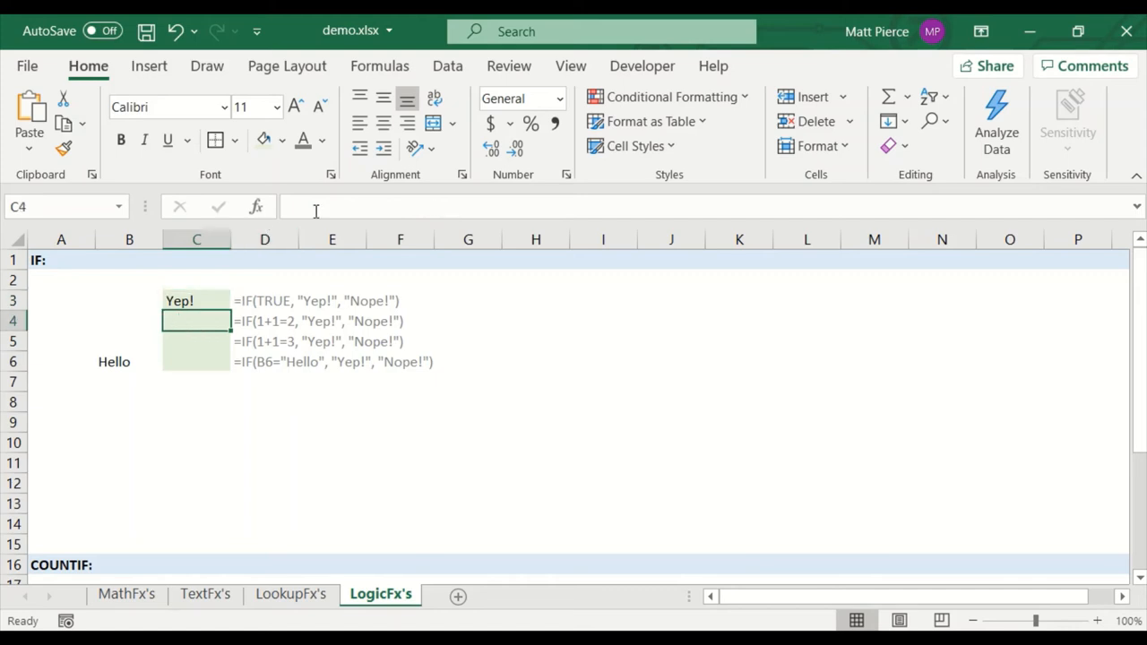
type("=")
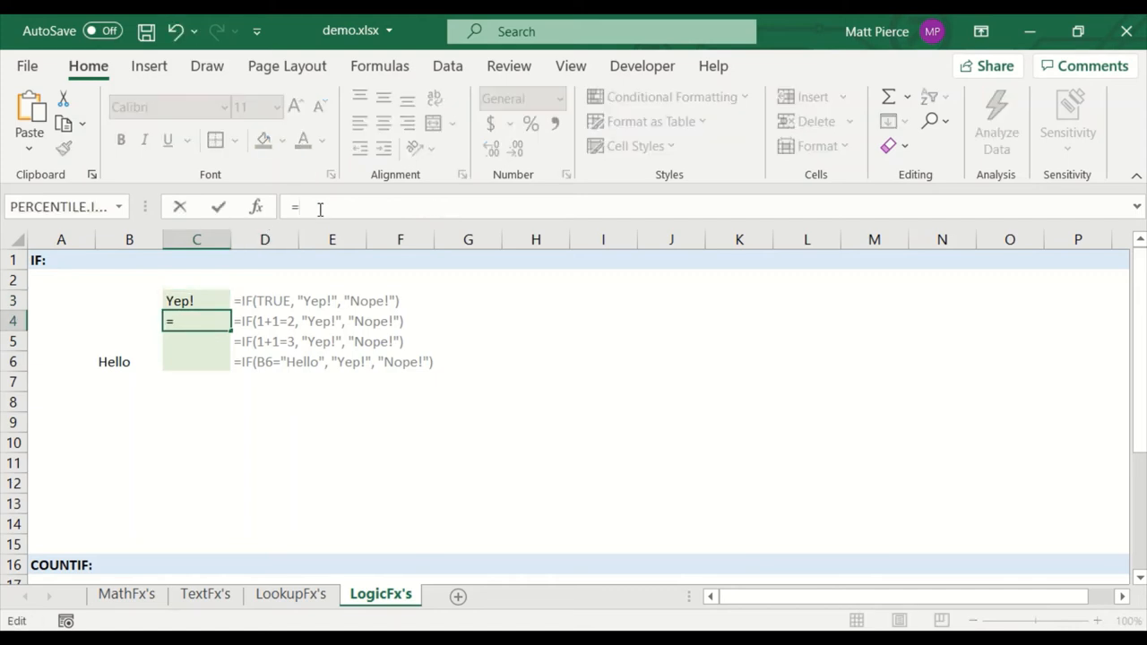
key("Escape")
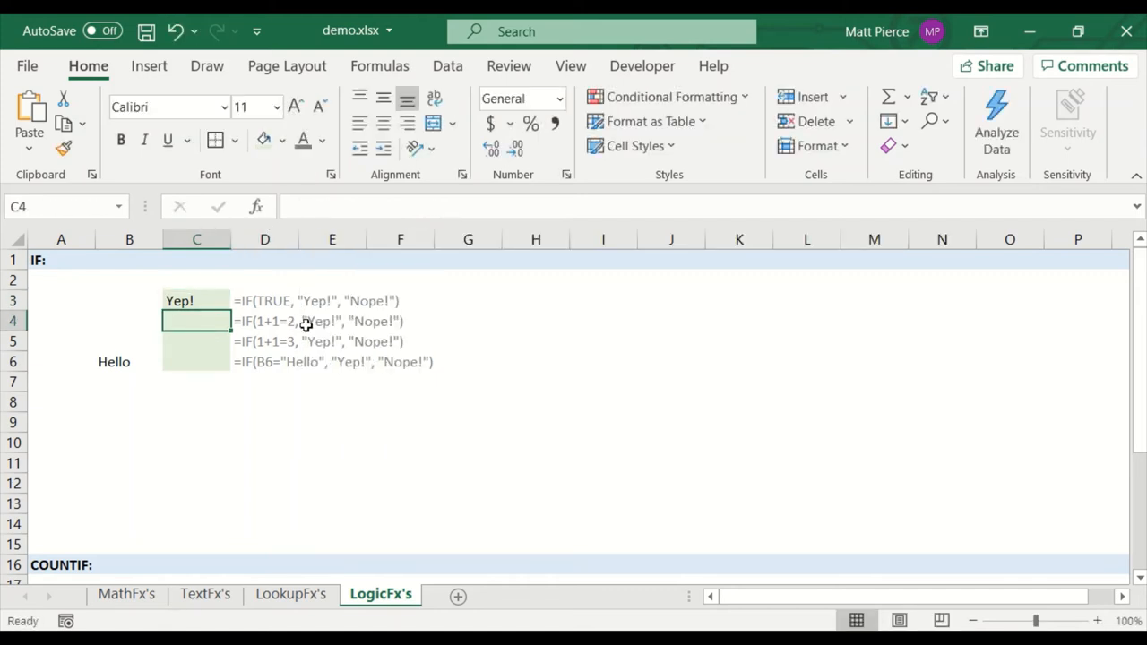
left_click(265, 321)
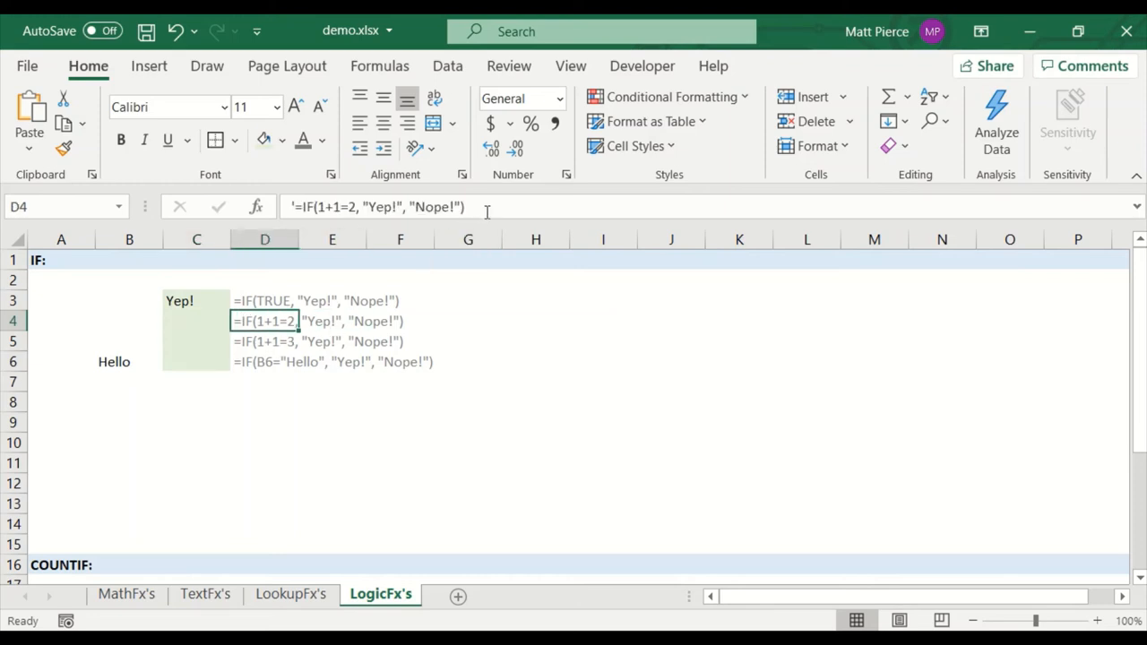
double_click(266, 320)
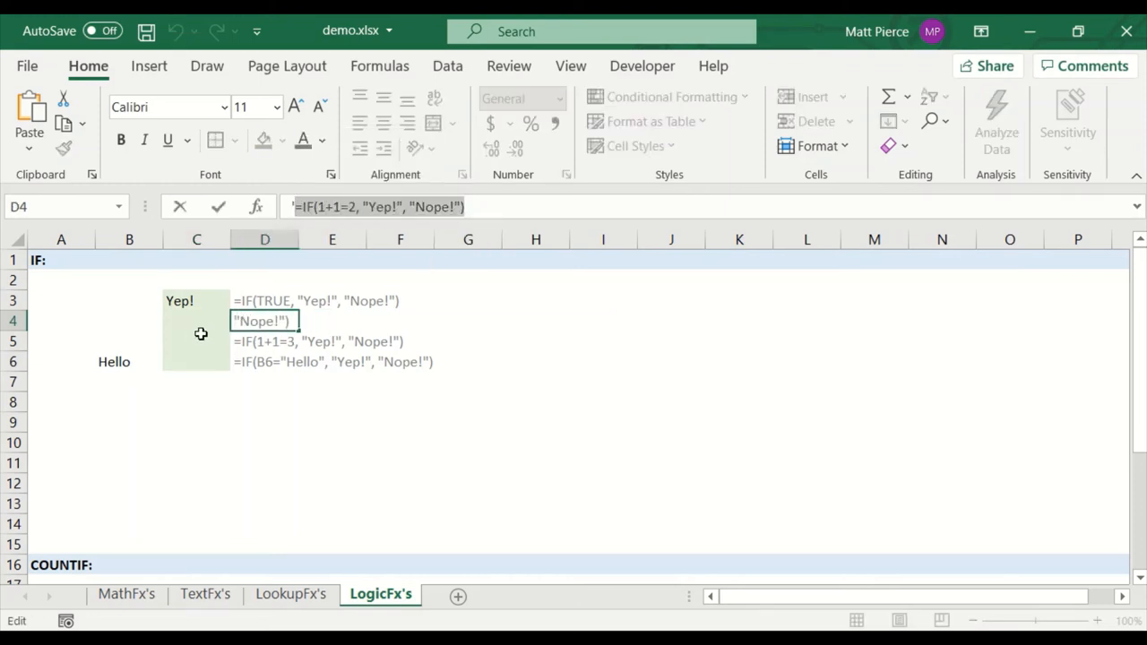
left_click(195, 321)
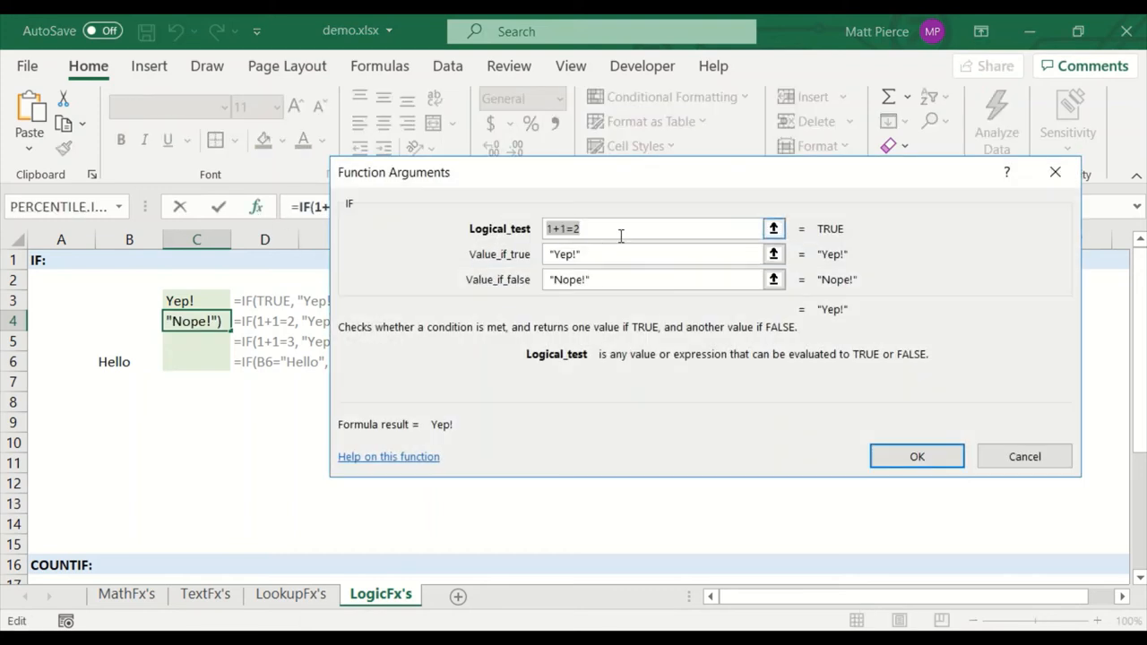
Step: Confirm 1+1=2 test giving Yep! in C4, then enter the 1+1=3 IF in C5 giving Nope!
left_click(592, 229)
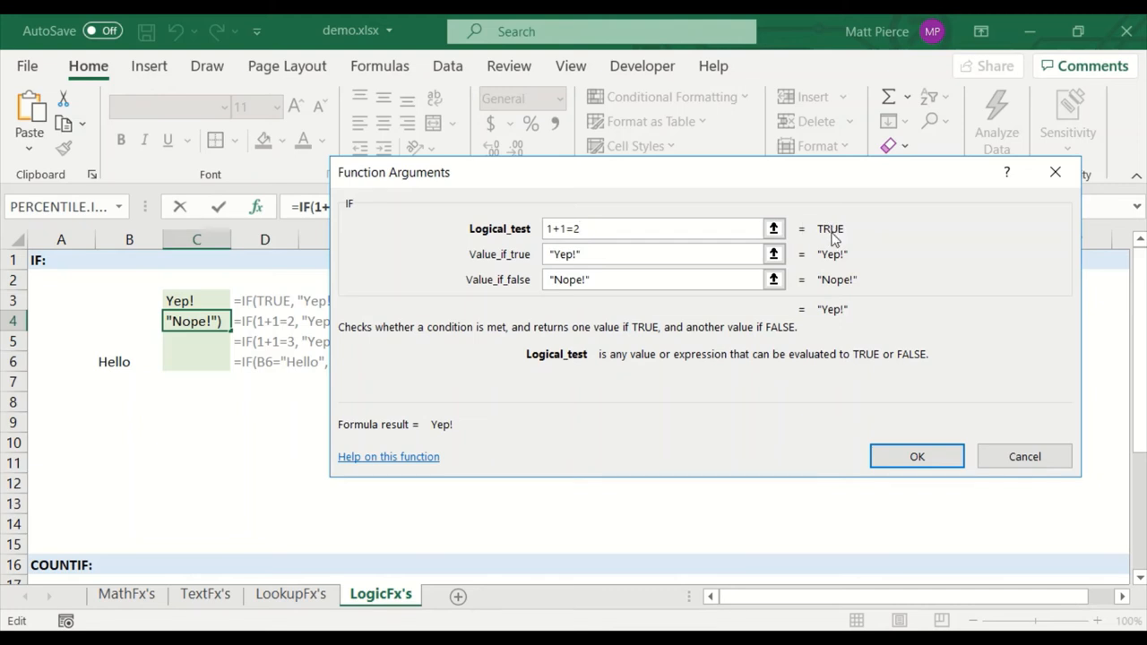
mouse_move(840, 240)
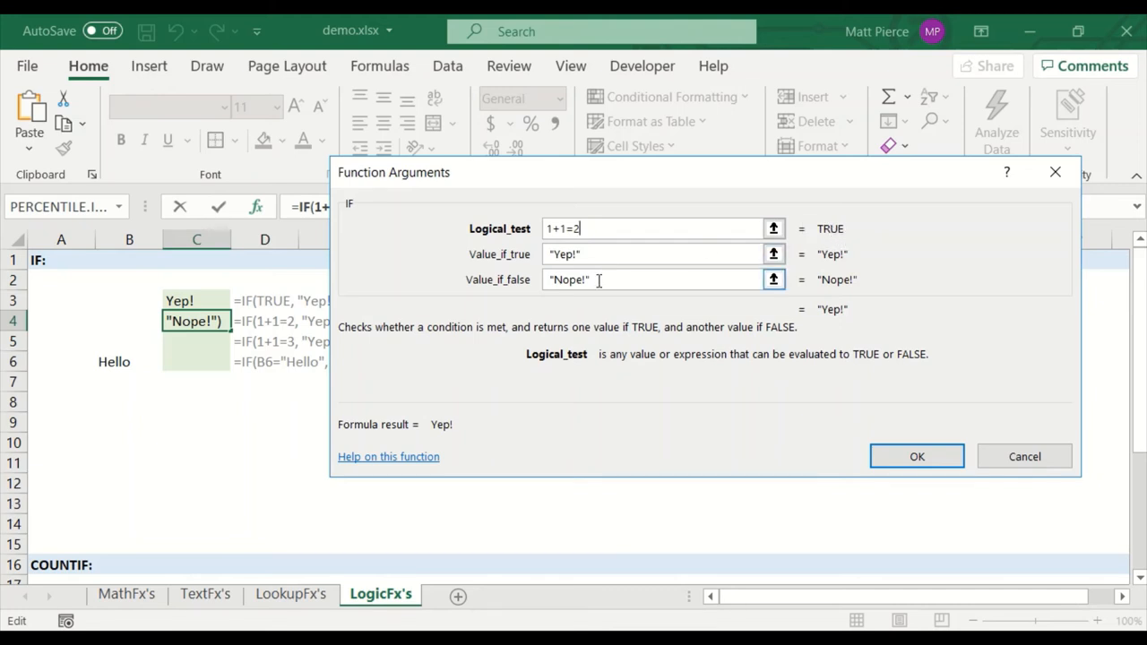
type("2")
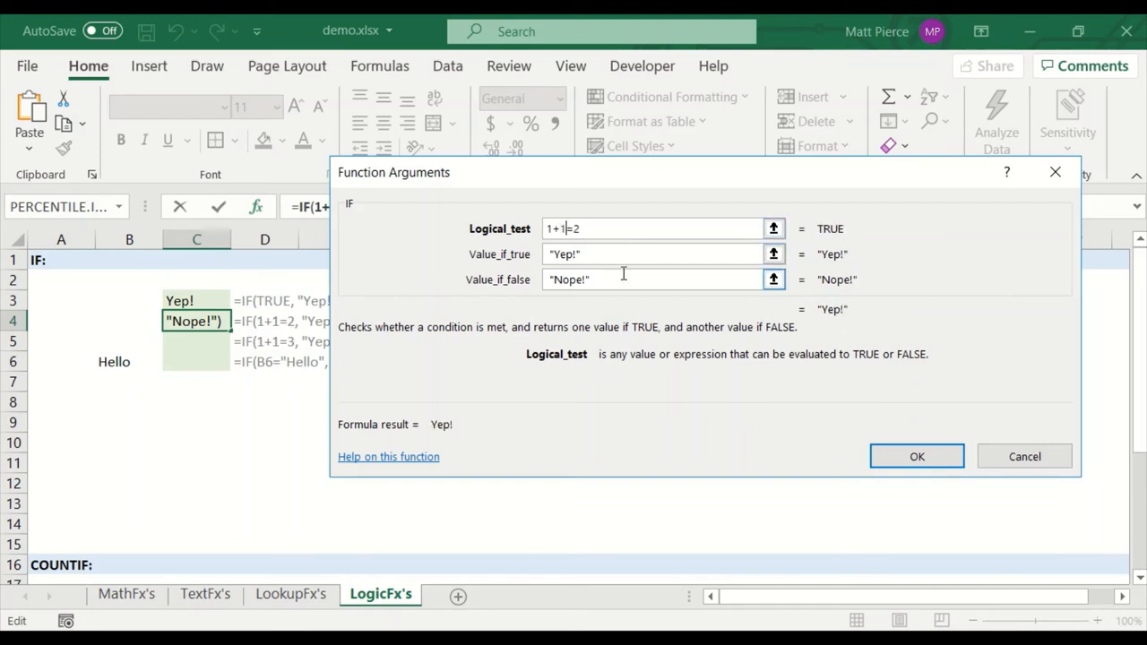
mouse_move(917, 457)
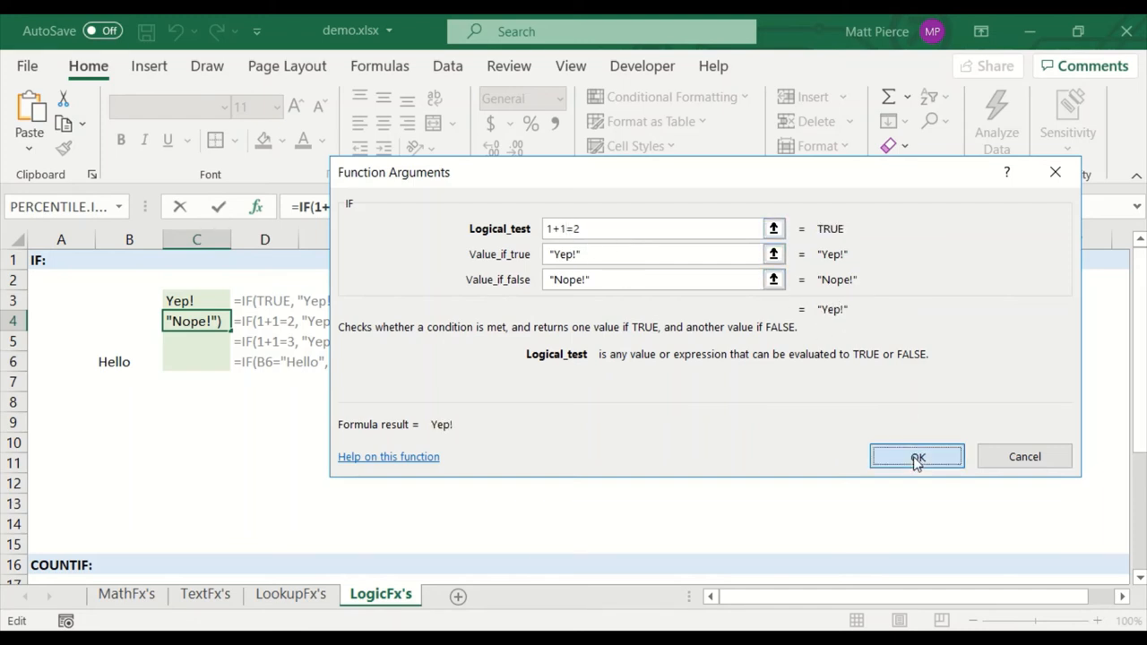
left_click(918, 457)
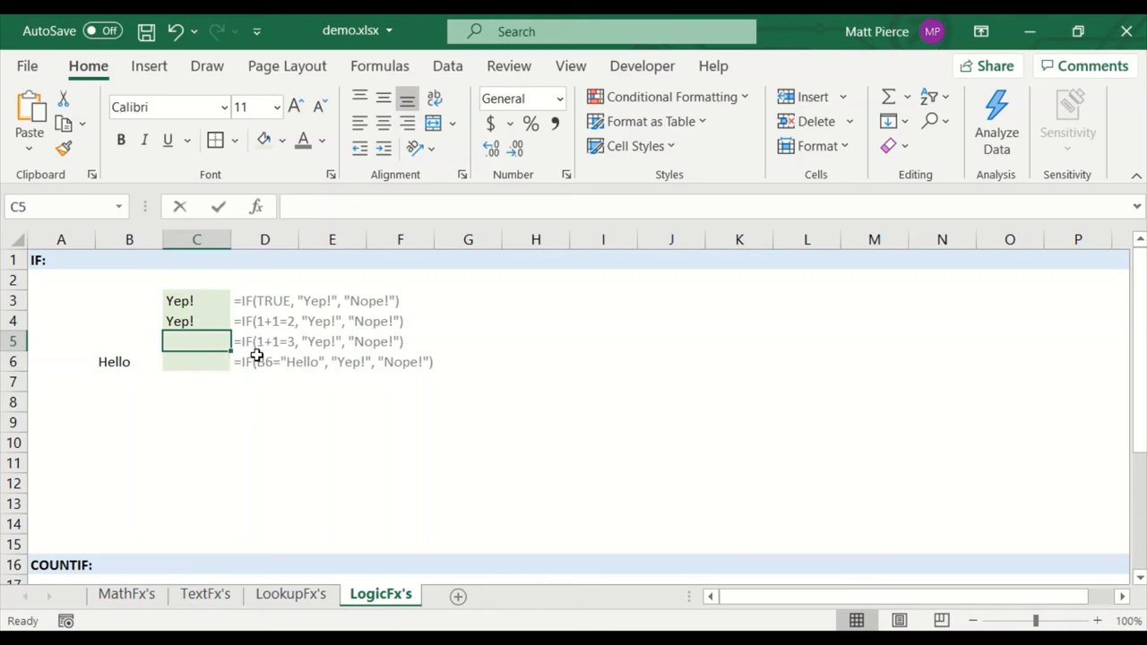
double_click(198, 340)
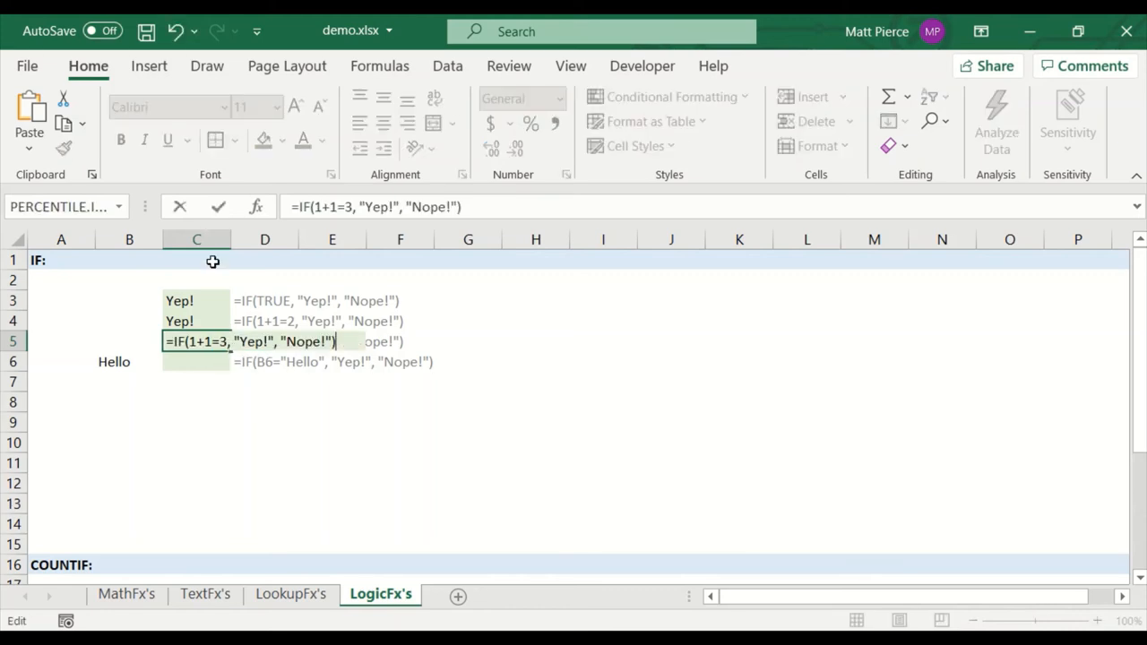
left_click(255, 206)
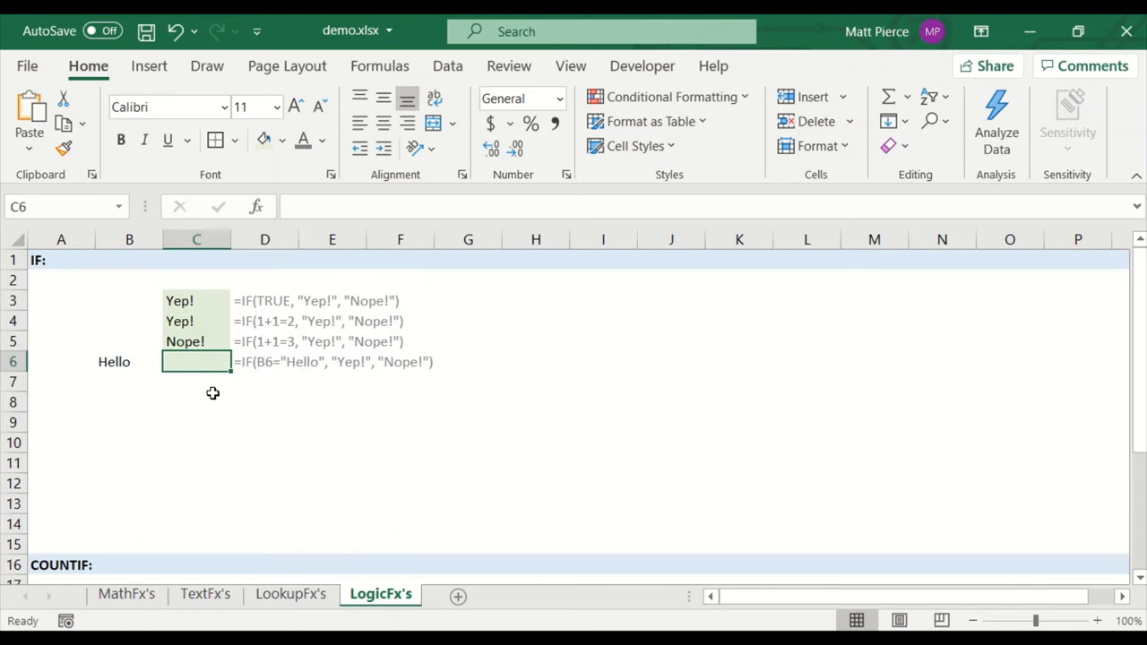
Step: Start an IF in C6 with logical test B6="Hello"
type("=")
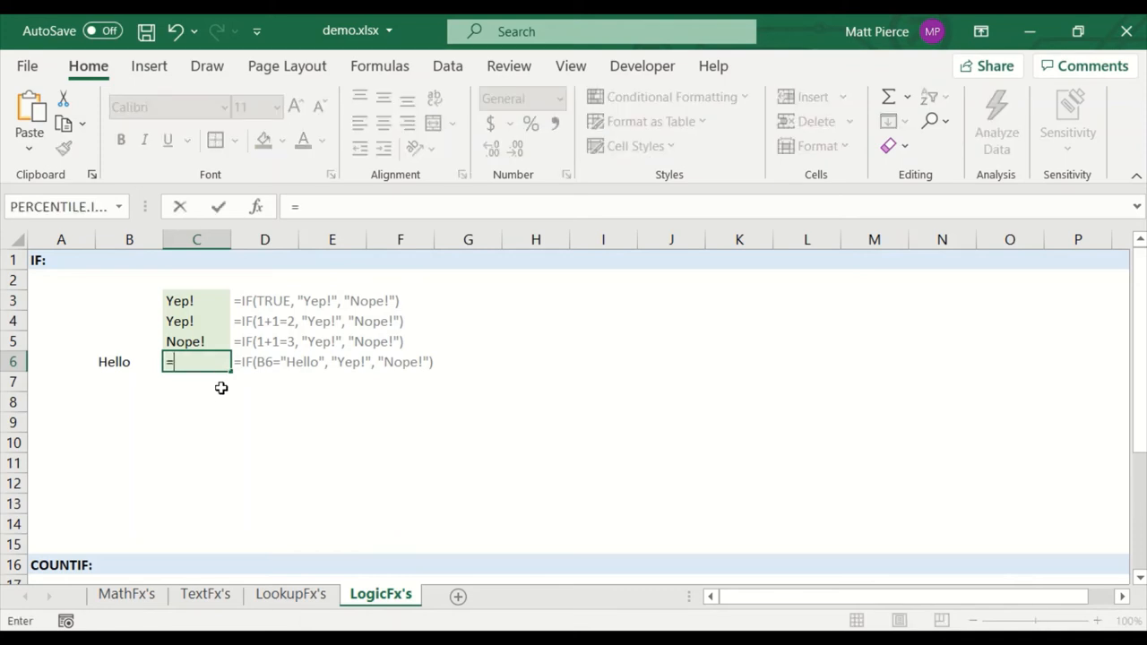
type("if(")
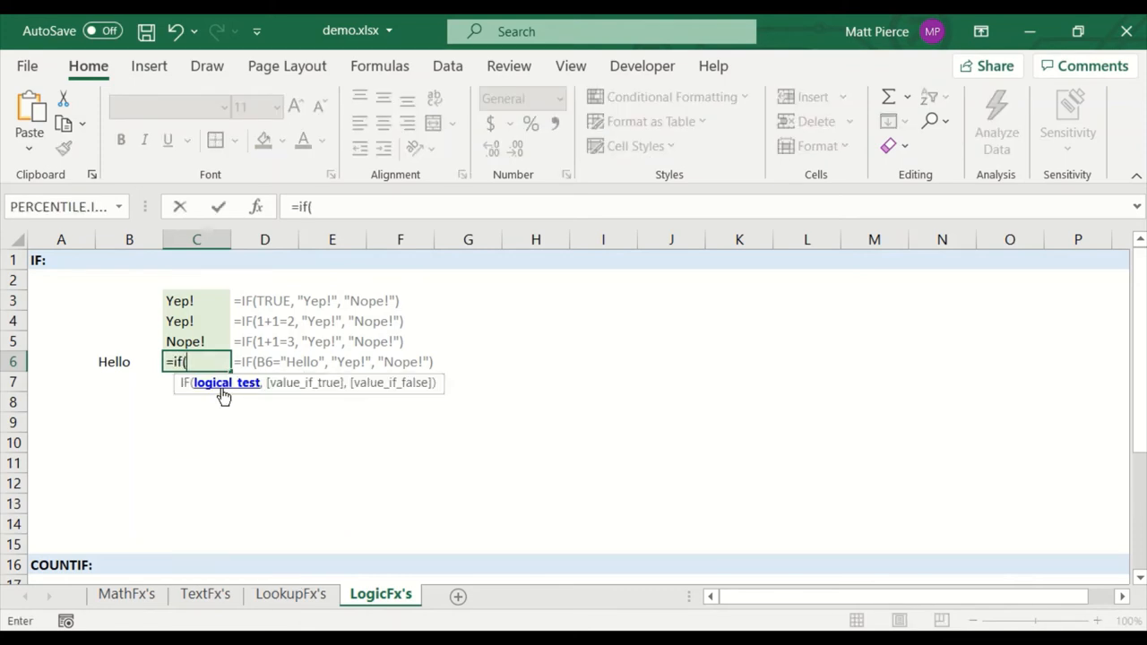
left_click(255, 206)
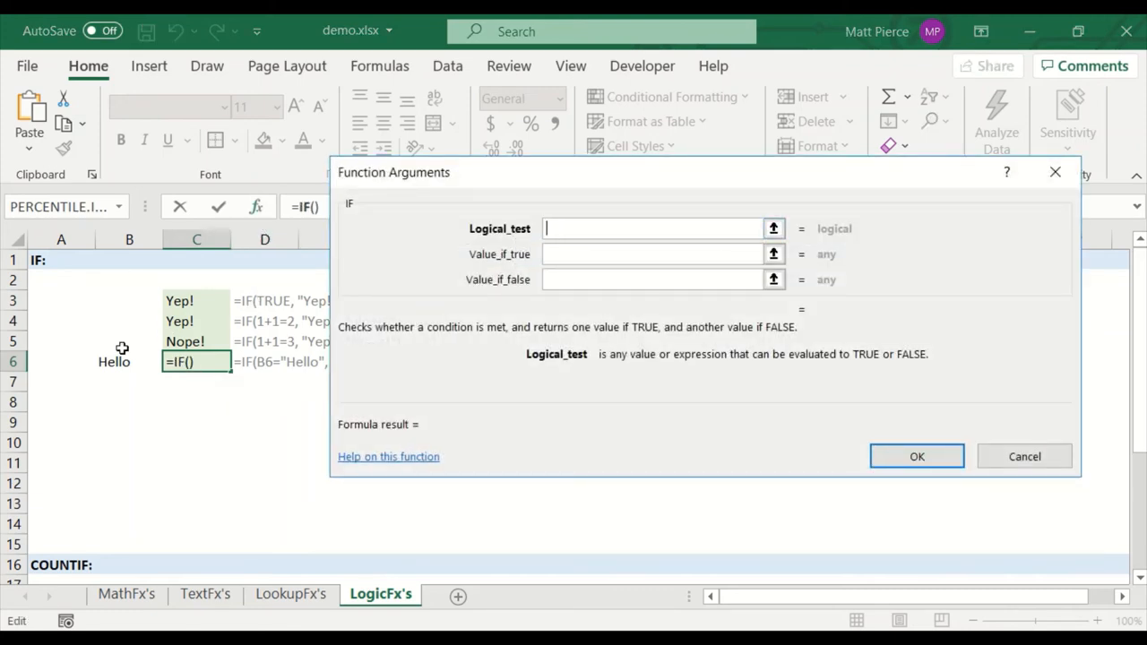
left_click(115, 362)
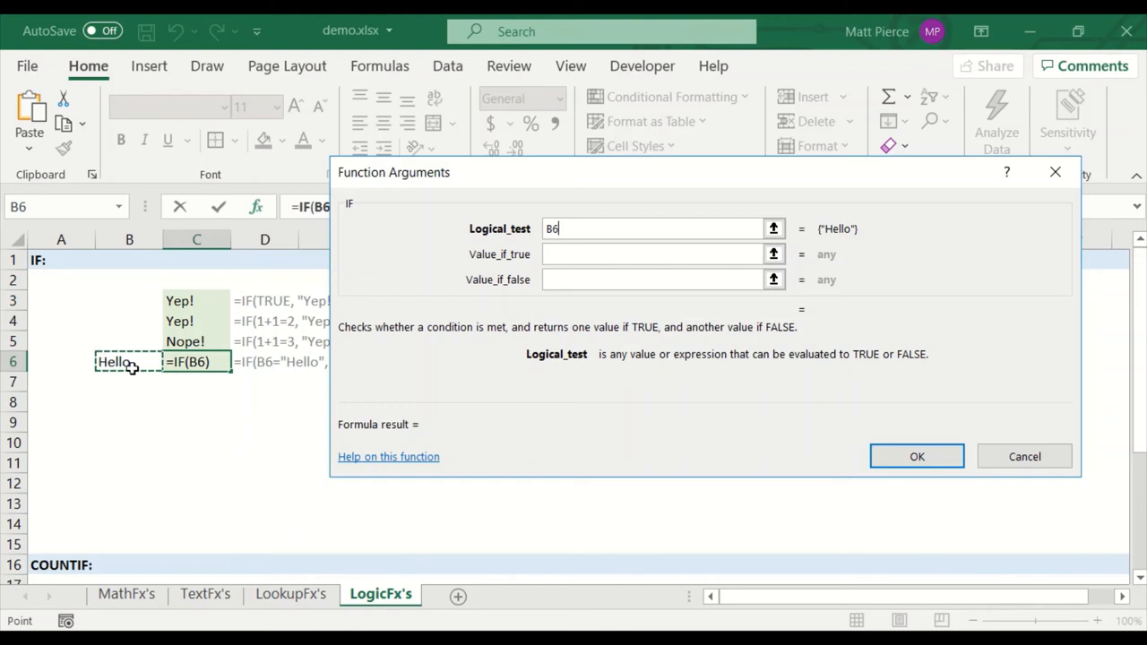
type("=\"")
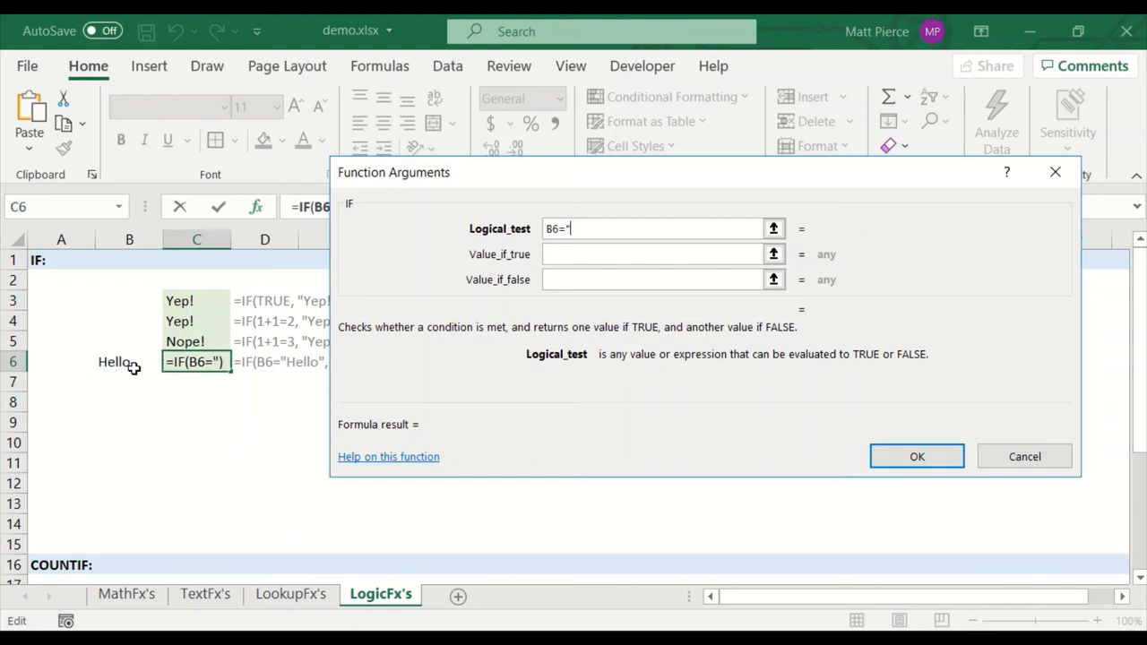
type("Hello")
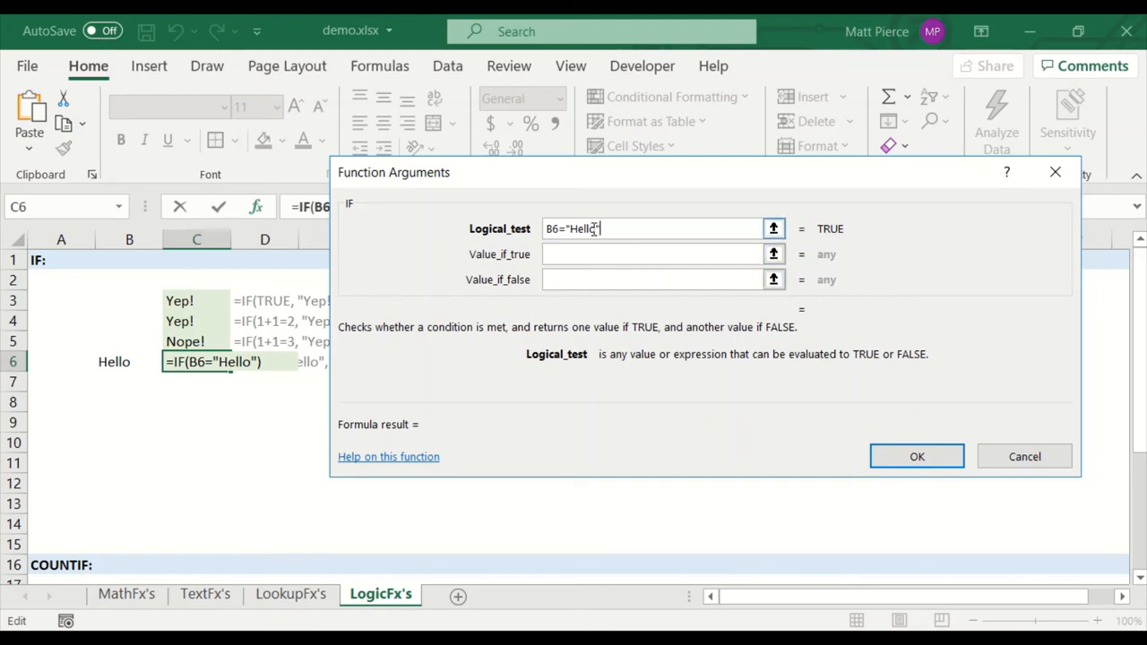
Step: Set value-if-true Yep and value-if-false Nope, confirming C6 returns Yep
type("x")
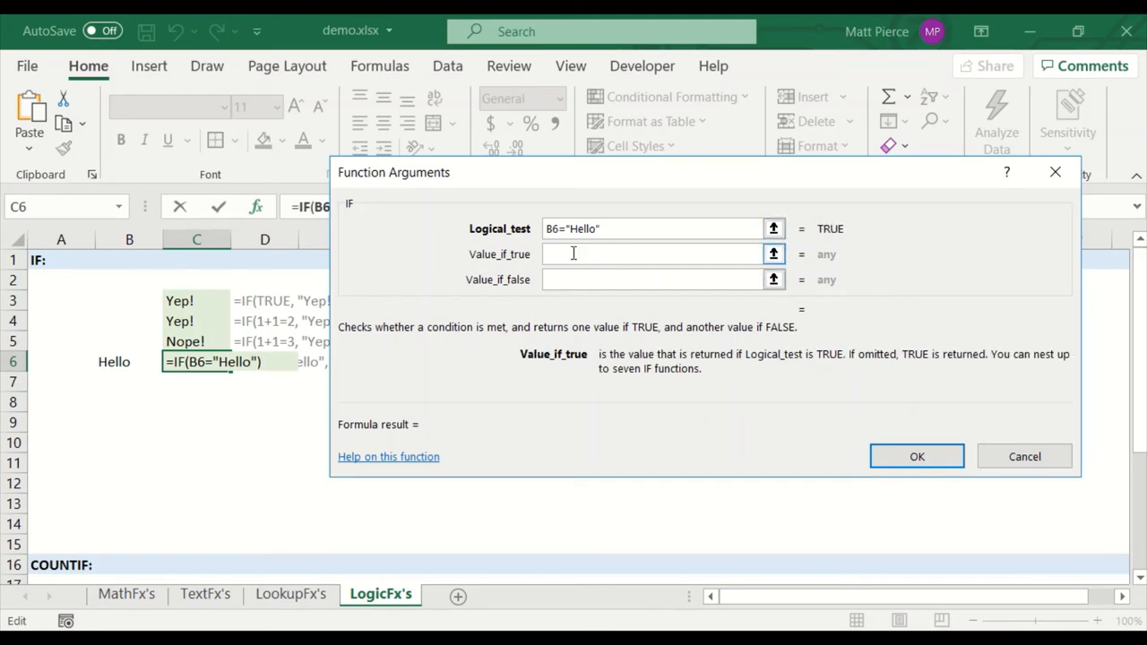
type("Yep\",Nope")
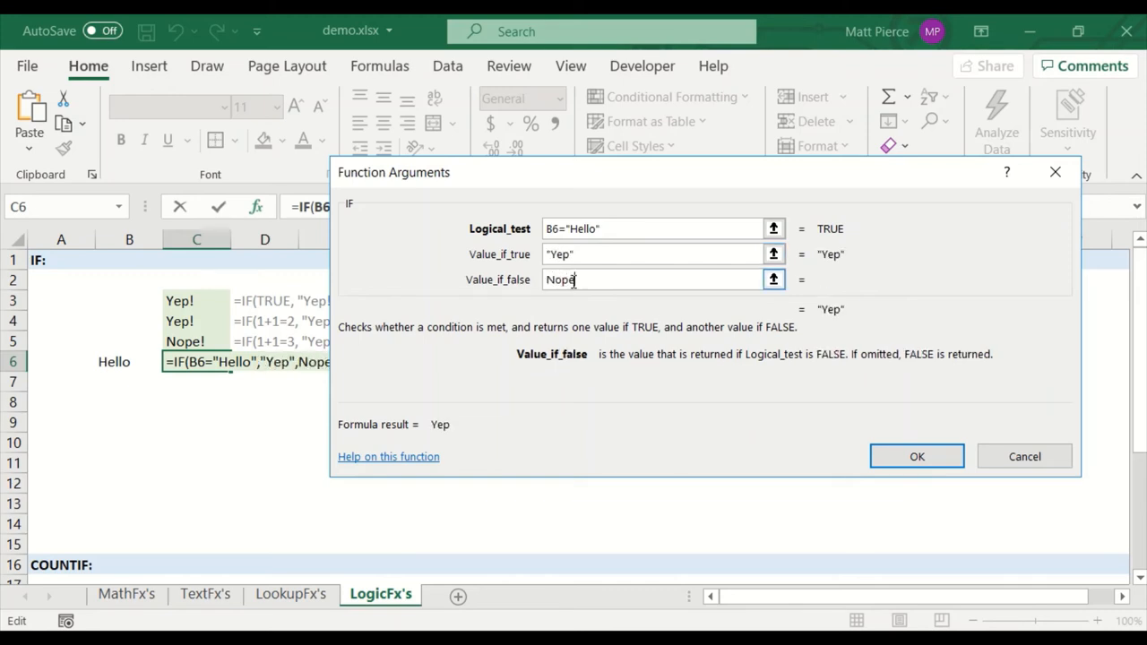
left_click(916, 457)
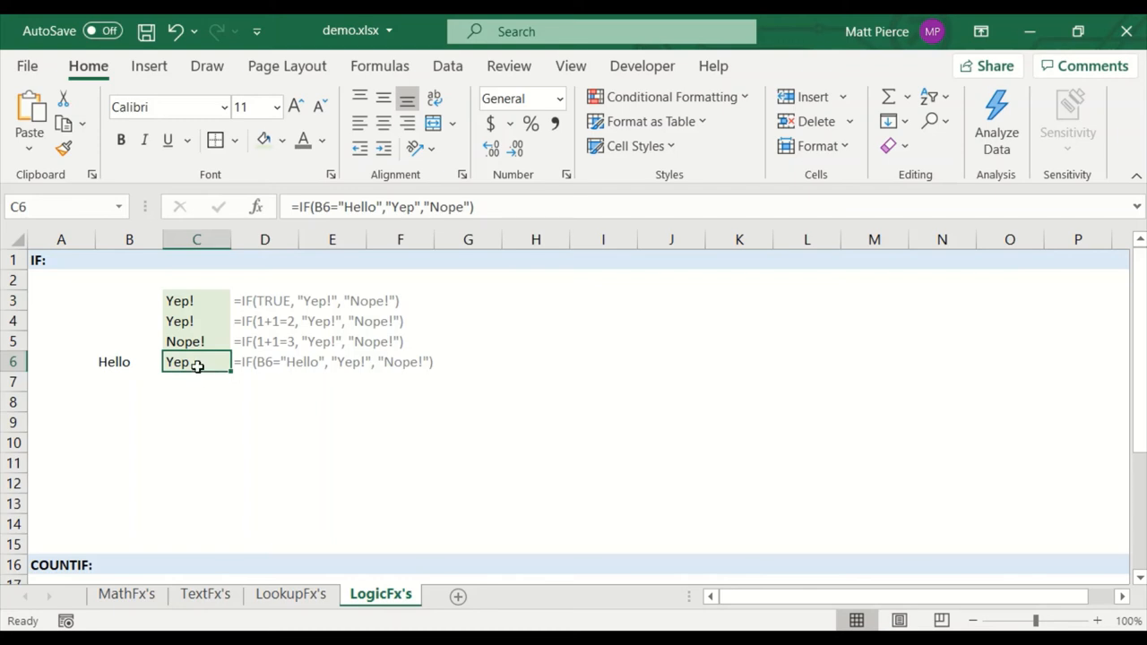
left_click(129, 362)
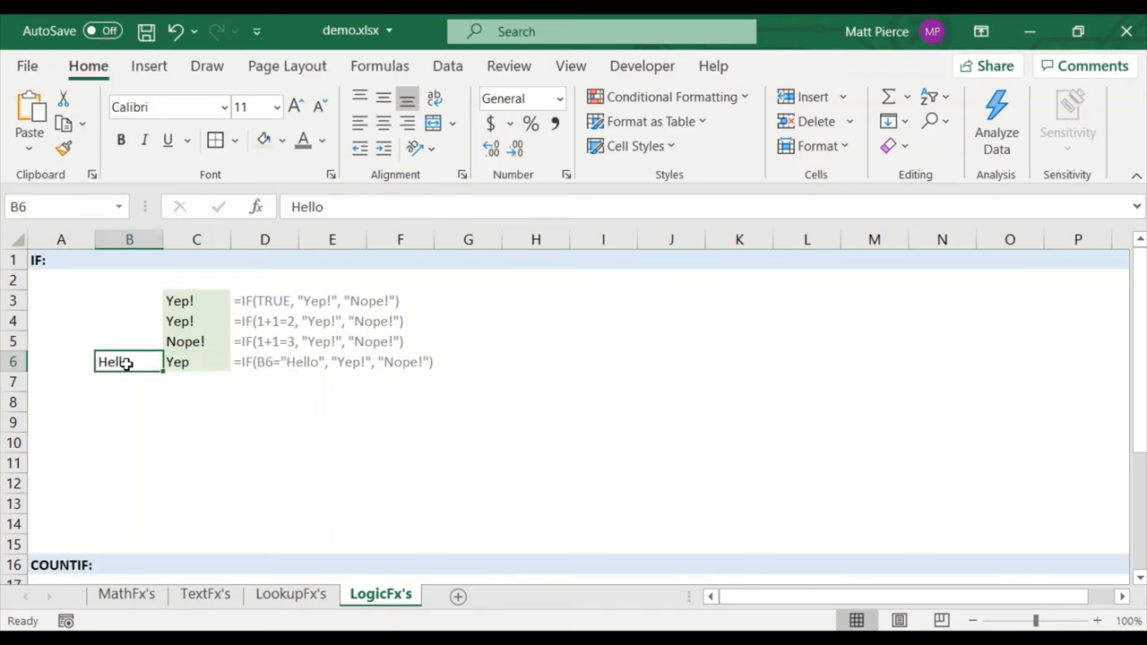
mouse_move(226, 341)
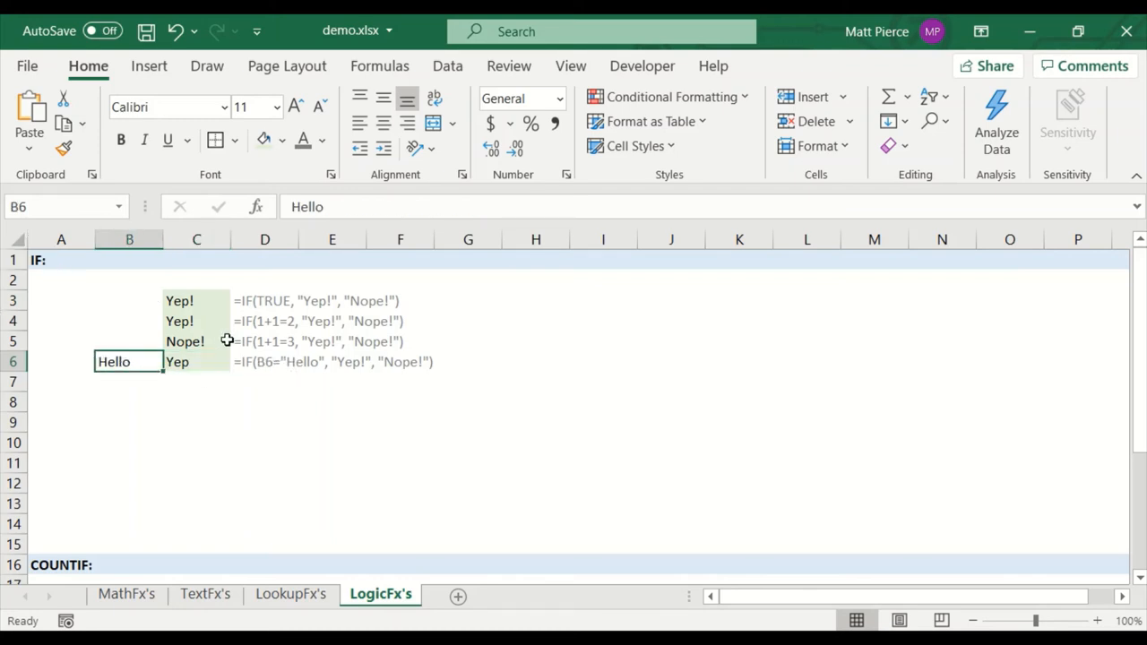
mouse_move(243, 365)
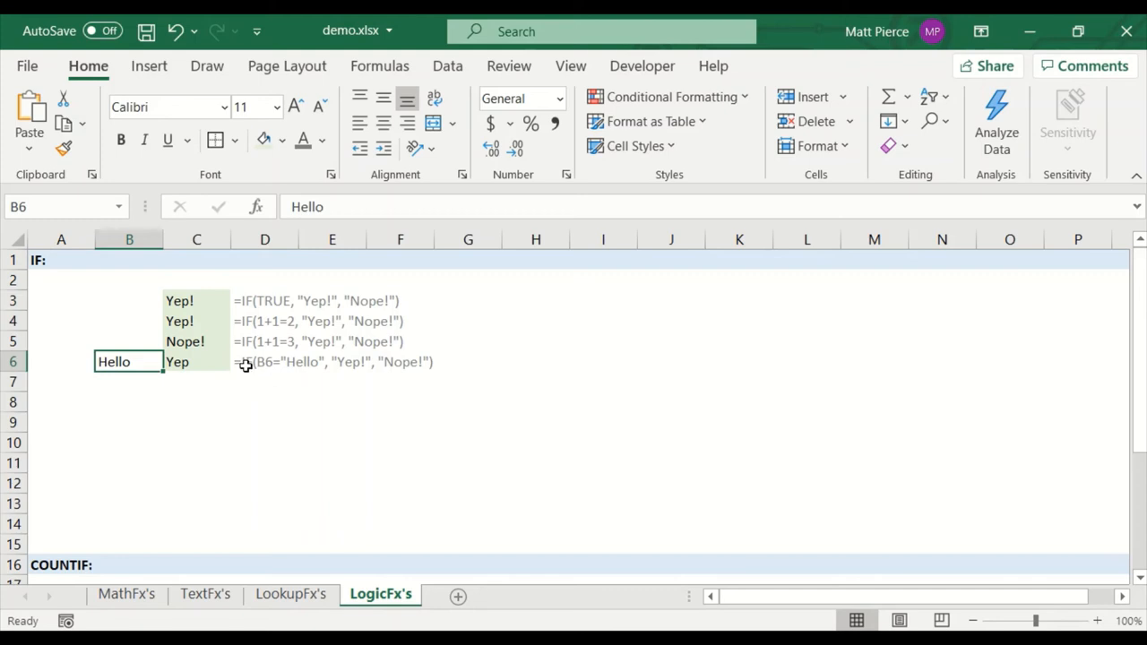
mouse_move(348, 365)
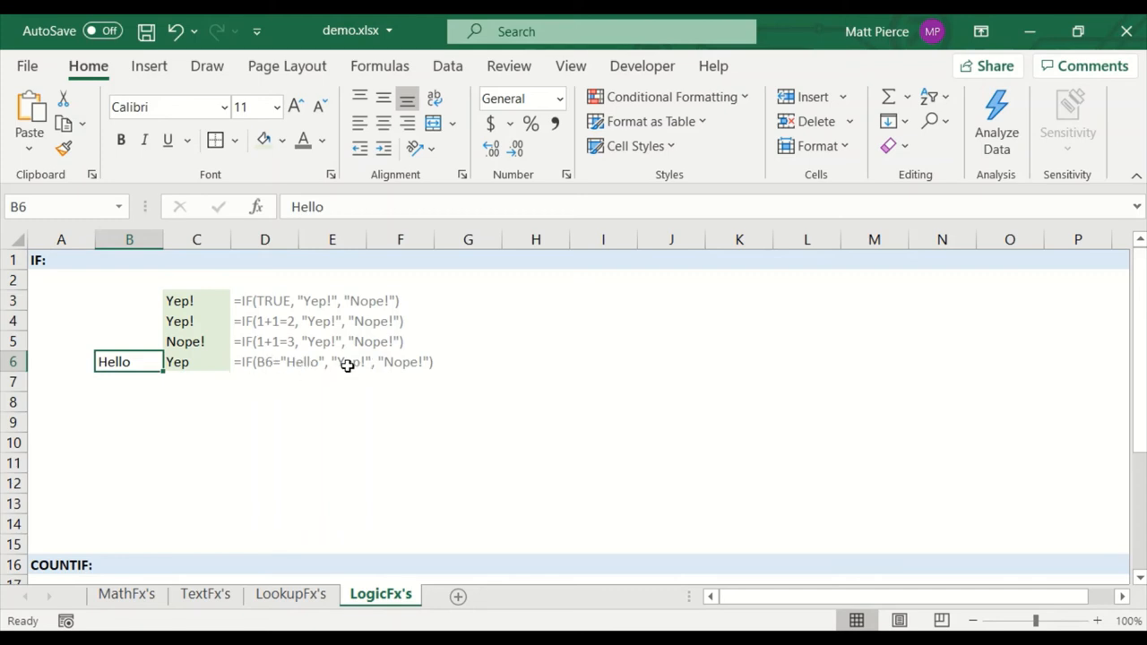
mouse_move(401, 369)
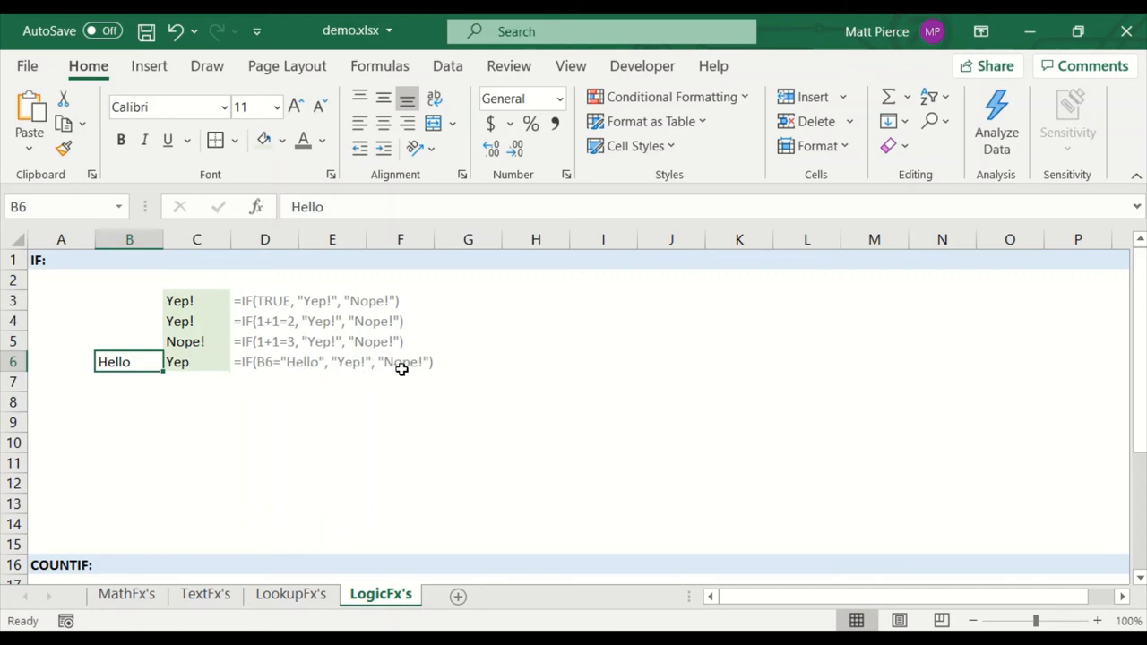
mouse_move(319, 416)
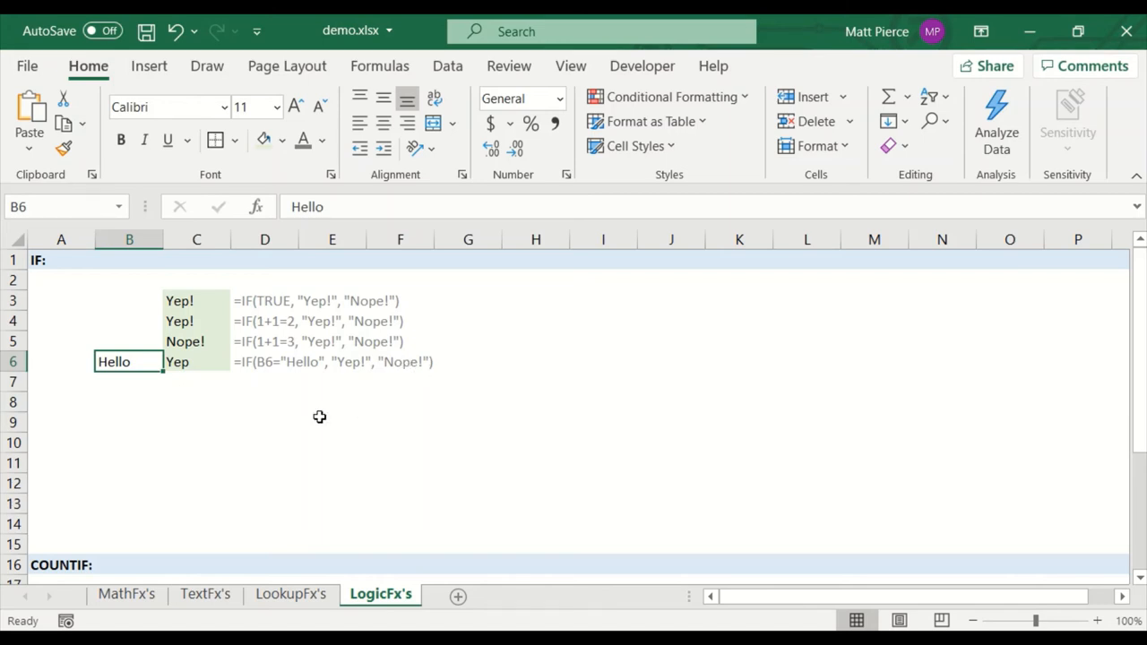
Step: Inspect the row 18 numbers in the COUNTIF section, then start a COUNT formula in B18
scroll("down", 3)
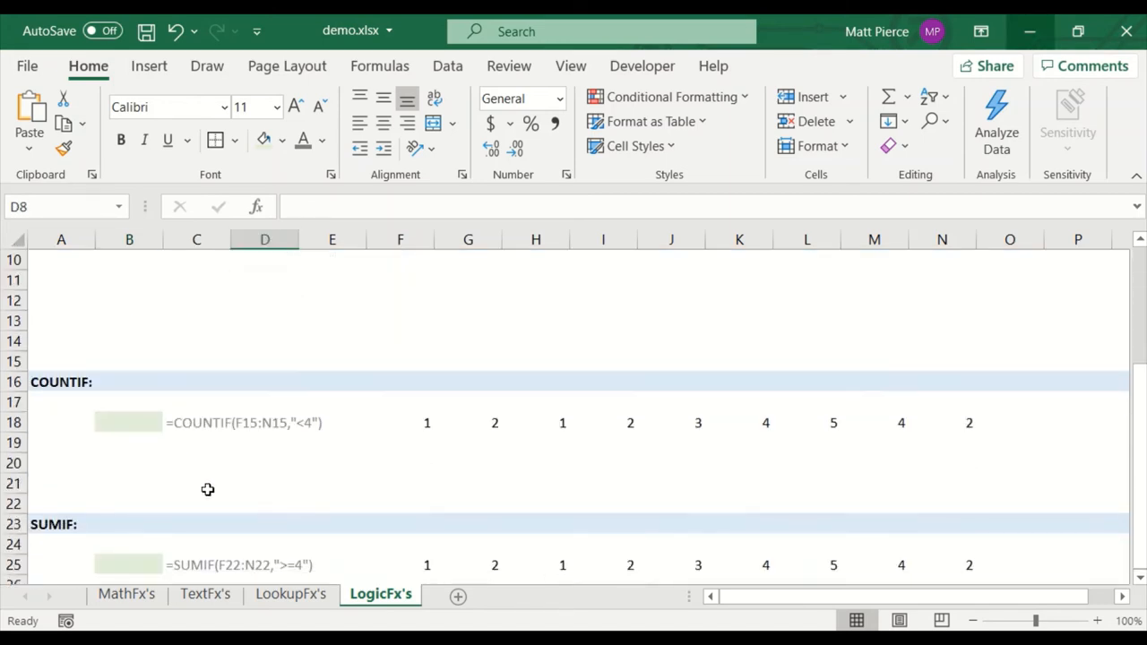
left_click_drag(426, 423, 967, 423)
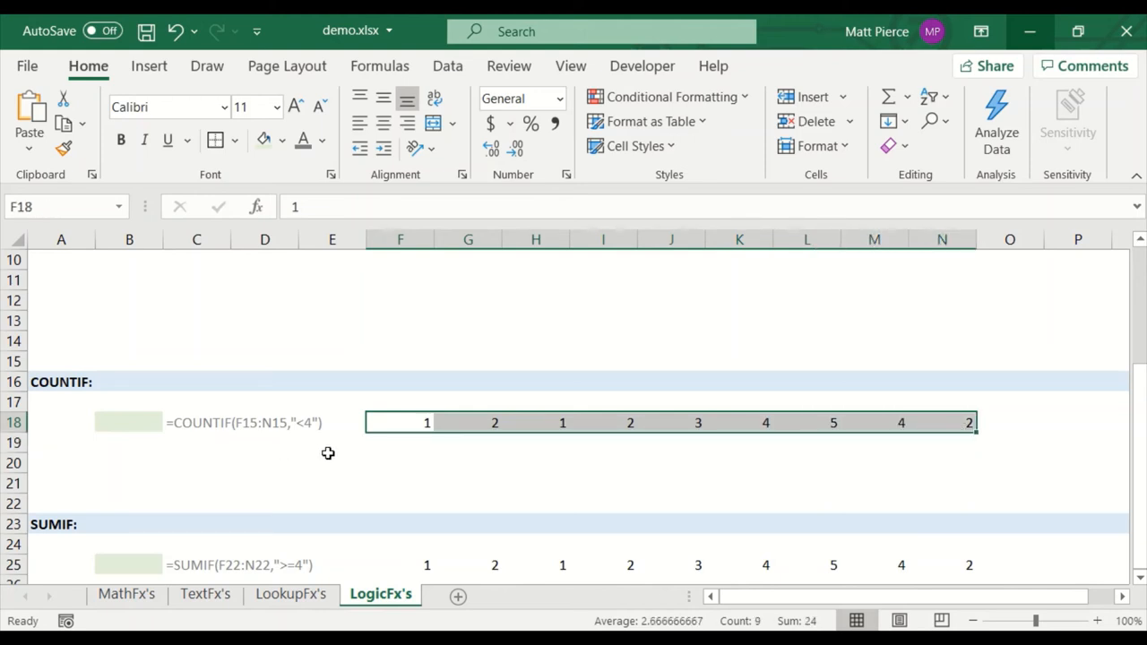
left_click(400, 423)
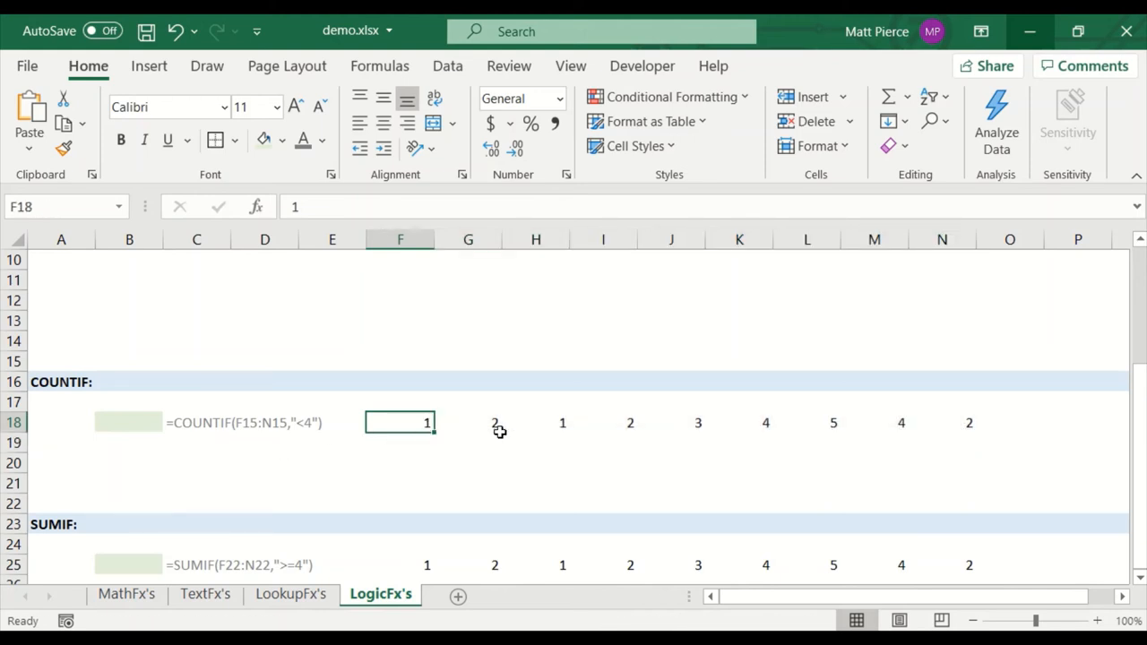
left_click_drag(400, 423, 631, 423)
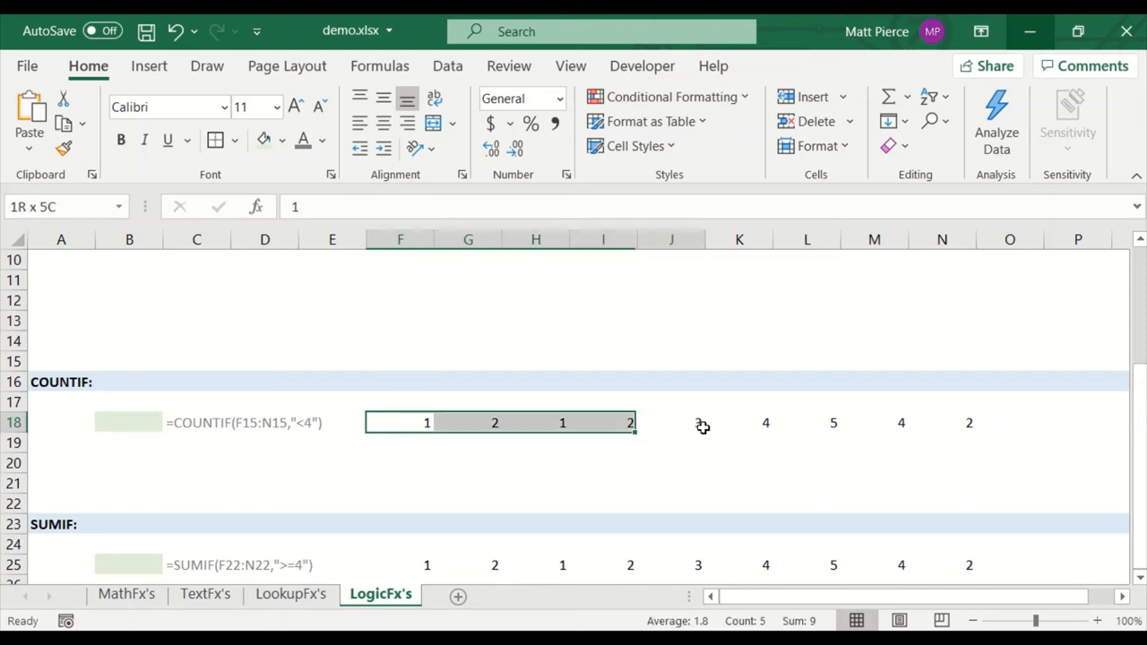
left_click(671, 423)
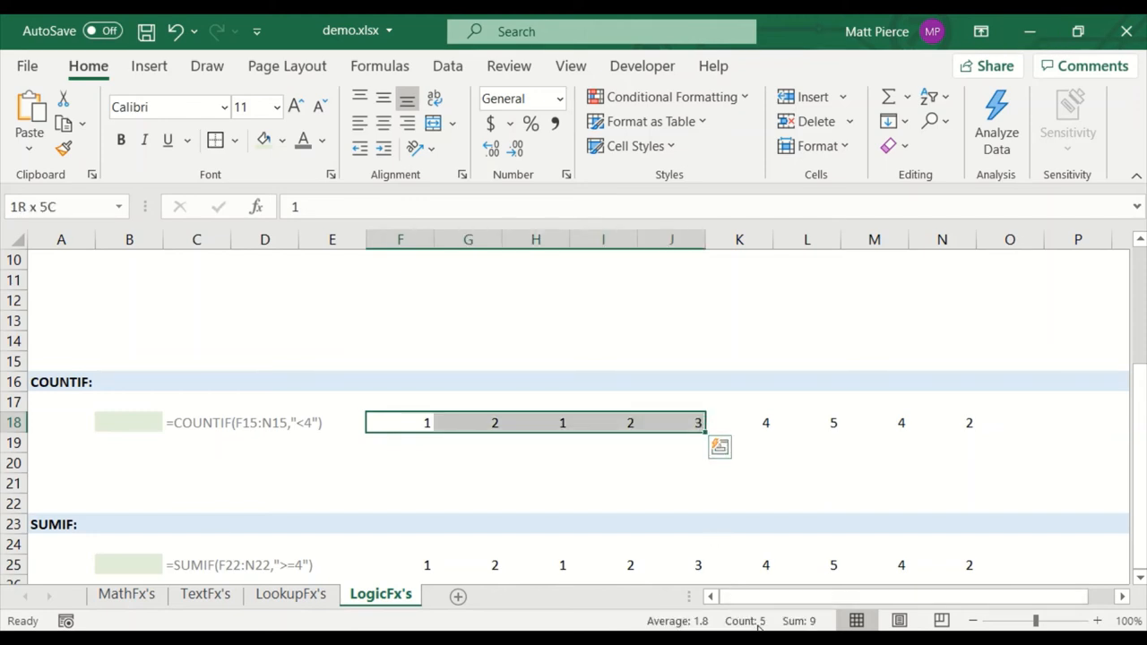
left_click(968, 423)
type("=co")
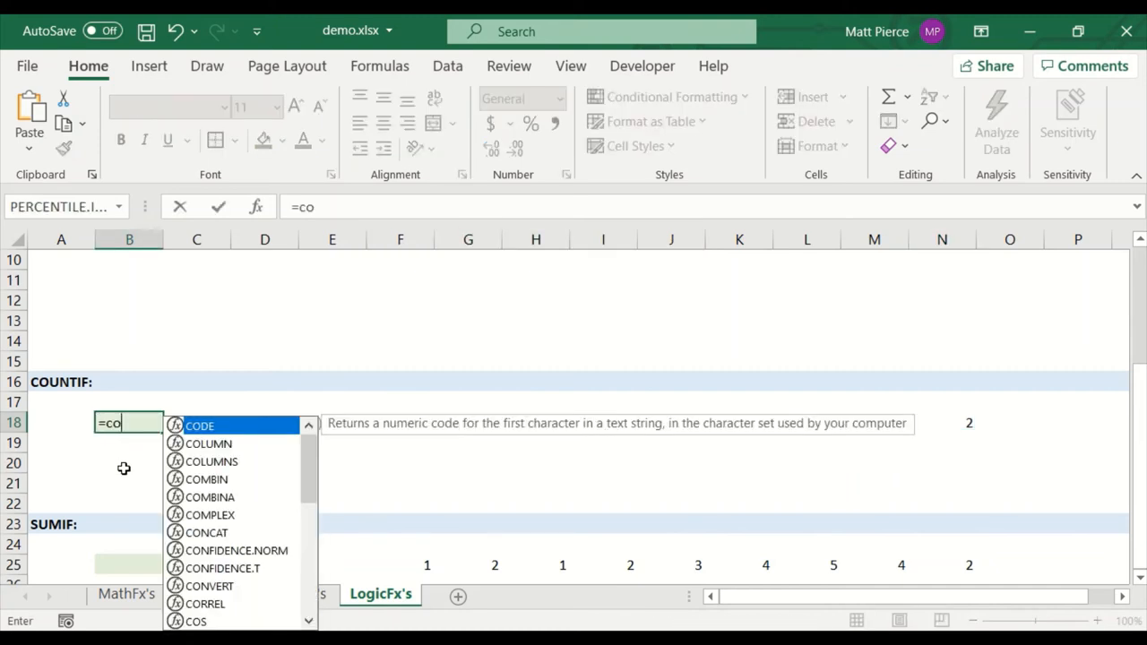
type("unt")
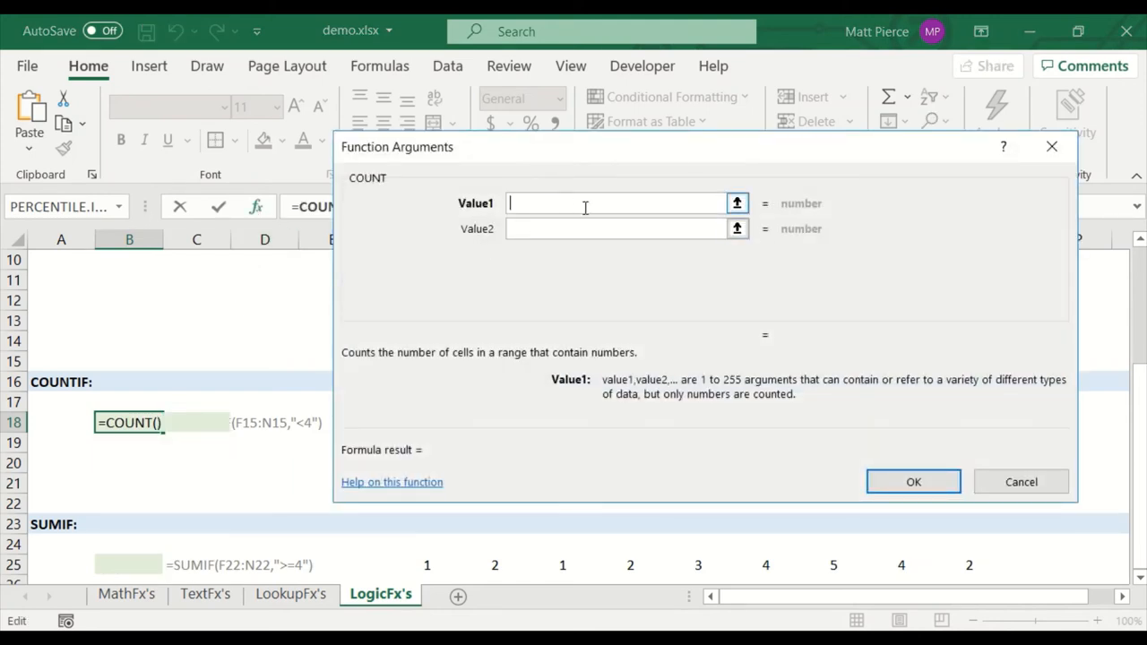
mouse_move(618, 223)
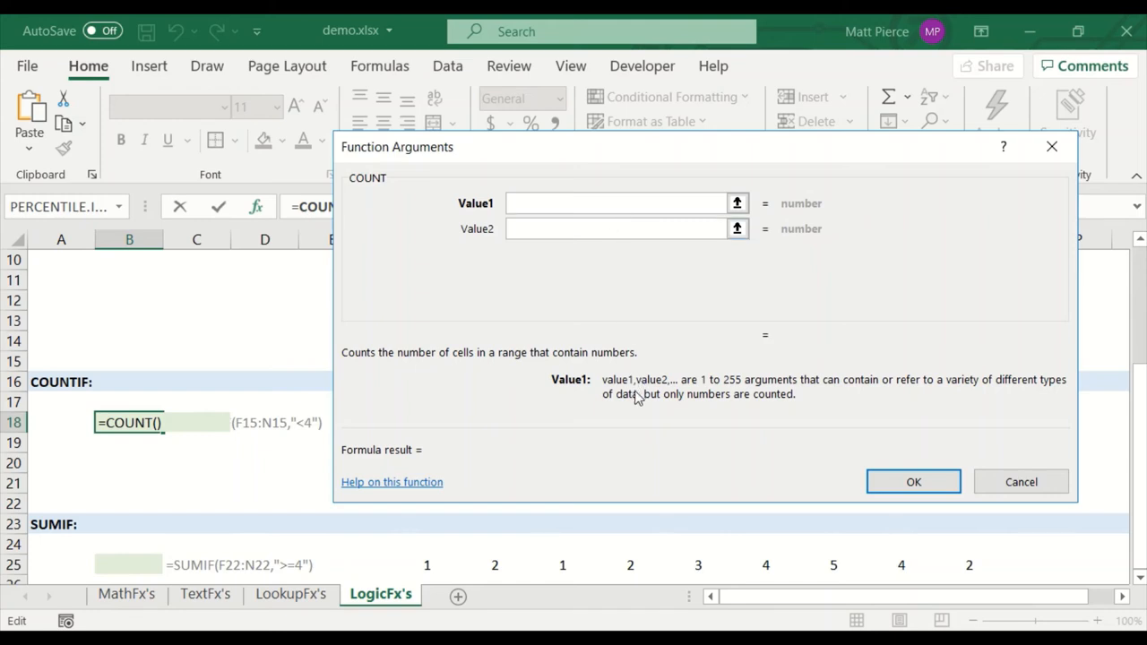
mouse_move(451, 457)
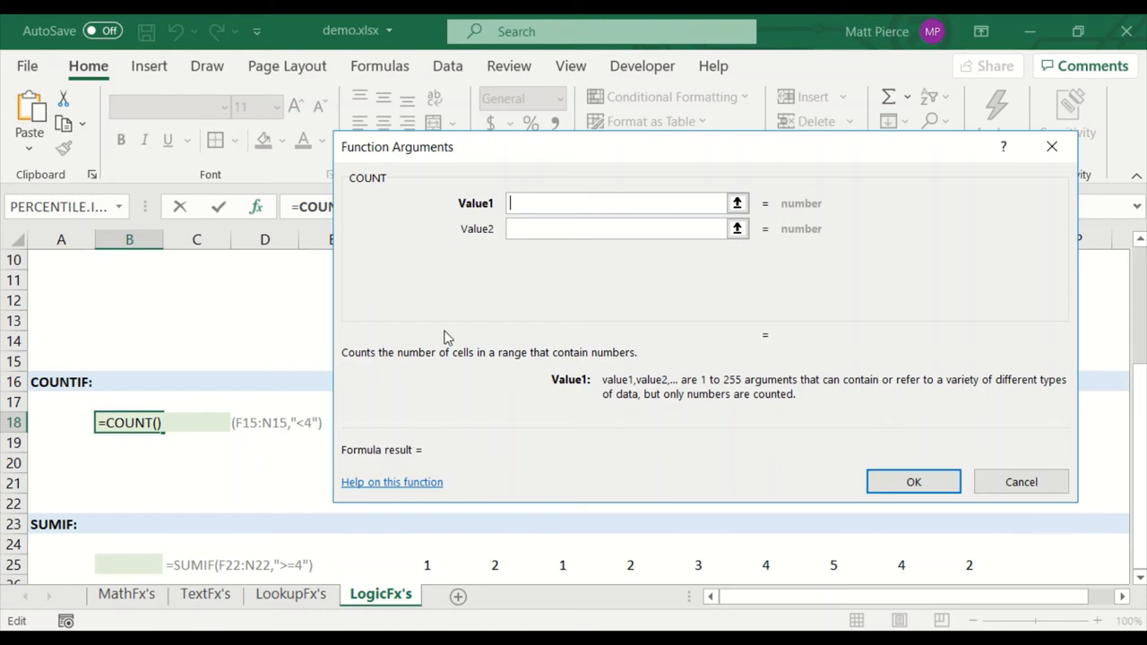
mouse_move(1039, 135)
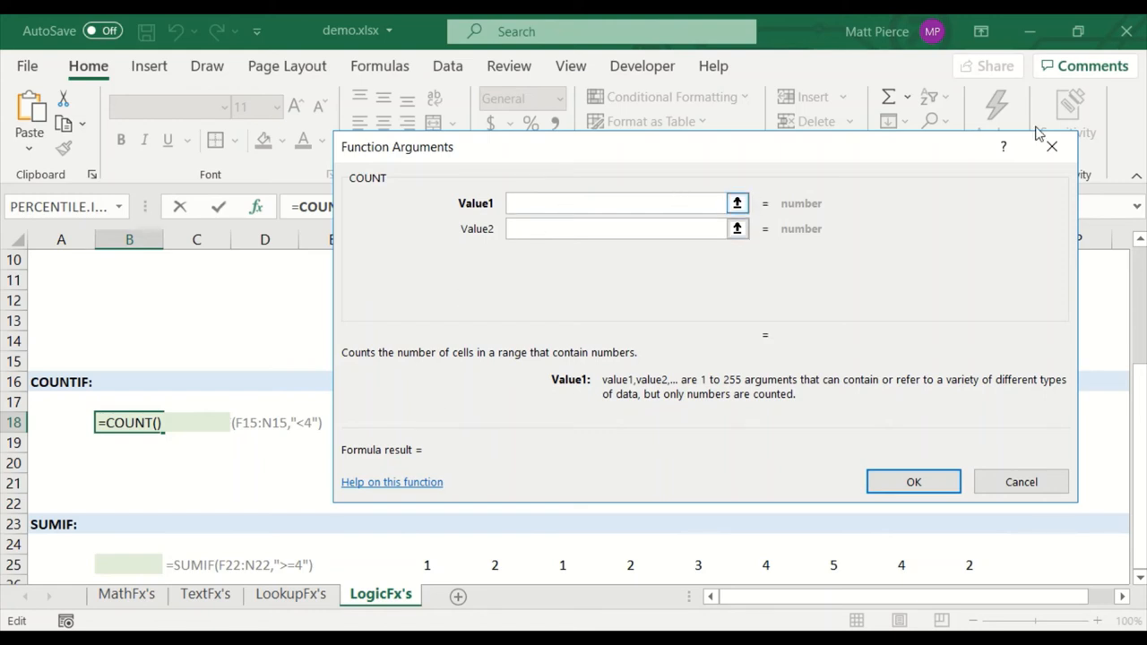
Step: Replace COUNT with COUNTIF(F18:N18,"<4") in B18, returning 6
left_click(1021, 480)
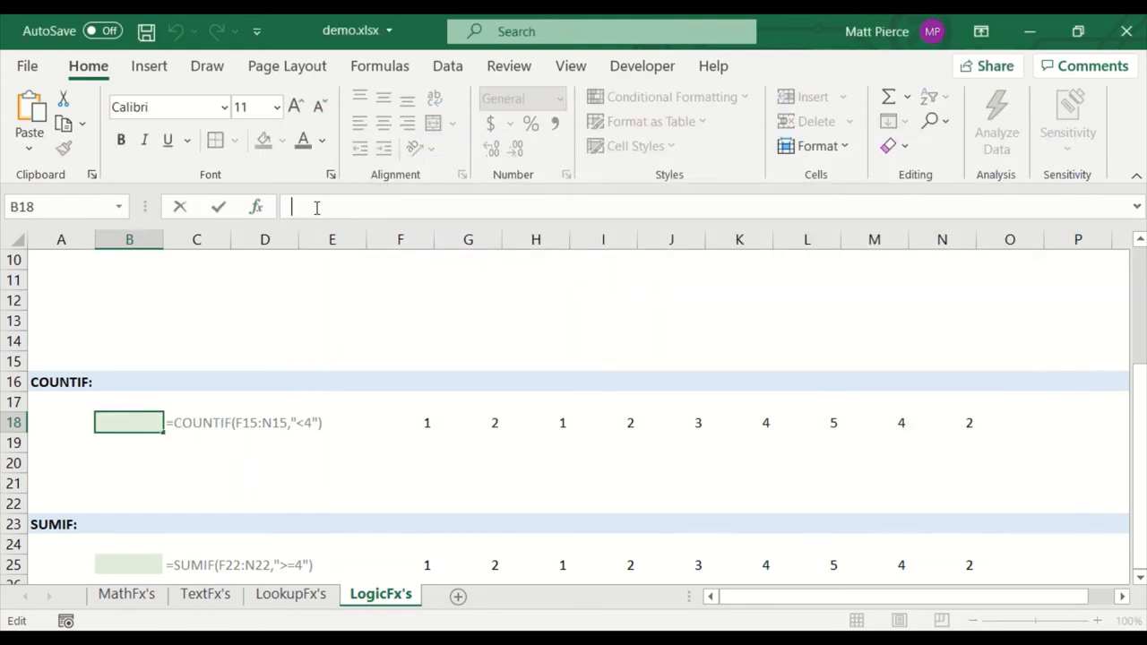
type("=count")
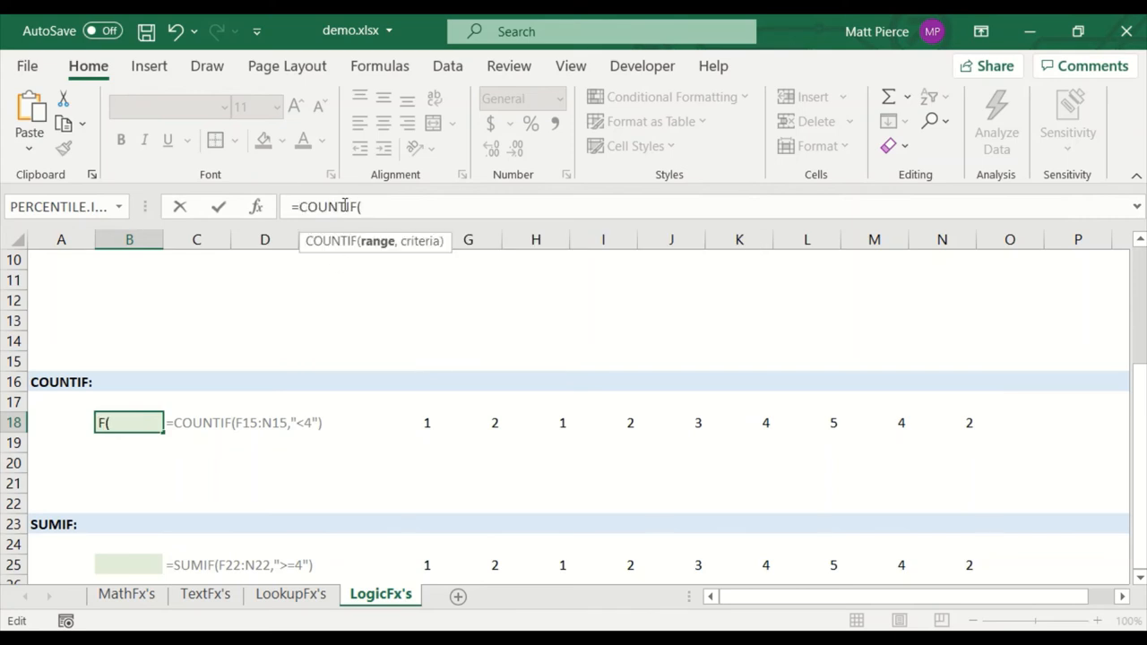
left_click(256, 208)
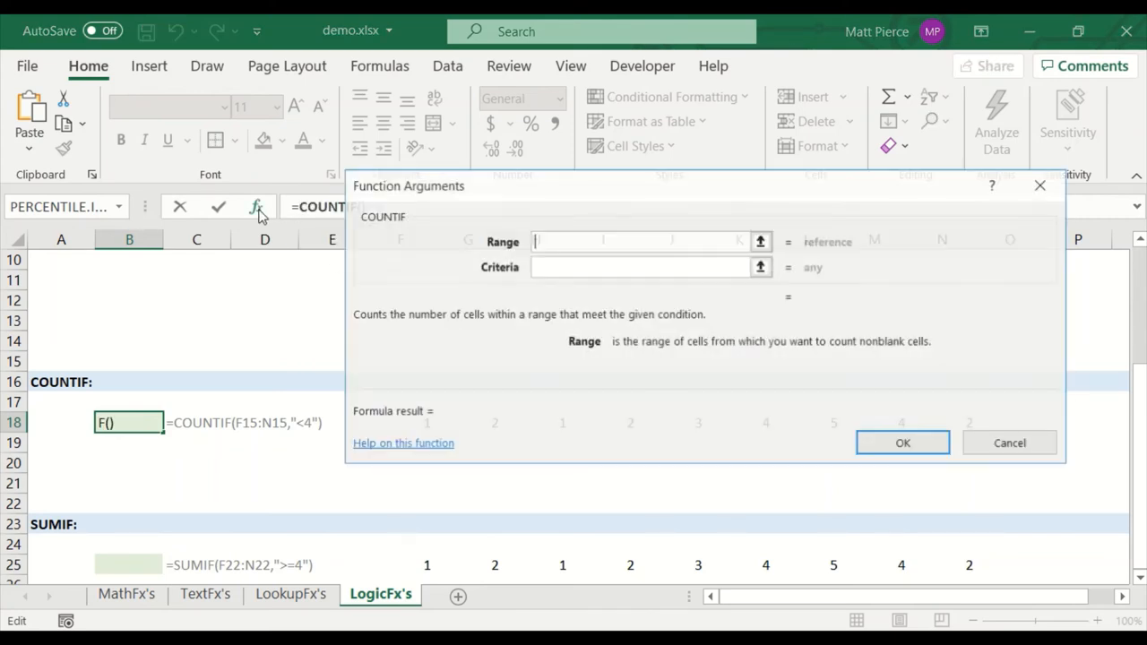
left_click(760, 240)
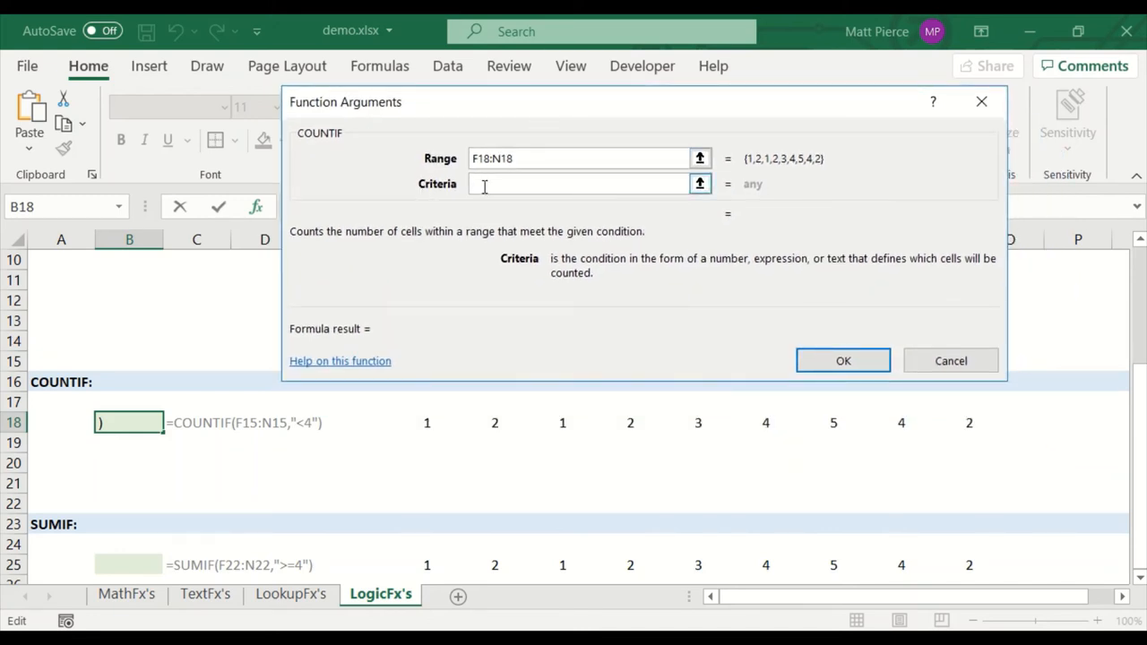
type("<4")
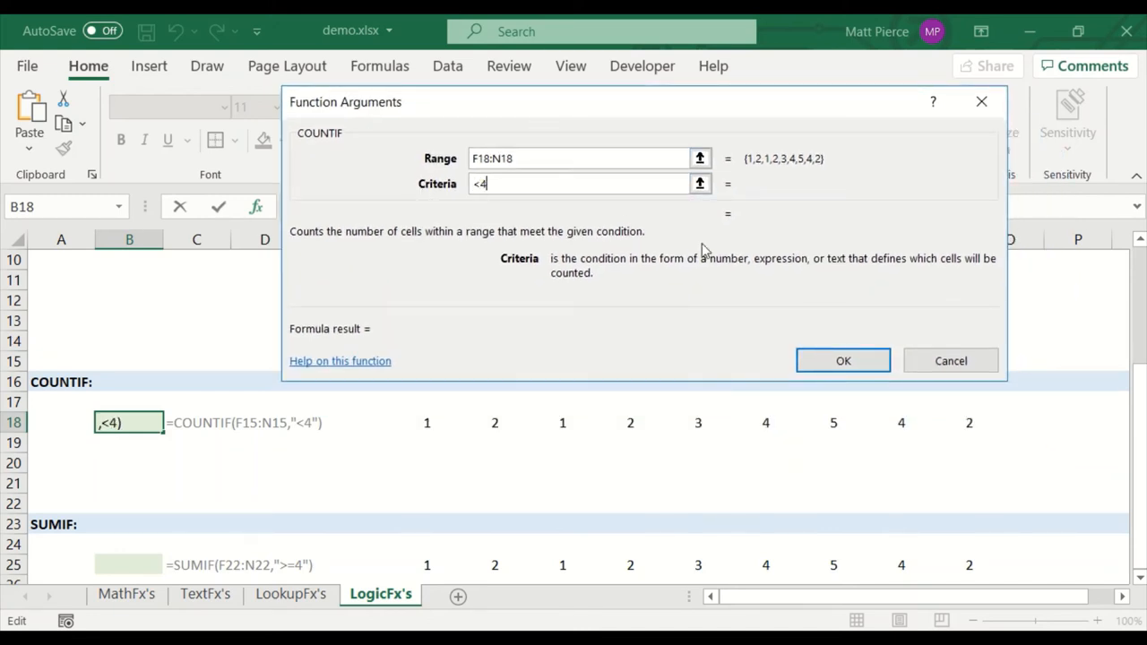
mouse_move(760, 289)
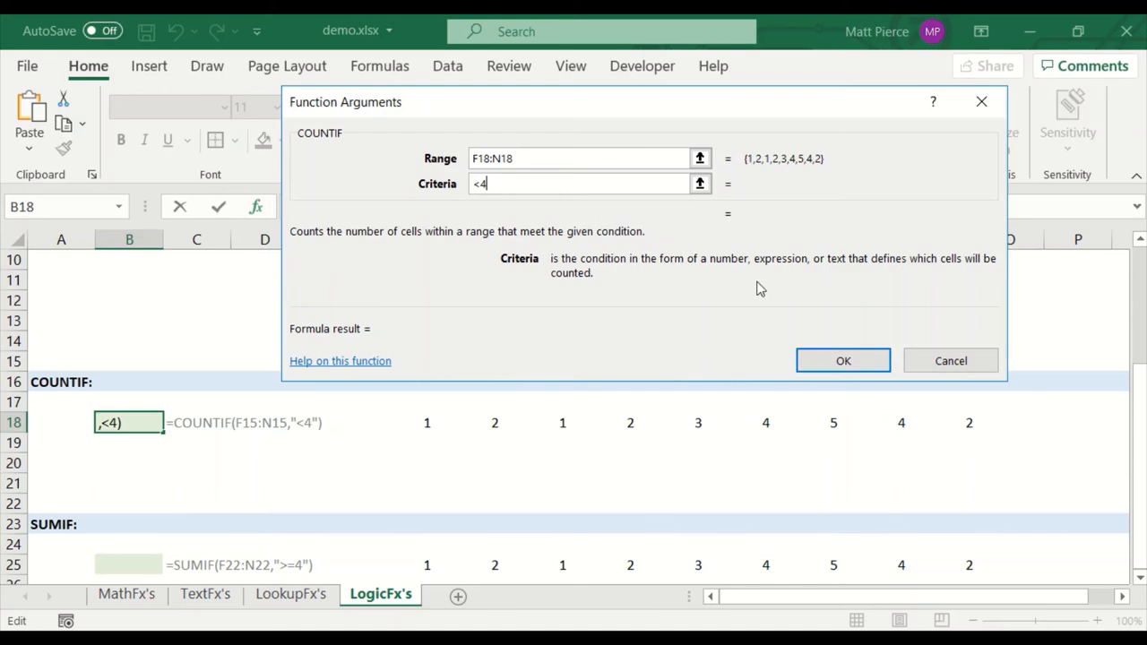
left_click(842, 360)
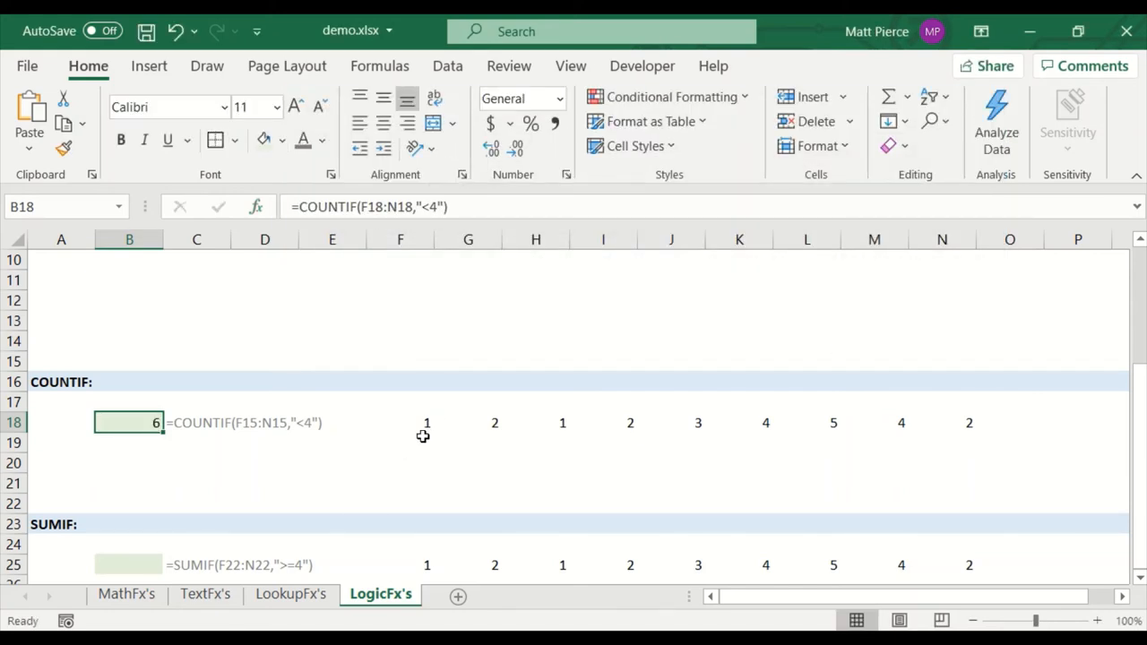
Step: Verify the count against the row's numbers and change the criteria to "<5", giving 8
left_click_drag(426, 423, 697, 423)
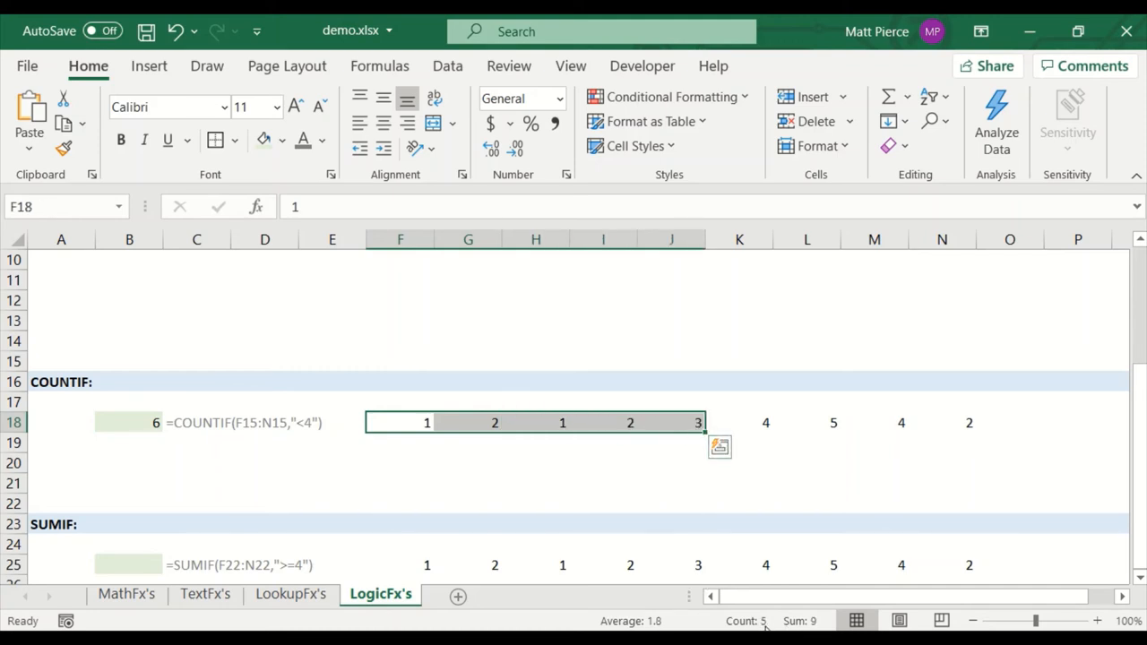
left_click(941, 423)
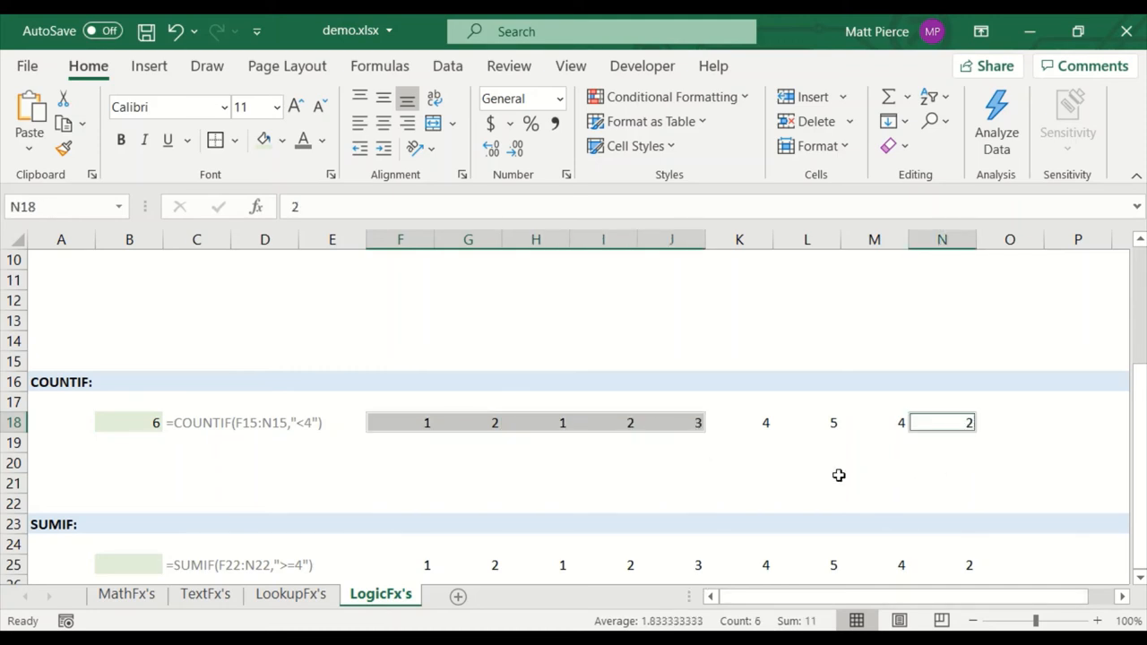
left_click(129, 423)
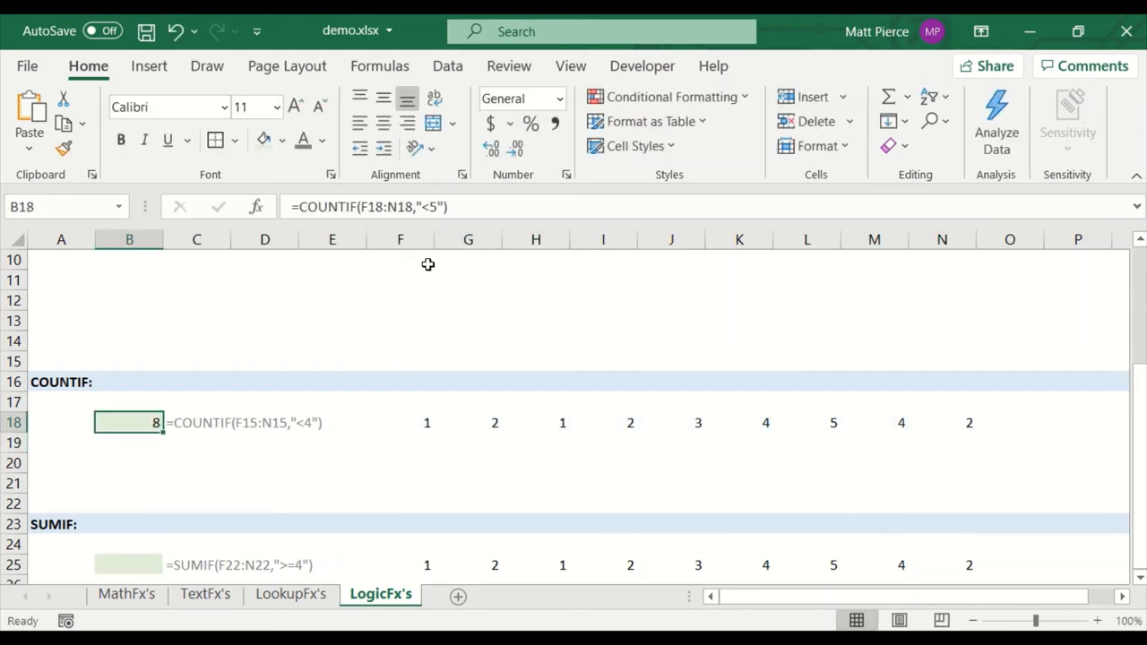
mouse_move(438, 432)
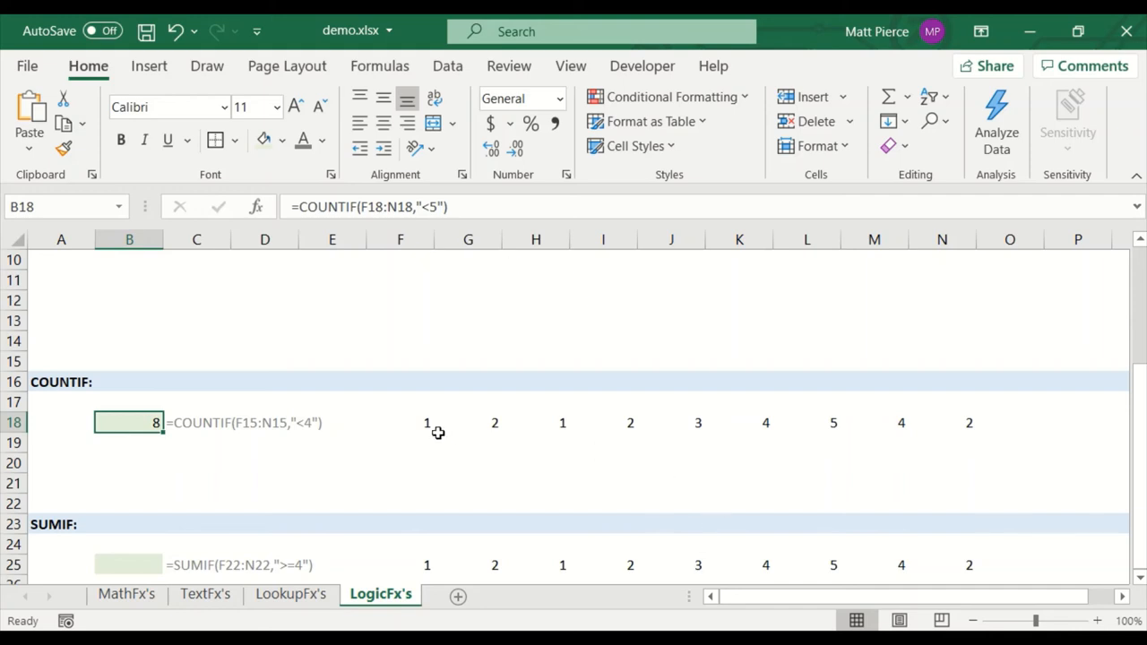
left_click_drag(426, 423, 739, 423)
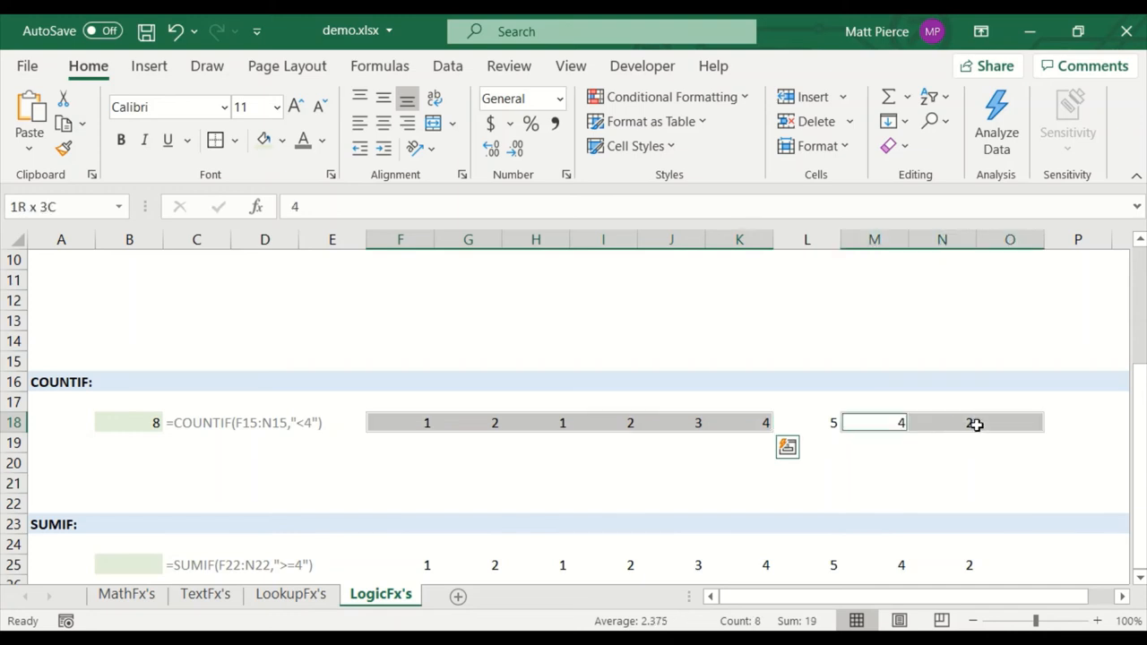
left_click(875, 423)
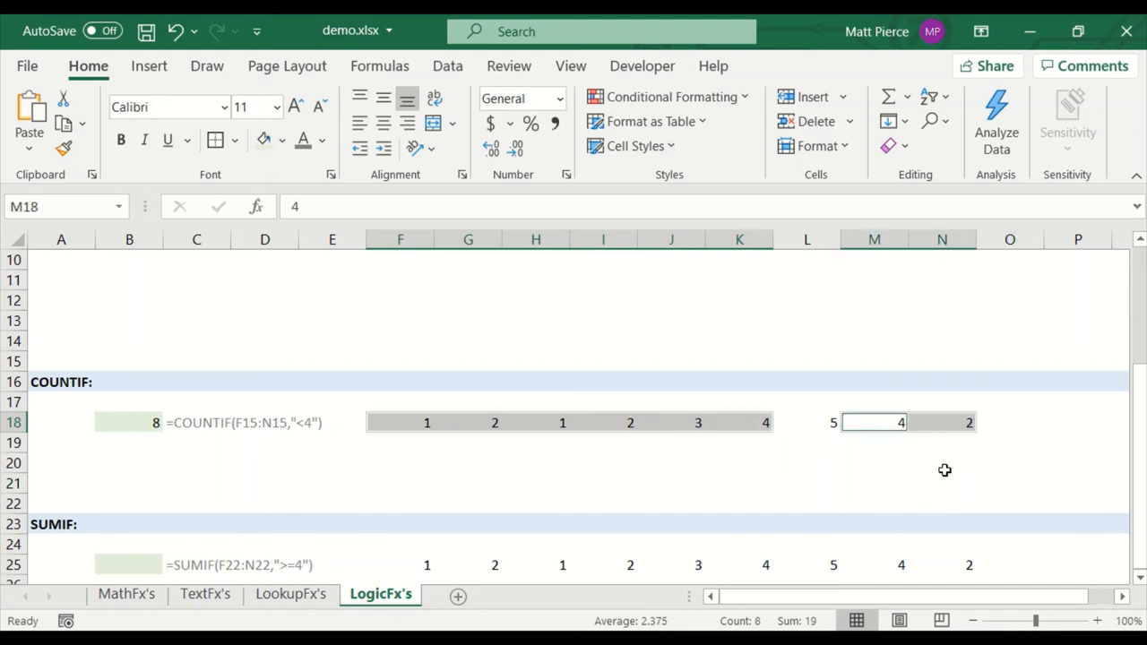
left_click(129, 423)
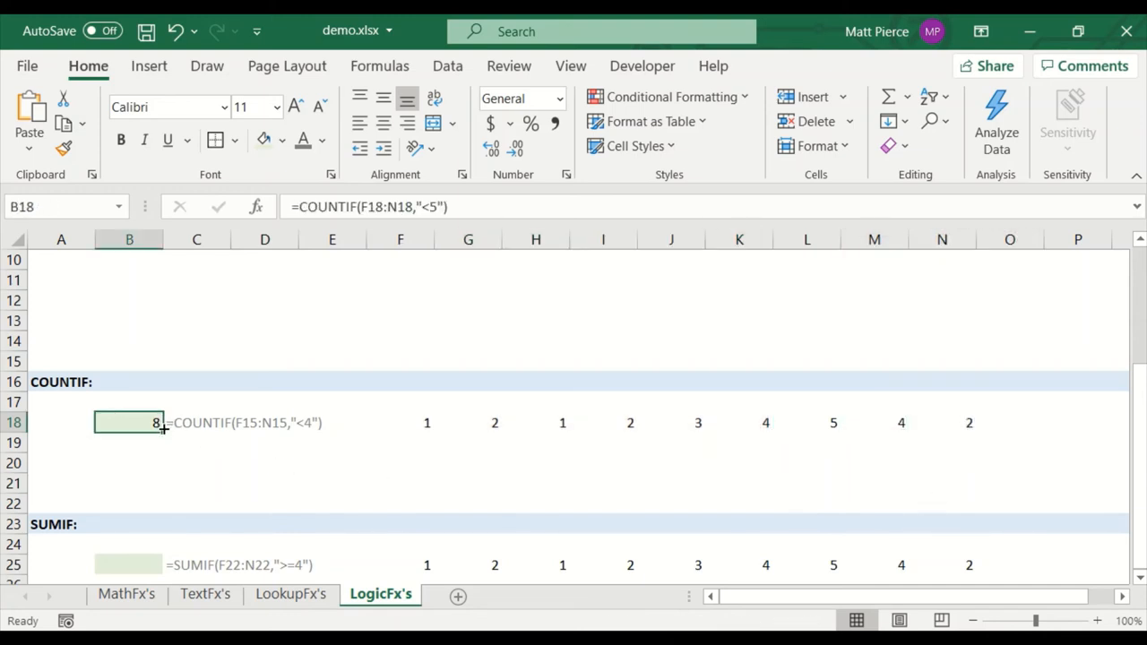
mouse_move(423, 208)
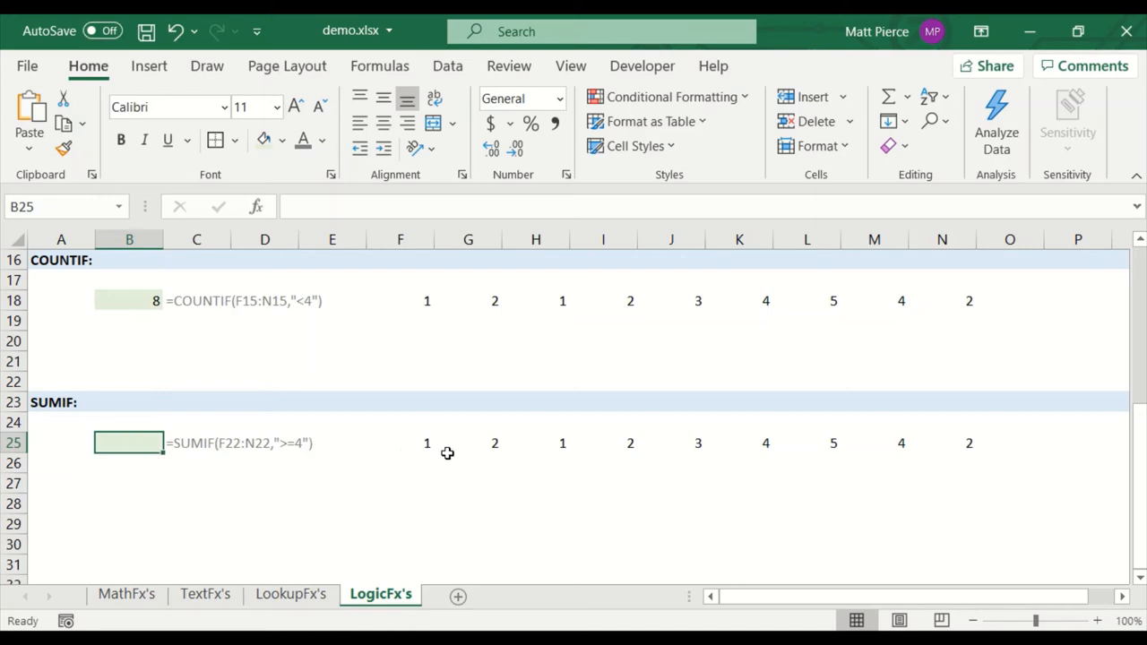
Step: Inspect the SUMIF row's numbers and the values of 4 or more, then select B25
left_click_drag(401, 442, 967, 443)
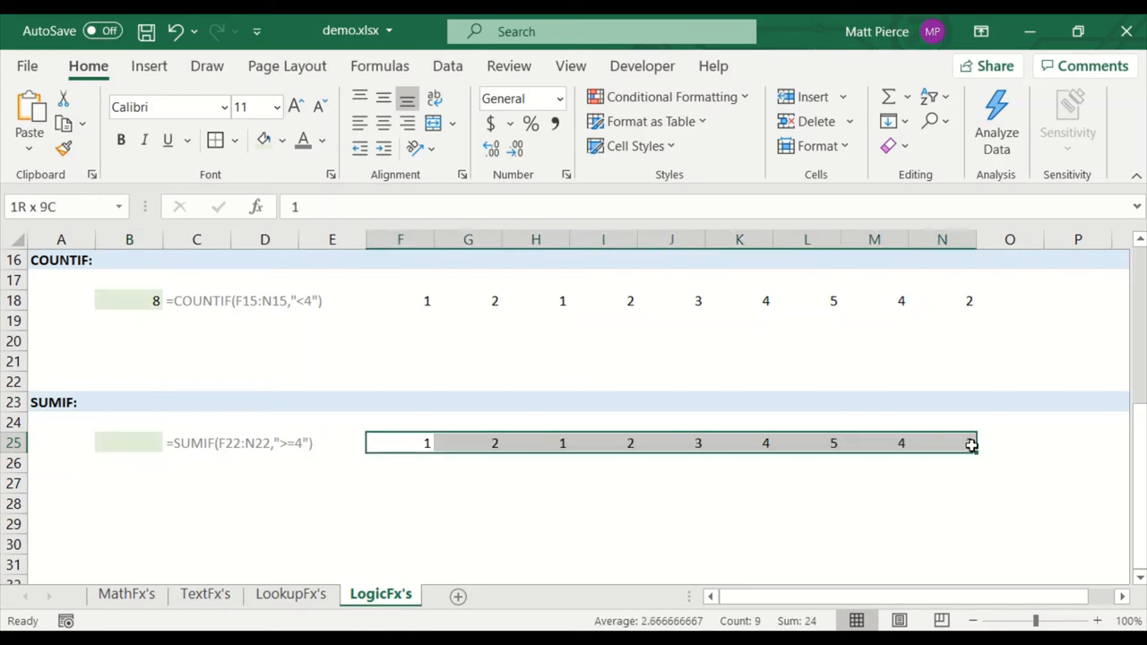
left_click(874, 483)
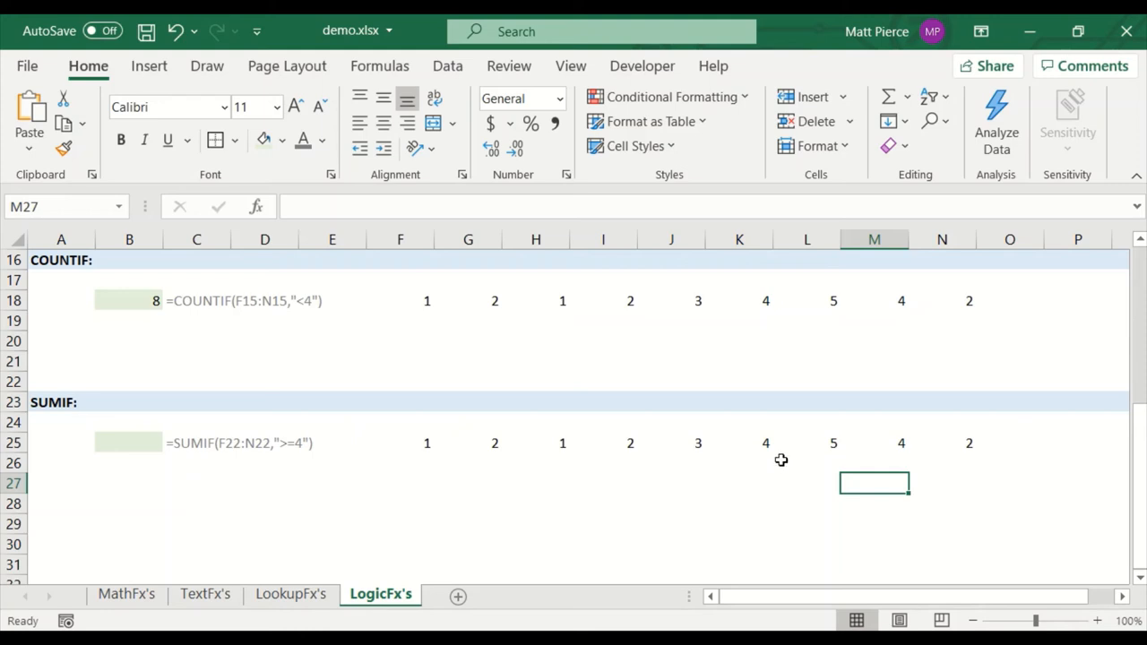
left_click_drag(738, 442, 874, 442)
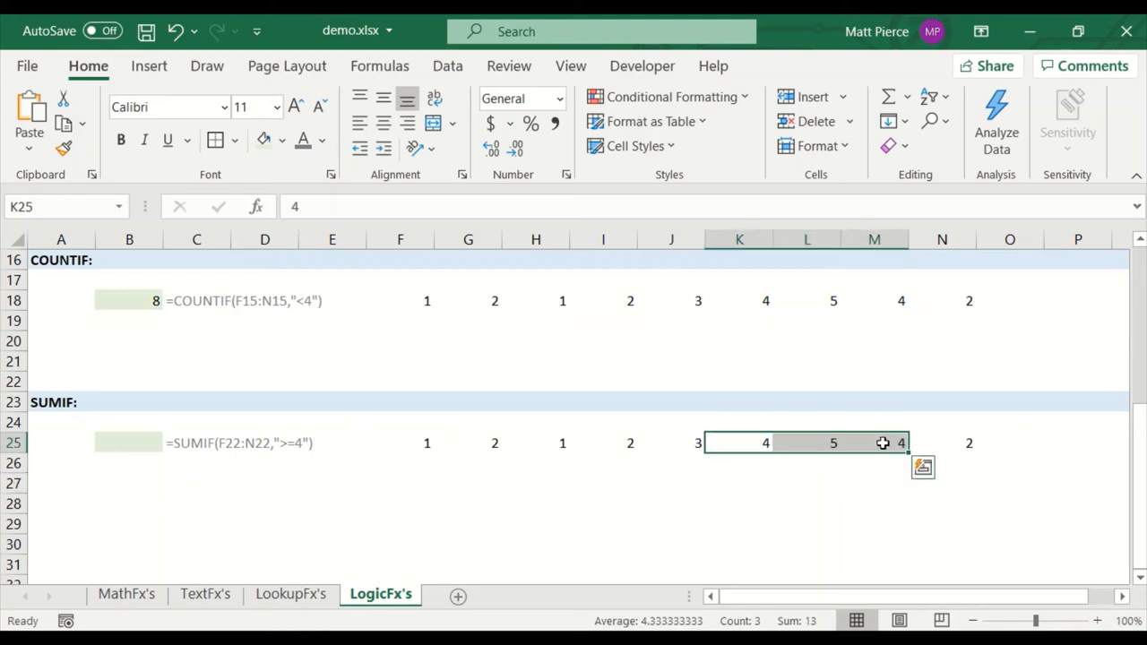
left_click(129, 442)
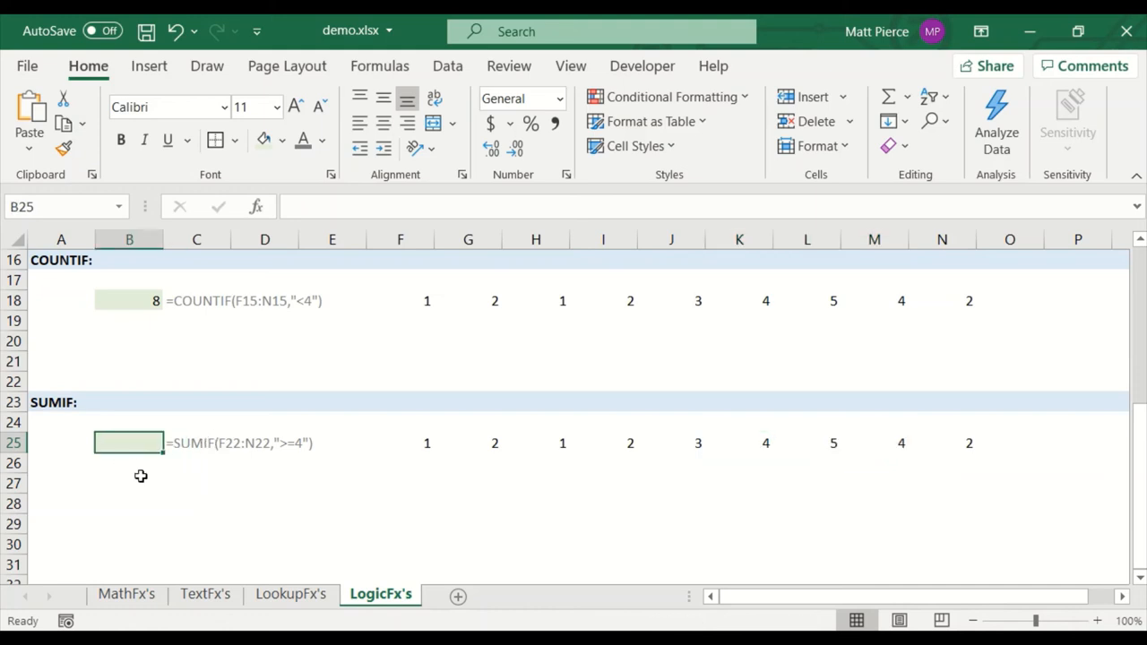
Step: Enter SUMIF over the row's numbers with criteria ">=4" in B25, returning 13
type("=sum")
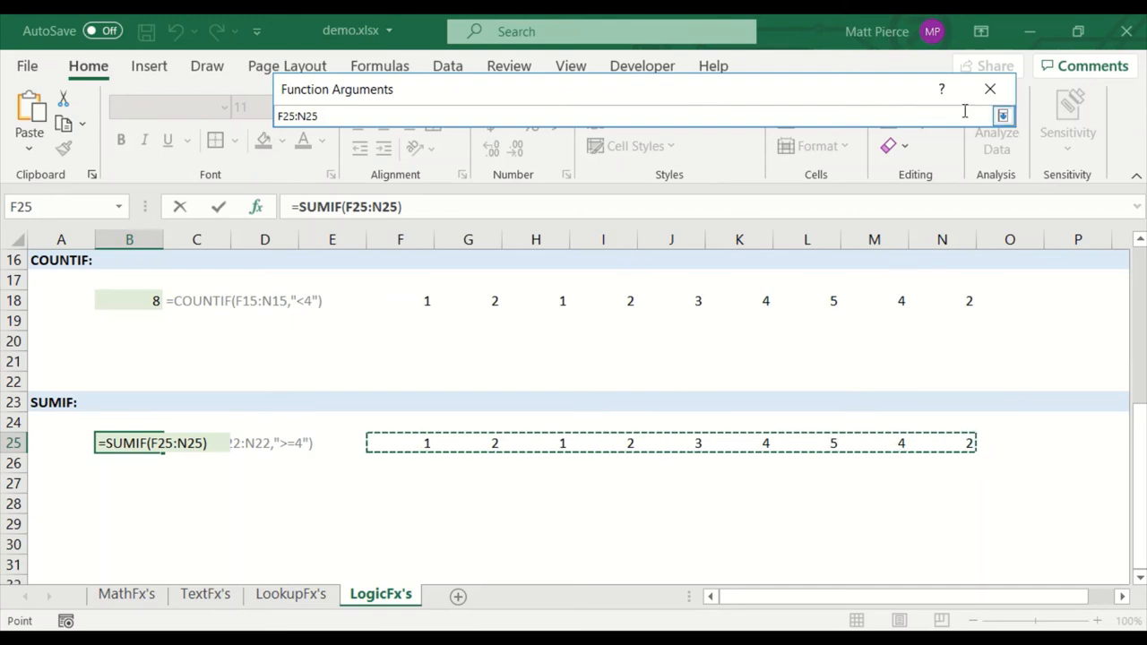
left_click(1004, 114)
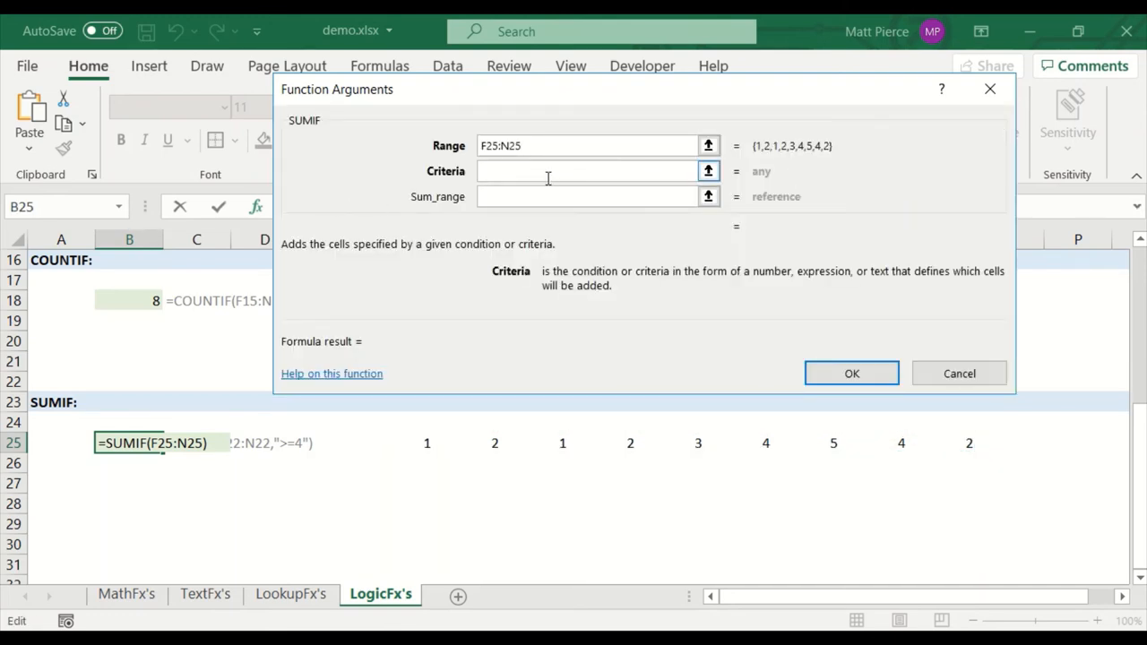
type(">=4")
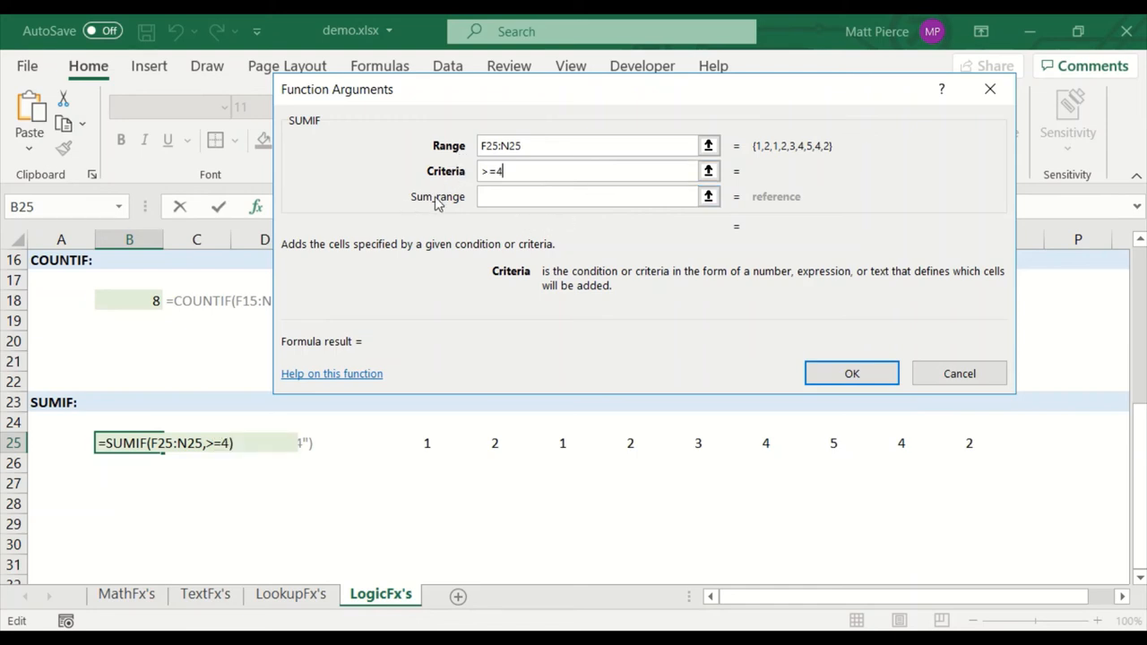
left_click(583, 195)
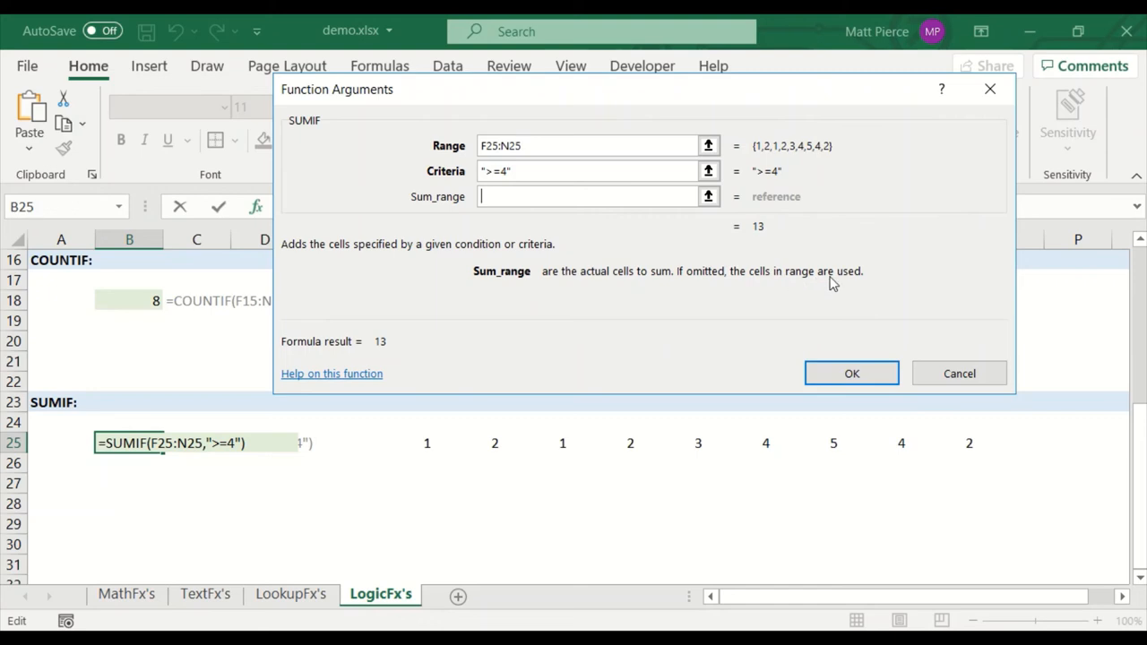
mouse_move(595, 285)
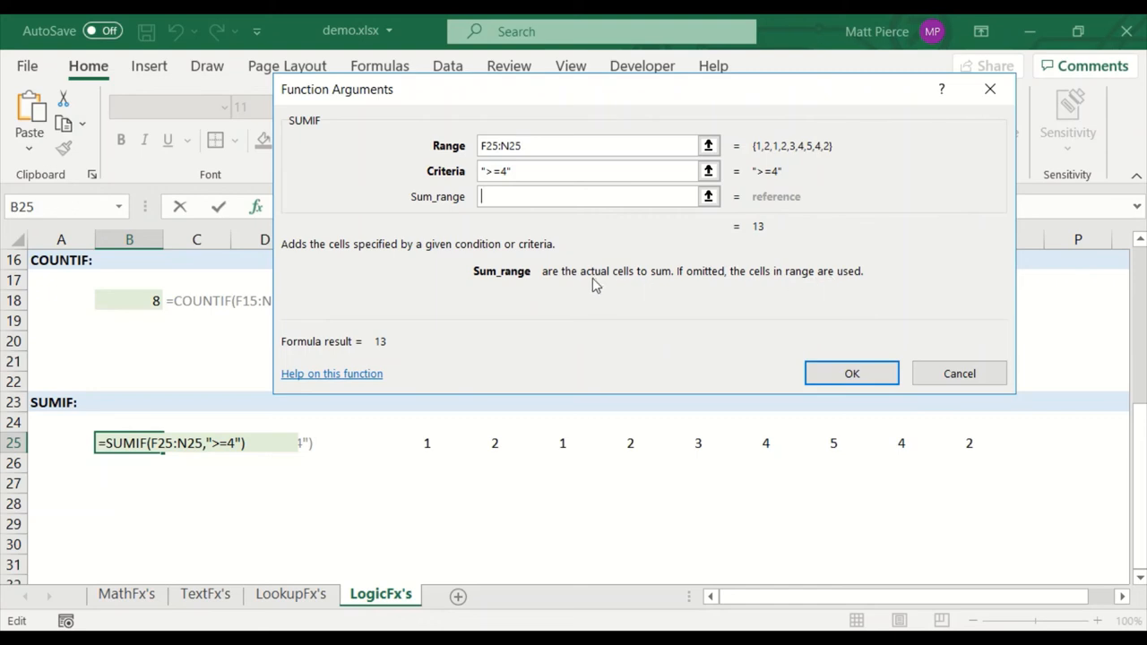
mouse_move(427, 448)
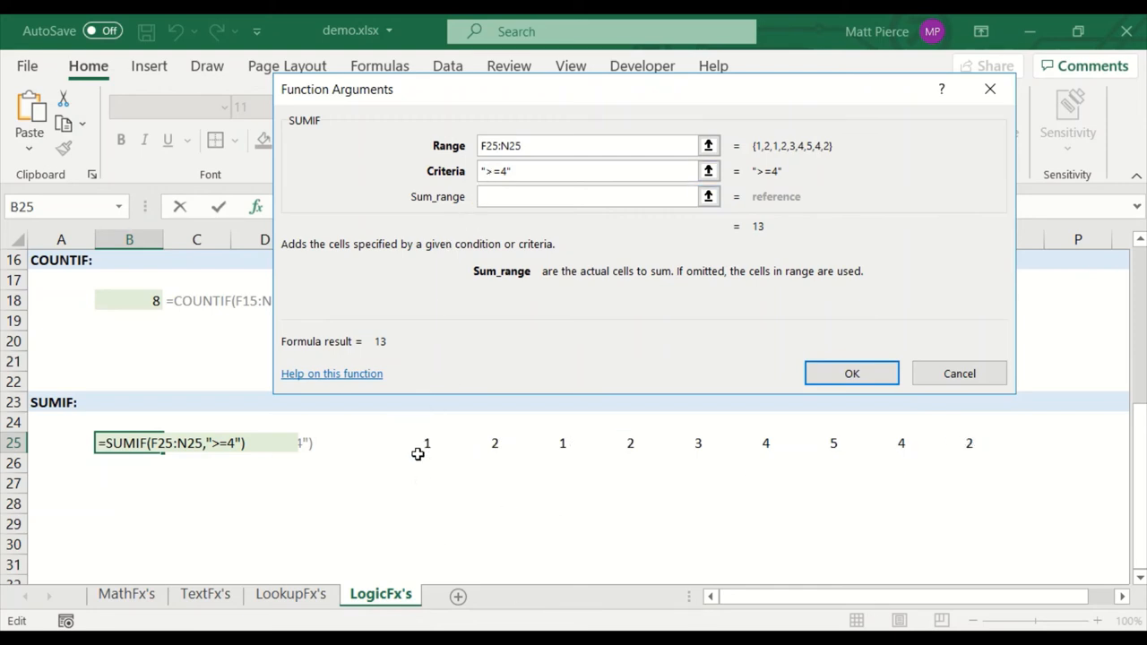
mouse_move(454, 466)
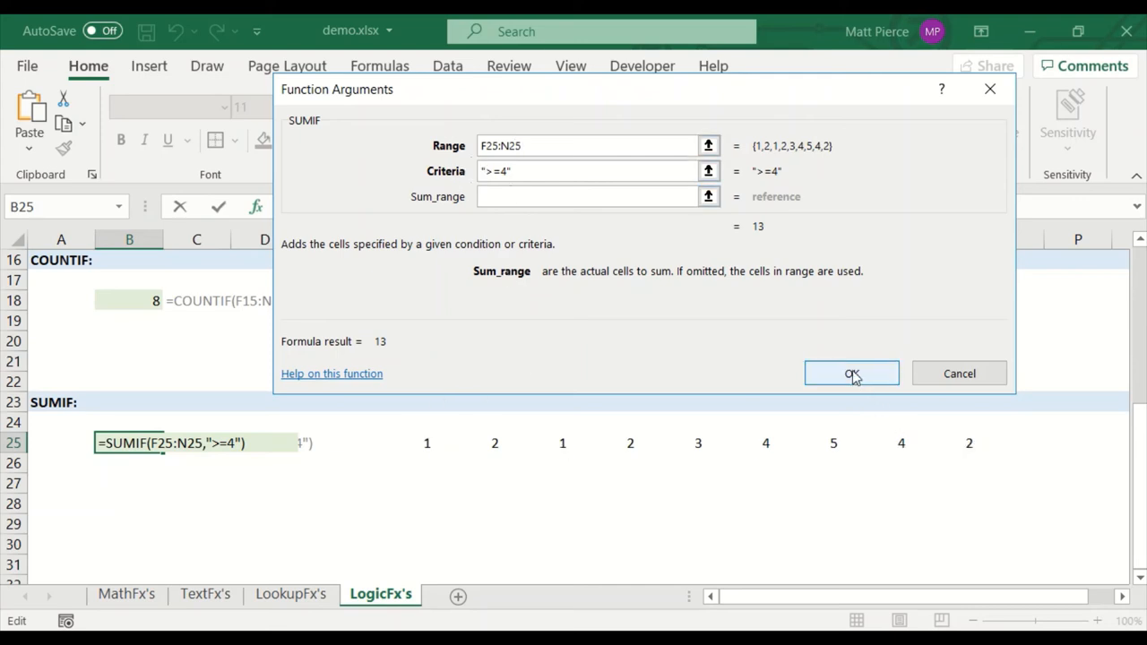
left_click(852, 375)
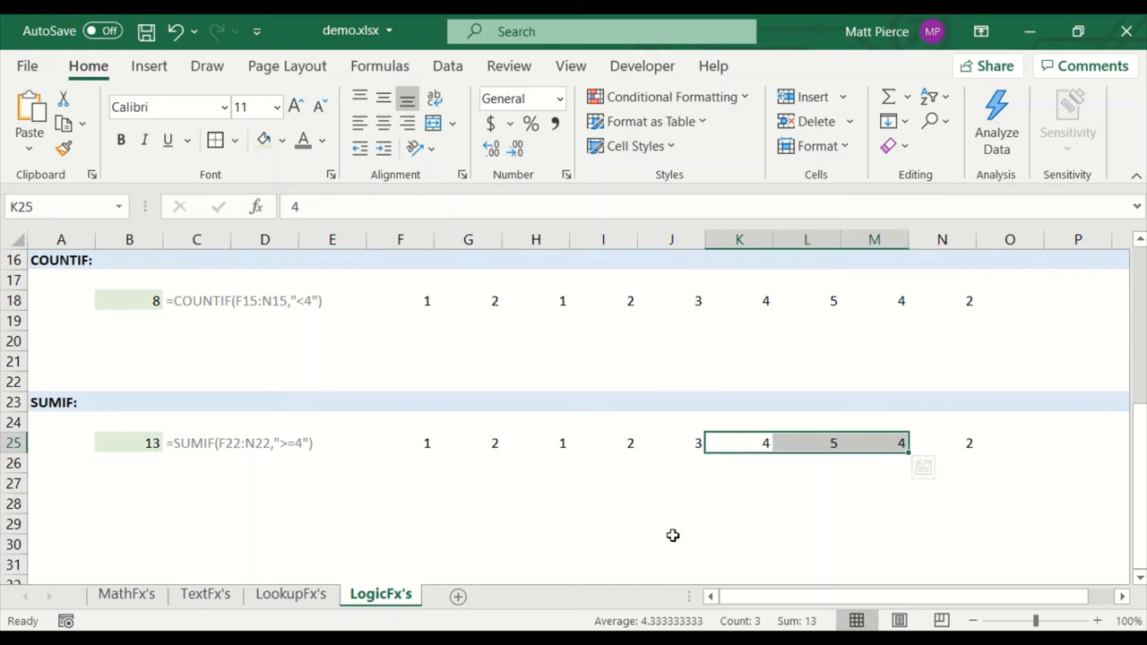
Step: Switch to the DateTimeFx's sheet and put =NOW() in B3 for the current date and time
scroll("up", 3)
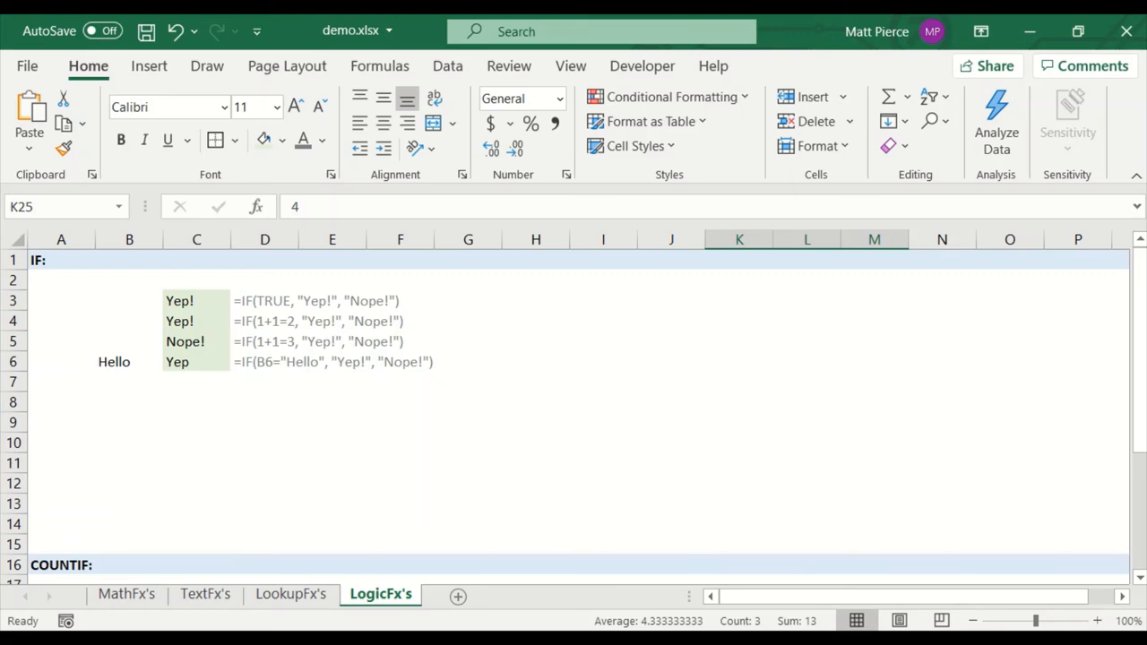
left_click(477, 593)
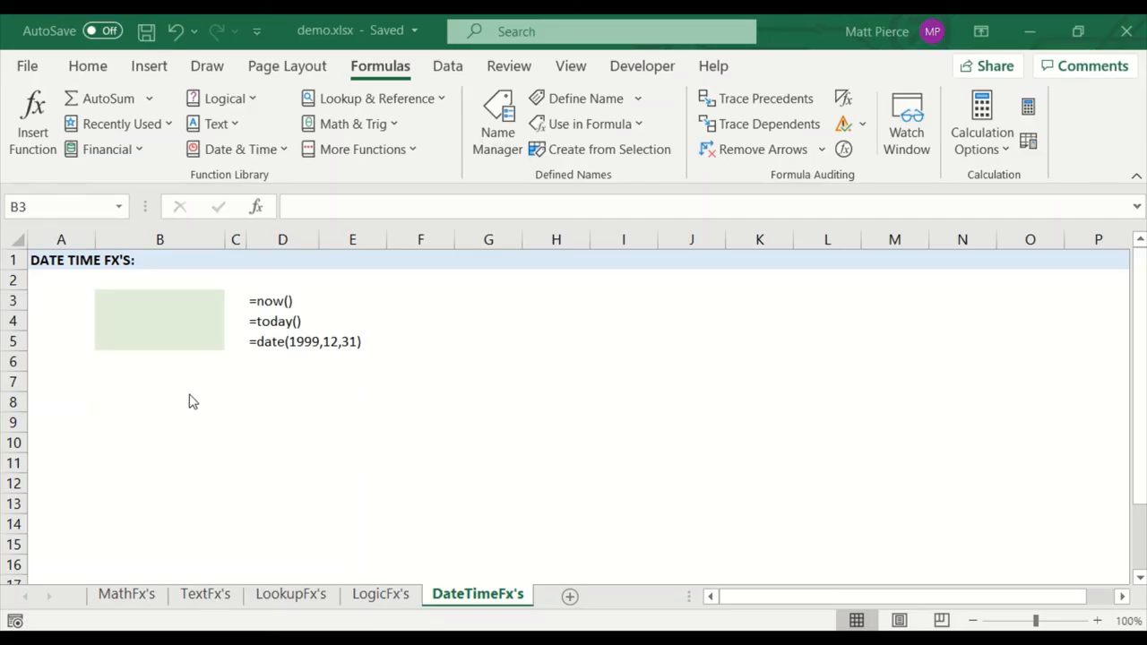
left_click(160, 301)
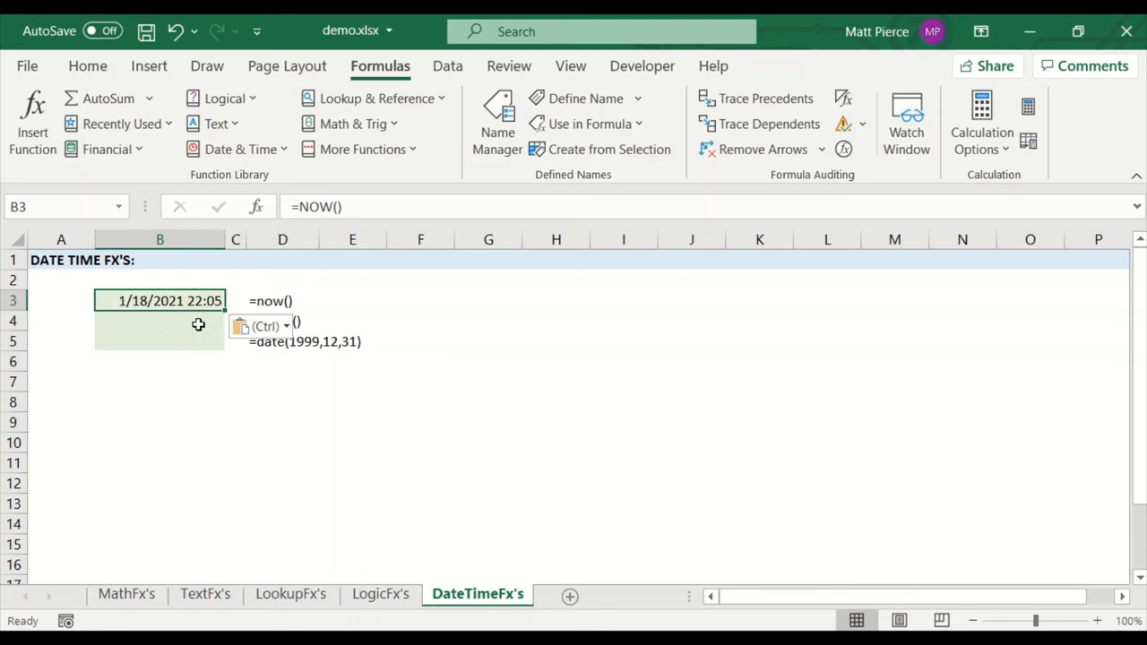
mouse_move(176, 314)
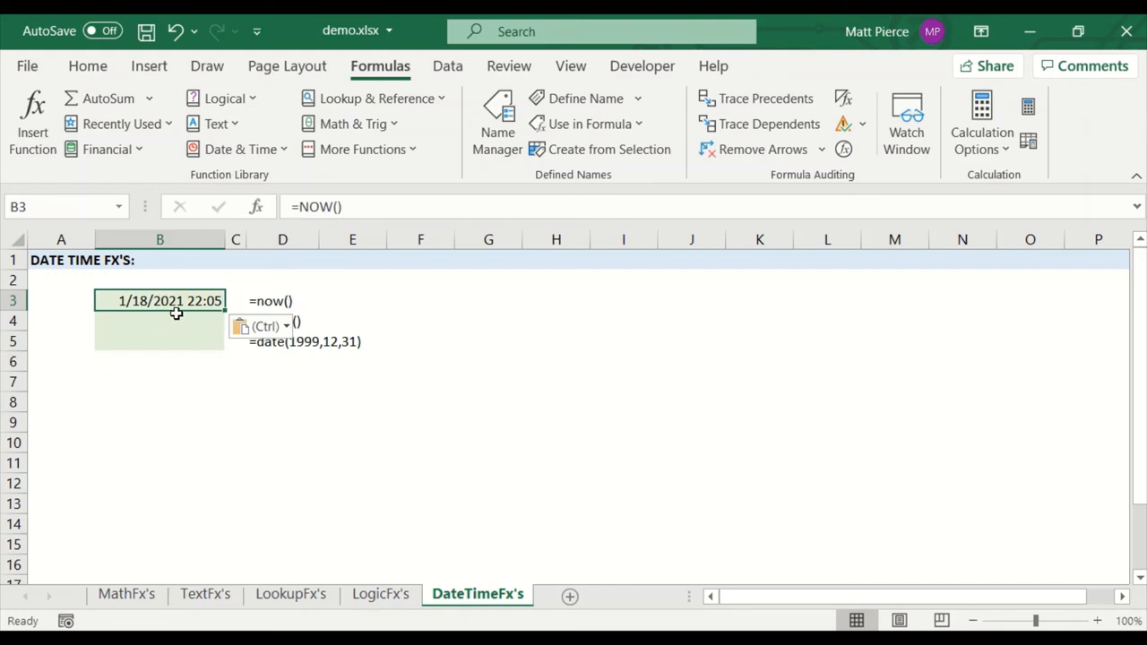
mouse_move(183, 315)
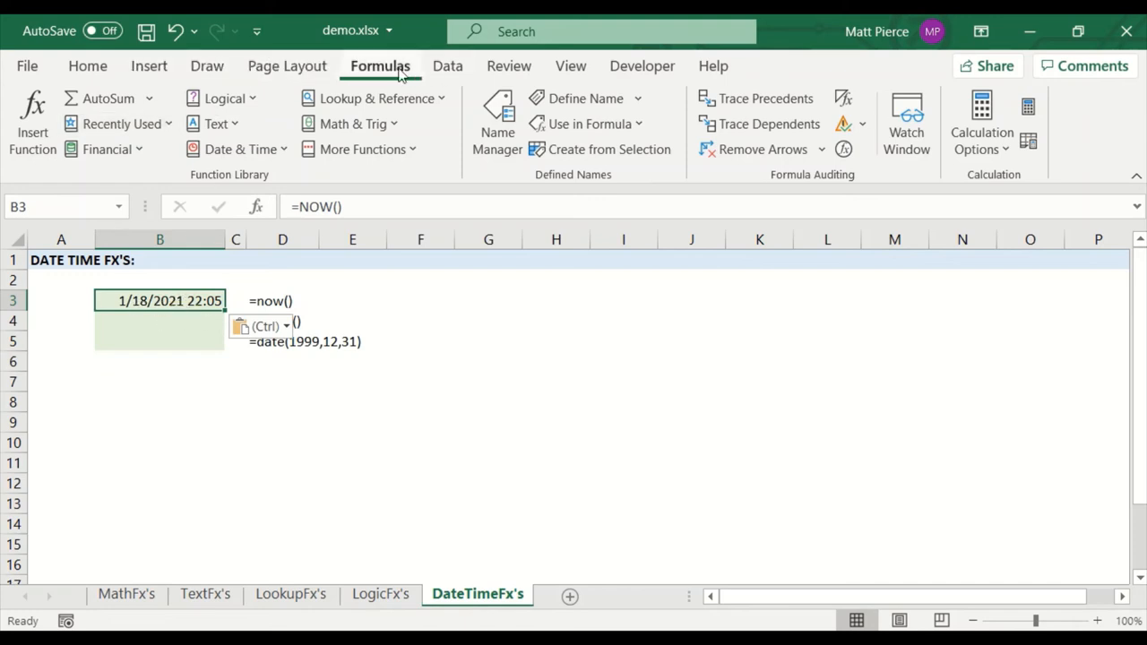
Step: Try a time-only format on B3's timestamp from the Format Cells date and time lists
left_click(263, 326)
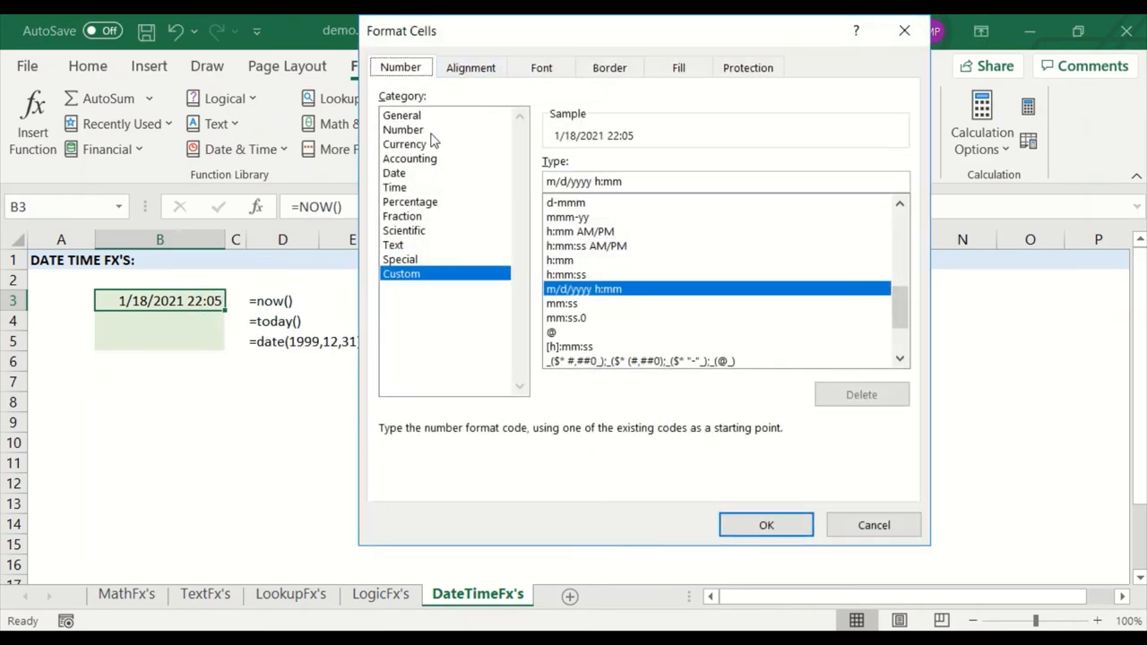
mouse_move(401, 272)
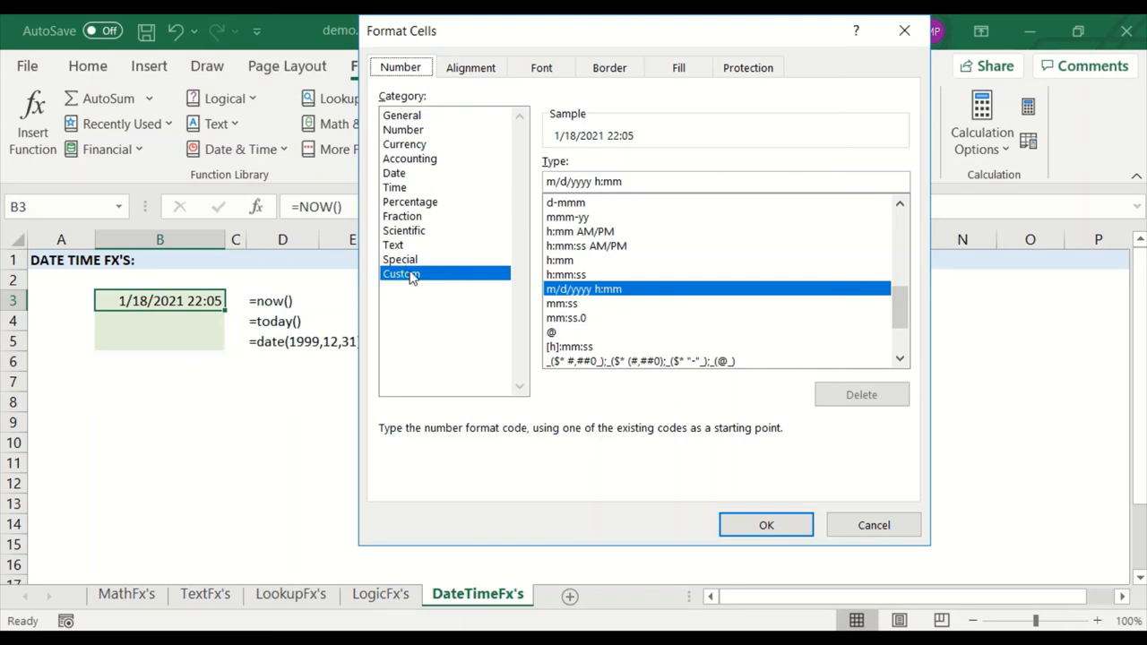
left_click(395, 172)
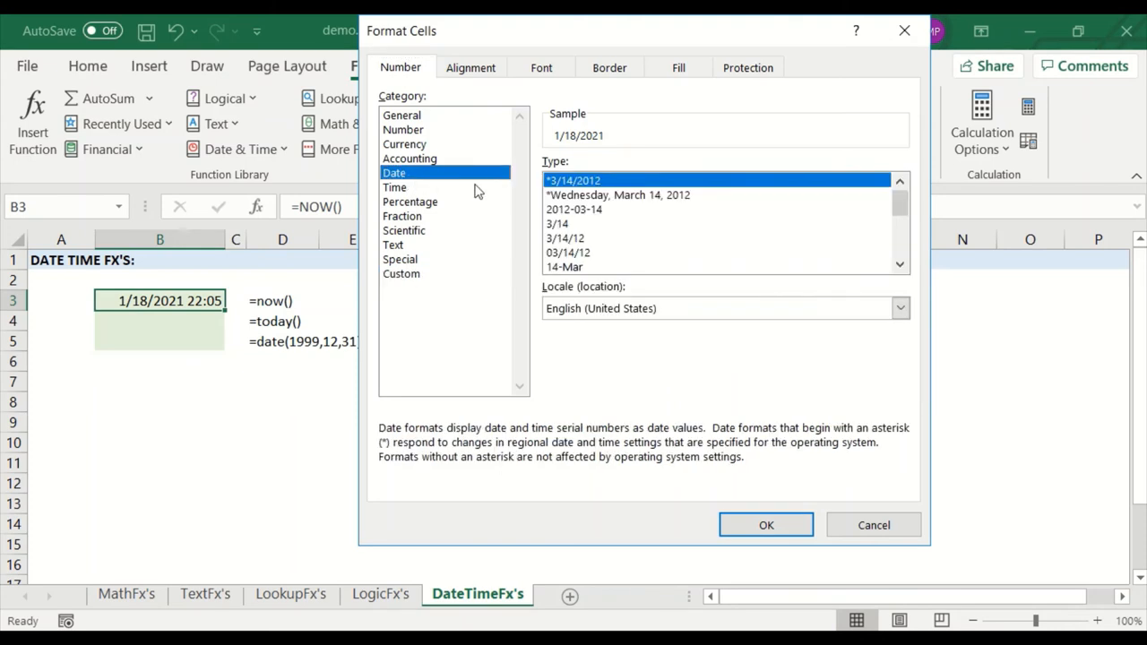
mouse_move(631, 204)
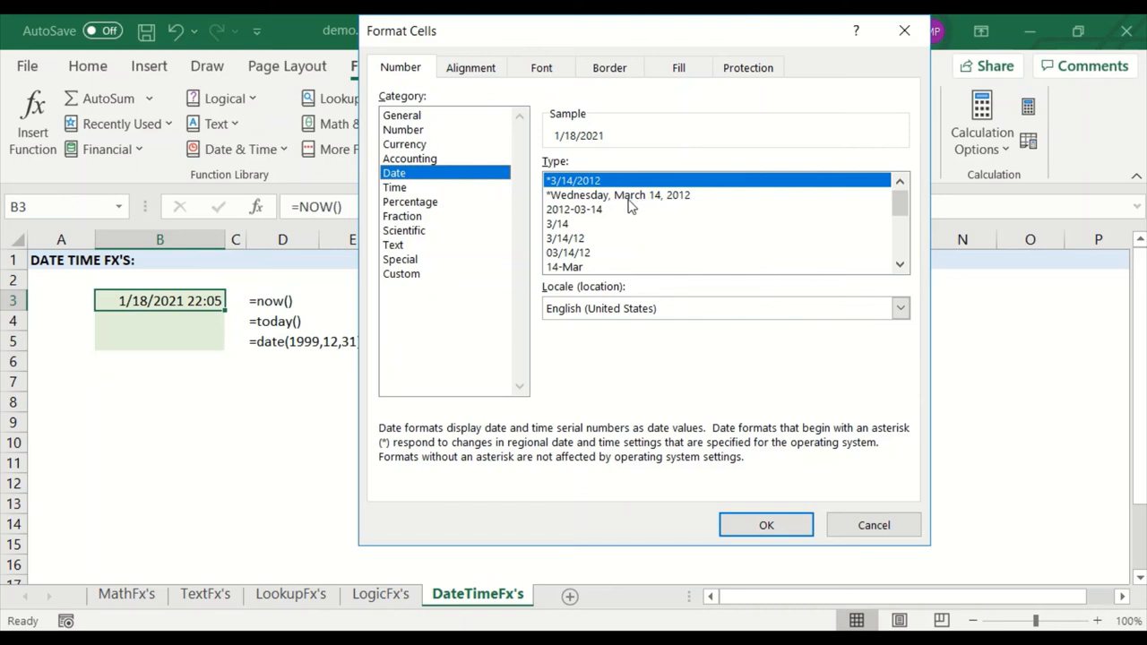
mouse_move(587, 195)
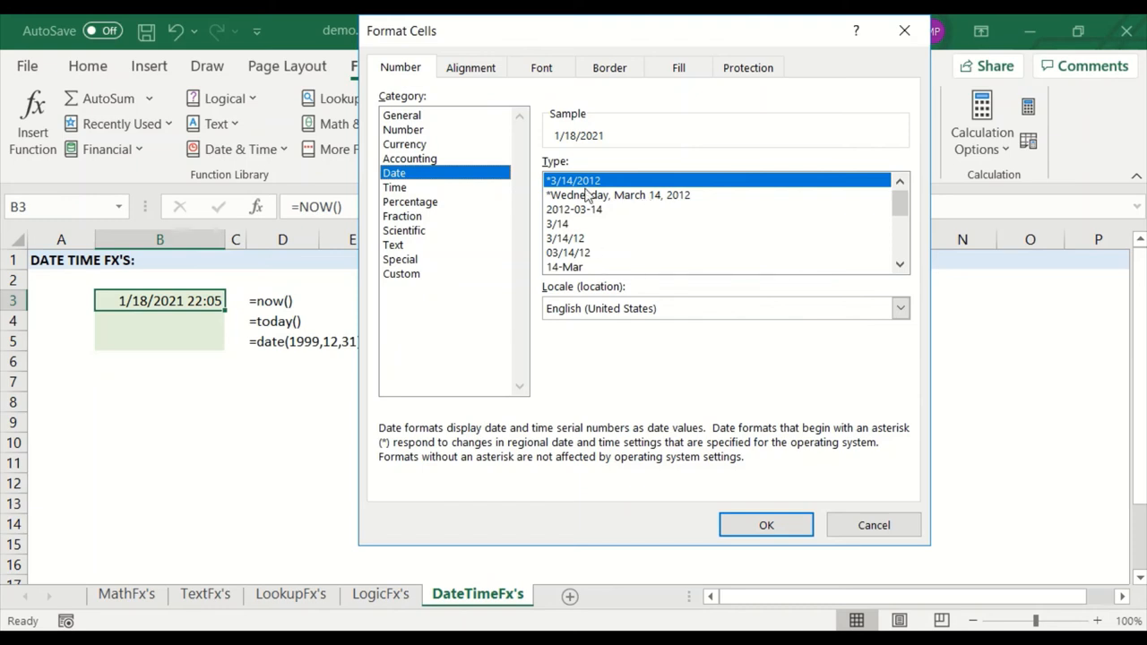
left_click(395, 188)
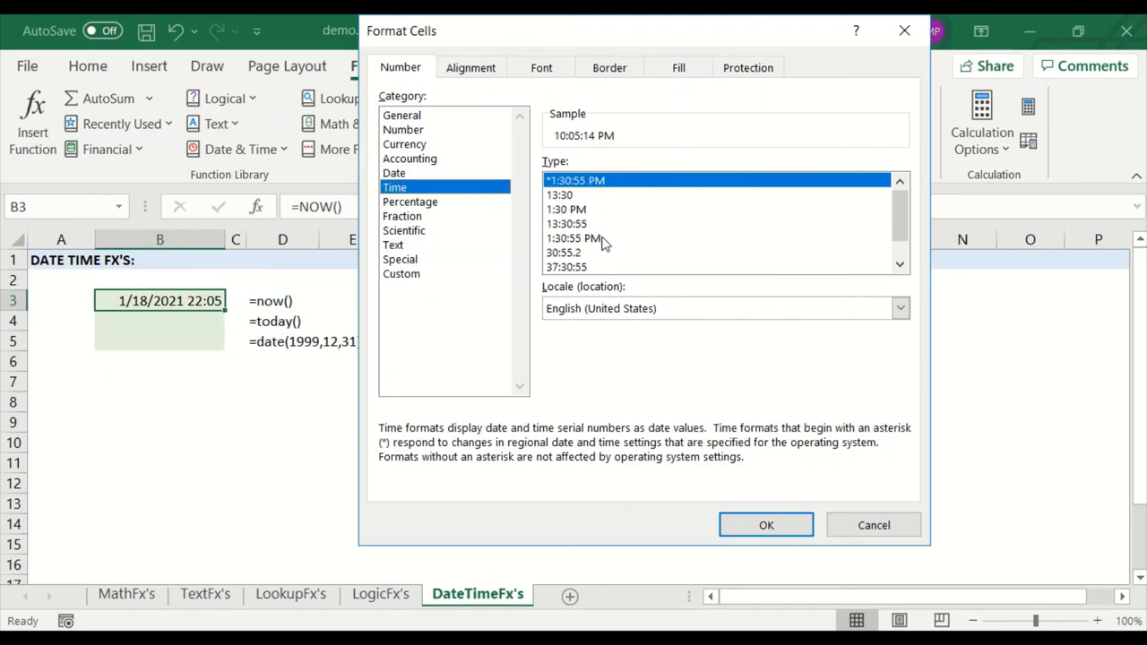
left_click(401, 272)
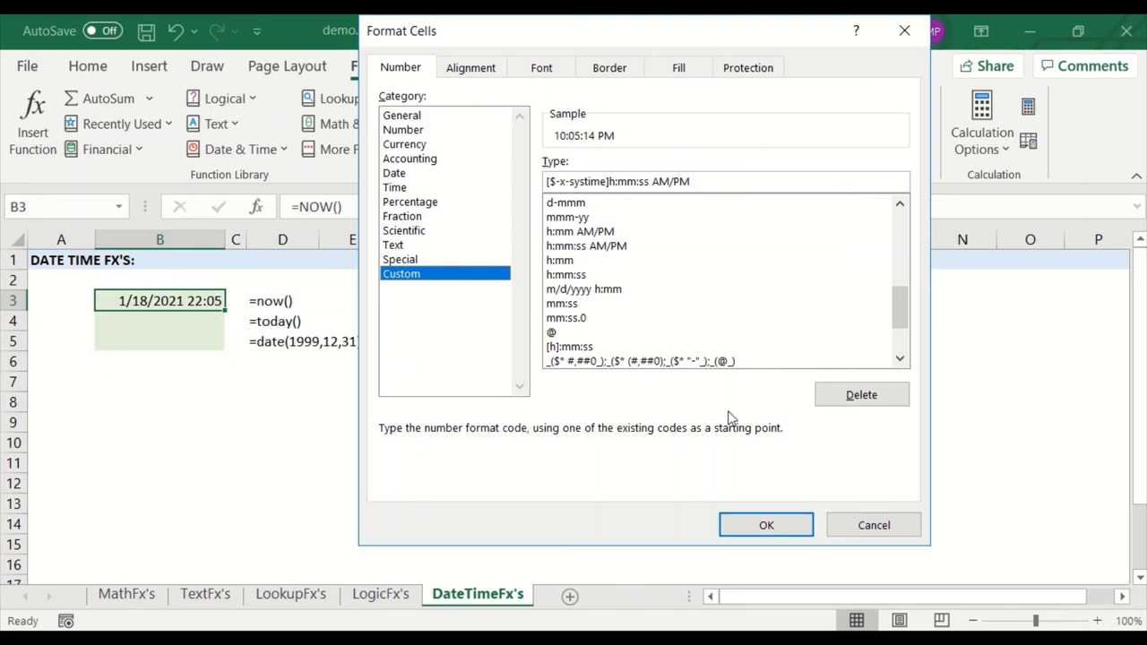
left_click(765, 523)
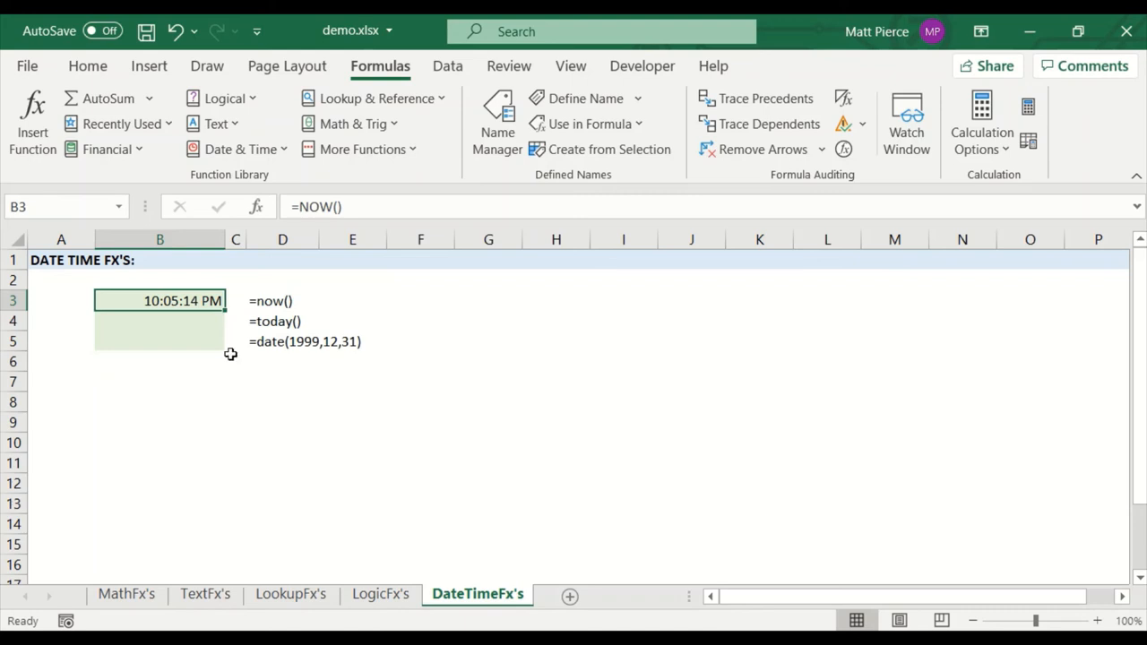
mouse_move(183, 315)
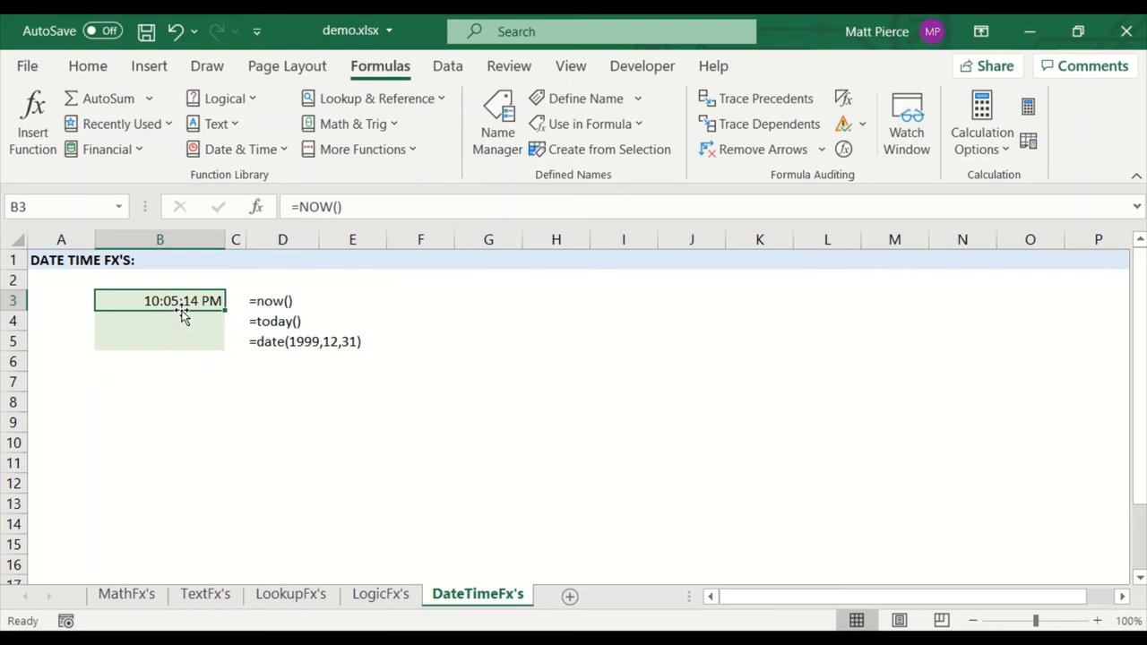
Step: Revert and give B3 the custom format m/d/yyyy h:mm AM/PM instead
key("ctrl+1")
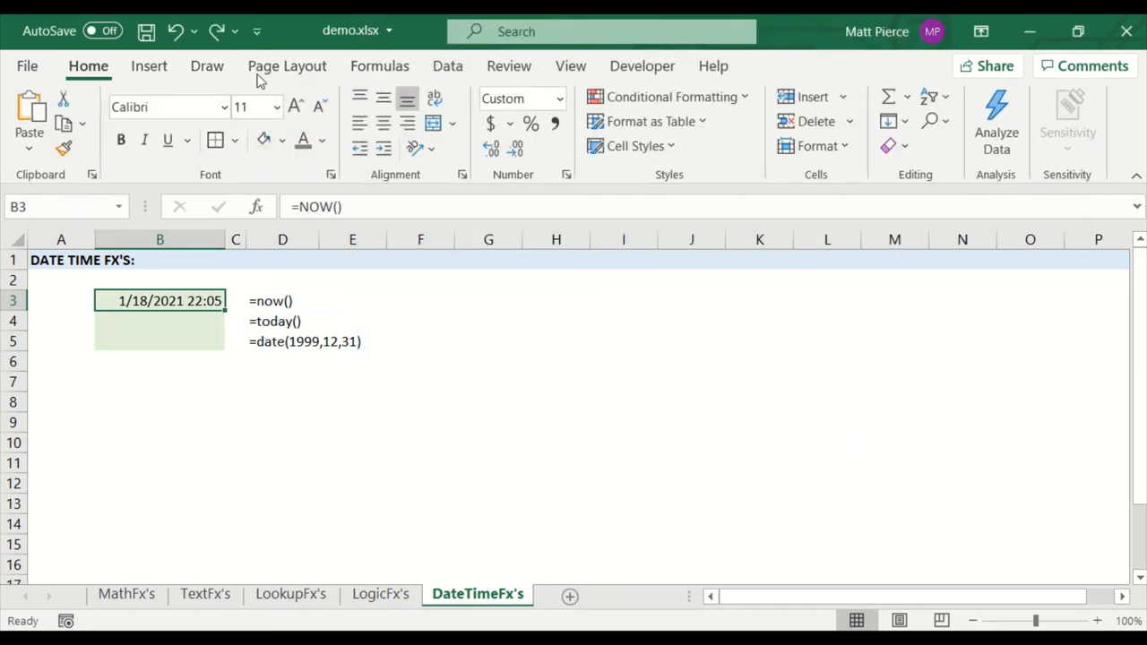
left_click(560, 99)
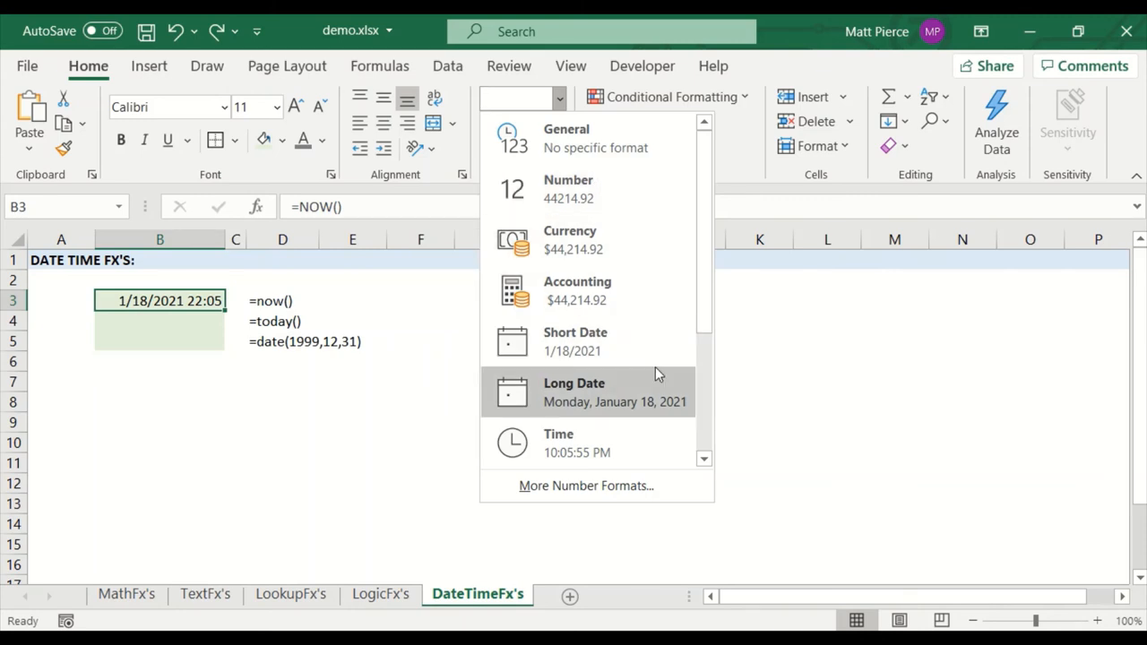
mouse_move(627, 362)
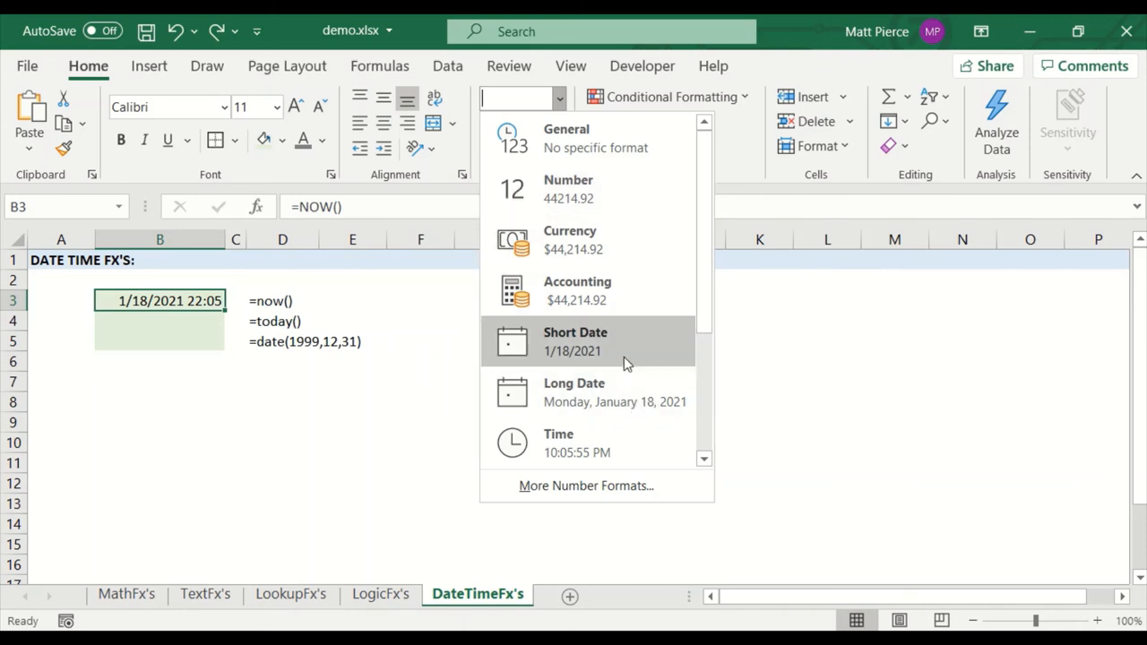
mouse_move(588, 483)
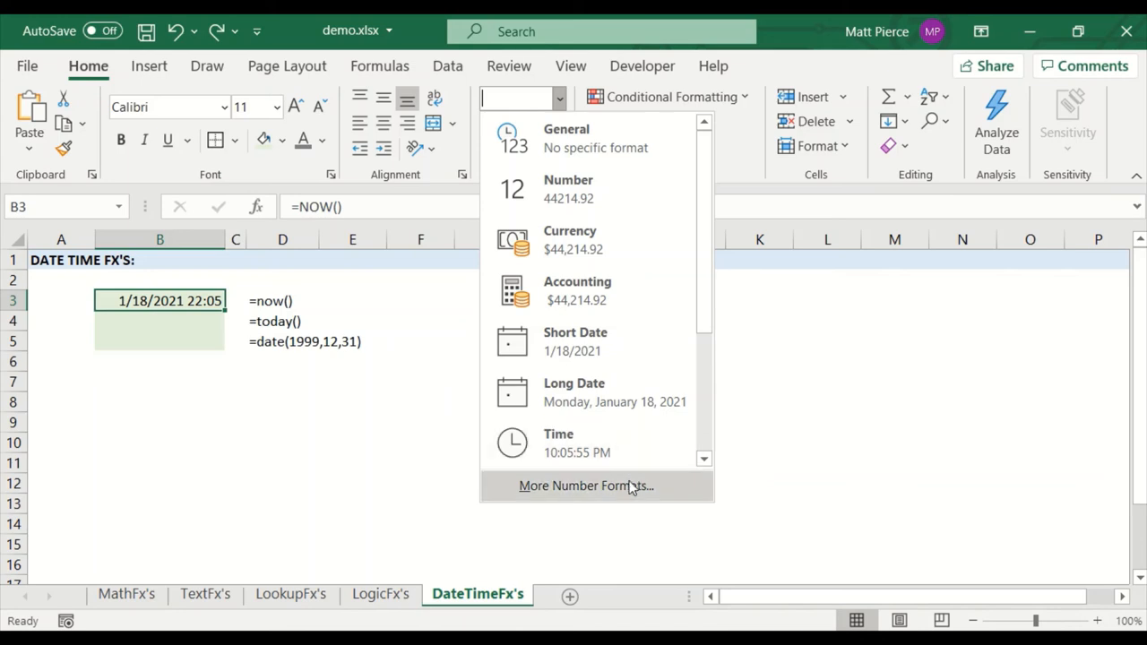
left_click(586, 484)
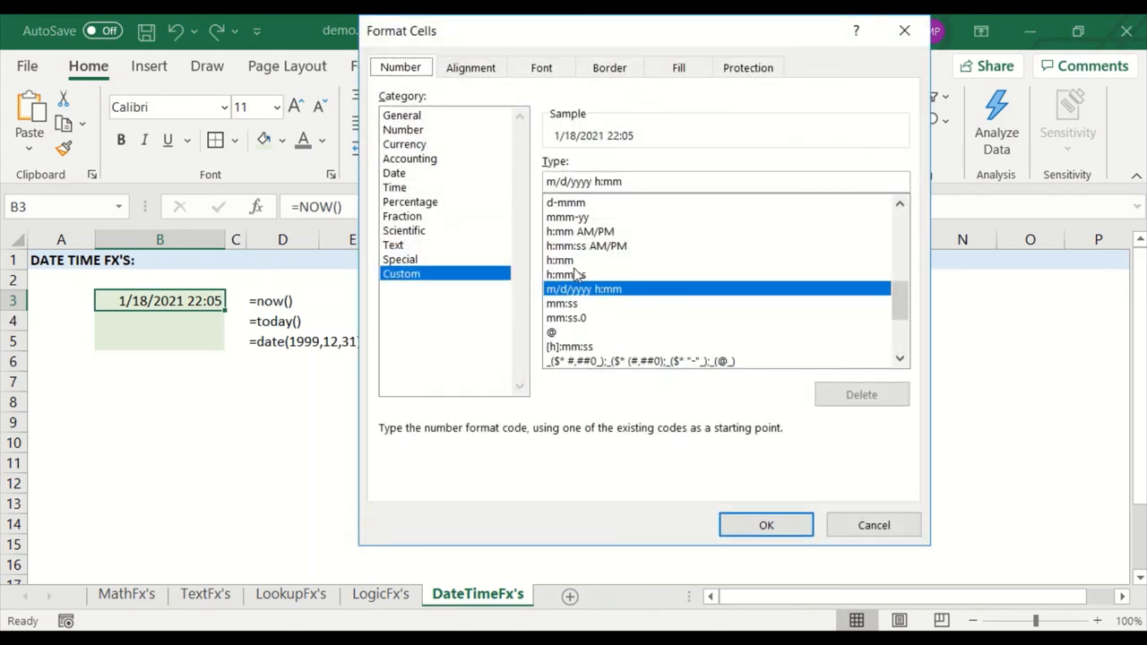
mouse_move(647, 297)
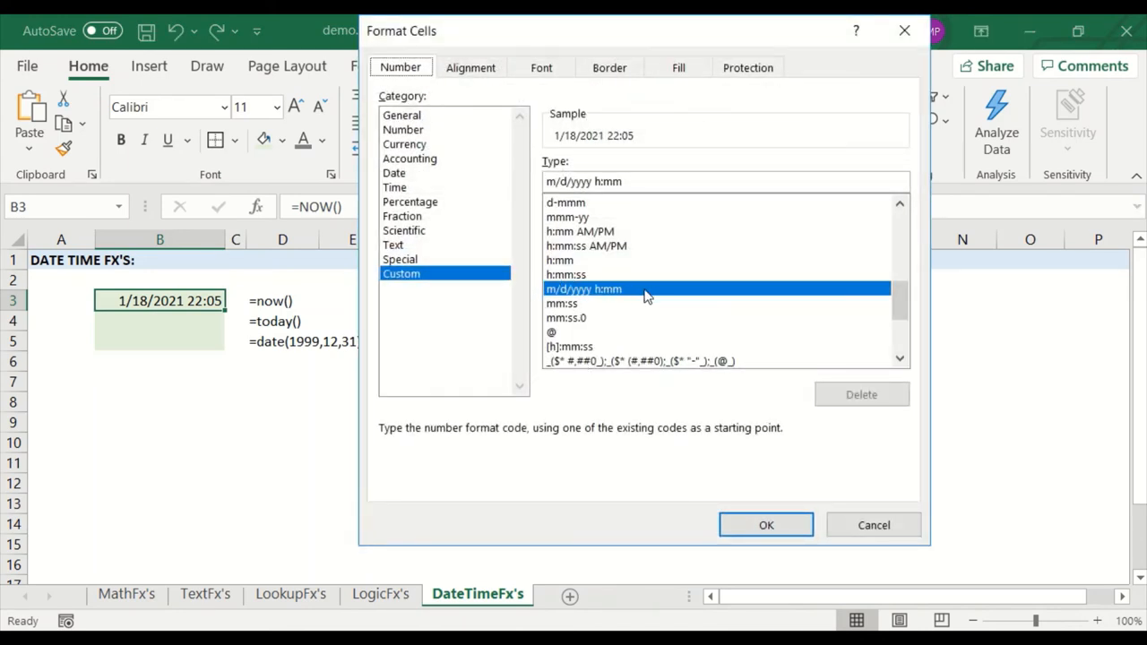
mouse_move(602, 301)
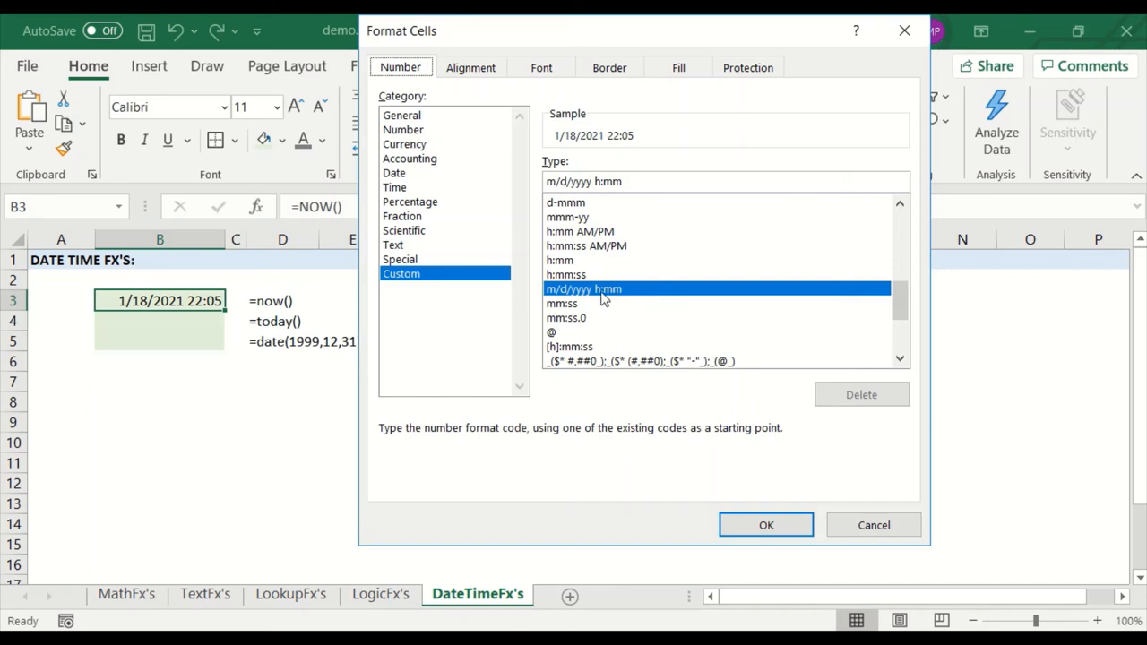
mouse_move(613, 265)
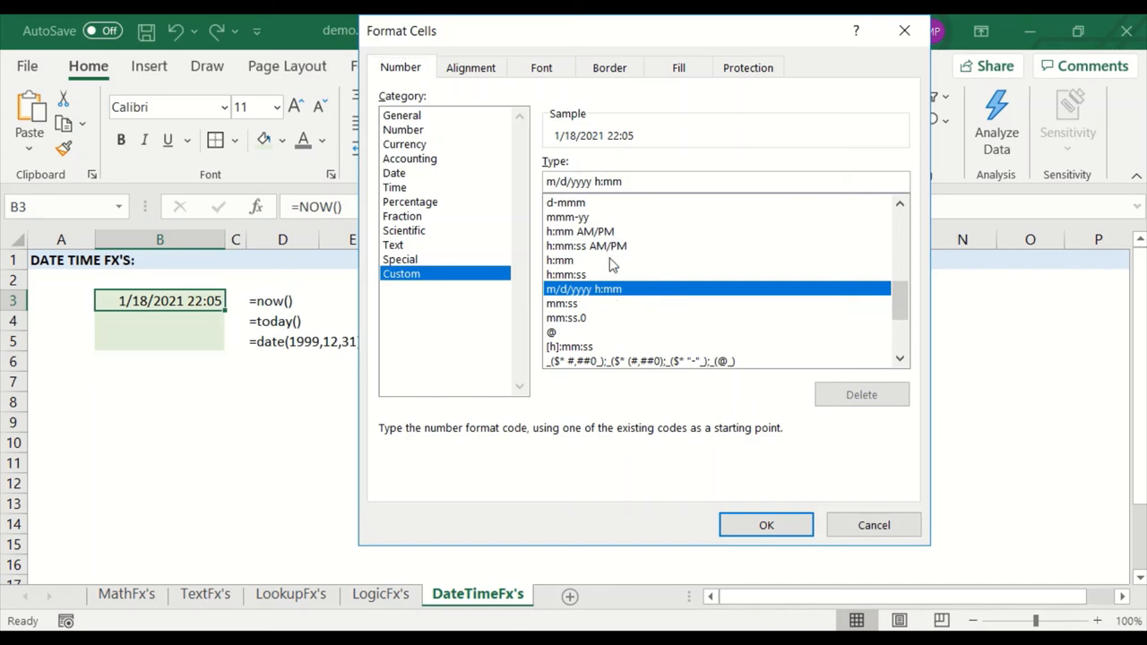
left_click(646, 181)
type(" AM/PM")
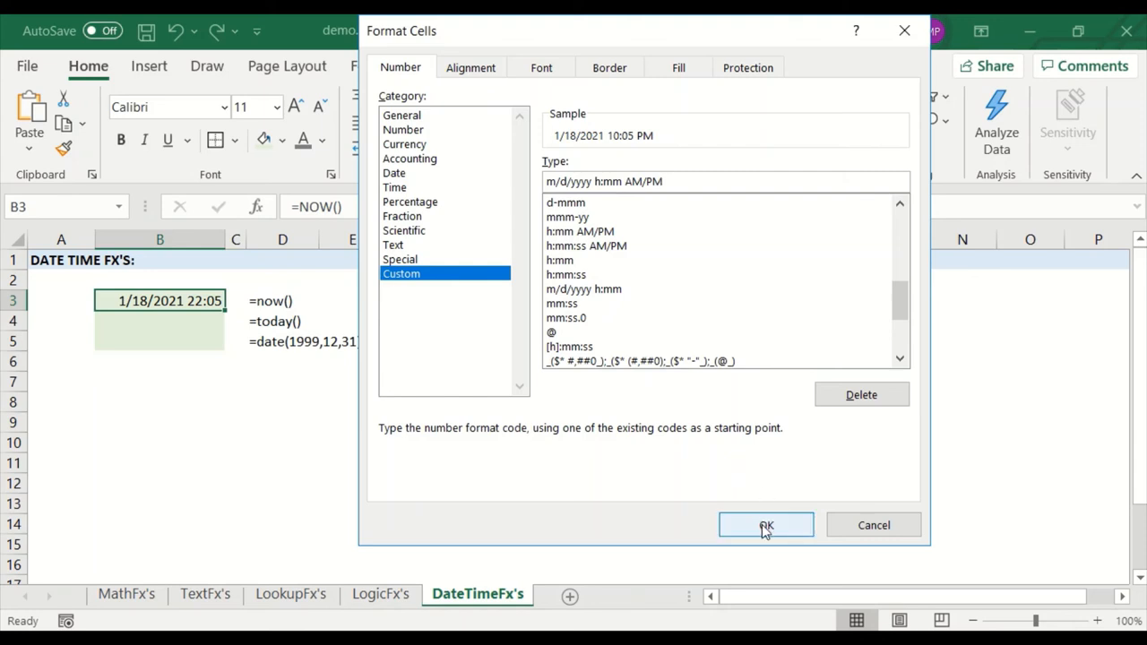
left_click(767, 525)
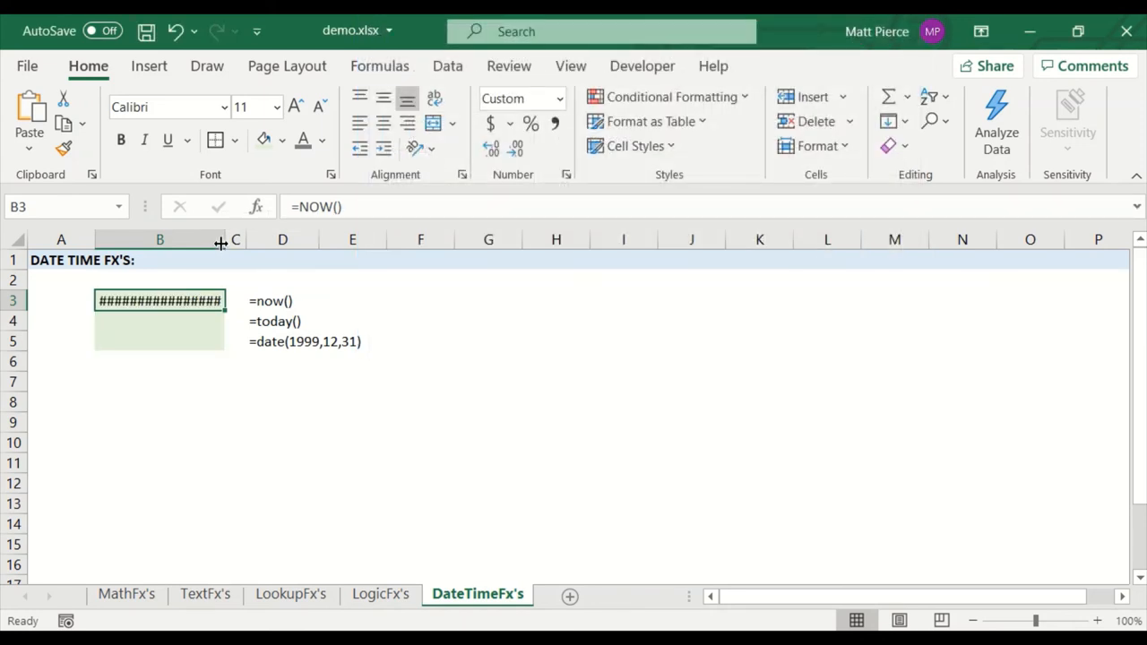
Step: Widen column B and extend B3's custom format to include seconds (h:mm:ss AM/PM)
left_click_drag(226, 240, 229, 240)
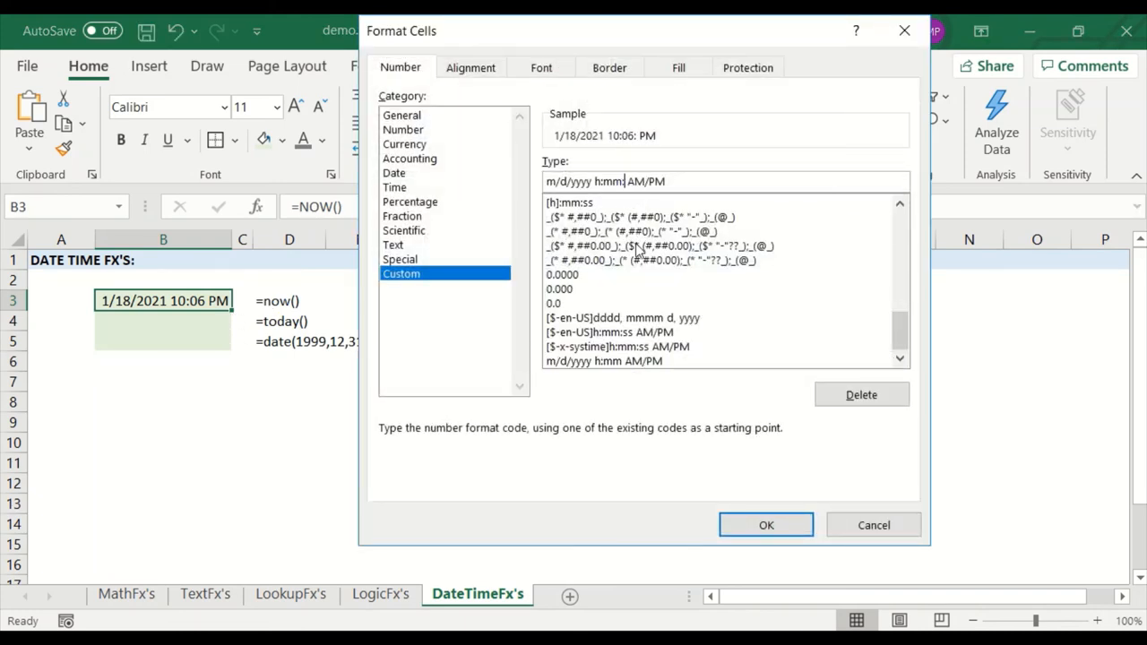
left_click(767, 525)
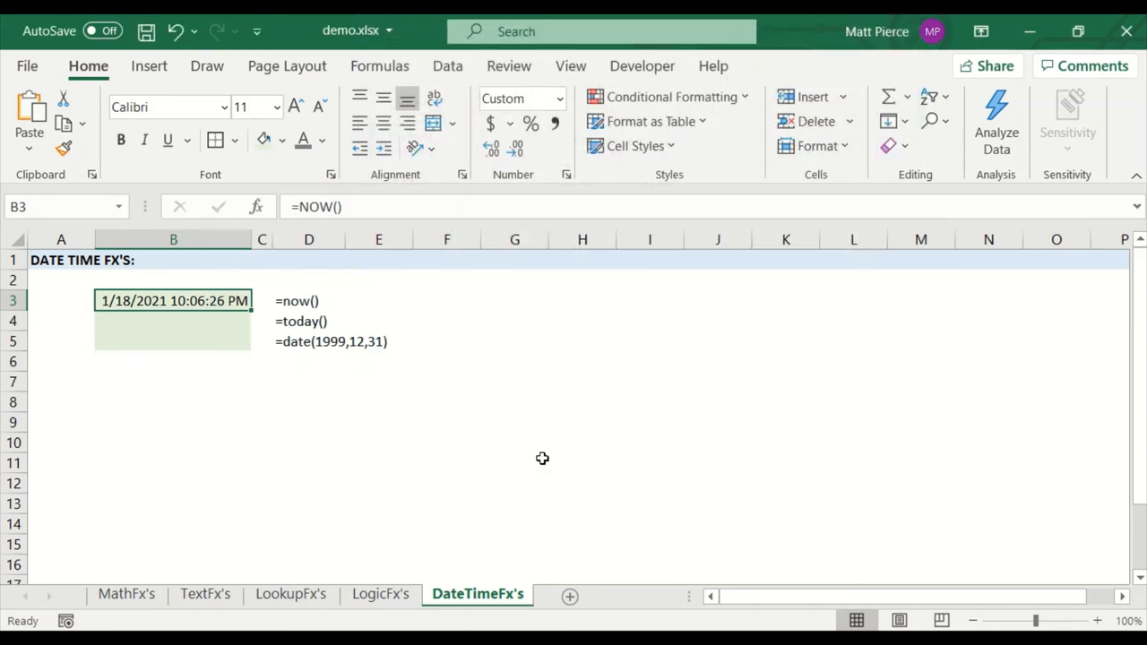
mouse_move(190, 312)
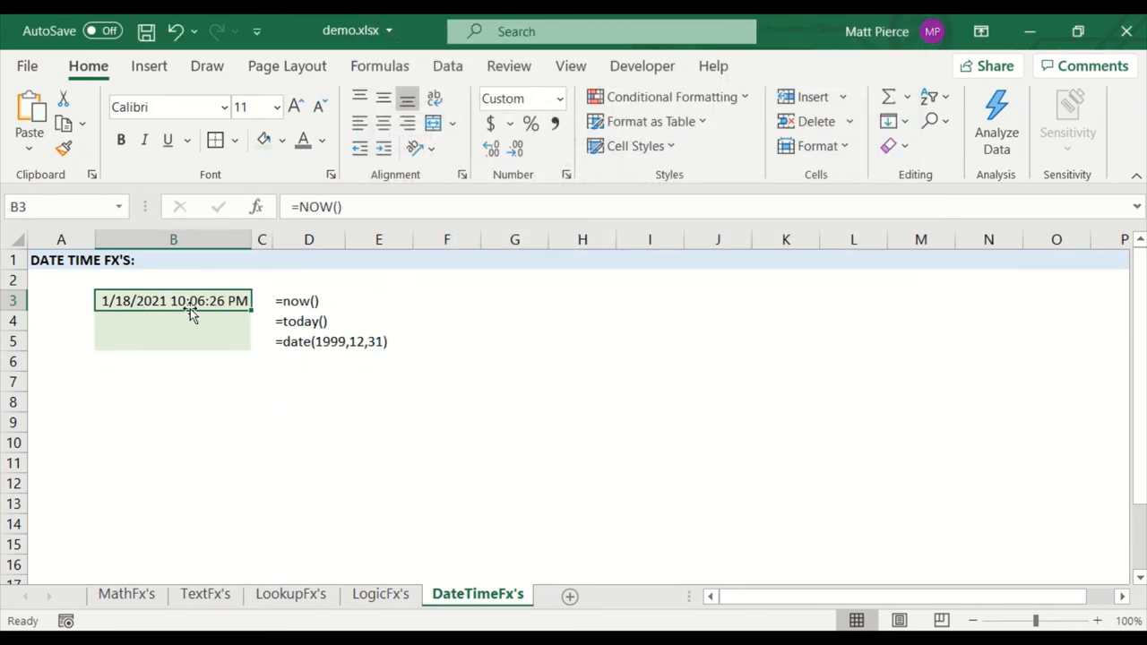
mouse_move(126, 319)
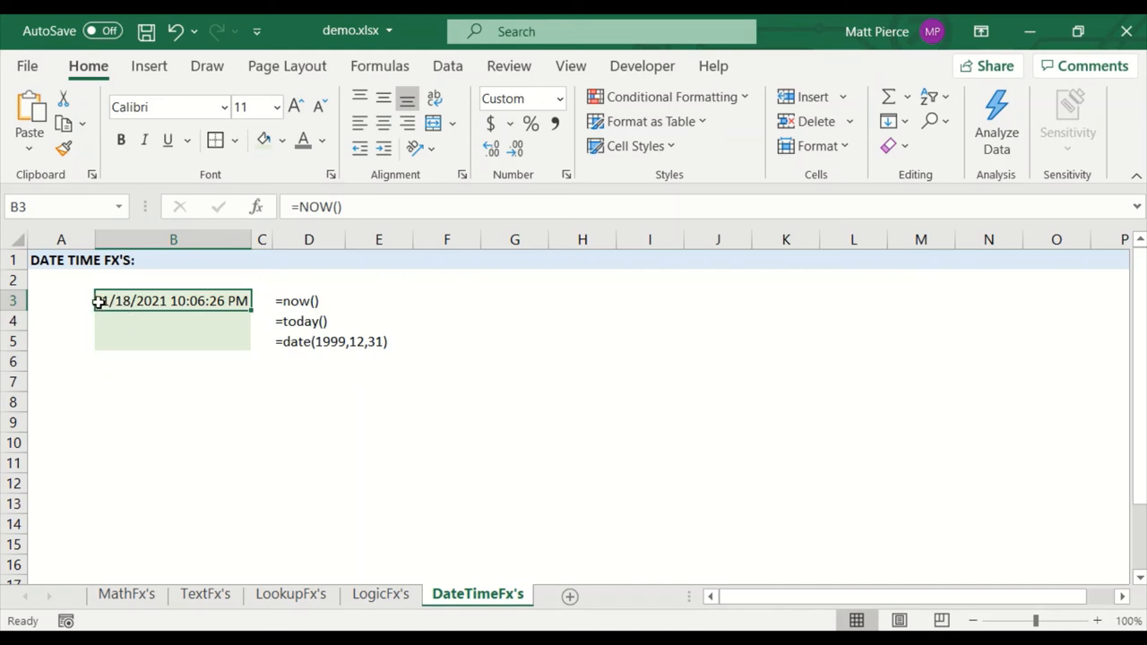
mouse_move(195, 316)
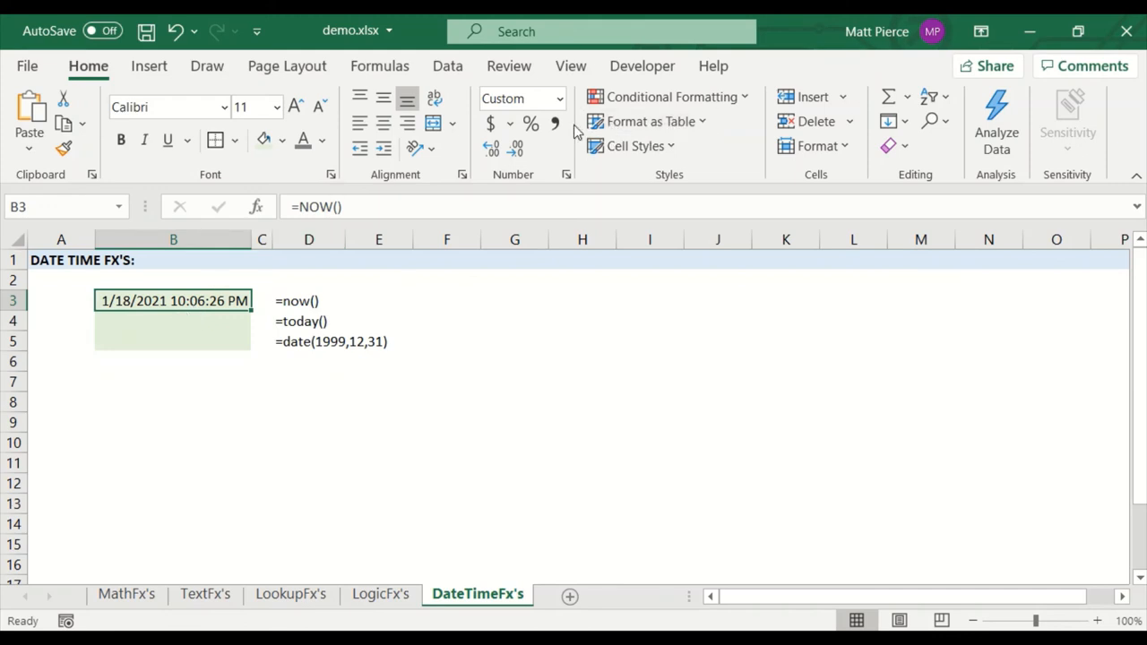
left_click(559, 97)
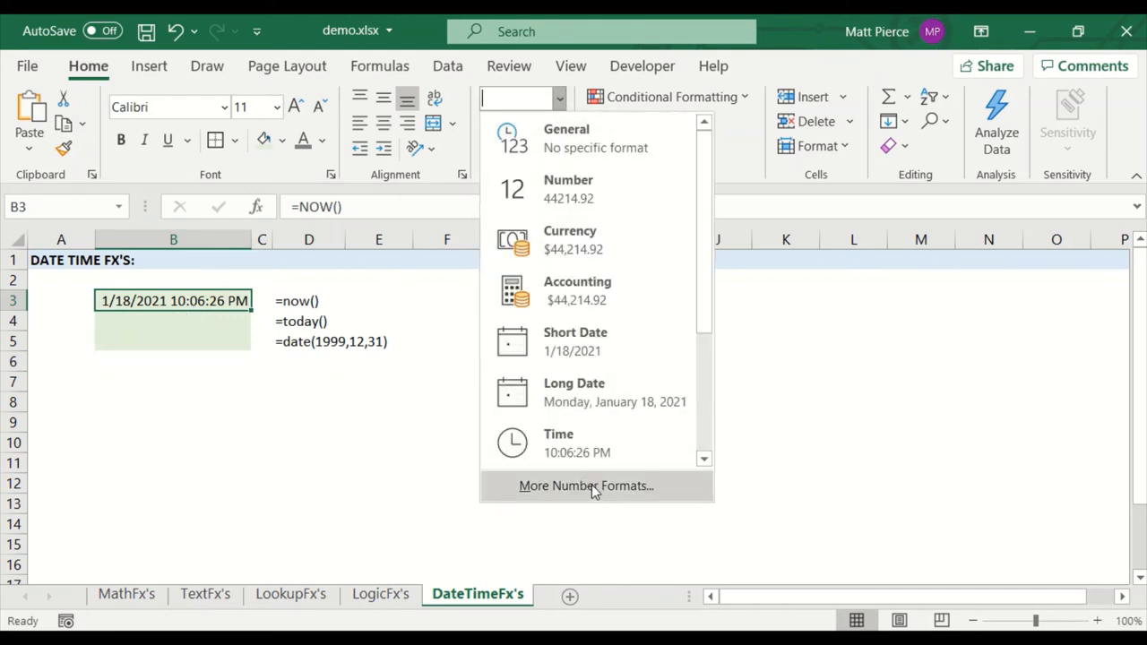
left_click(586, 484)
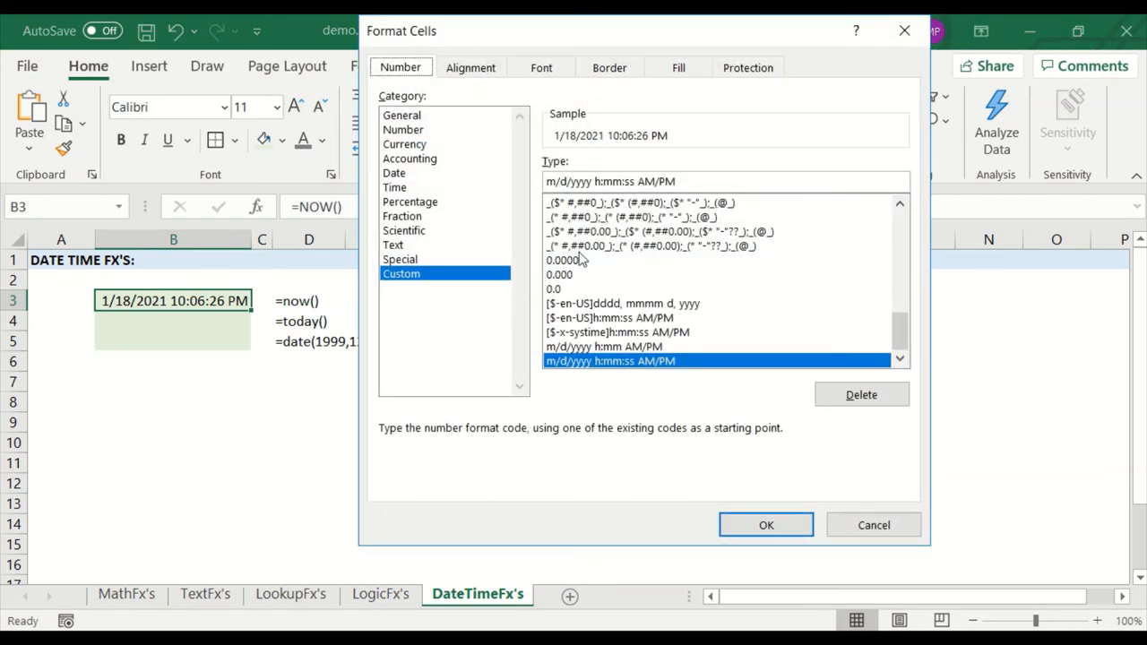
mouse_move(613, 331)
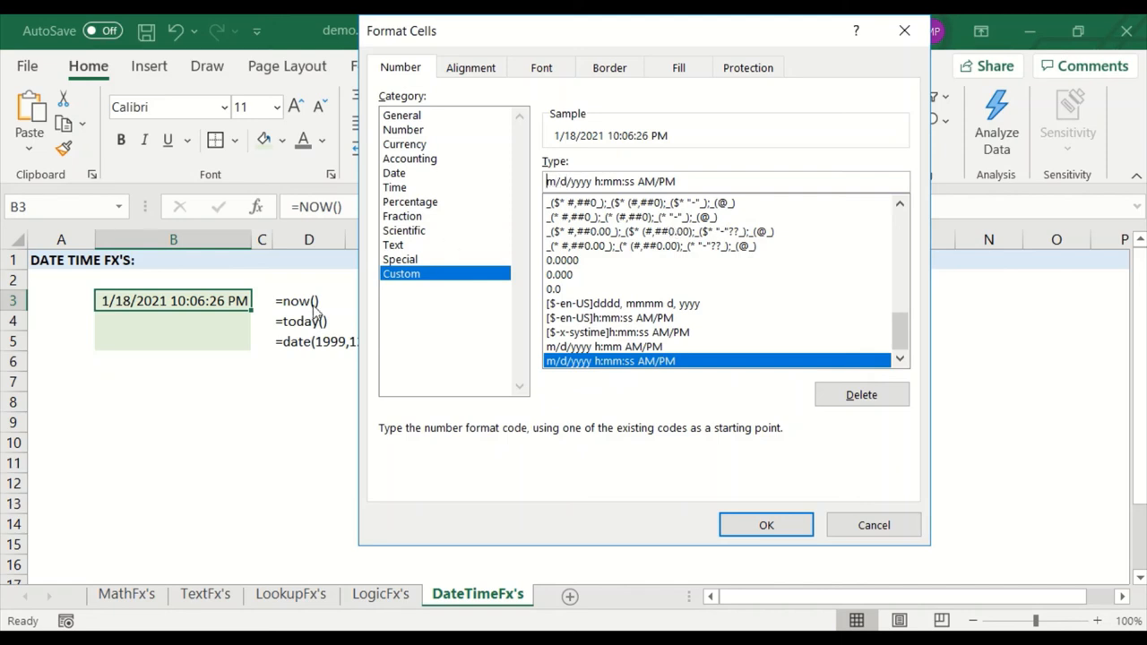
mouse_move(106, 314)
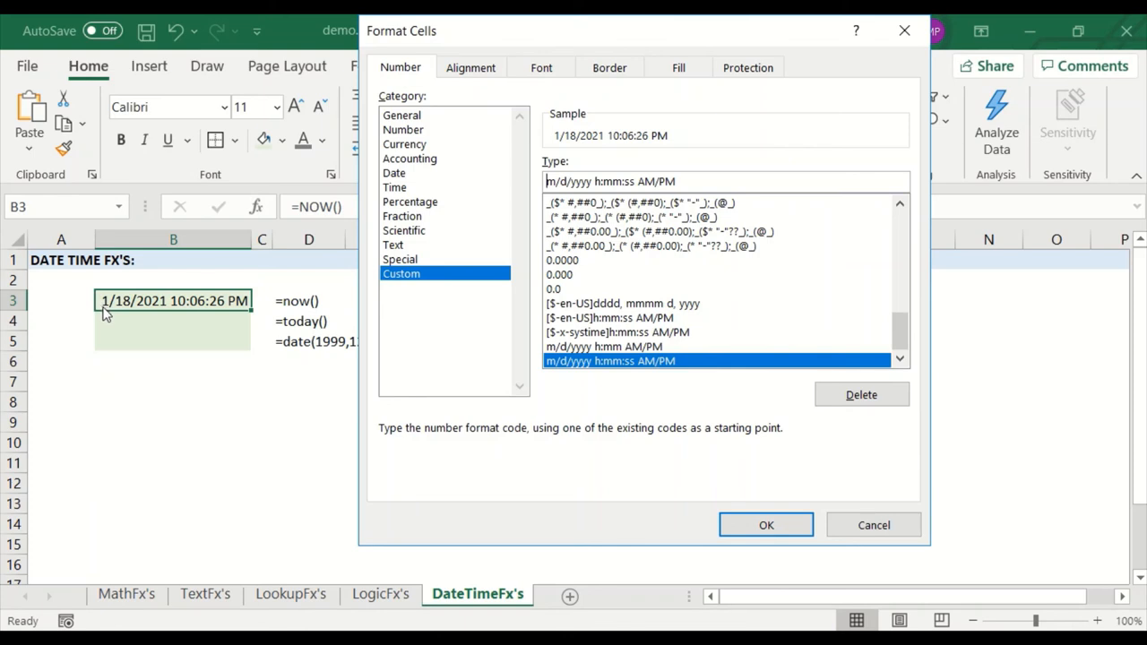
mouse_move(525, 205)
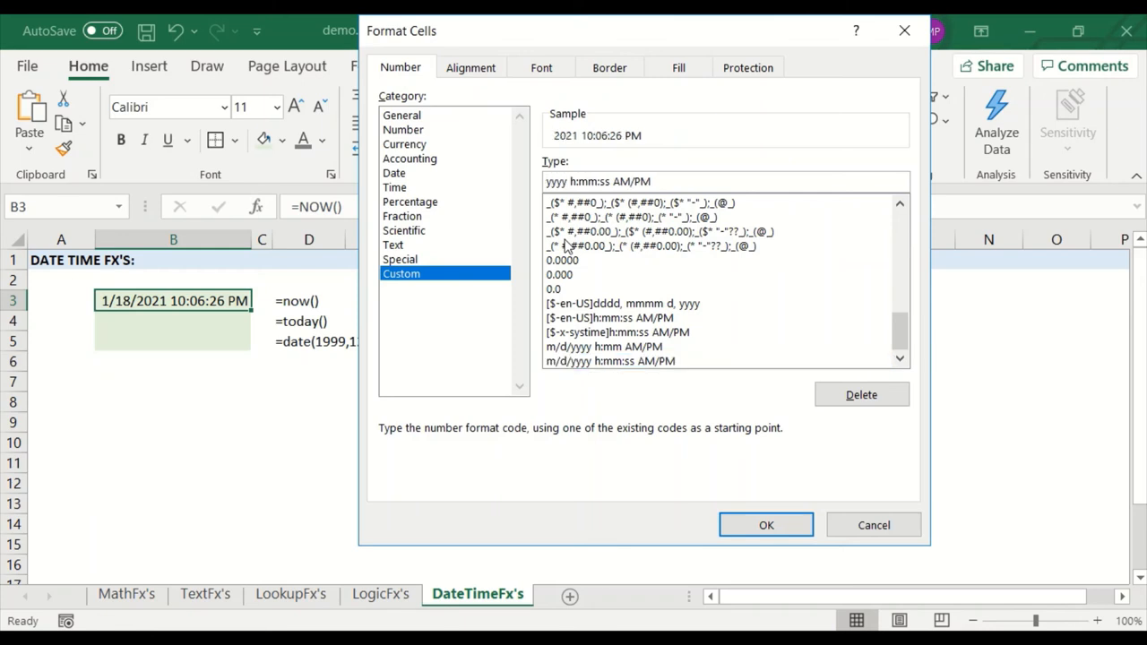
type("-mm")
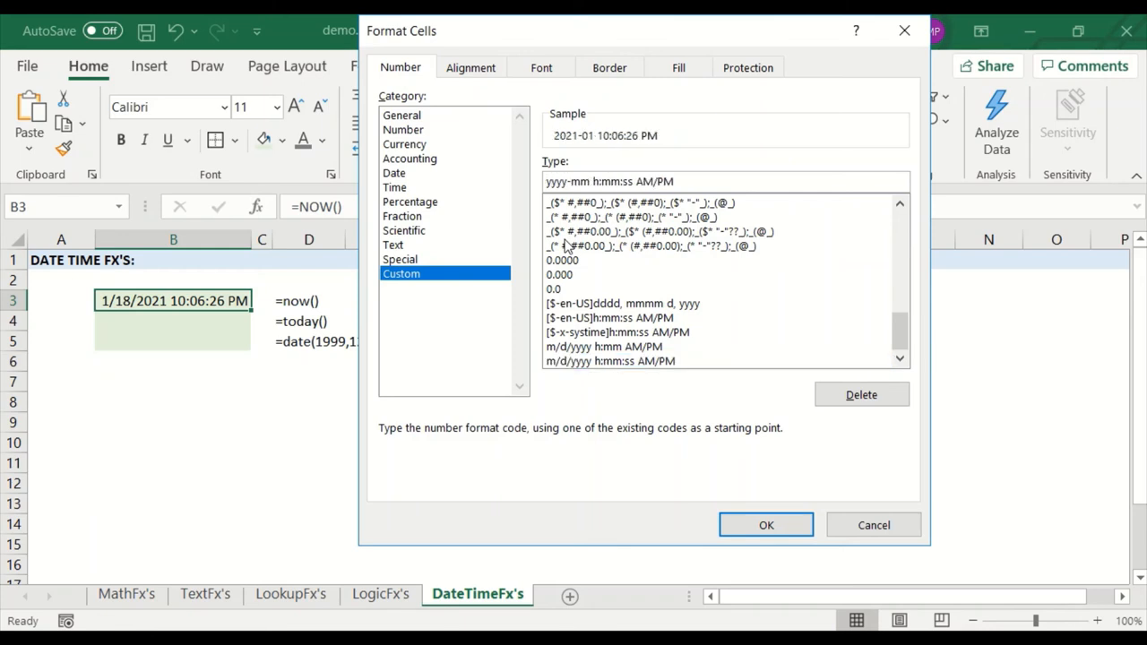
type("-dd")
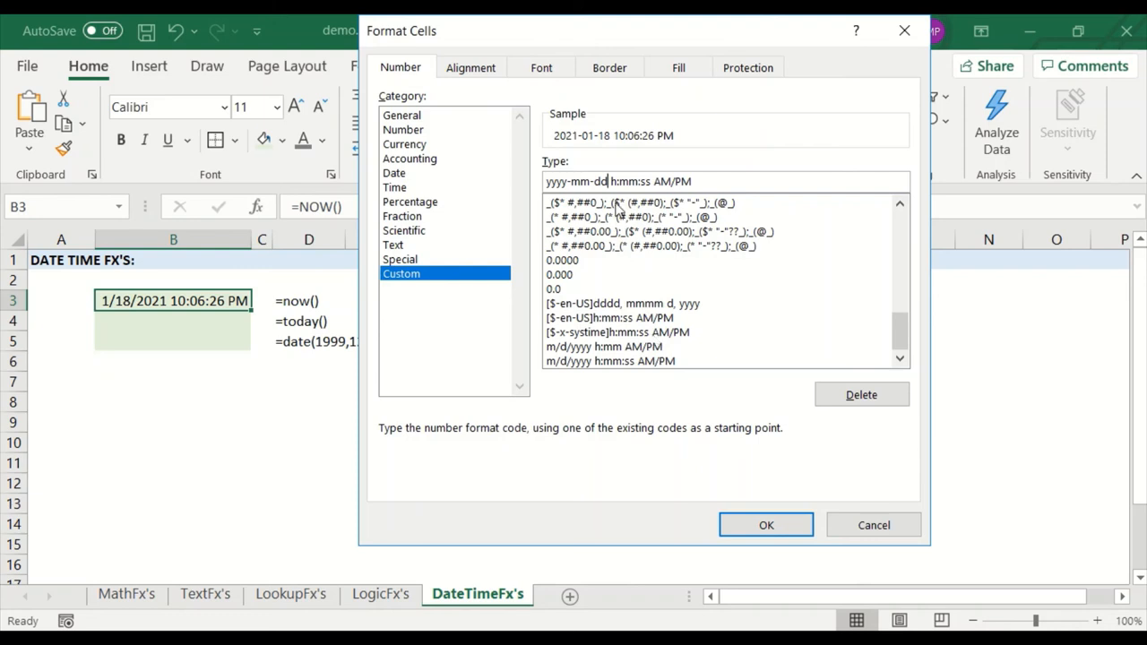
type("h")
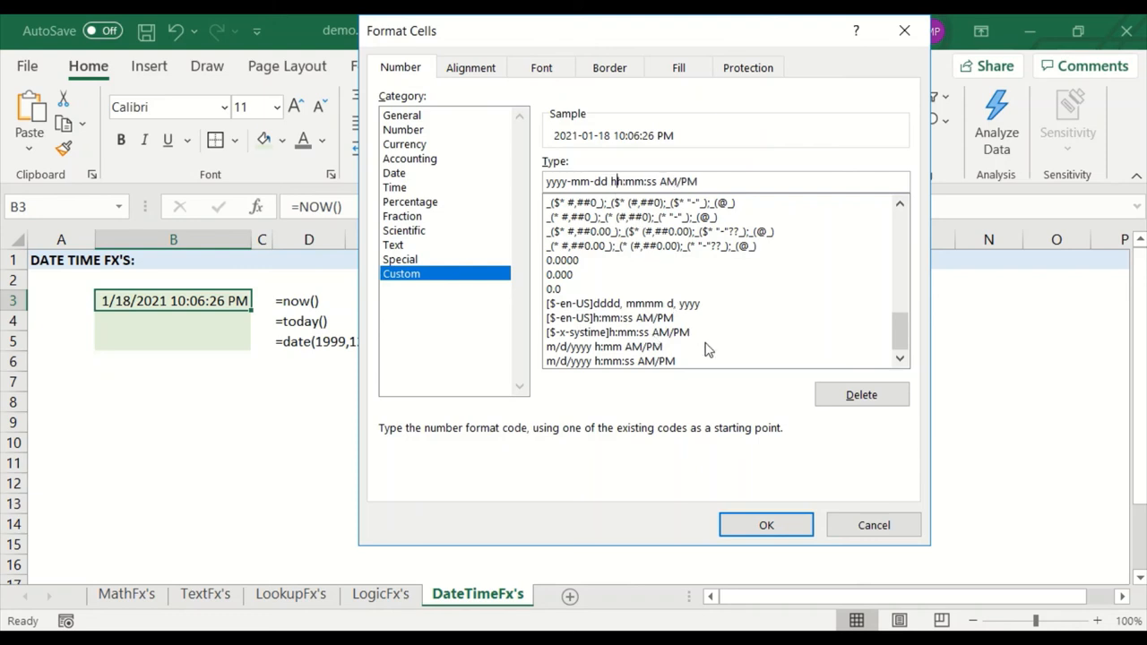
left_click(765, 523)
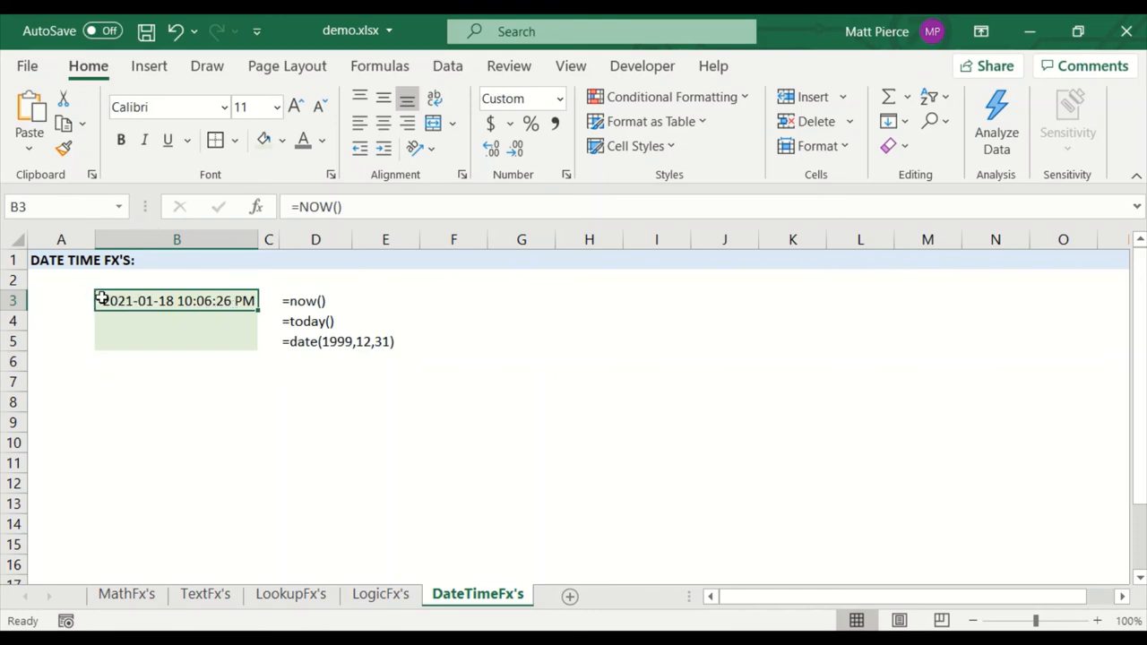
mouse_move(170, 362)
type("=")
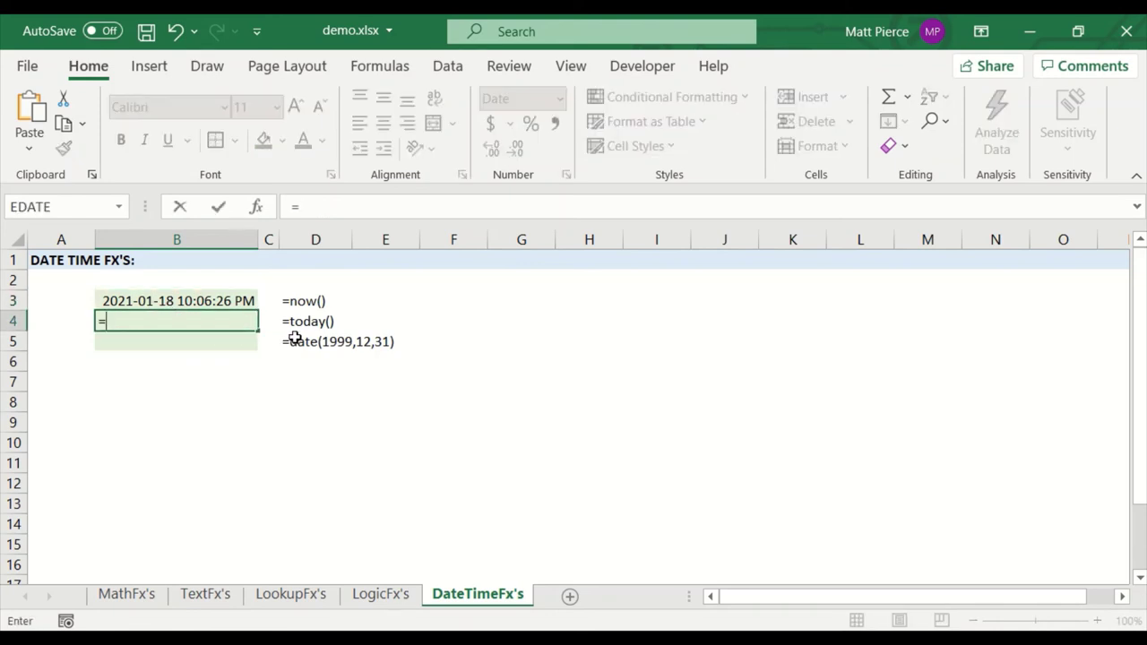
Step: Enter =today() in B4 and =date(1999, 12,31) in B5 to get 12/31/1999
key("Return")
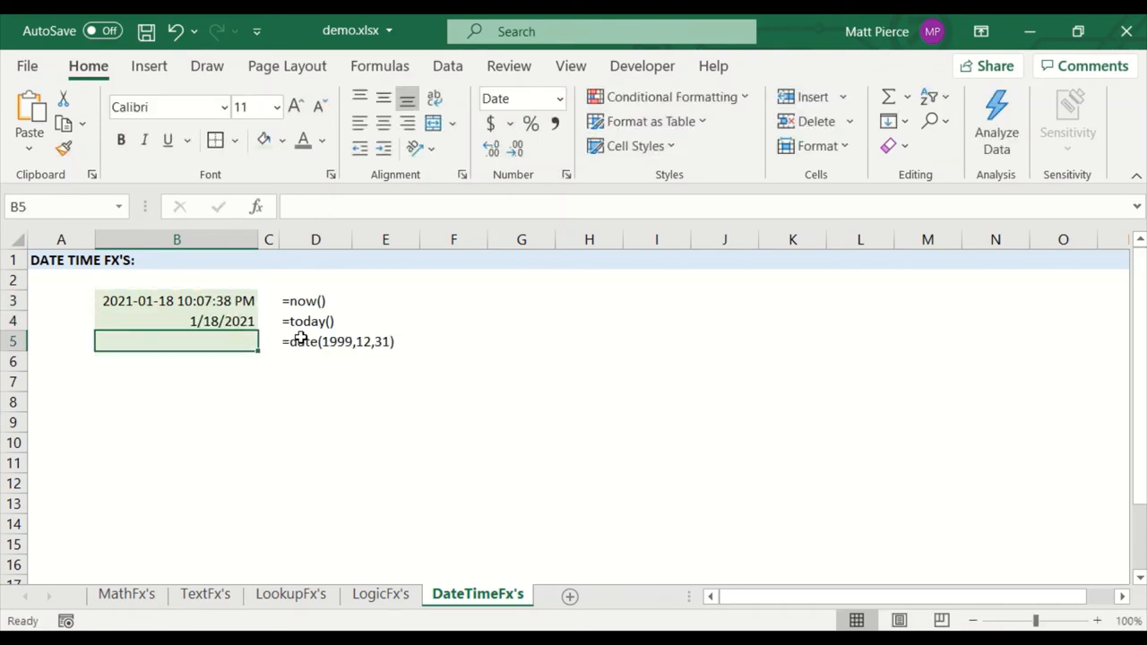
left_click(176, 321)
type("=date(")
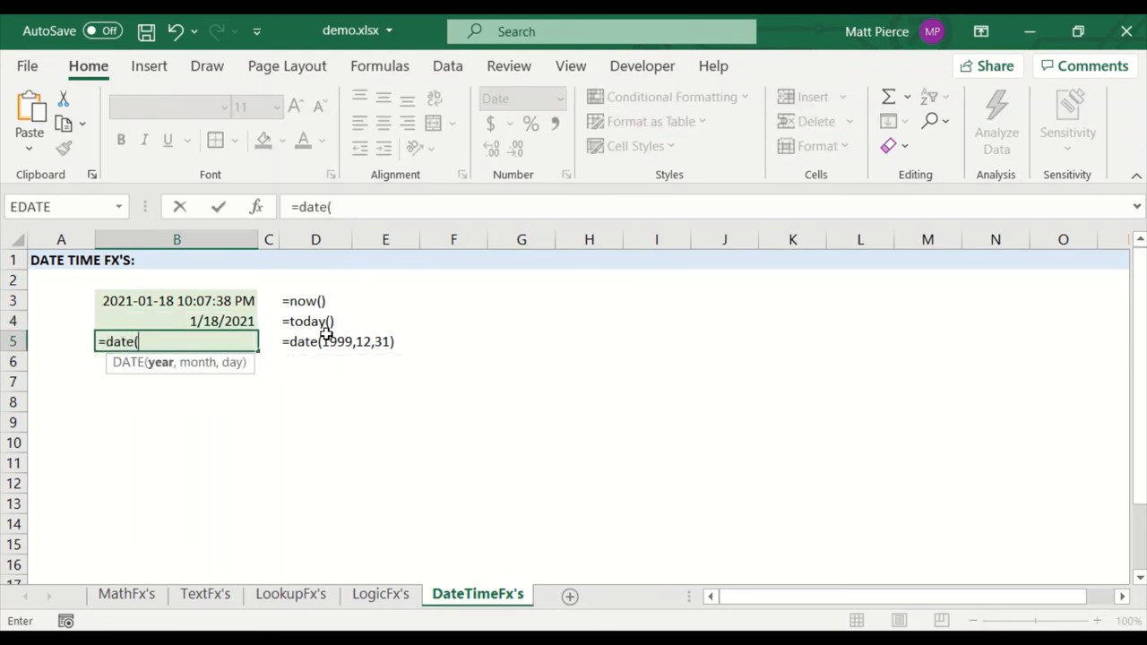
type("19")
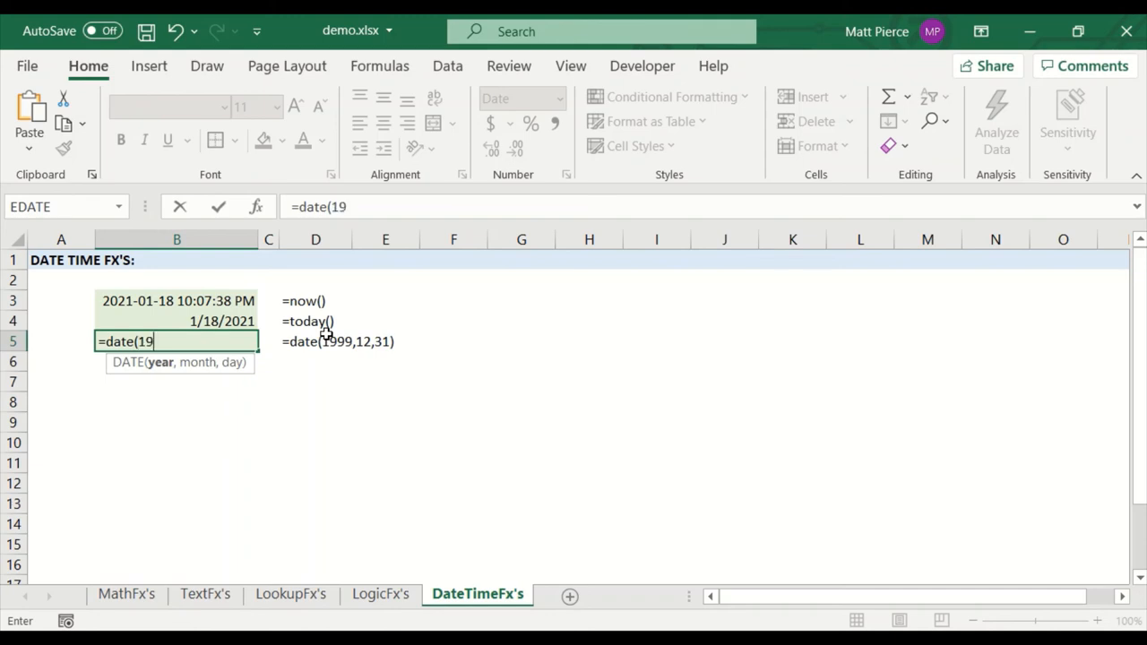
type("99, 12")
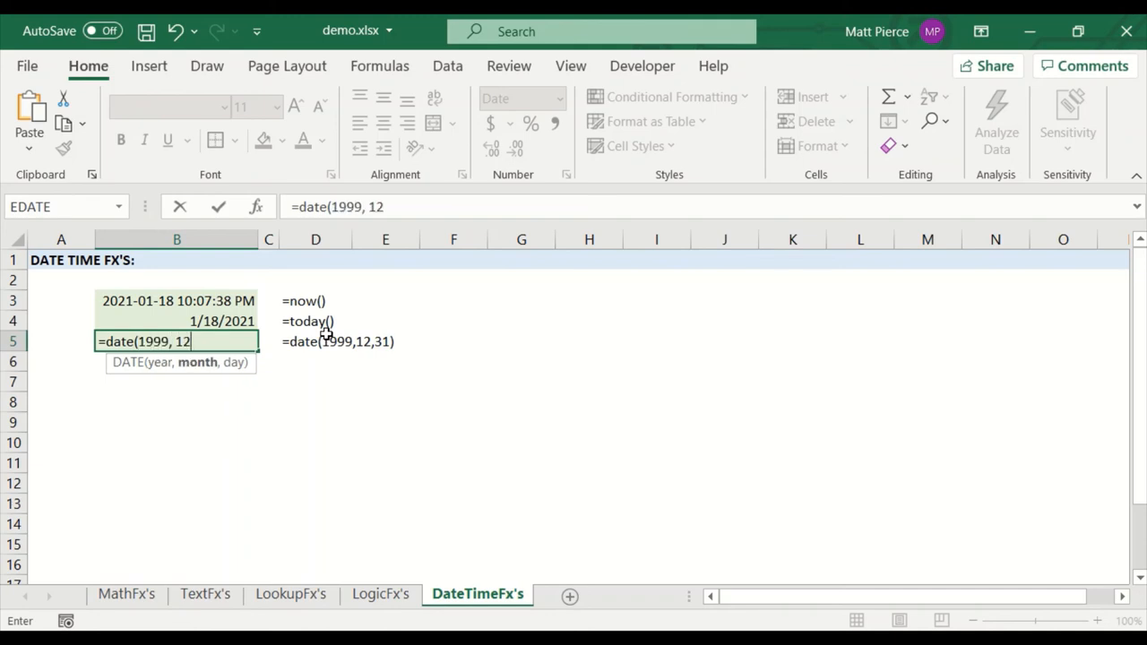
type(",31)")
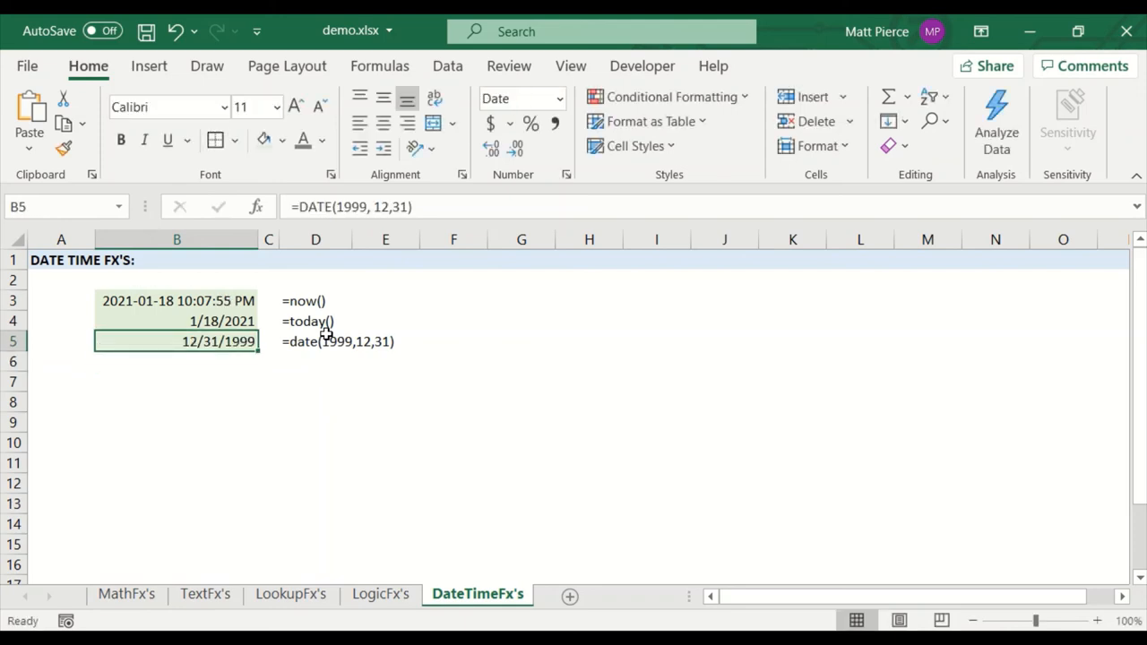
key("ctrl+c")
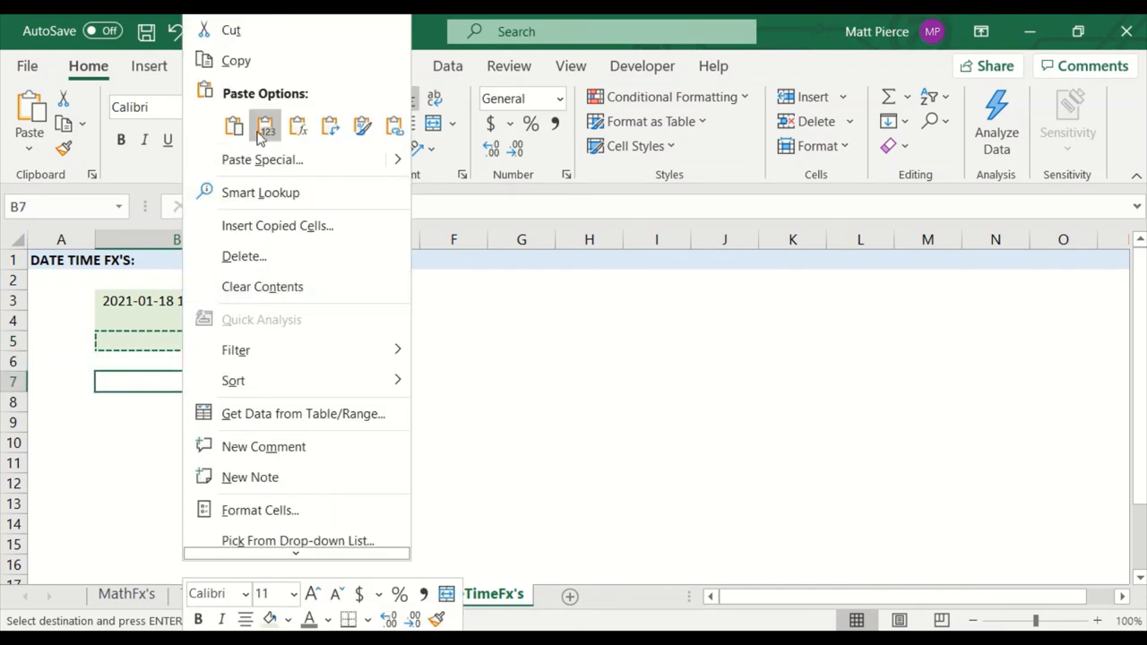
left_click(266, 125)
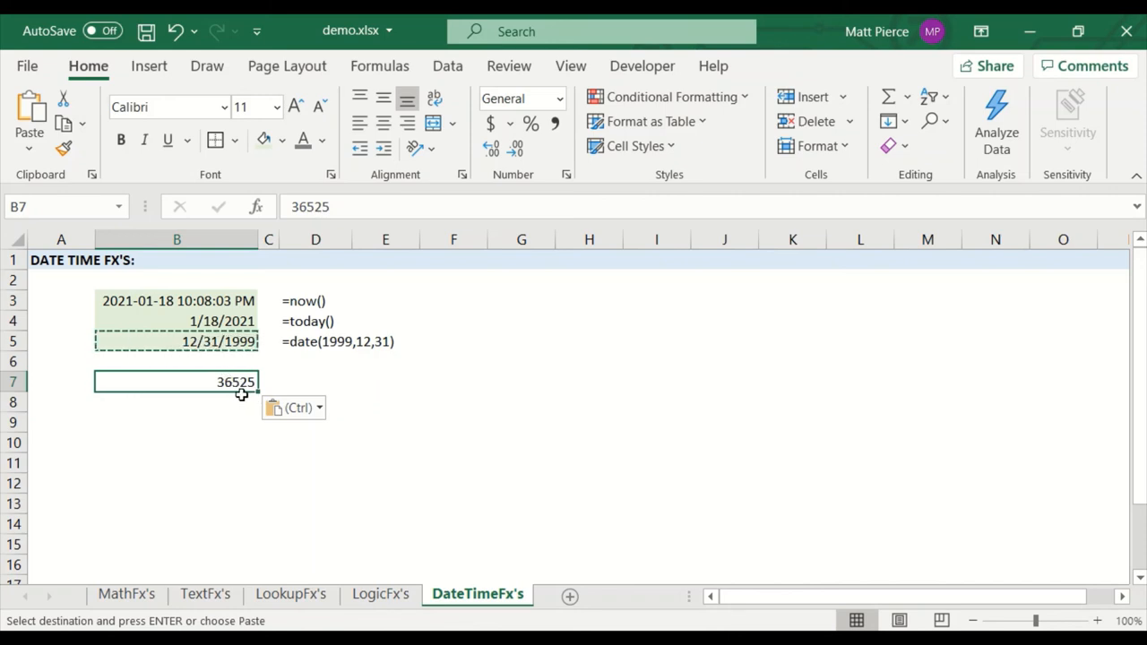
mouse_move(286, 338)
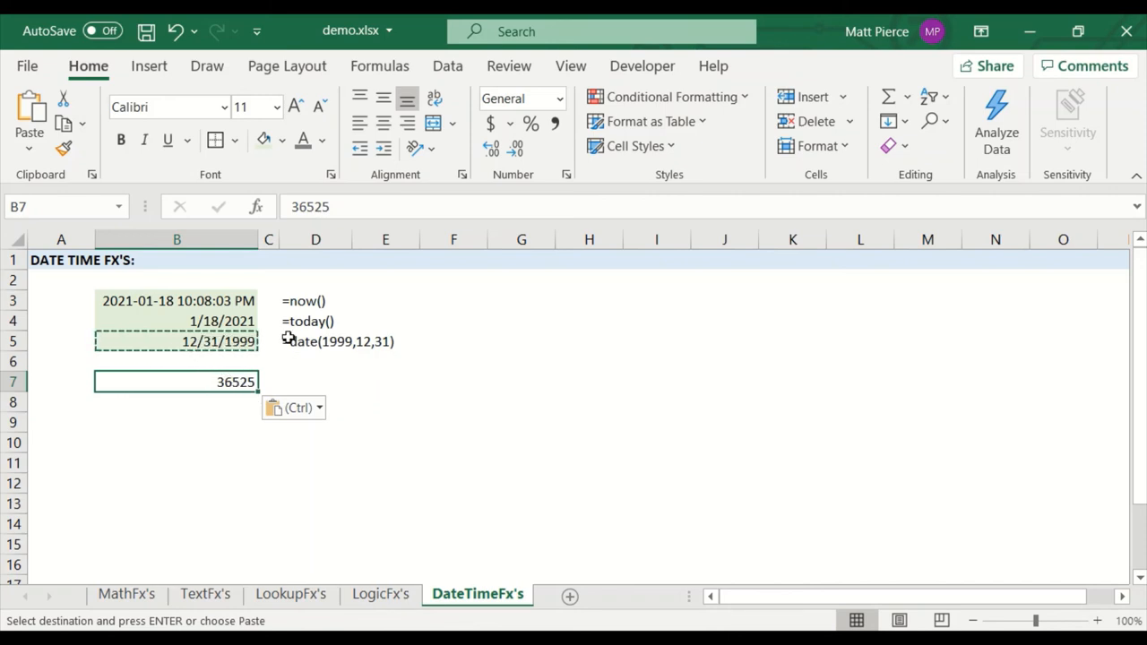
left_click(175, 341)
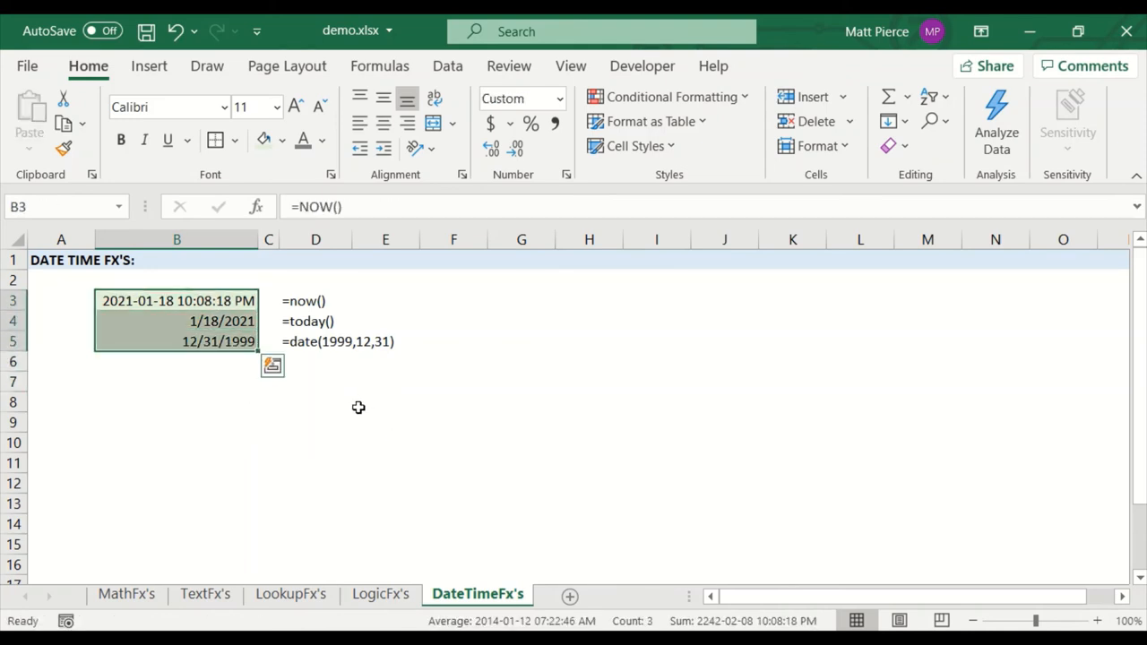
left_click(503, 593)
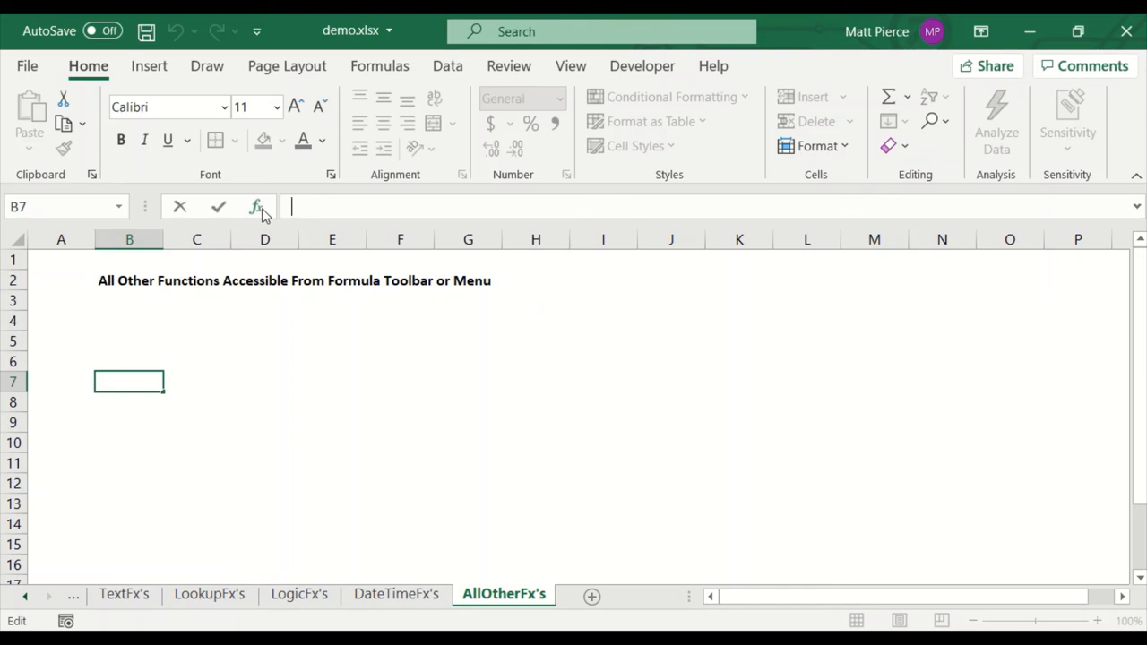
Step: Browse the Math & Trig and Statistical categories in the Insert Function dialog
left_click(256, 208)
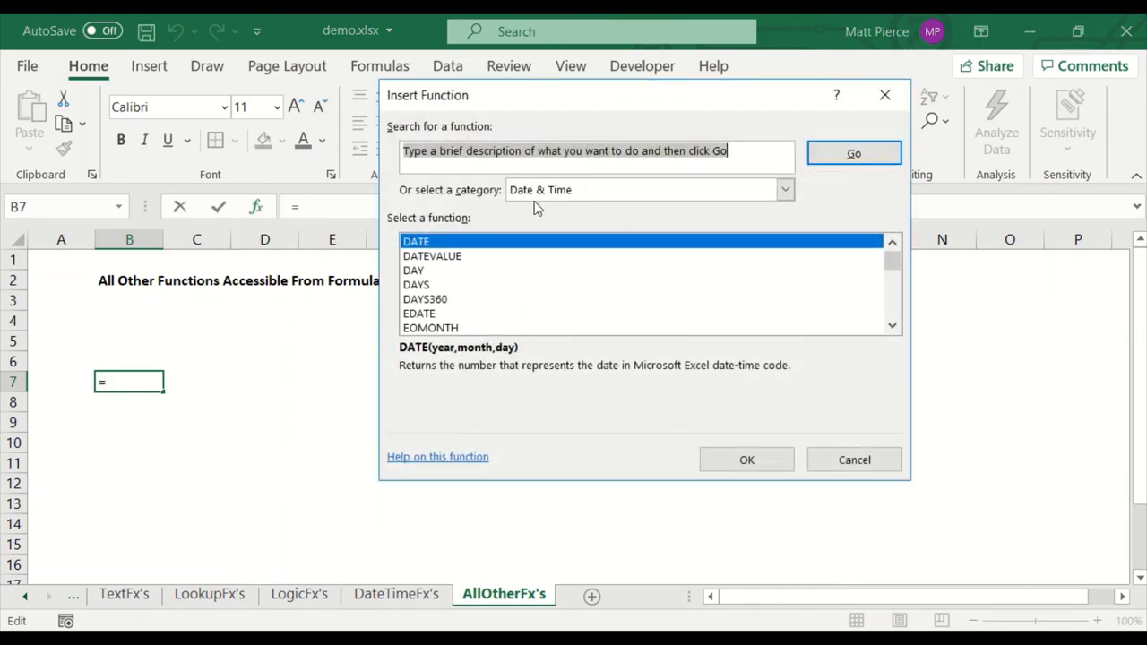
left_click(785, 190)
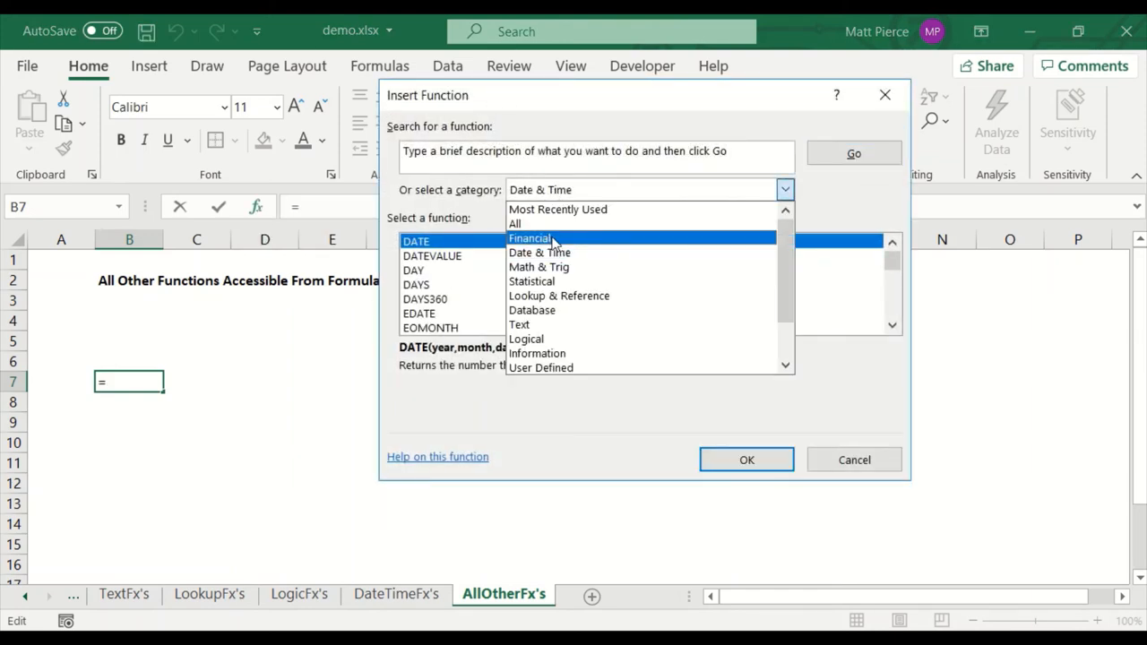
left_click(537, 265)
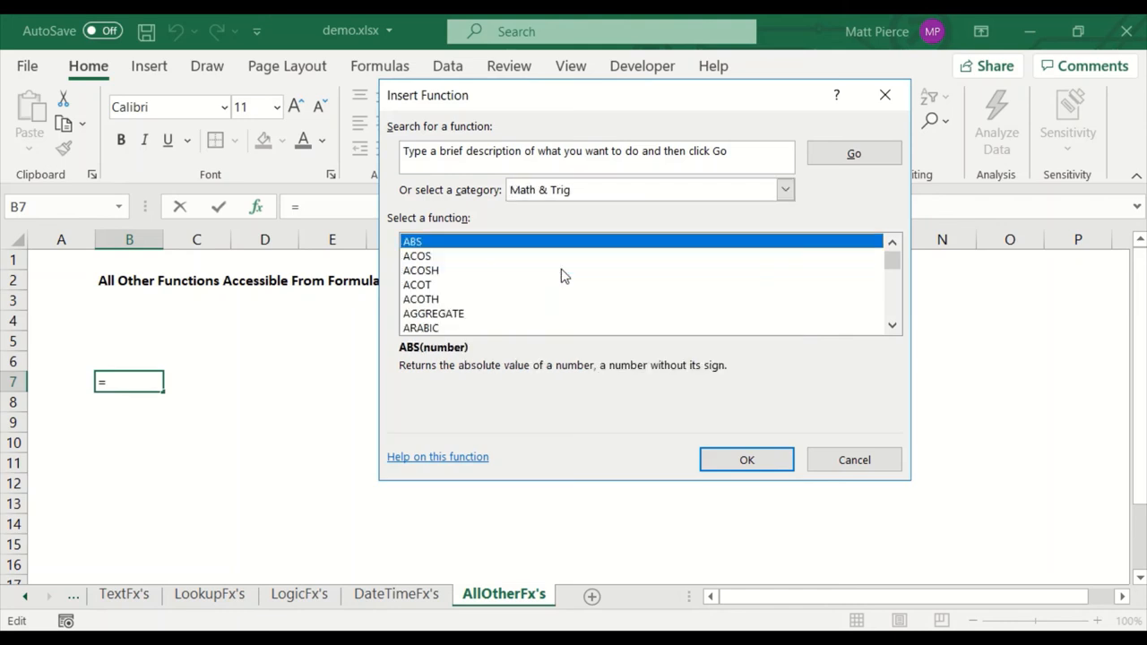
left_click(785, 190)
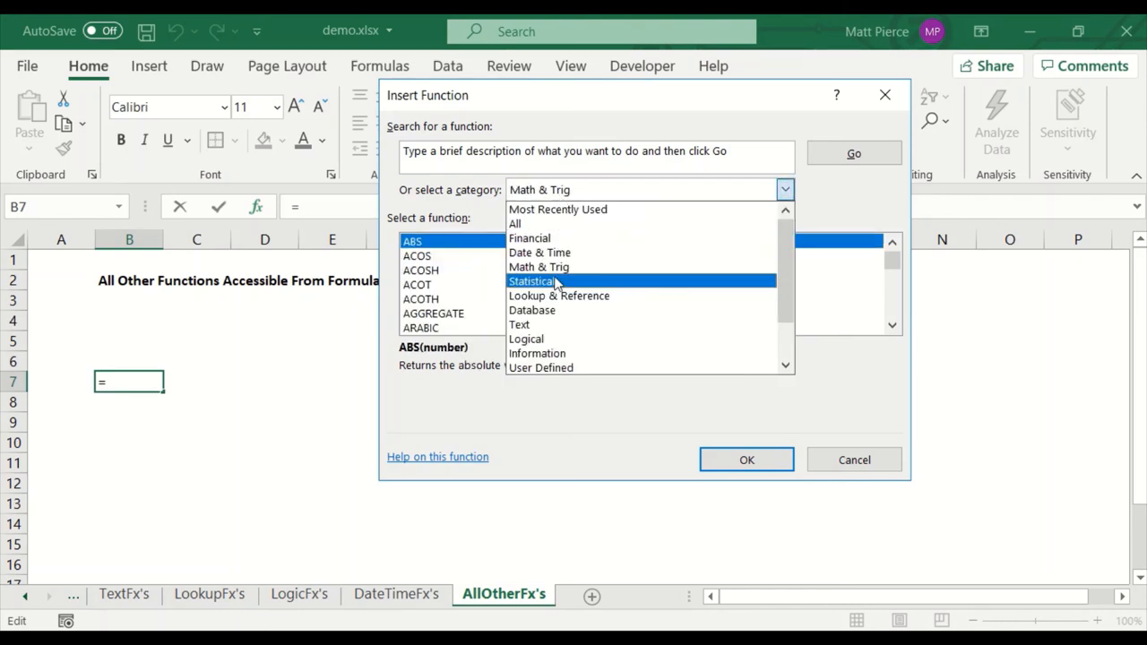
left_click(531, 279)
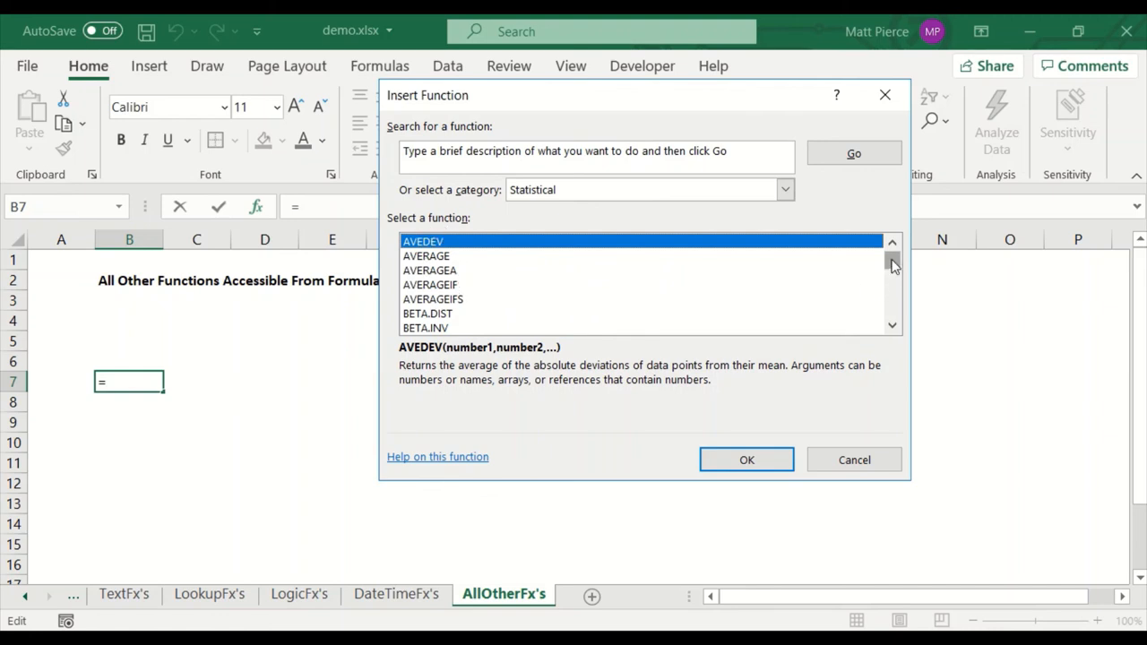
scroll("down", 3)
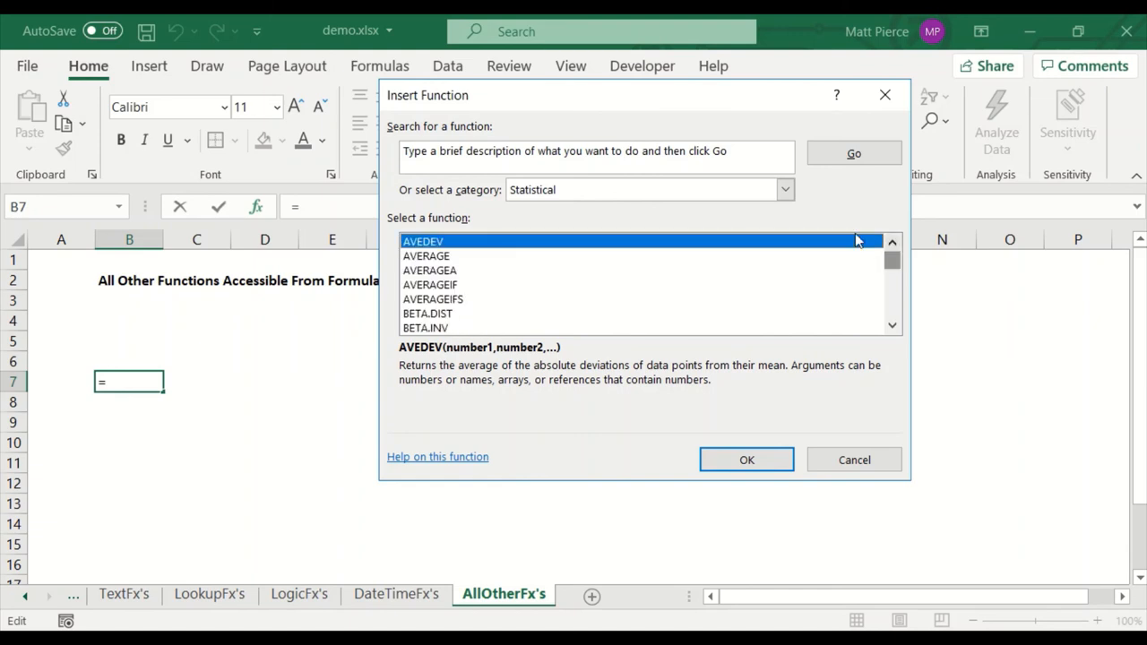
left_click(649, 190)
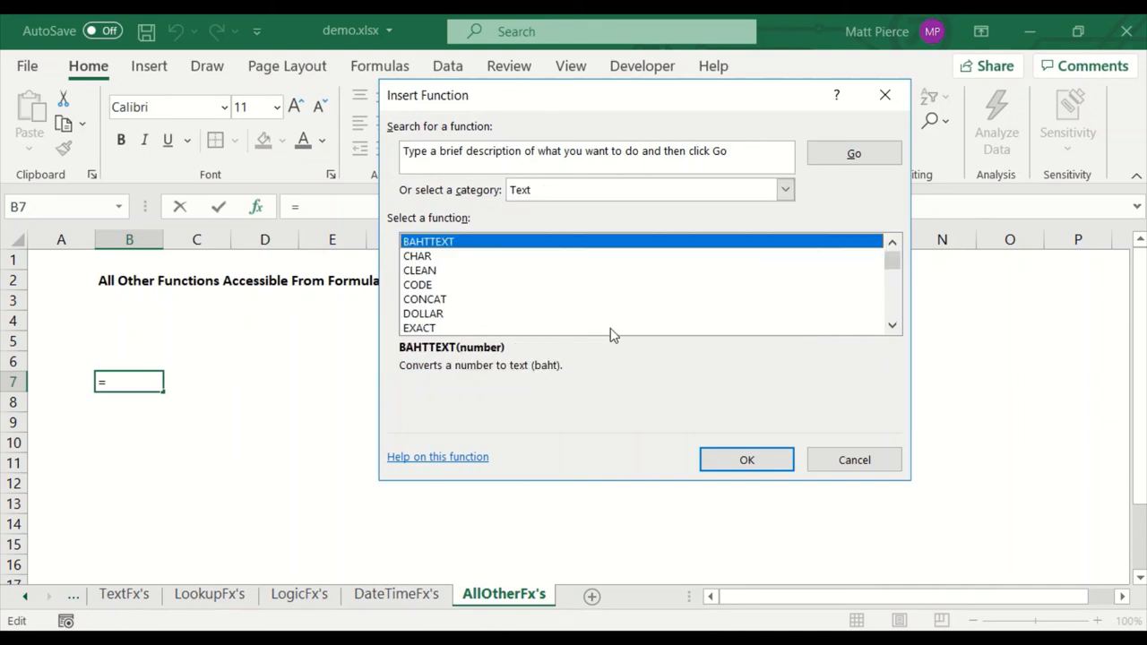
scroll("down", 3)
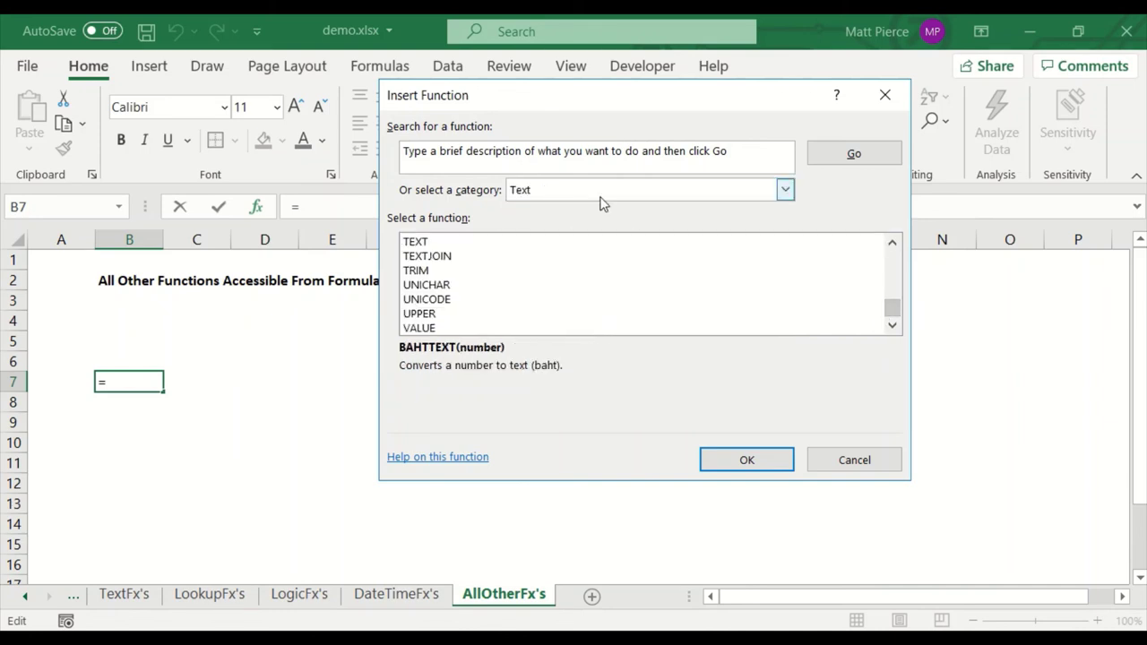
Step: Look at the Most Recently Used and User Defined function categories
left_click(785, 190)
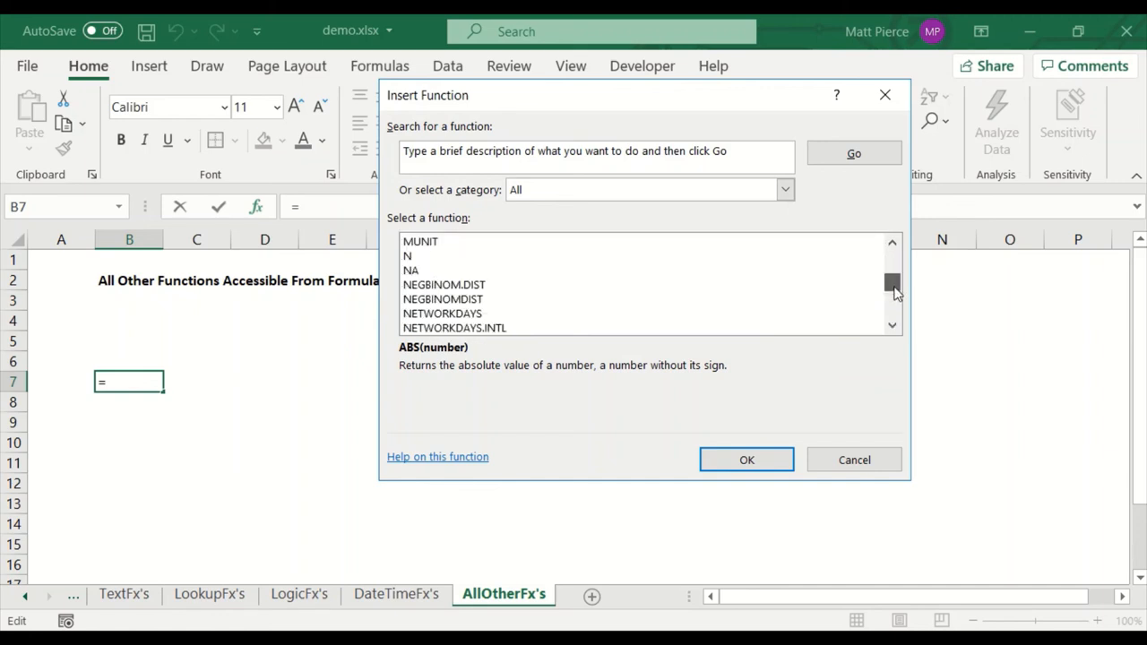
left_click(785, 190)
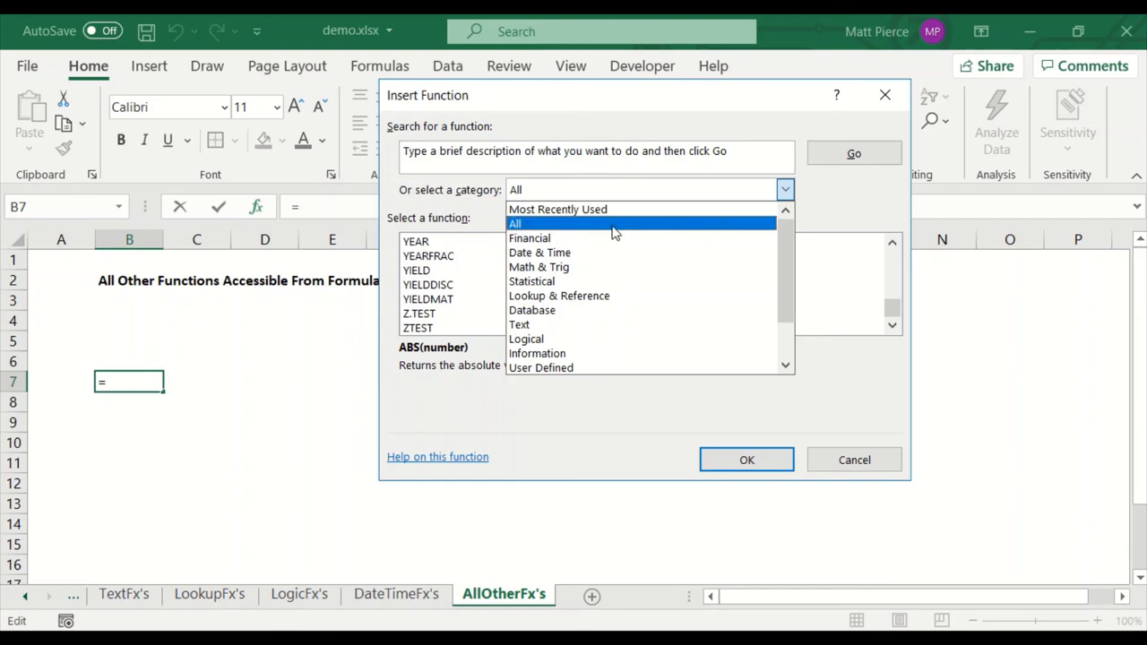
left_click(557, 208)
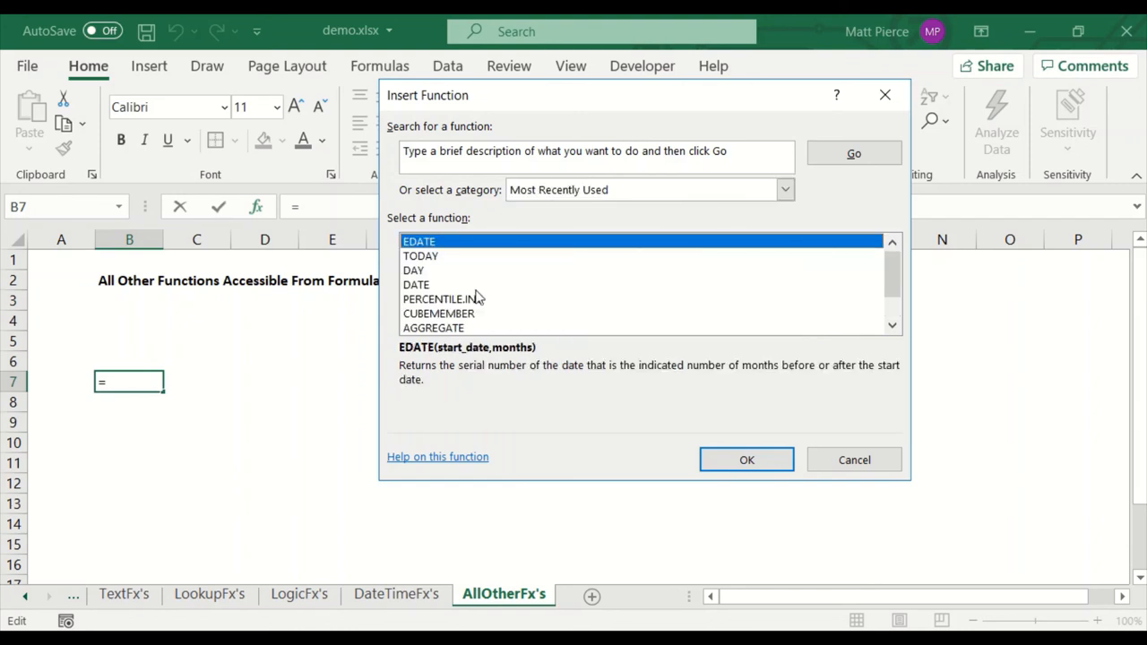
left_click(785, 190)
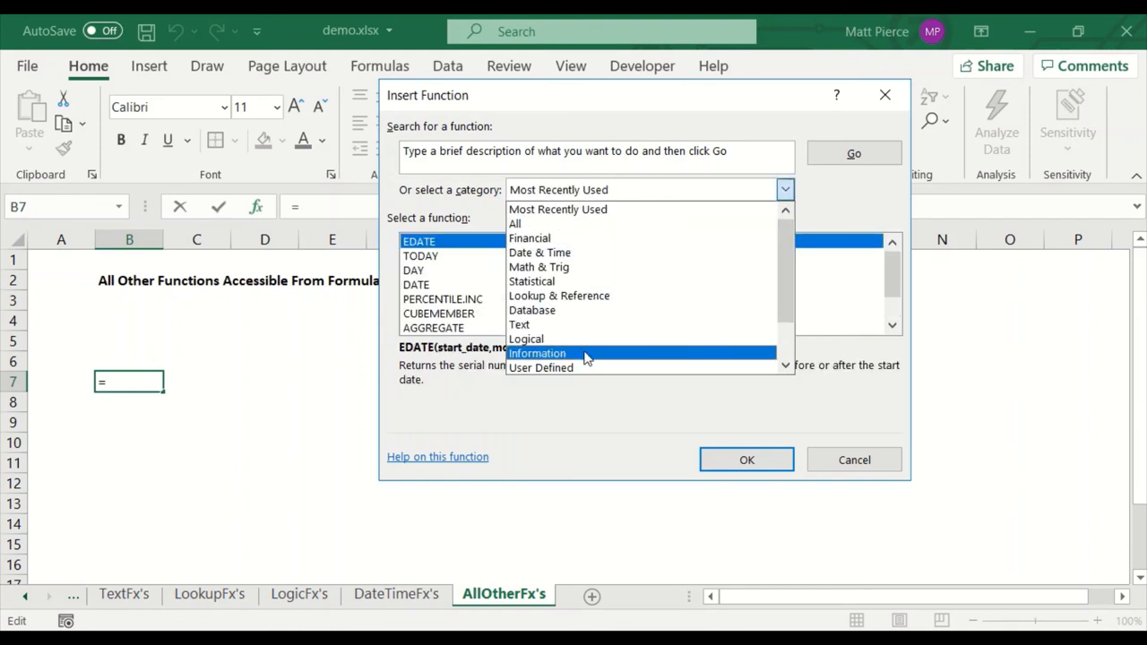
left_click(536, 351)
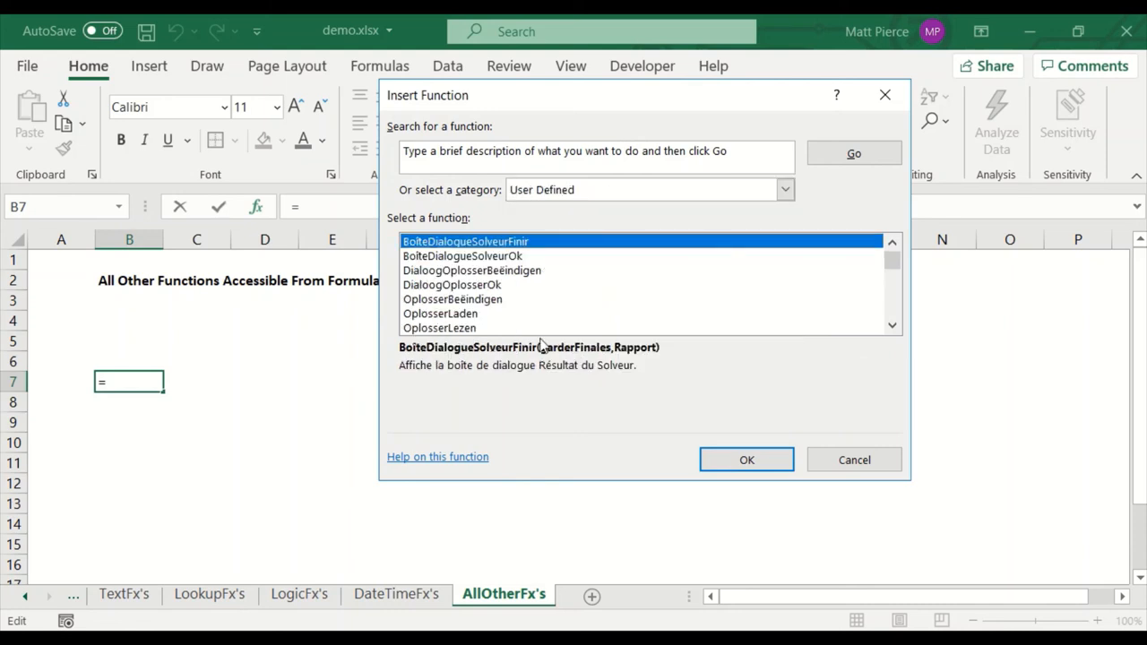
mouse_move(552, 217)
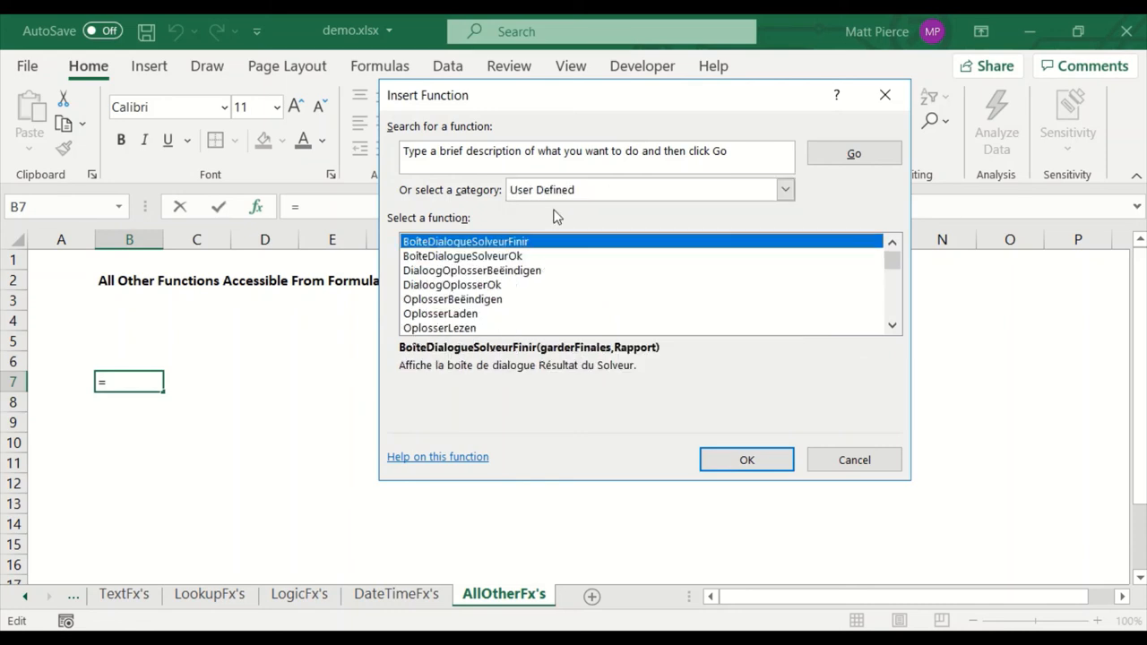
Step: Browse Engineering, Logical and Information functions, read ISERR's description, then cancel without inserting
left_click(785, 190)
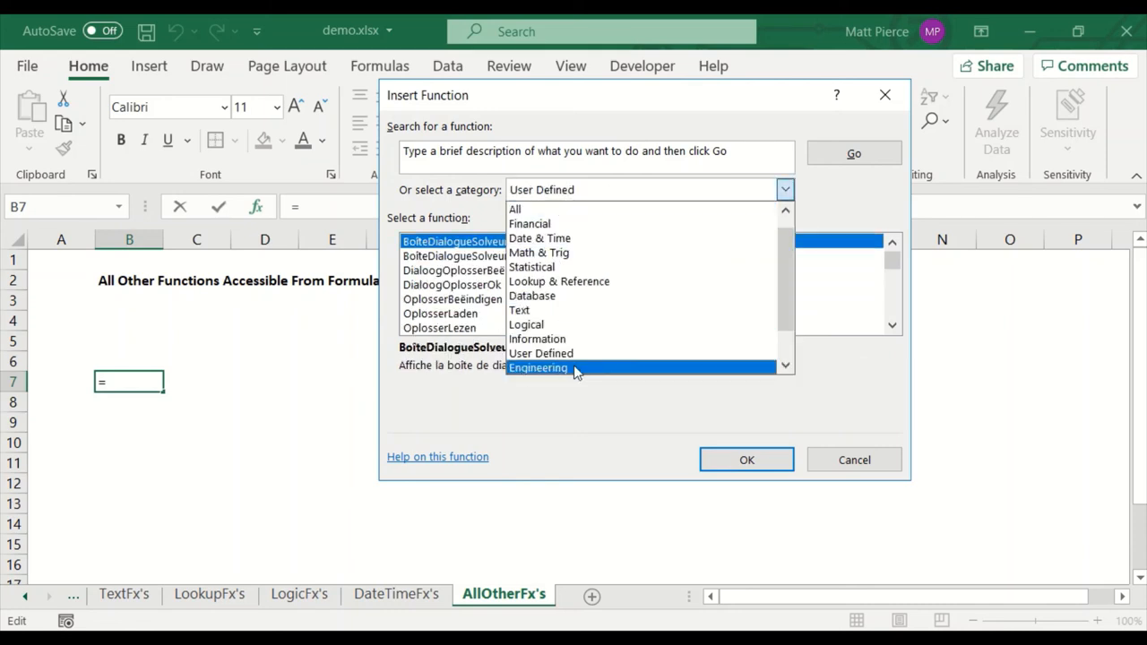
left_click(537, 367)
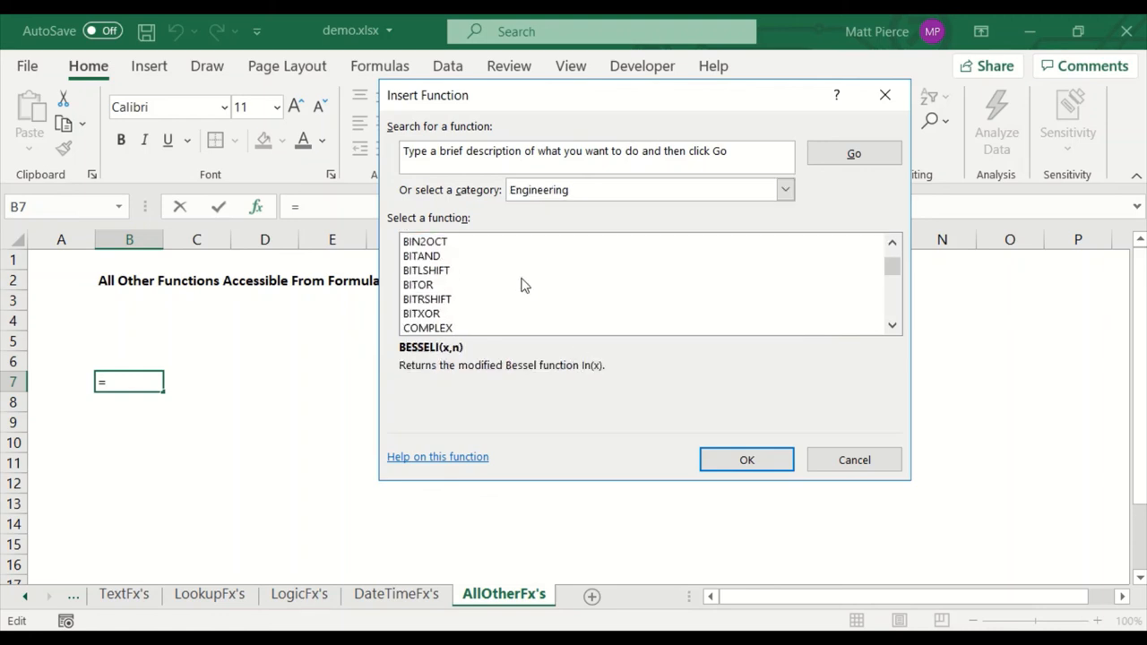
left_click(785, 190)
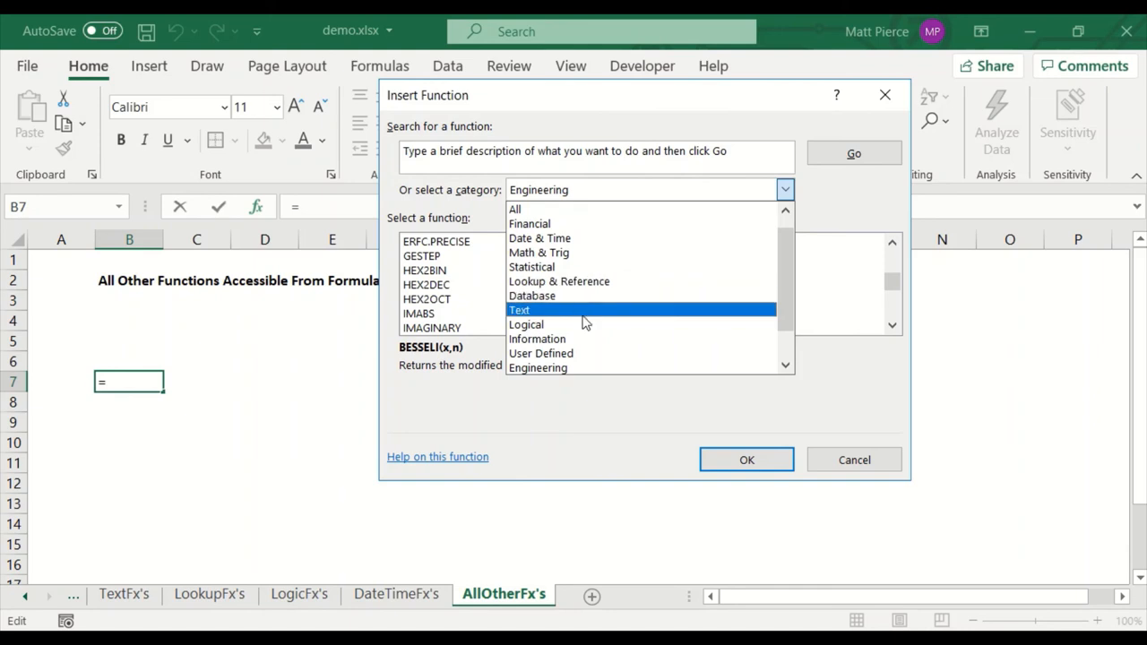
left_click(527, 324)
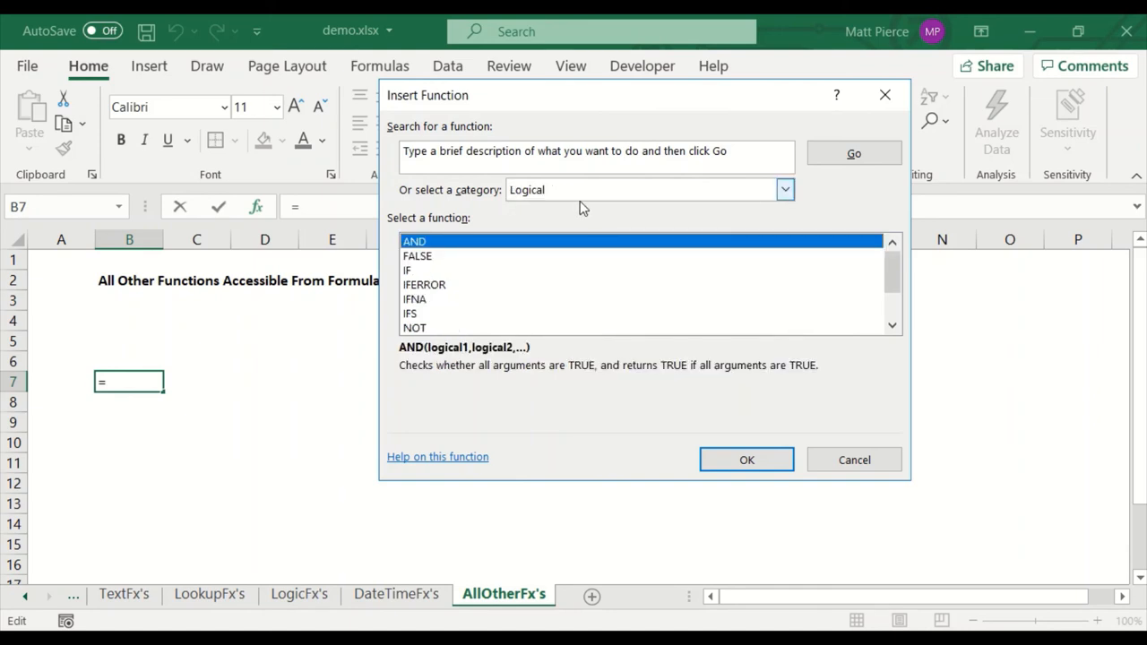
left_click(785, 189)
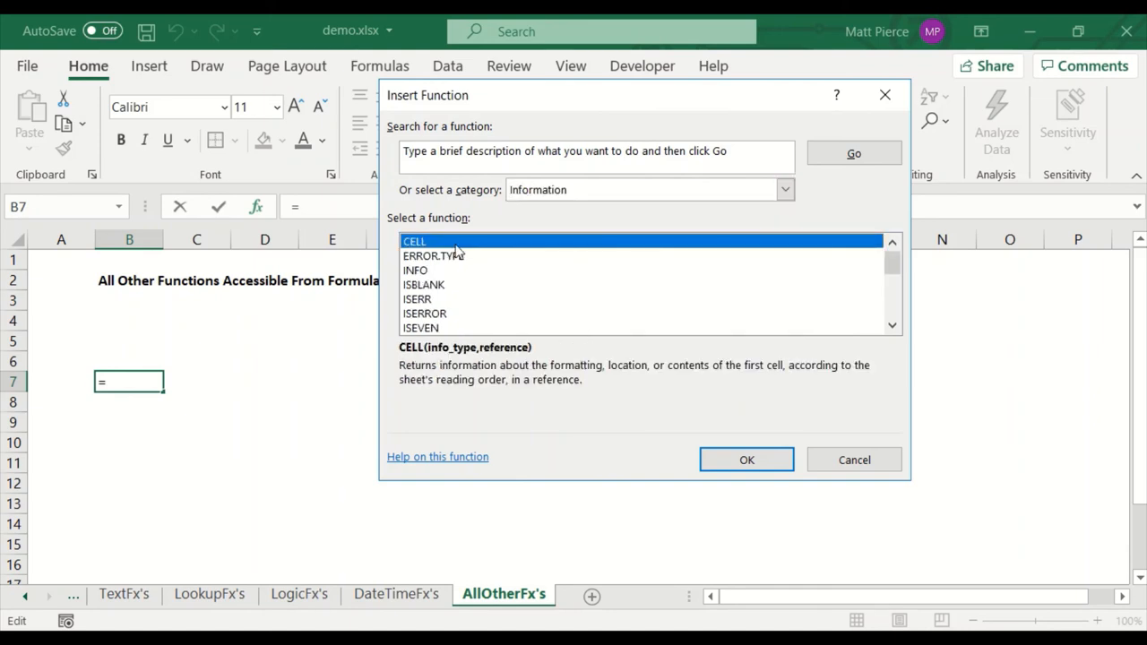
mouse_move(445, 283)
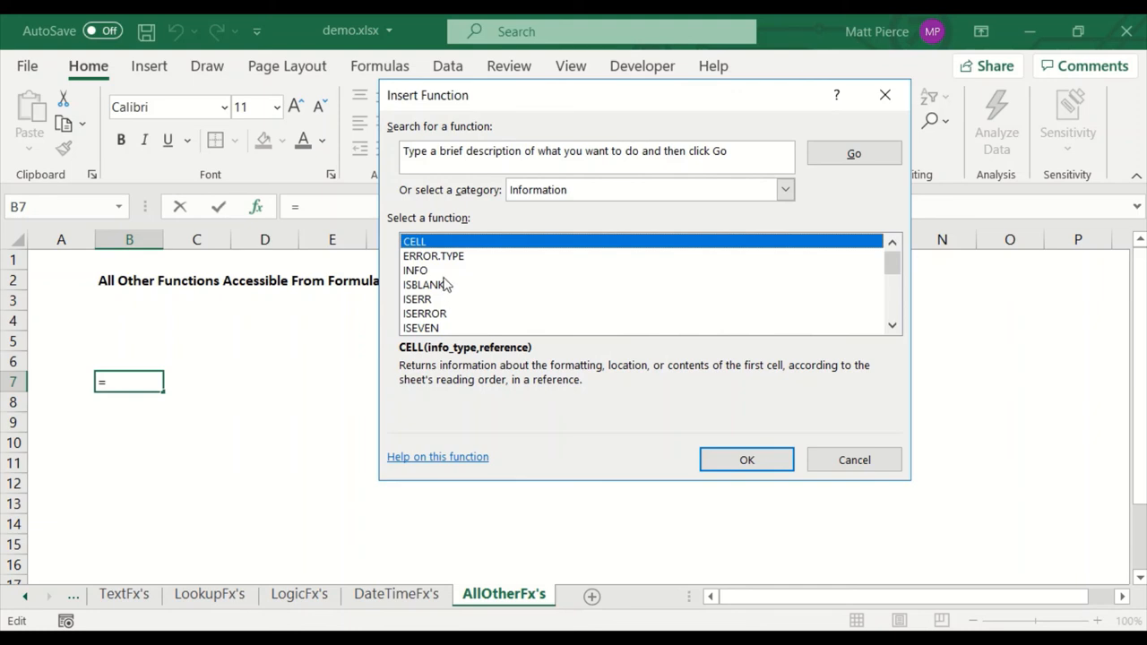
mouse_move(430, 309)
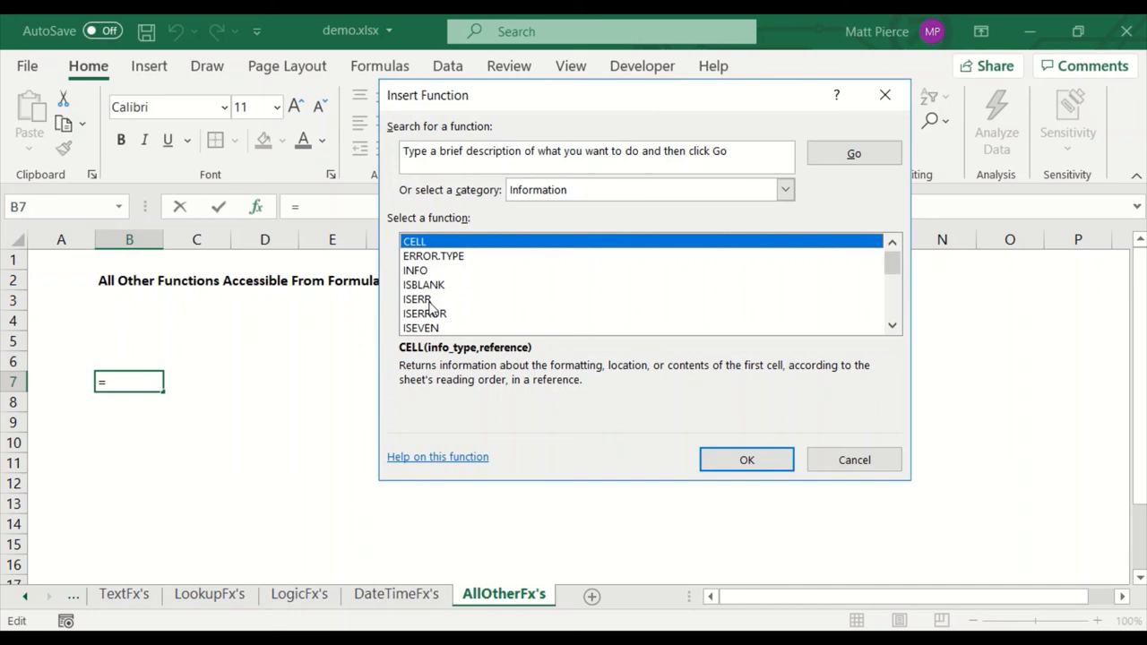
mouse_move(144, 392)
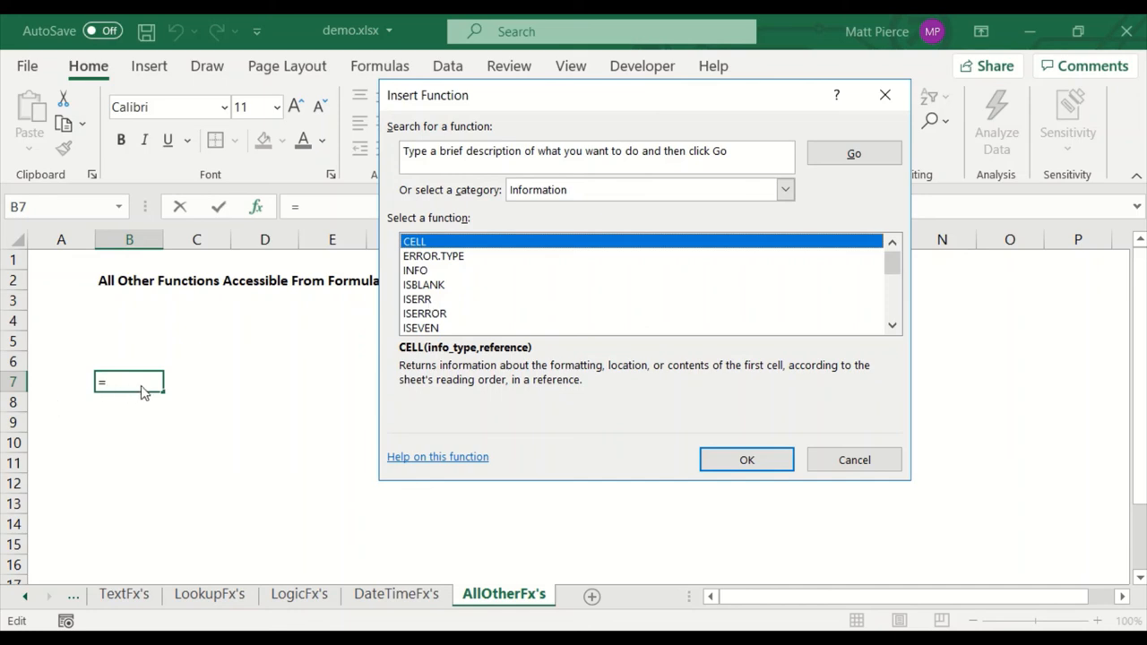
mouse_move(455, 327)
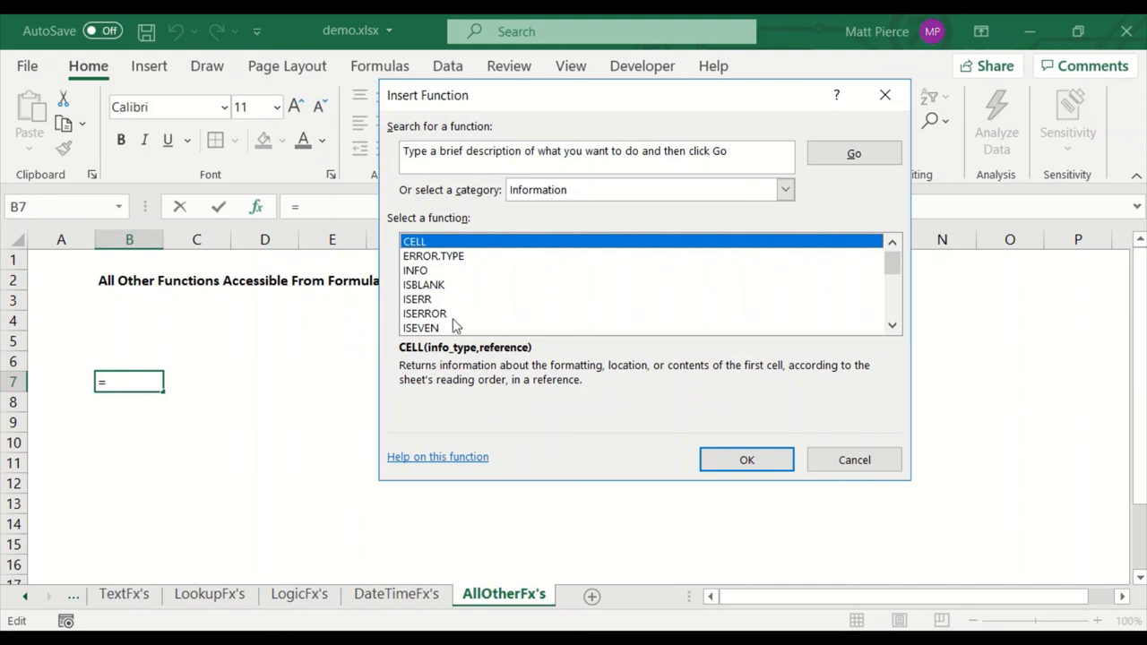
left_click(416, 298)
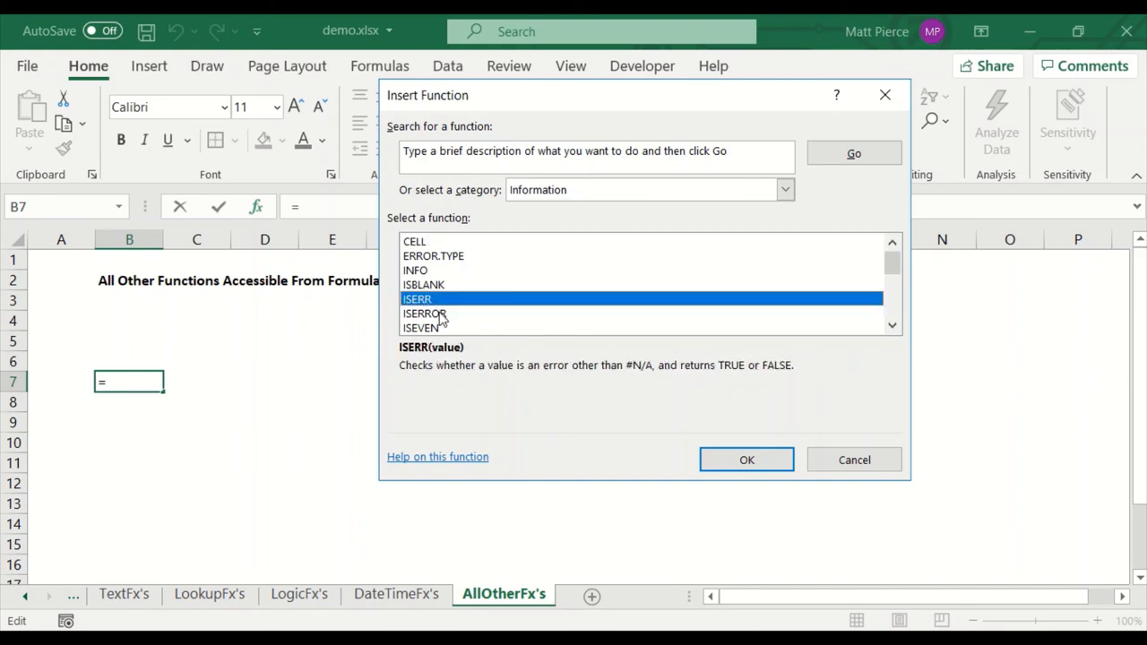
mouse_move(464, 337)
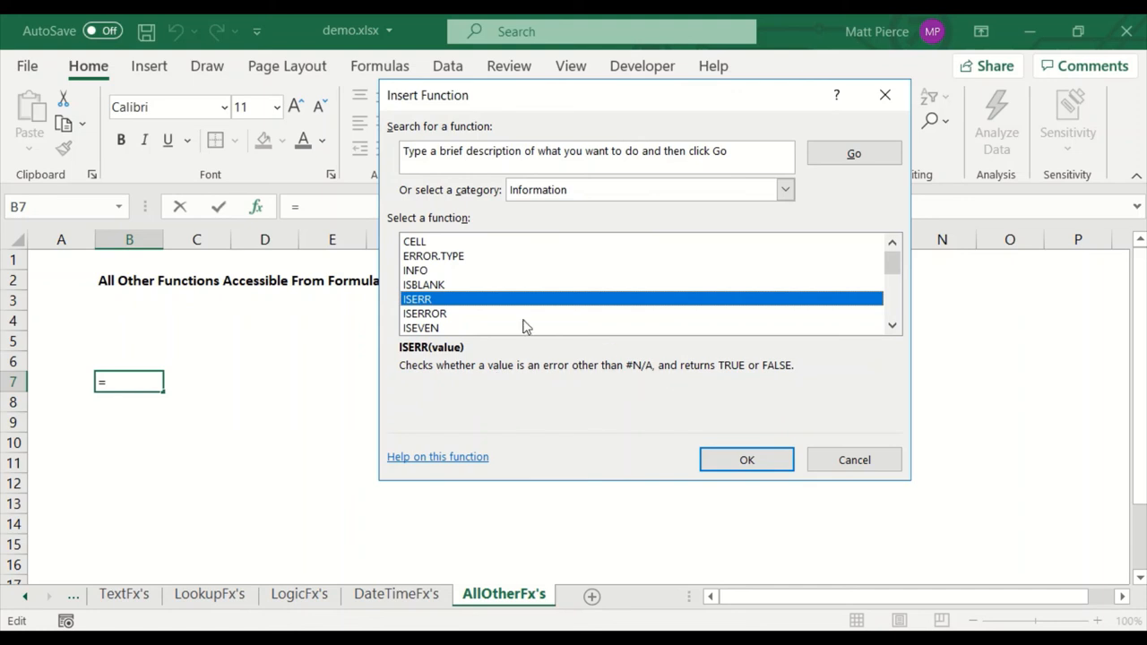
scroll("down", 3)
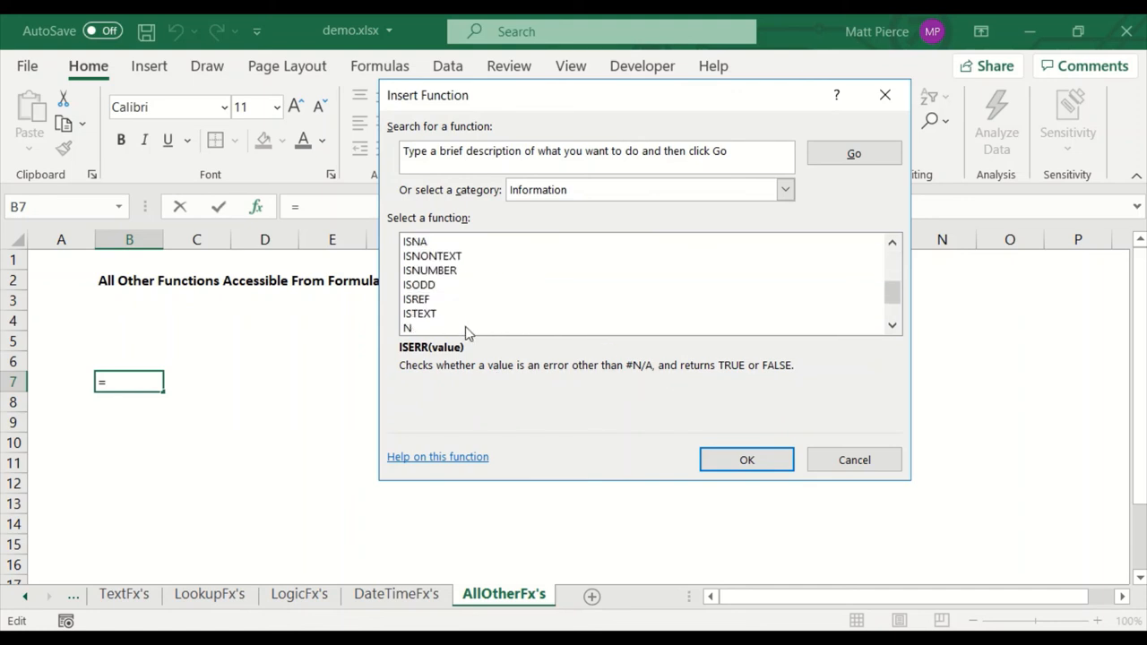
mouse_move(524, 200)
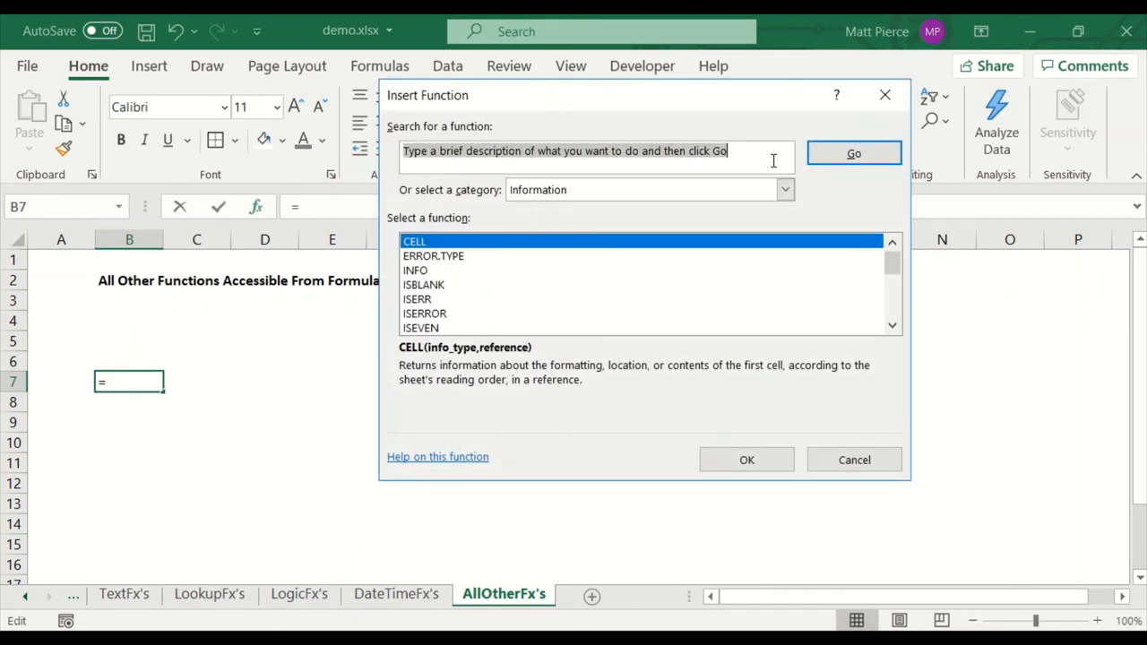
left_click(853, 459)
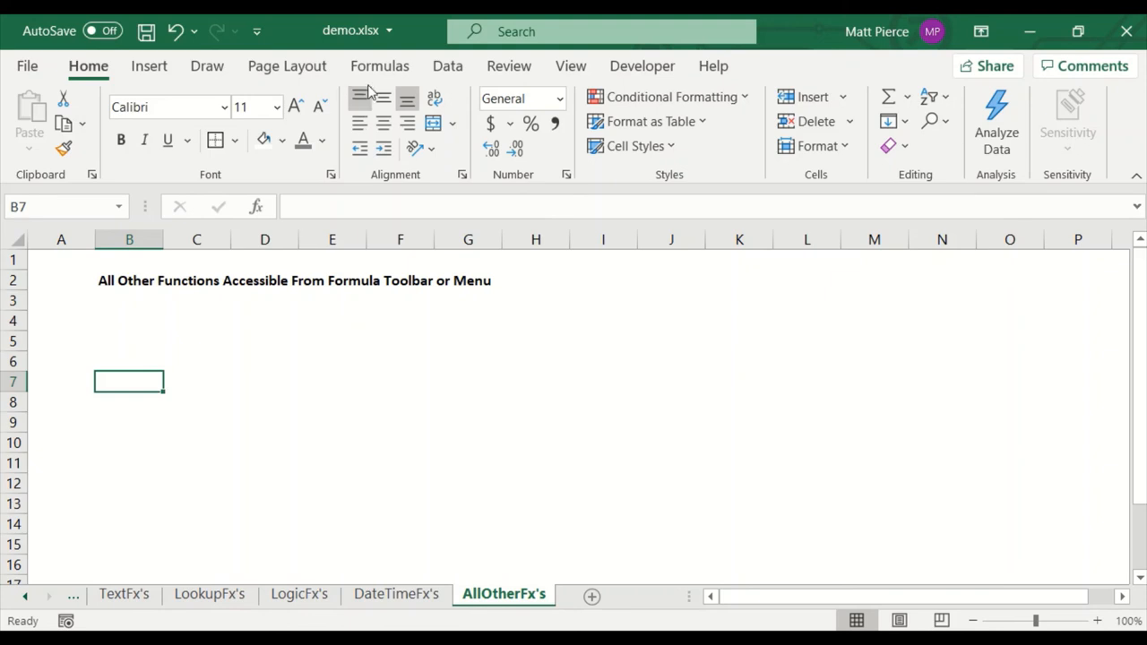
Step: Scroll through the Financial function dropdown in the Formulas ribbon's Function Library
left_click(380, 65)
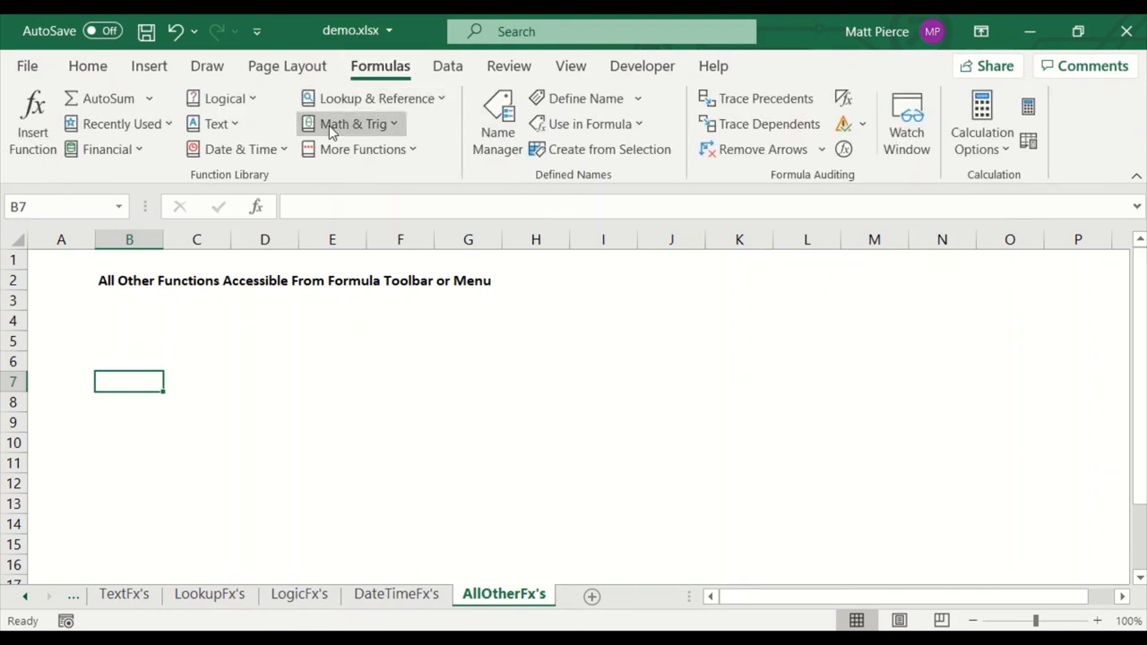
mouse_move(106, 149)
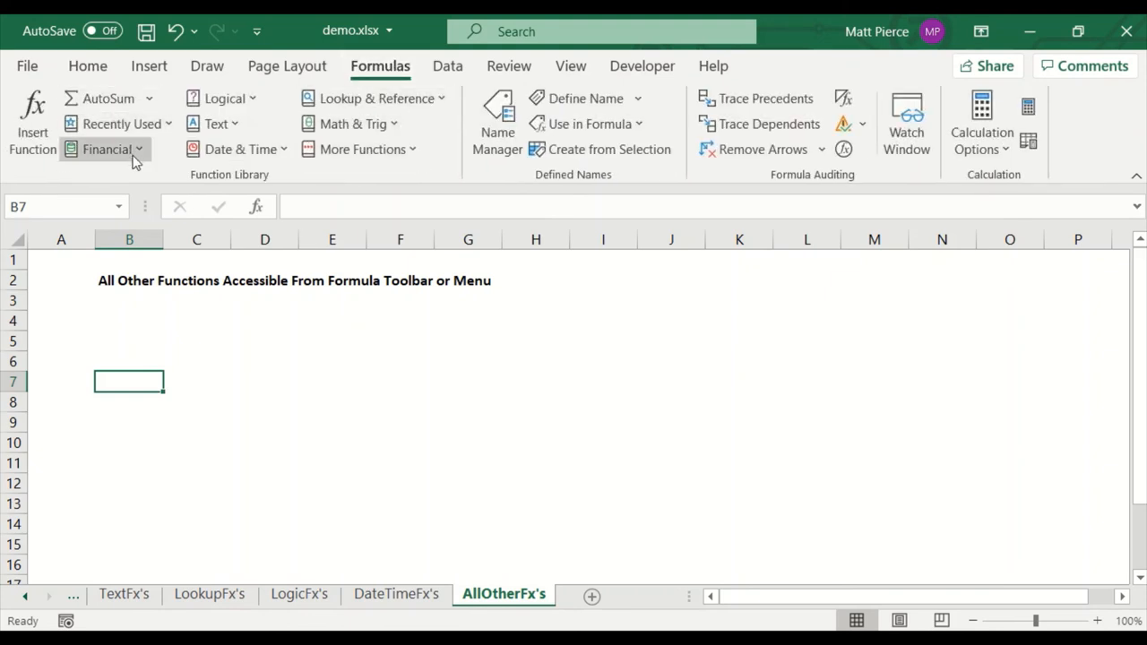
left_click(108, 149)
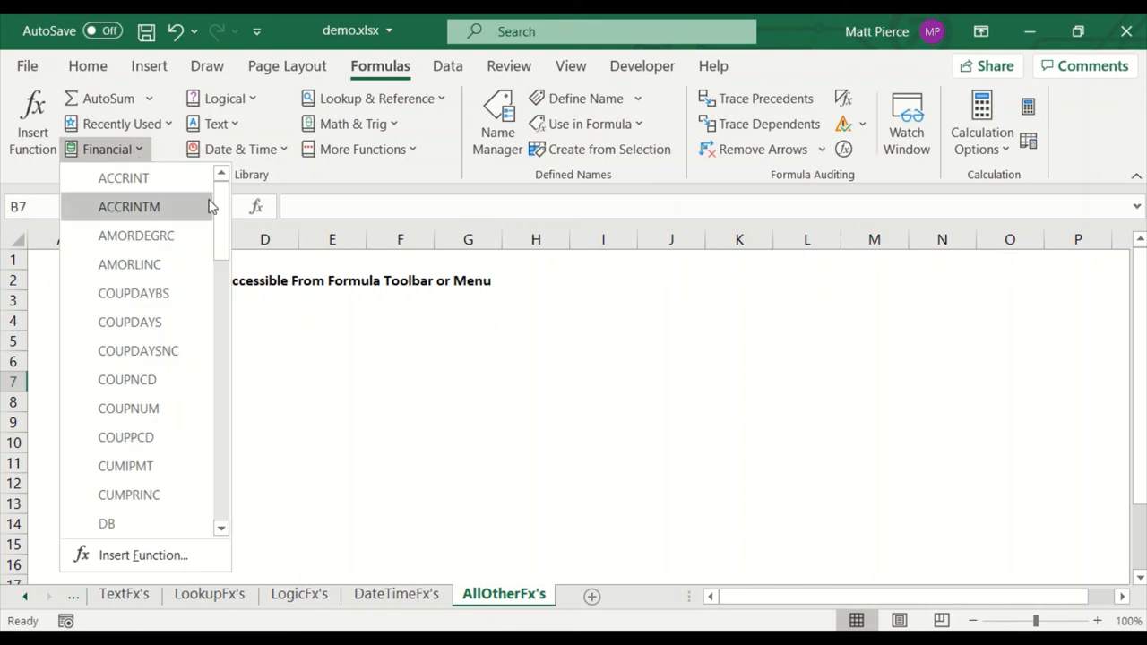
scroll("down", 3)
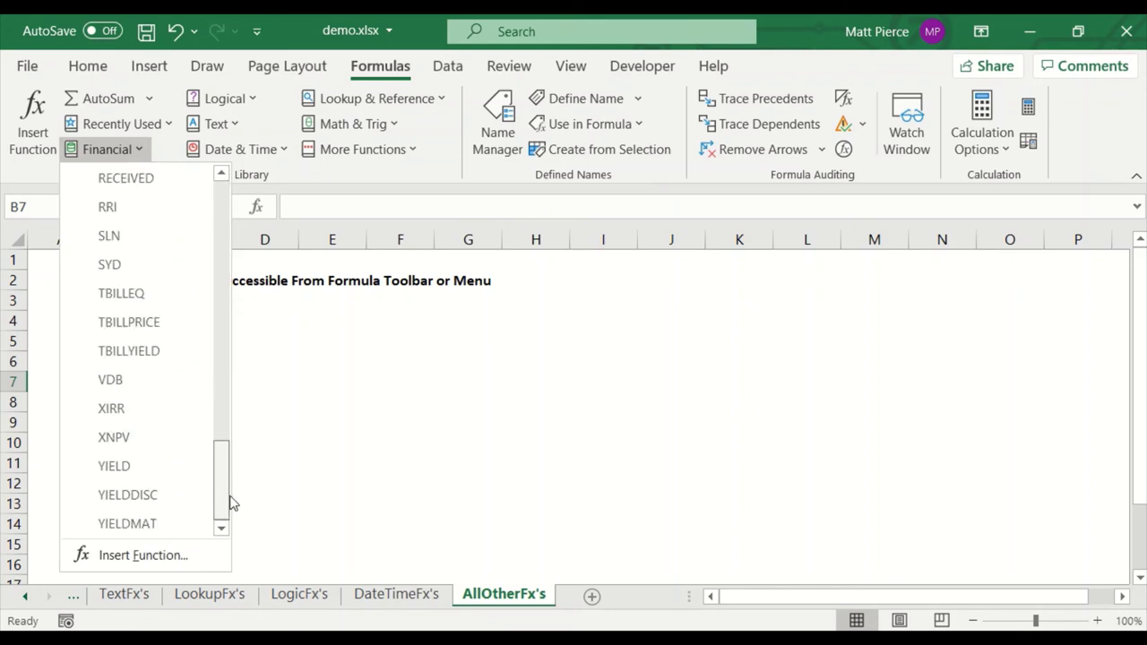
scroll("up", 3)
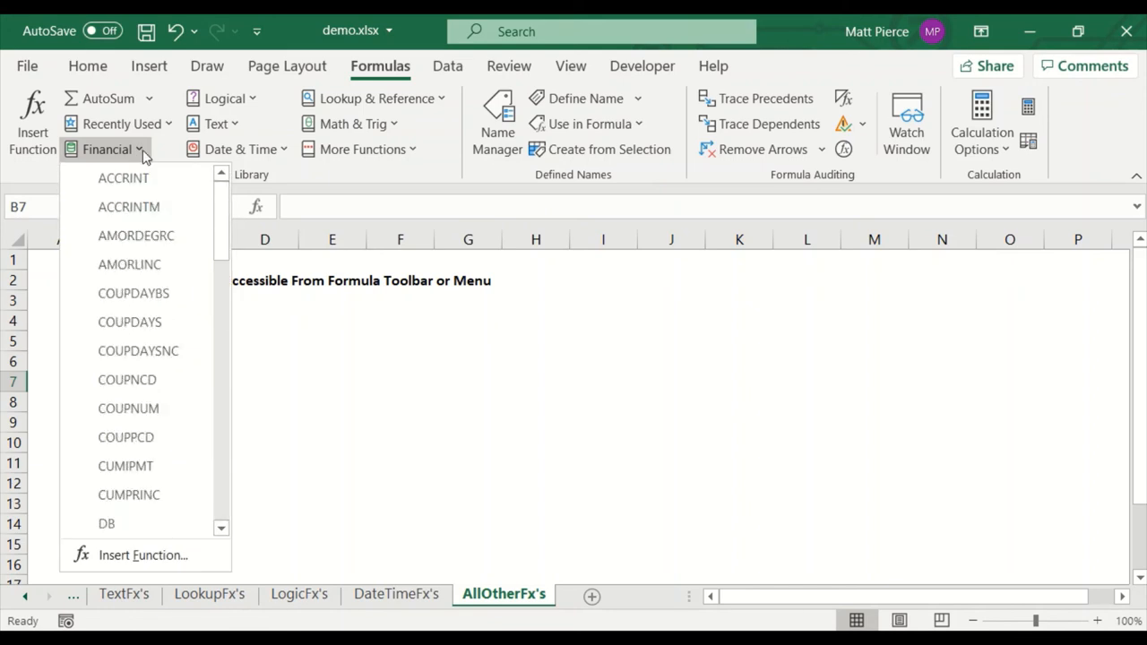
mouse_move(255, 100)
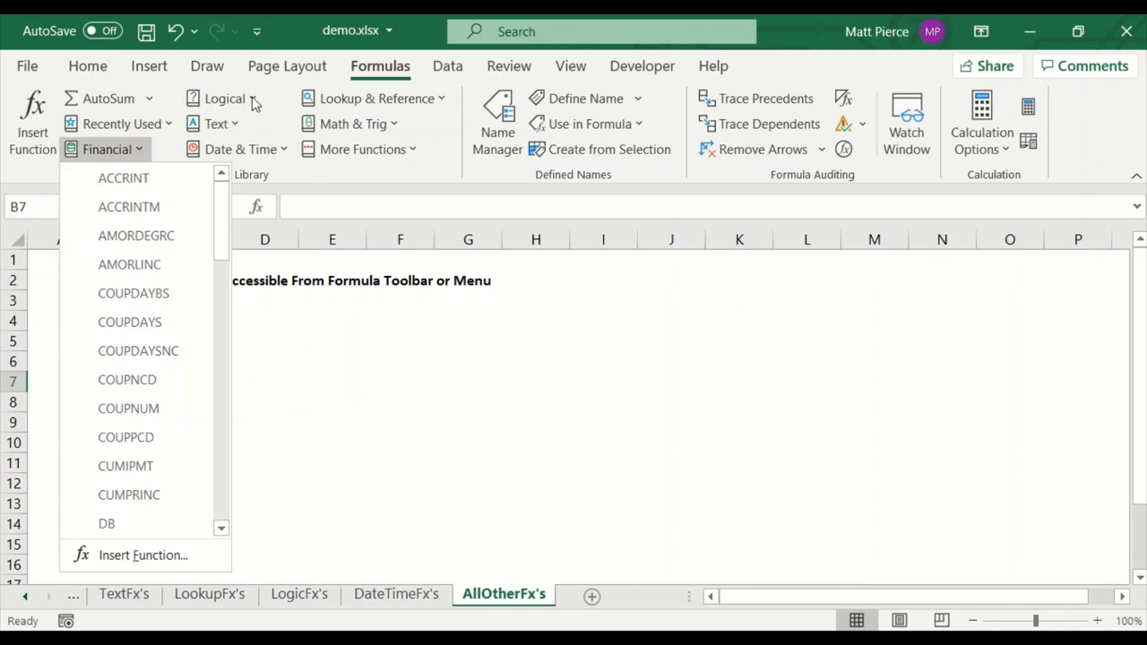
Step: Browse the Logical function dropdown (SWITCH, AND), then switch to the Text function list
left_click(226, 98)
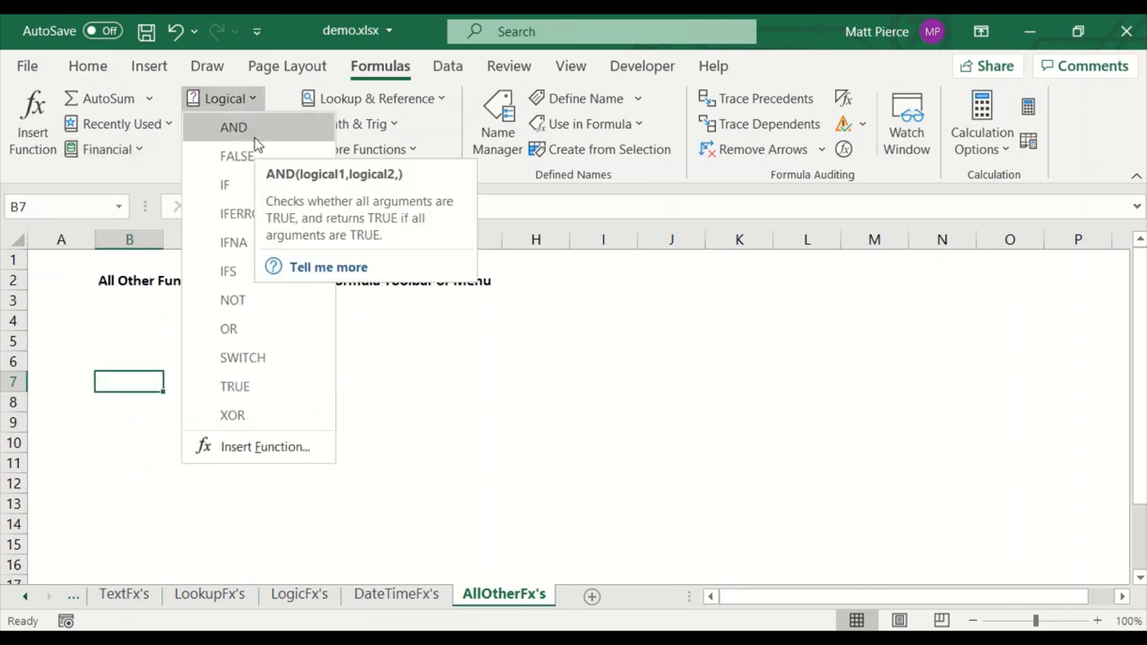
mouse_move(229, 328)
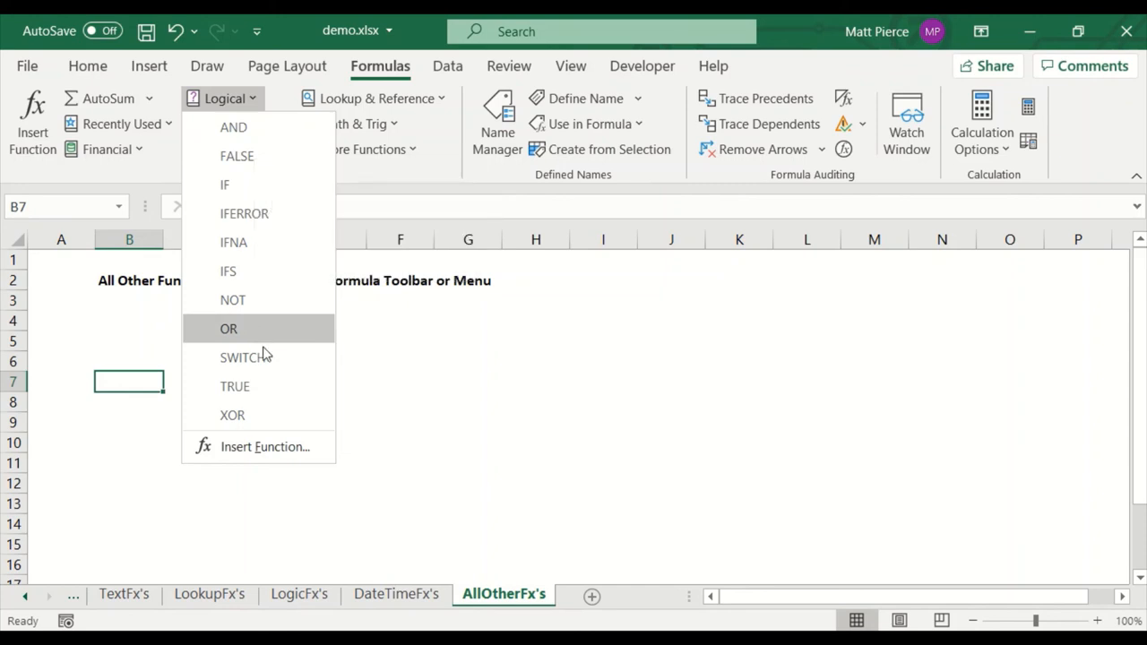
mouse_move(266, 296)
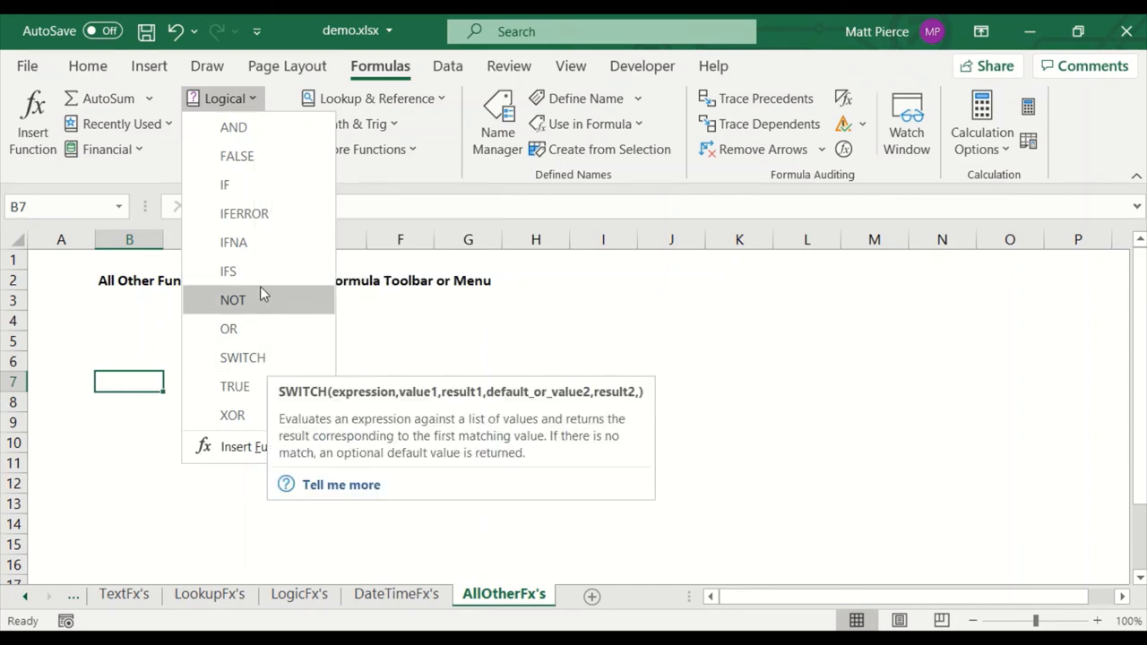
mouse_move(224, 184)
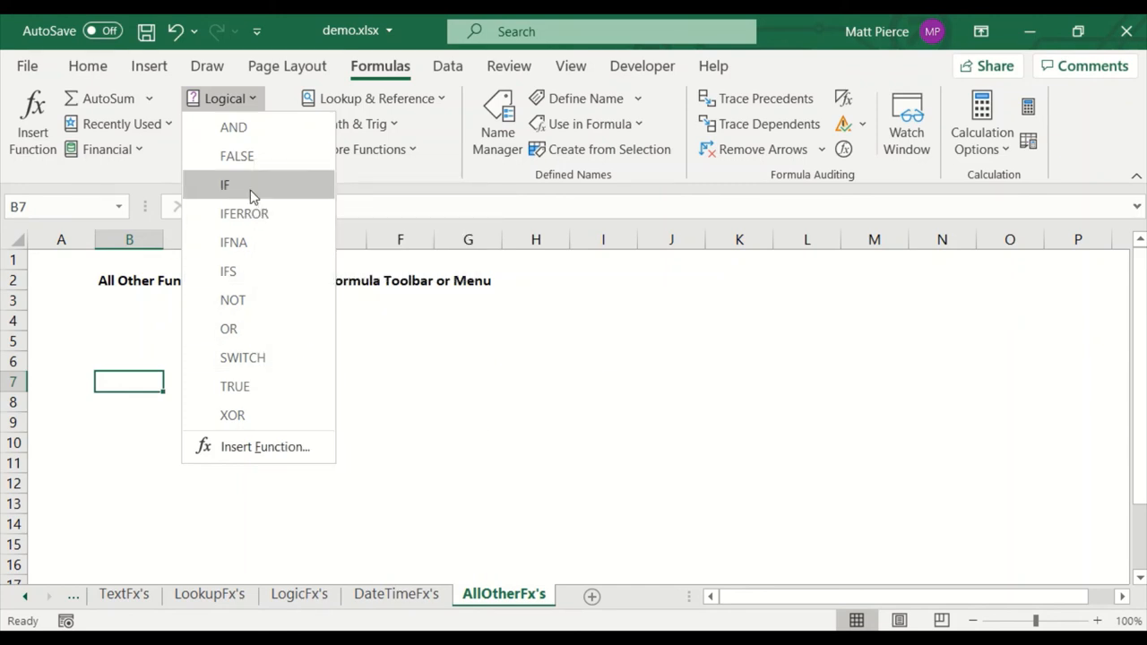
mouse_move(233, 126)
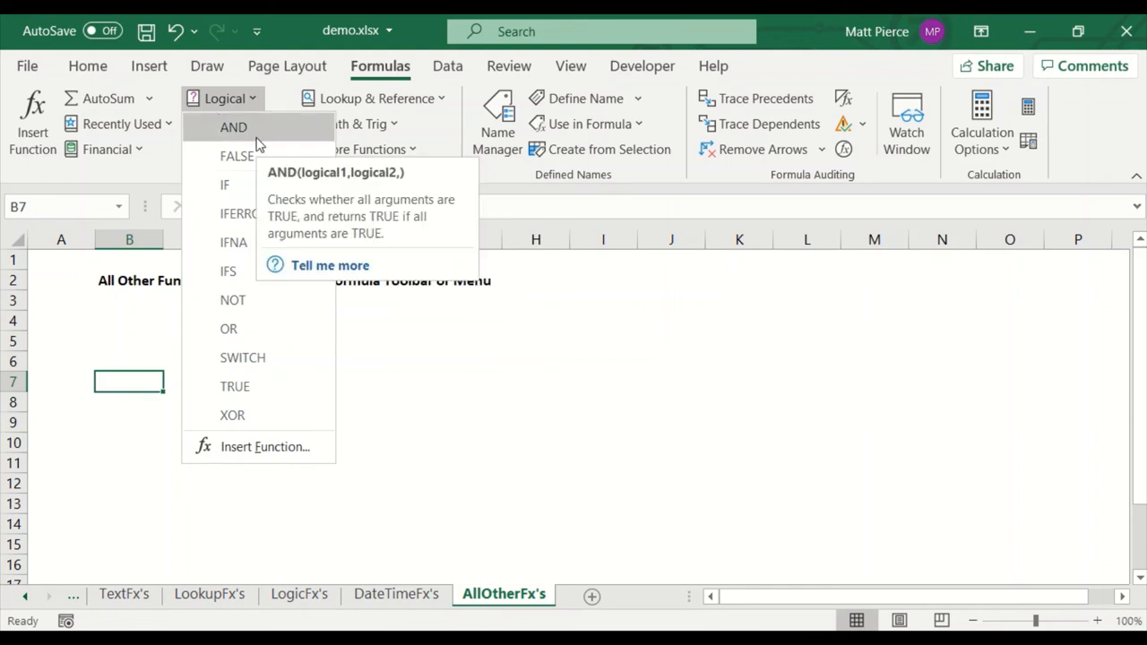
mouse_move(273, 367)
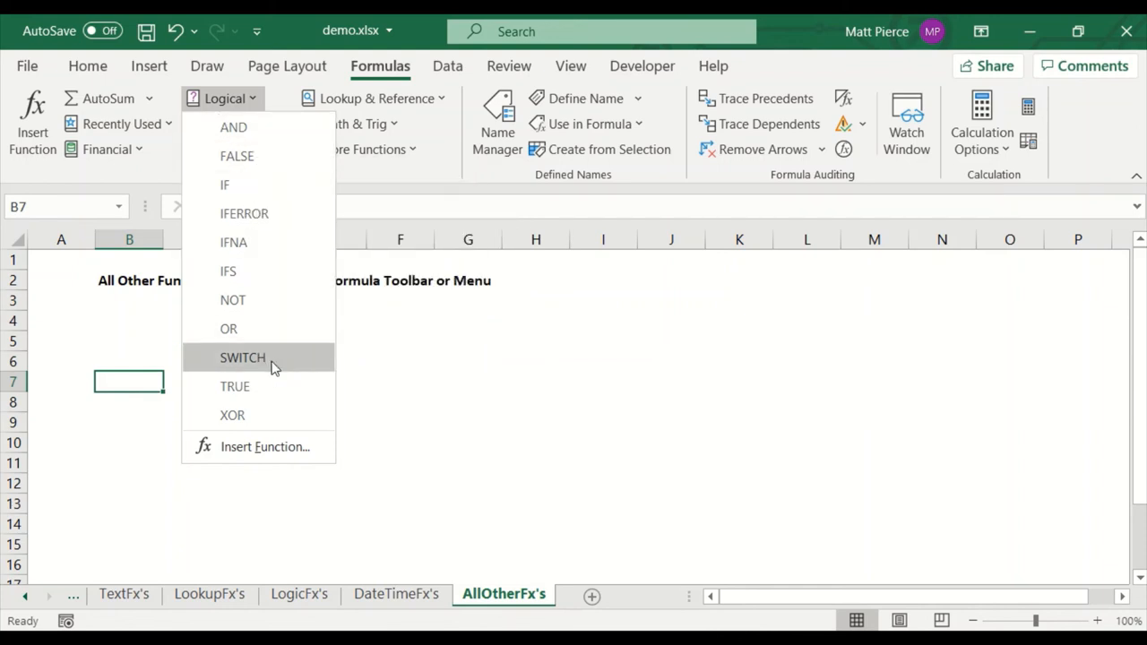
mouse_move(309, 371)
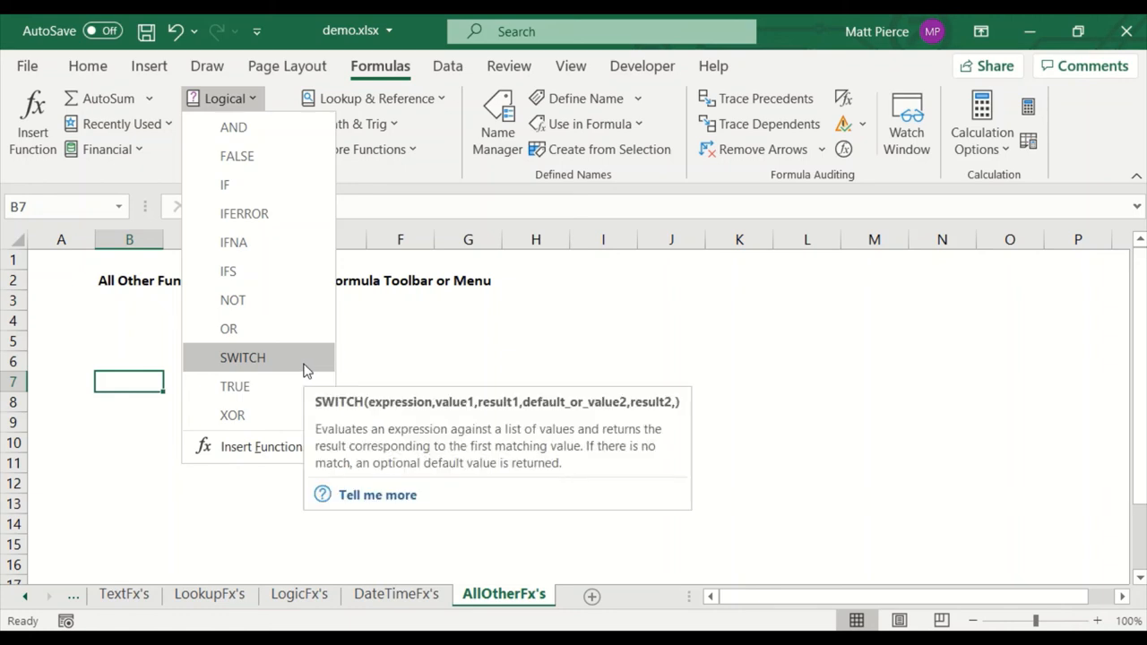
mouse_move(285, 388)
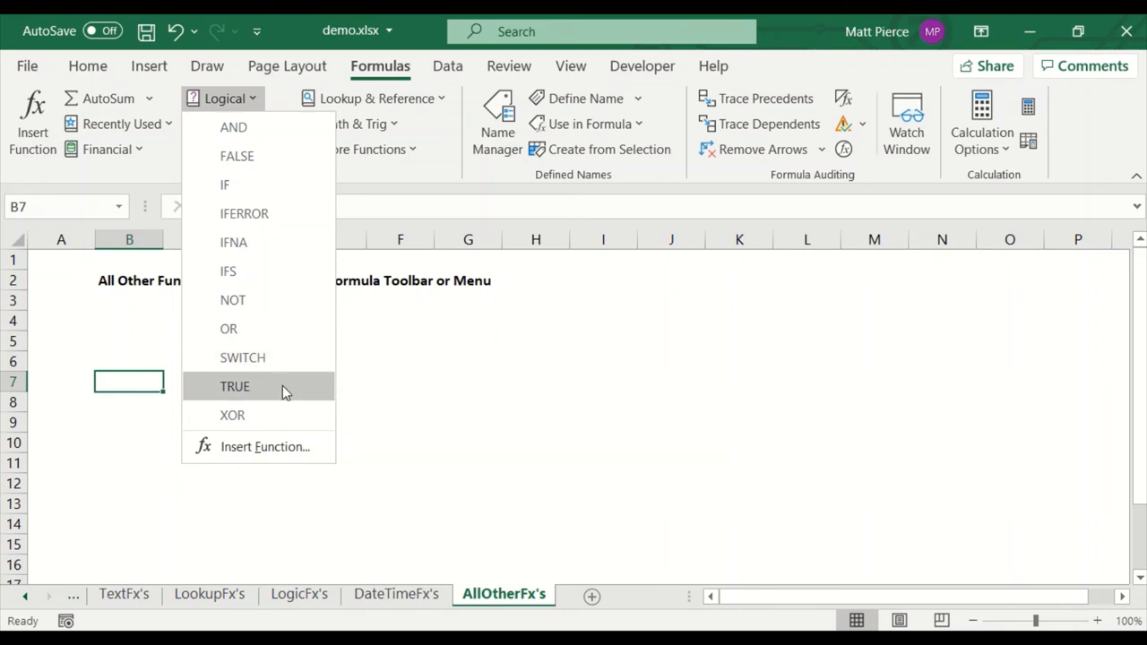
mouse_move(233, 127)
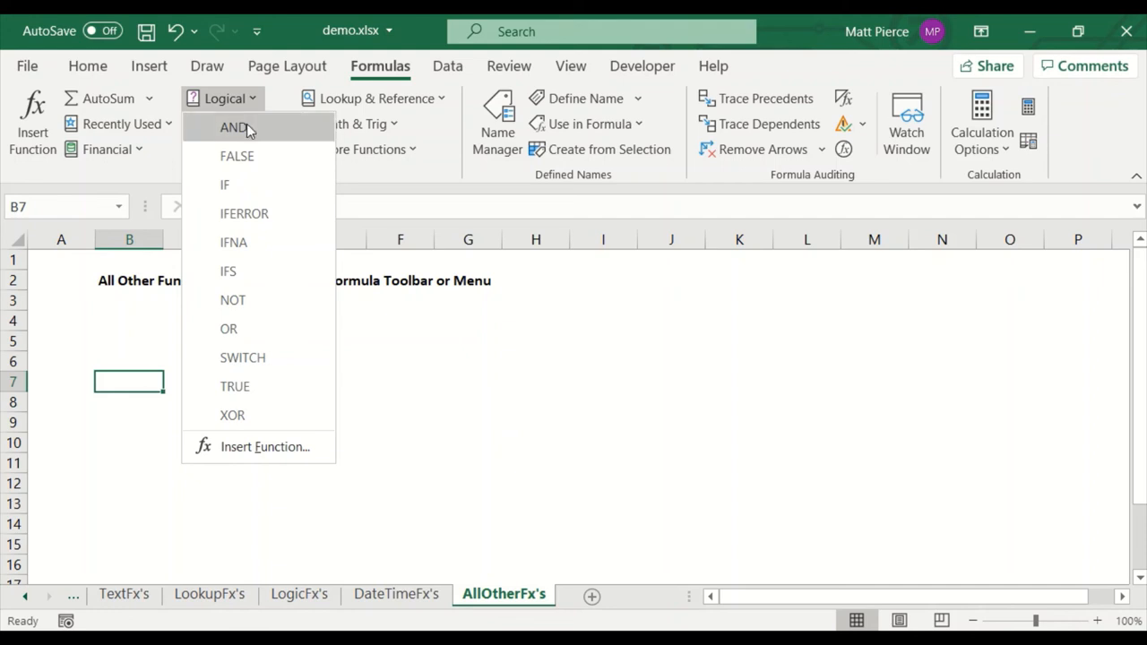
left_click(218, 123)
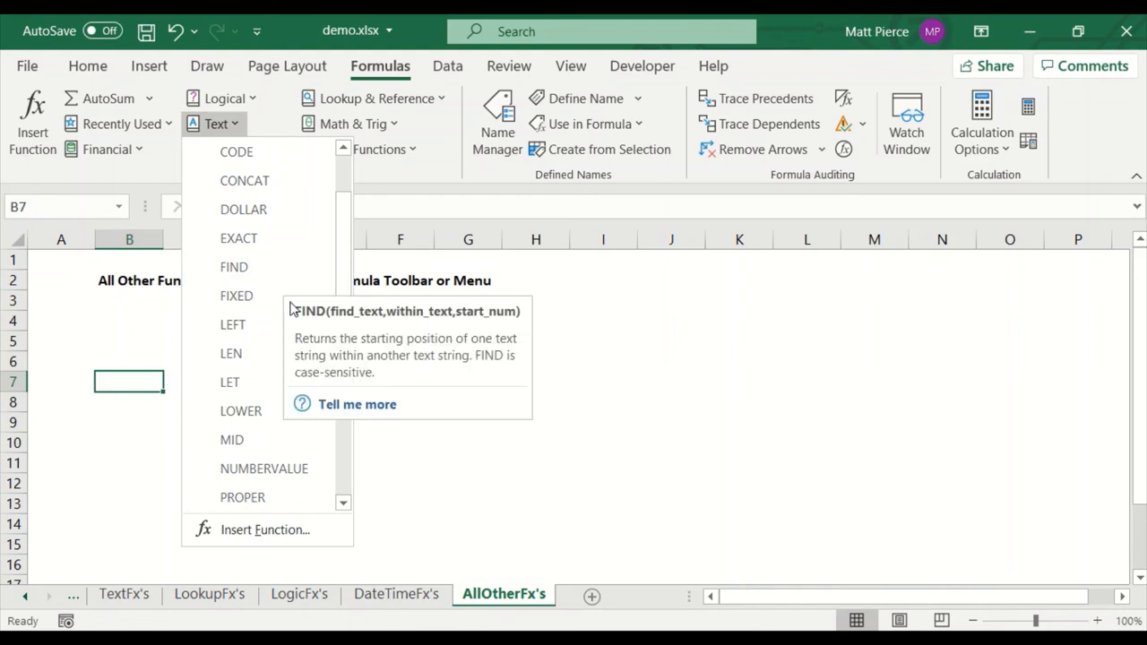
Step: Scroll through the Text functions to SUBSTITUTE, then browse the Date & Time dropdown
scroll("down", 3)
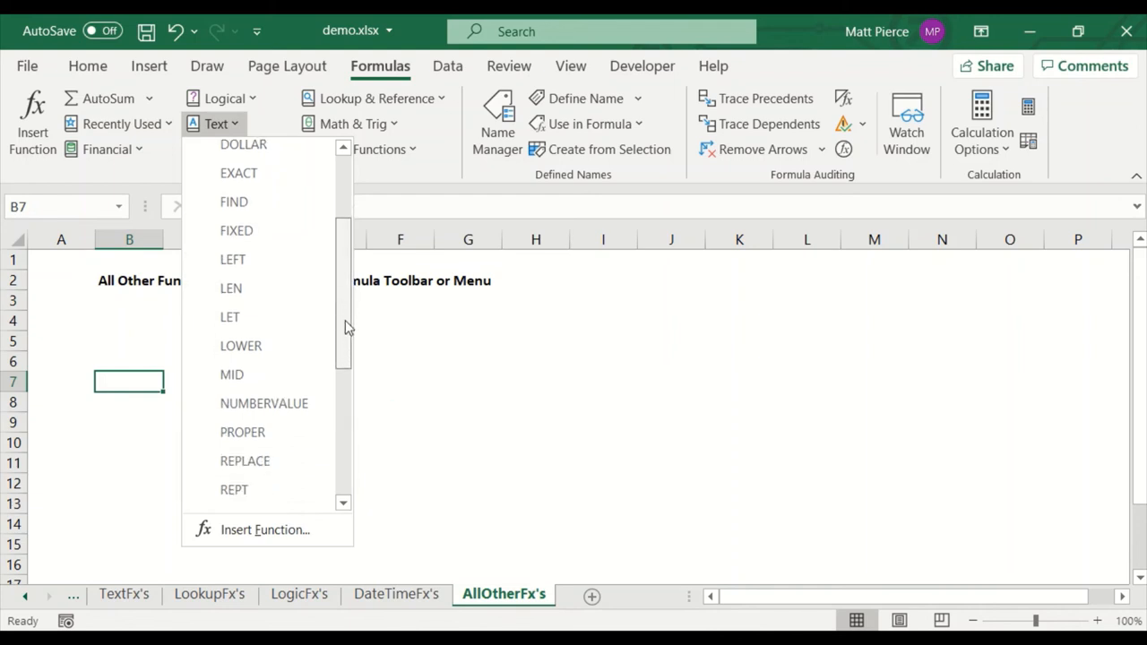
scroll("down", 3)
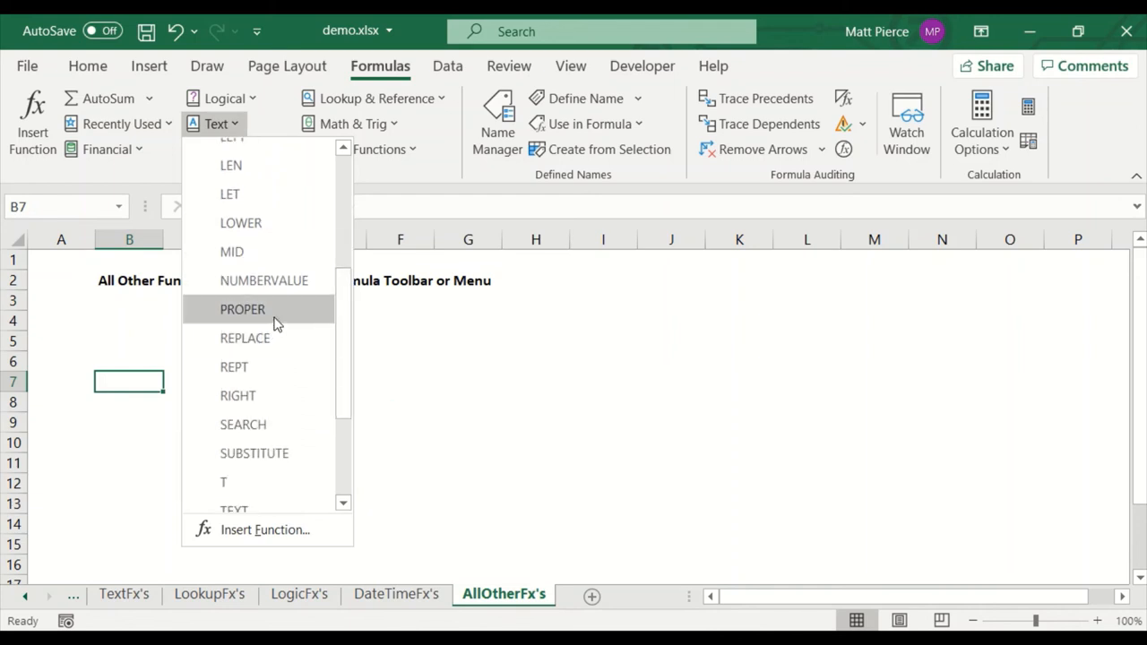
scroll("down", 3)
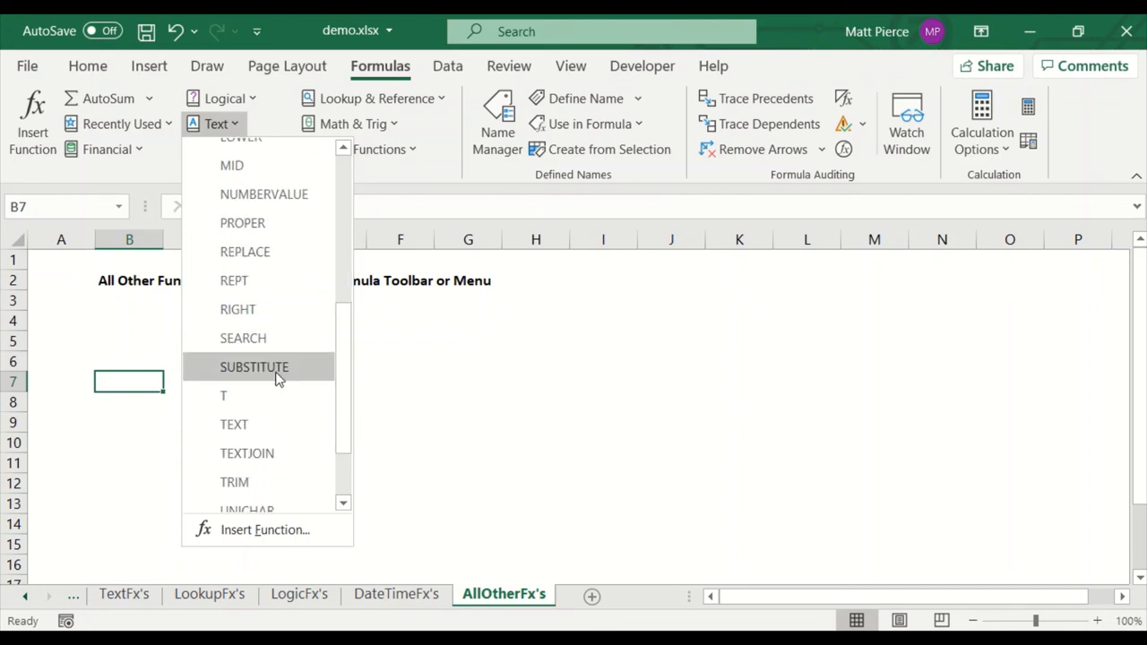
mouse_move(255, 366)
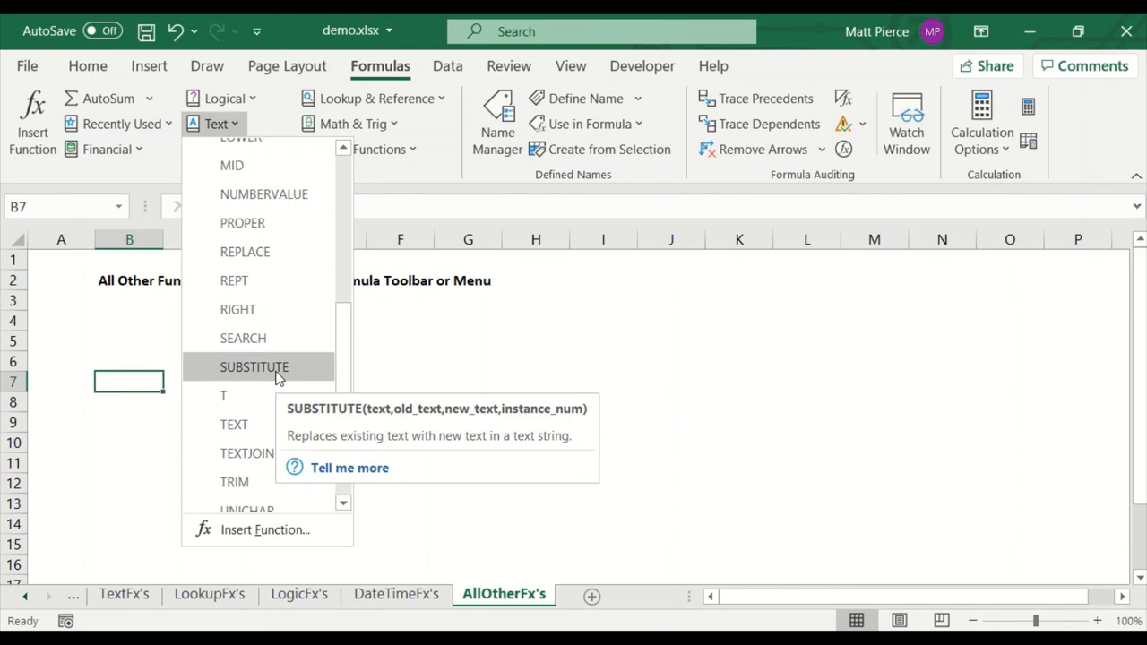
scroll("down", 3)
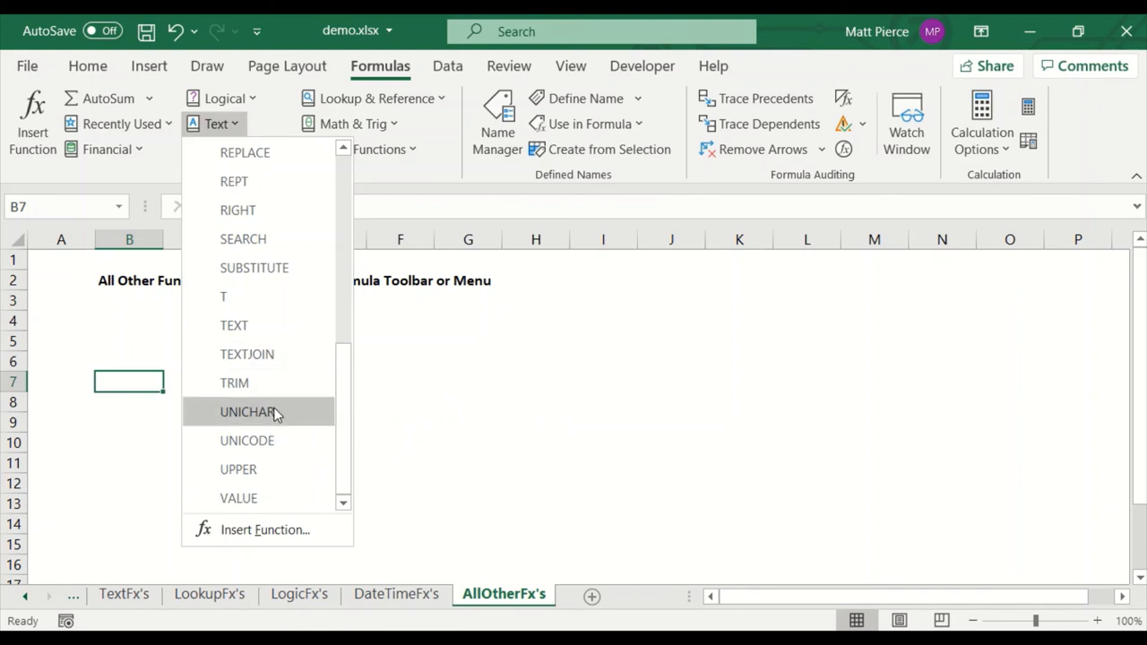
mouse_move(265, 139)
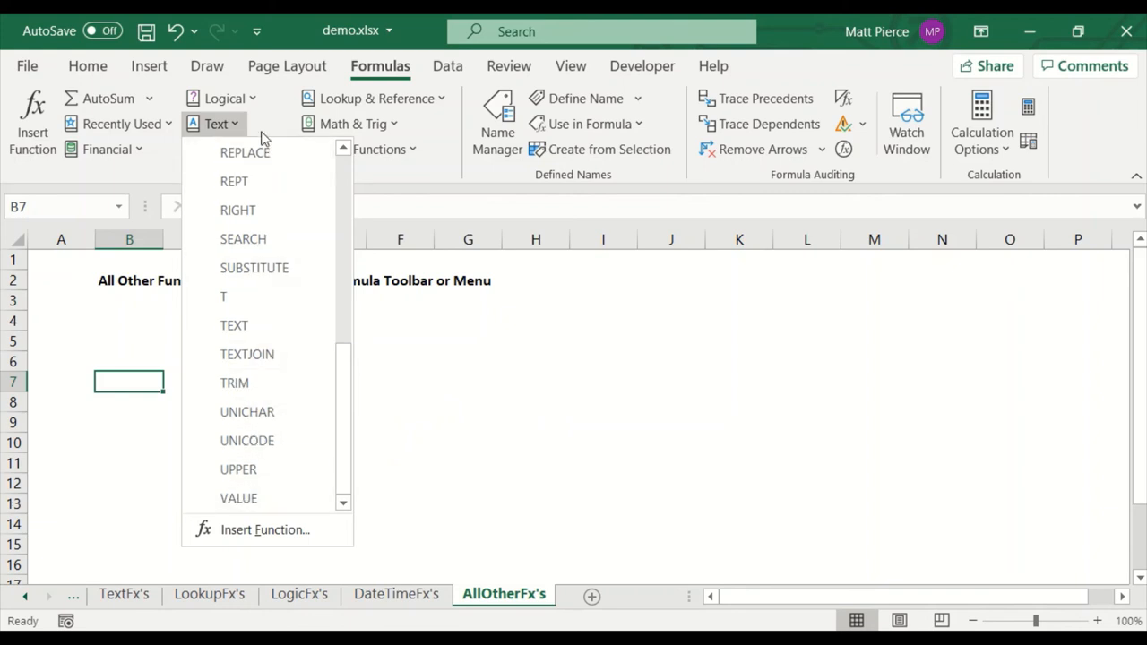
left_click(238, 149)
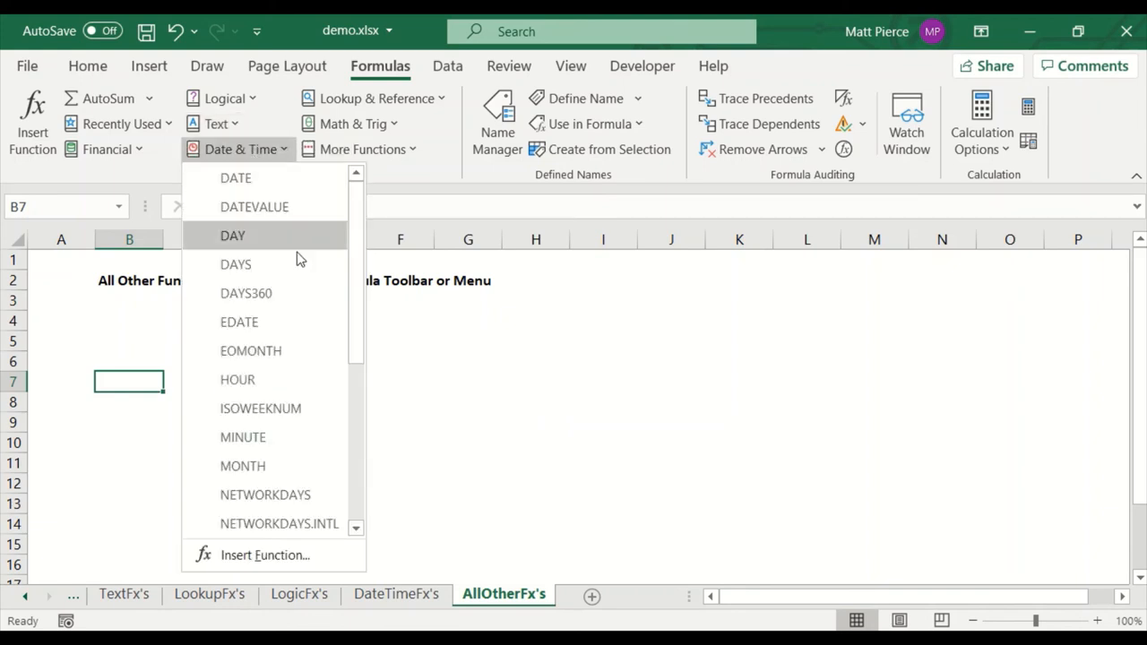
scroll("down", 3)
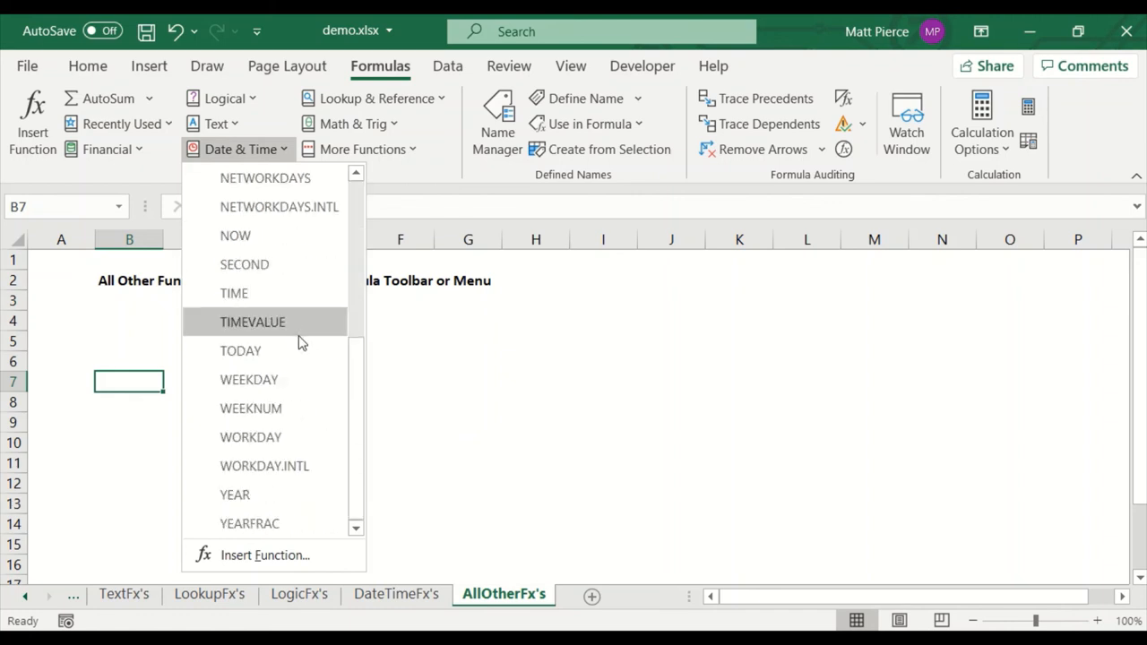
mouse_move(356, 151)
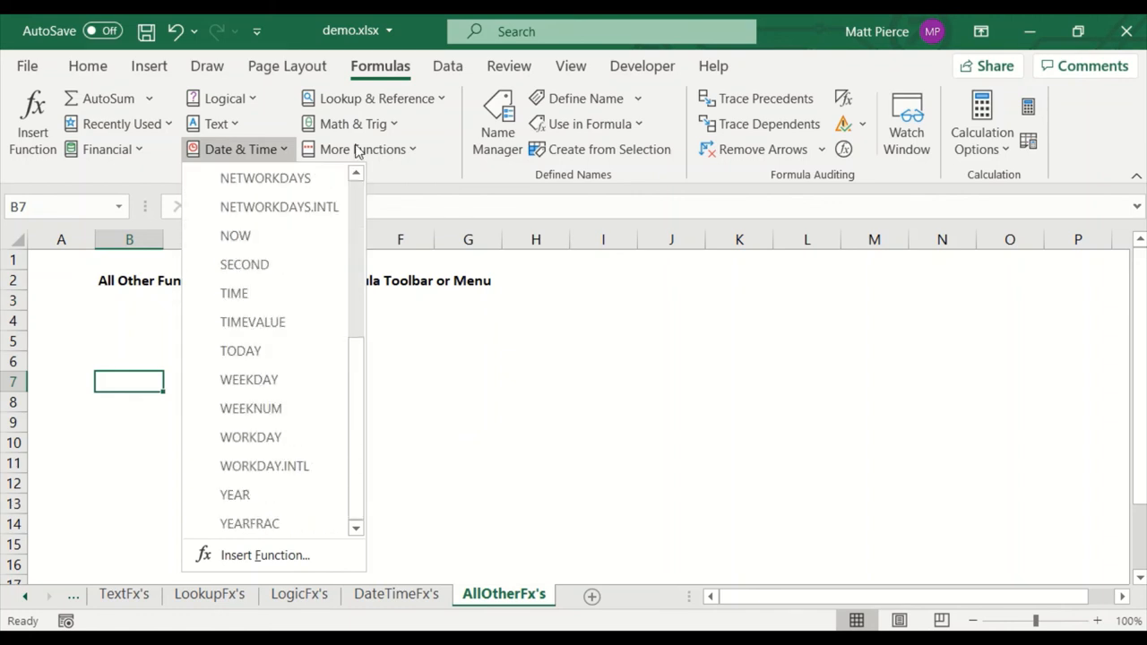
Step: Browse the Lookup & Reference dropdown down to XLOOKUP and XMATCH, then close it
left_click(373, 97)
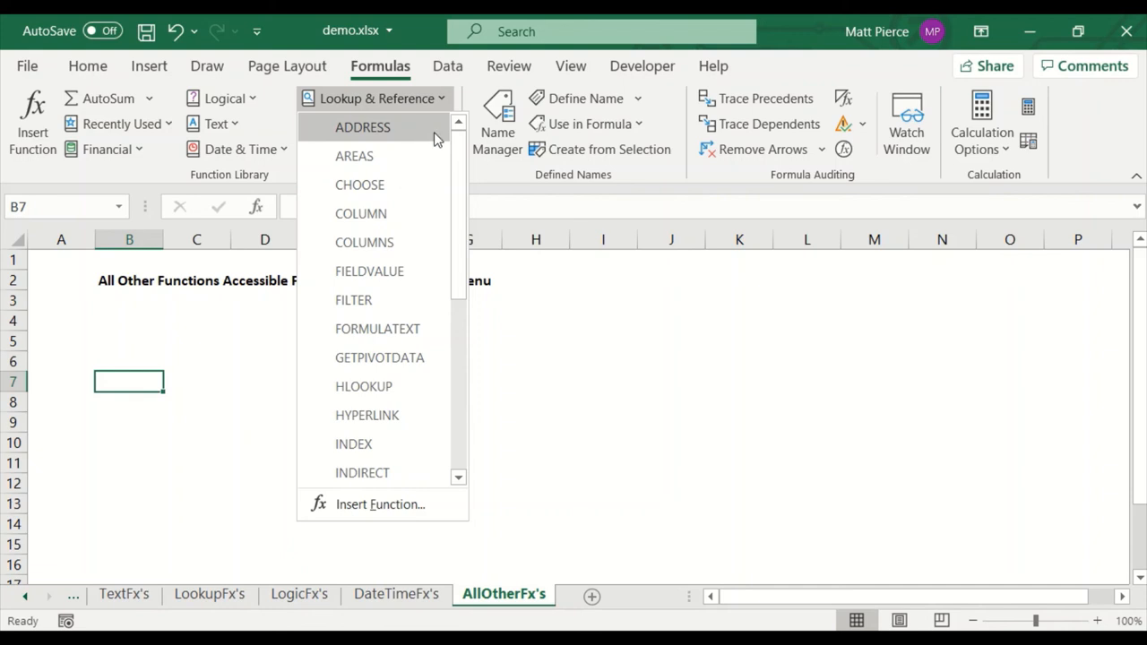
mouse_move(362, 126)
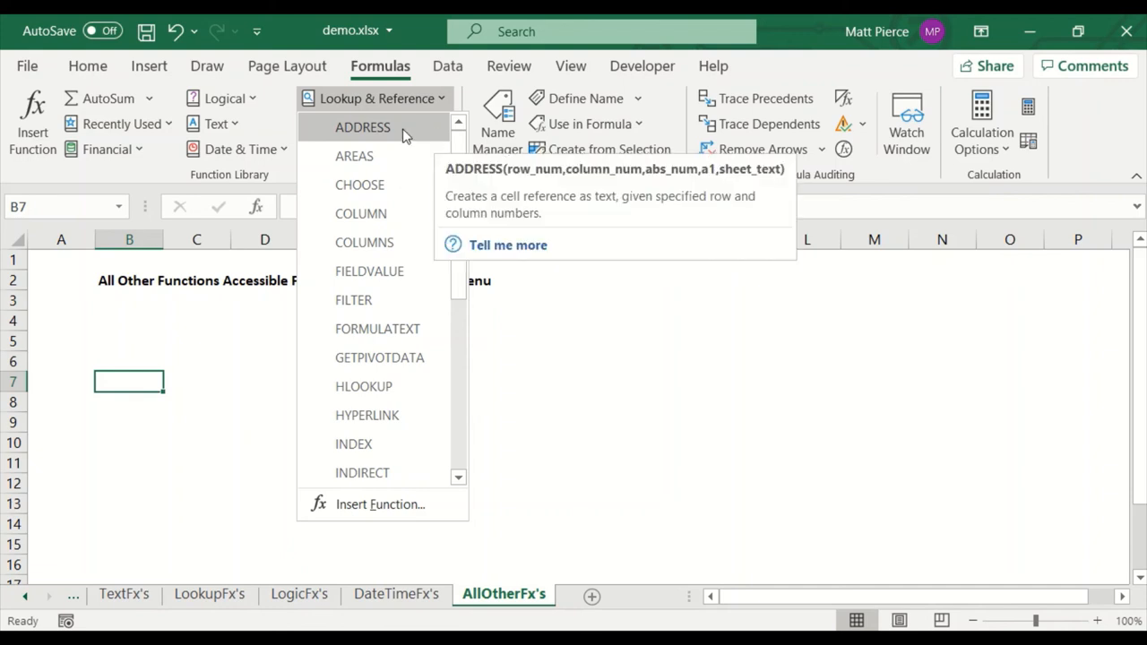
mouse_move(364, 242)
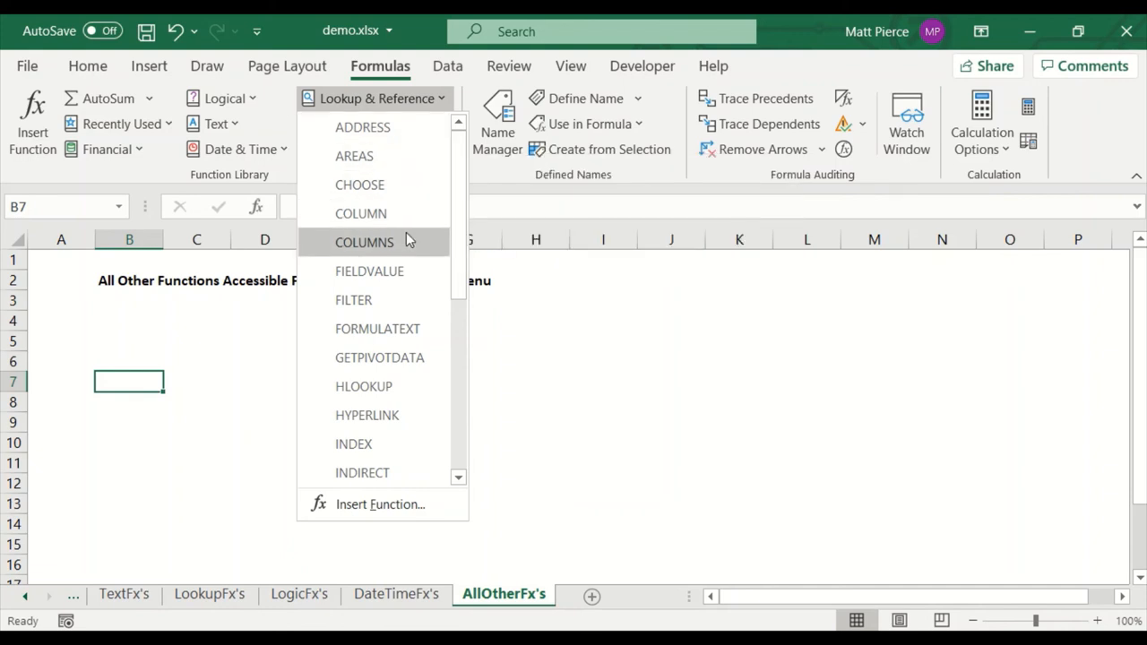
scroll("down", 3)
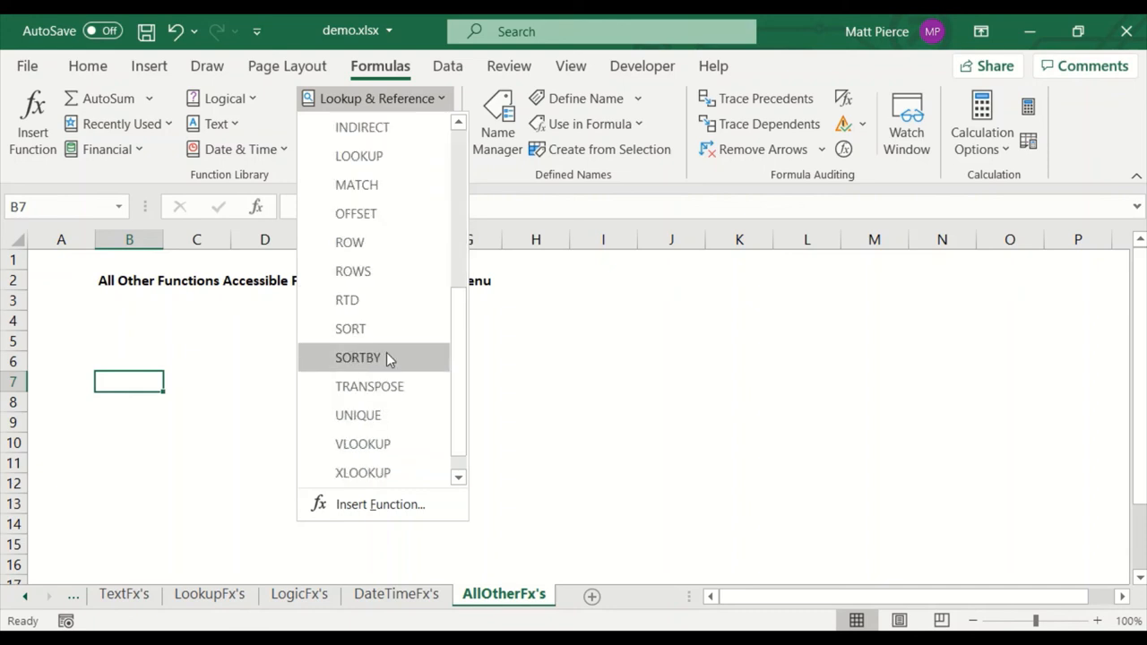
mouse_move(362, 444)
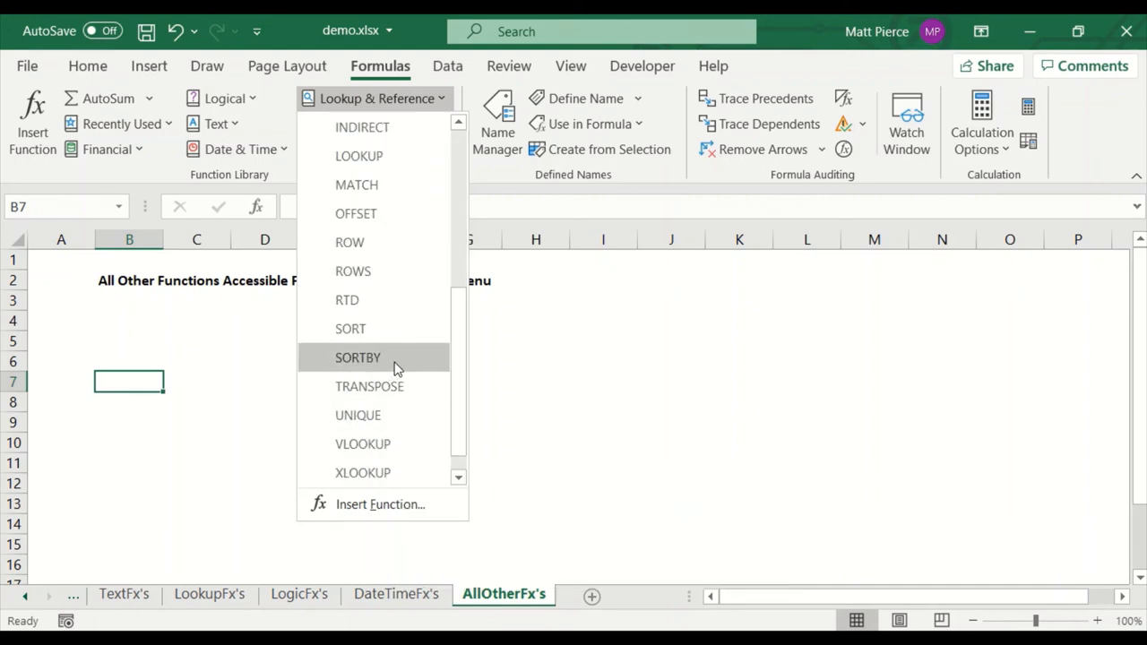
mouse_move(391, 299)
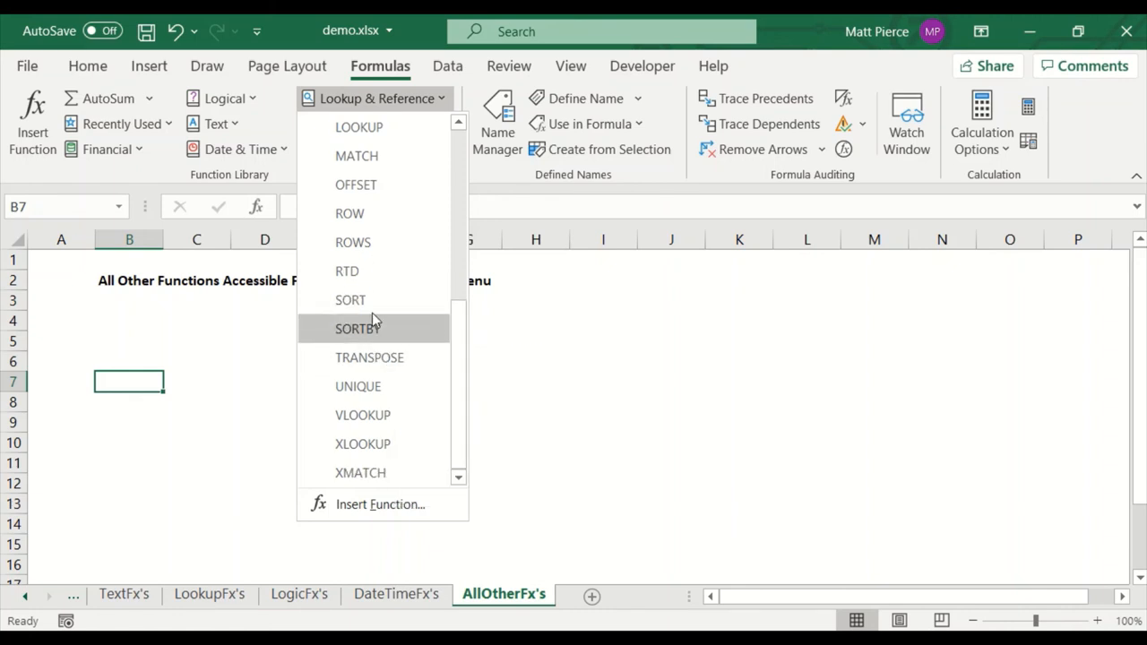
mouse_move(351, 301)
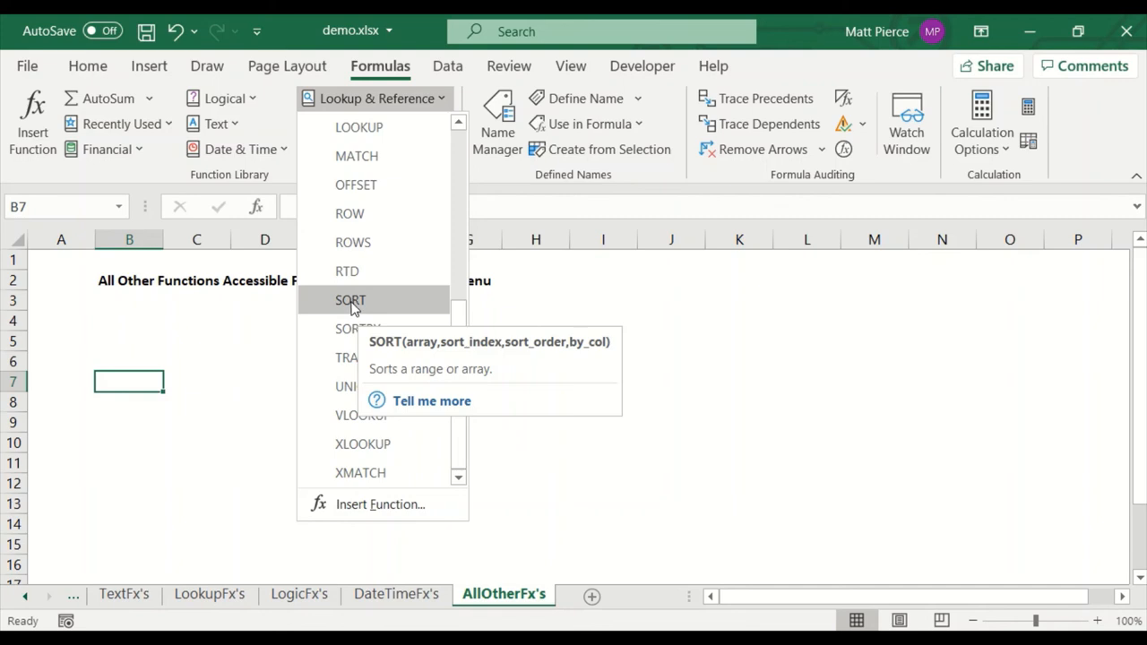
mouse_move(349, 214)
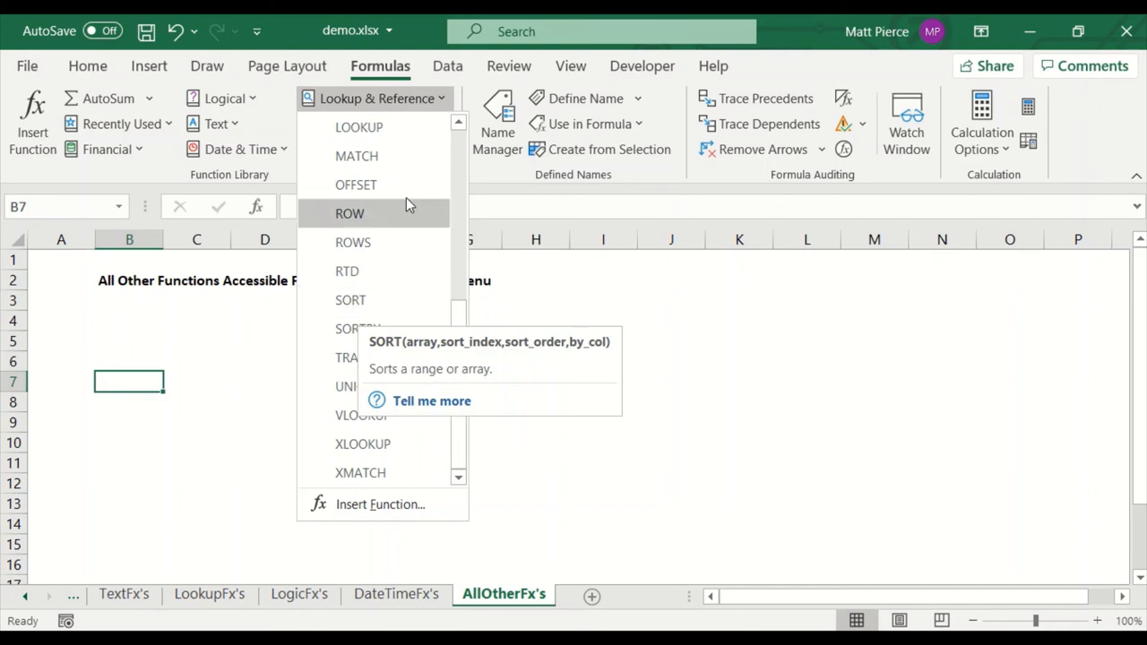
mouse_move(158, 440)
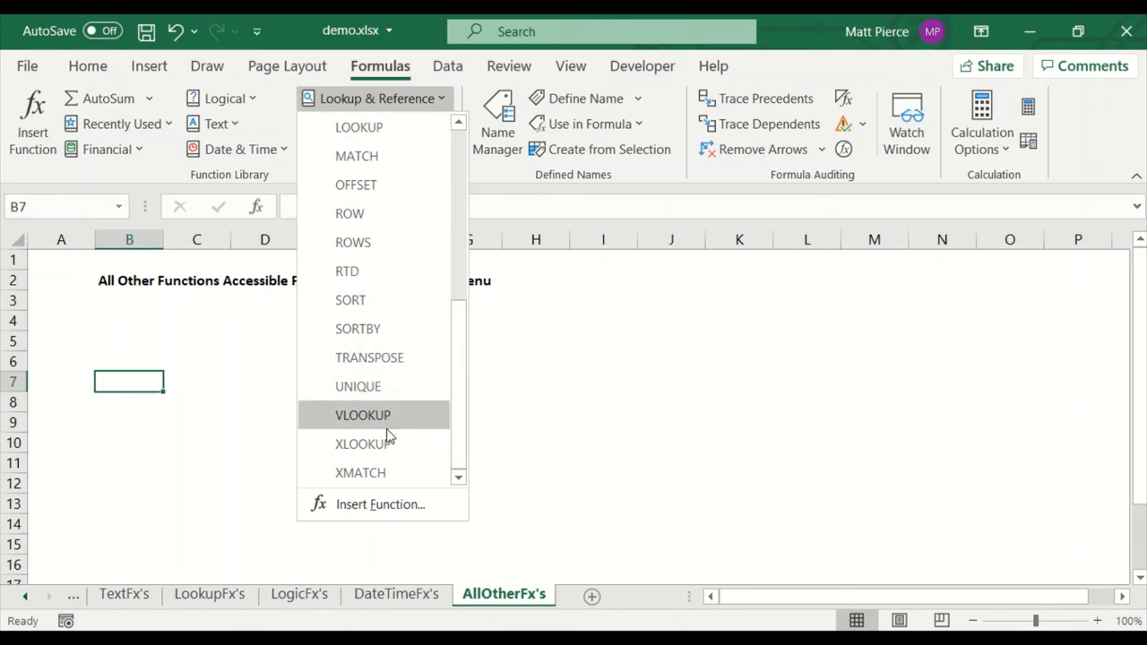
mouse_move(390, 448)
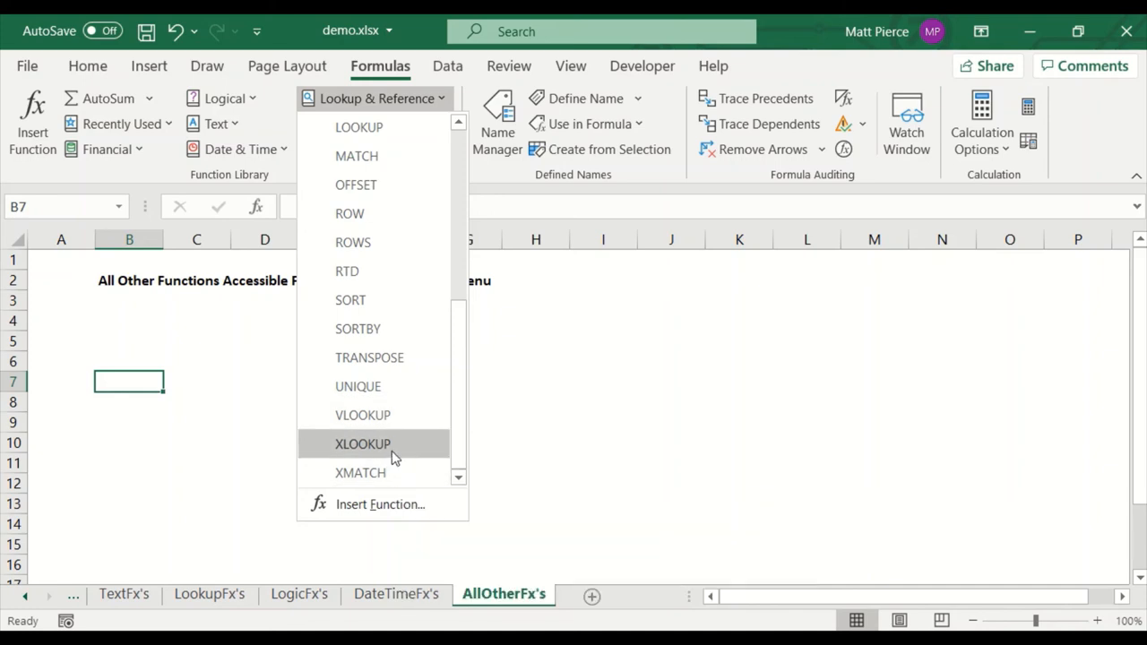
mouse_move(362, 444)
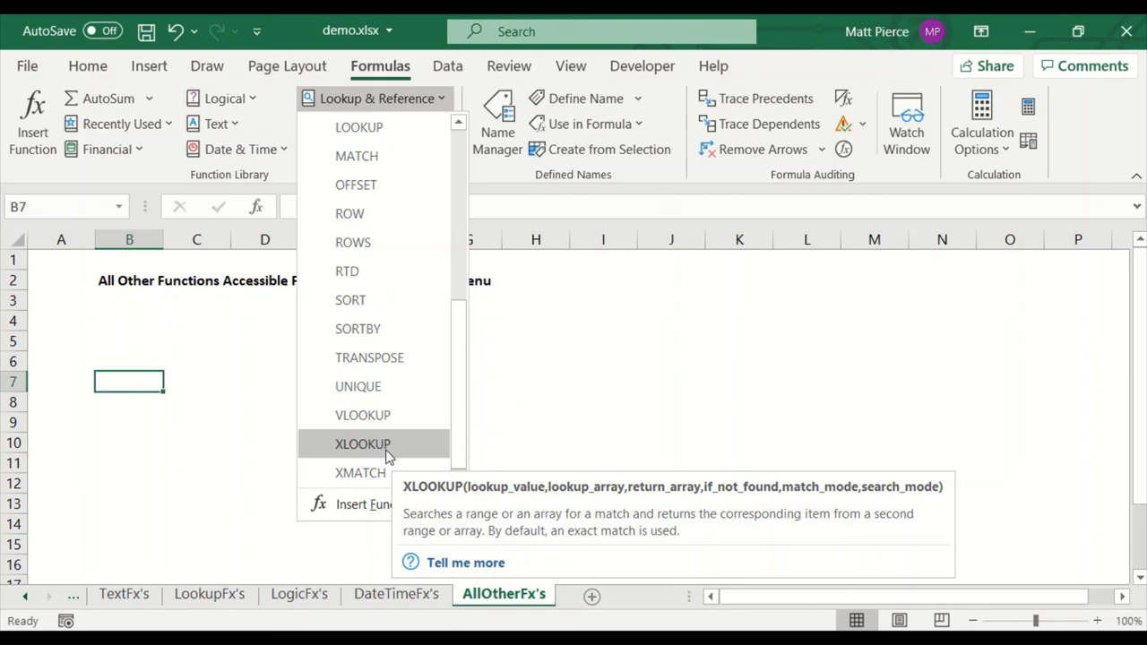
mouse_move(391, 439)
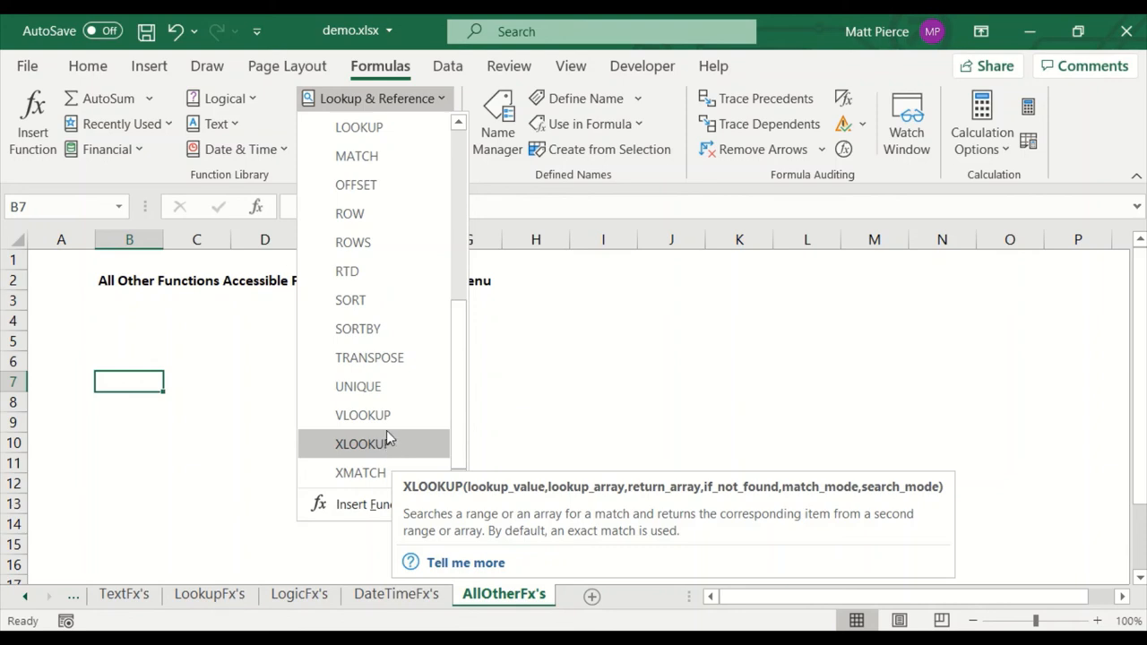
mouse_move(362, 416)
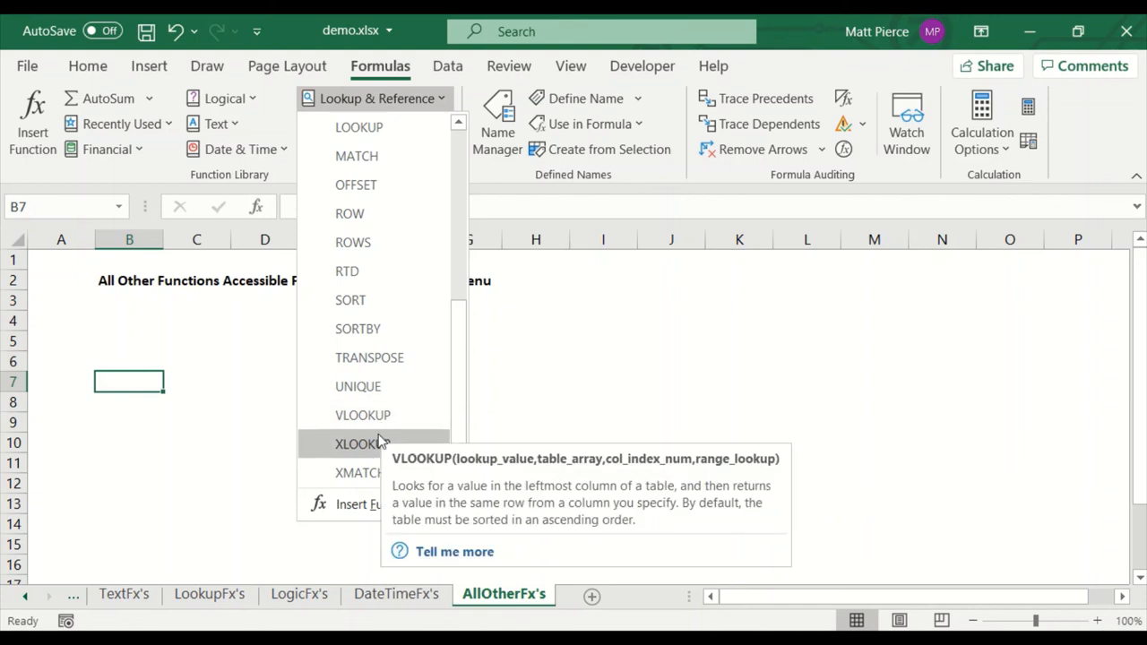
mouse_move(362, 444)
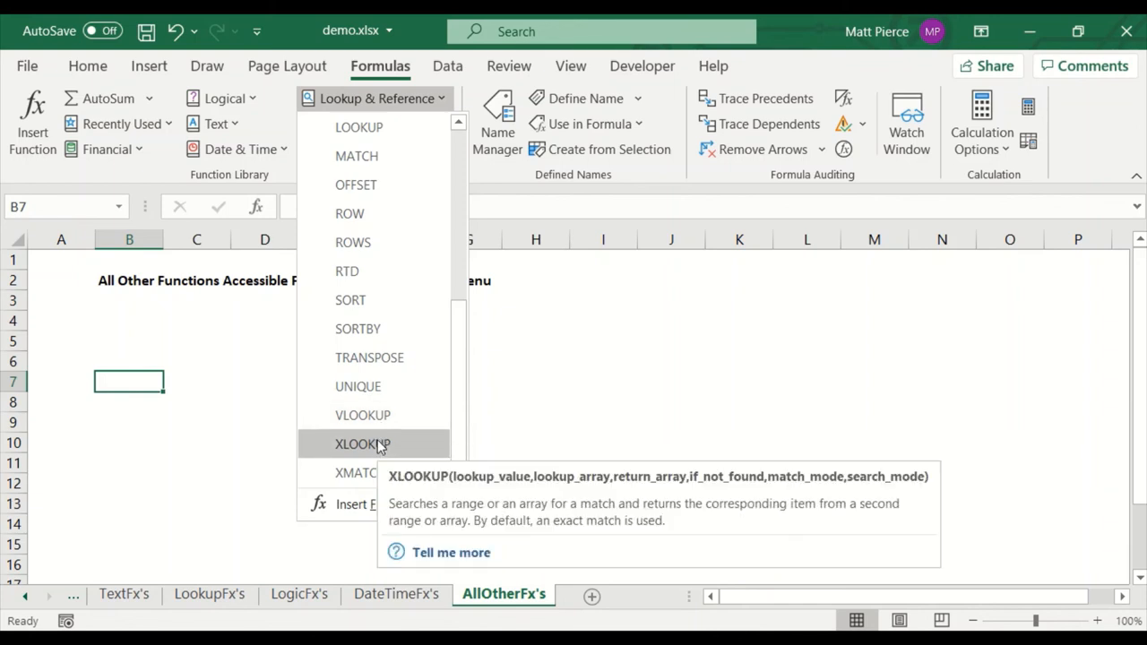
mouse_move(362, 473)
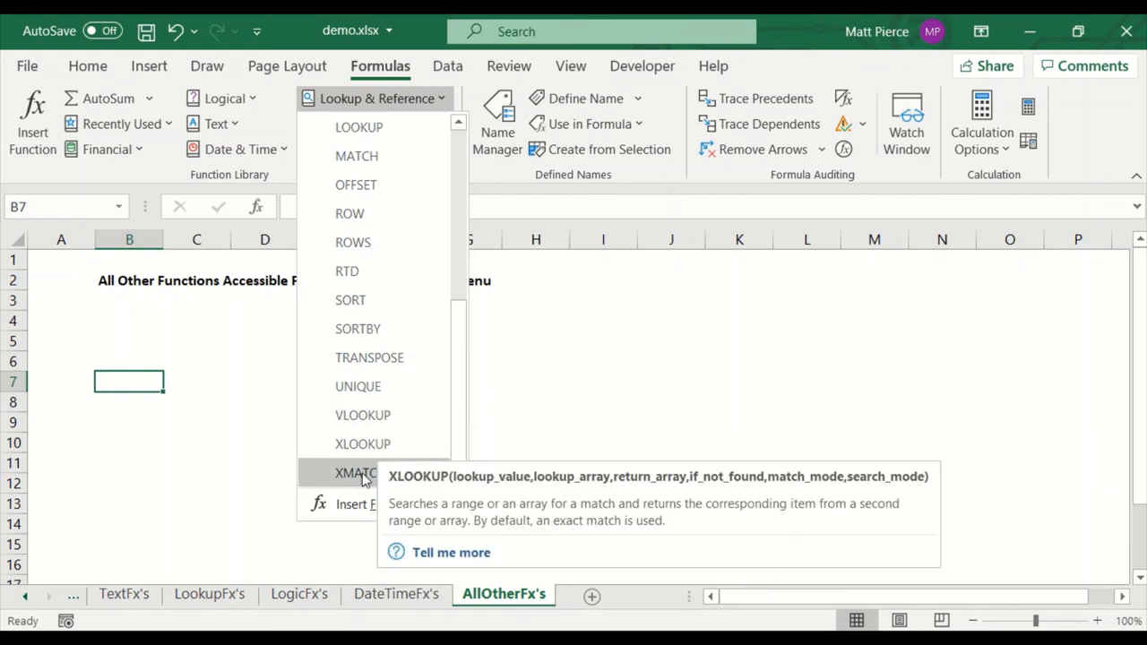
mouse_move(360, 473)
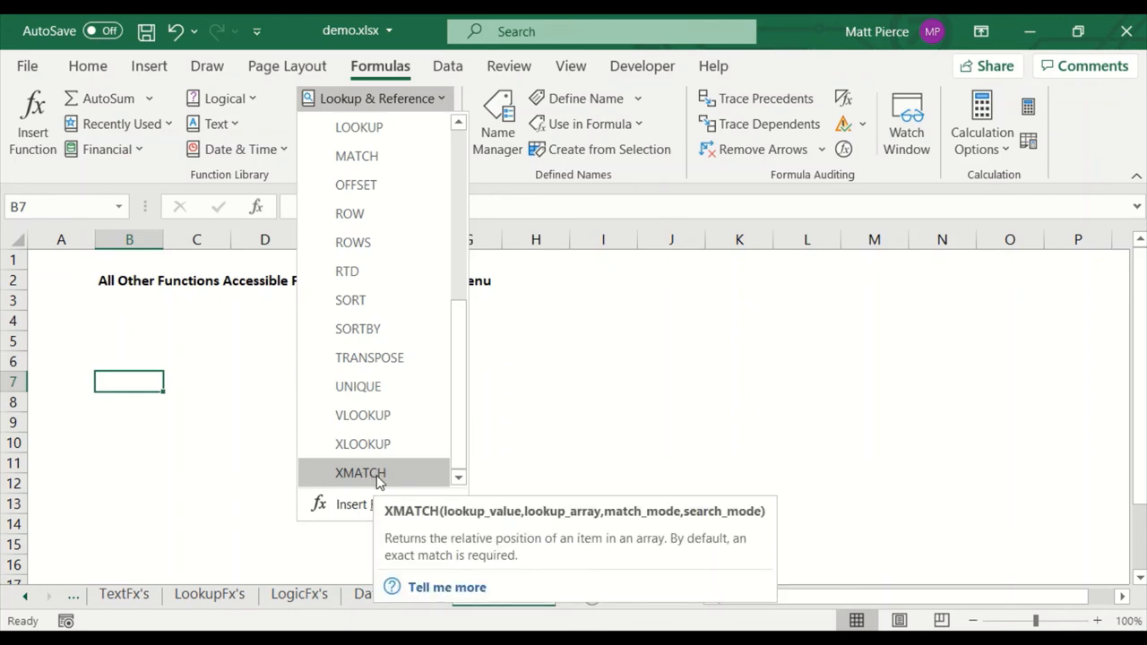
left_click(503, 593)
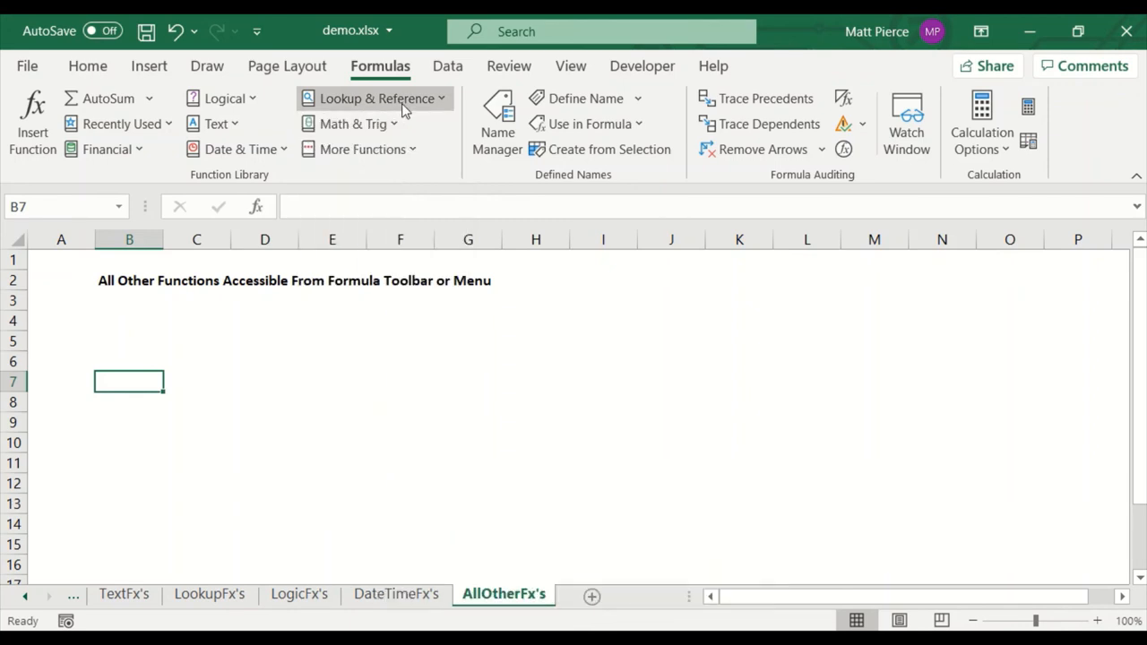
left_click(355, 124)
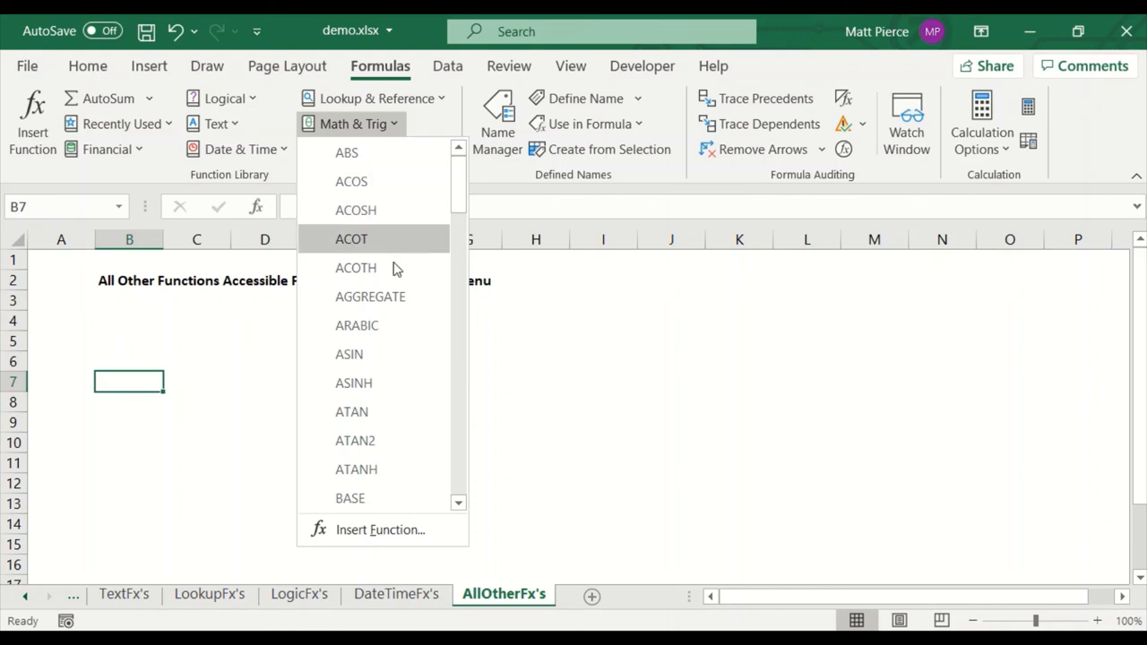
scroll("down", 3)
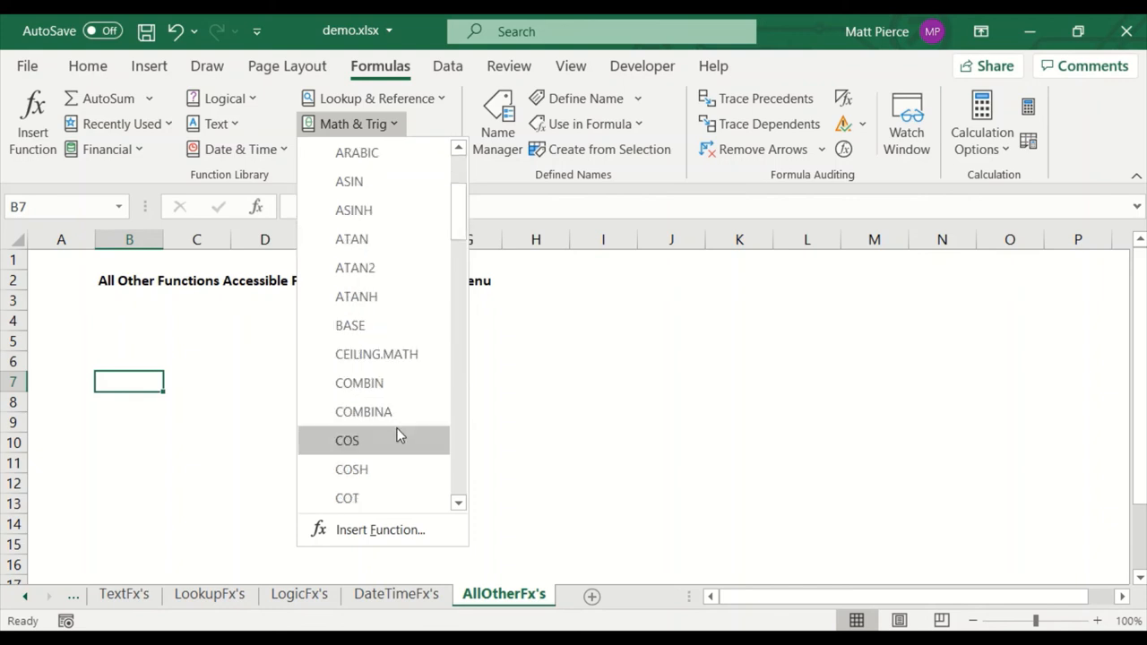
scroll("down", 3)
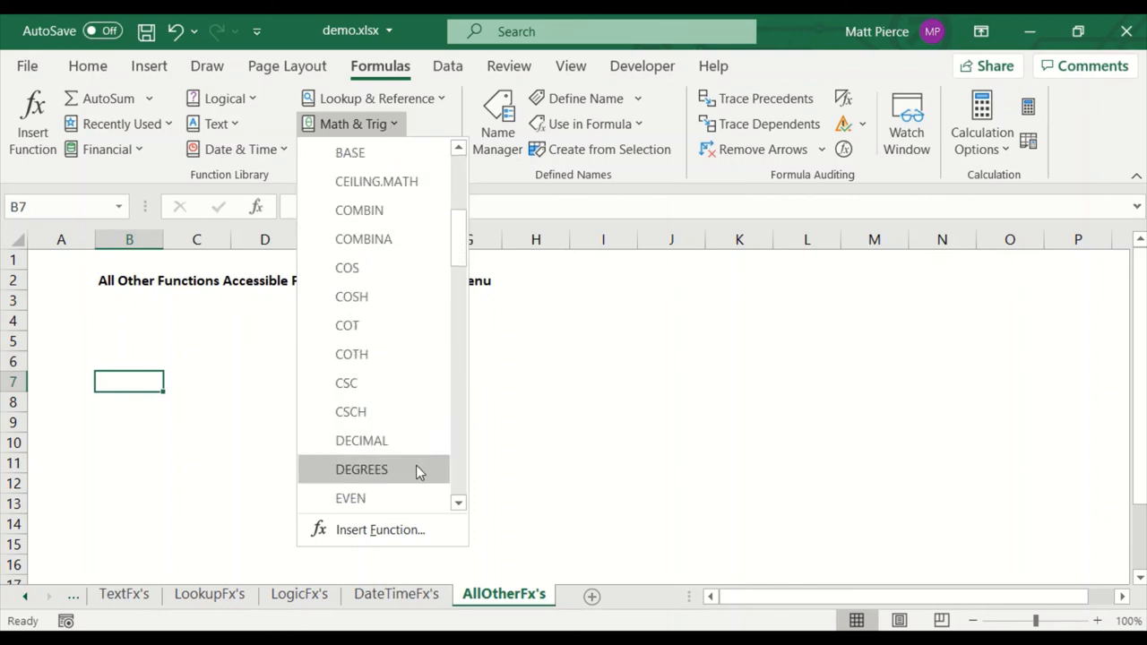
scroll("down", 3)
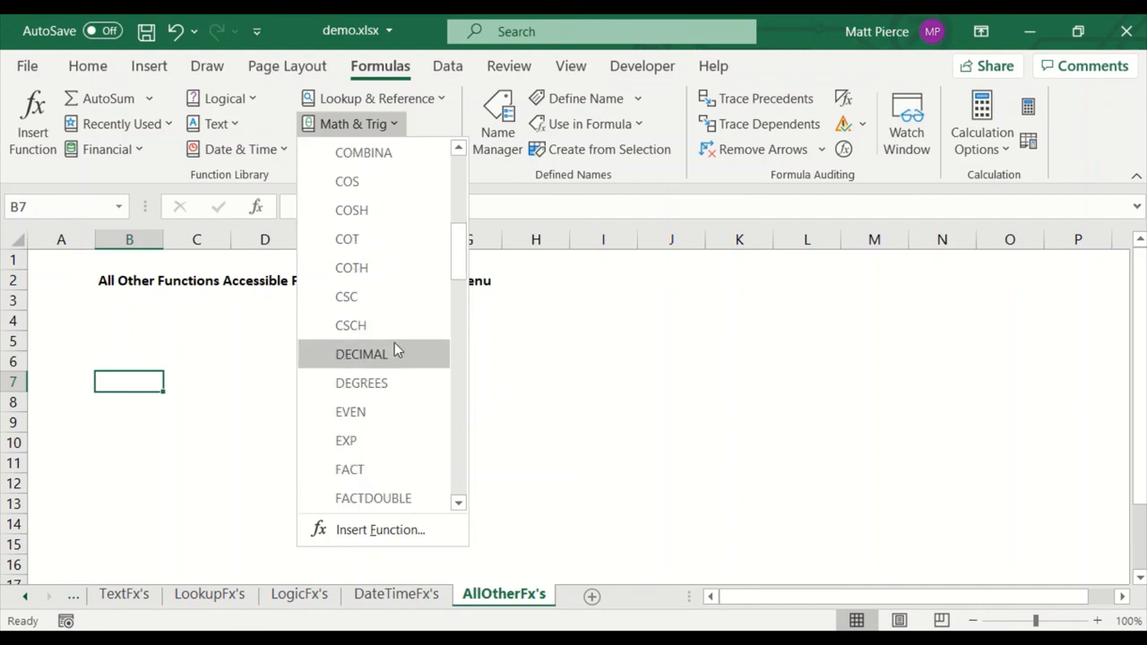
left_click(351, 124)
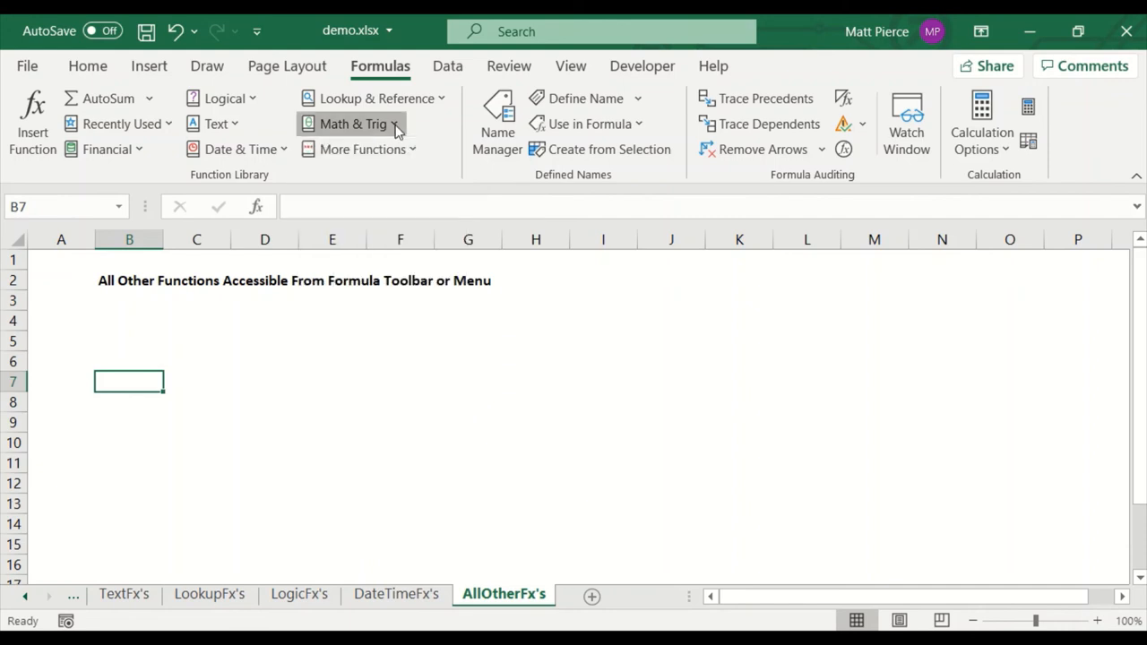
Step: In More Functions, scroll the Statistical list through MINA, then show the Engineering functions
left_click(362, 149)
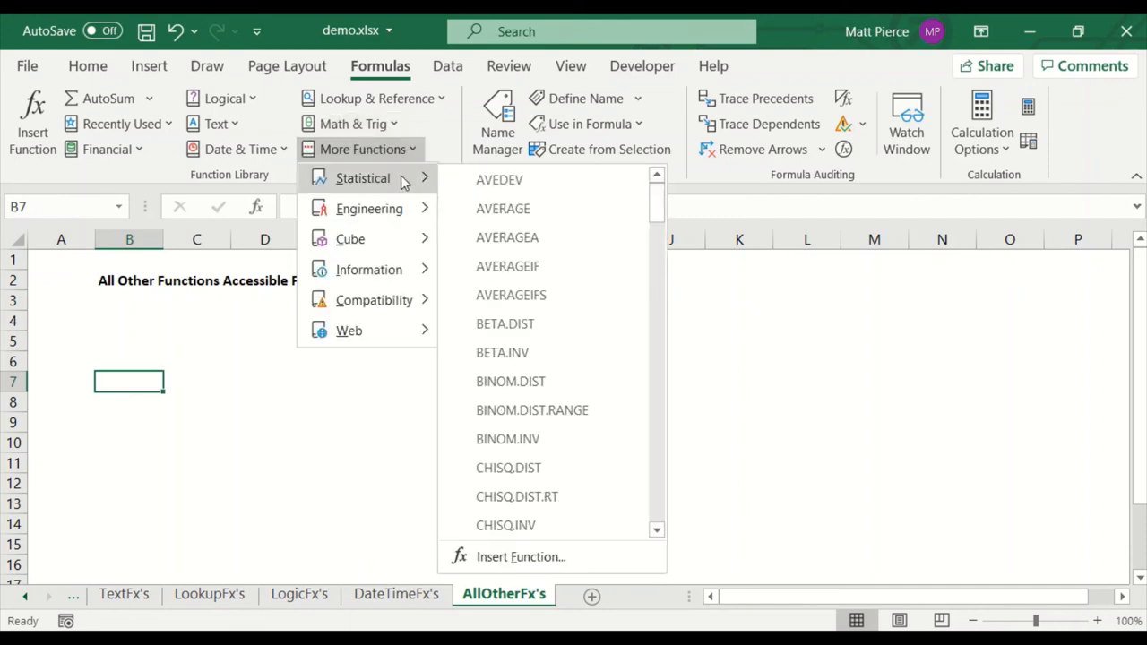
scroll("down", 3)
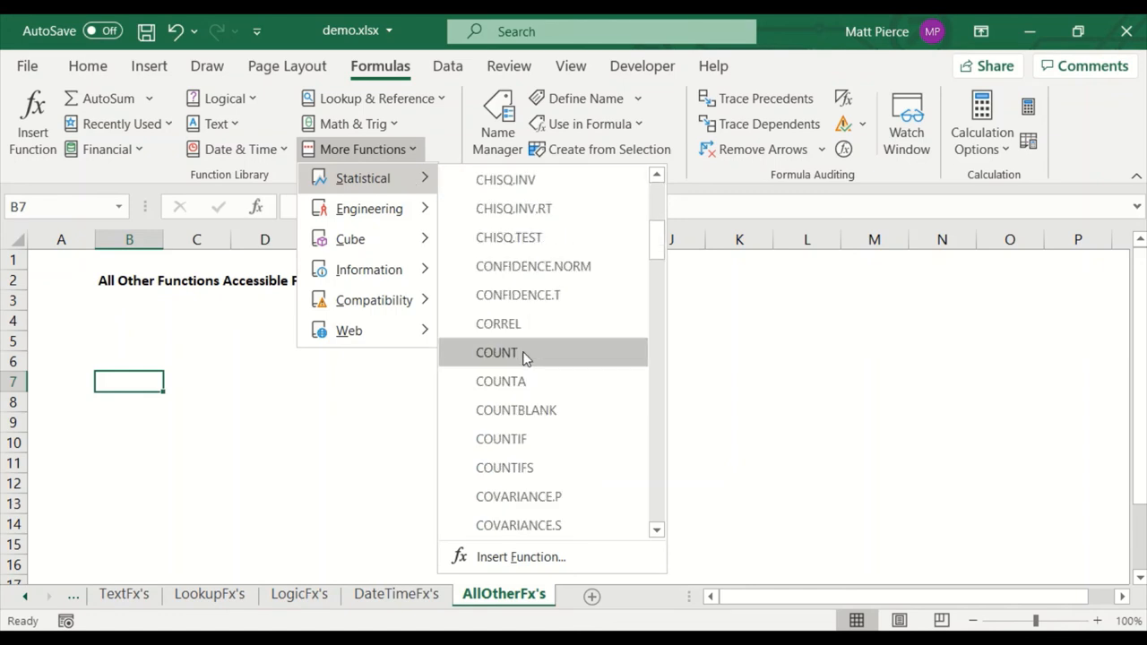
scroll("down", 3)
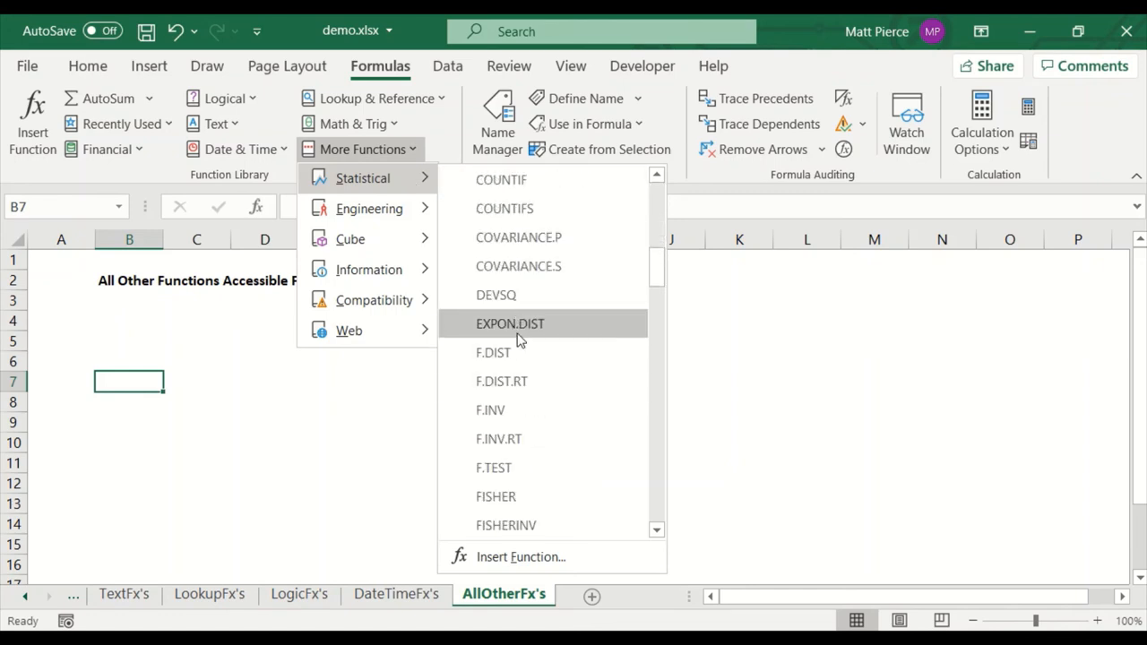
scroll("down", 3)
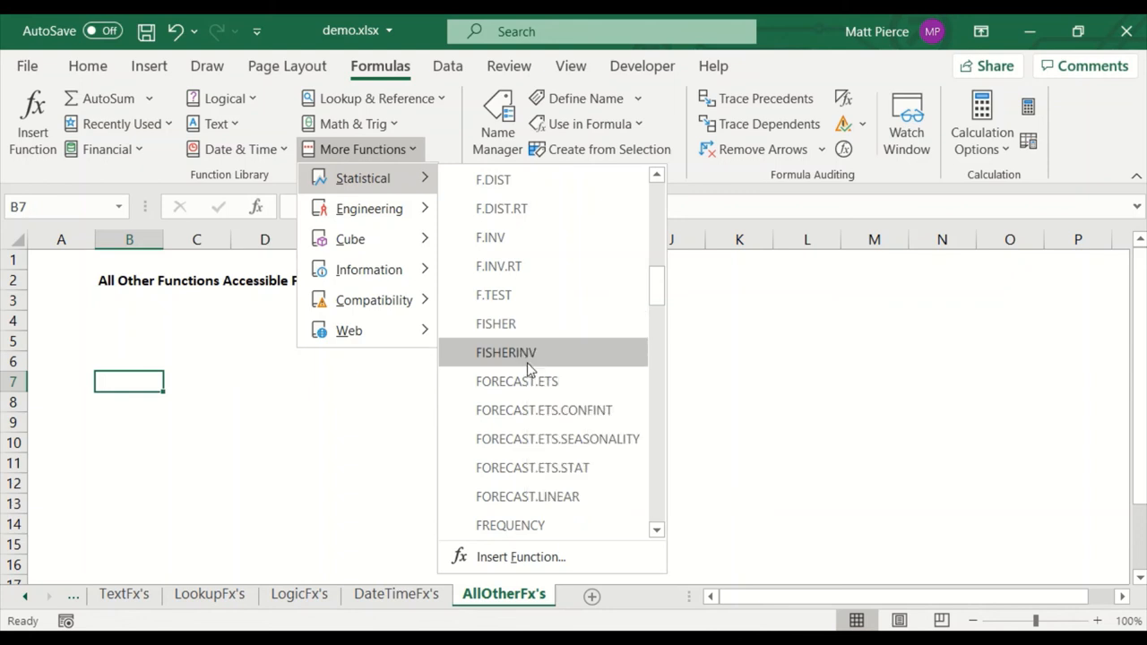
scroll("down", 3)
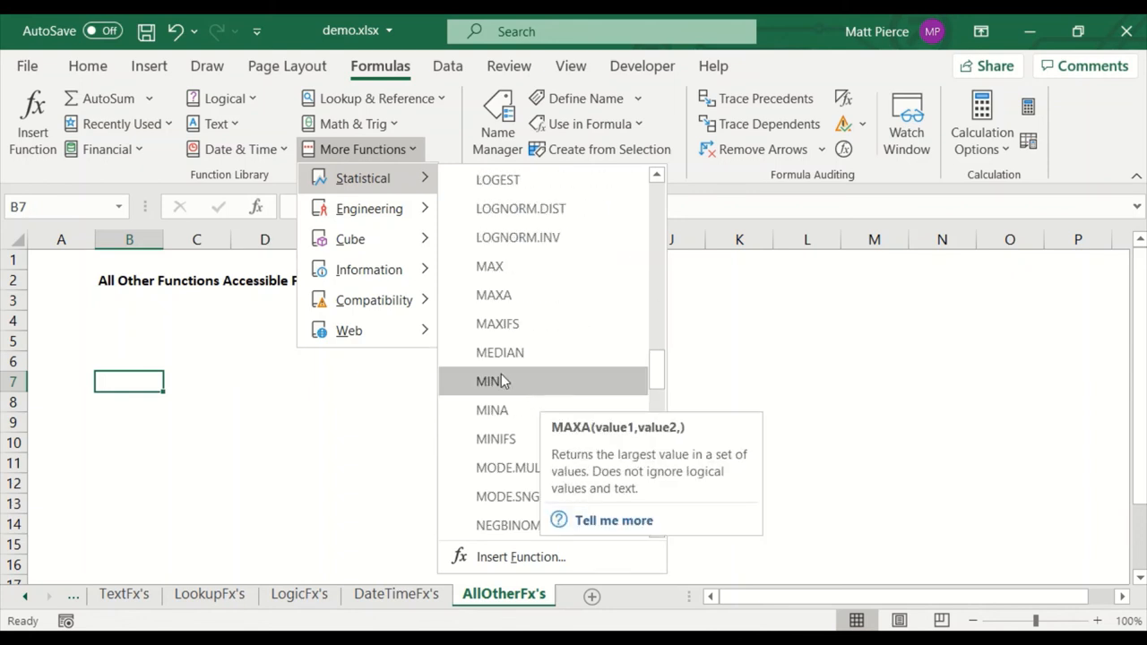
left_click(369, 208)
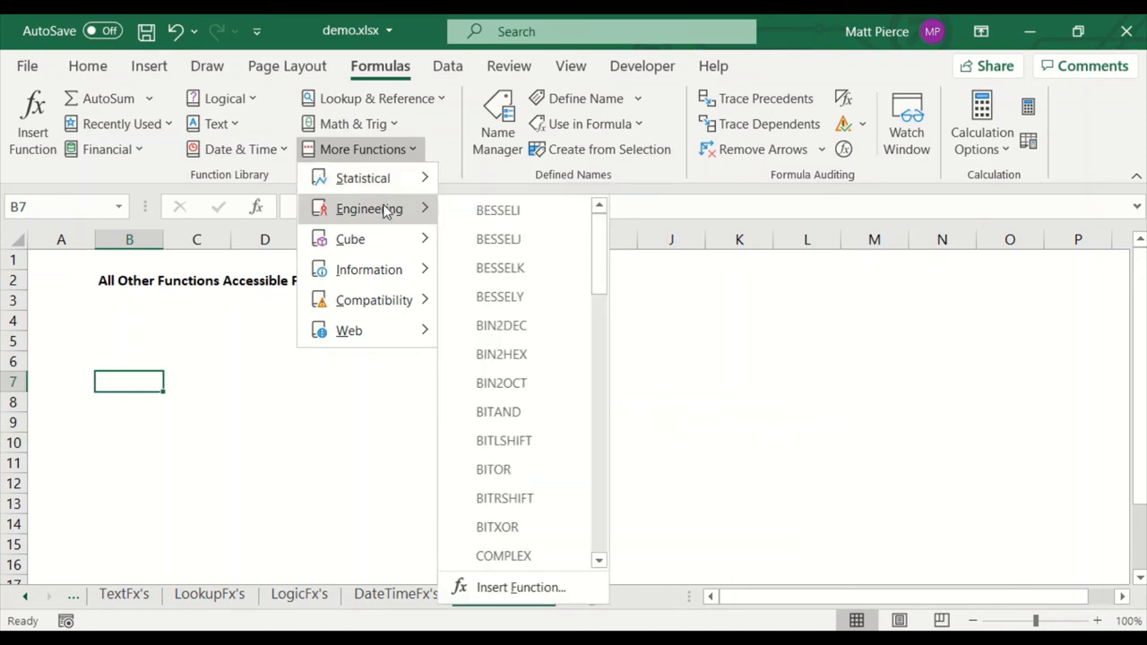
mouse_move(350, 238)
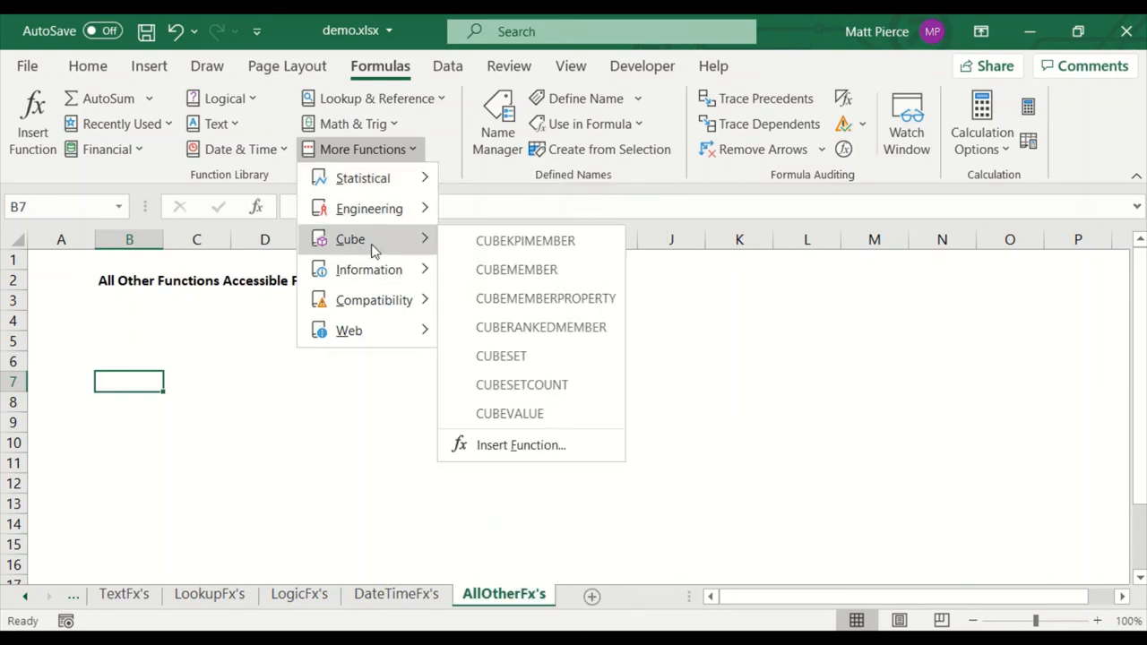
mouse_move(516, 269)
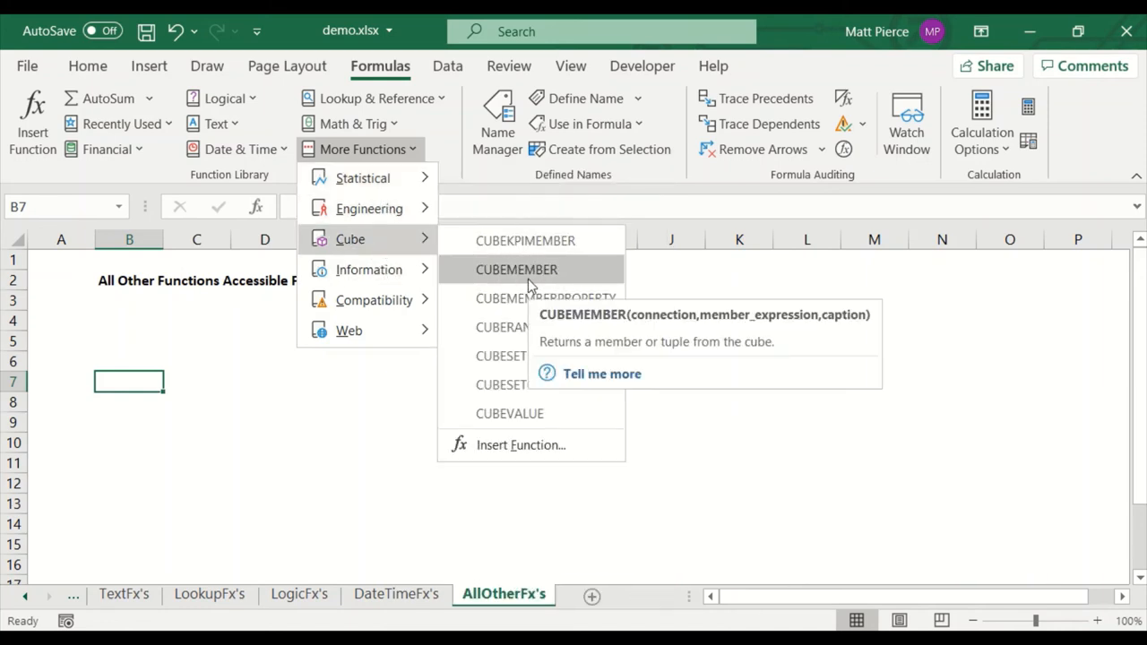
mouse_move(545, 297)
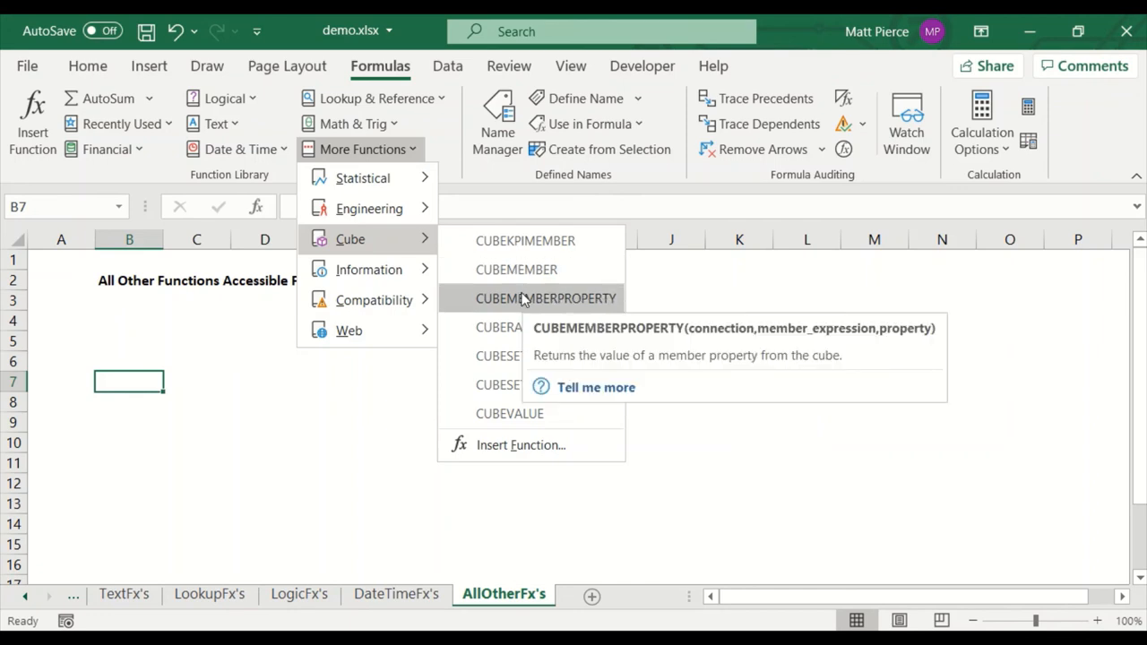
mouse_move(369, 269)
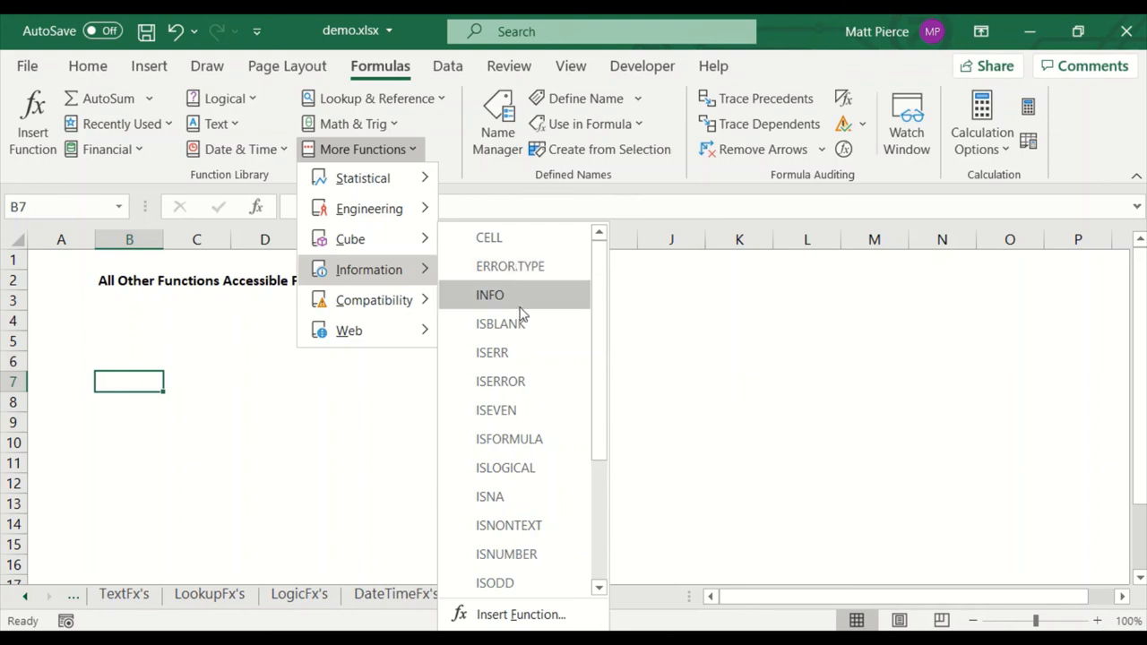
Step: Scroll the Information list, then browse Compatibility down to STDEV and STDEVP descriptions
scroll("down", 3)
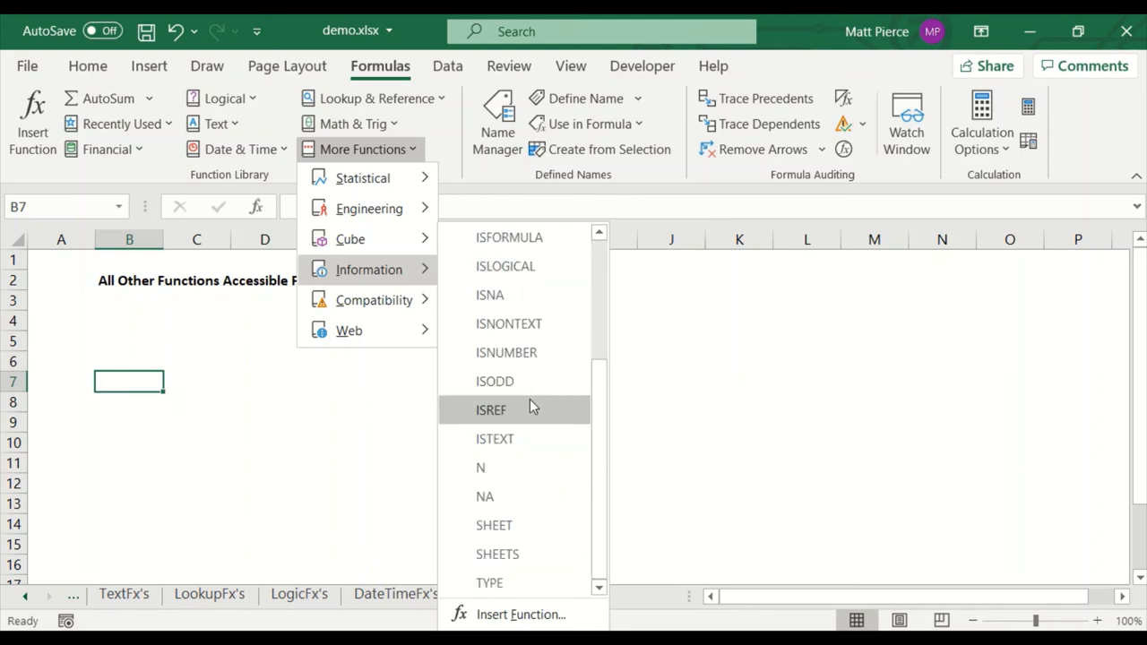
mouse_move(494, 525)
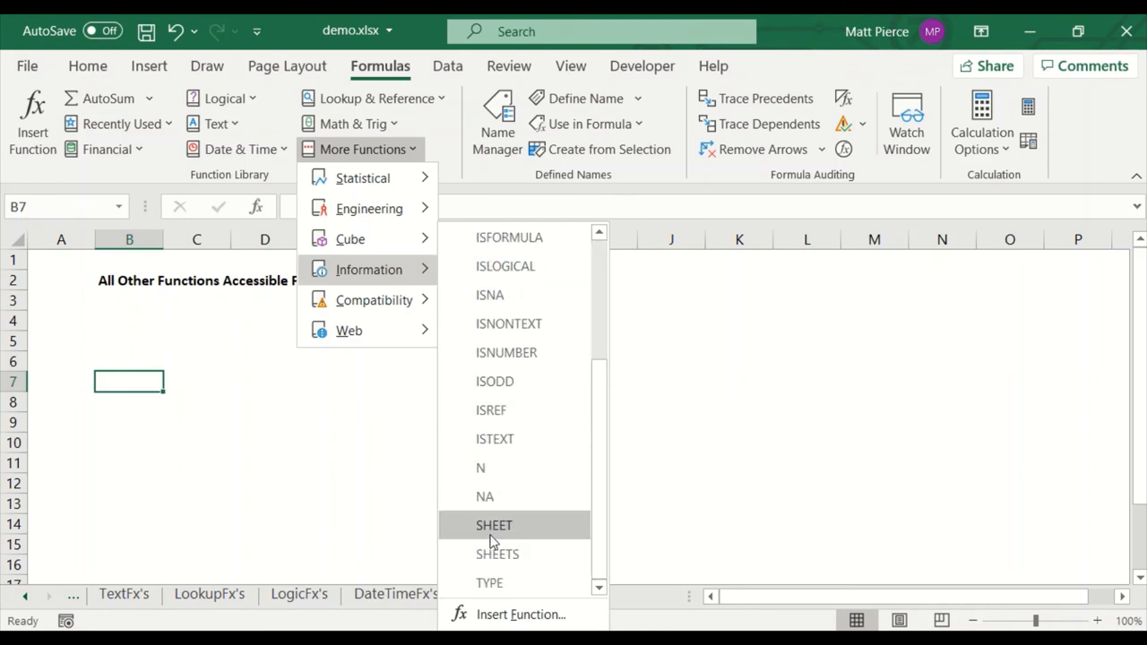
scroll("up", 3)
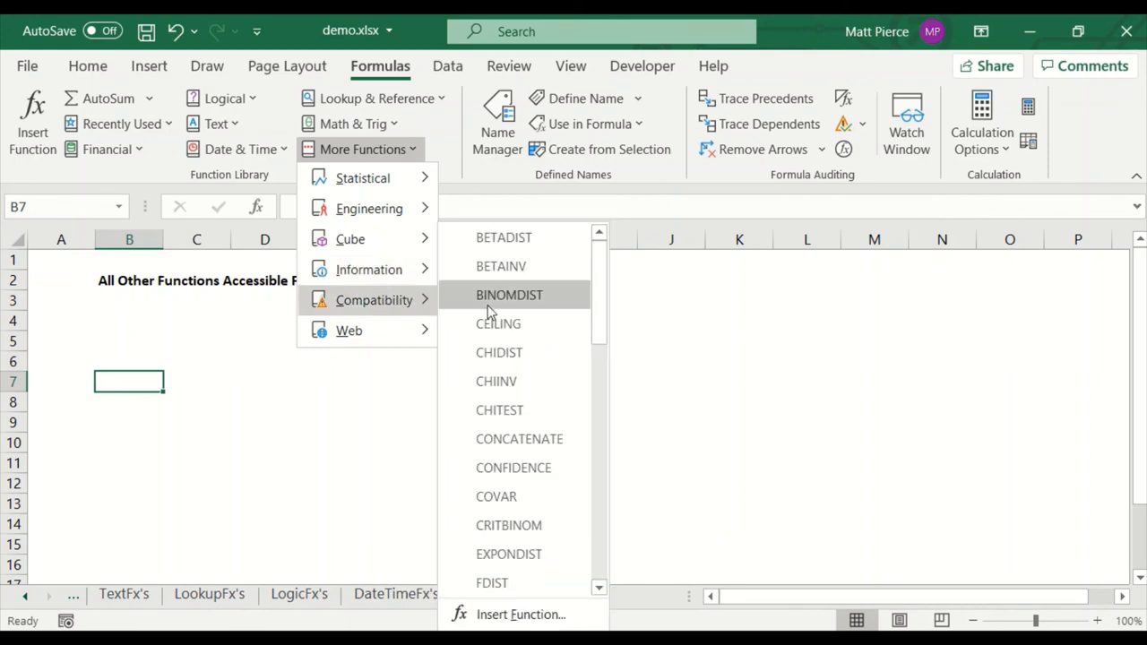
mouse_move(509, 294)
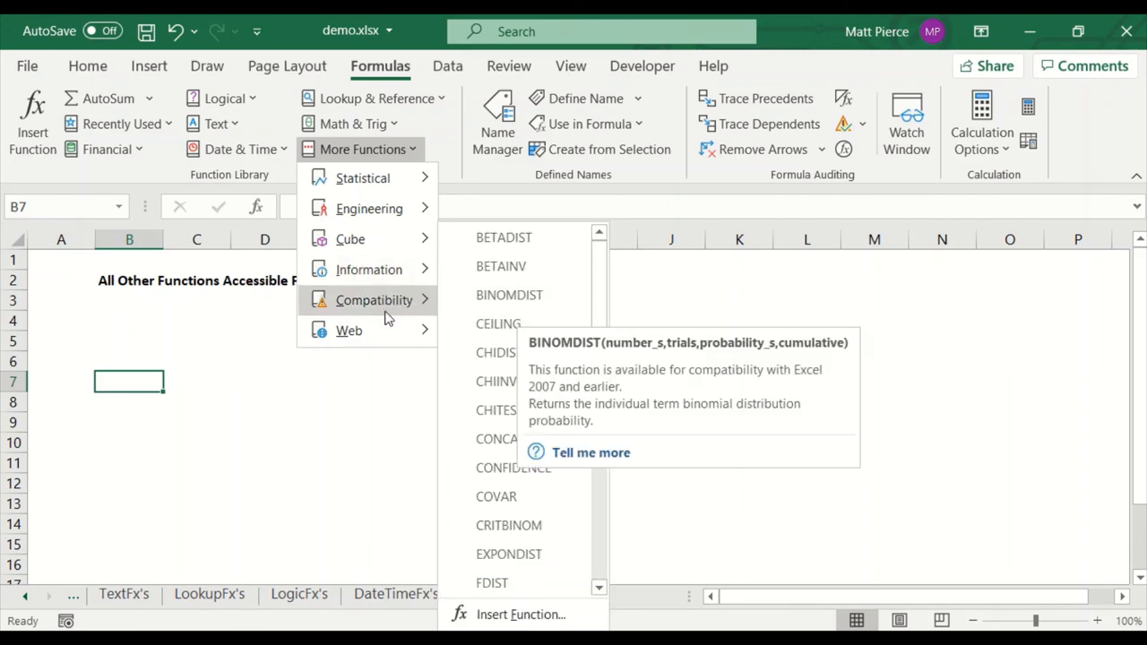
mouse_move(403, 308)
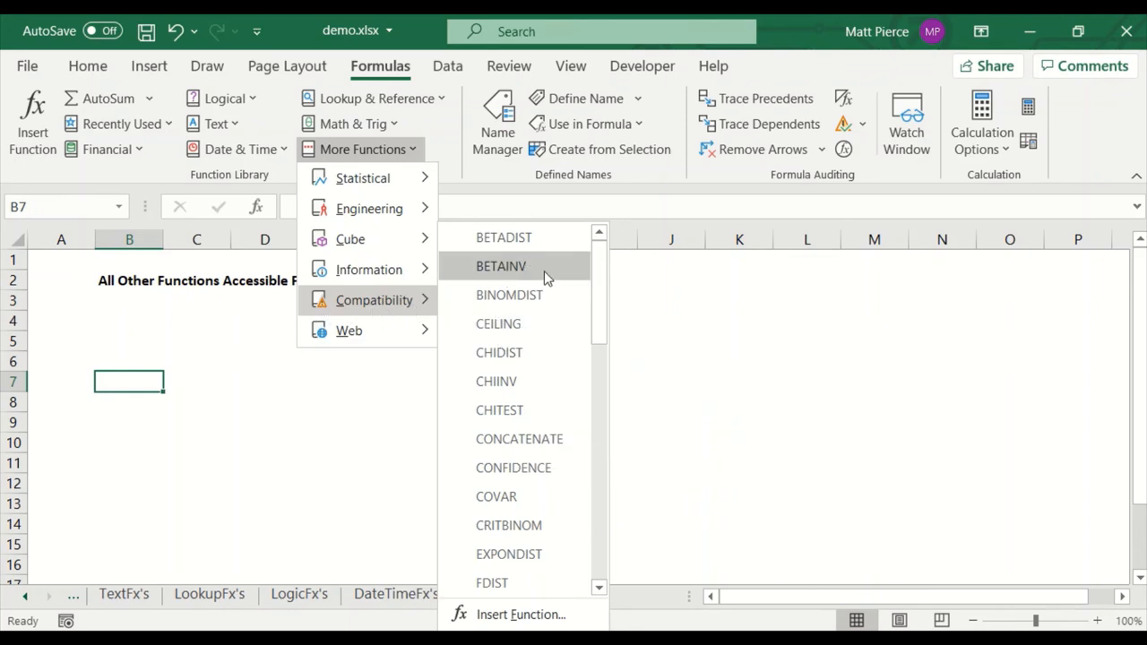
mouse_move(547, 408)
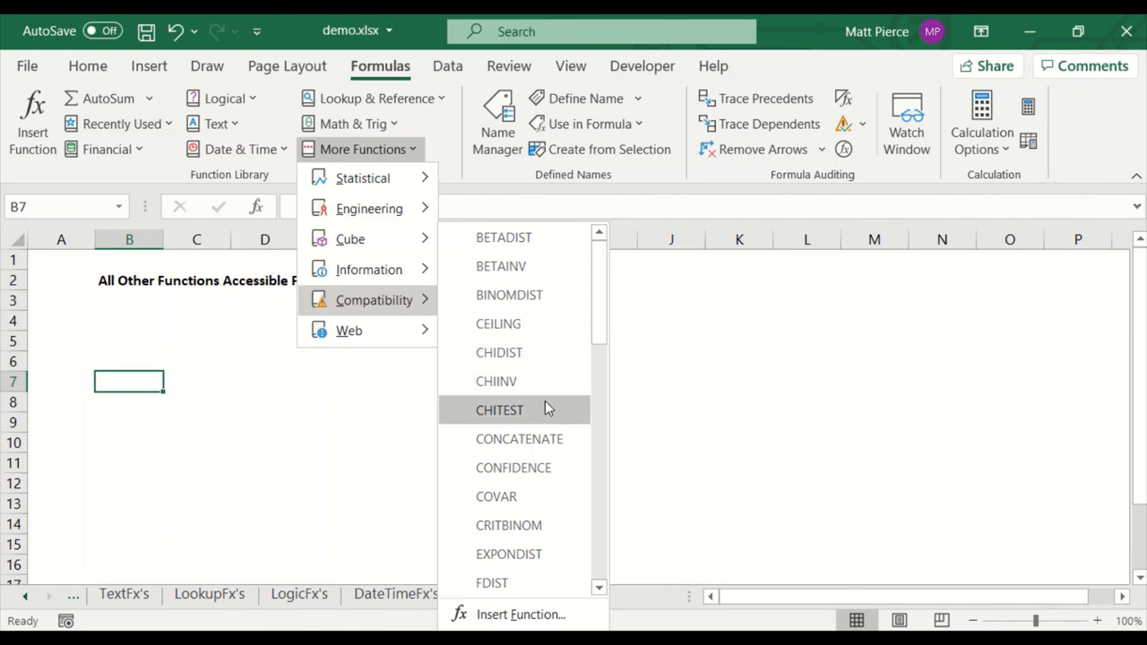
mouse_move(362, 177)
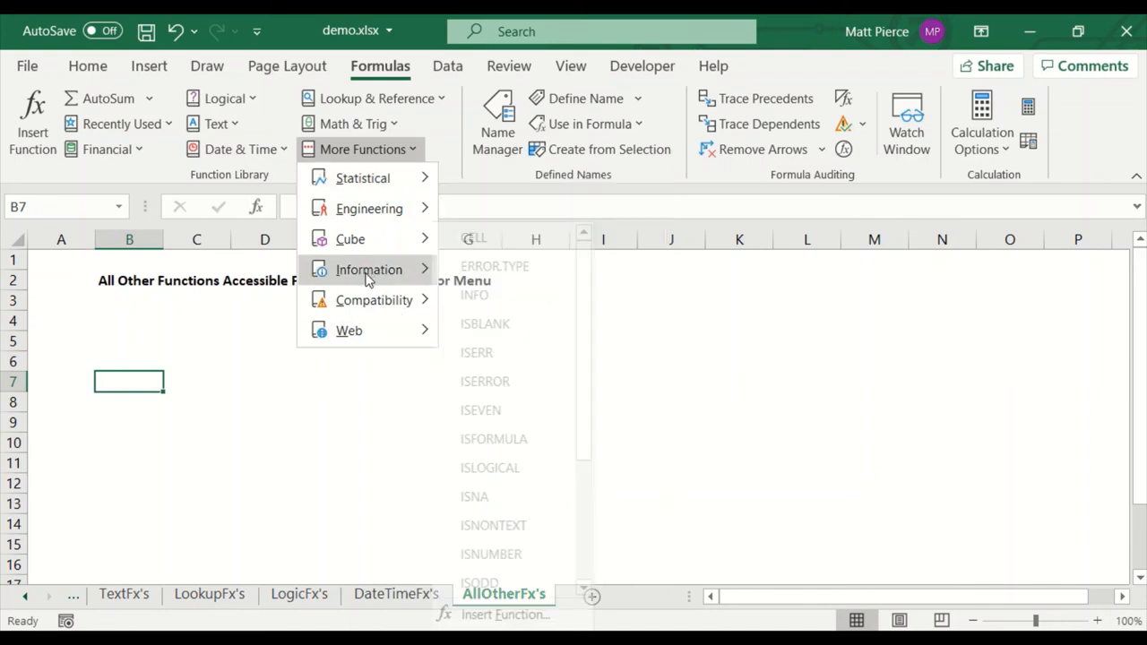
left_click(373, 299)
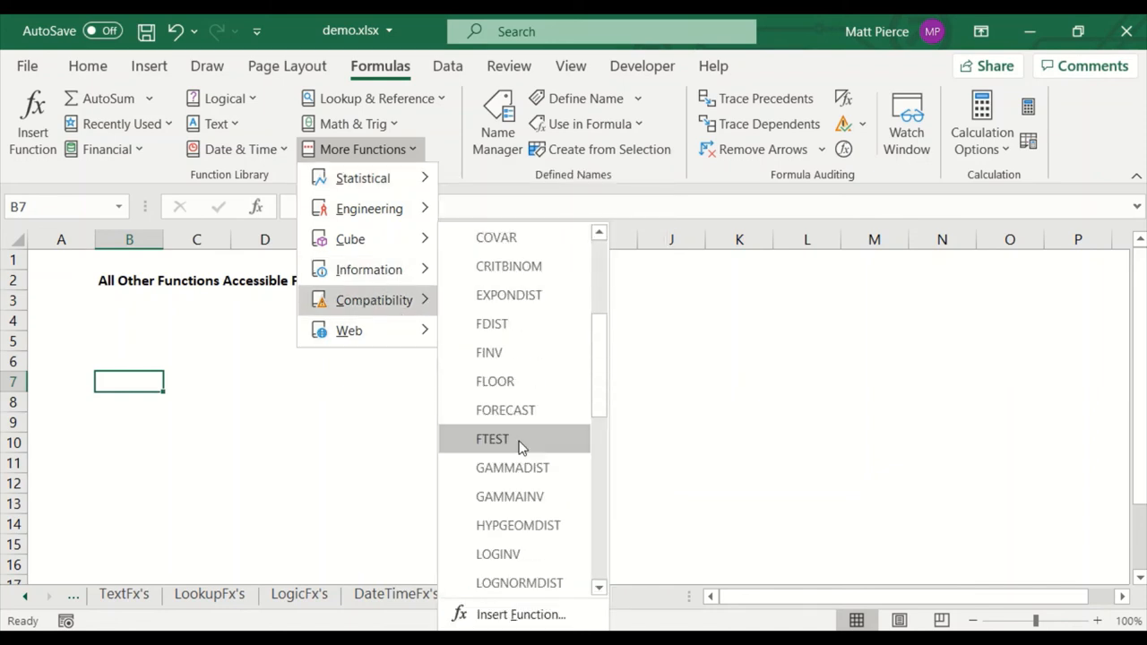
scroll("down", 3)
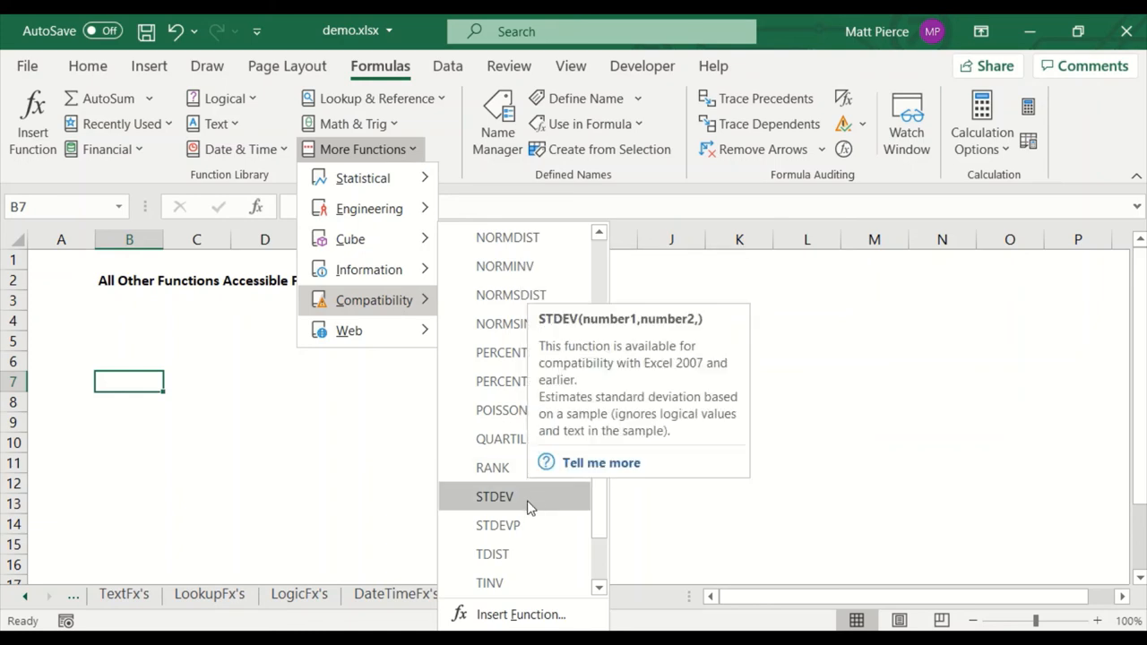
mouse_move(498, 525)
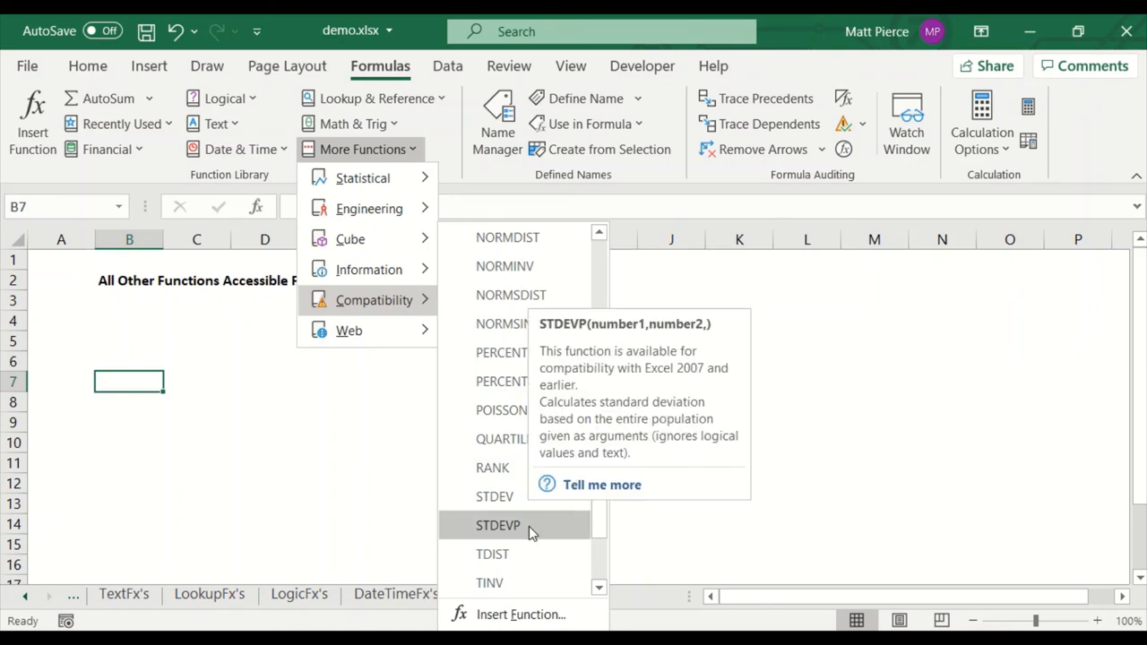
mouse_move(523, 530)
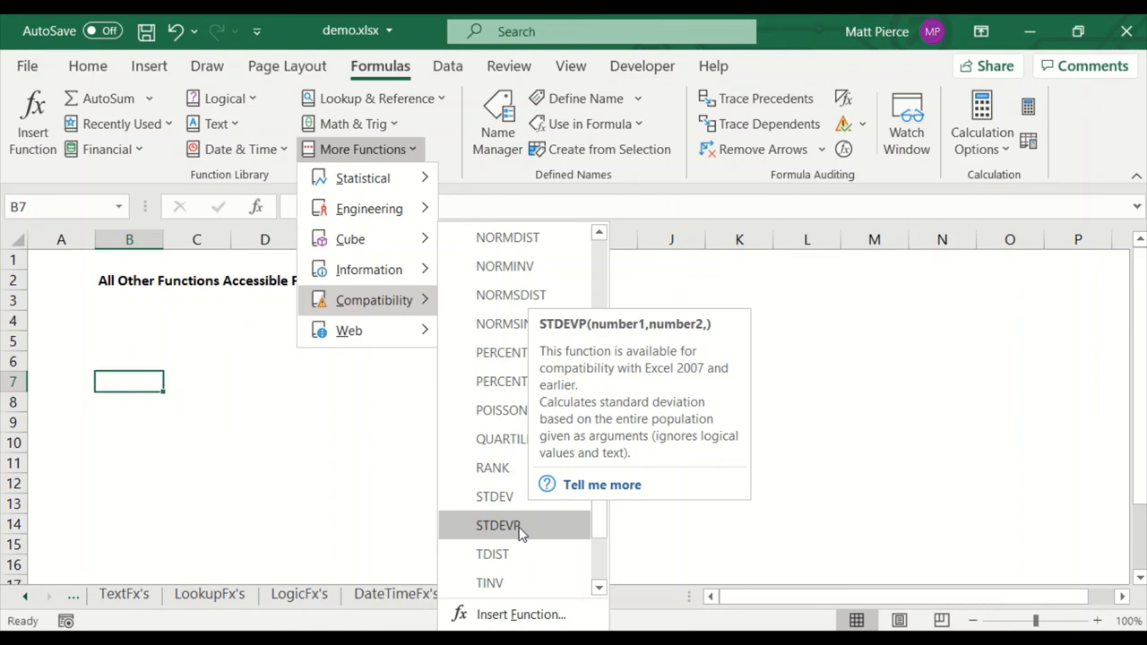
mouse_move(370, 208)
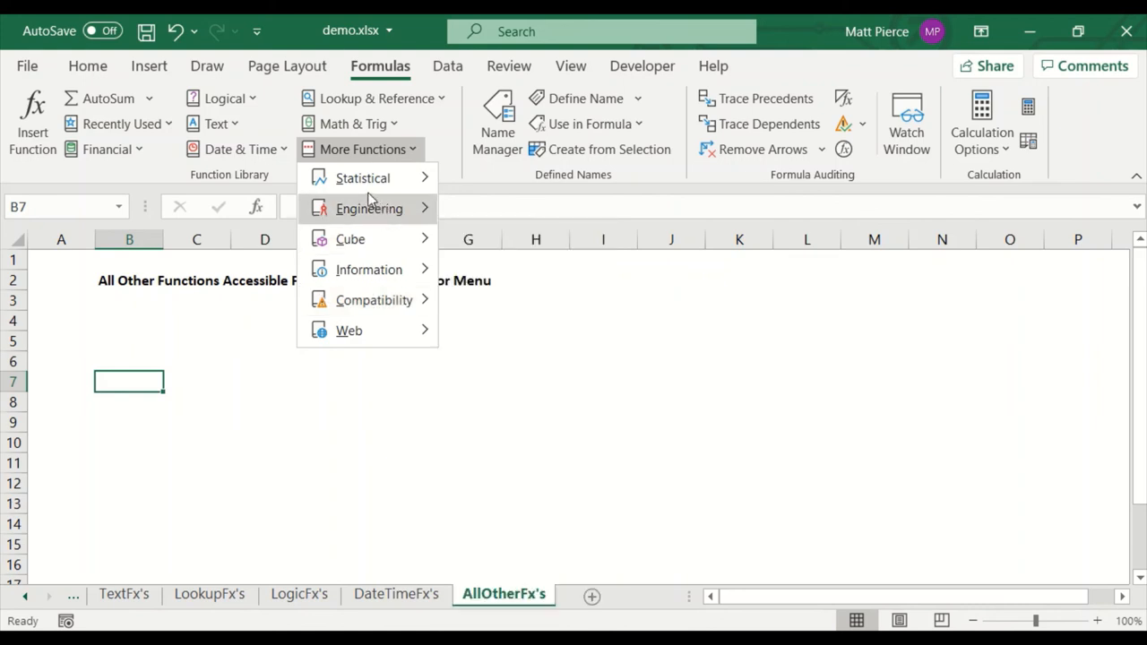
Step: Return to the Statistical list and scroll to STDEV.S's sample standard deviation description
left_click(362, 177)
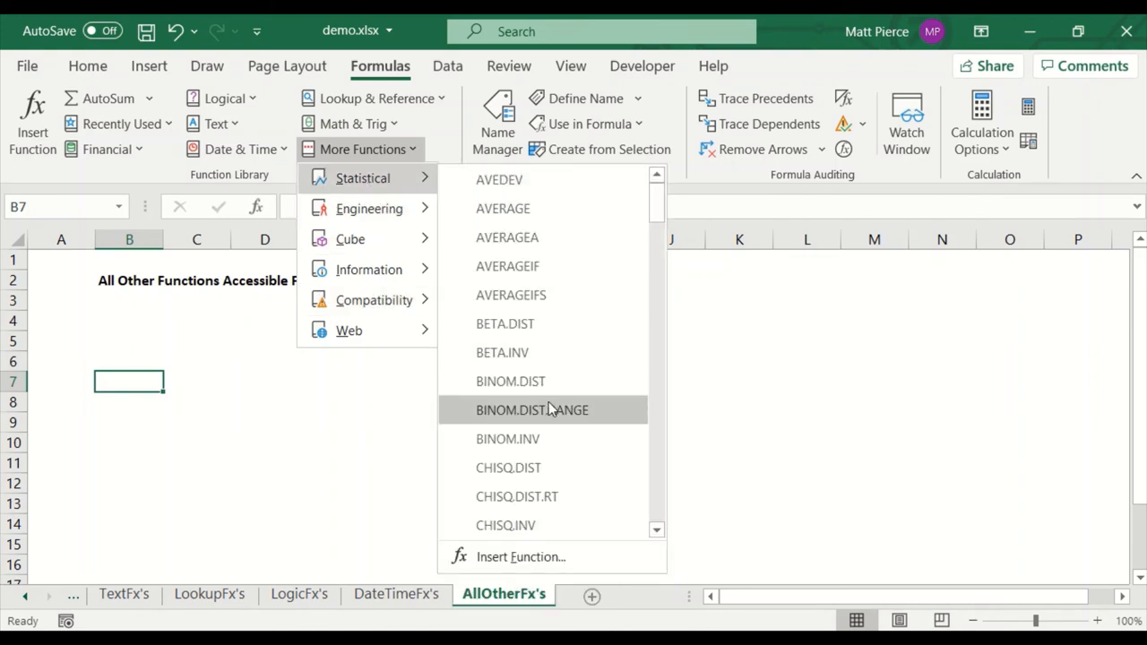
scroll("down", 3)
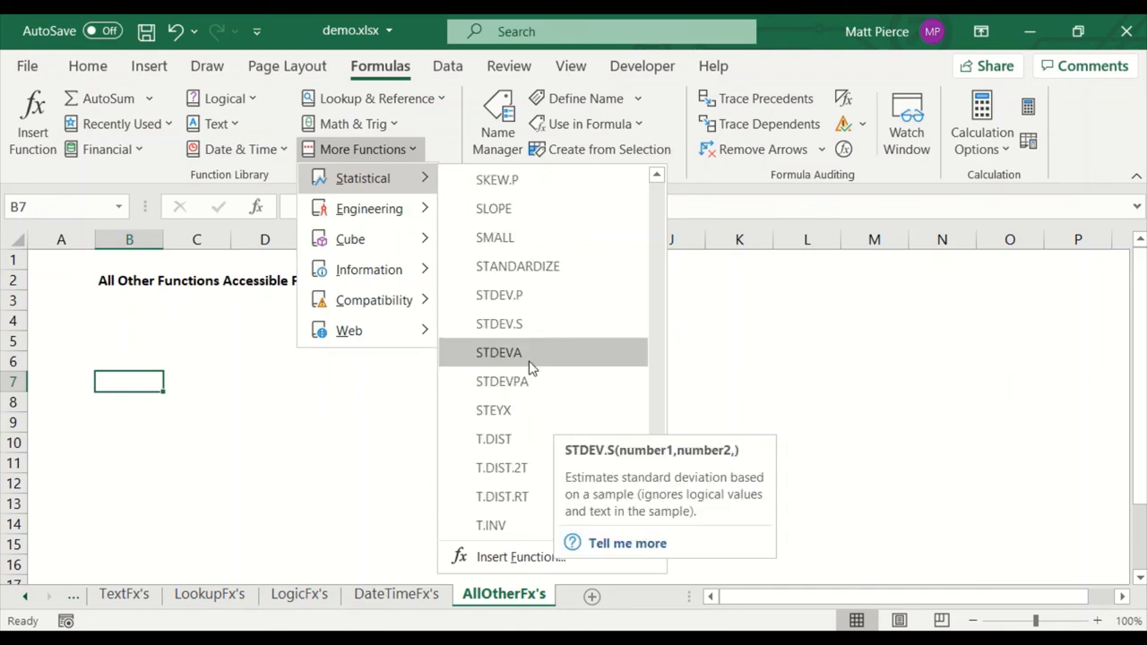
mouse_move(392, 193)
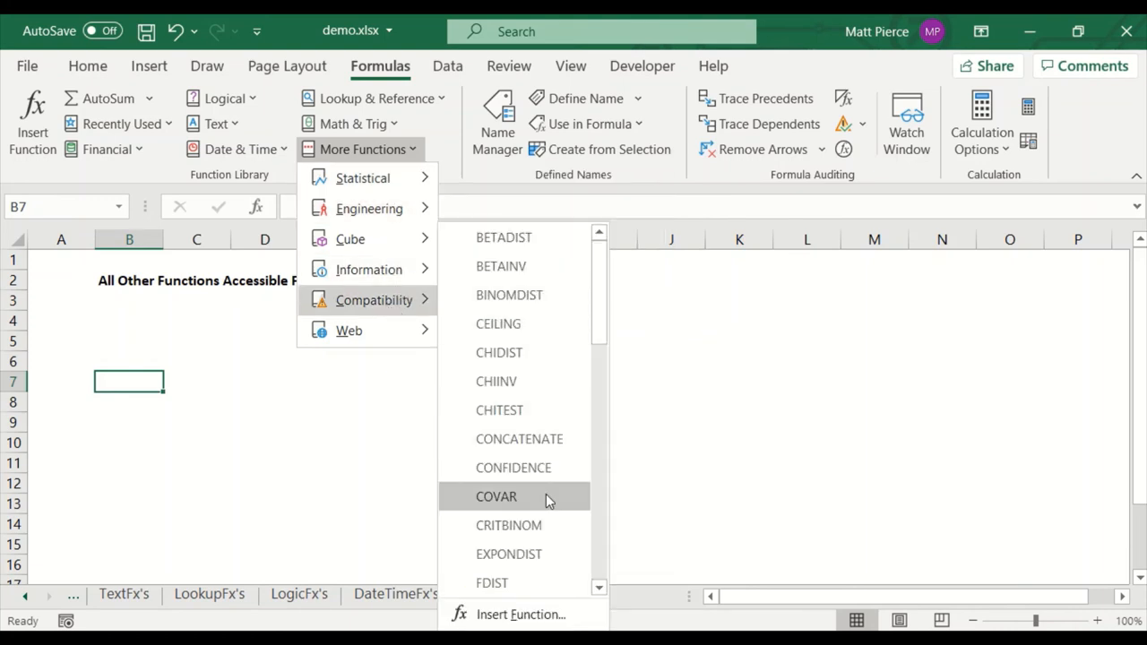
mouse_move(513, 465)
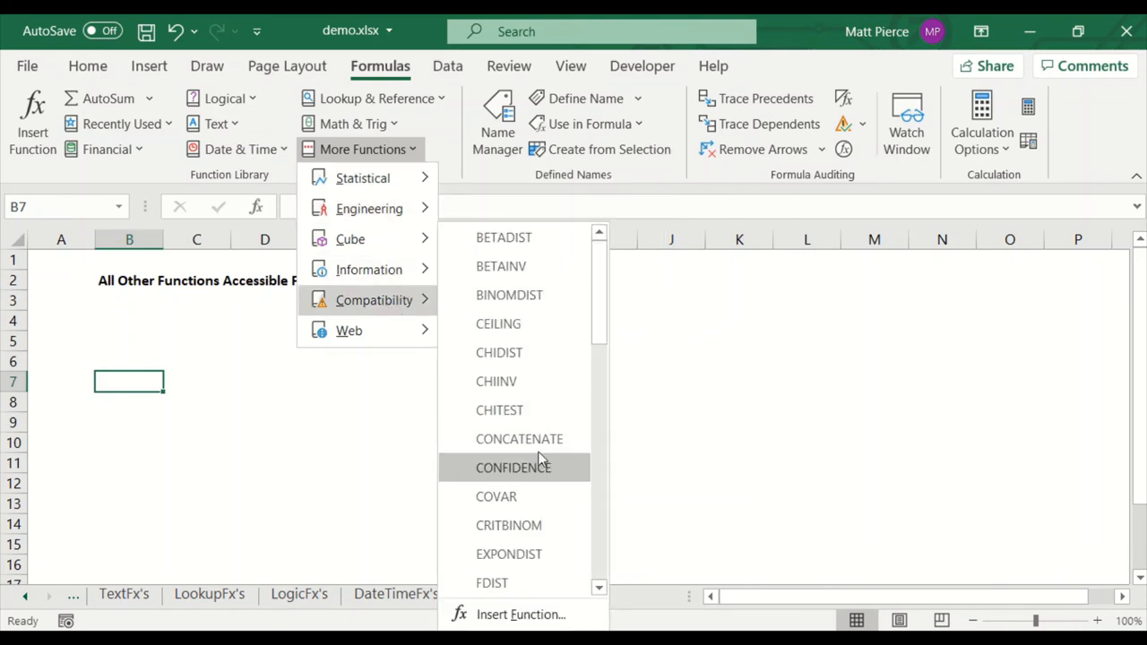
mouse_move(498, 351)
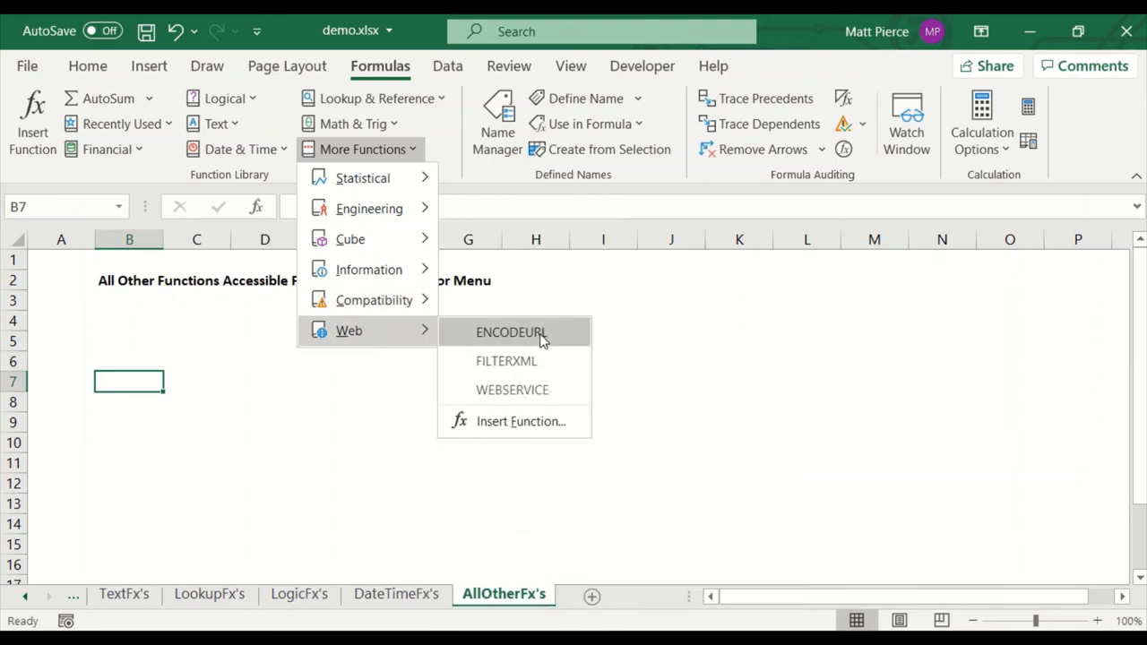
mouse_move(513, 389)
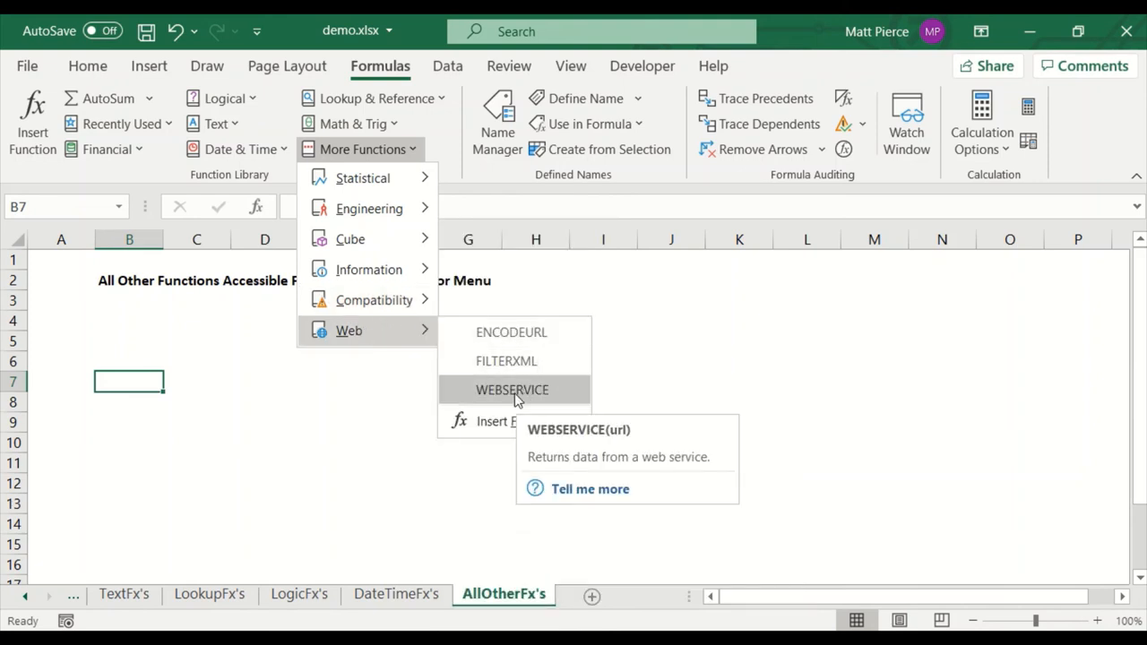